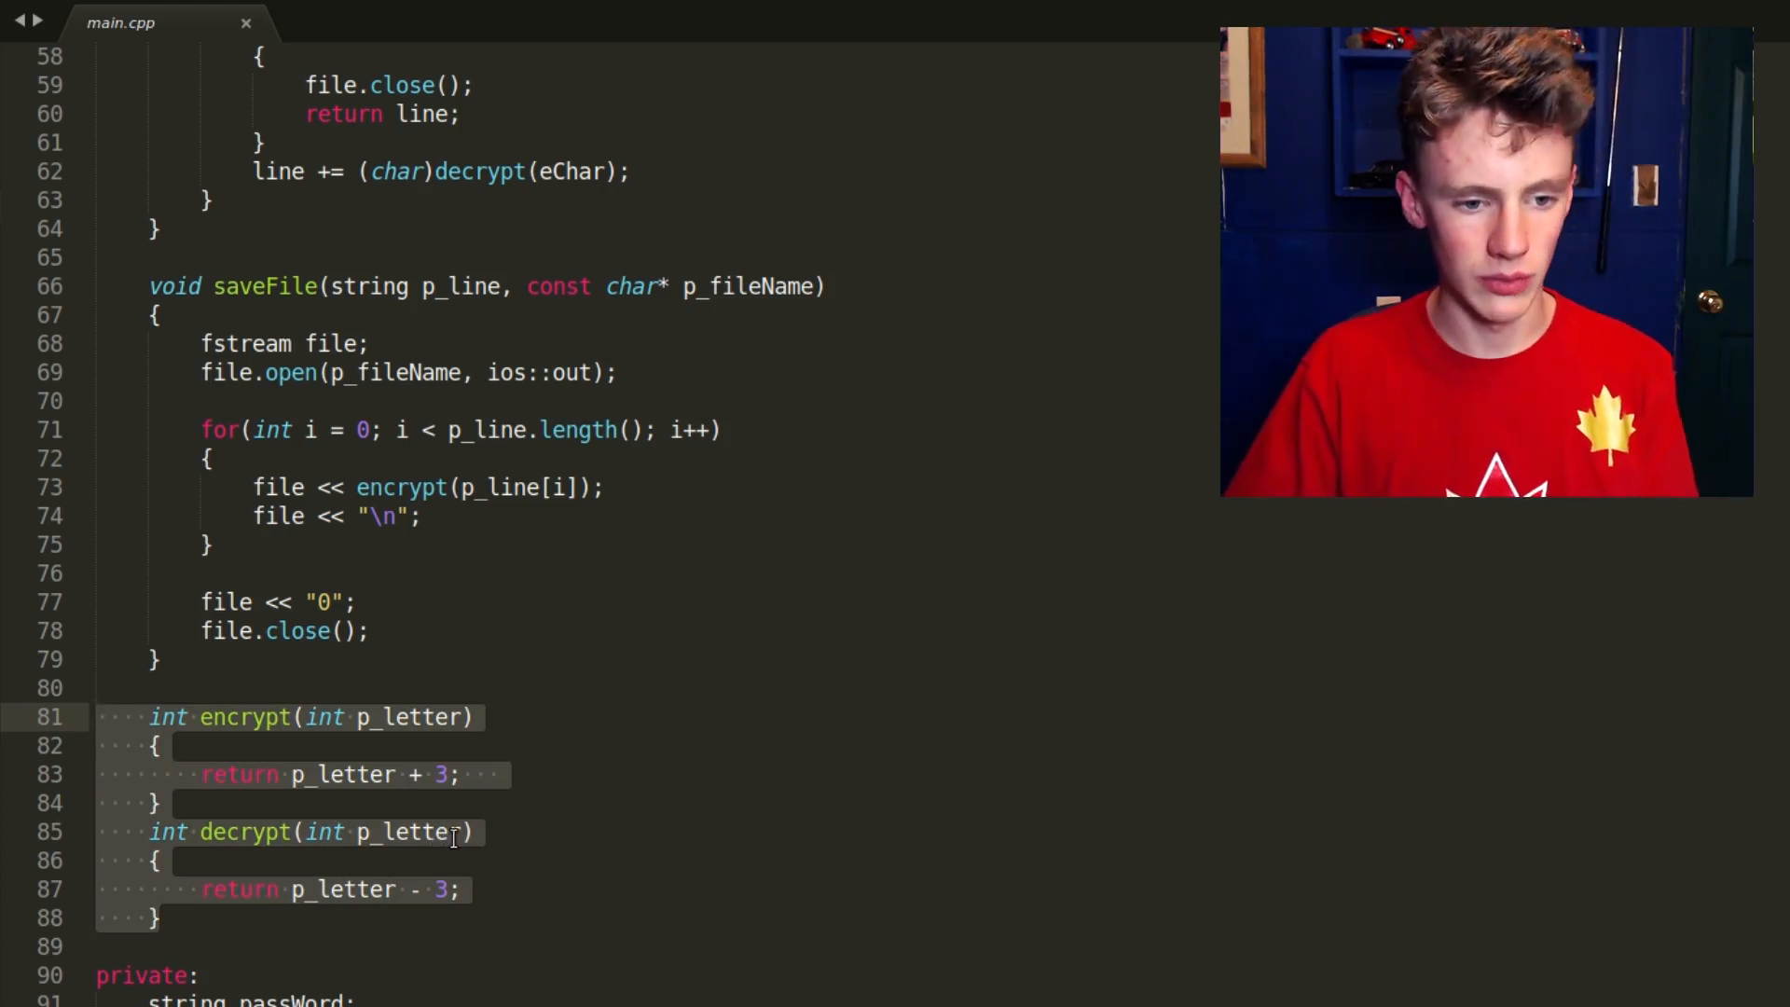
# Add #include <math.h> below the fstream include at the top of main.cpp.
pyautogui.click(468, 831)
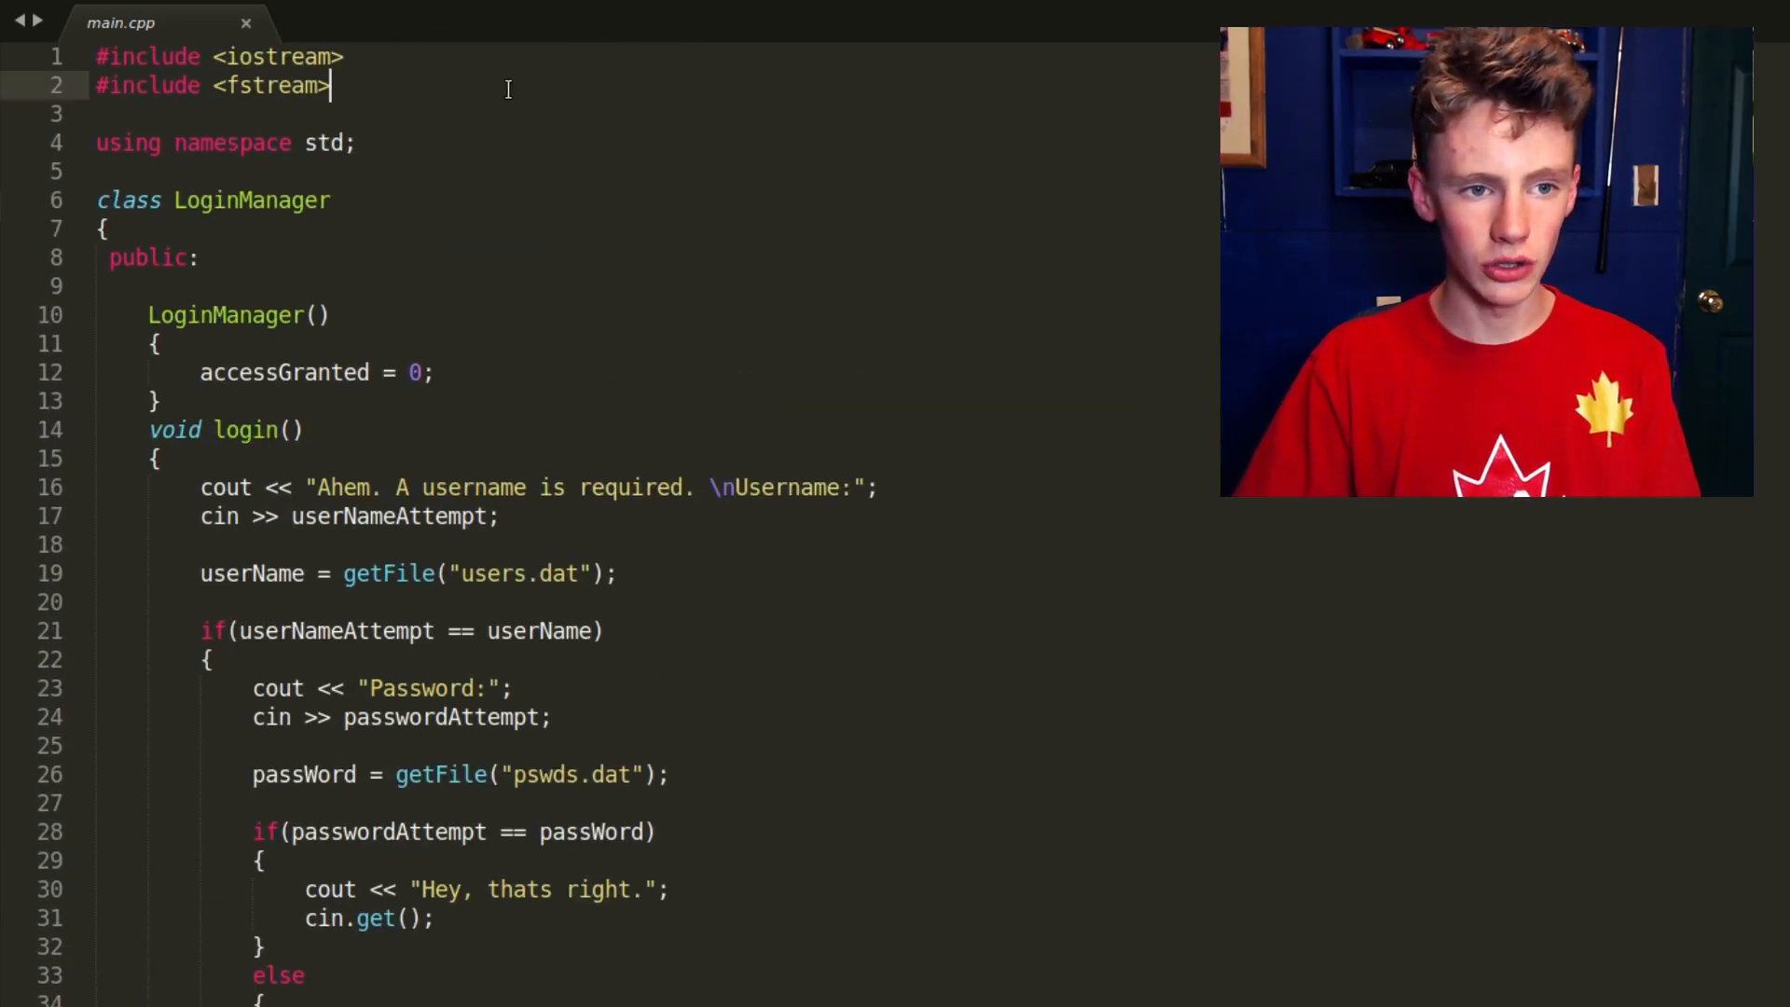
pyautogui.write('#include <>')
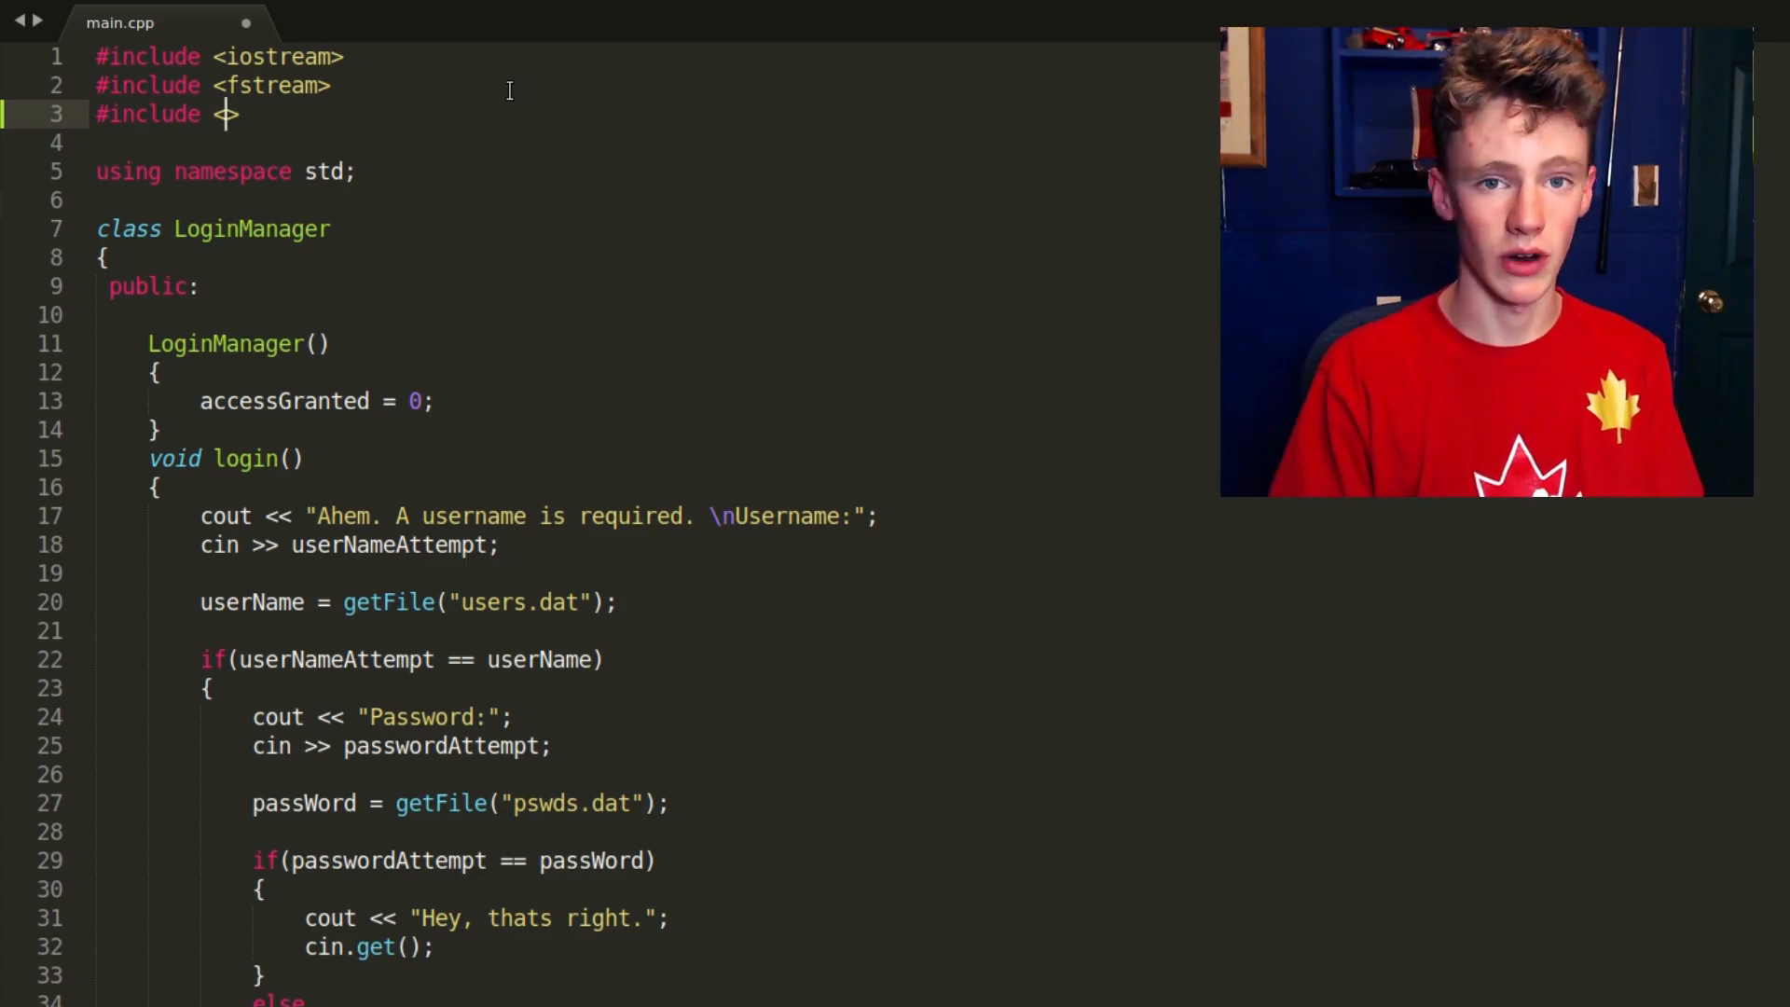
pyautogui.write('math.h')
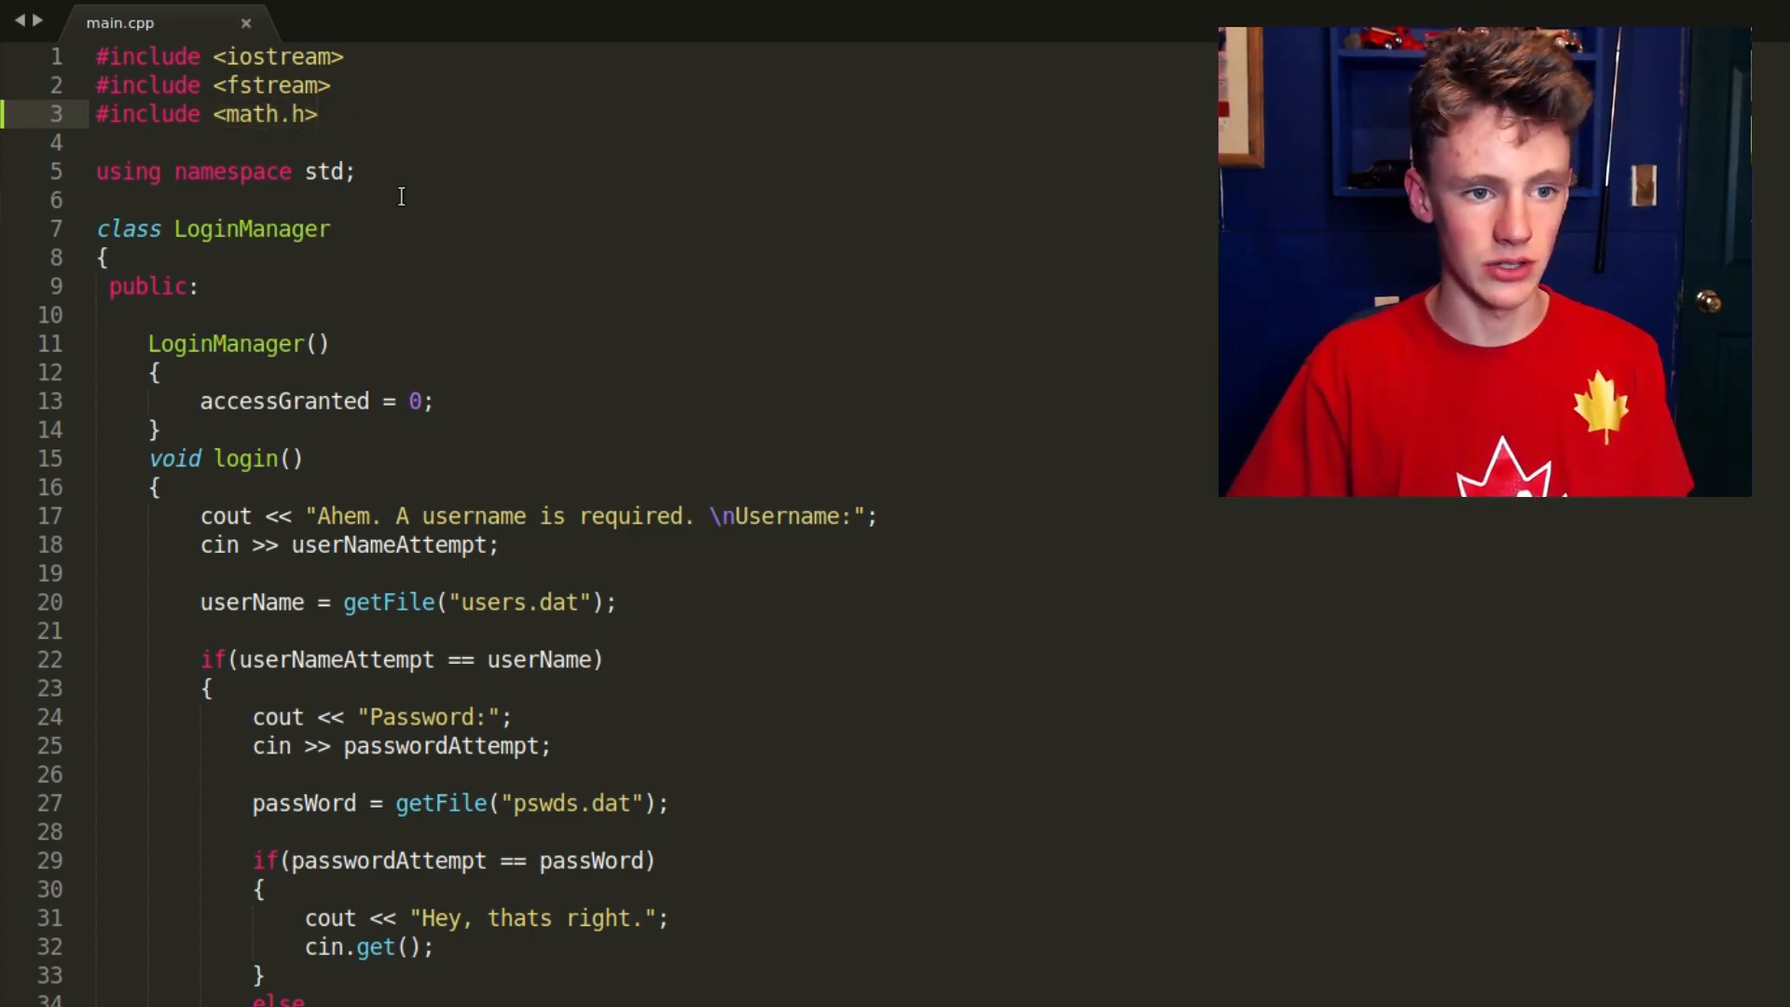
pyautogui.scroll(-3)
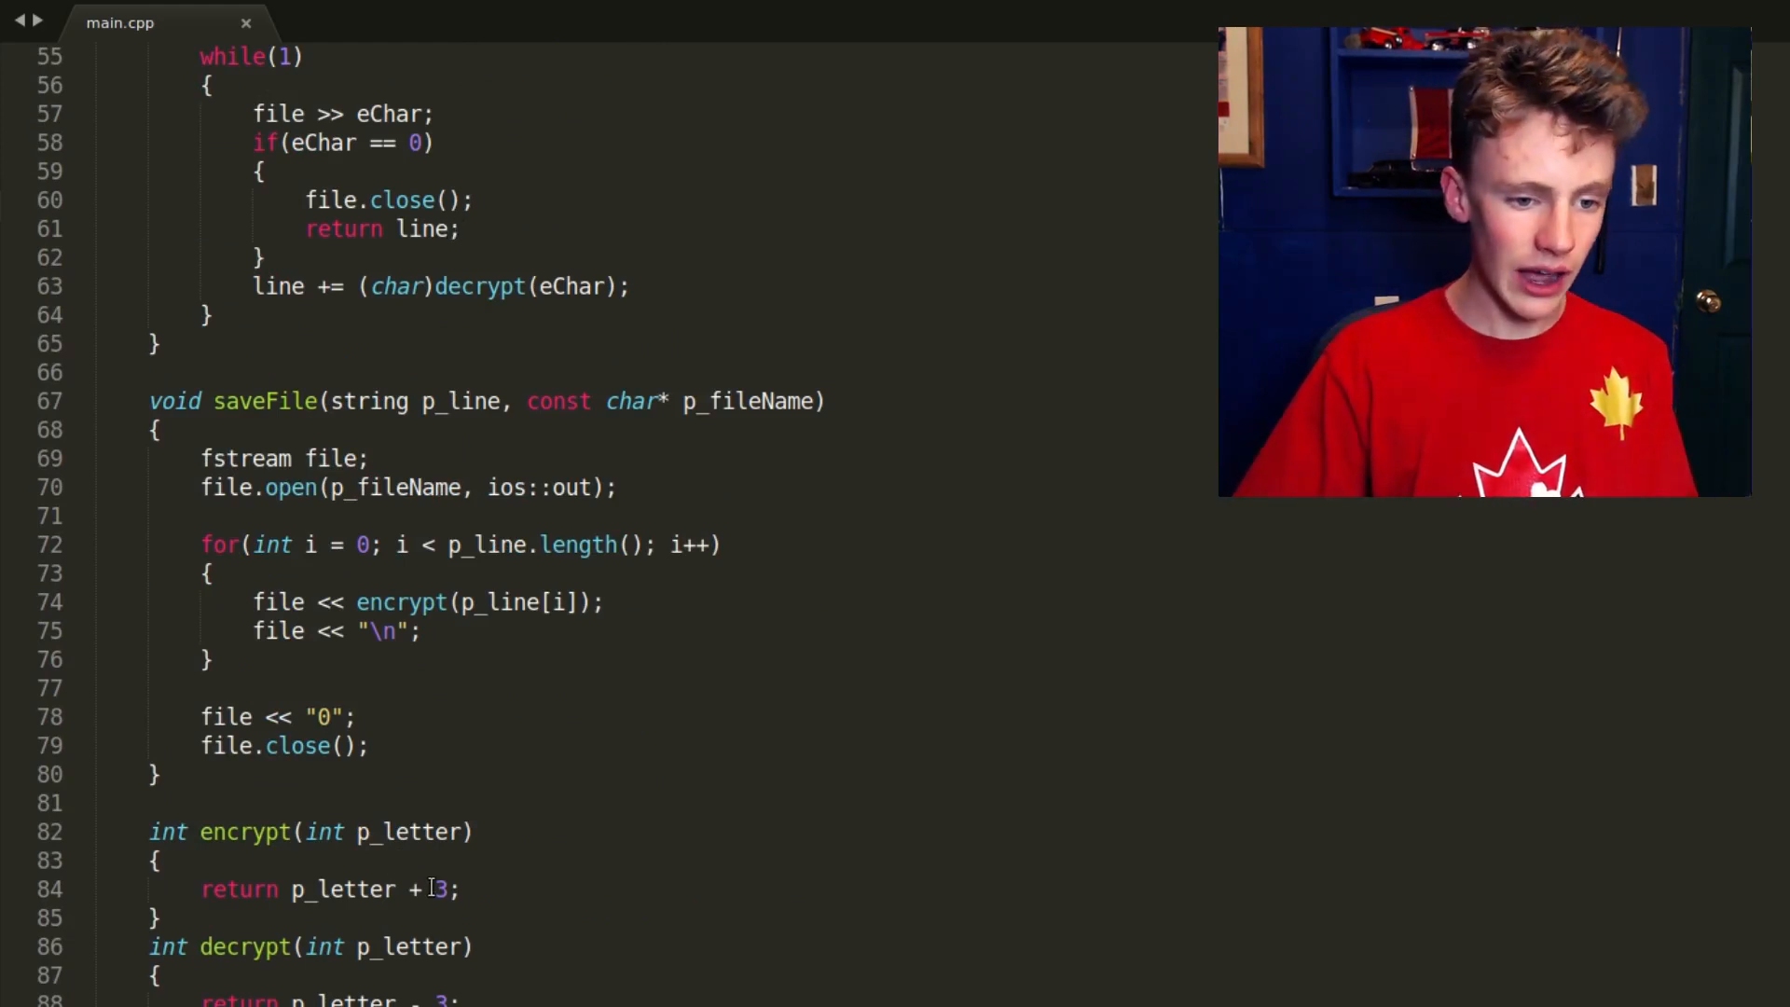
# Change encrypt to return powf(p_letter, 4) instead of p_letter + 3.
pyautogui.scroll(-3)
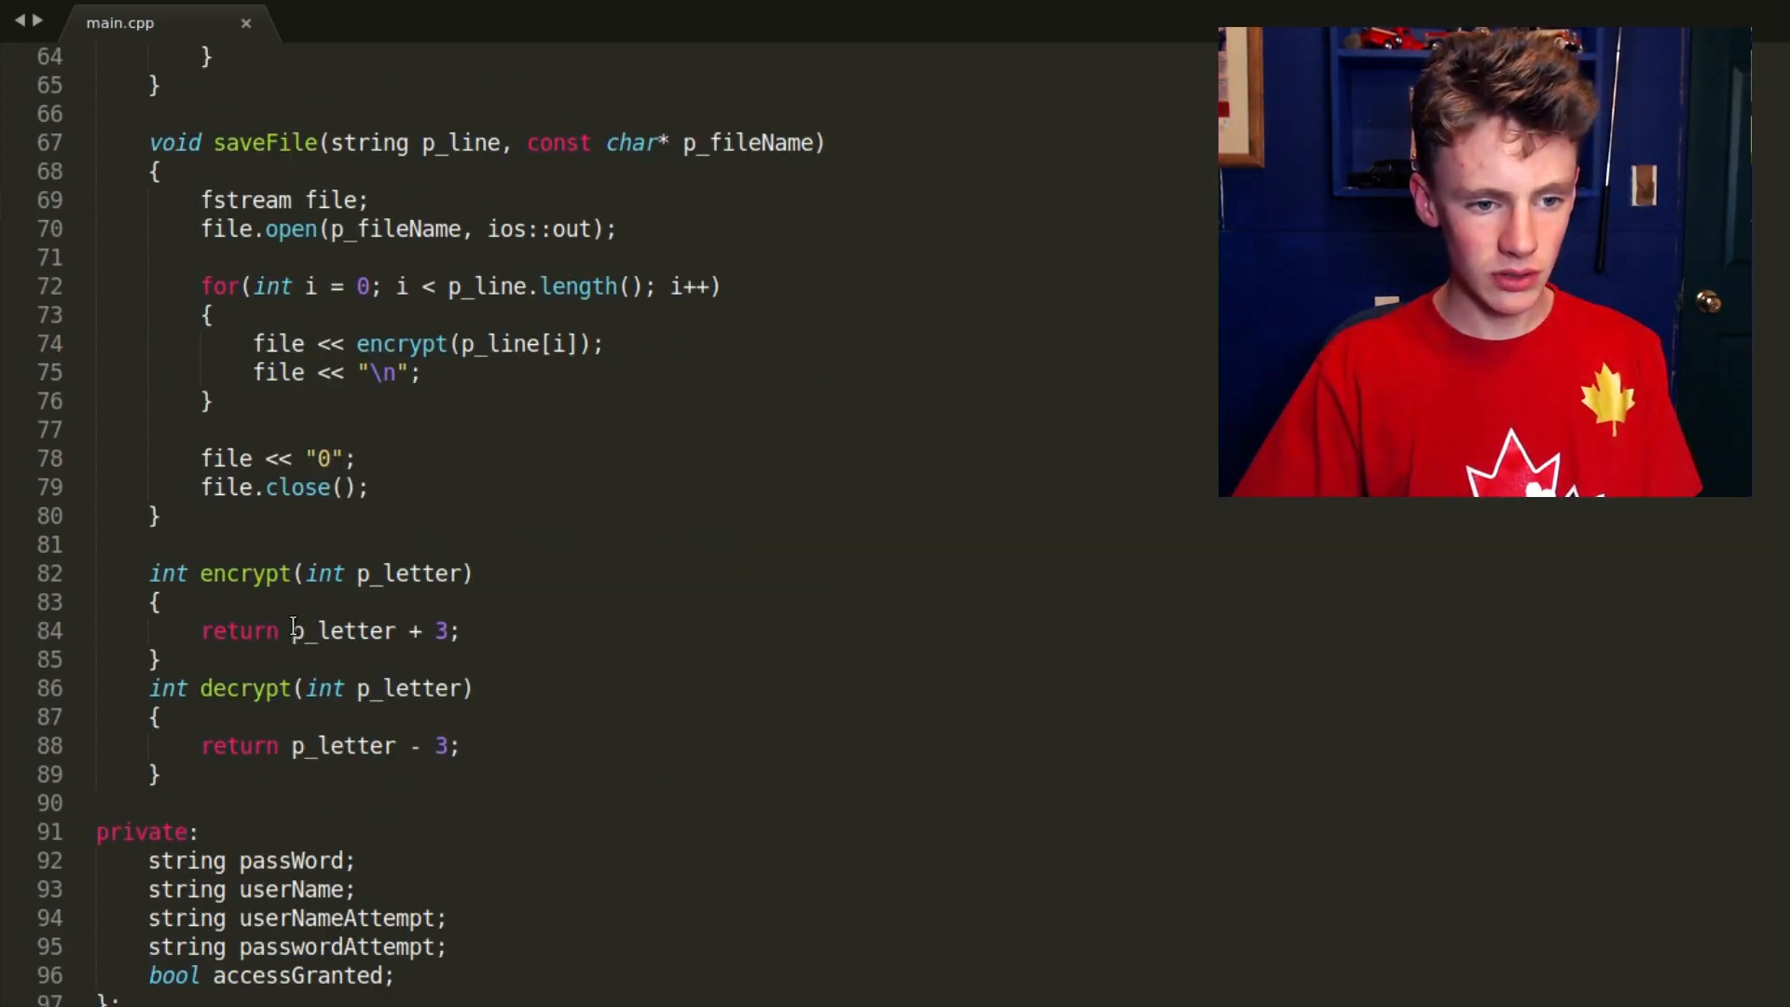
pyautogui.write('powf(')
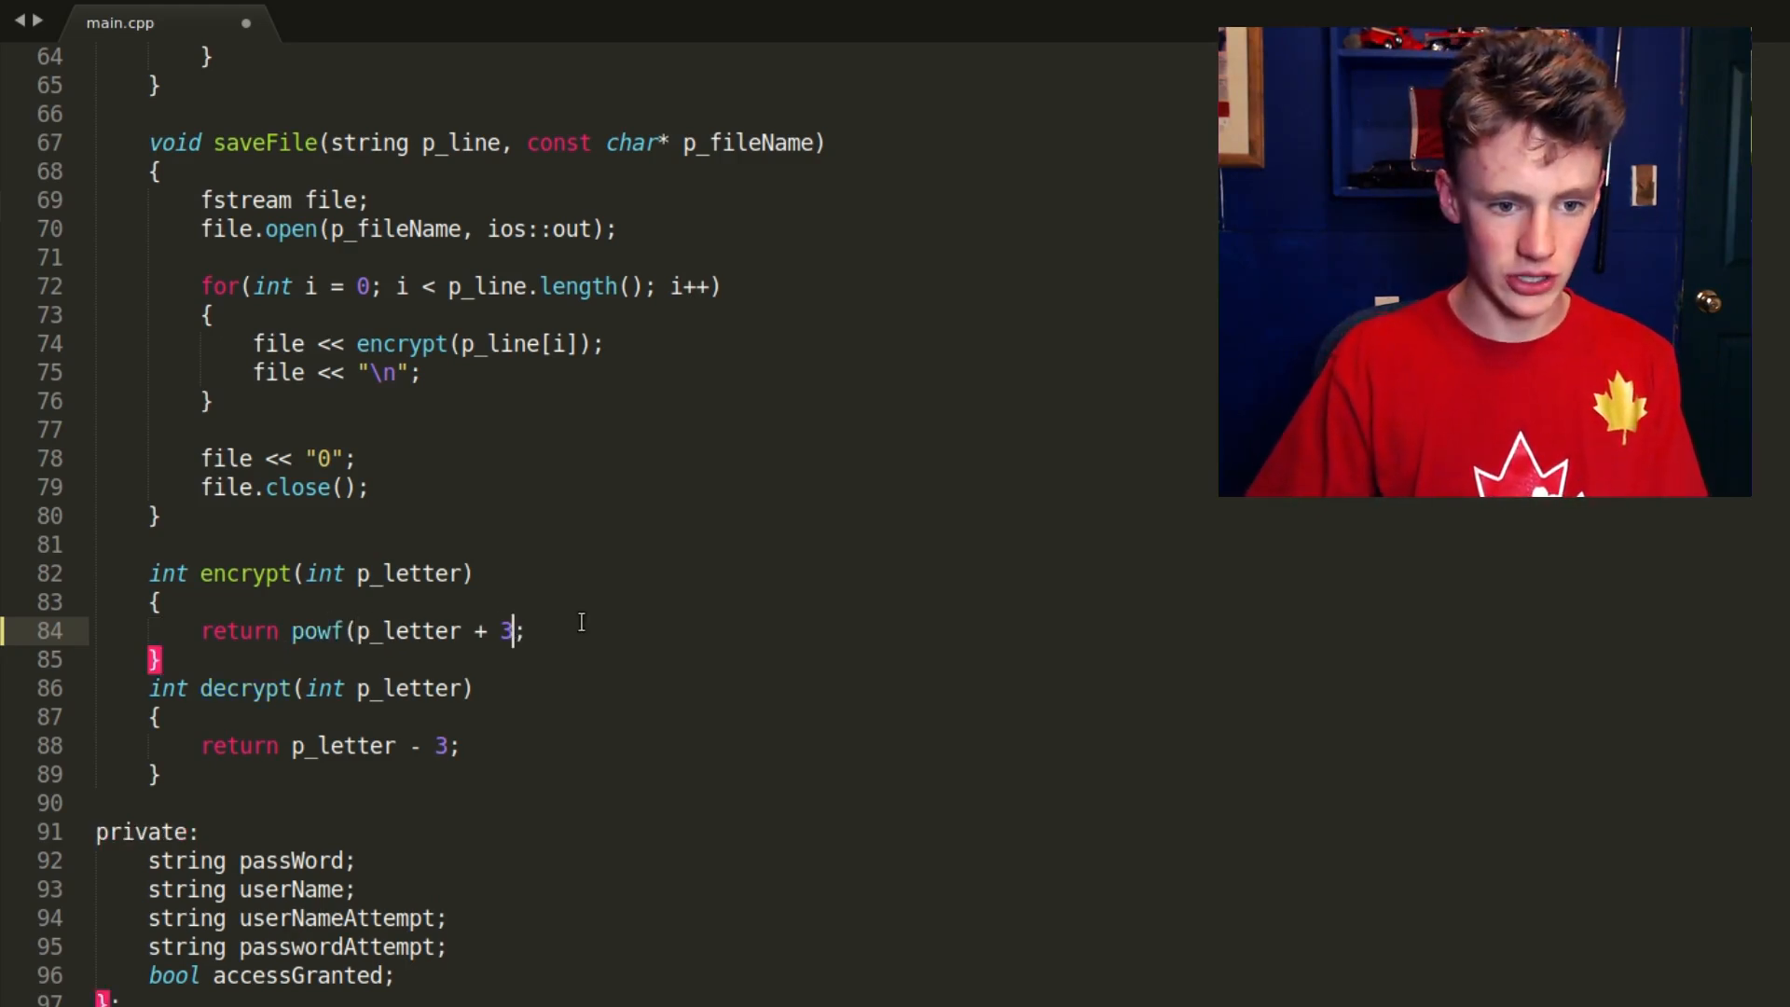
pyautogui.write(',')
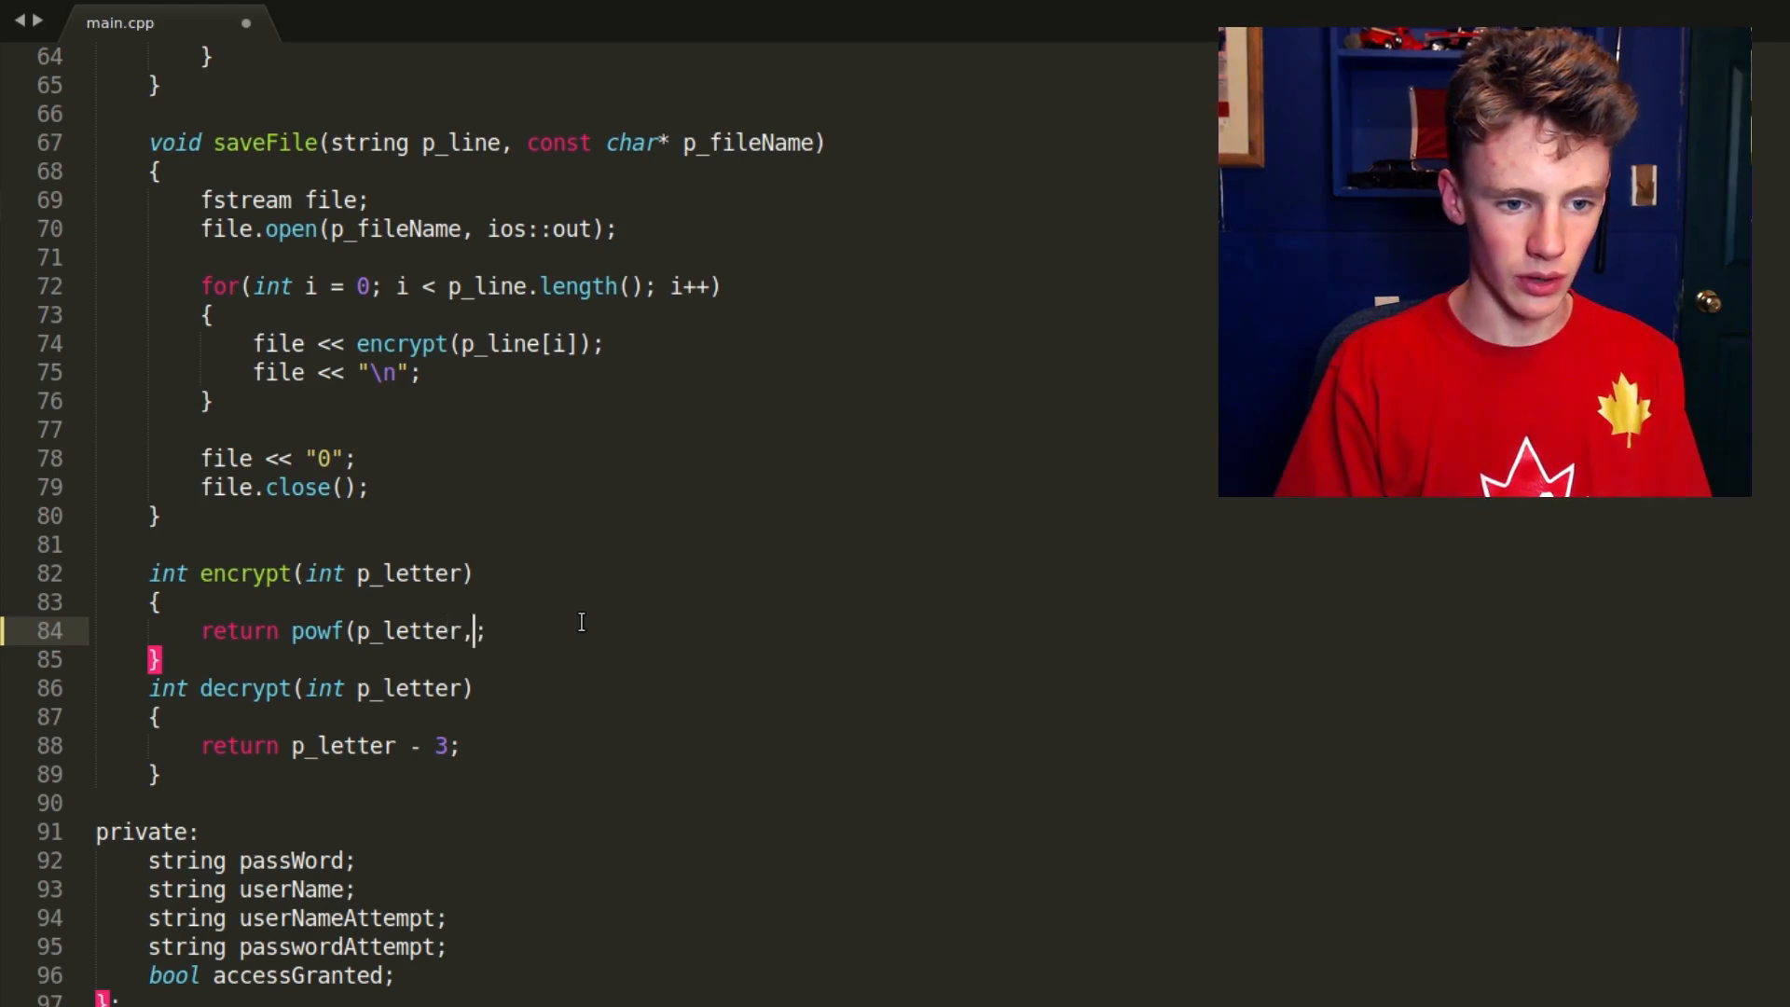
pyautogui.write(';')
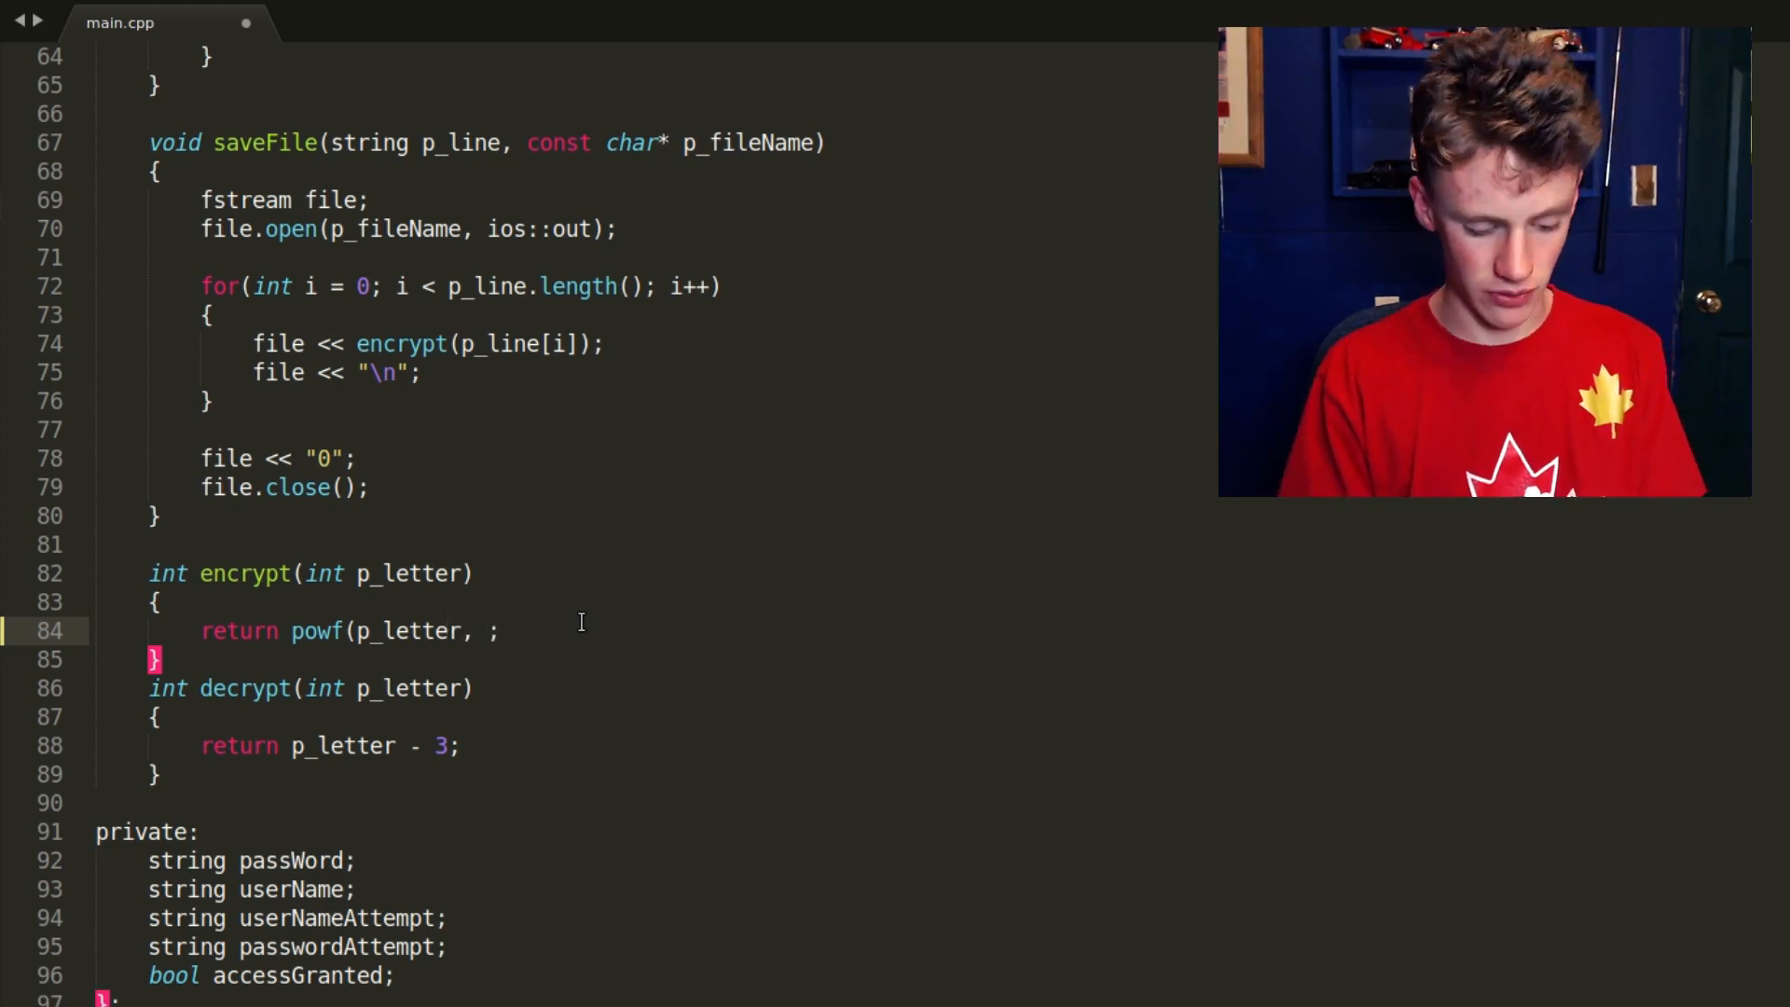
pyautogui.write('4)')
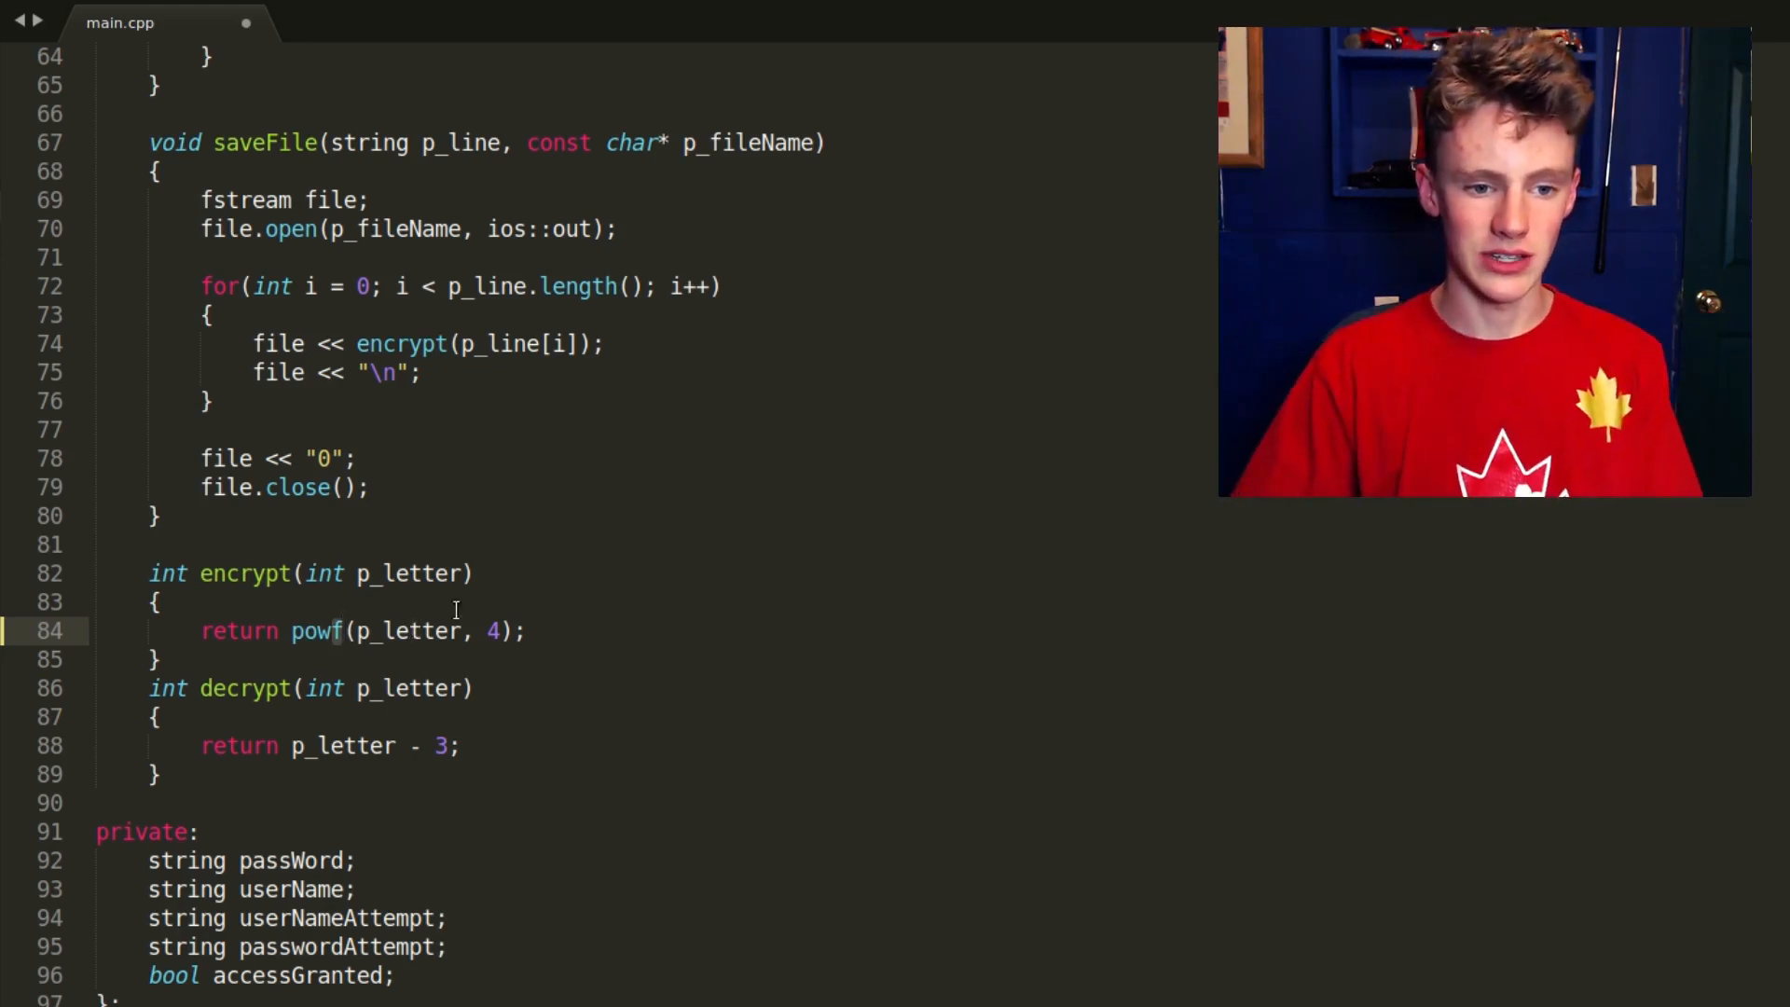
pyautogui.write('0.')
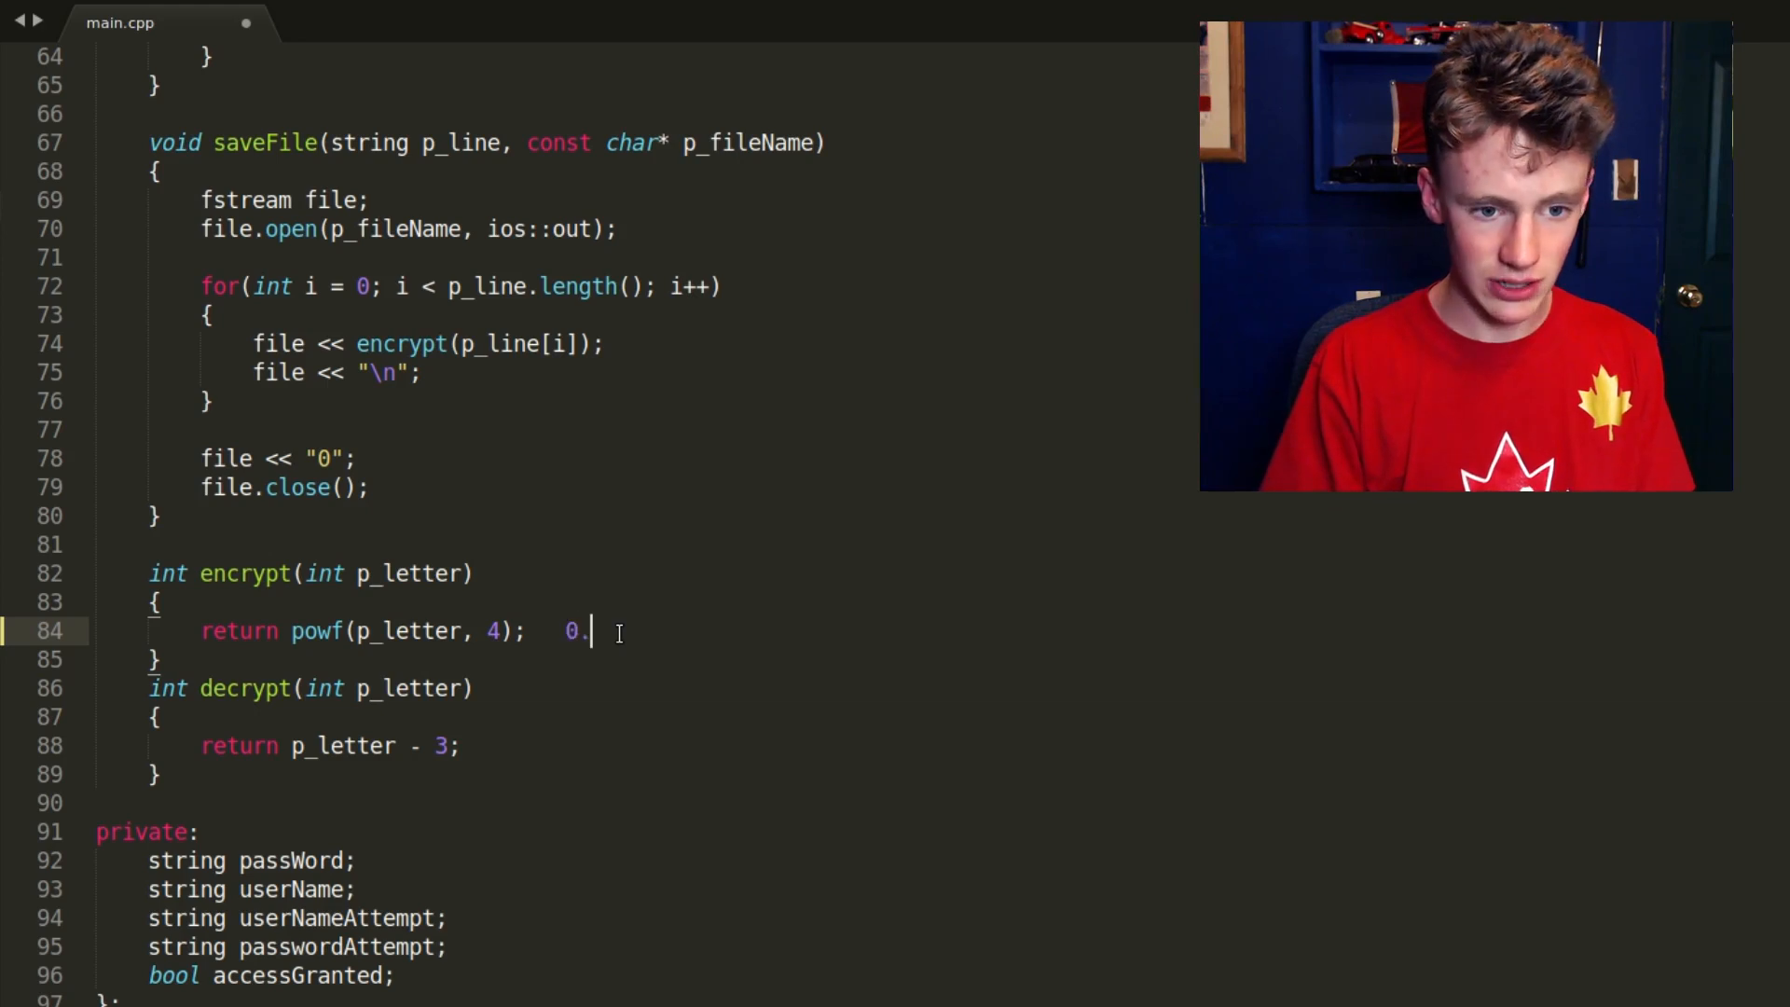
pyautogui.write('f2')
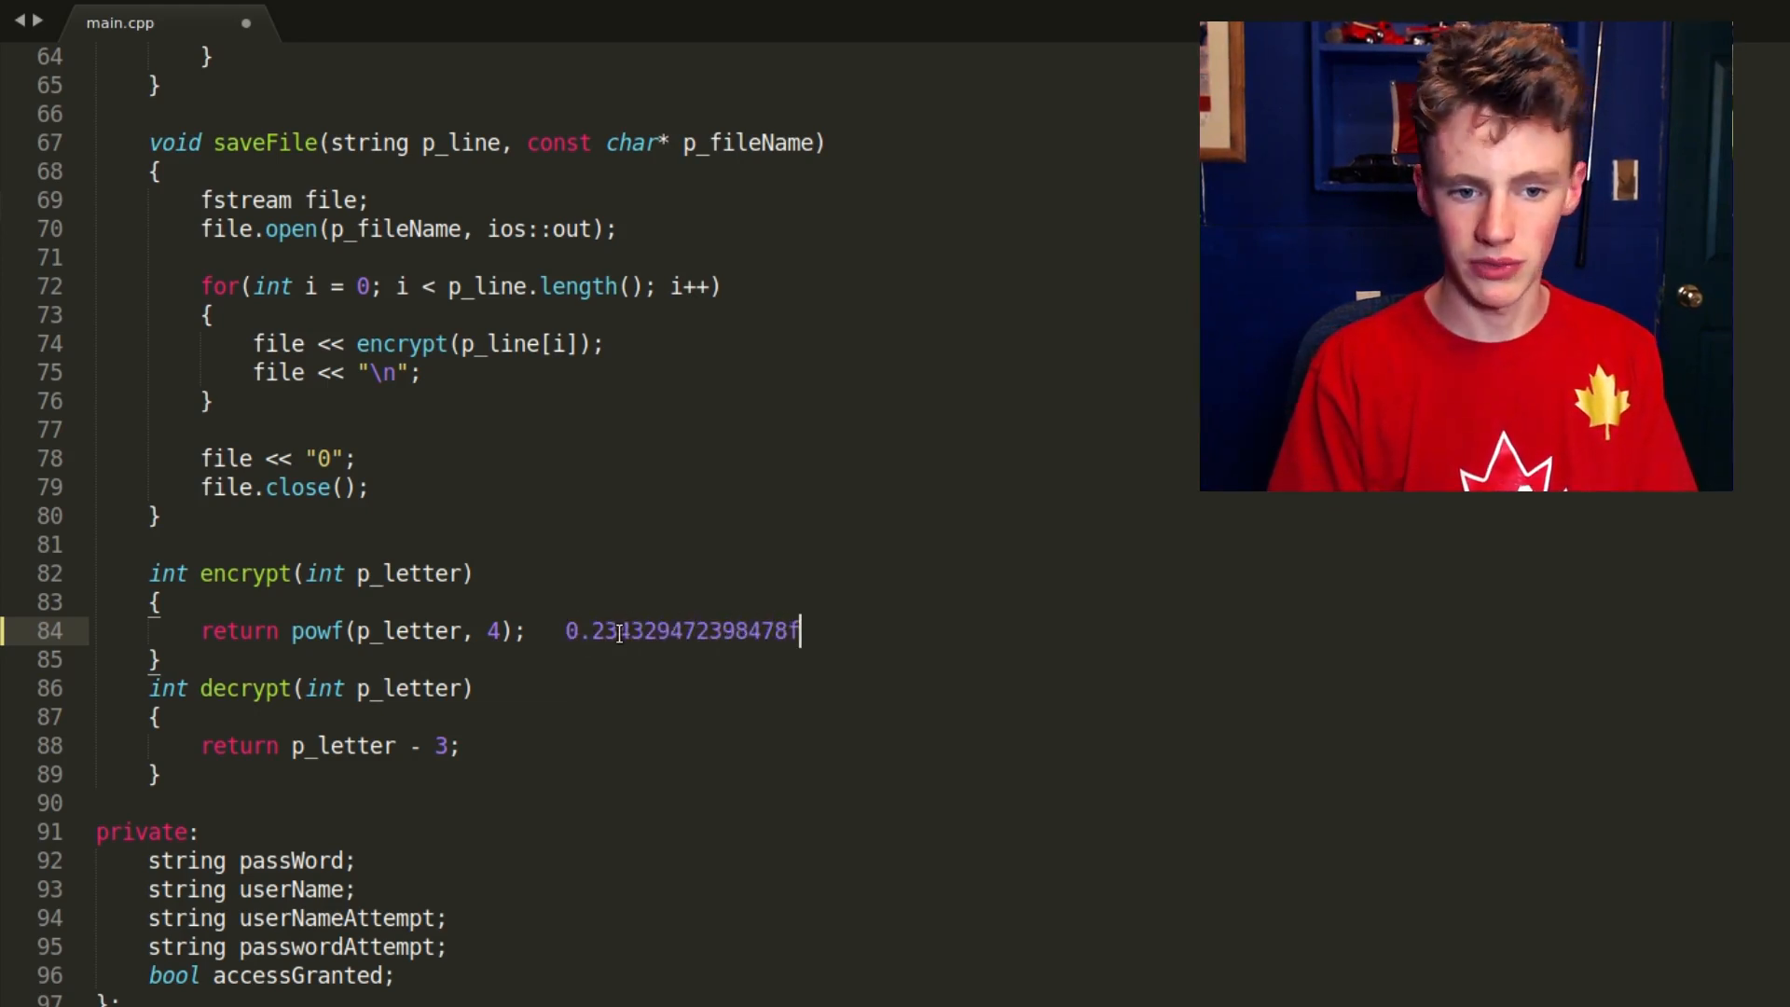
pyautogui.write('", "')
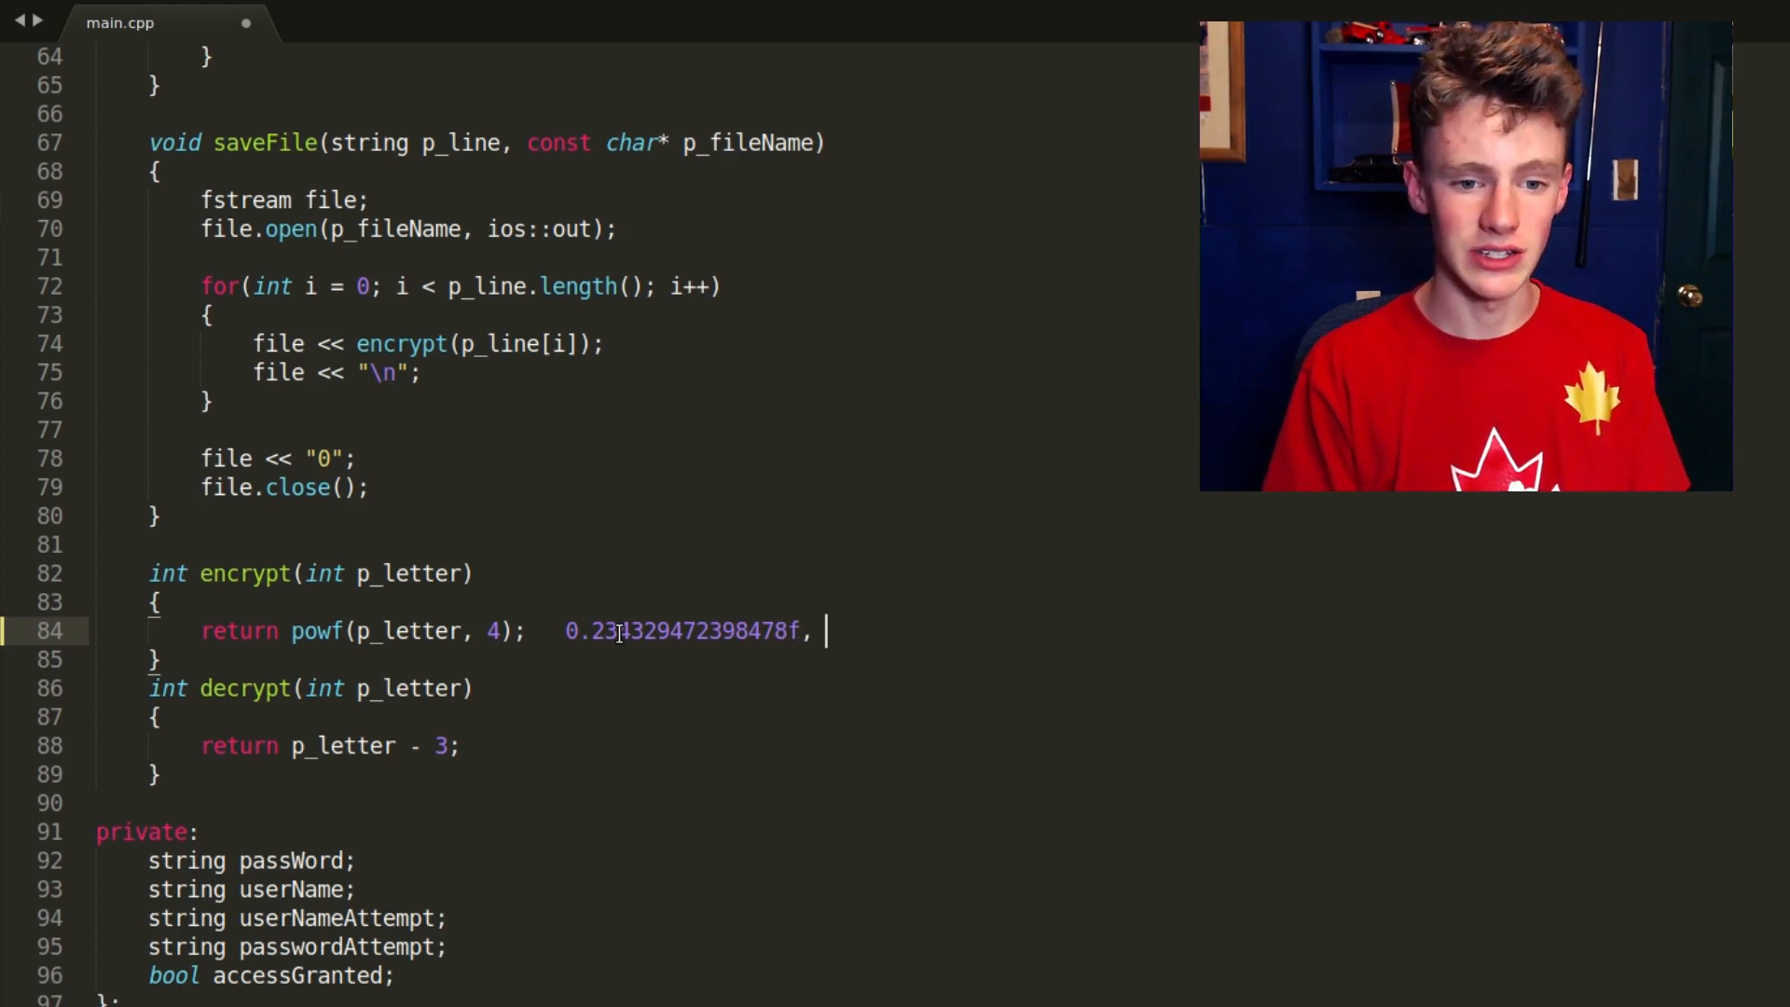
pyautogui.write('0.')
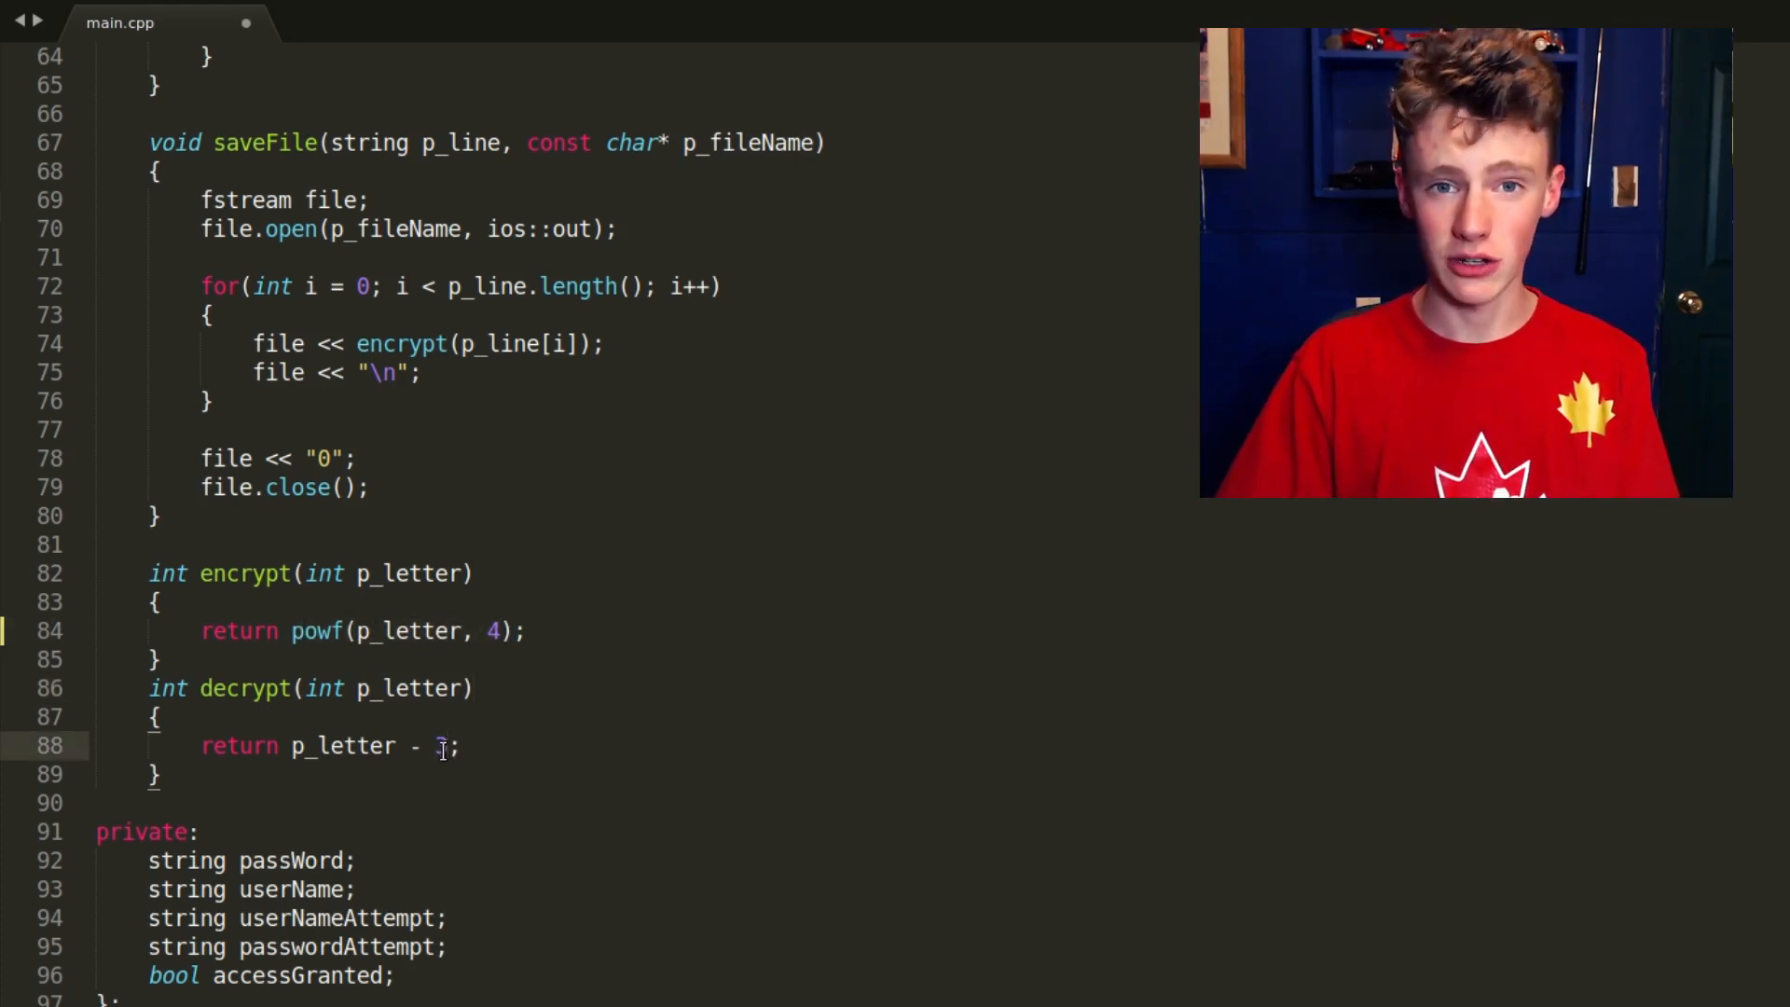
# Change decrypt to return powf(p_letter, 1/4.f) instead of p_letter - 3.
pyautogui.write('powf();')
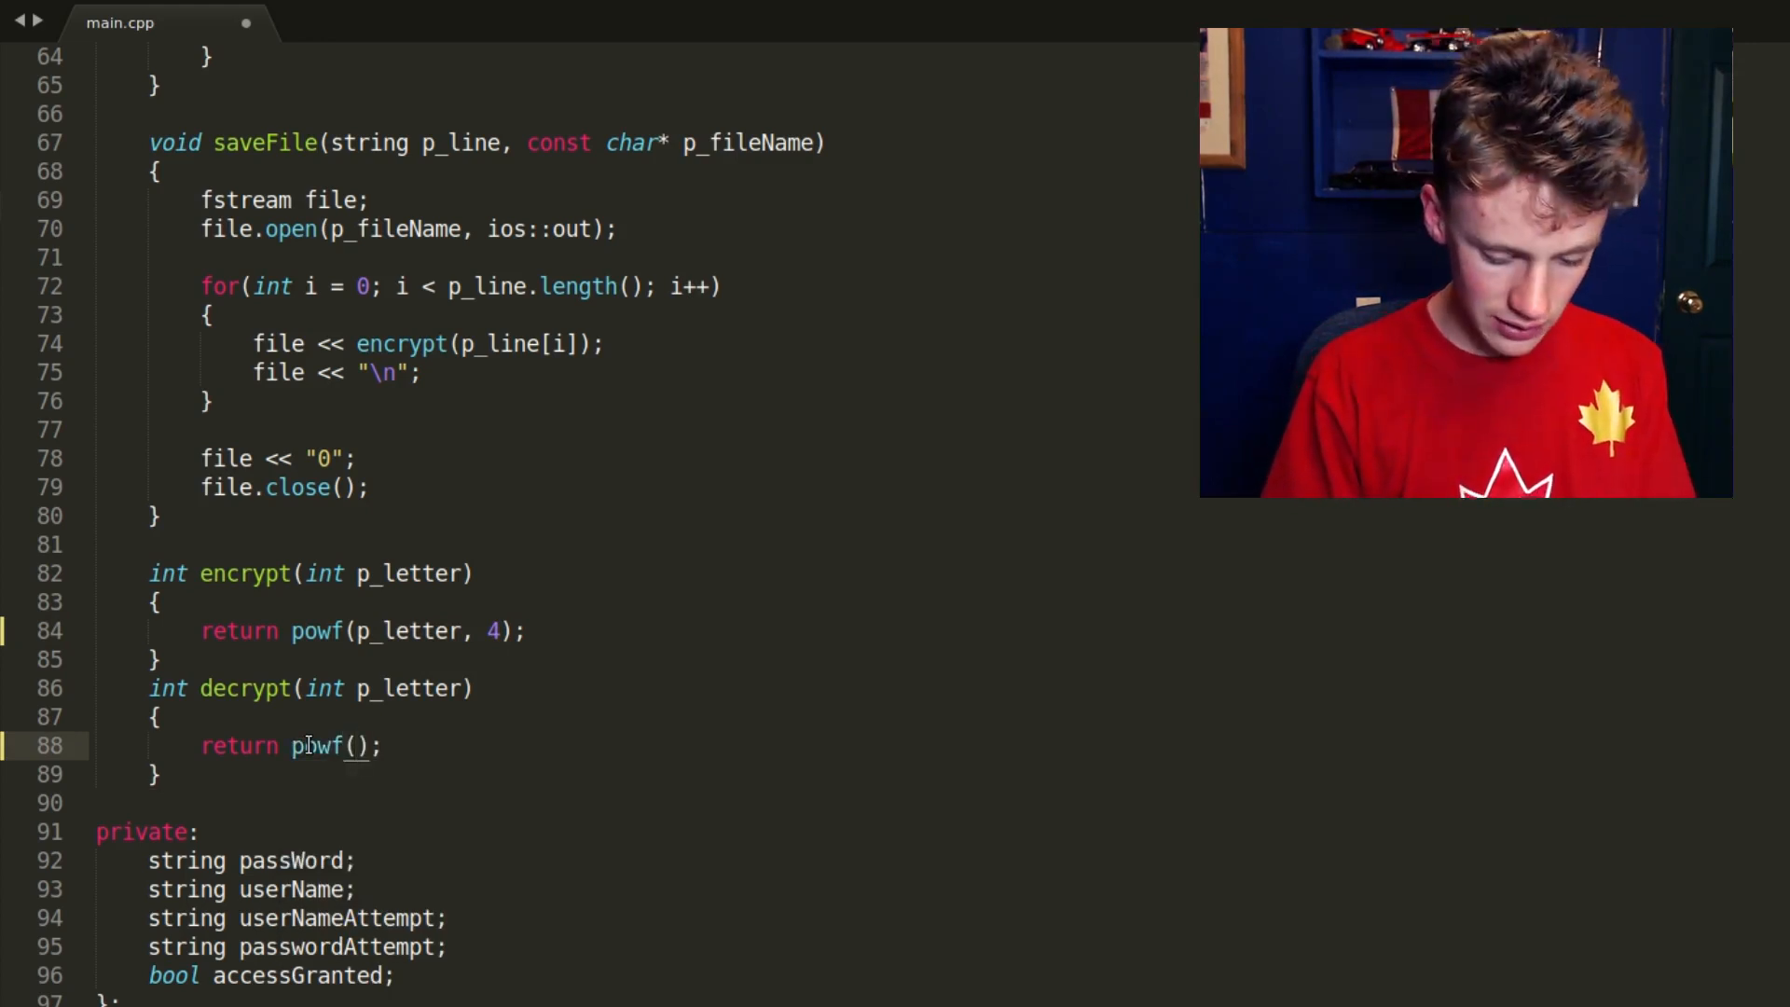
pyautogui.write('p_letter,')
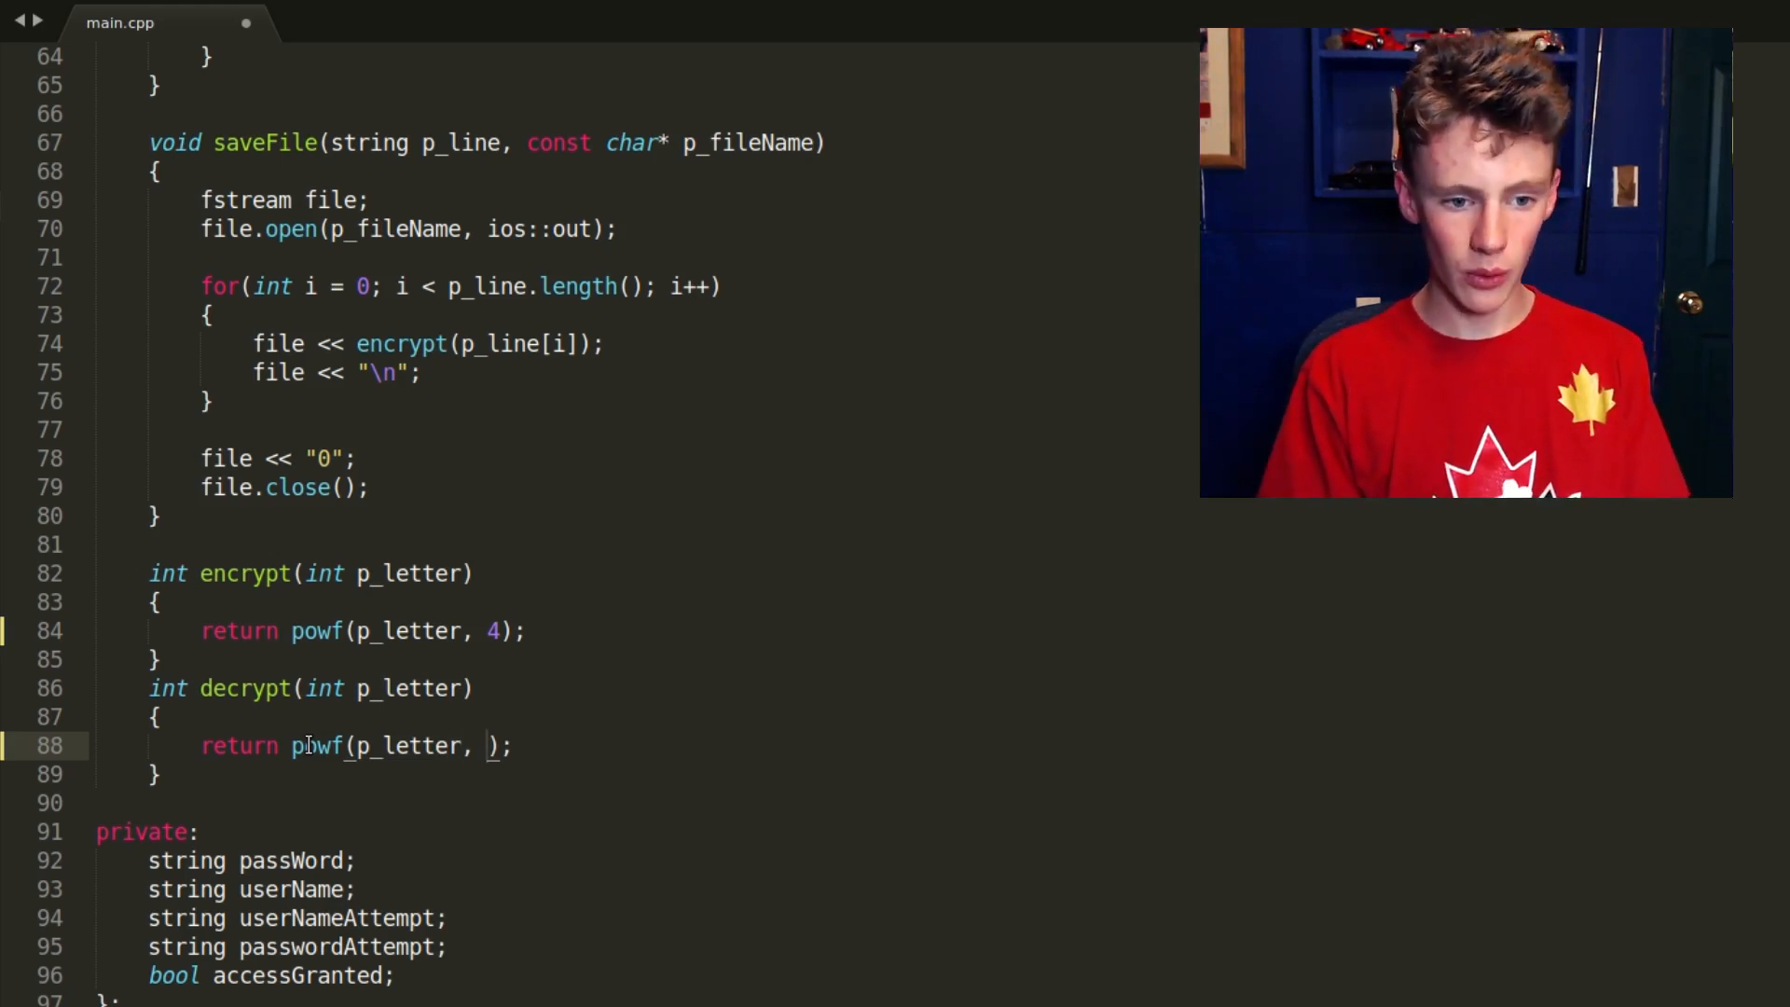
pyautogui.write('1/4')
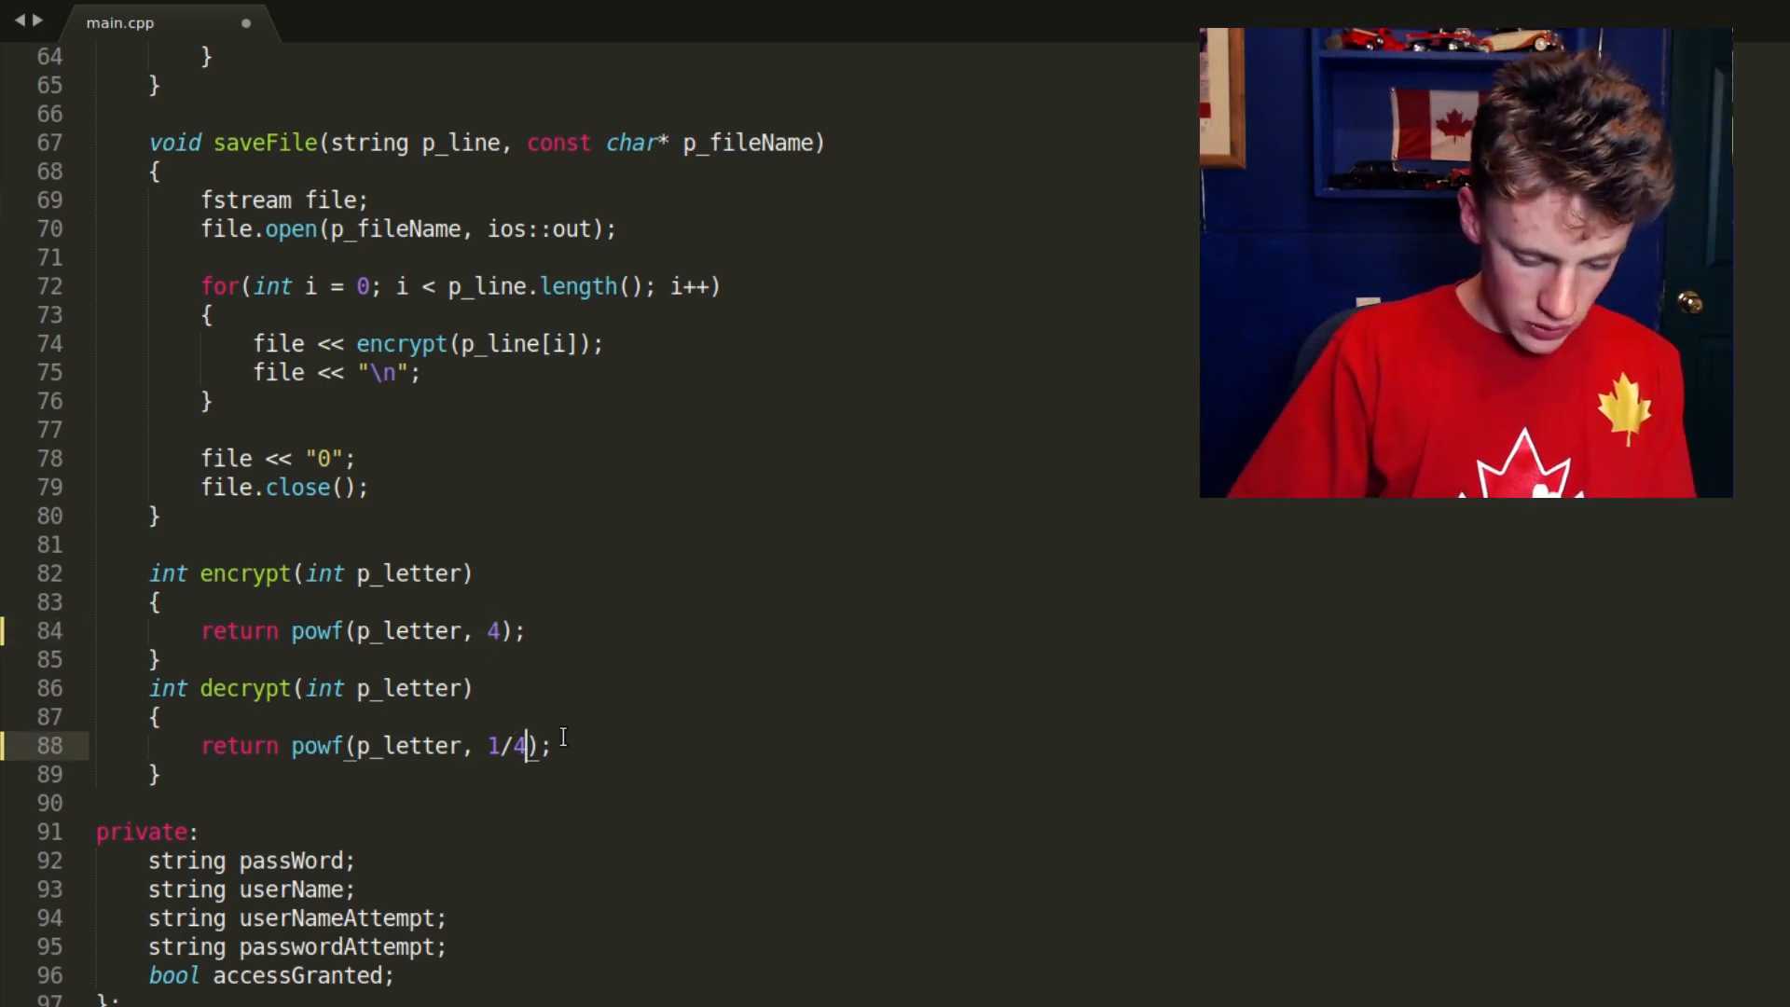
pyautogui.write('.f')
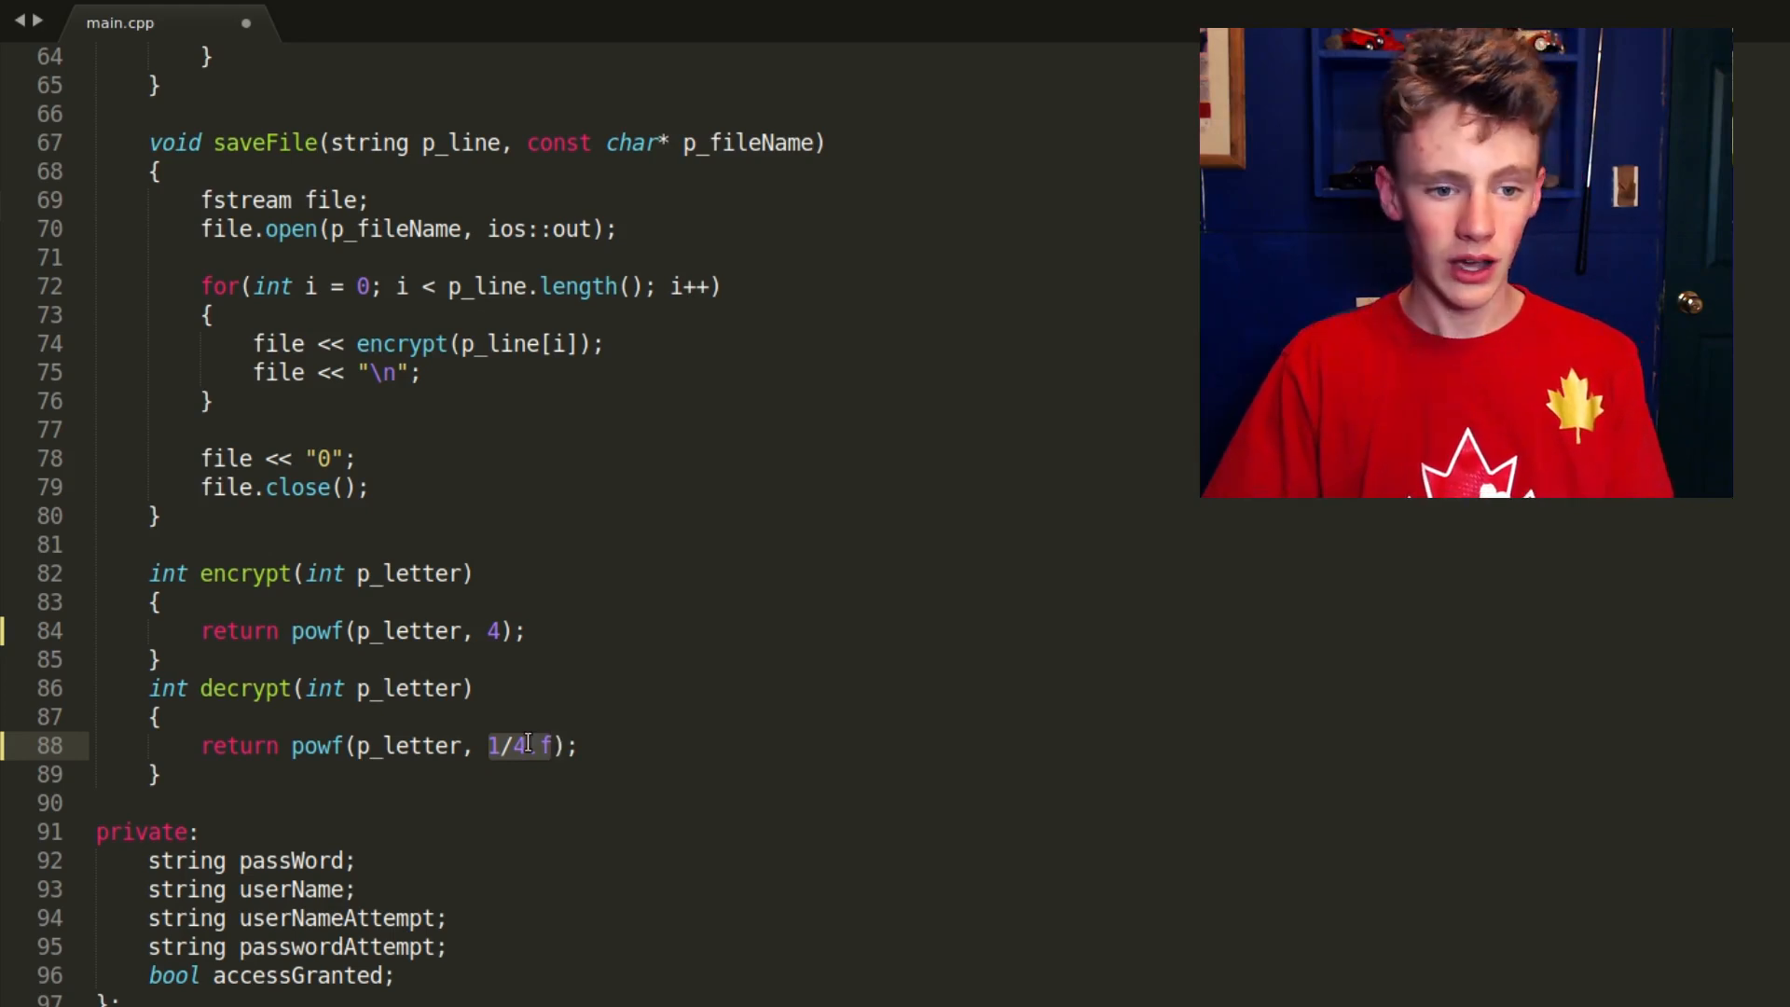
pyautogui.write('.')
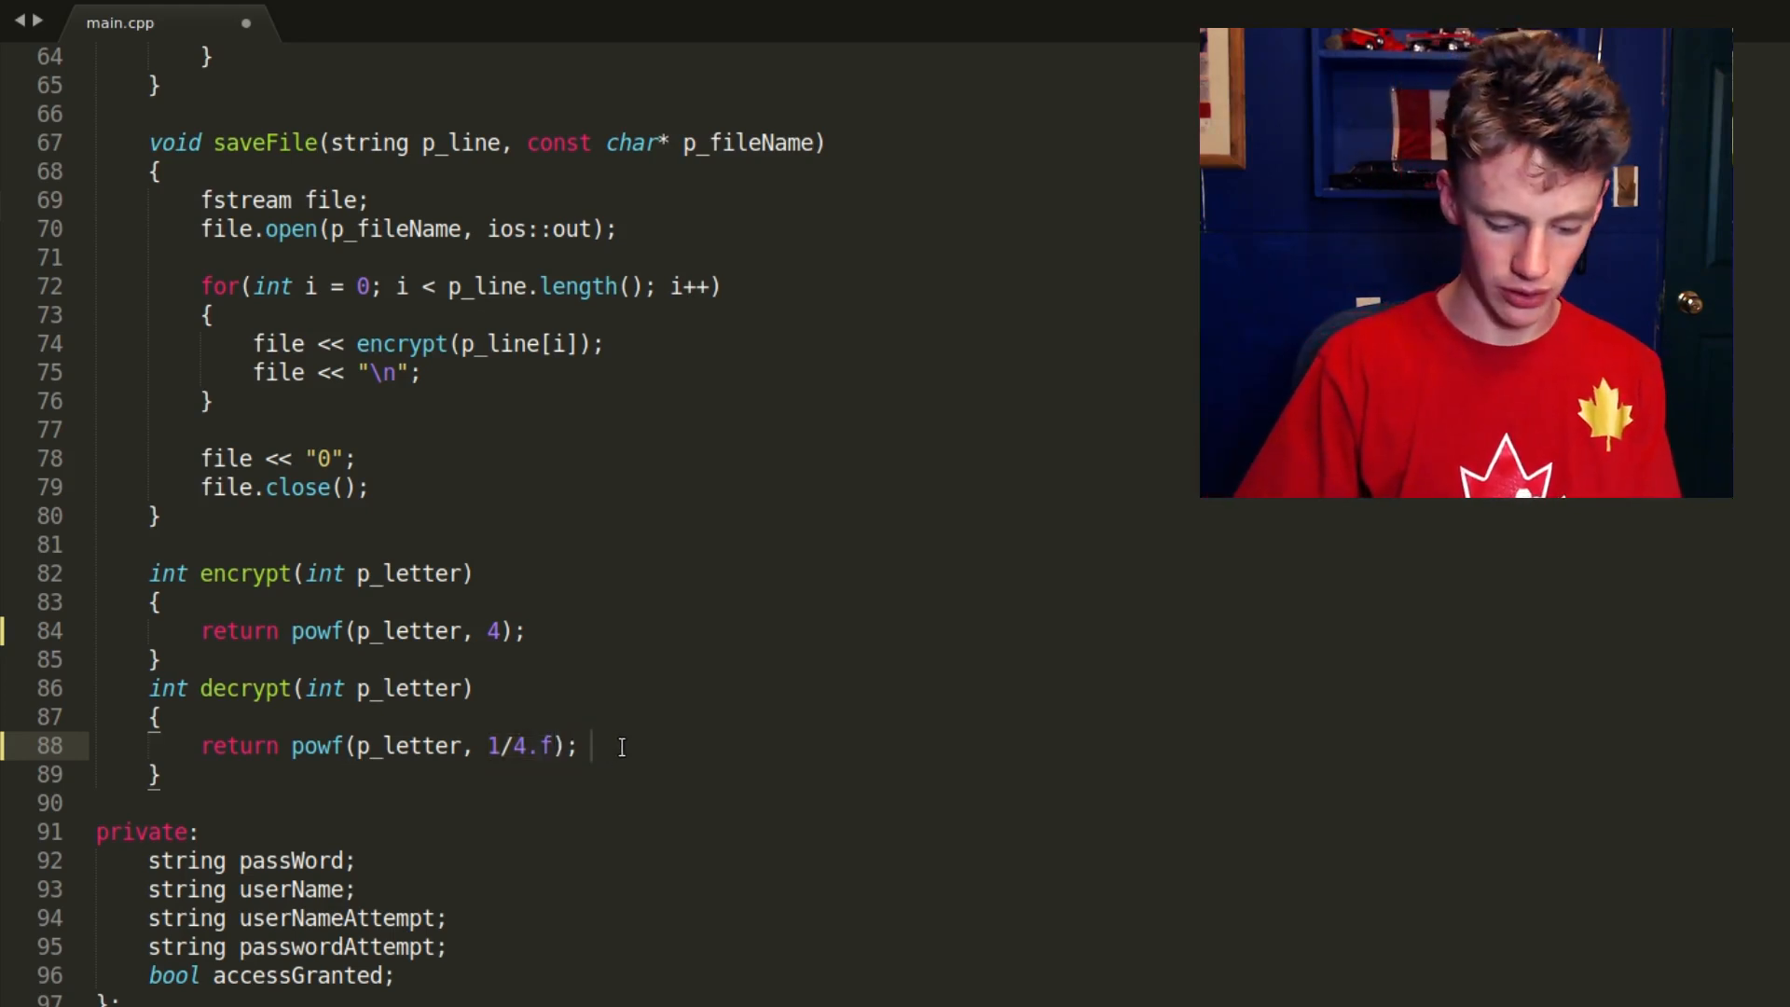
pyautogui.scroll(-3)
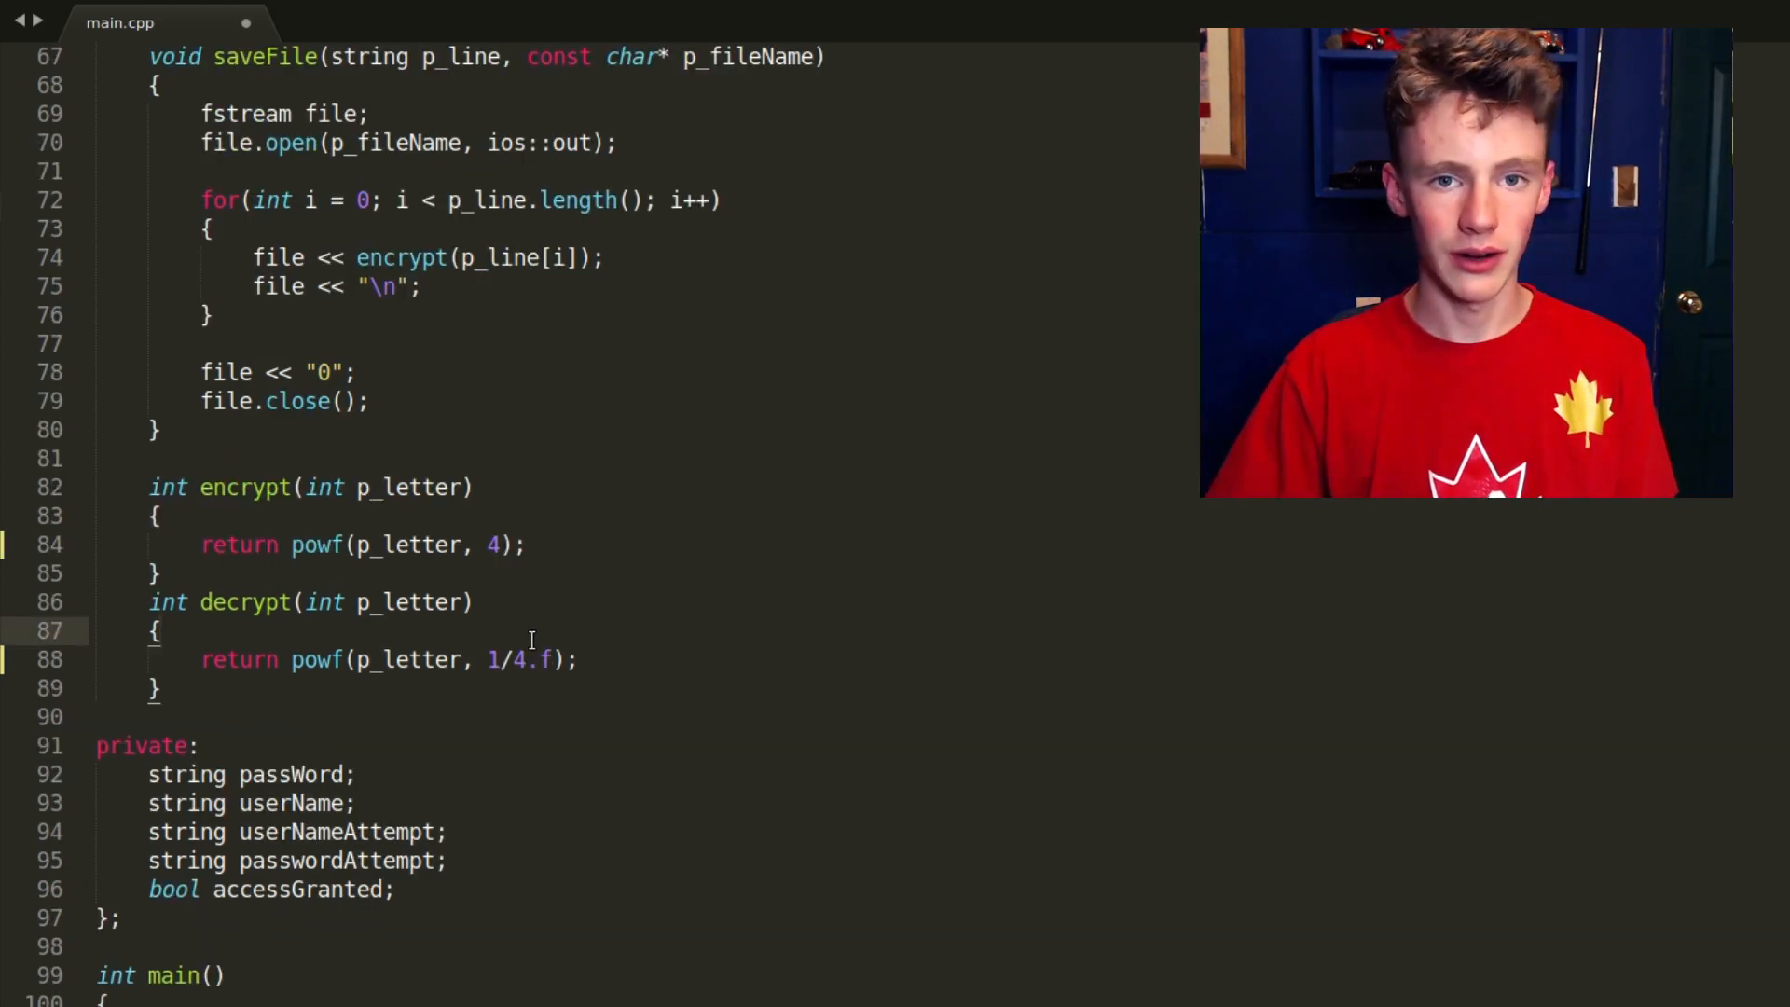
pyautogui.scroll(-3)
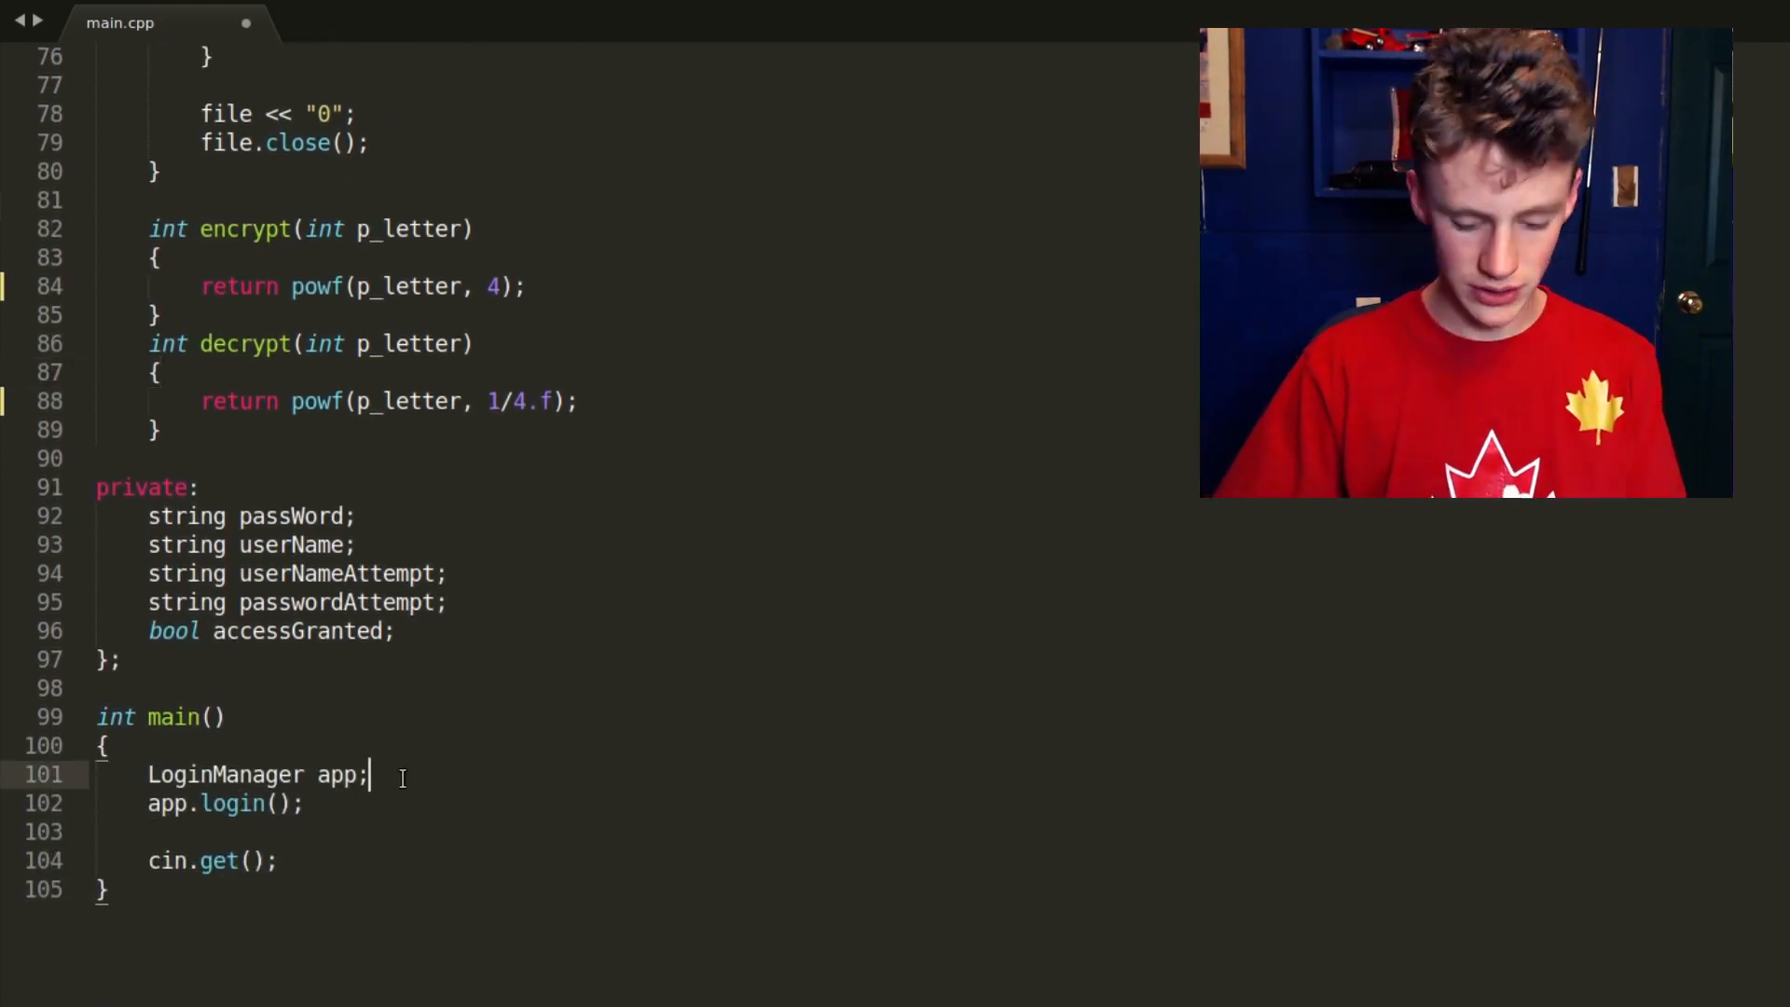
pyautogui.write('app.saveFile(')
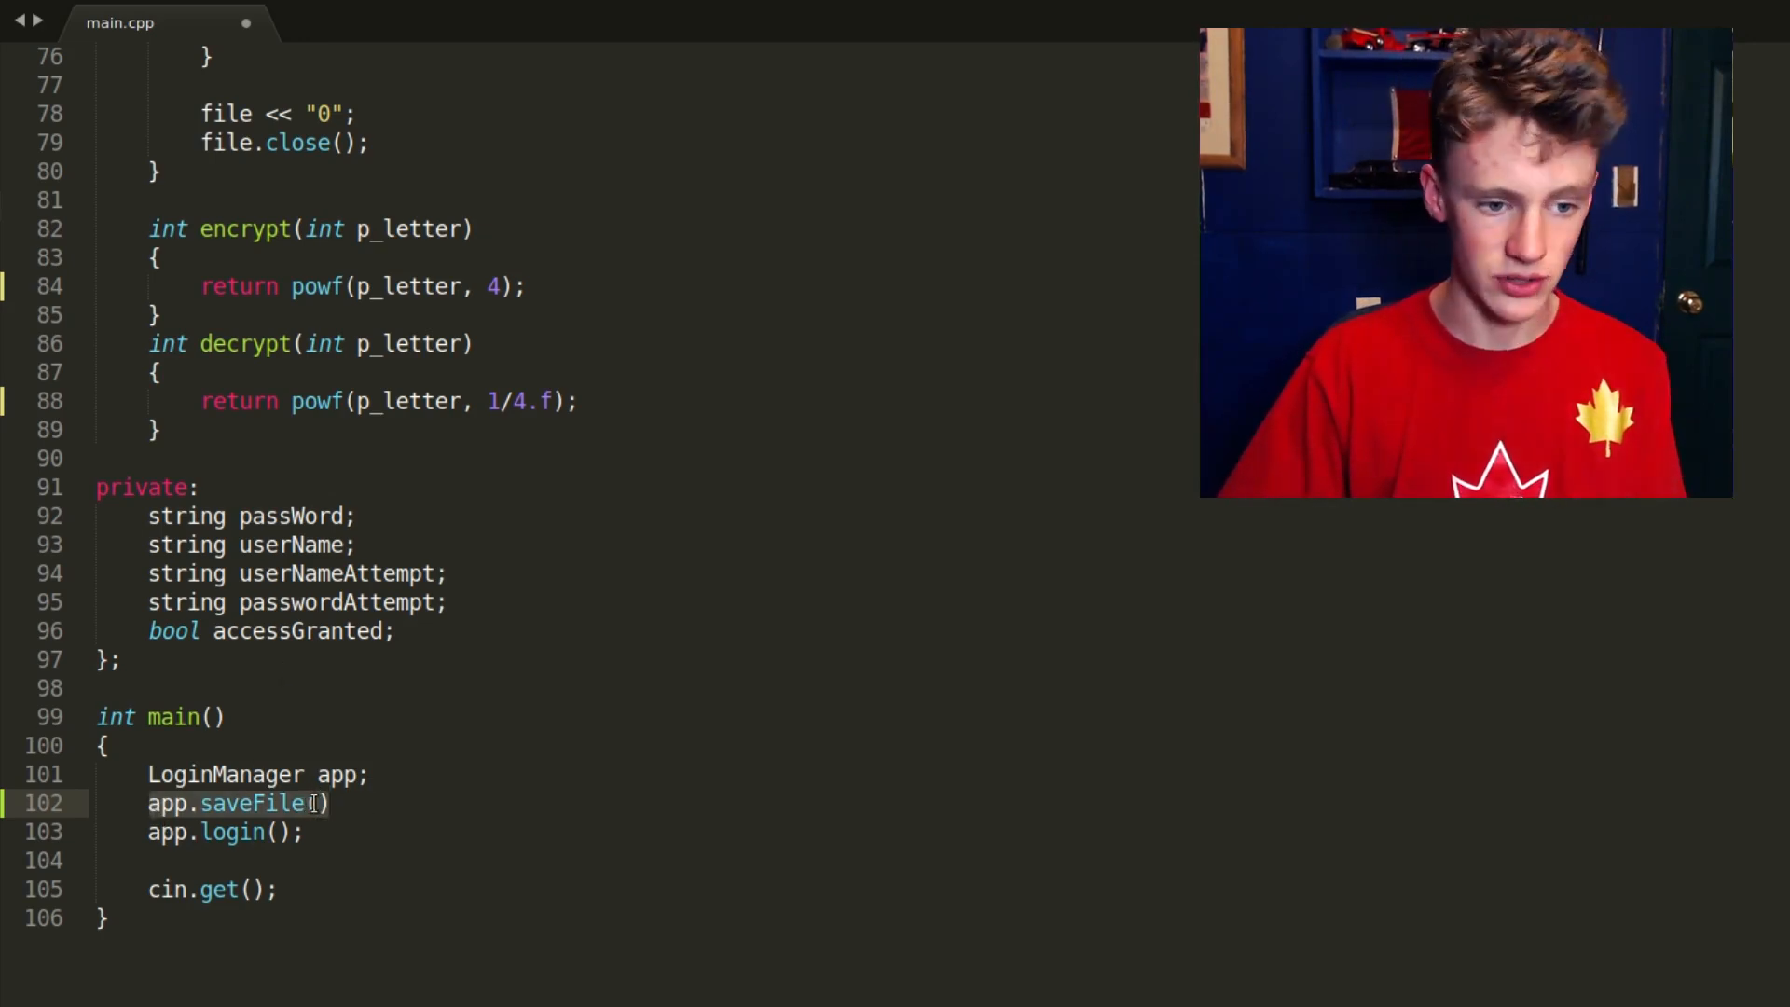
pyautogui.write('""')
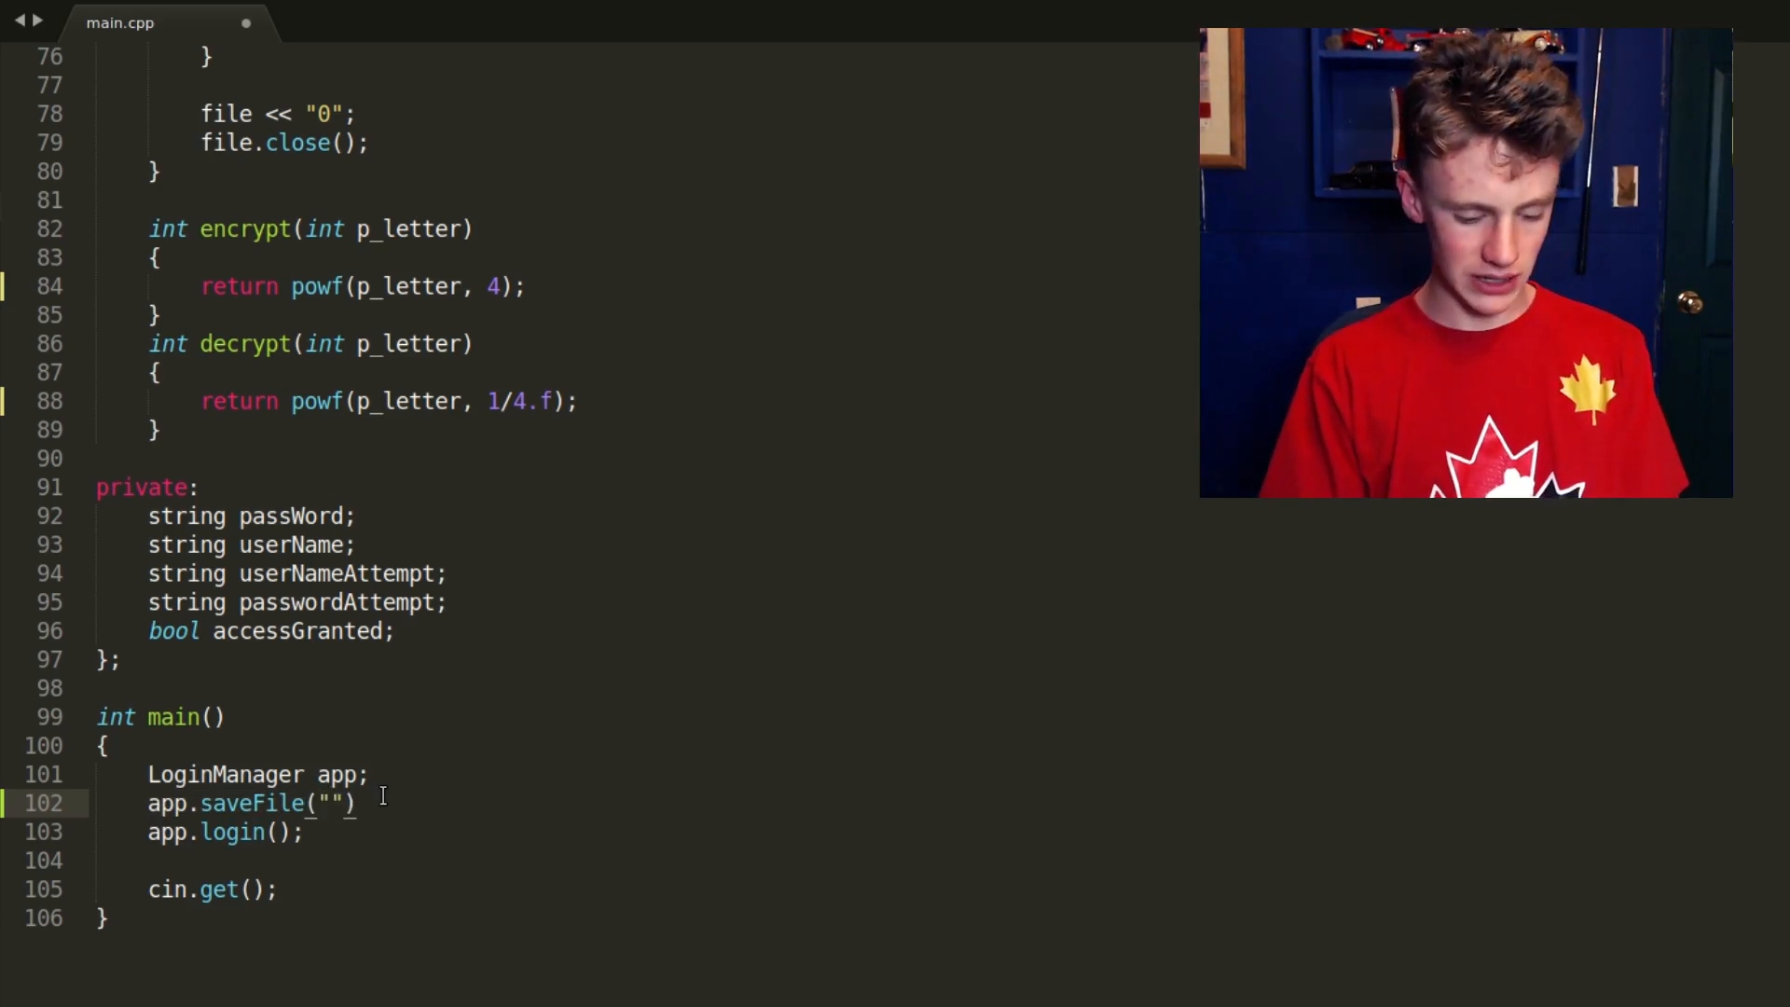
pyautogui.write('user@email')
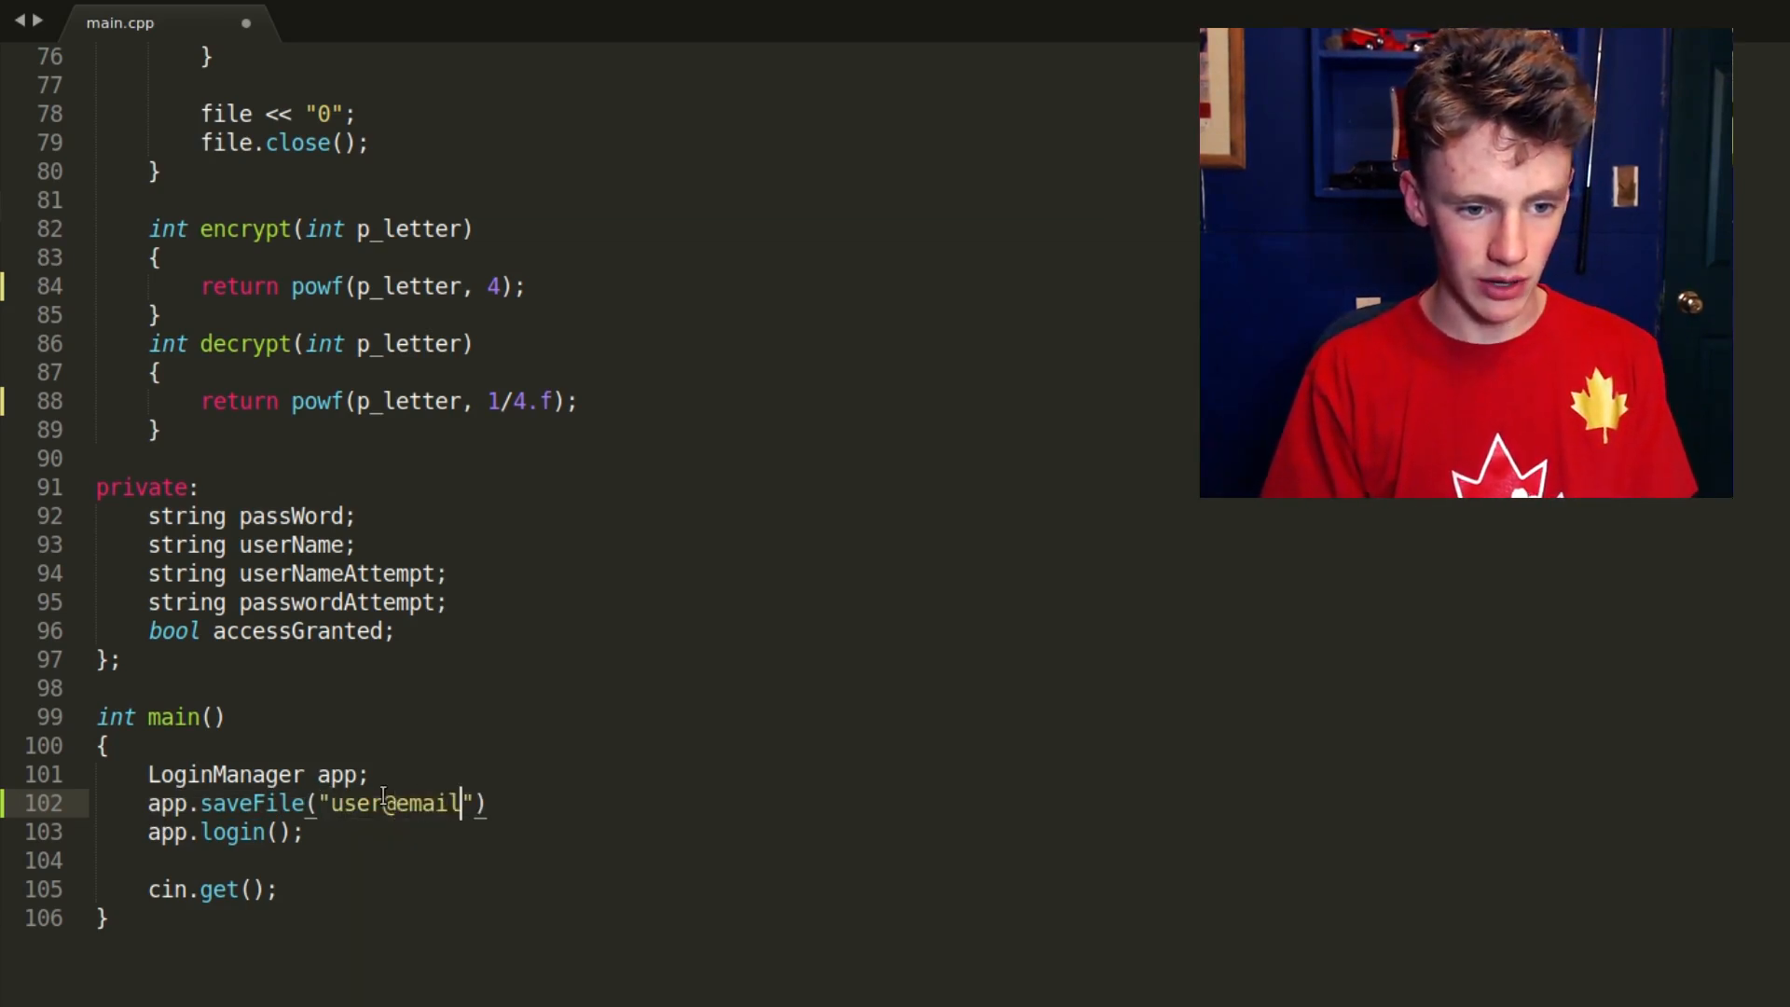
pyautogui.write('.com", "')
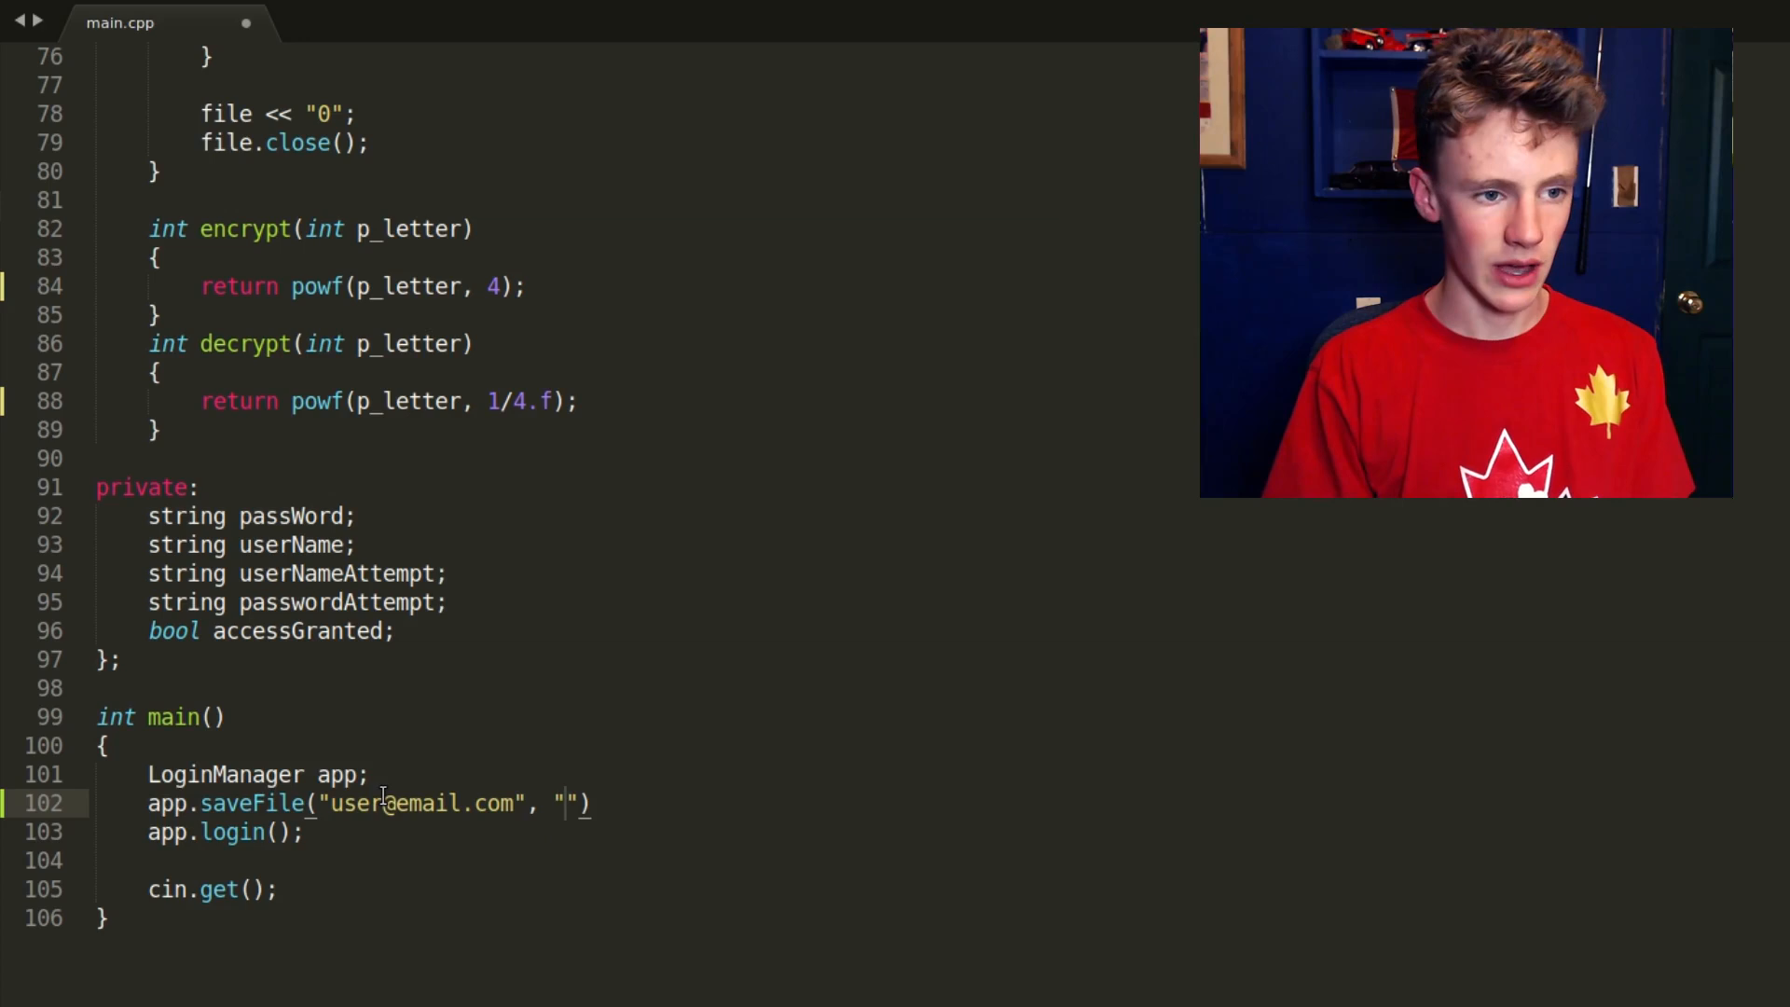
pyautogui.write('user.dat')
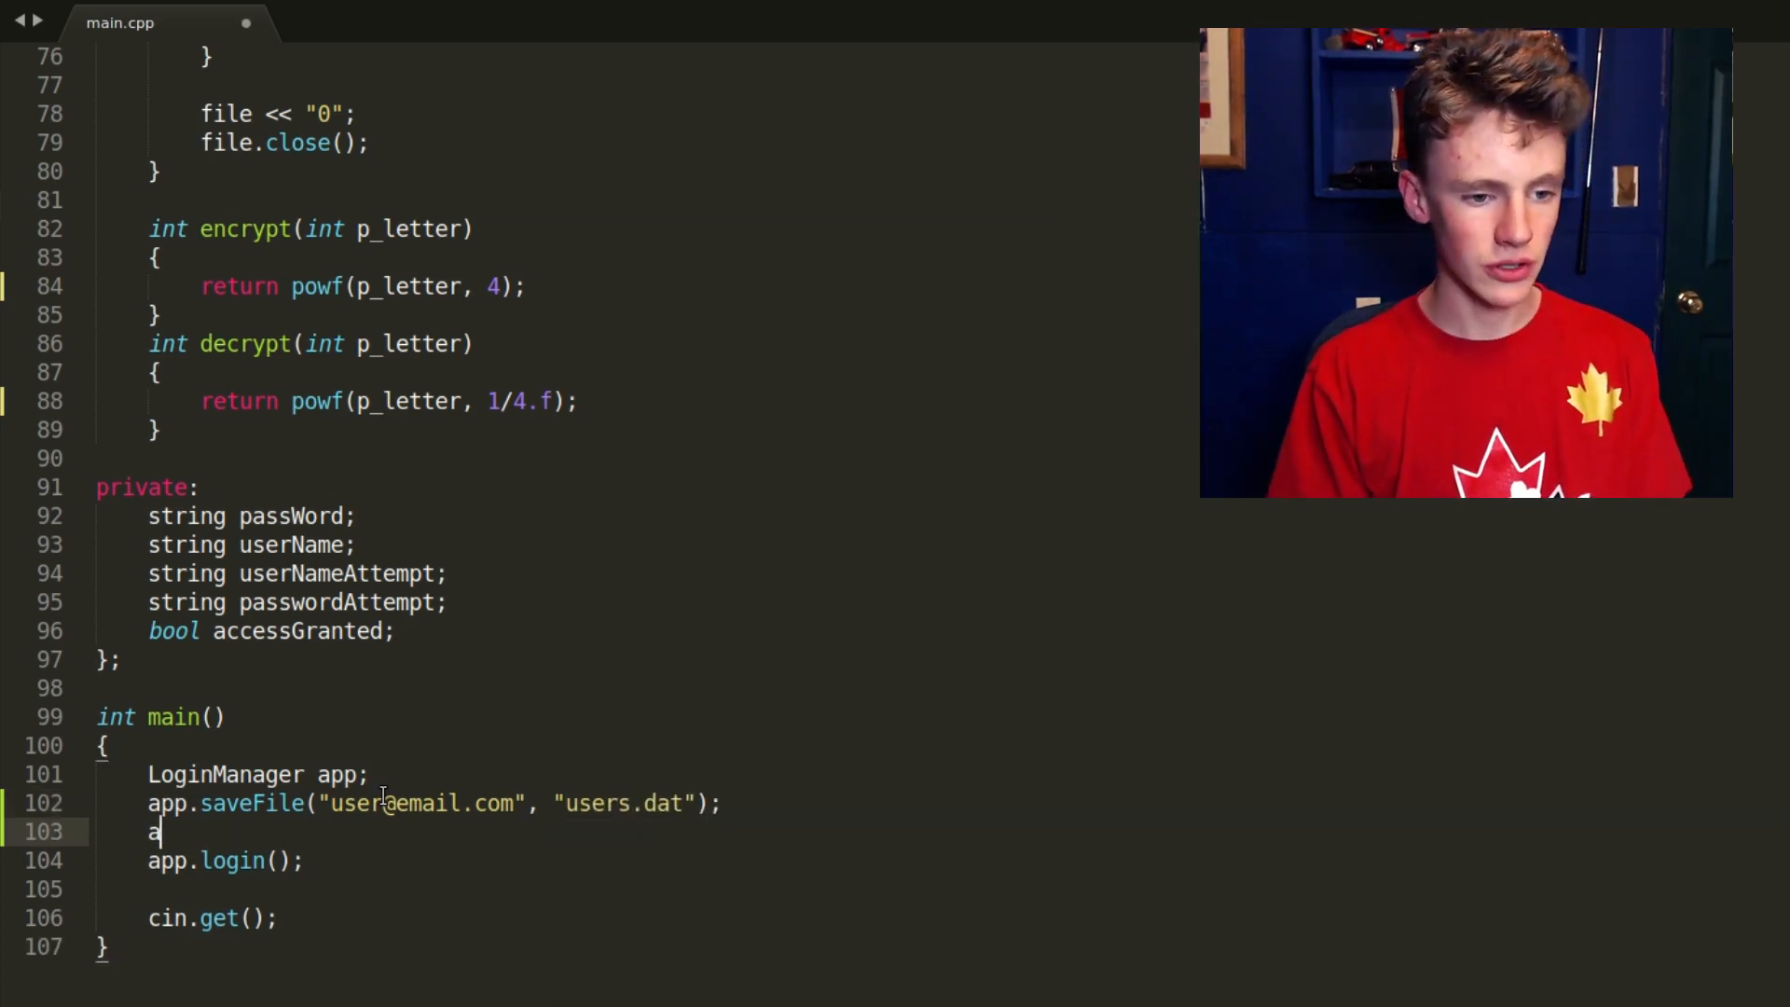
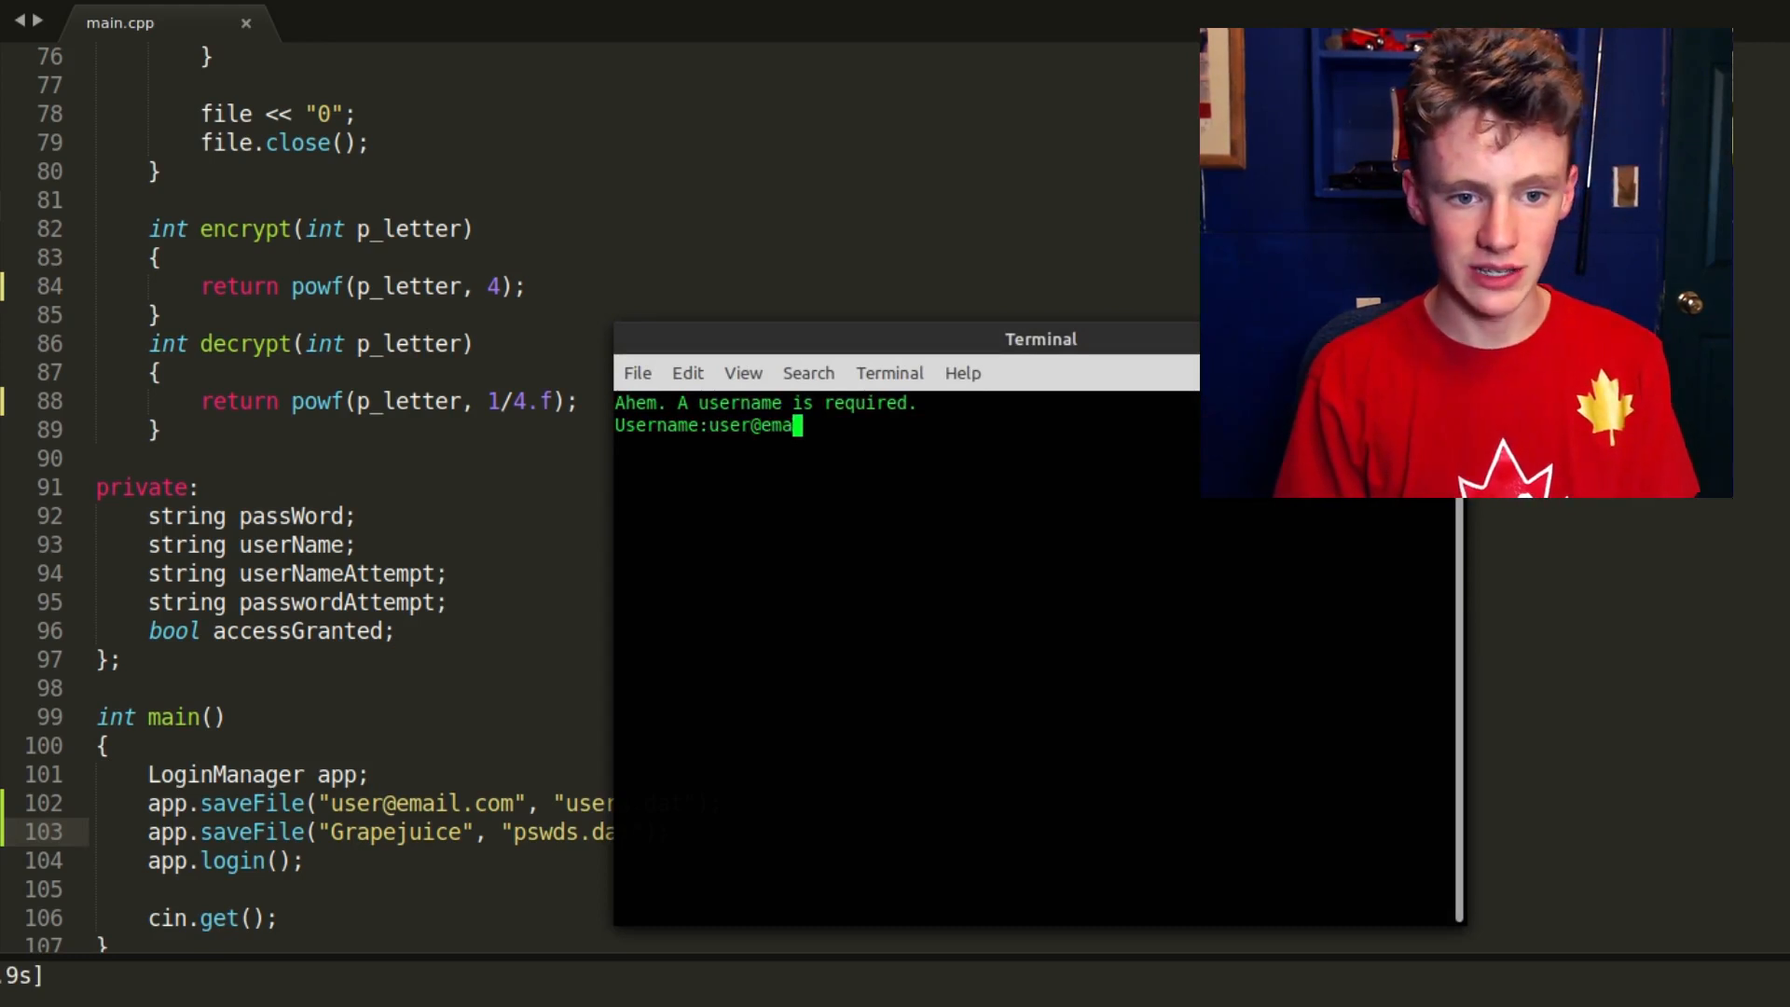
# Add app.saveFile("Grapejuice", "pswds.dat") with closing semicolons before app.login().
pyautogui.press('Return')
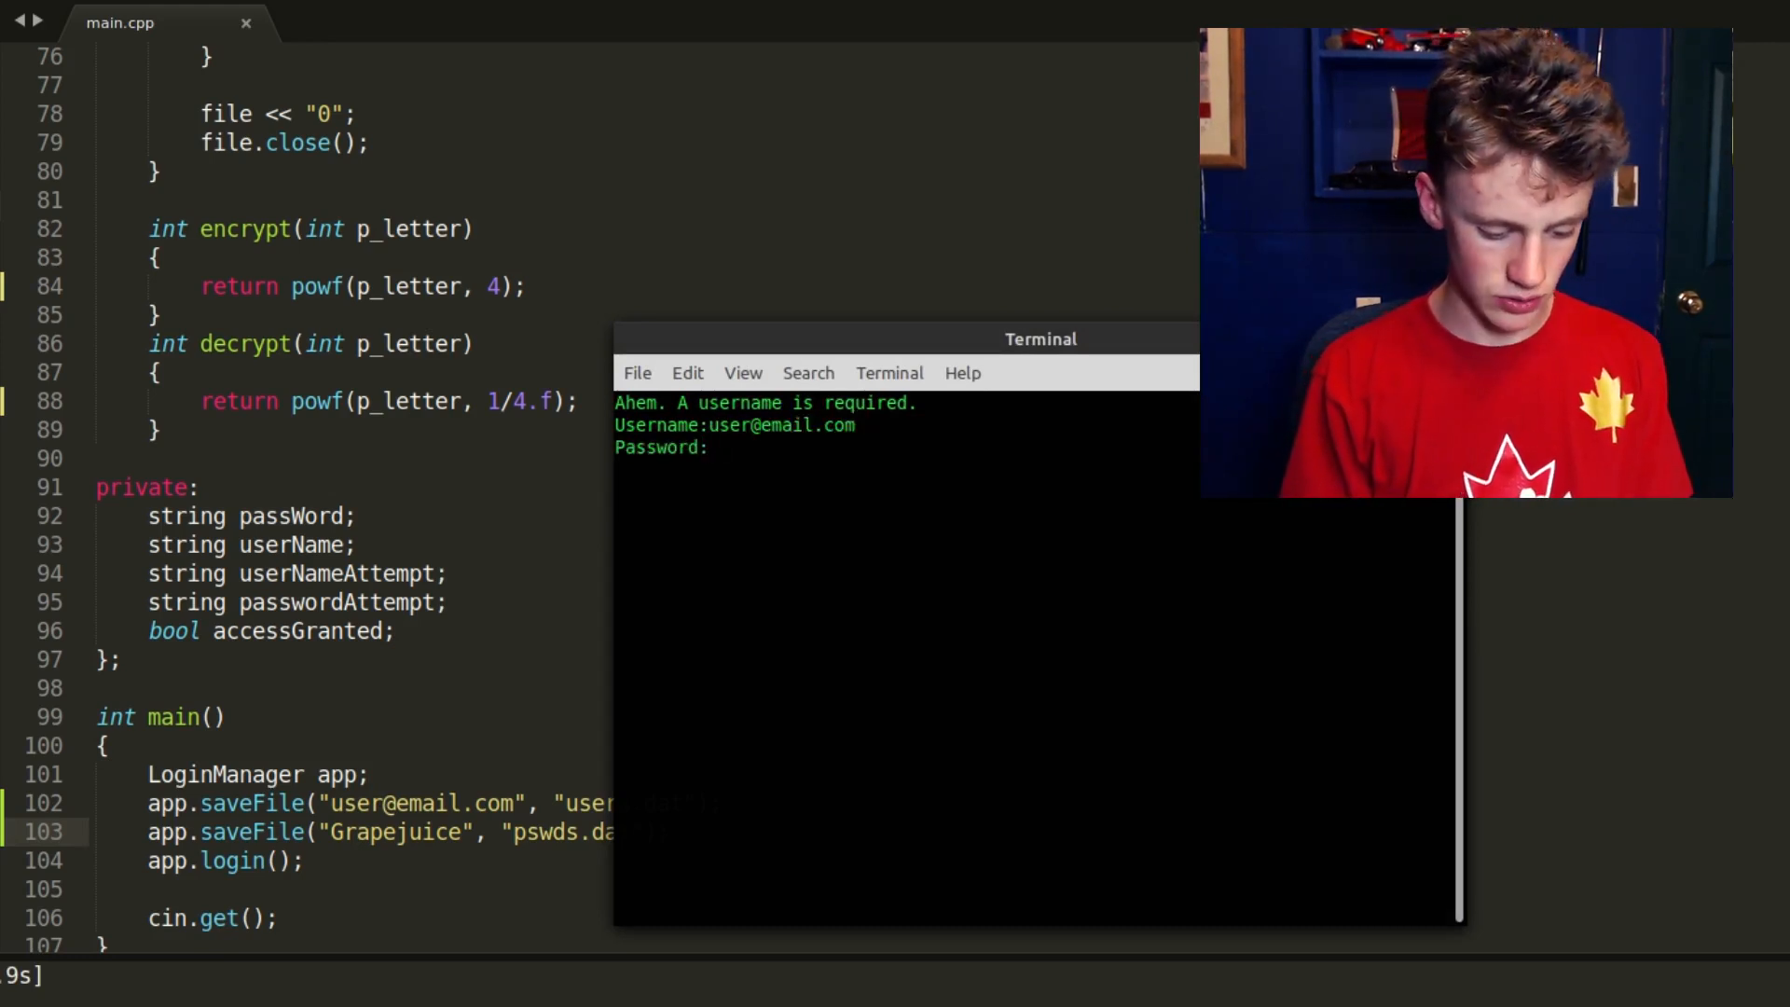
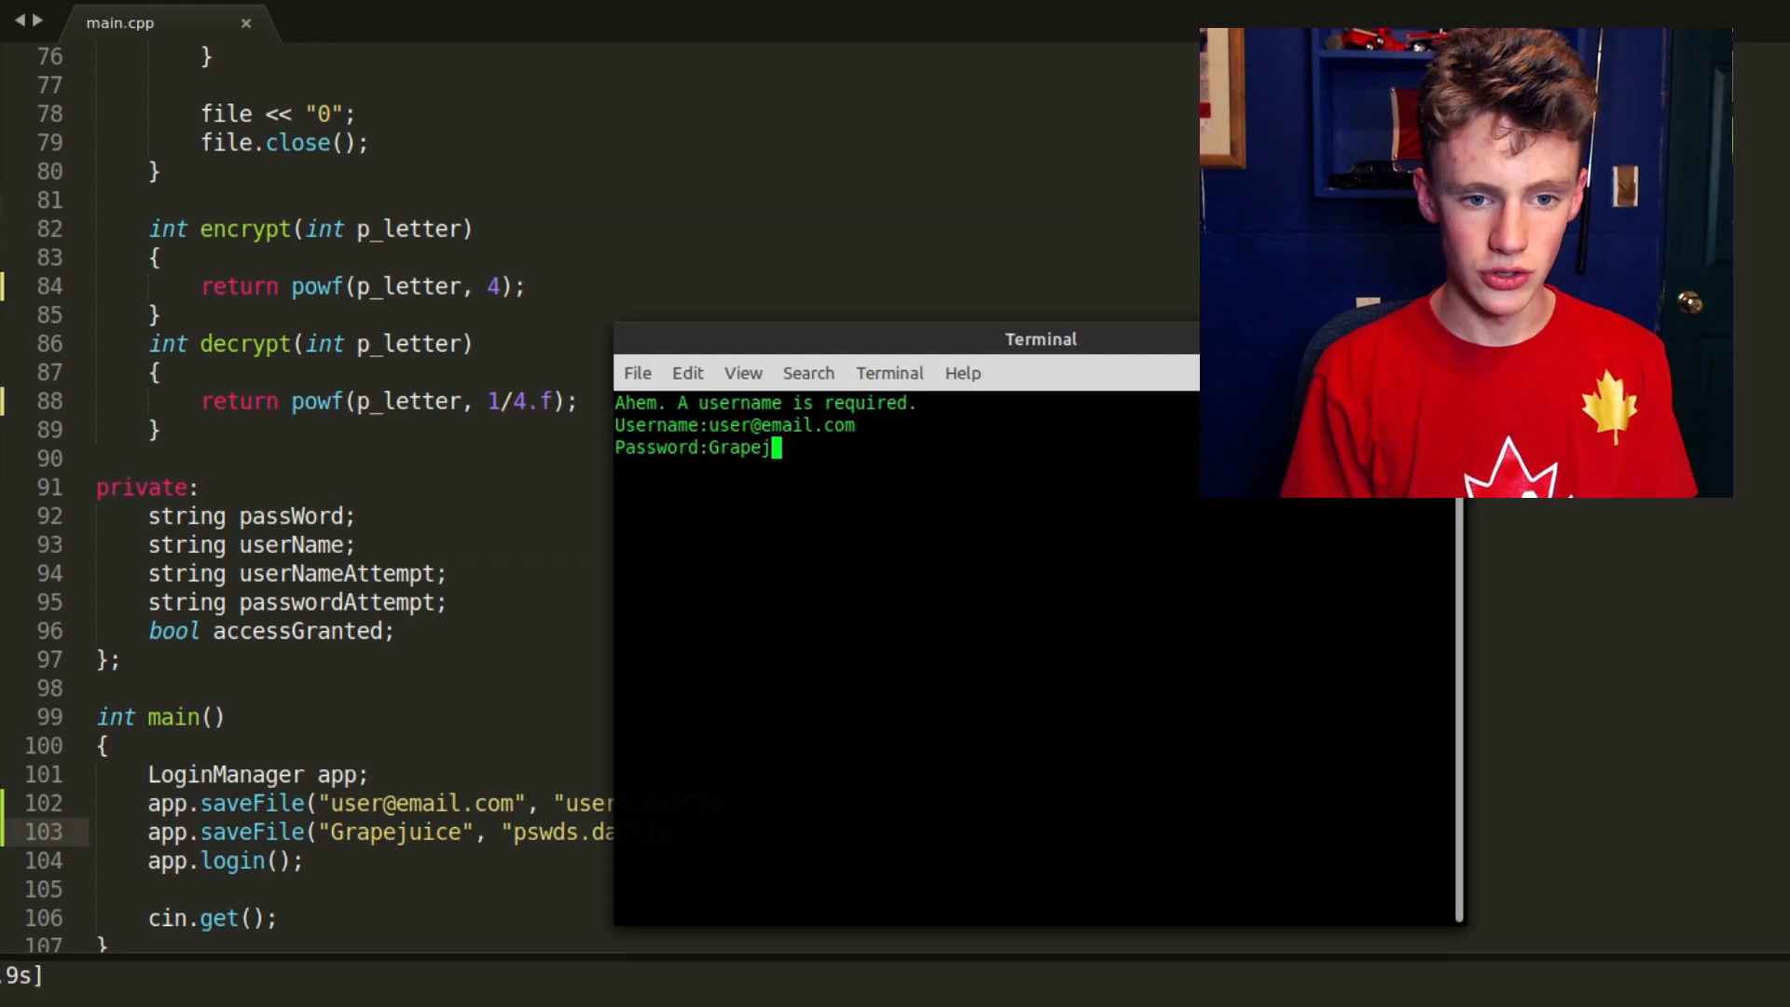
pyautogui.press('Return')
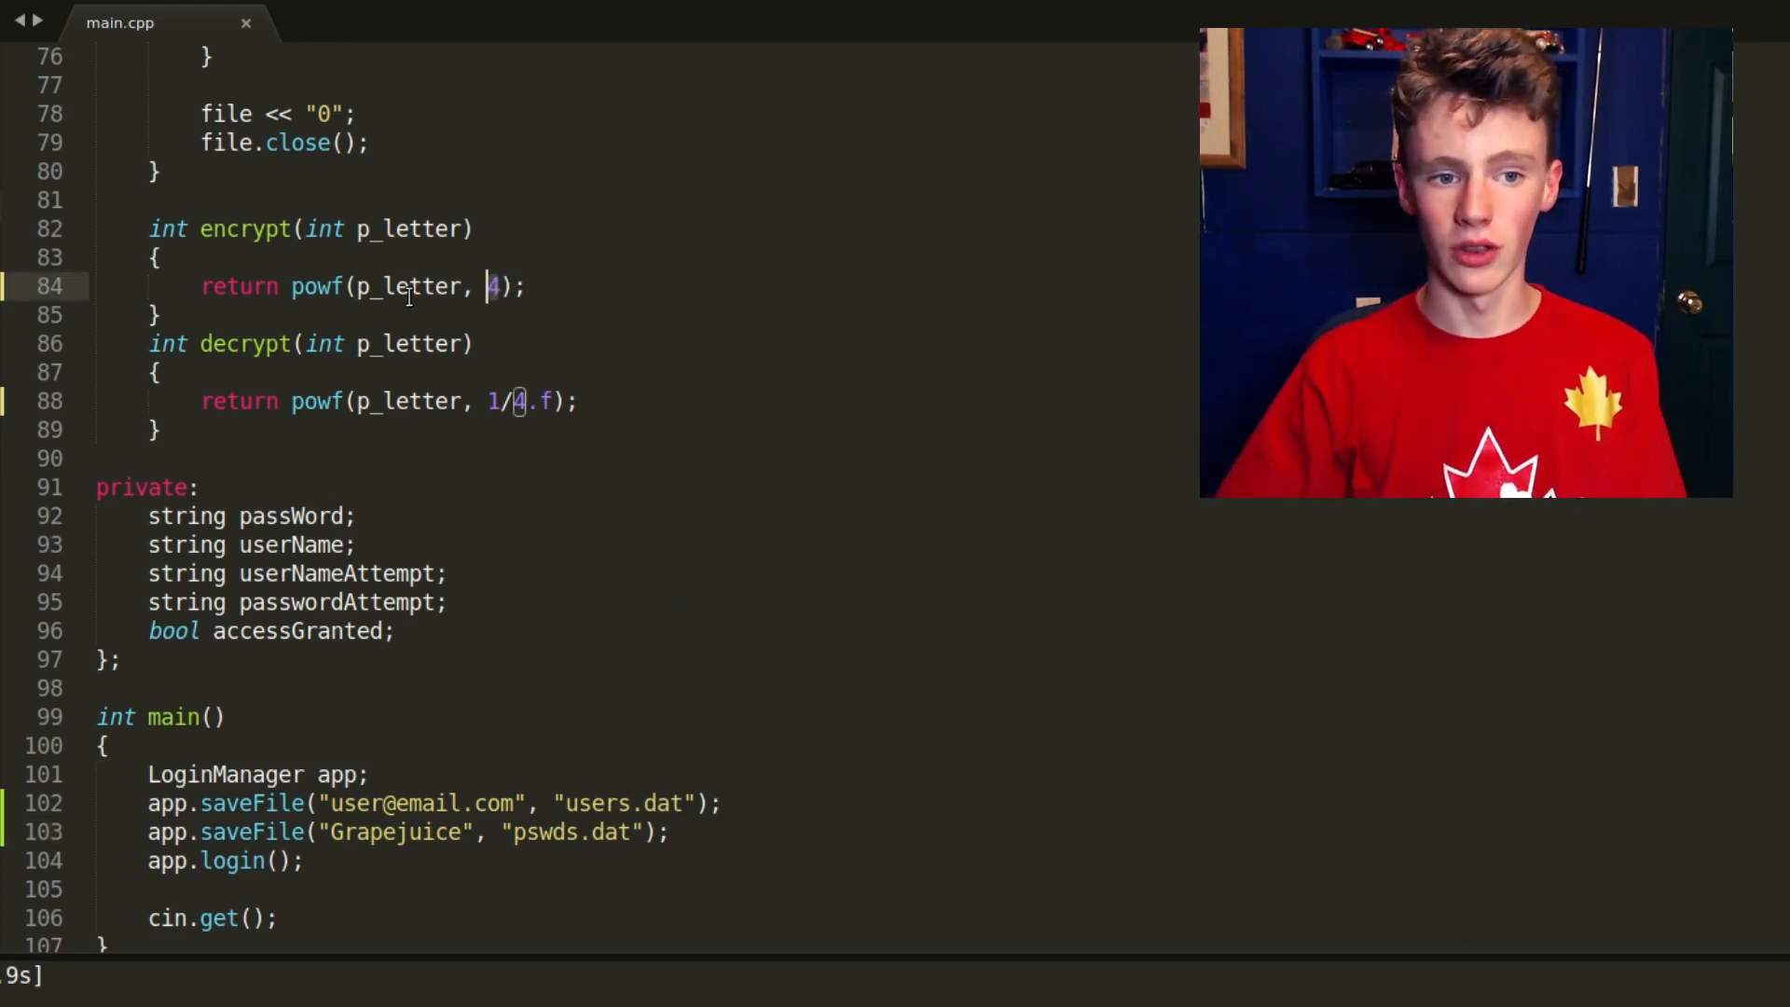
# Raise the powf exponents to 5 for encrypt and 1/5.f for decrypt.
pyautogui.write('5')
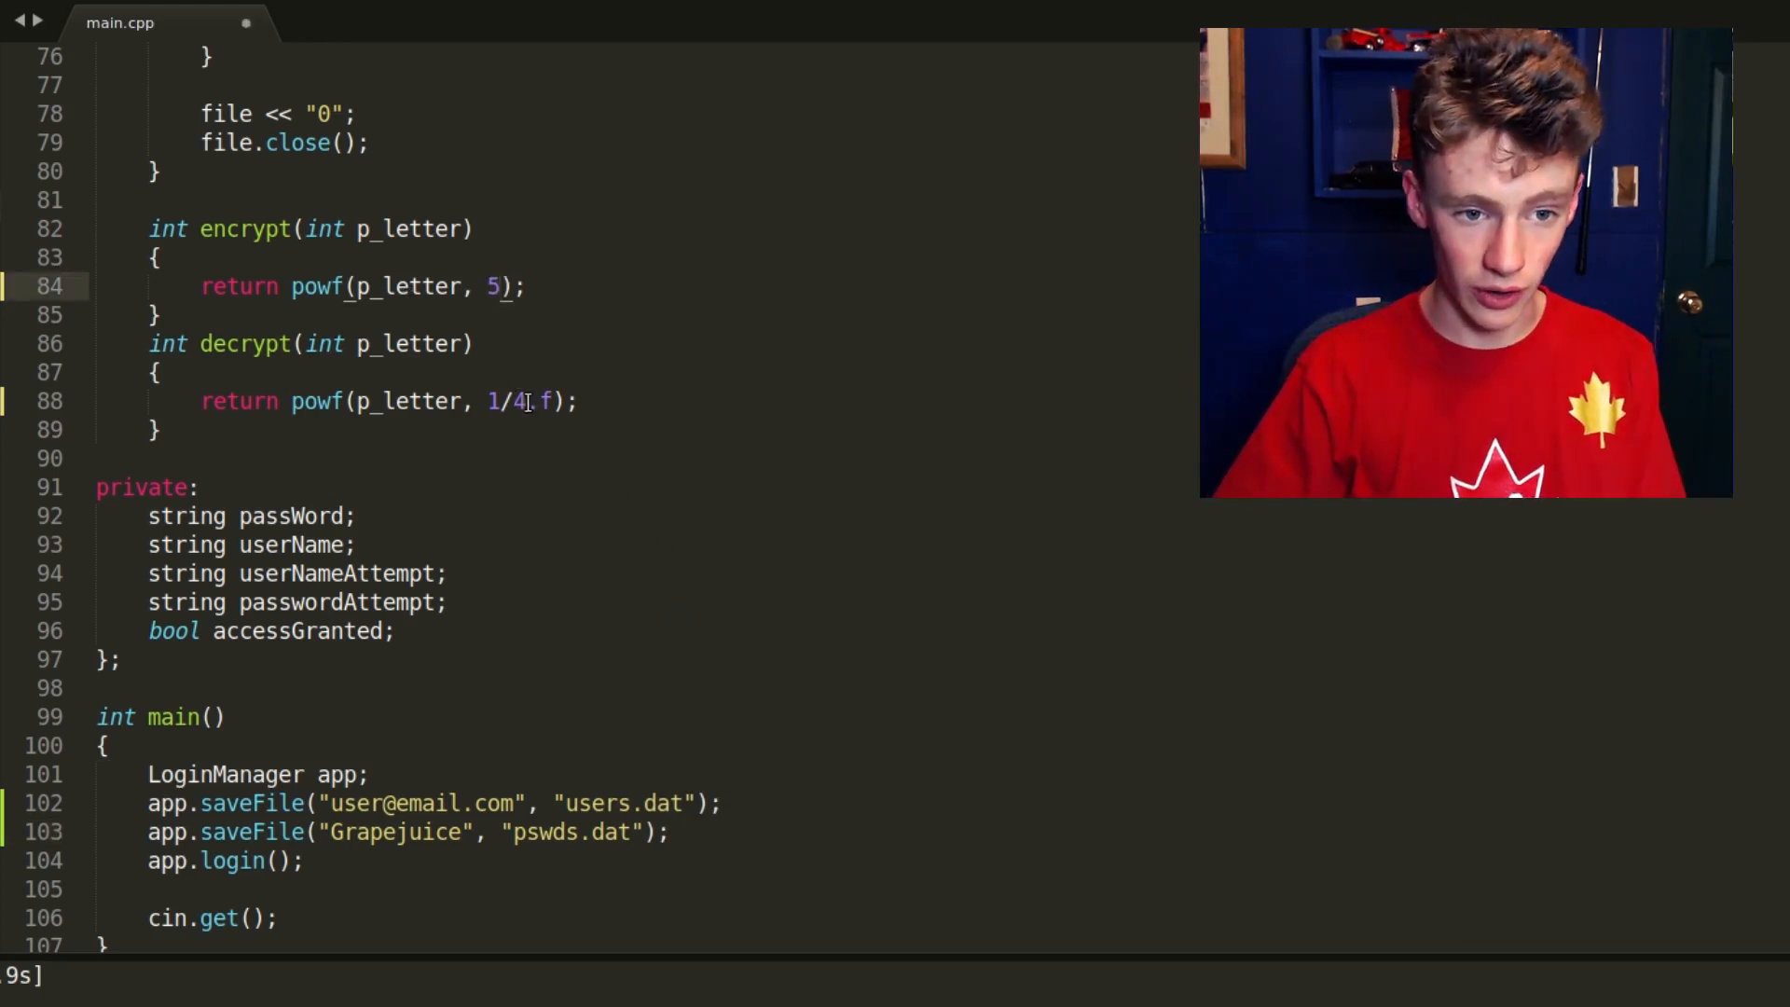
pyautogui.write('5')
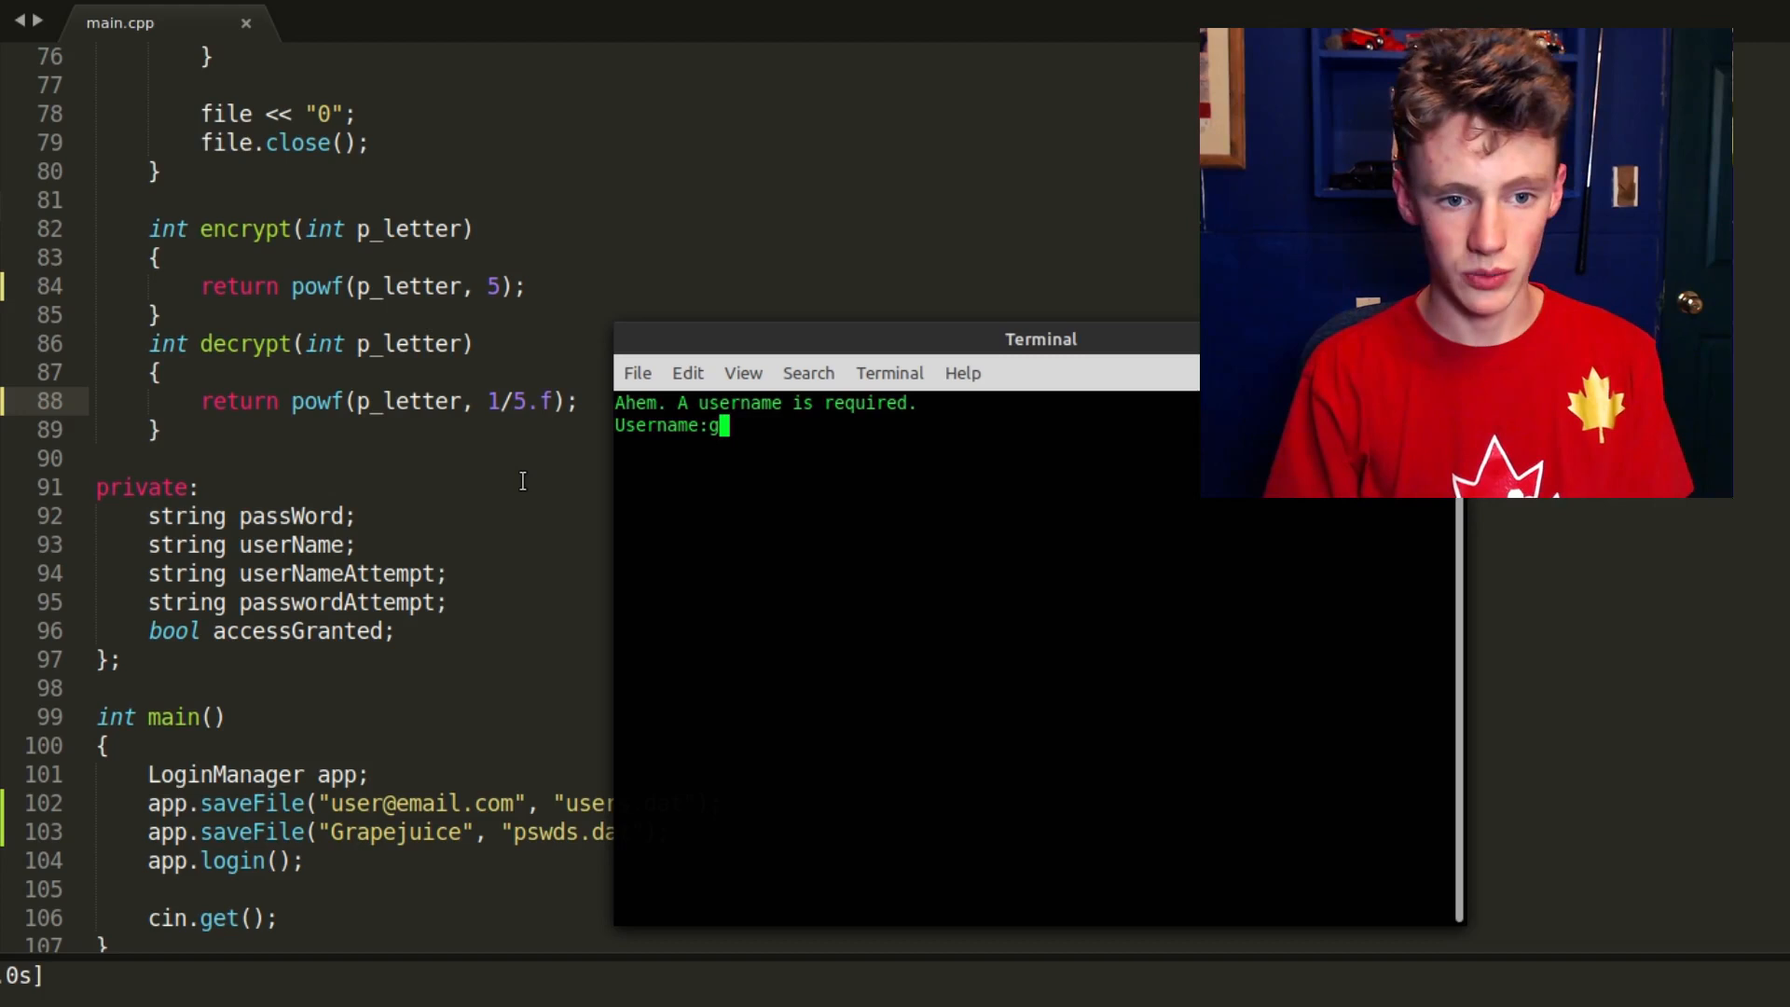
# Enter the username at the rerun program's login prompt.
pyautogui.write('ser@')
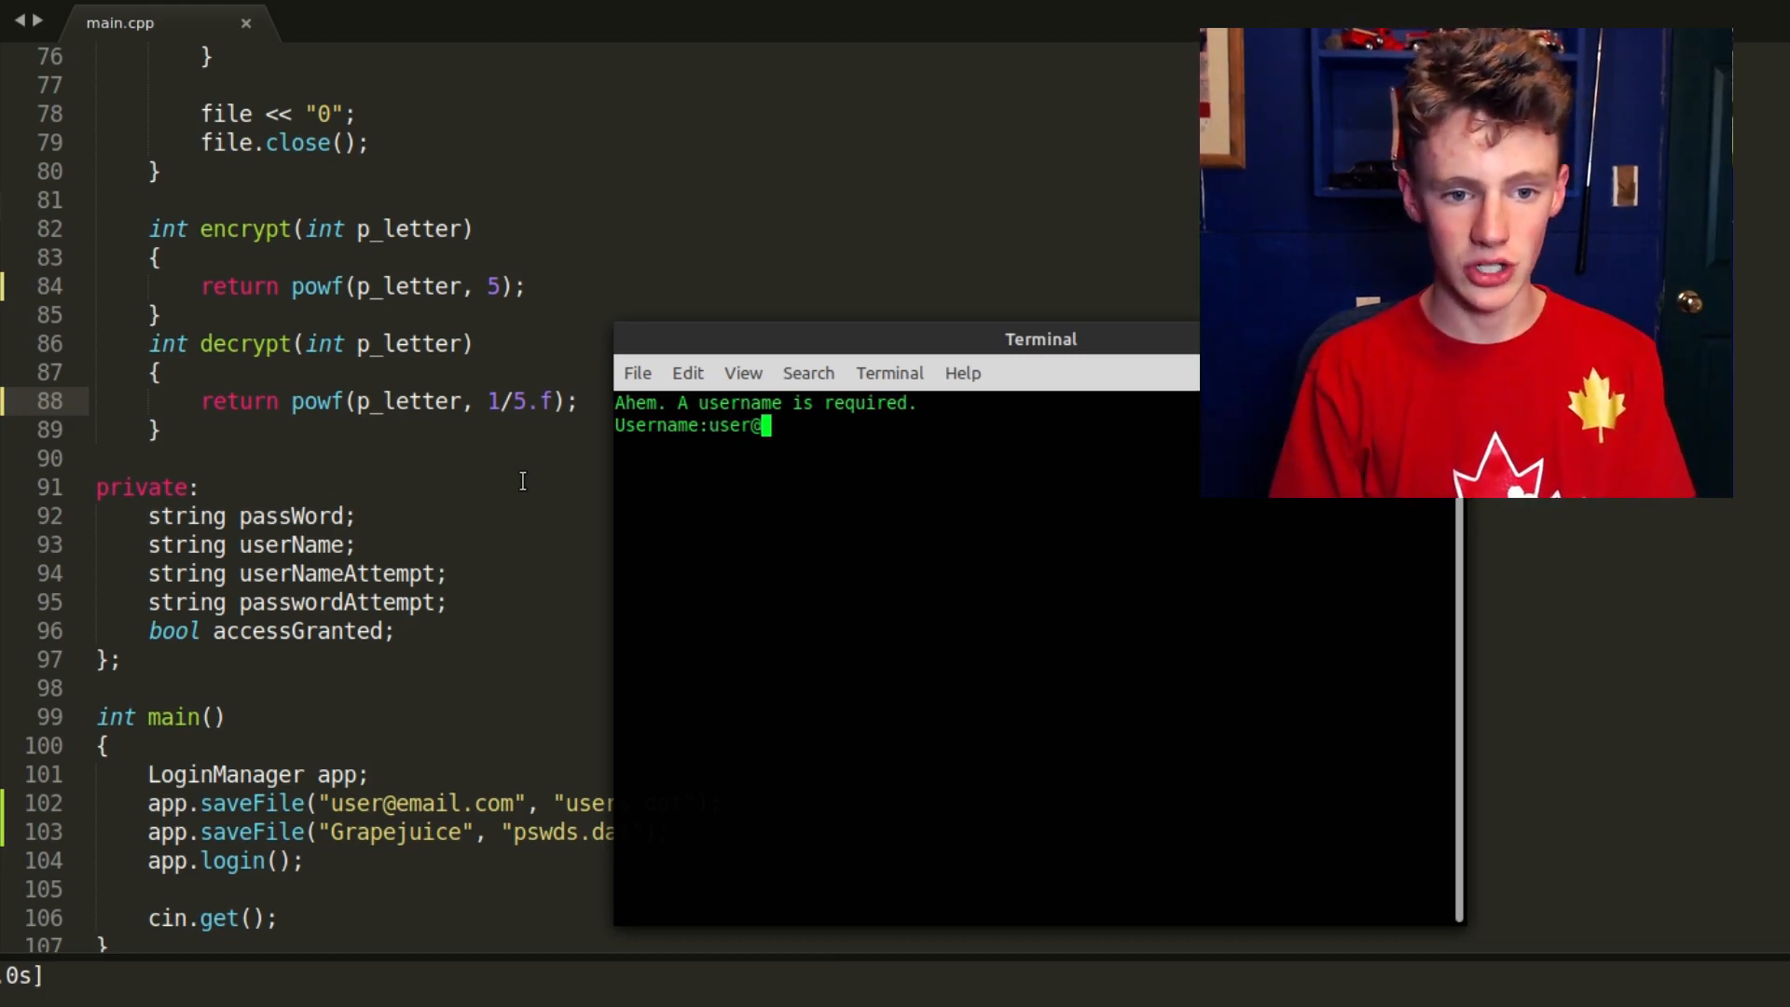
pyautogui.write('em')
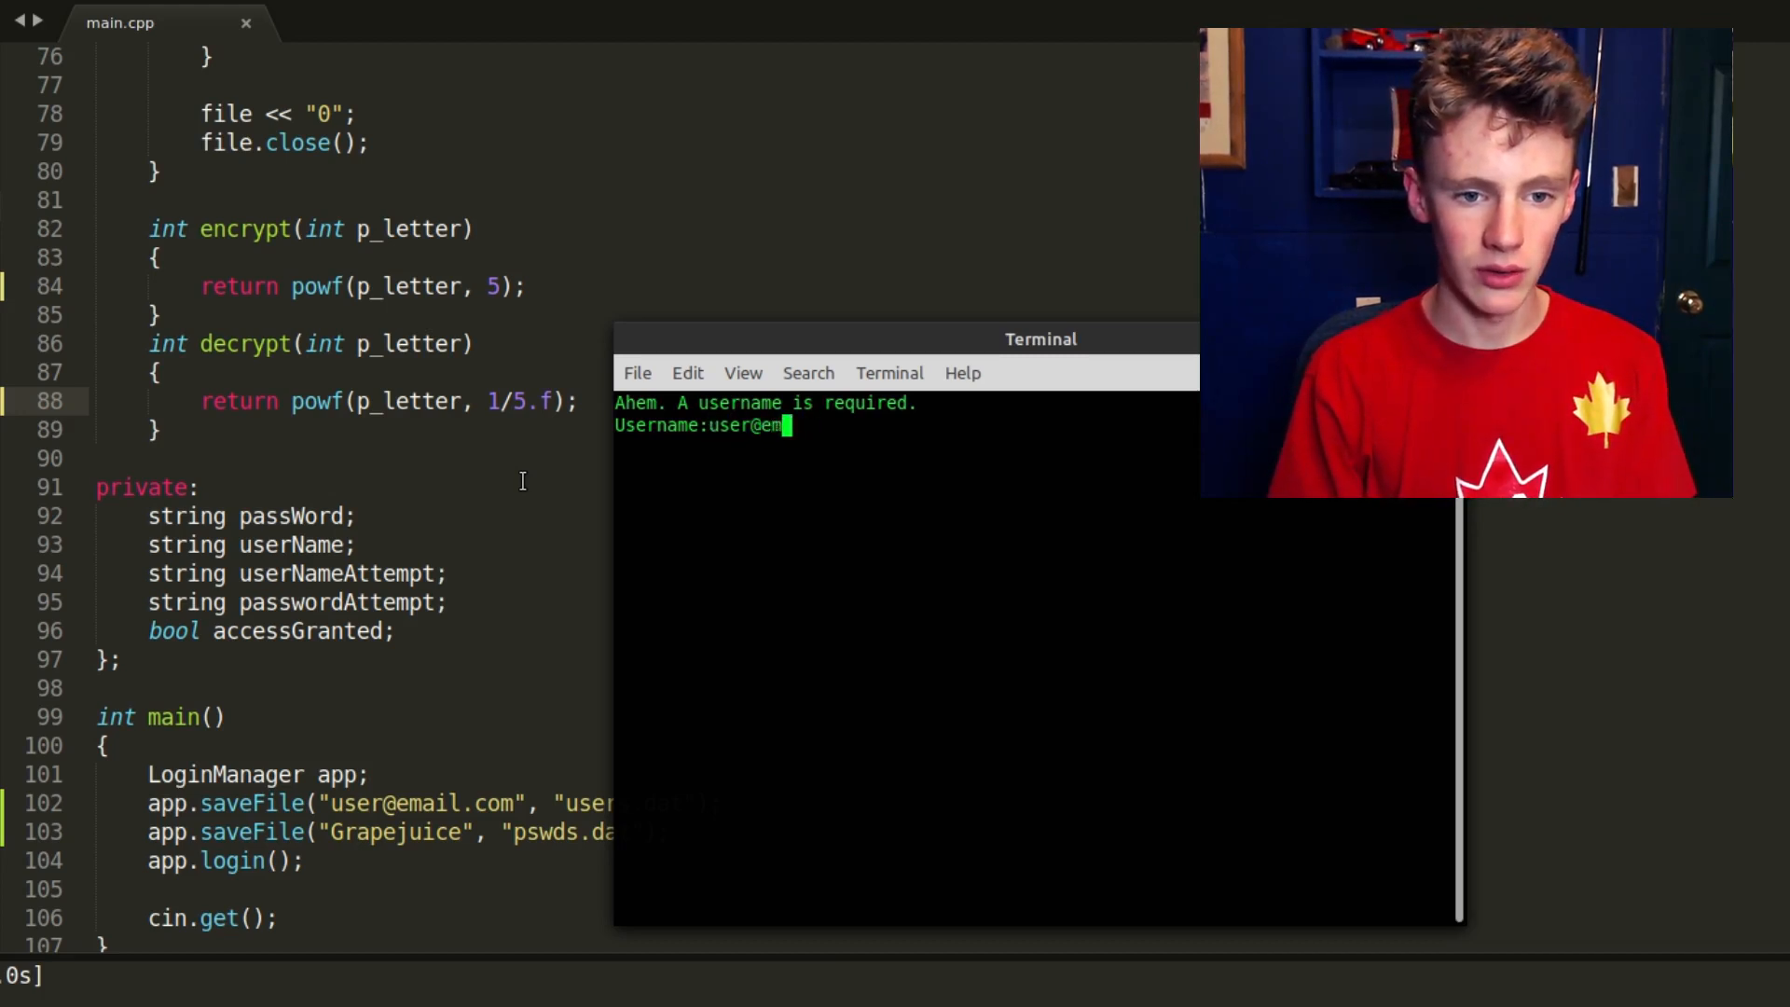
pyautogui.press('Return')
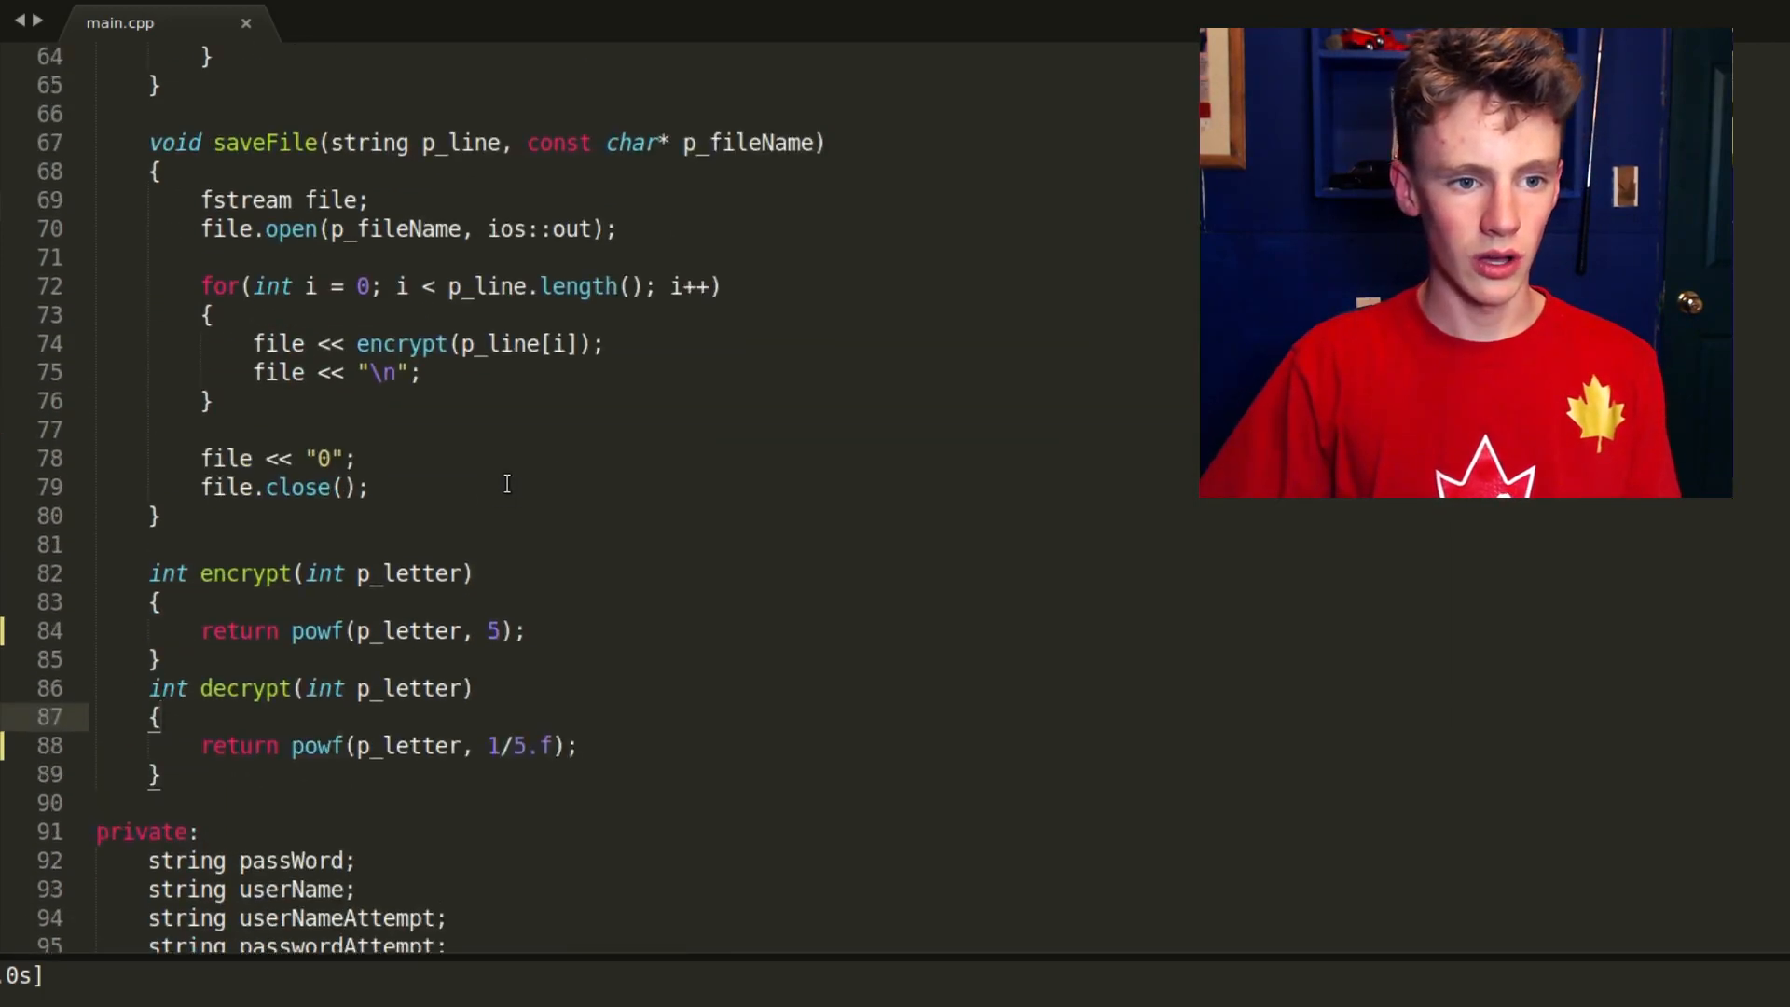
# Add cout << line << endl; in getFile after file.close(), before return line.
pyautogui.scroll(3)
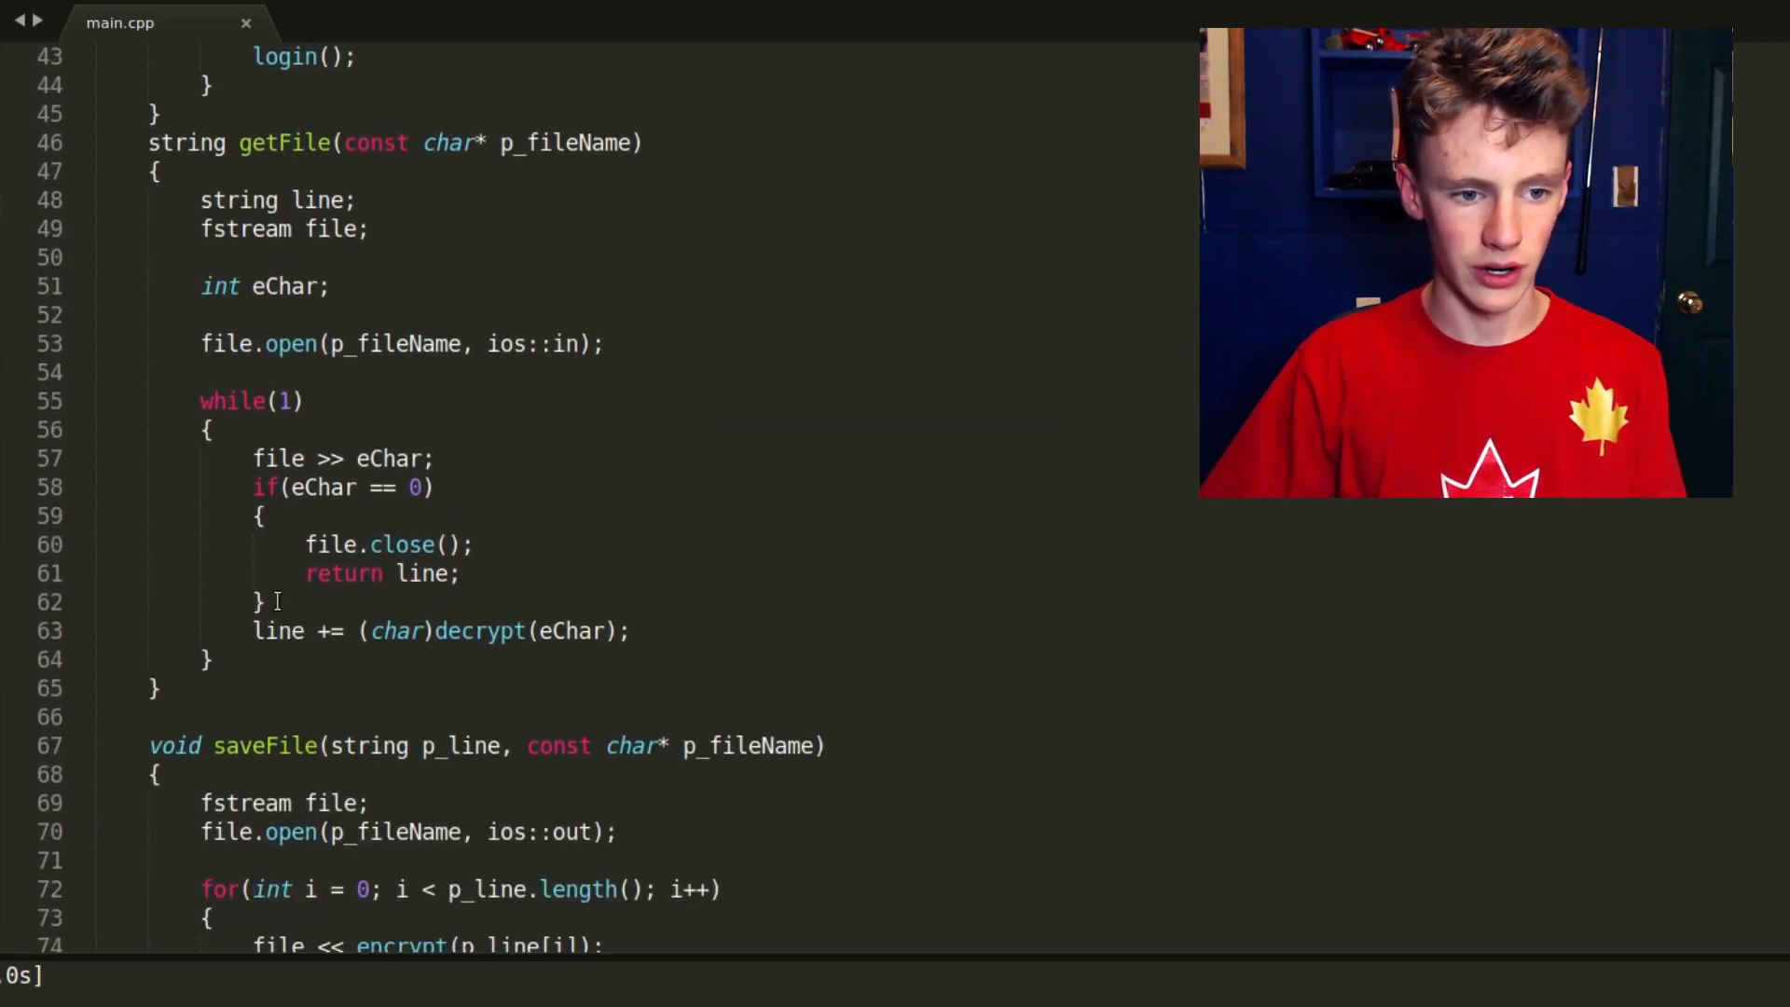
pyautogui.click(468, 544)
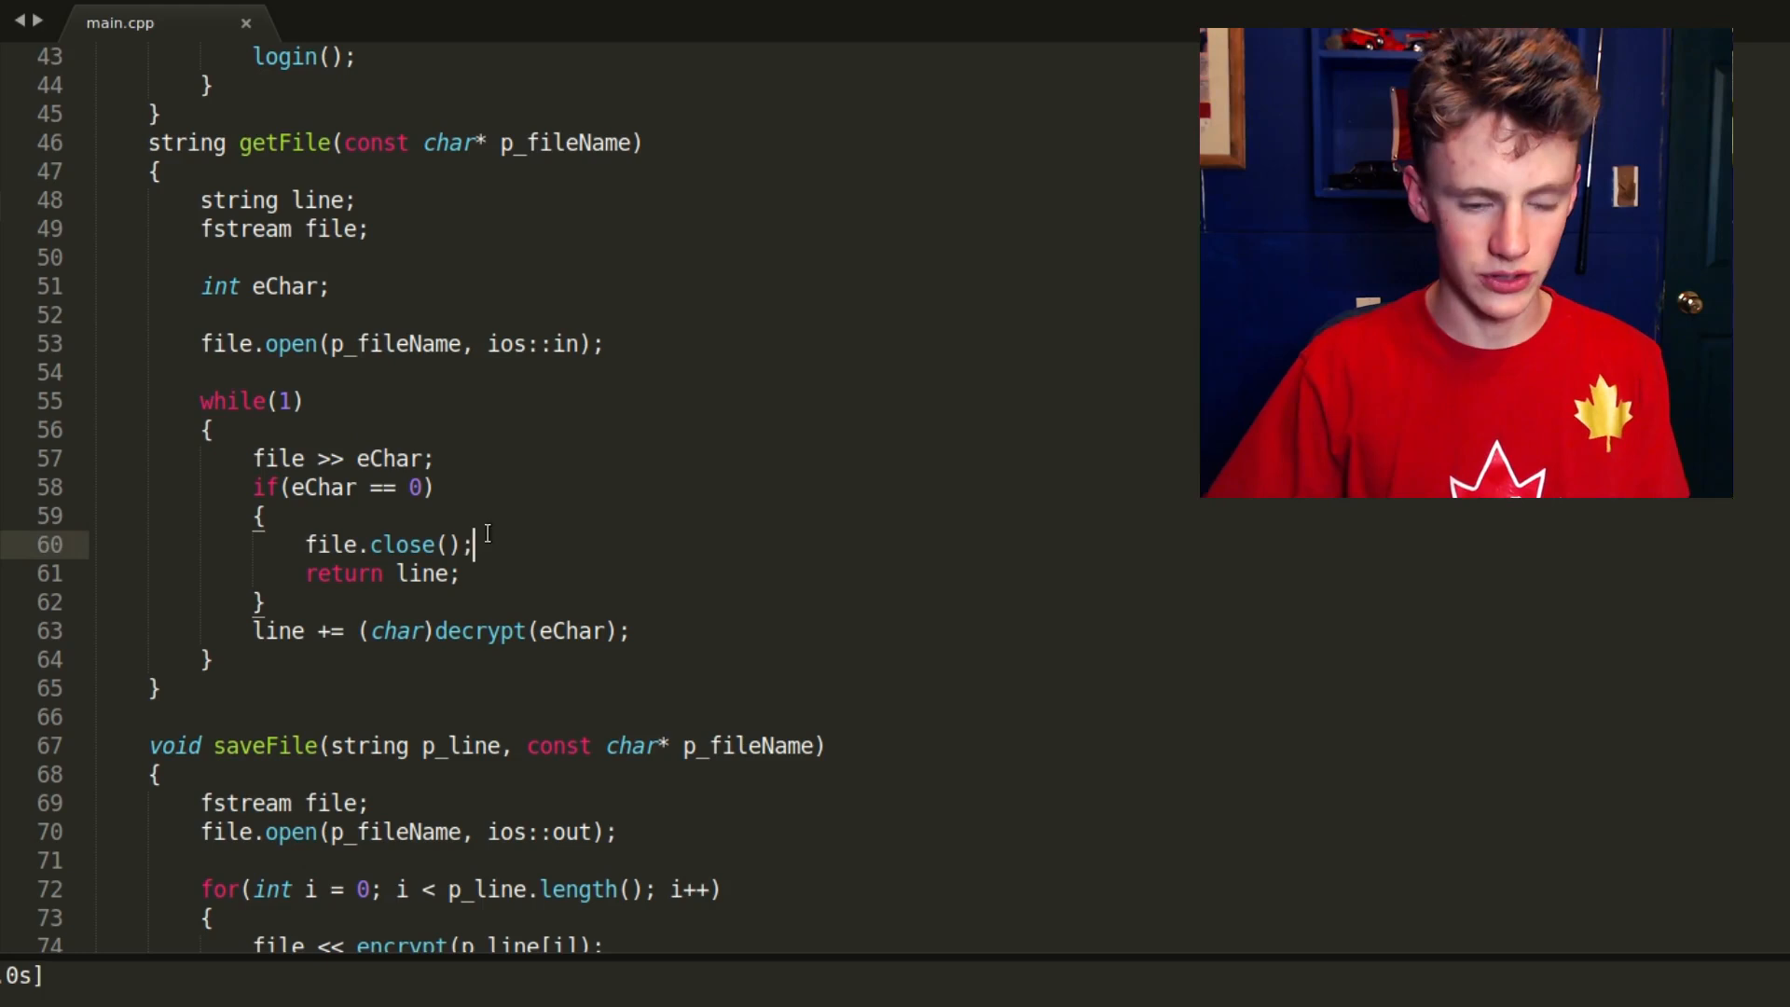
pyautogui.write('cout << line <<')
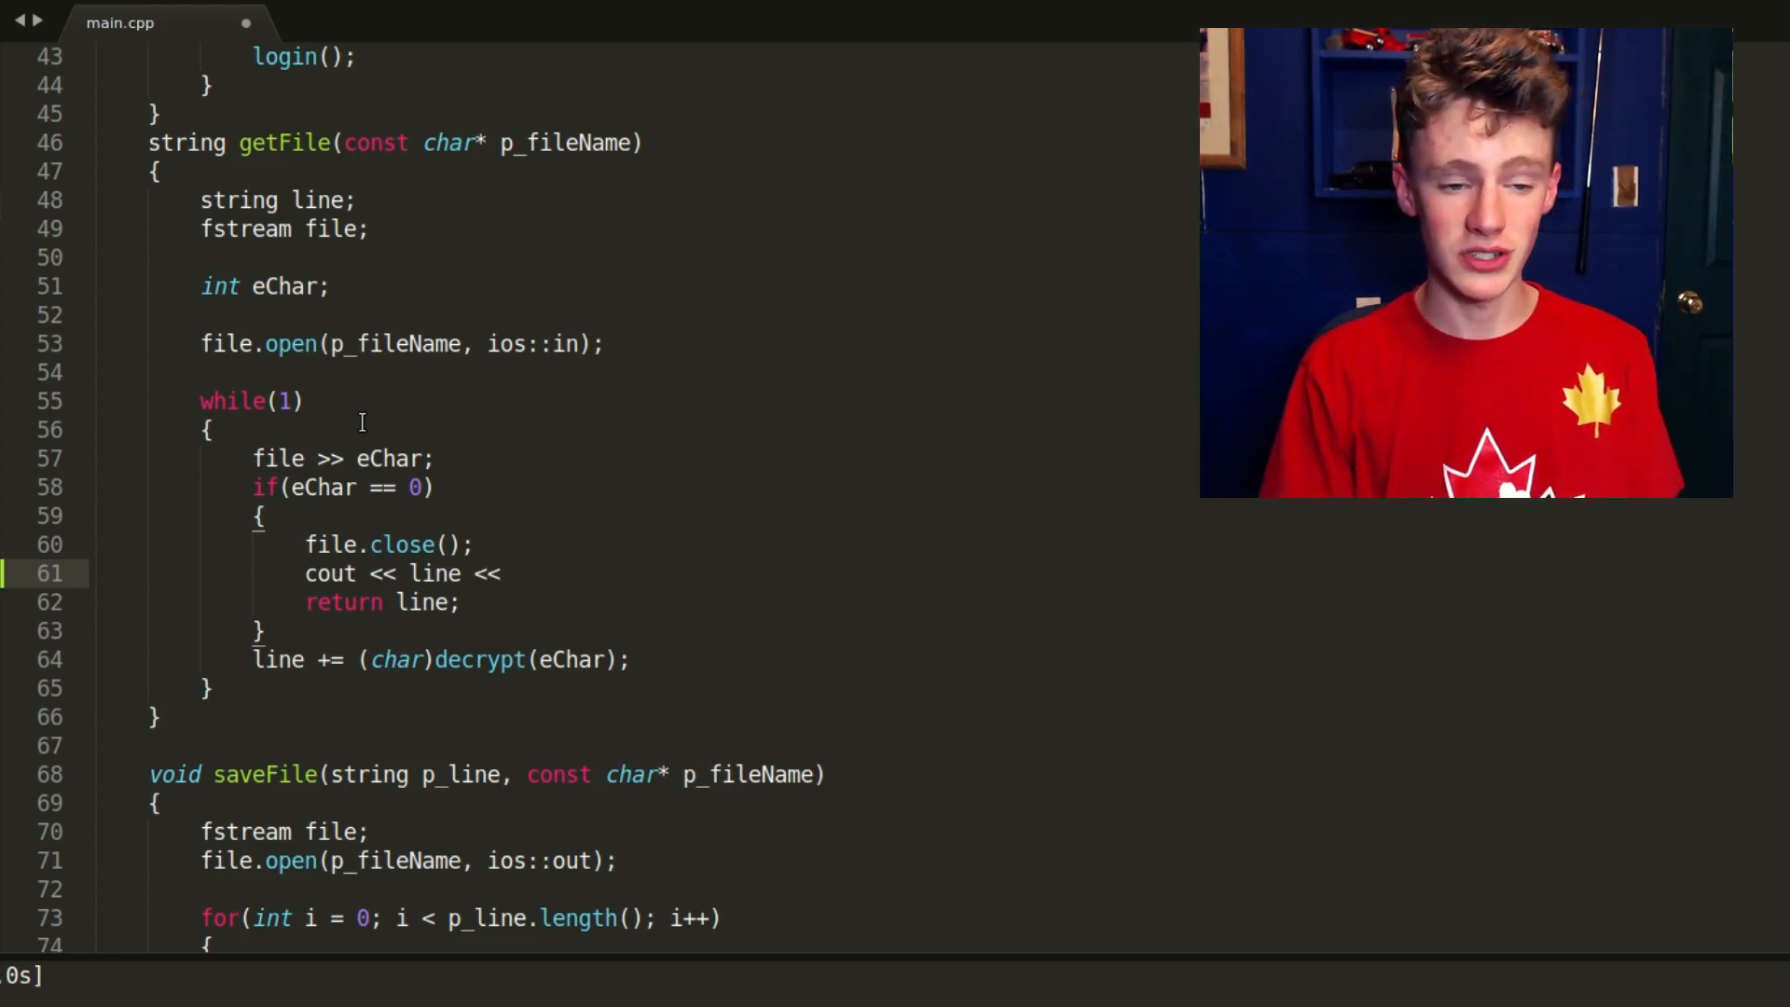
pyautogui.write('endl;')
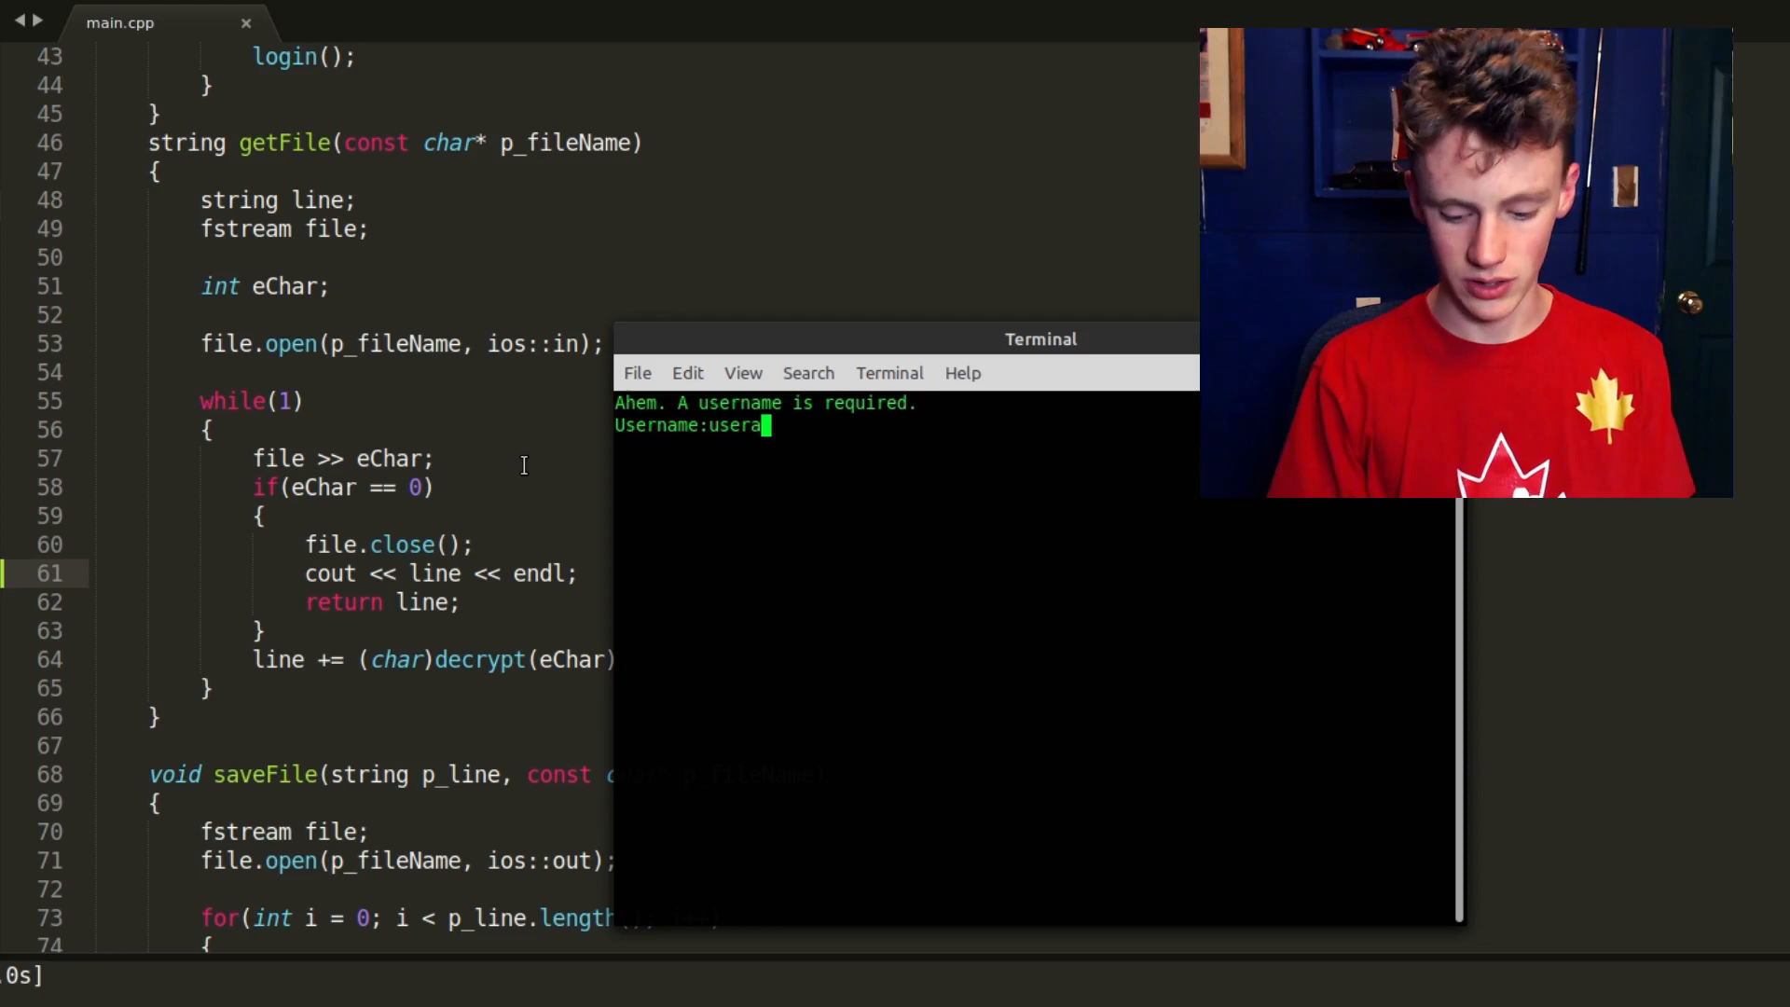
# Submit a username at the login prompt to see the decoded file output.
pyautogui.press('Return')
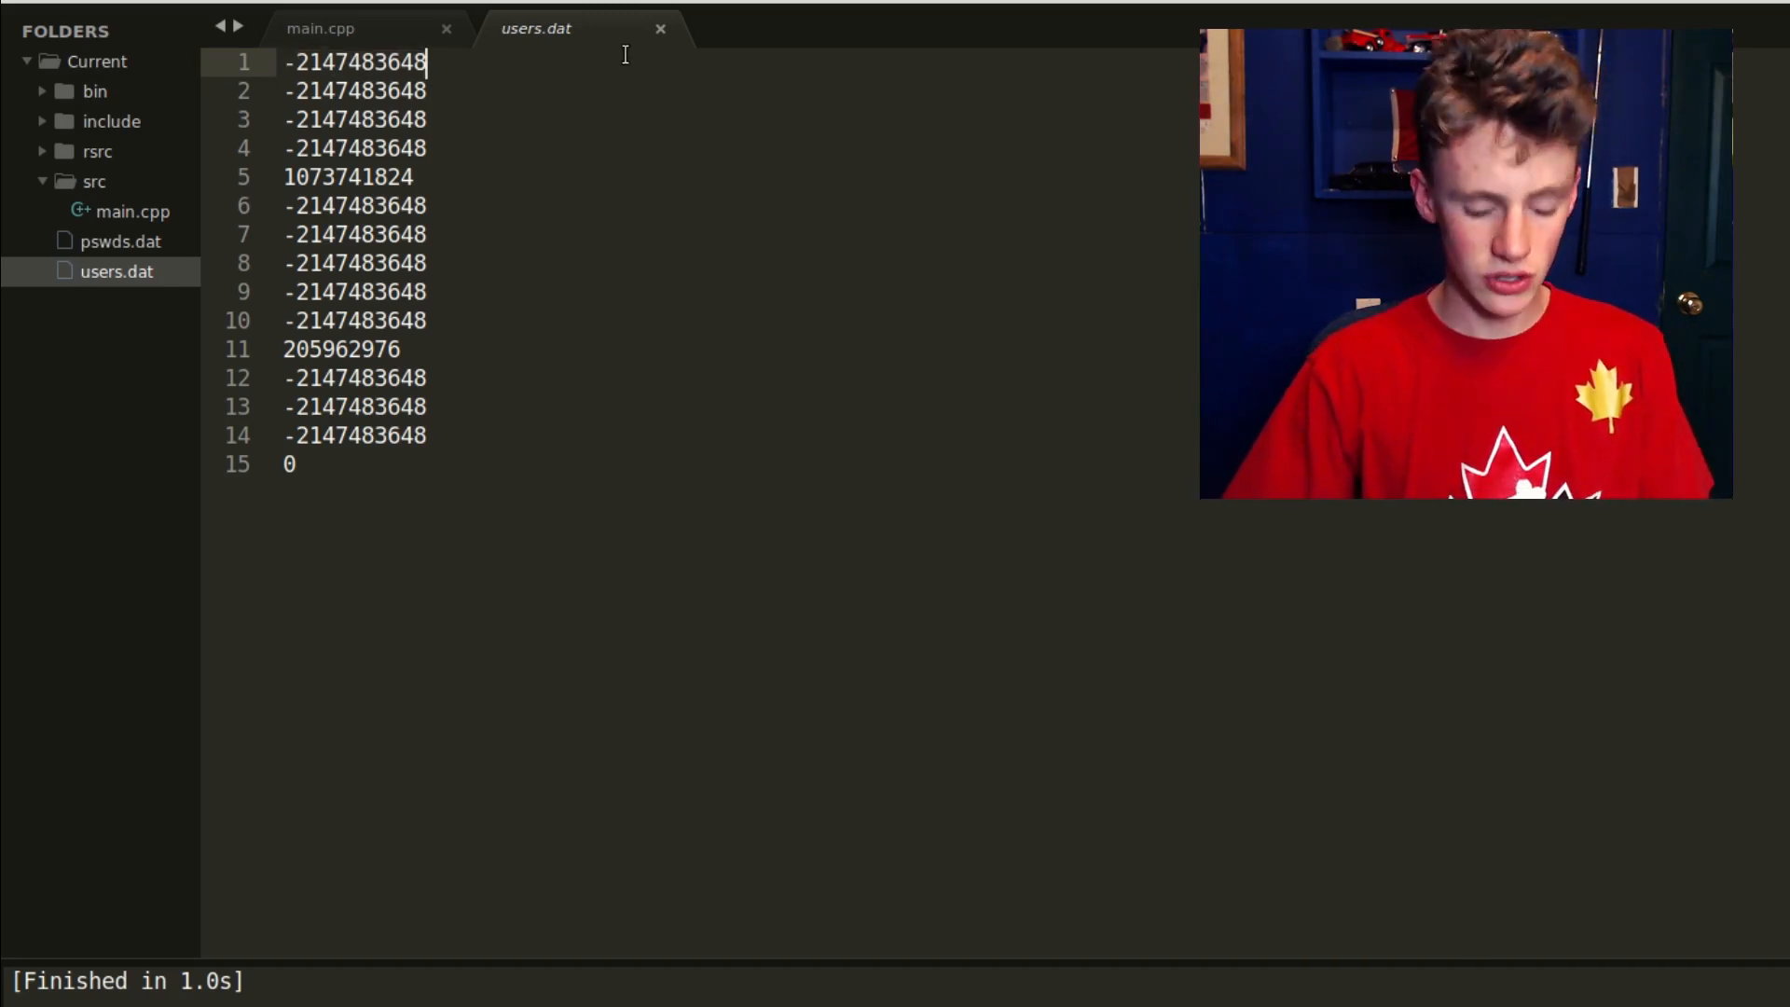
# Note // u beside the first value in users.dat, then return to main.cpp.
pyautogui.write('//')
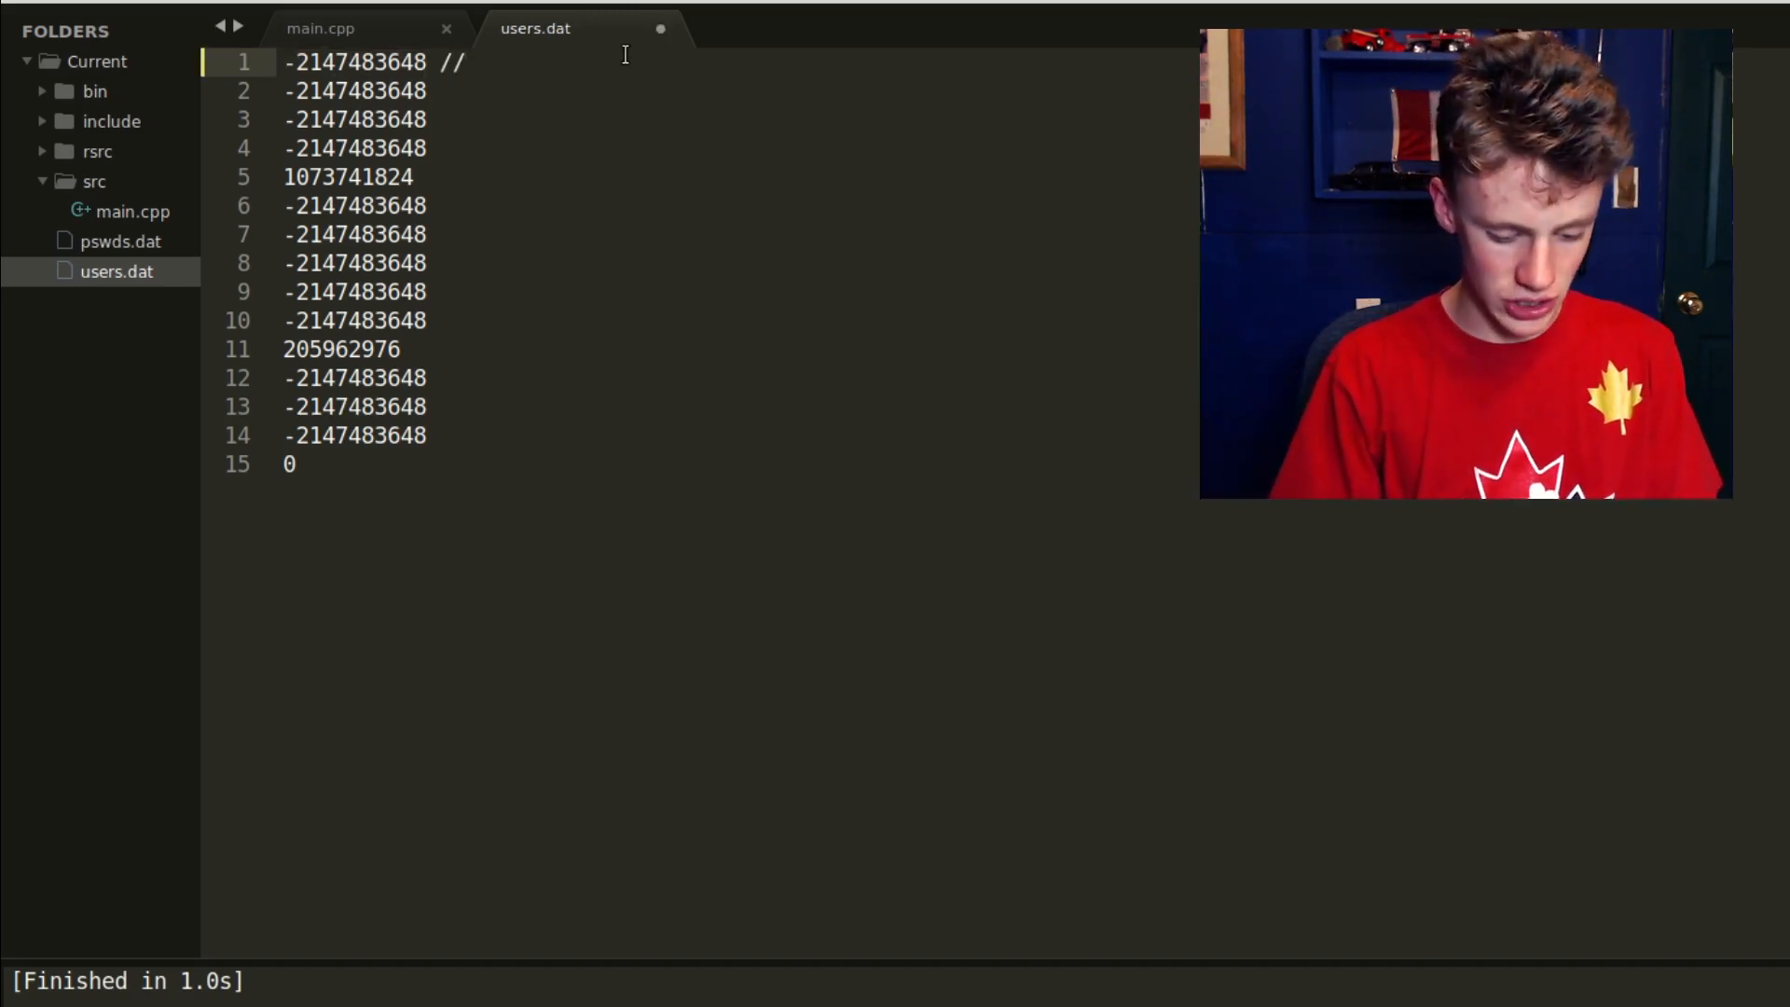
pyautogui.write('u')
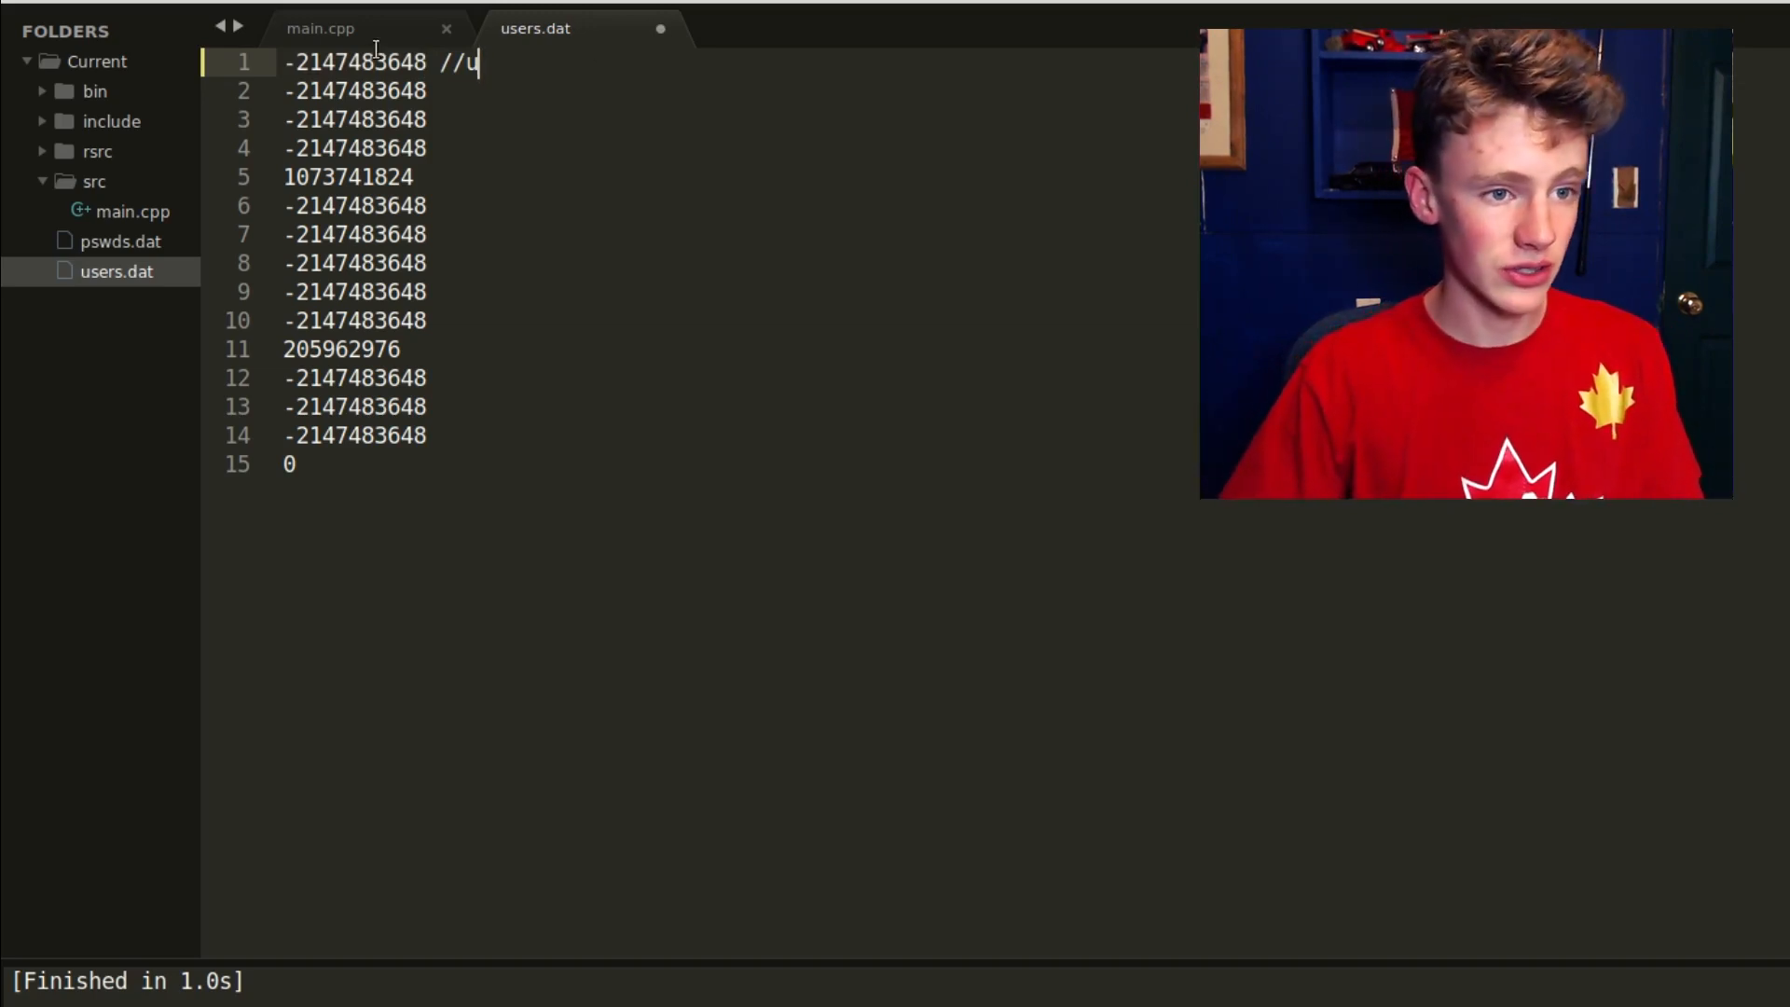
pyautogui.moveTo(707, 73)
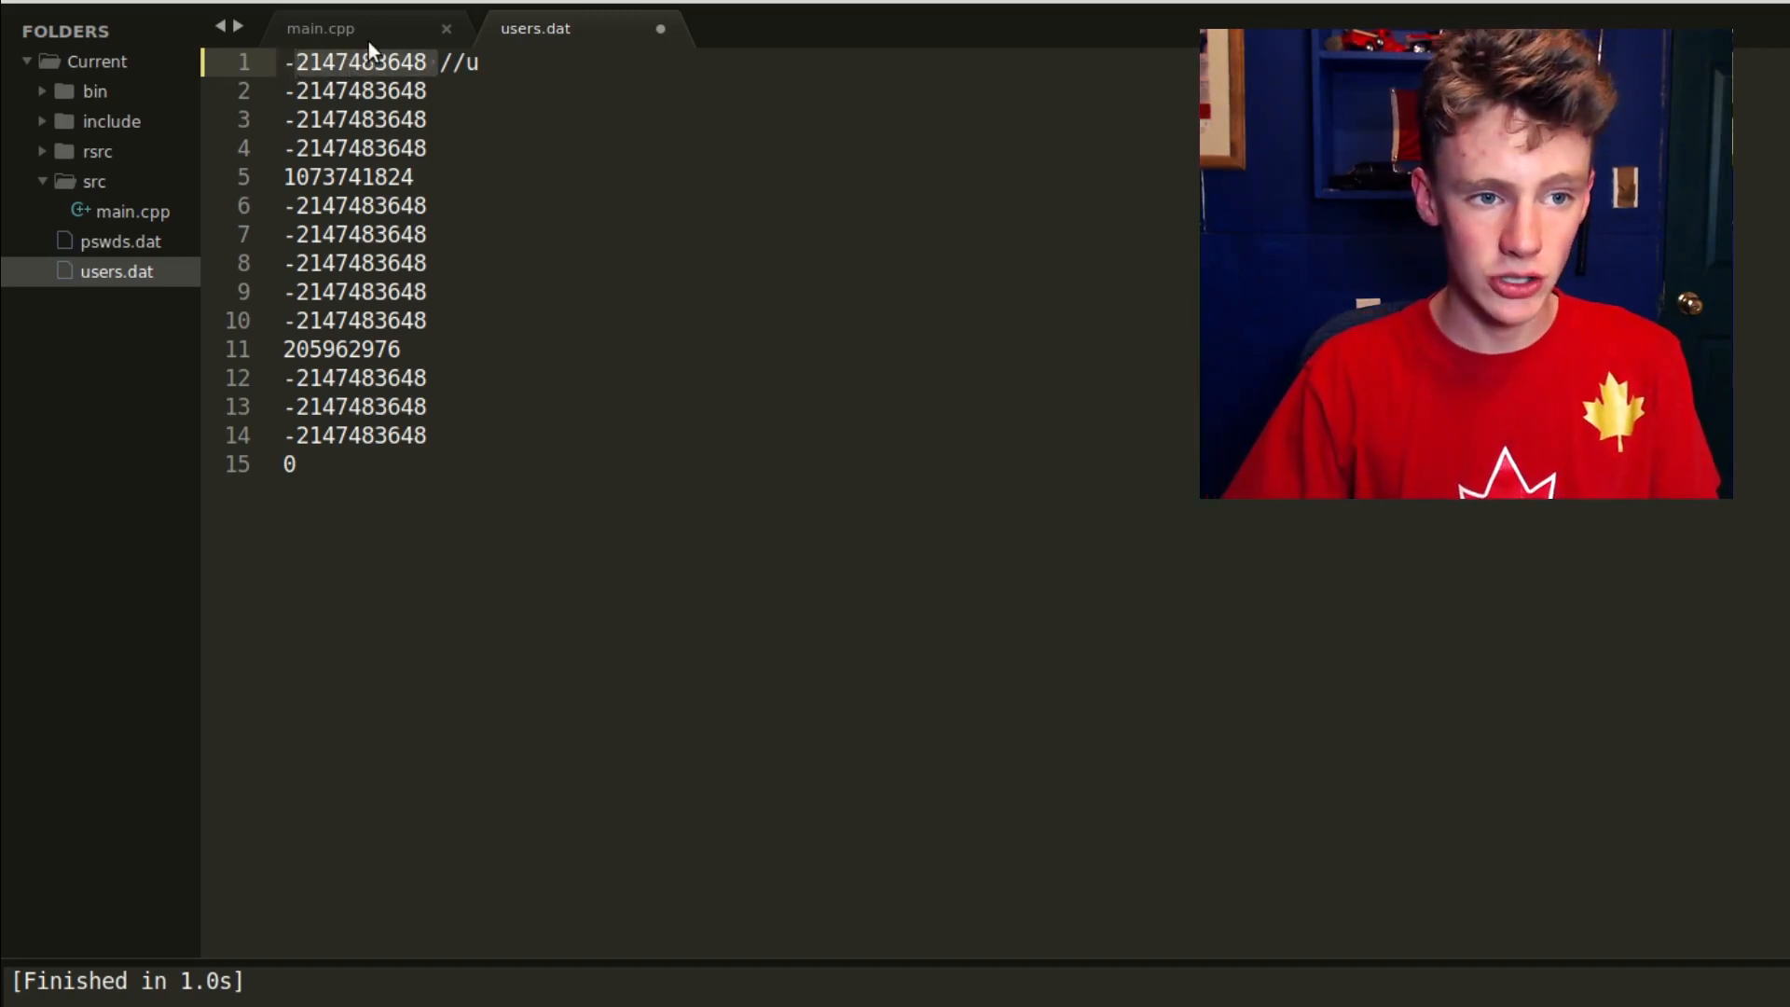
pyautogui.click(321, 27)
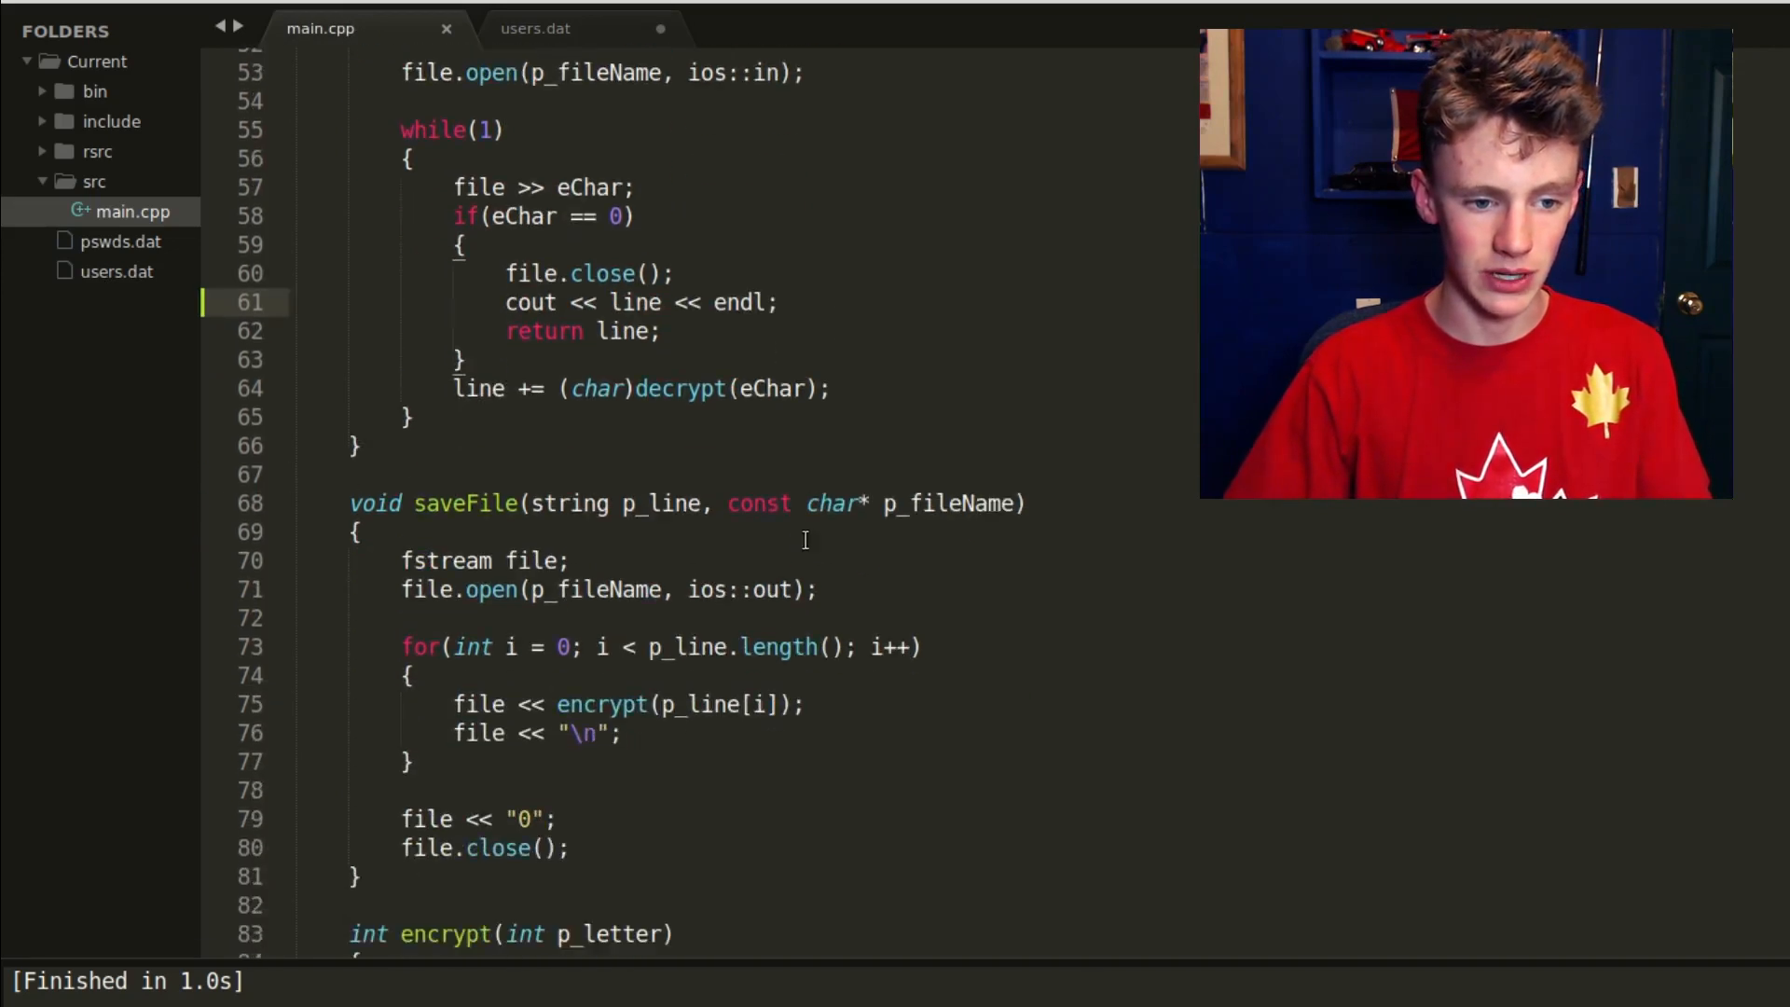
# Print cout << (int)'u' << endl; in main with the save and login calls commented out, then build.
pyautogui.scroll(-3)
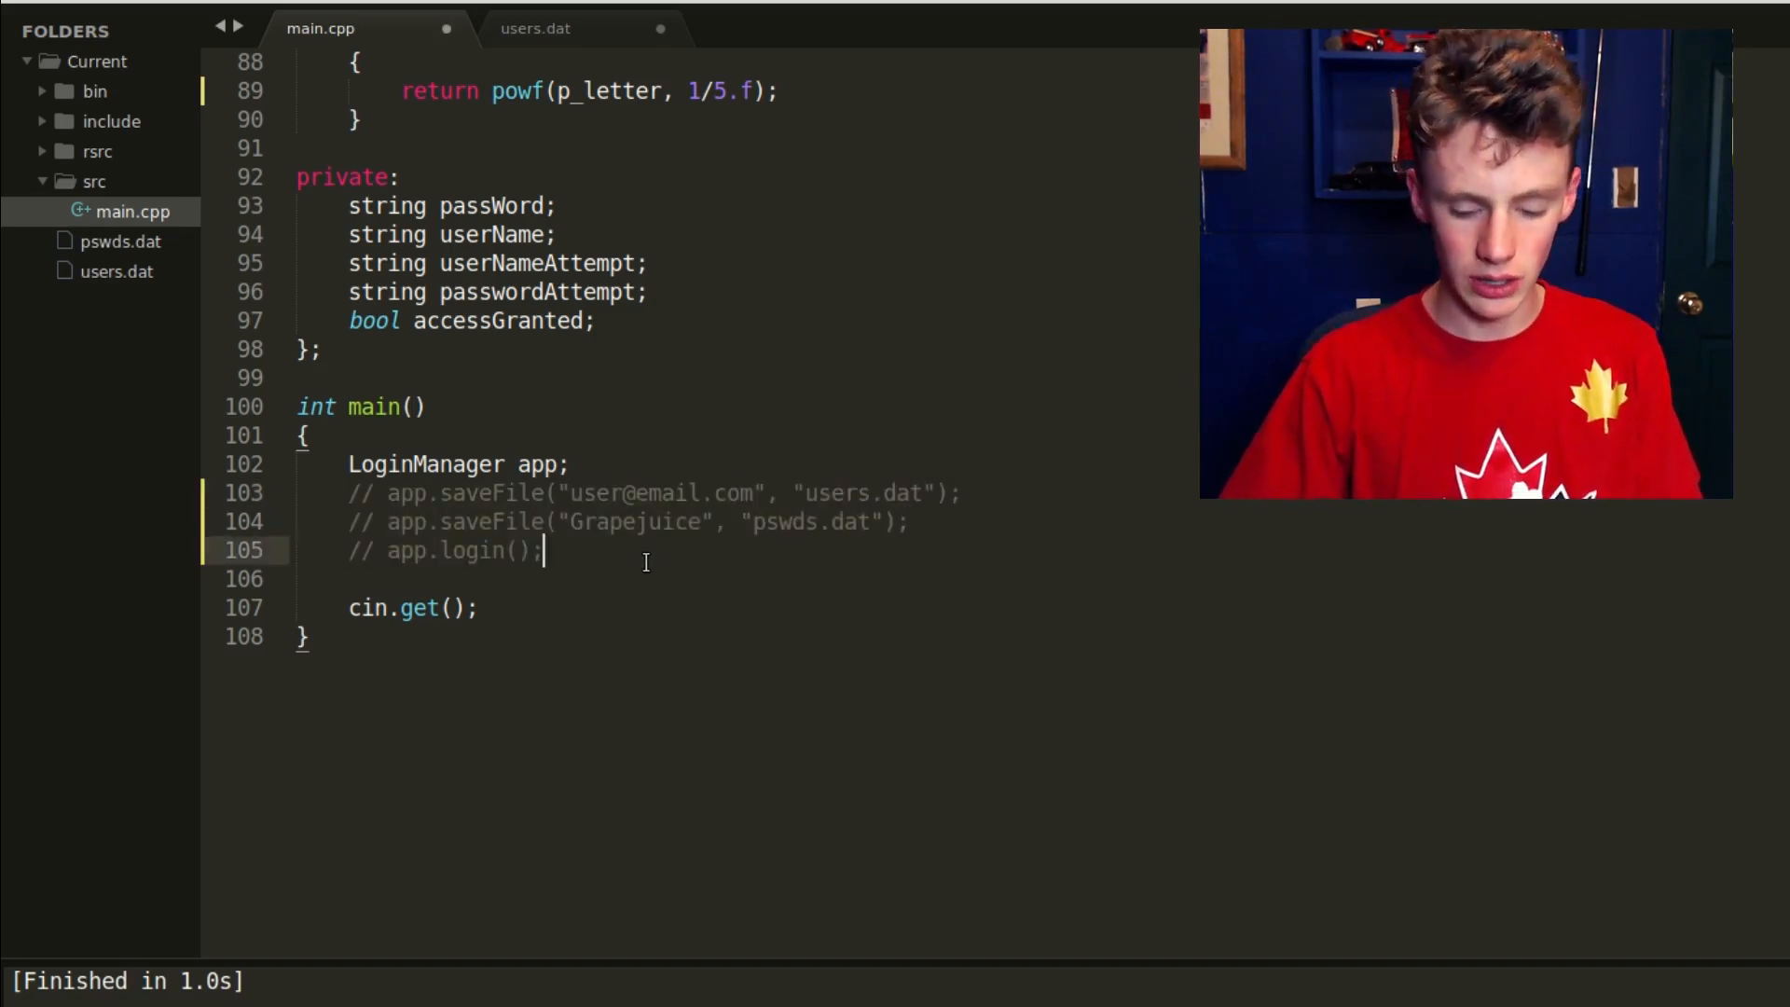
pyautogui.write('cout <<')
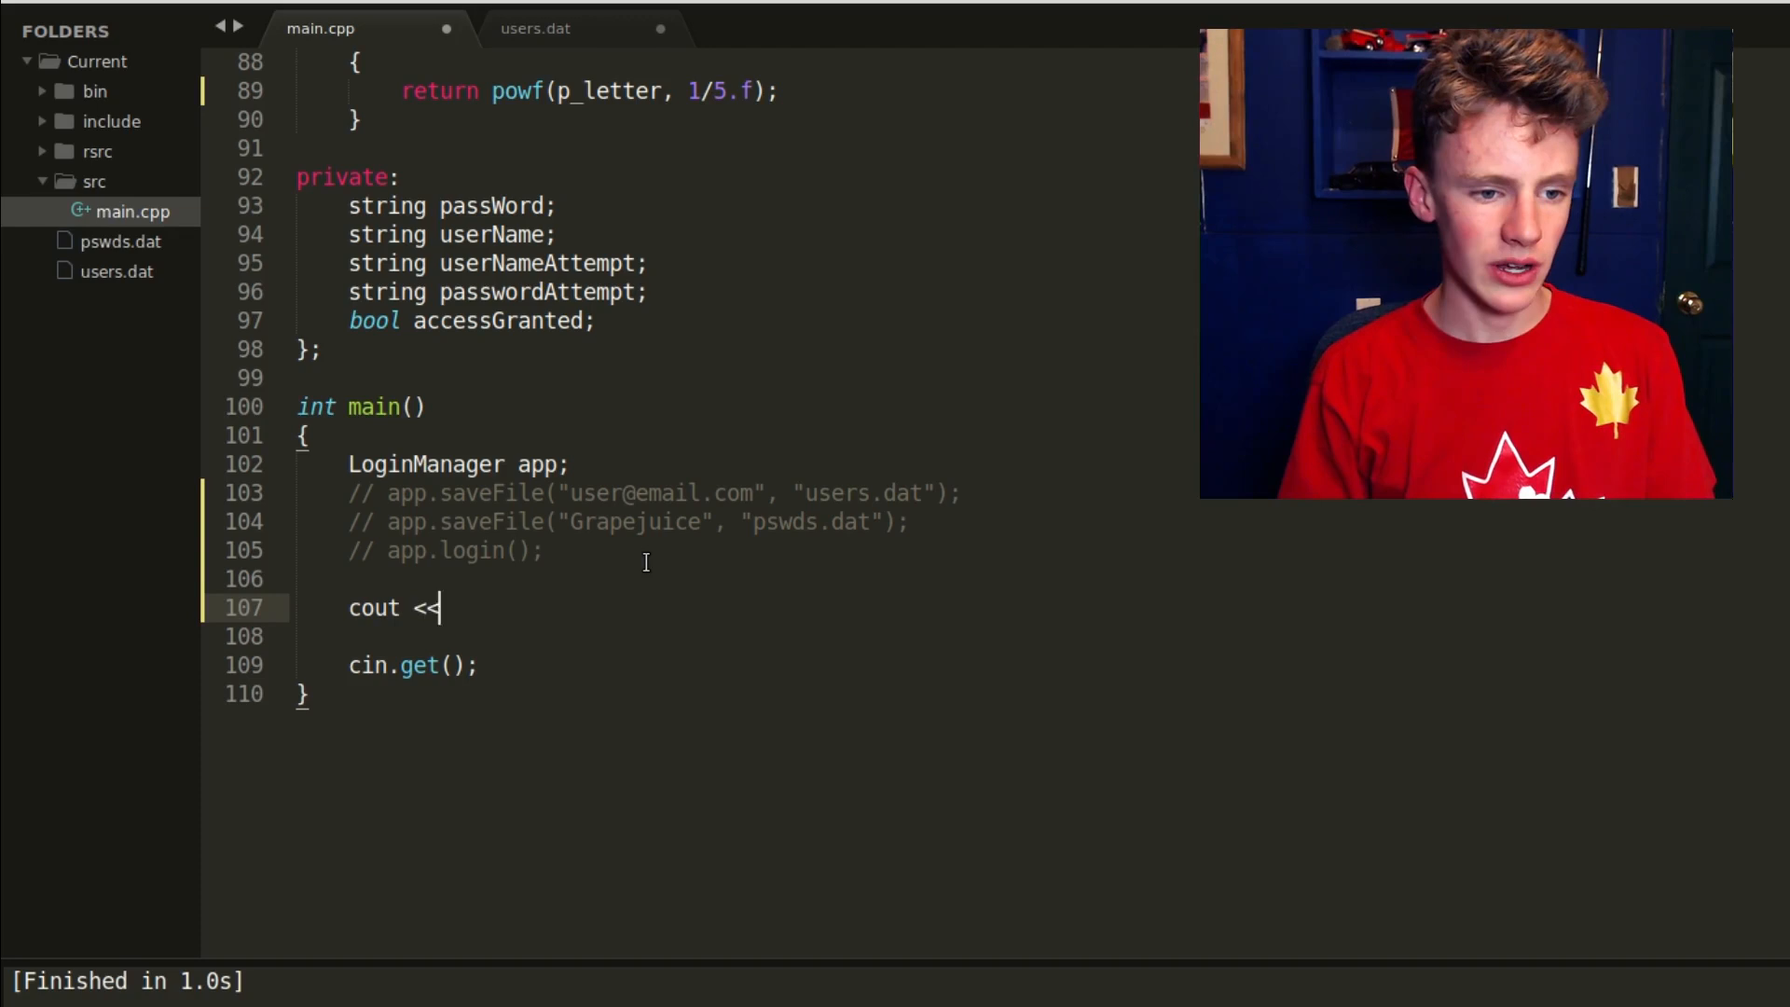
pyautogui.write('(int)')
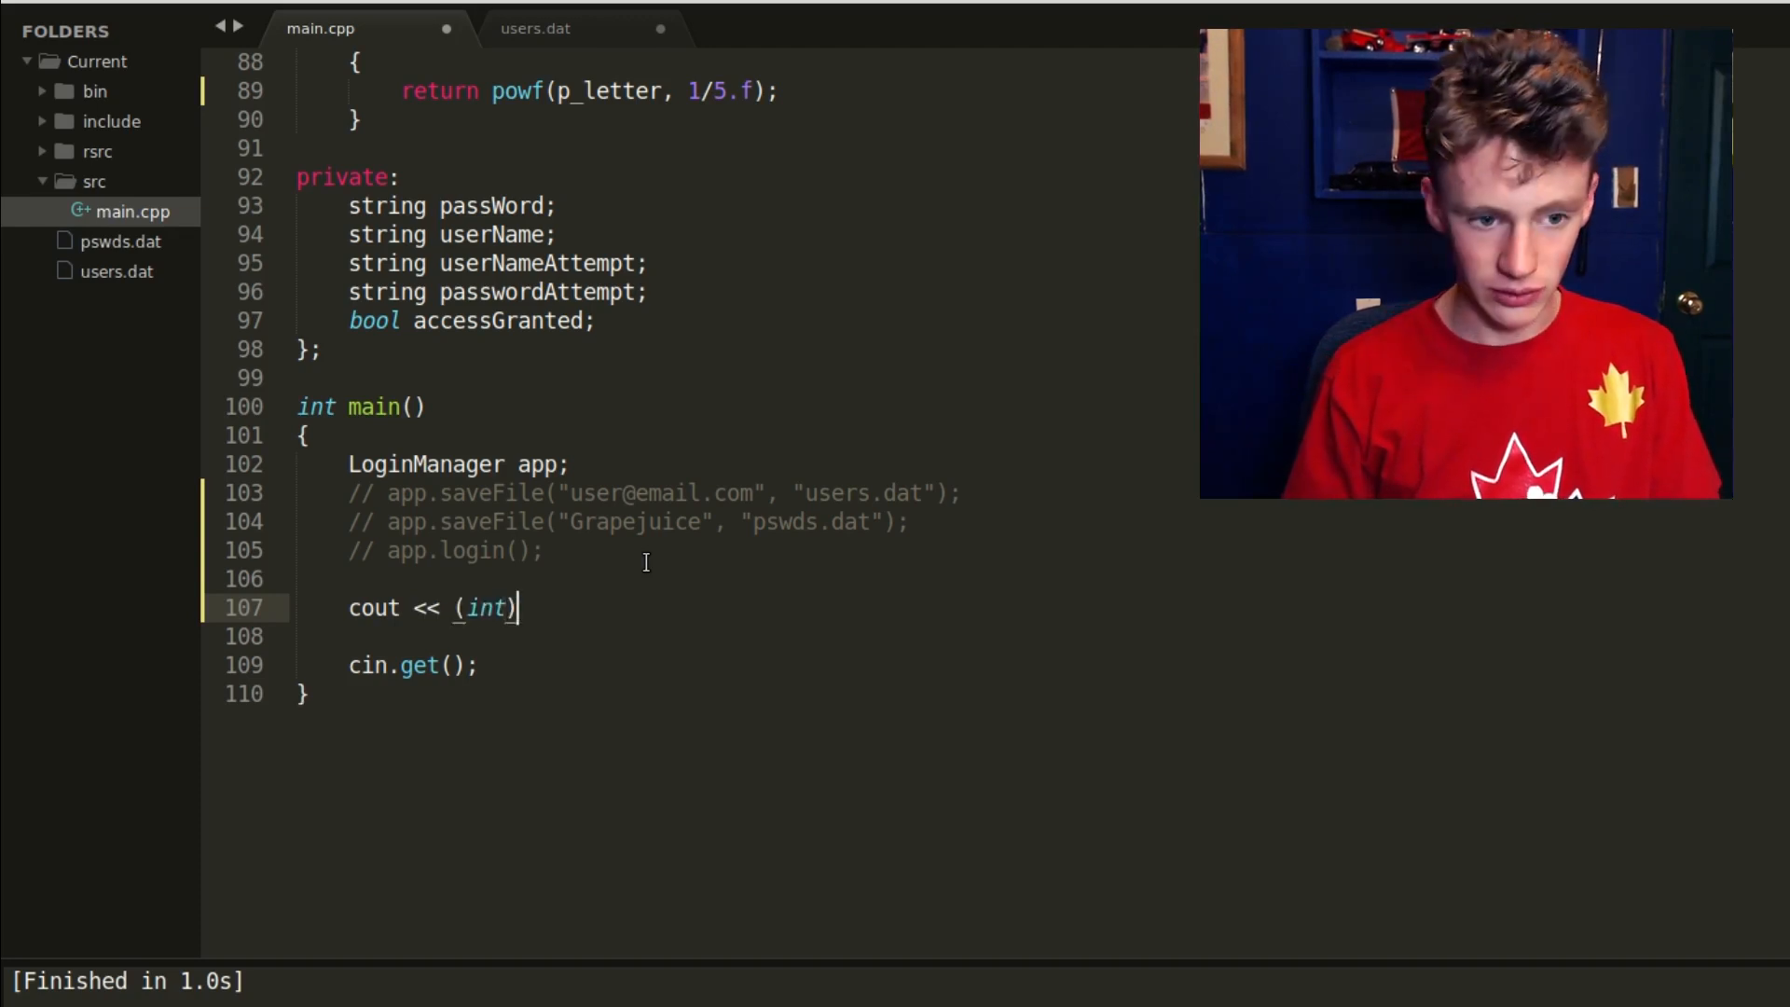
pyautogui.write("'u'")
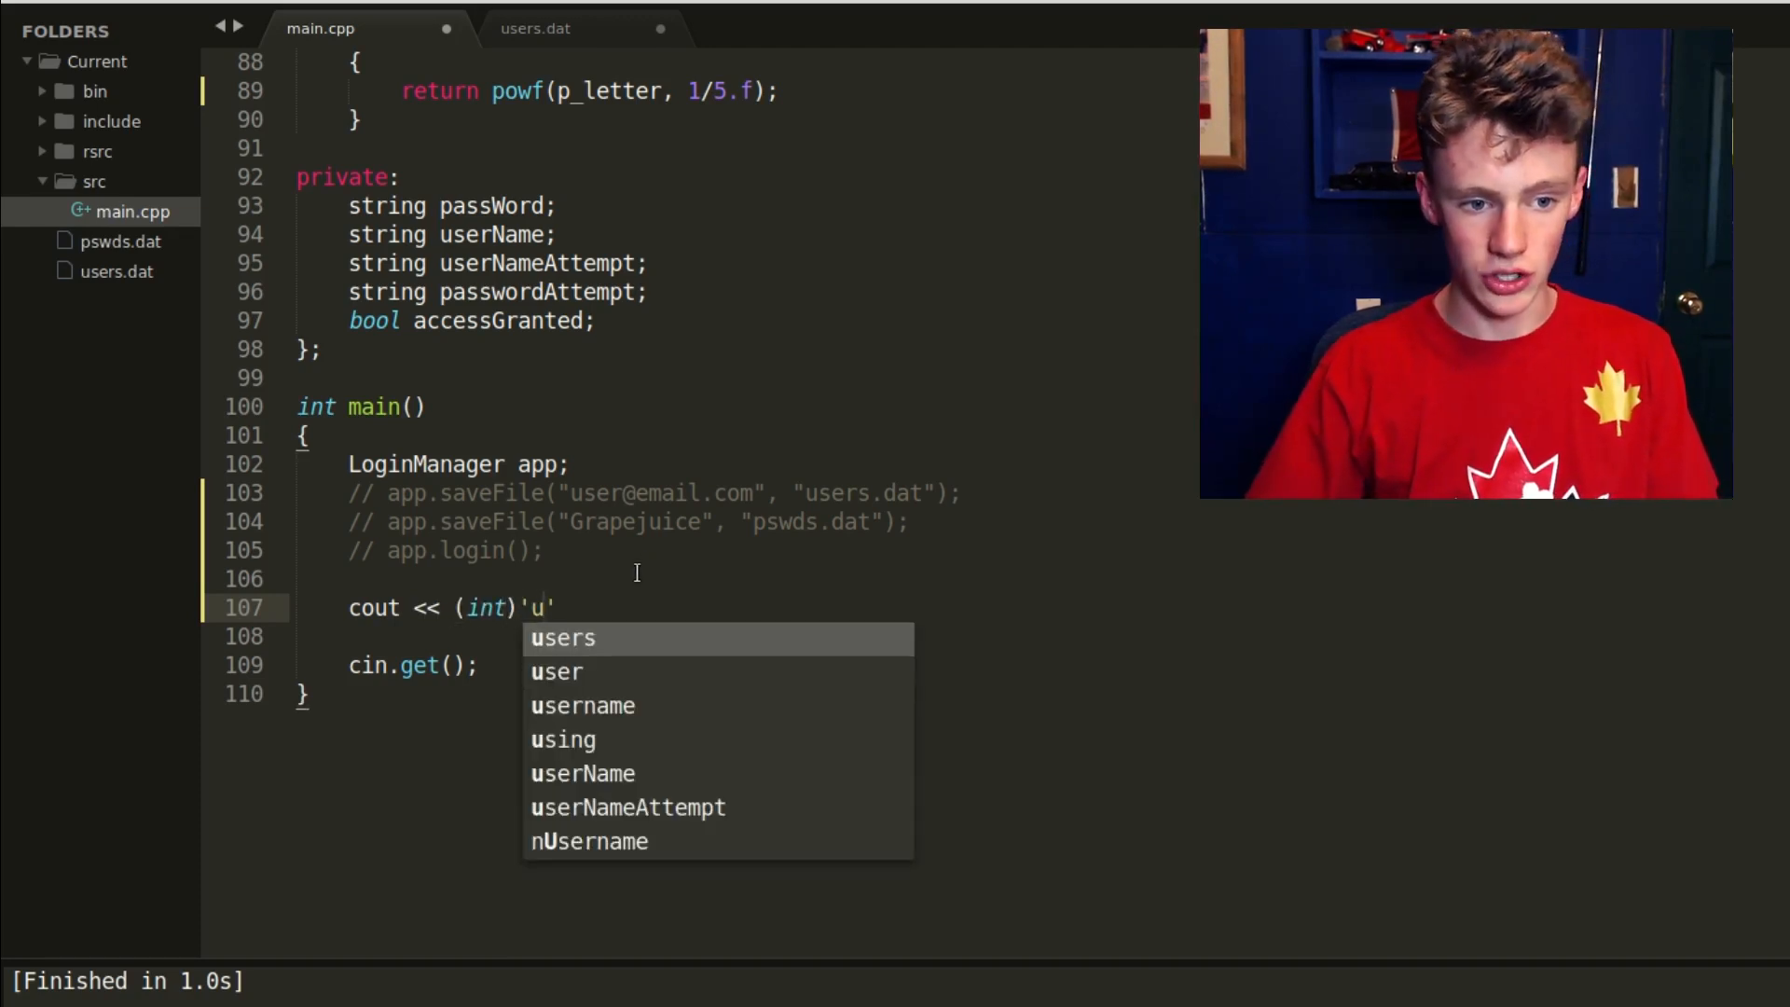
pyautogui.press('Escape')
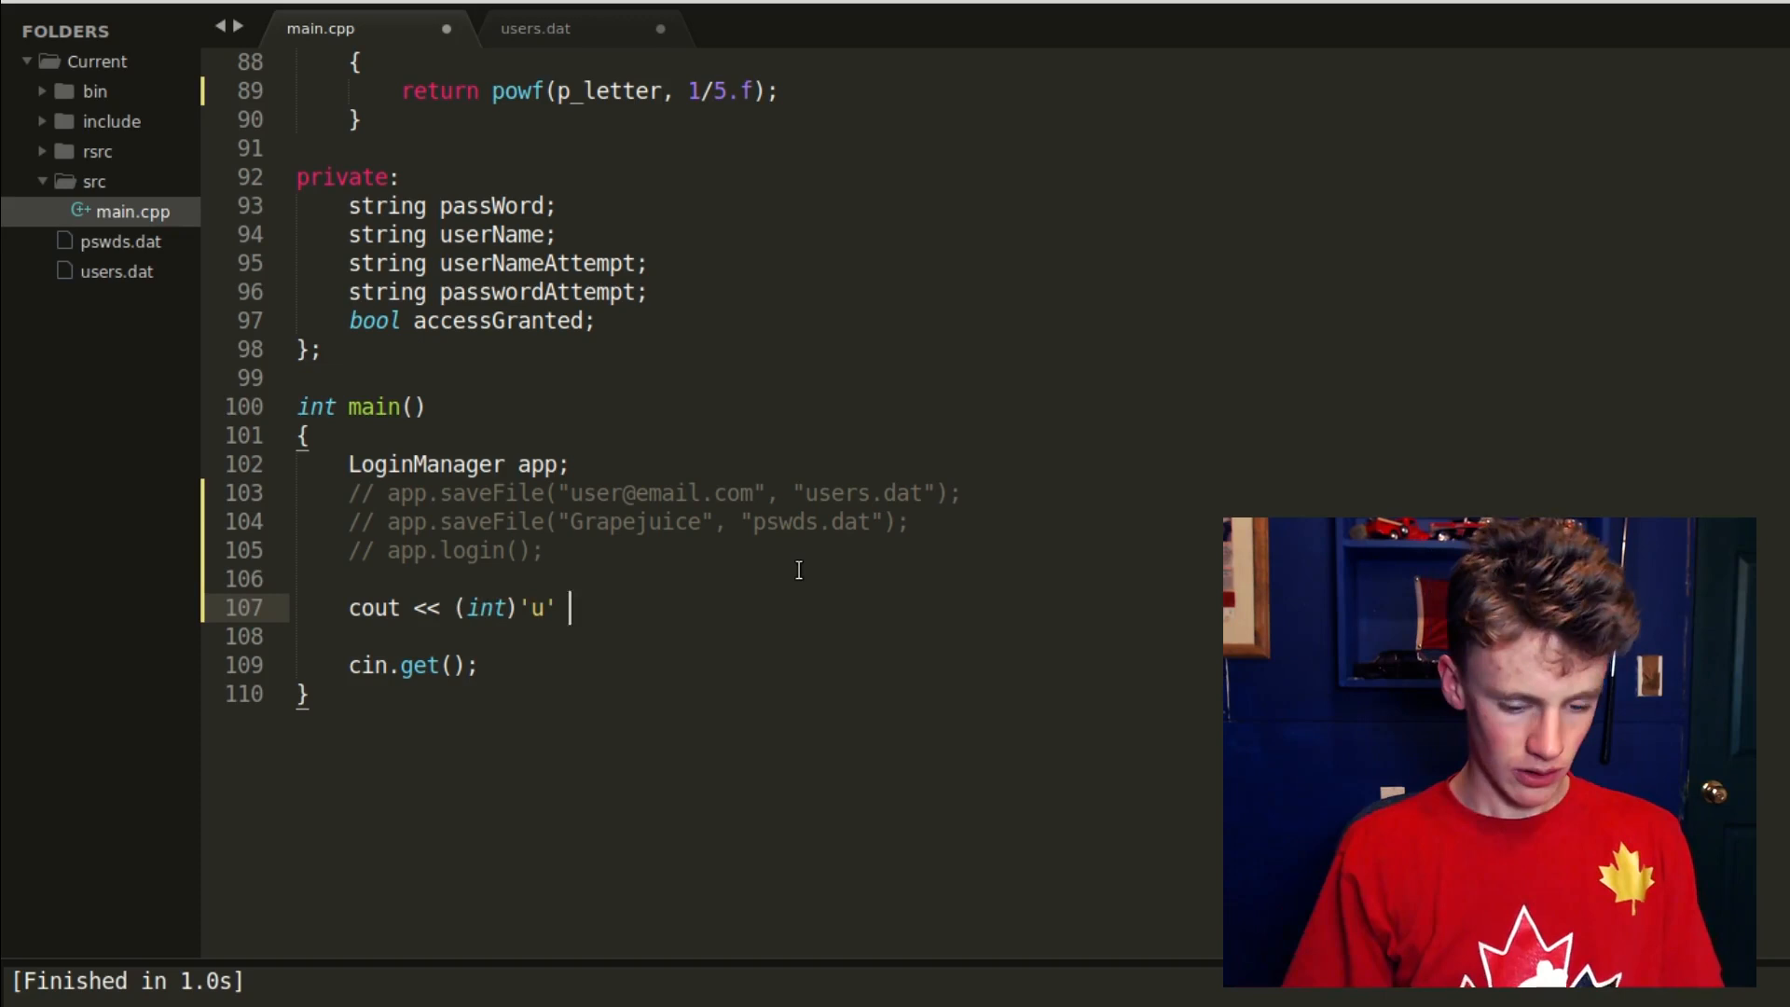
pyautogui.write('<< endl;')
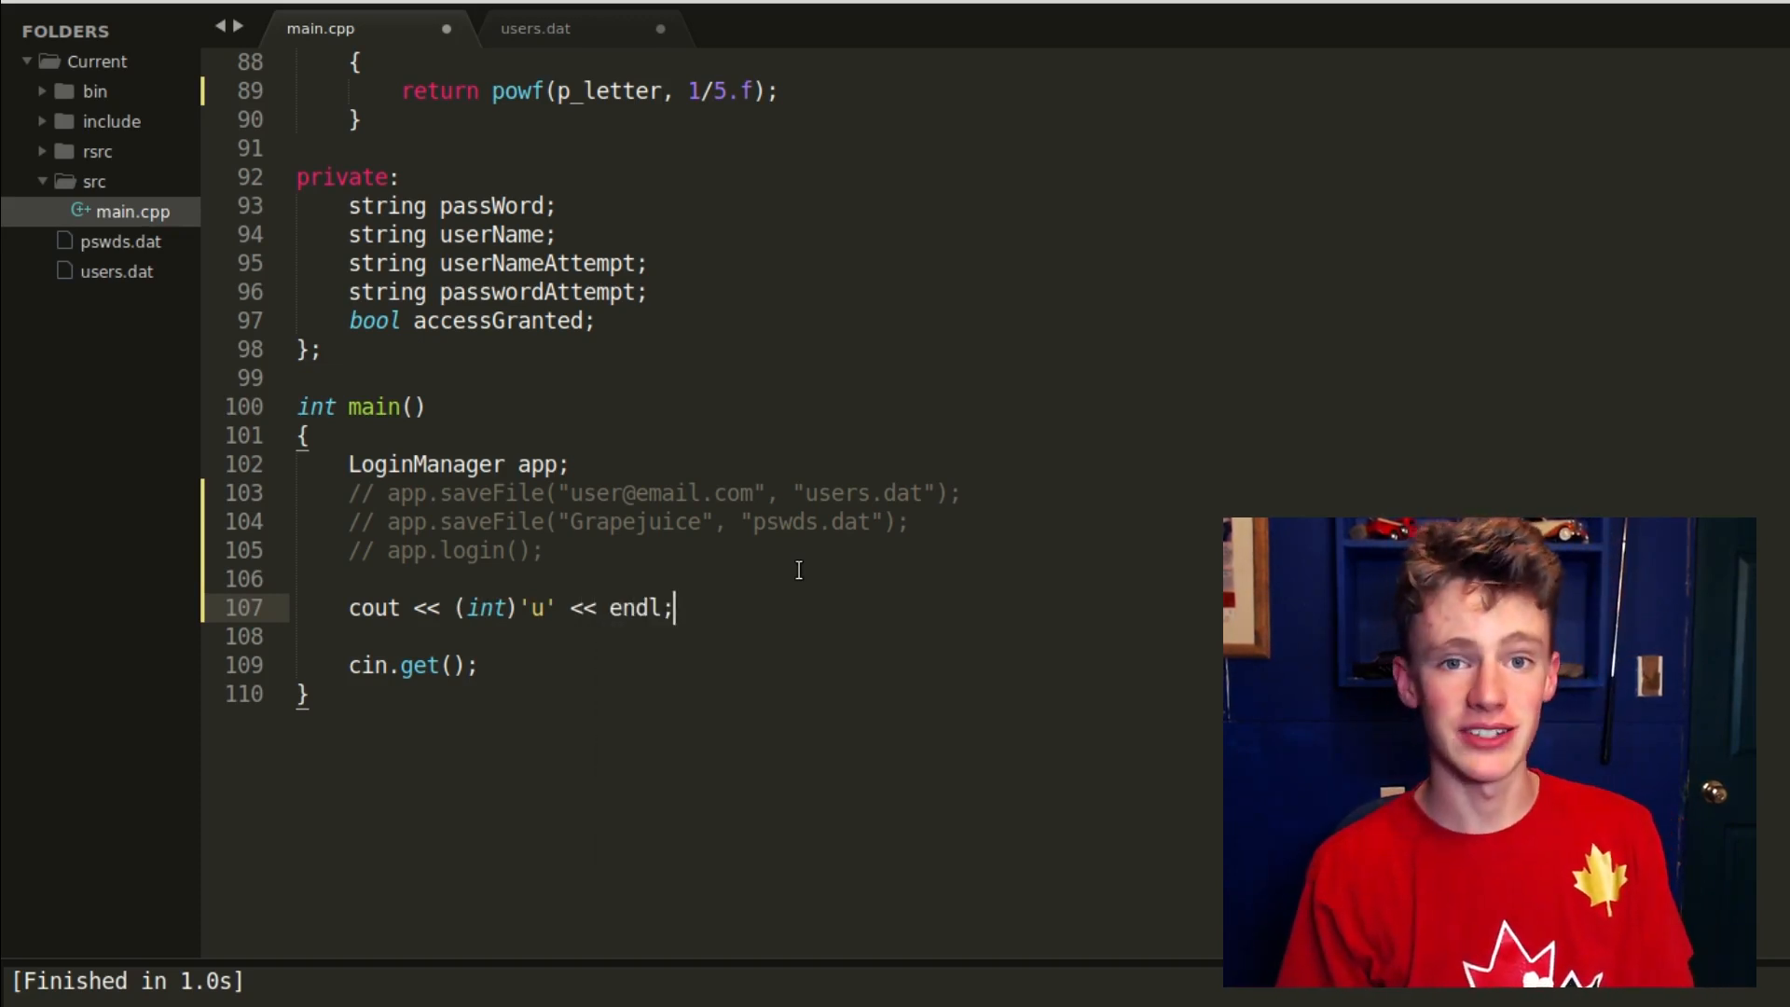
pyautogui.press('ctrl+s')
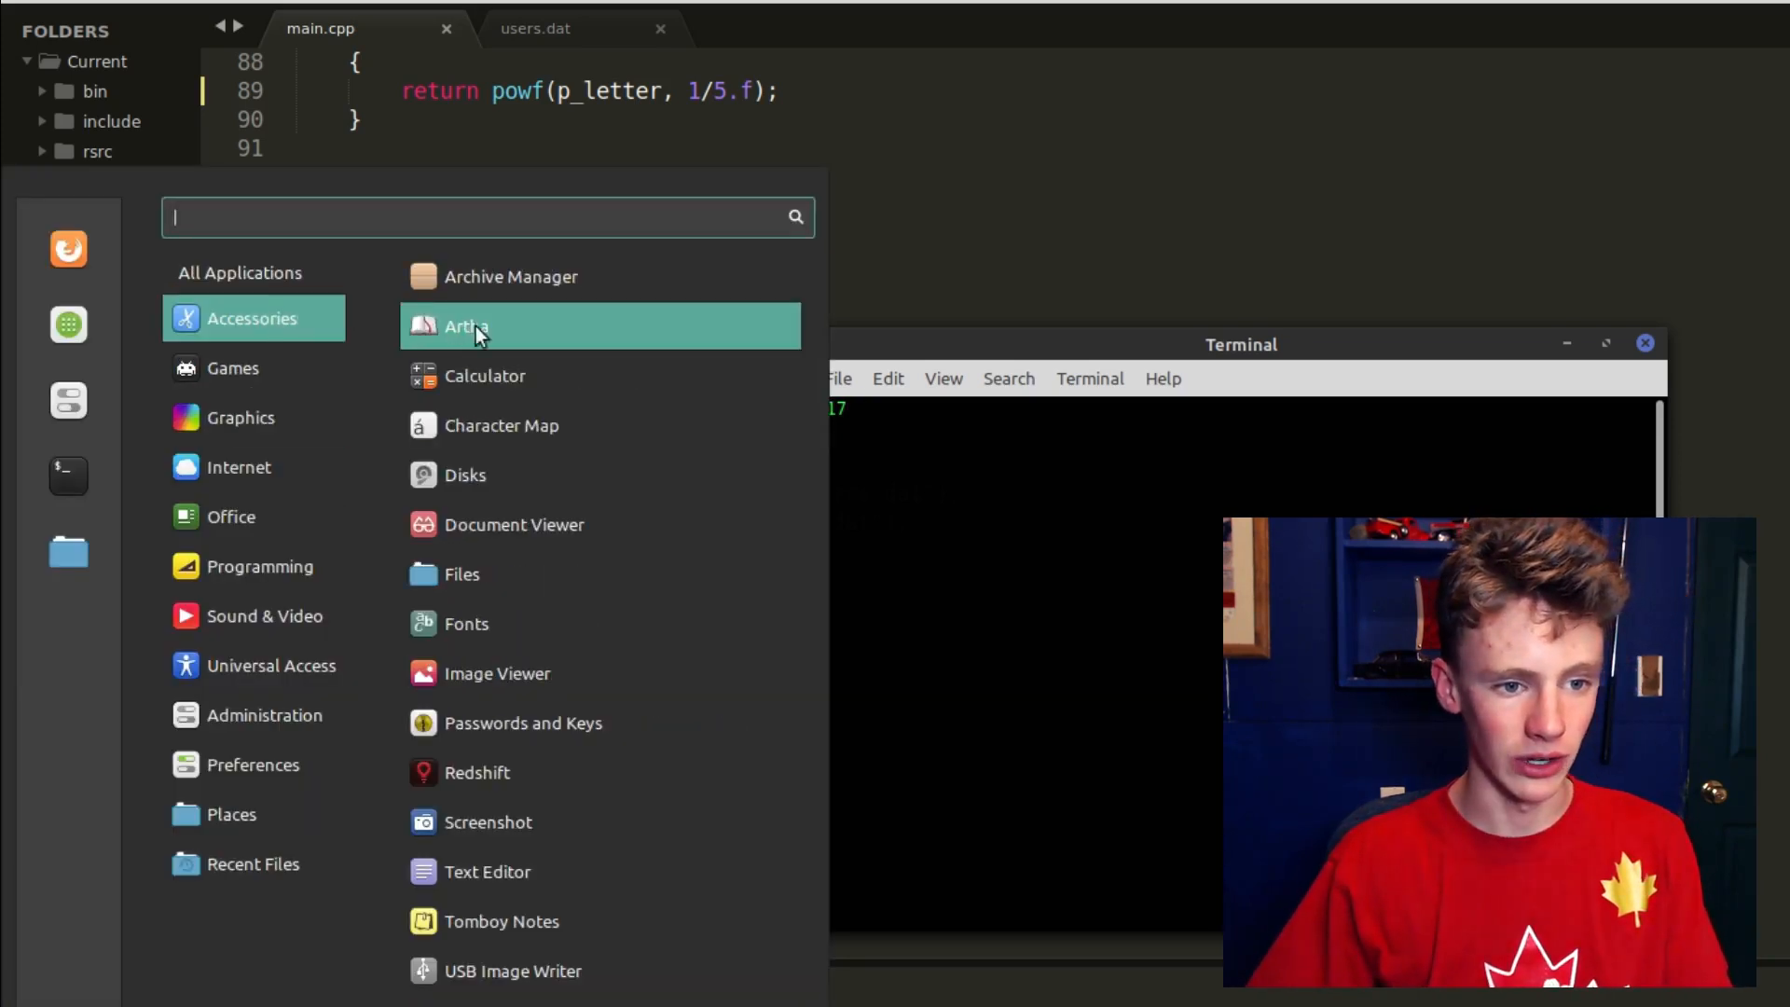
# Enter the character code 117 in Calculator, then close the calculator window.
pyautogui.click(484, 375)
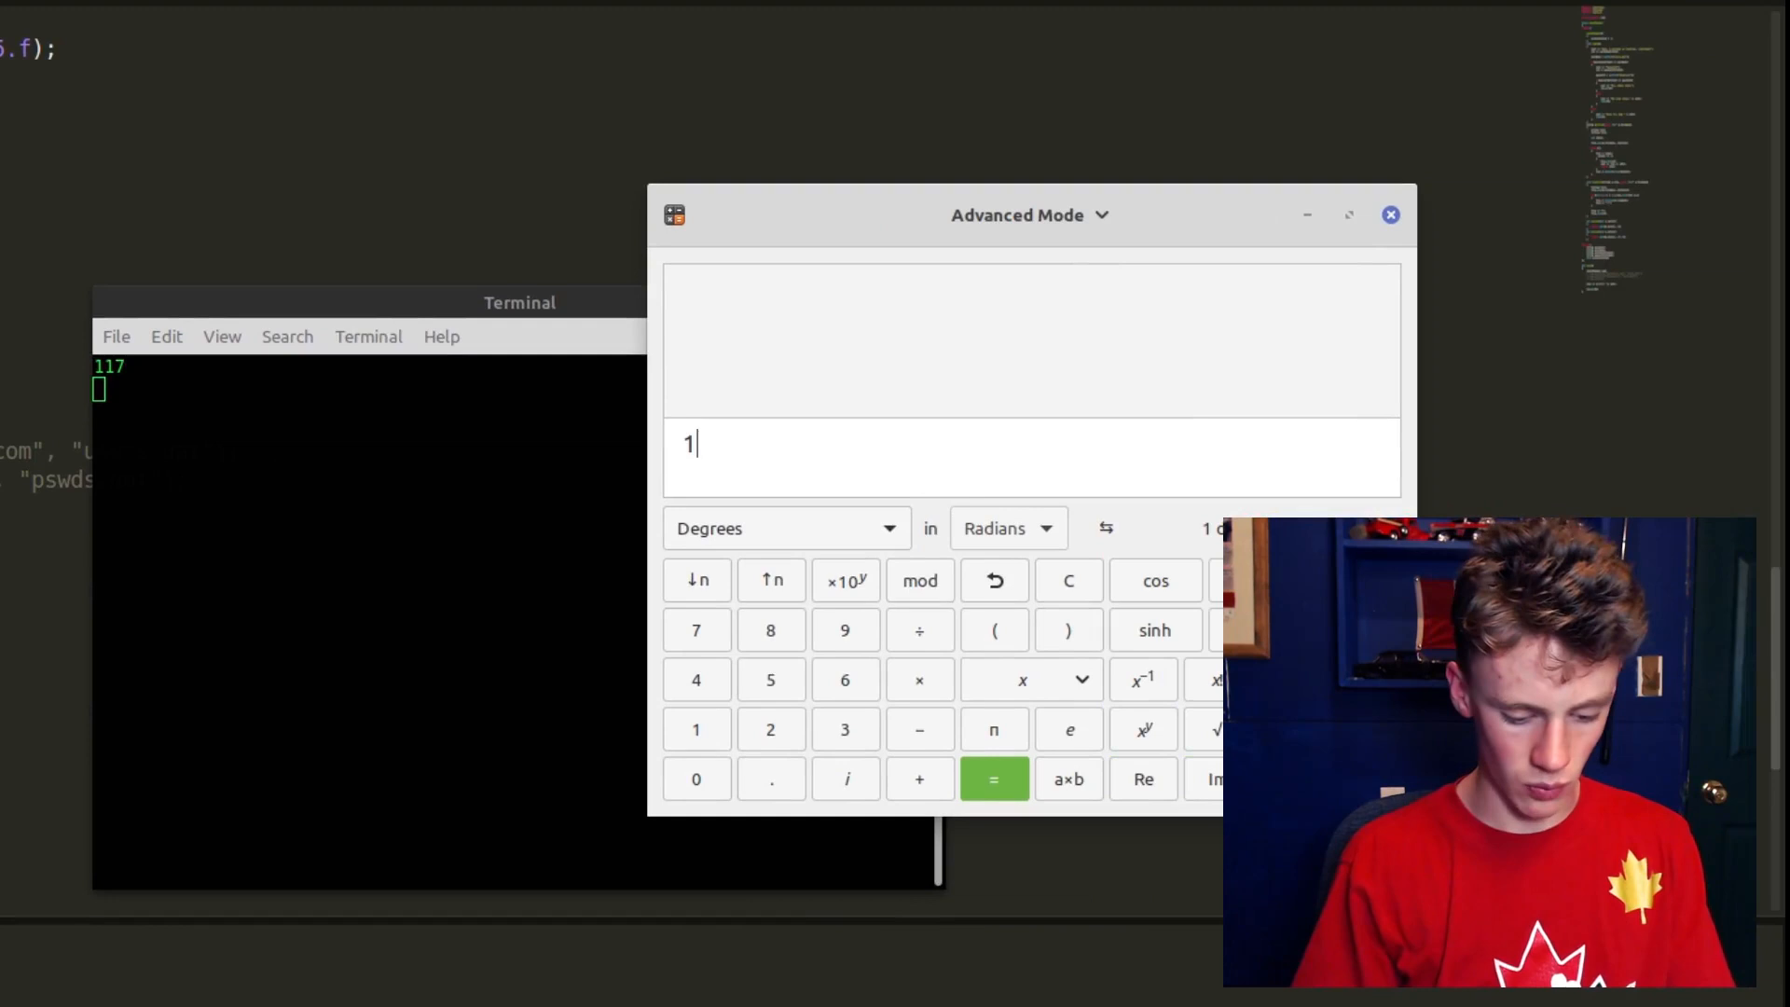
pyautogui.write('17')
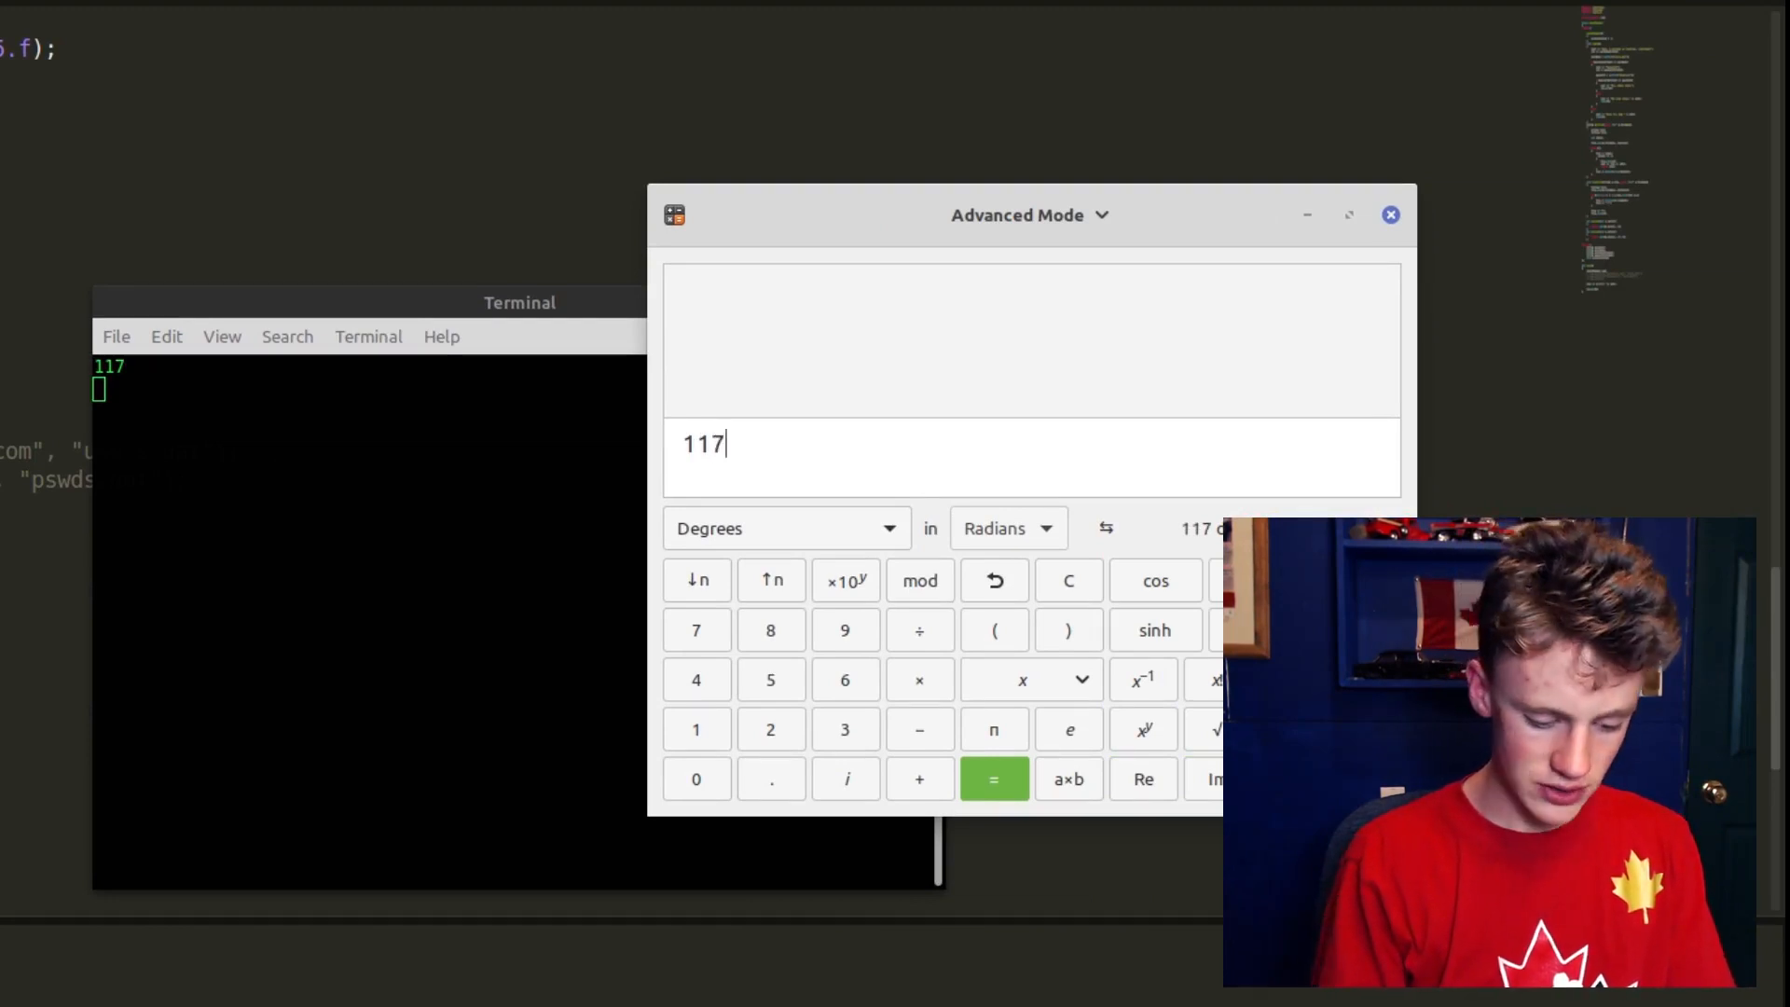
pyautogui.click(993, 779)
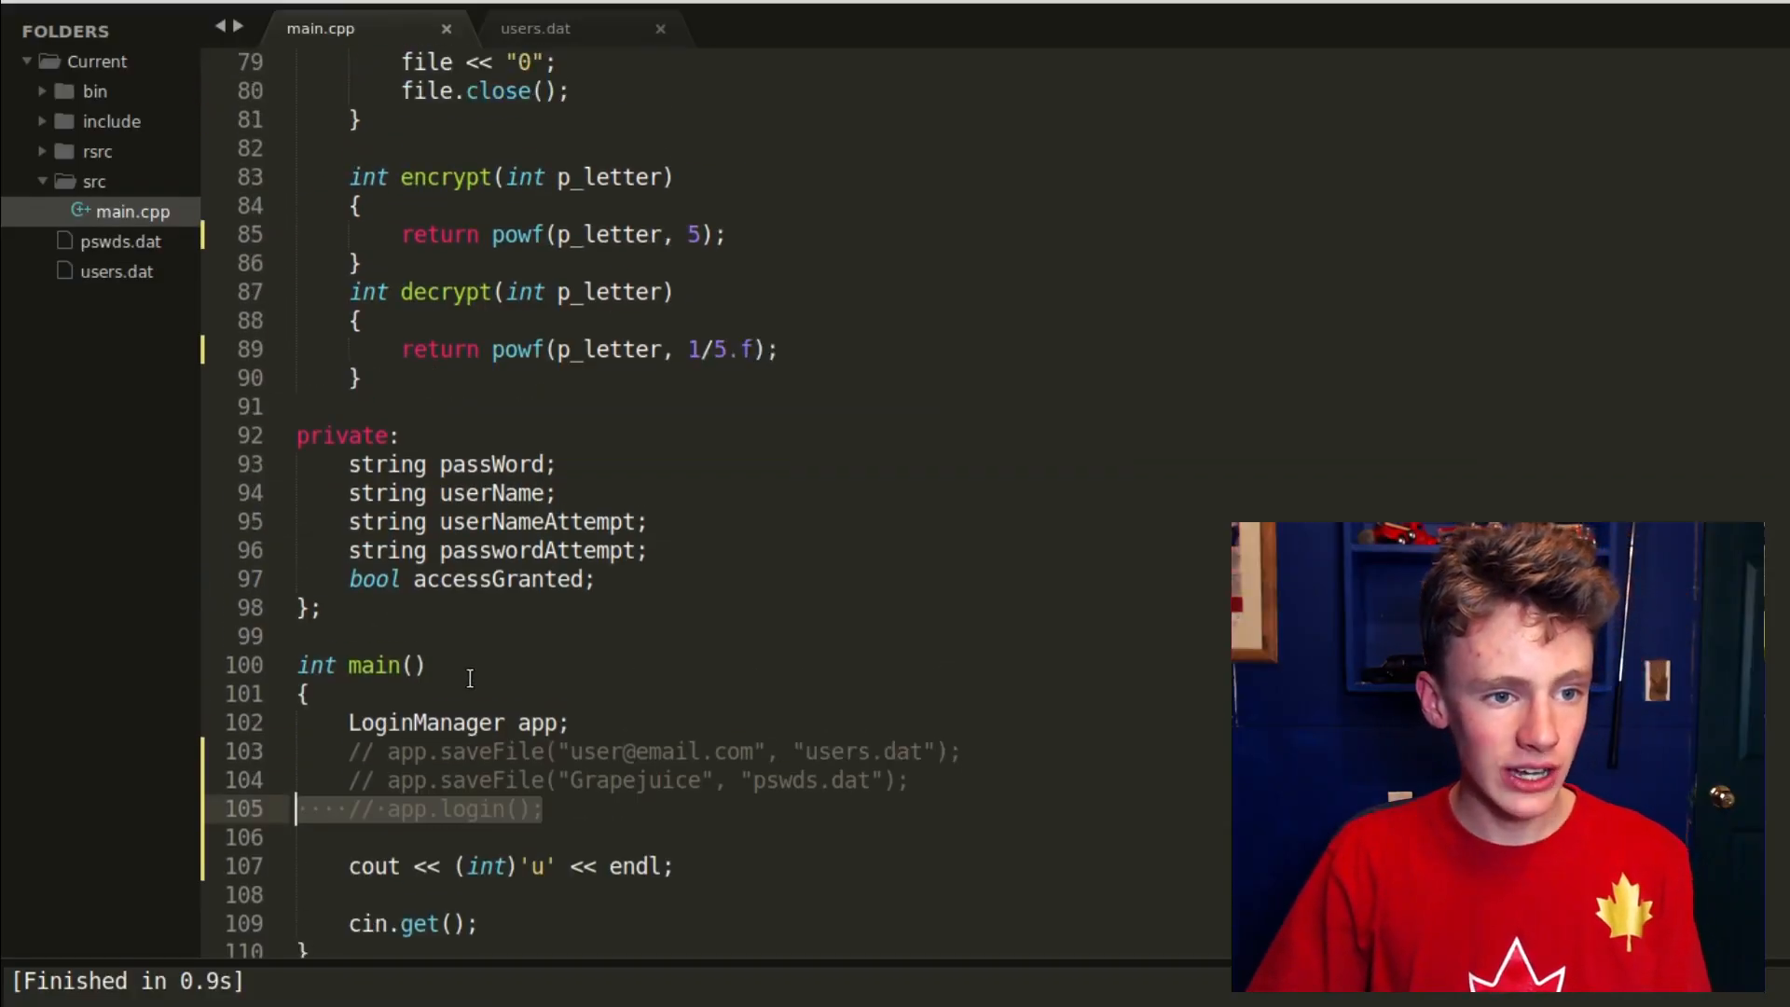
# Change encrypt's return type from int to long long.
pyautogui.scroll(3)
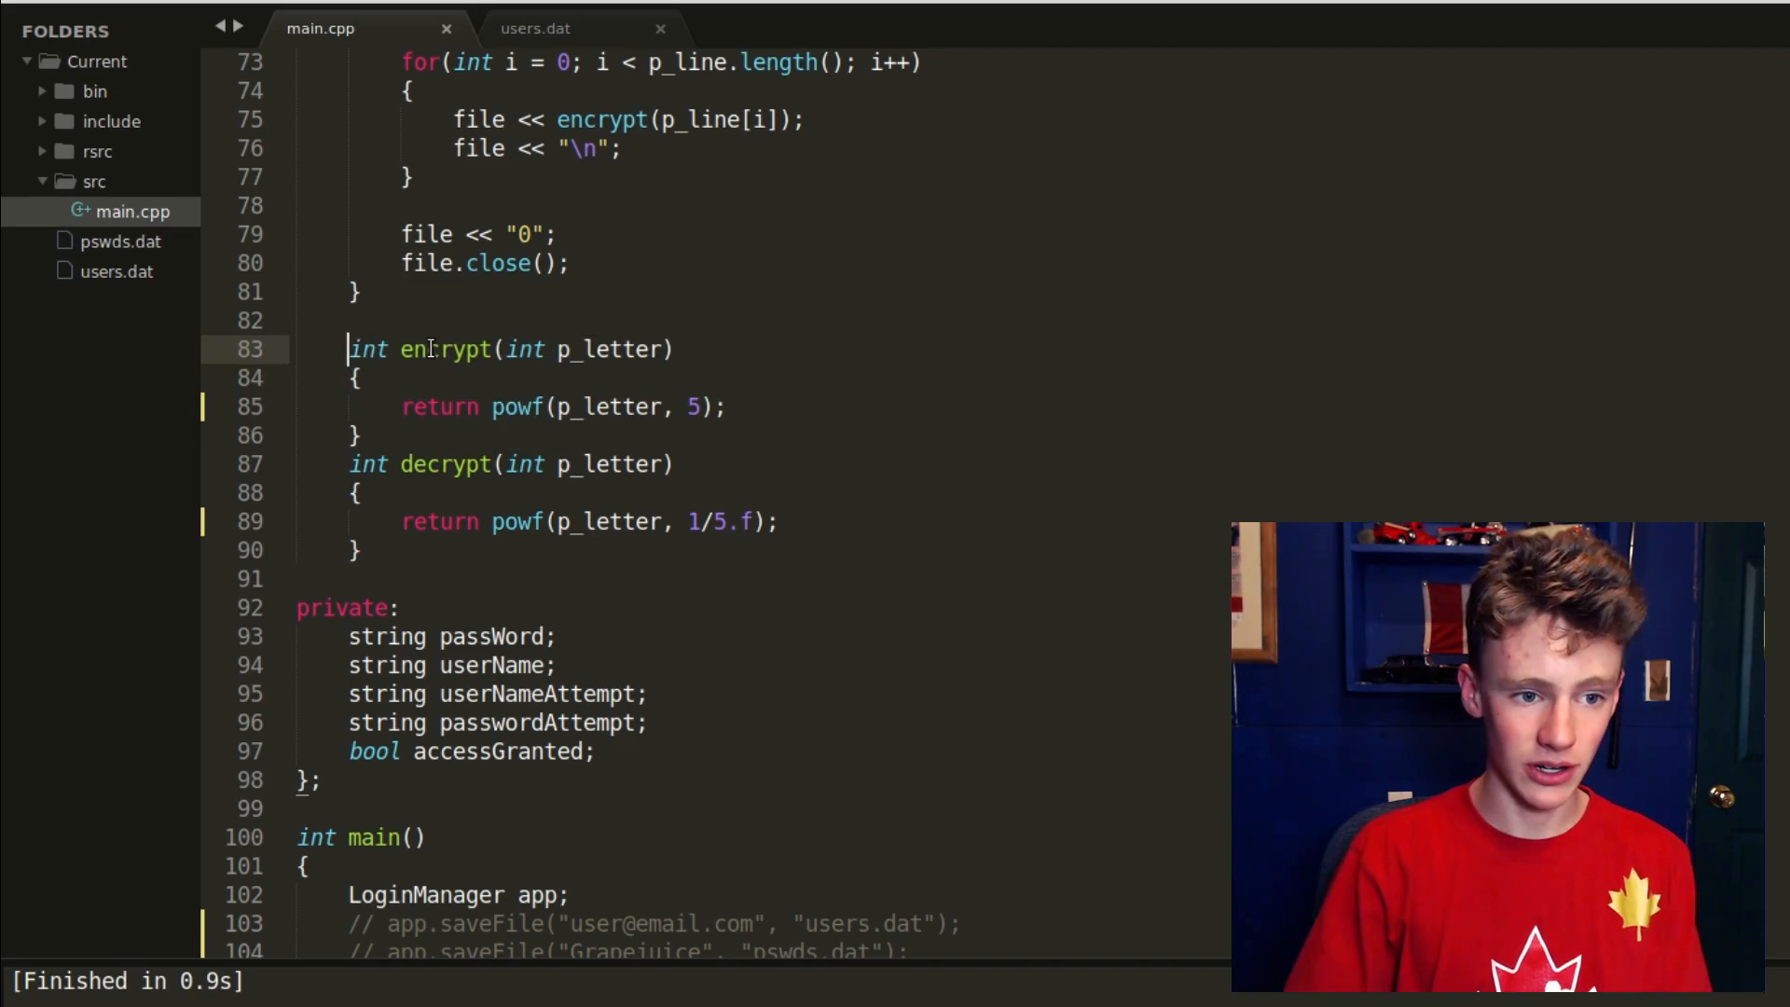
pyautogui.write('long')
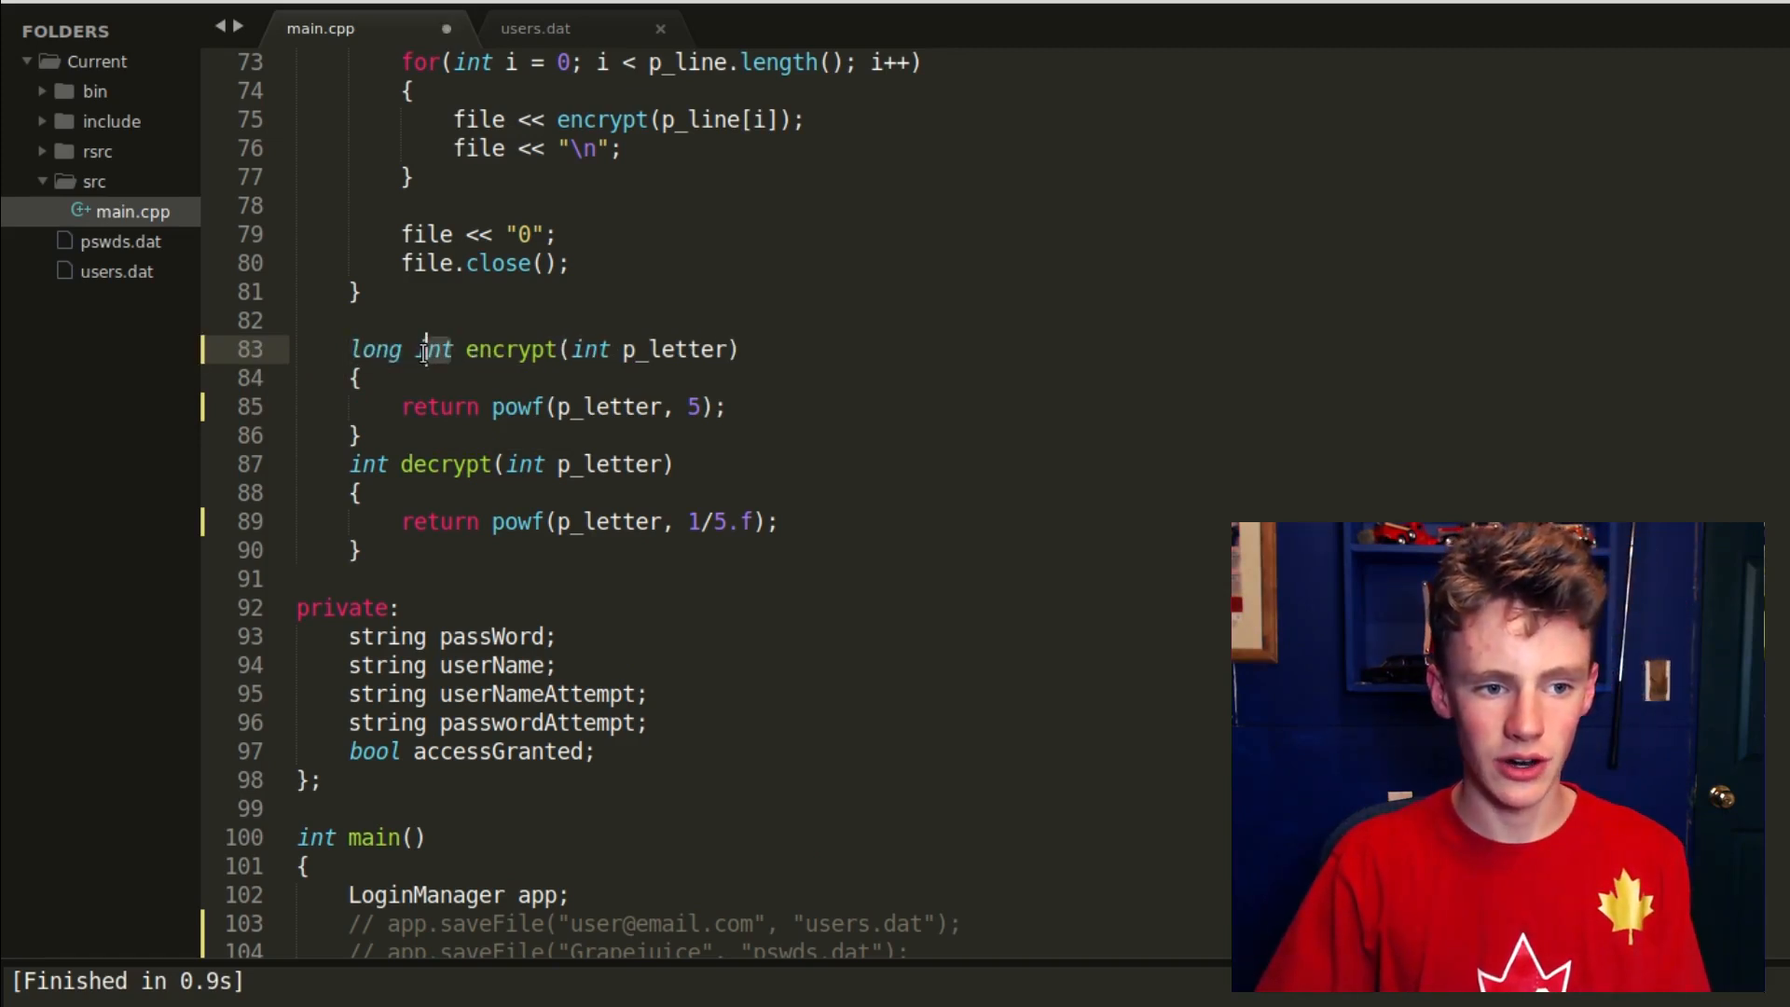
pyautogui.press('BackSpace')
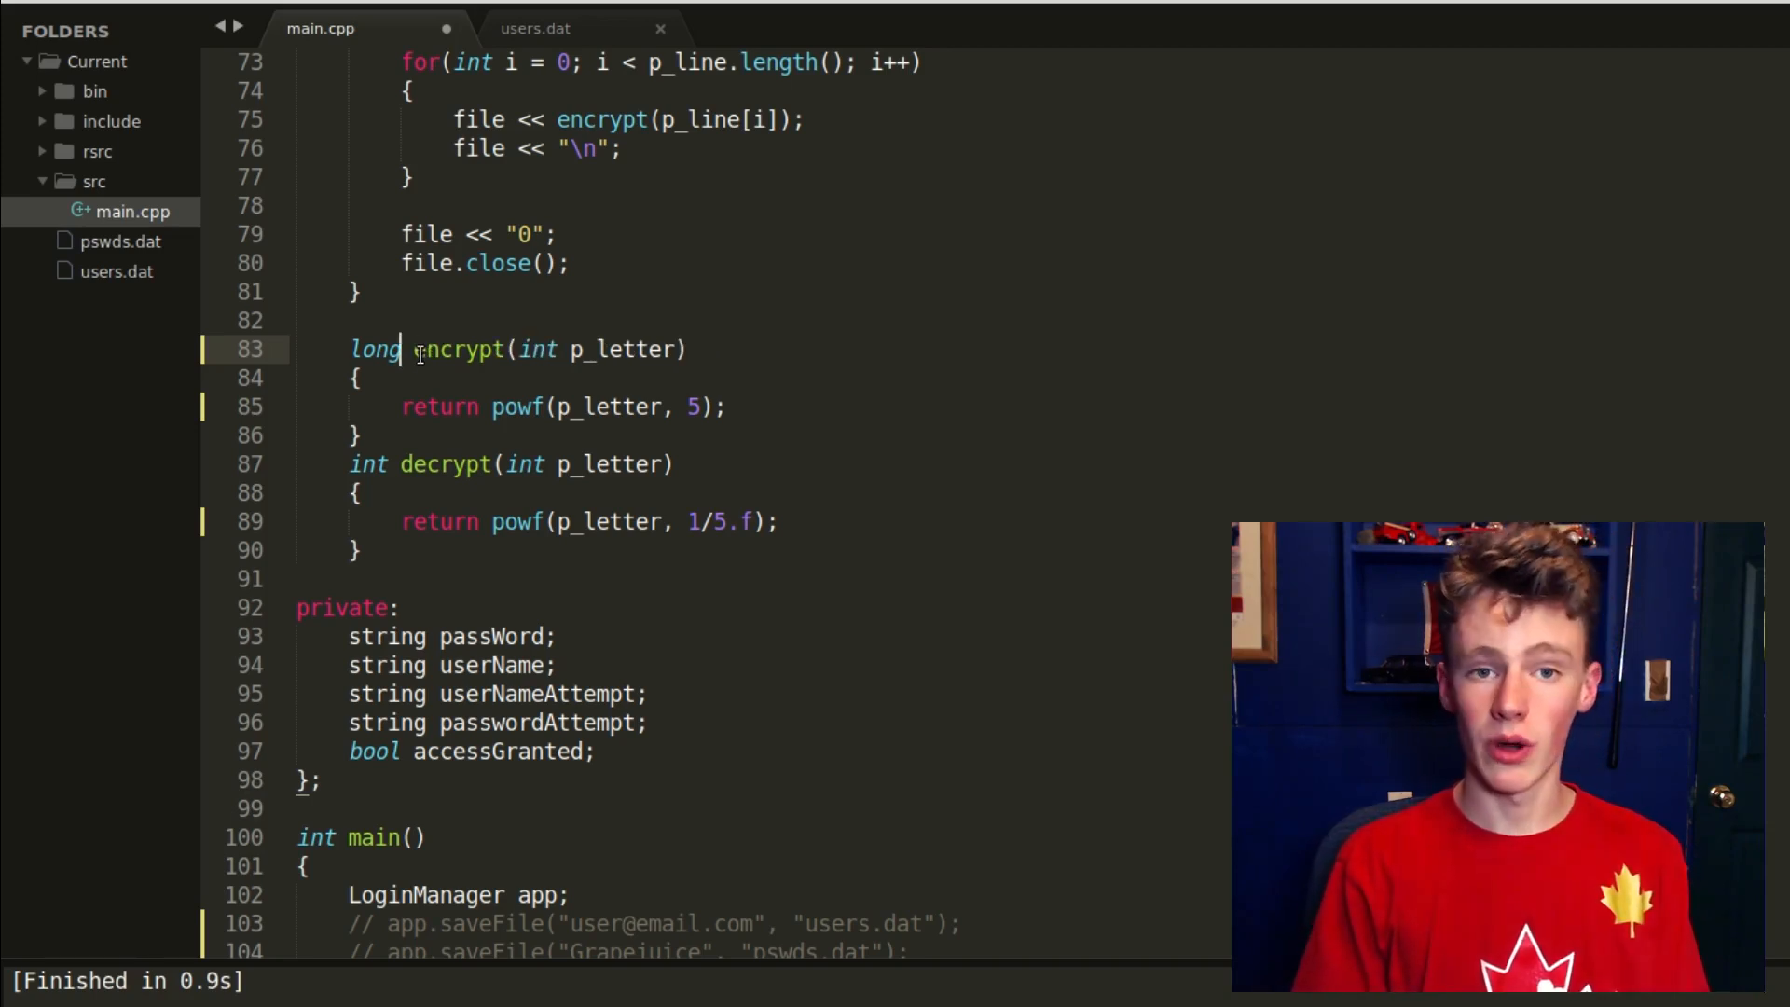
pyautogui.write('long')
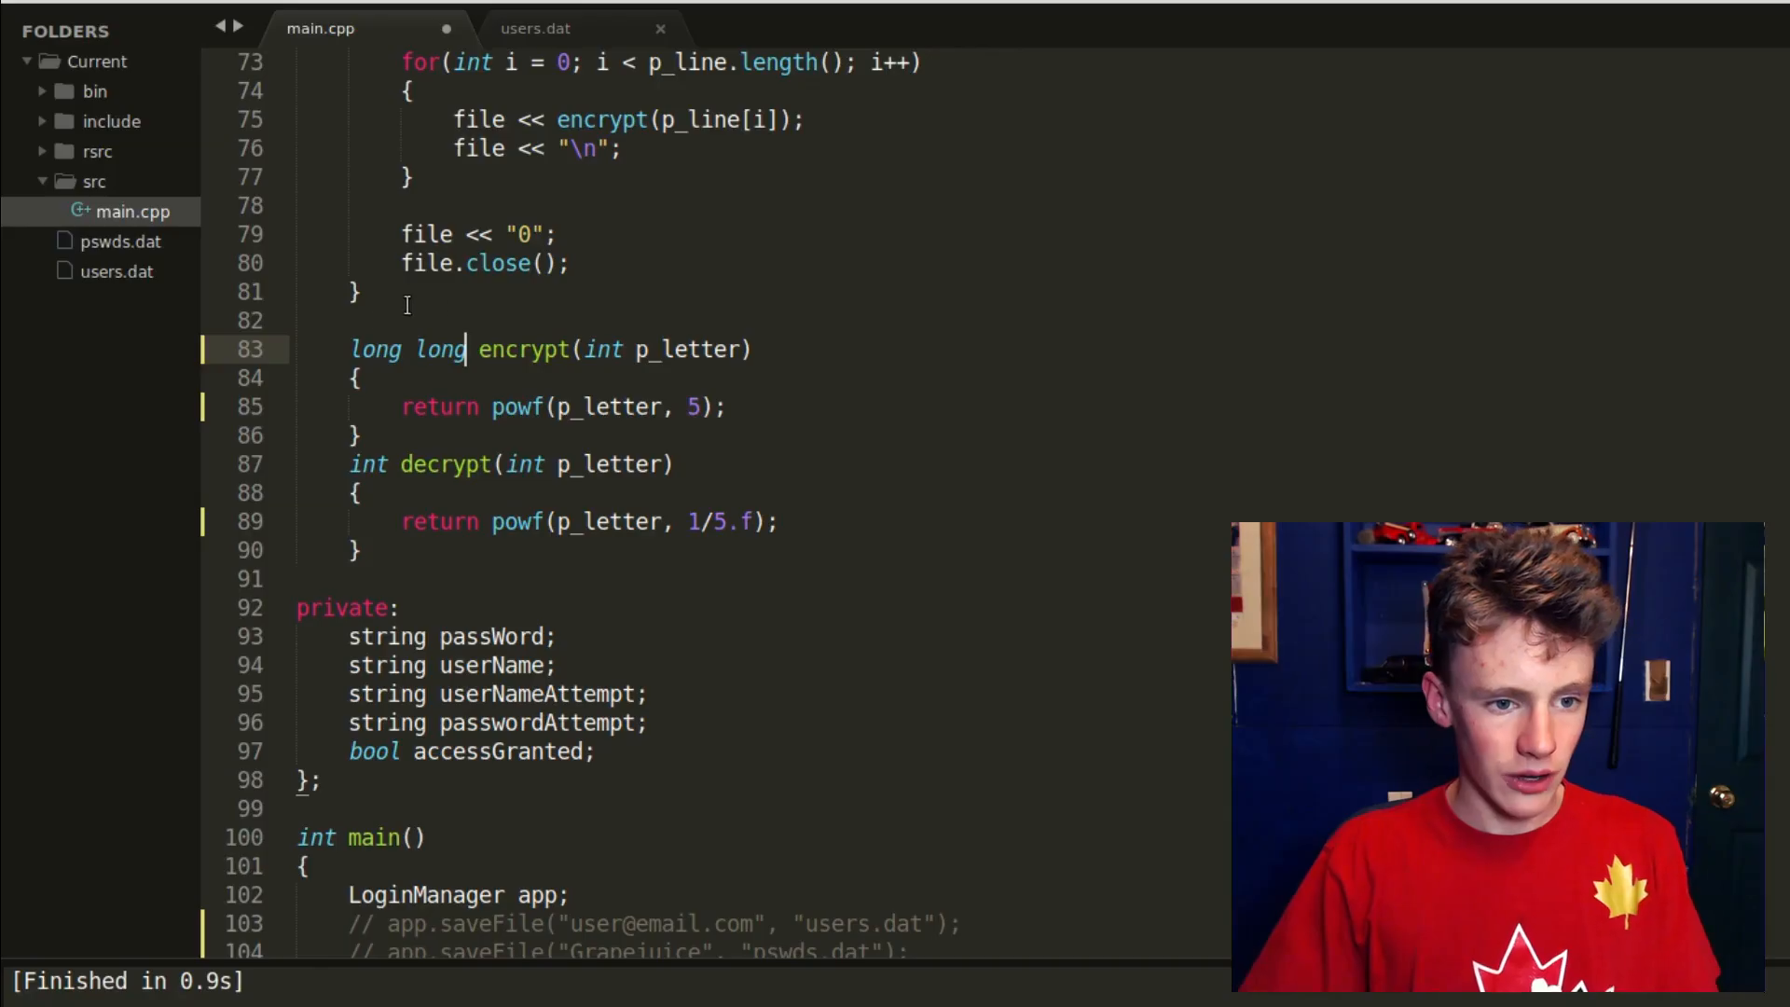
# Change decrypt's p_letter parameter type from int to long long.
pyautogui.click(499, 464)
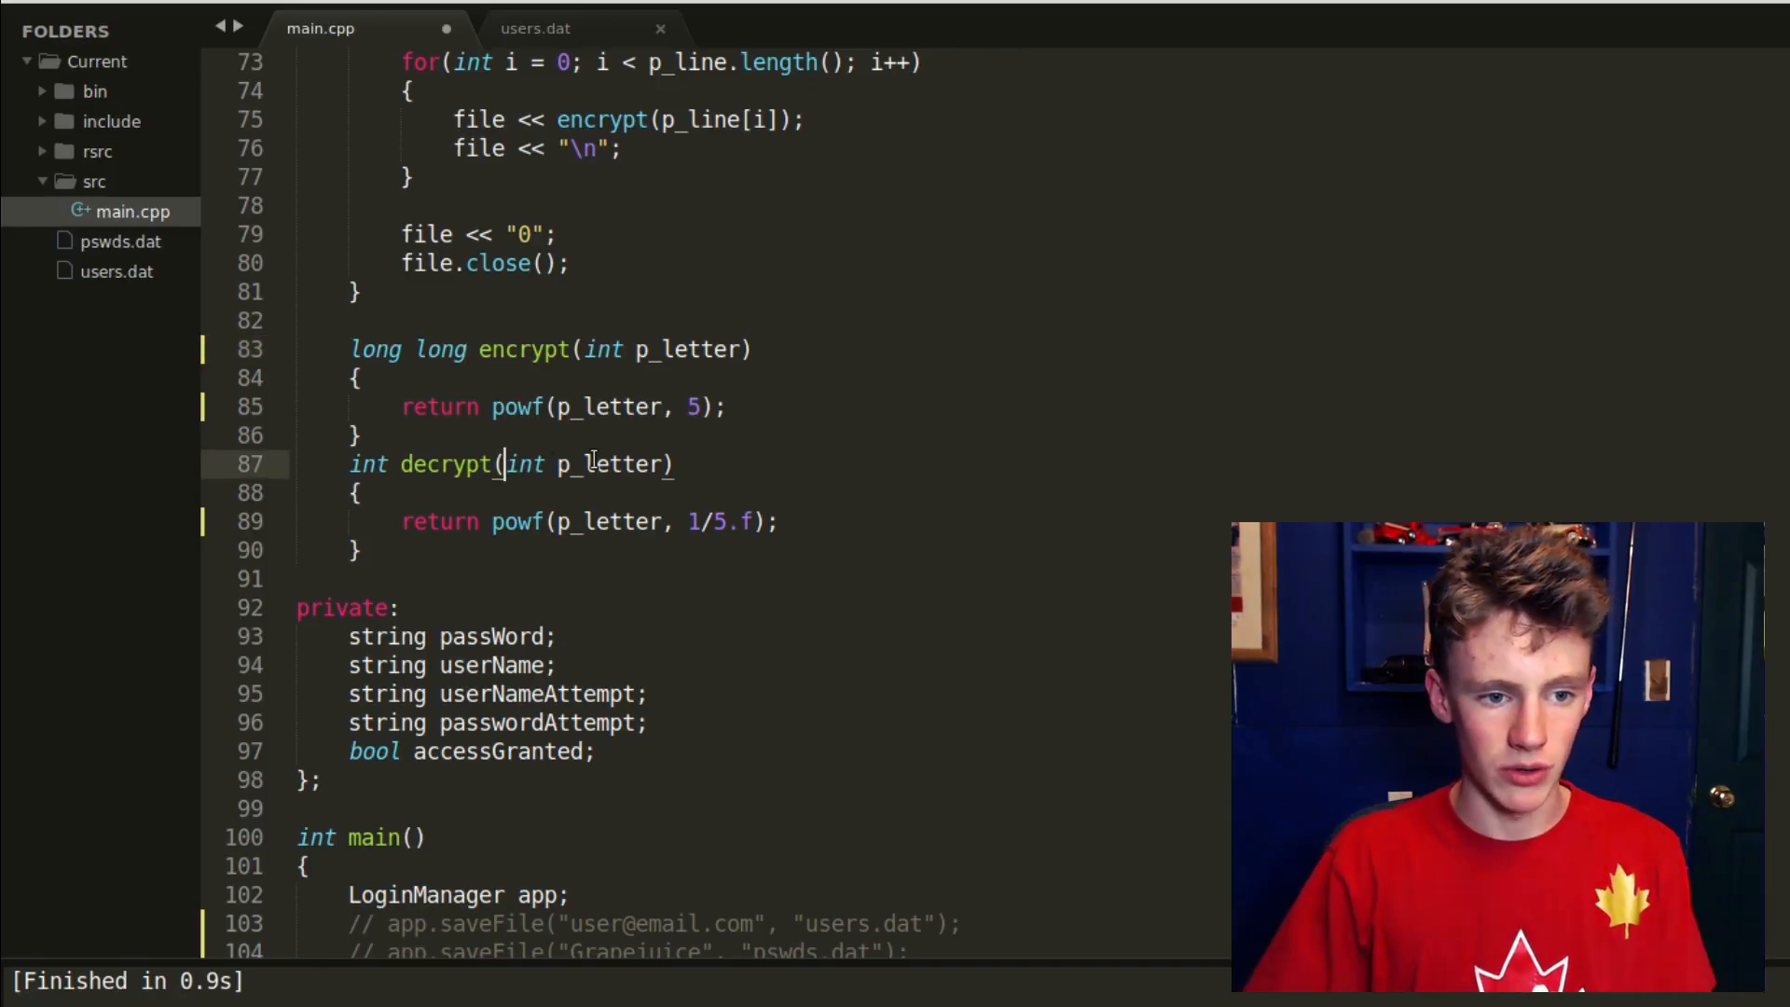
pyautogui.write('long ong')
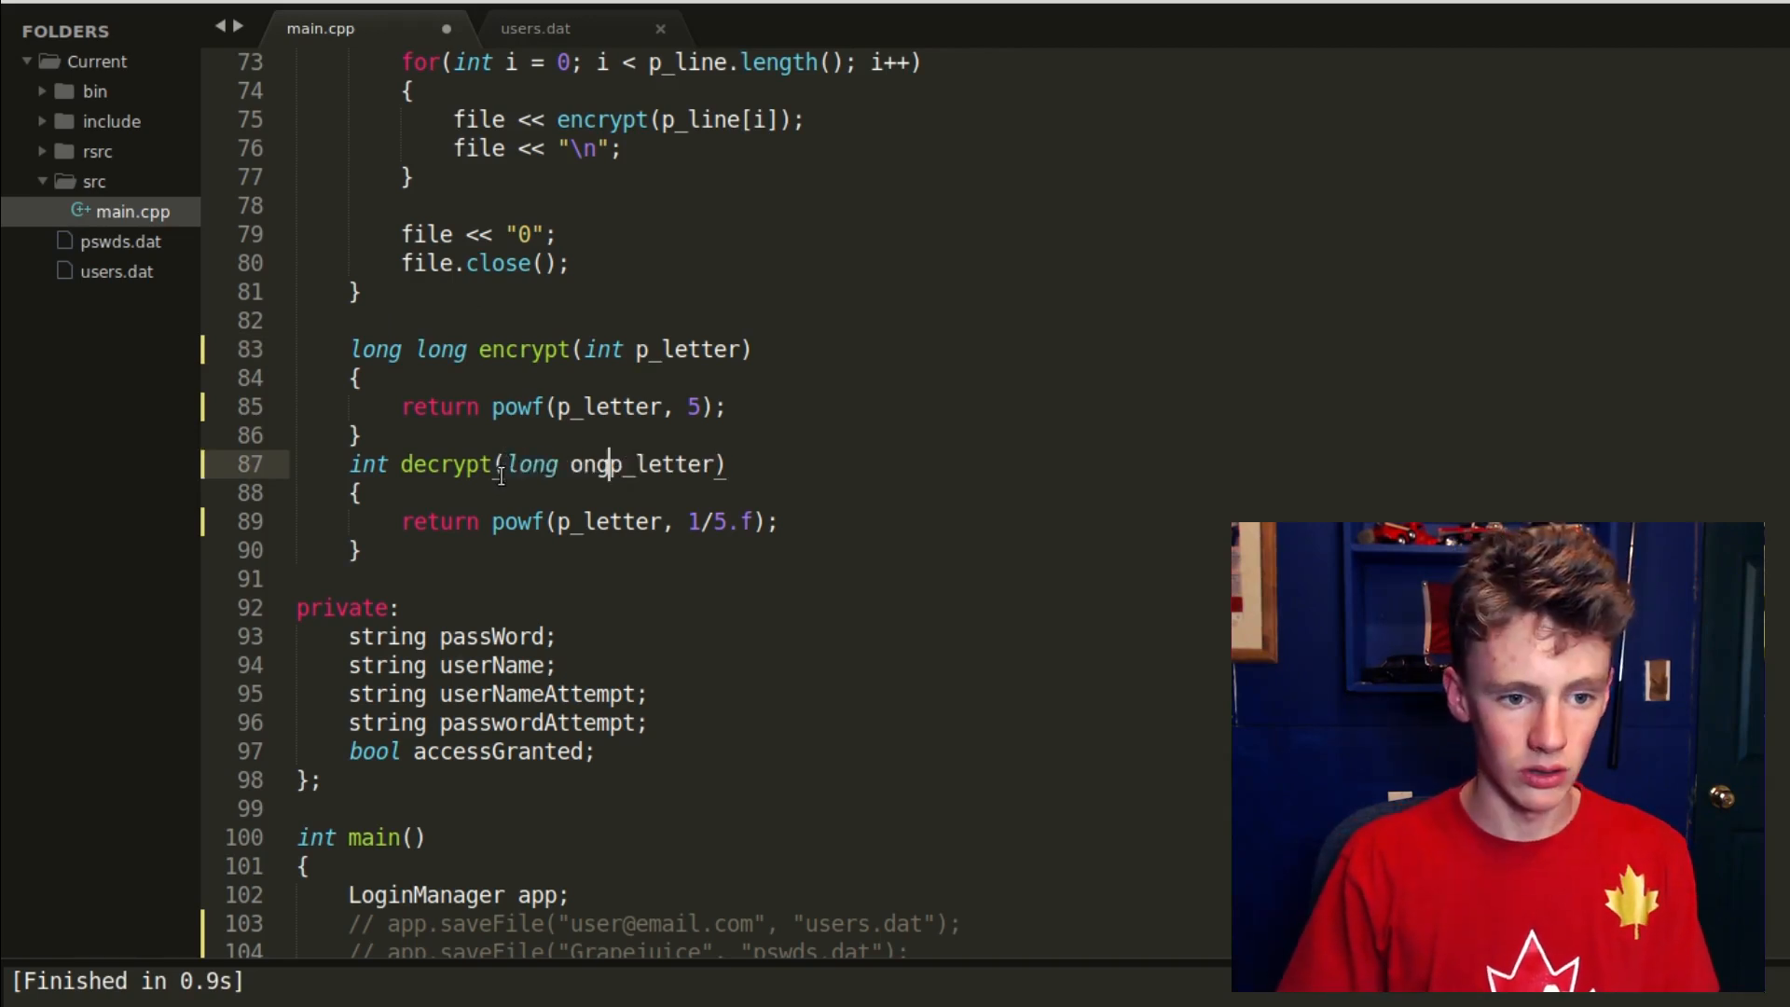
pyautogui.write('long')
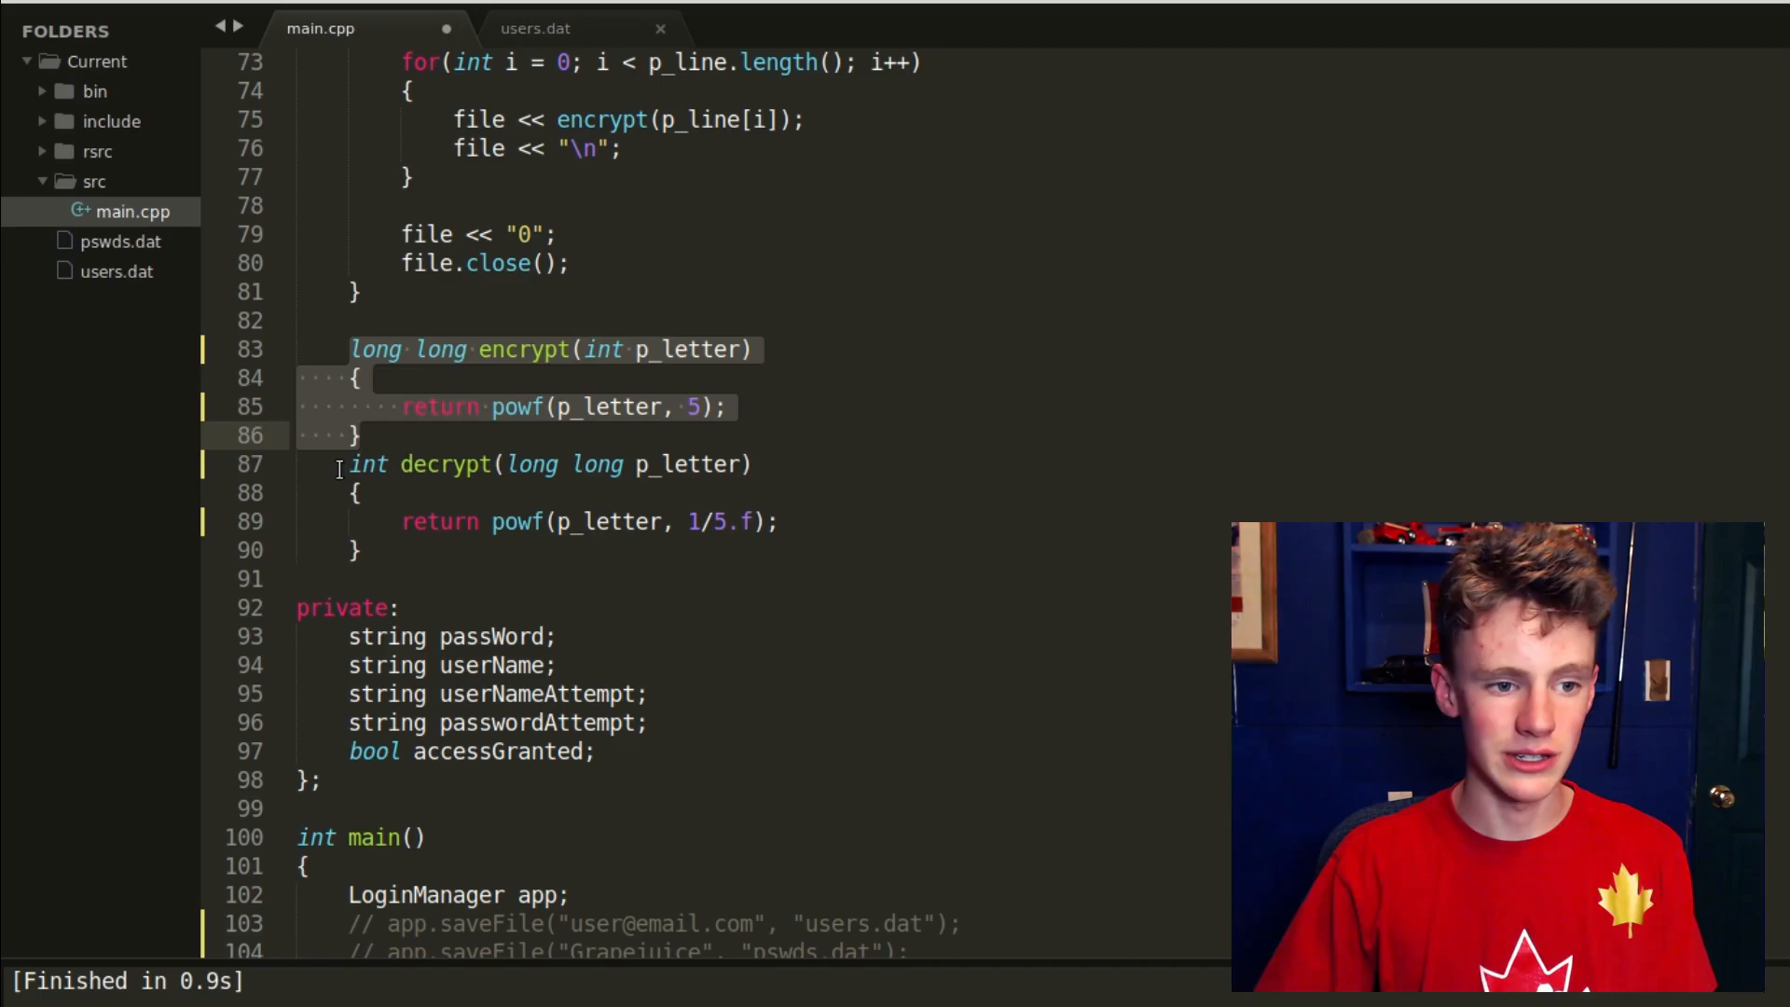
pyautogui.scroll(3)
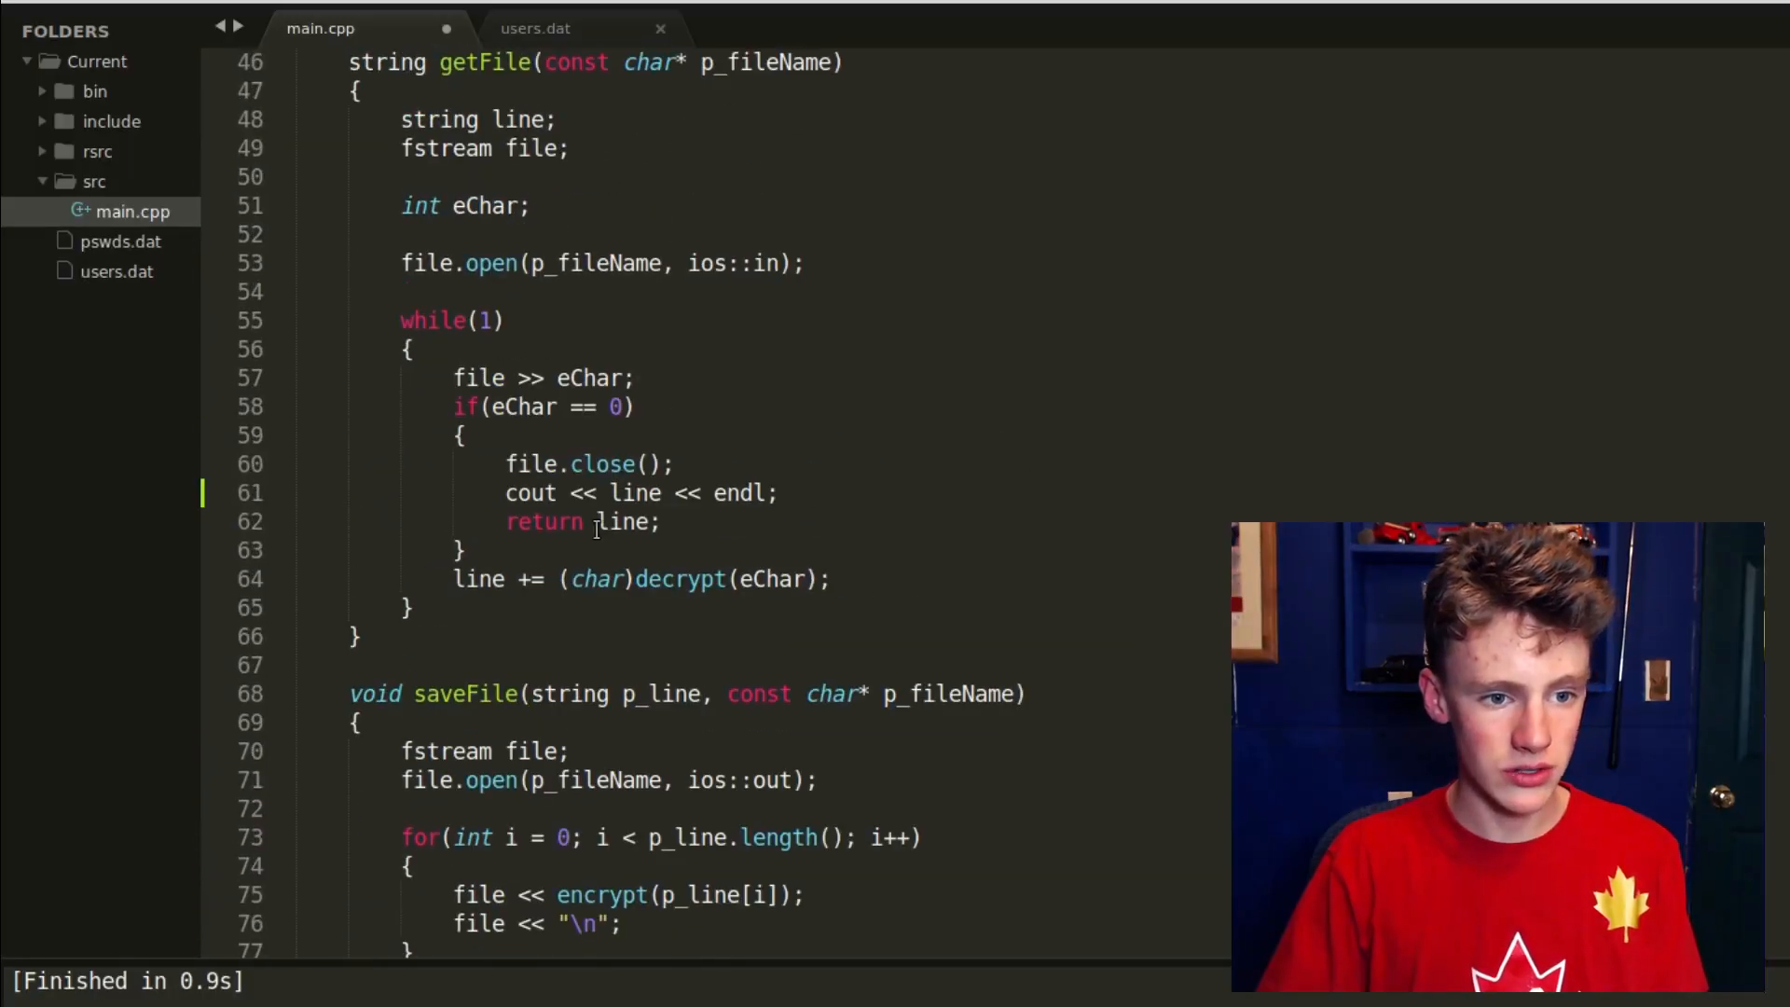
# Declare eChar in getFile as long long instead of int, then save and rebuild.
pyautogui.scroll(3)
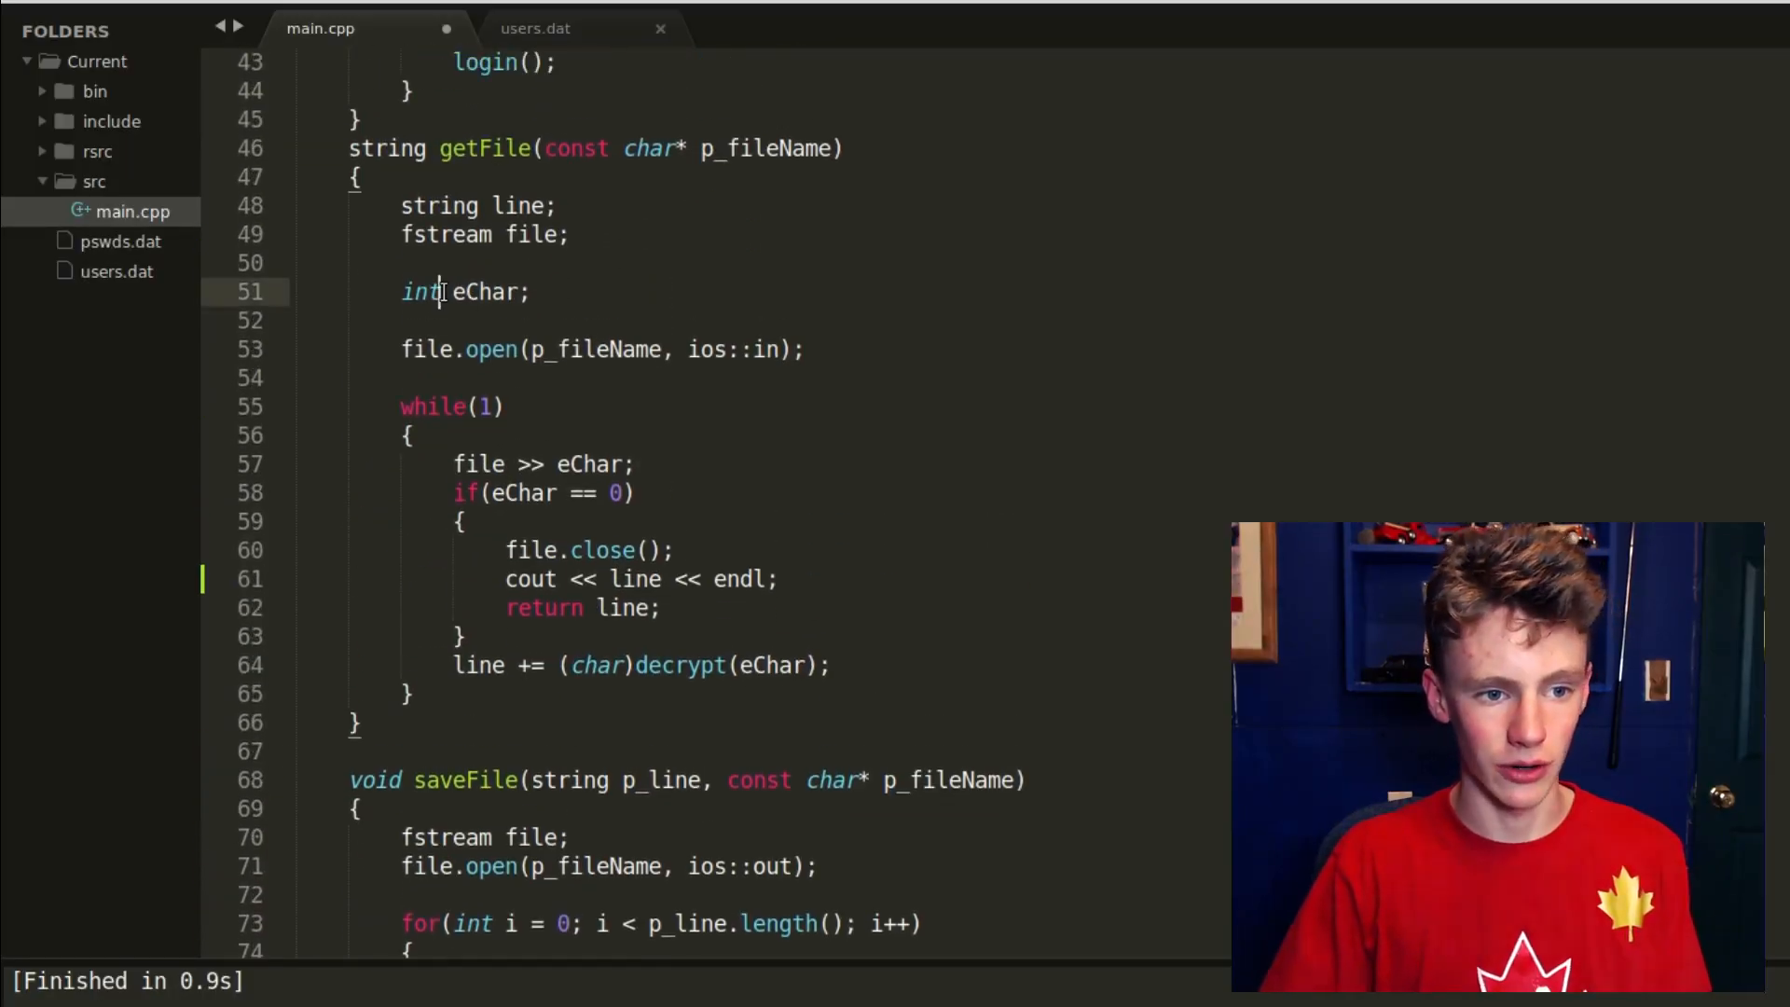
pyautogui.press('Backspace')
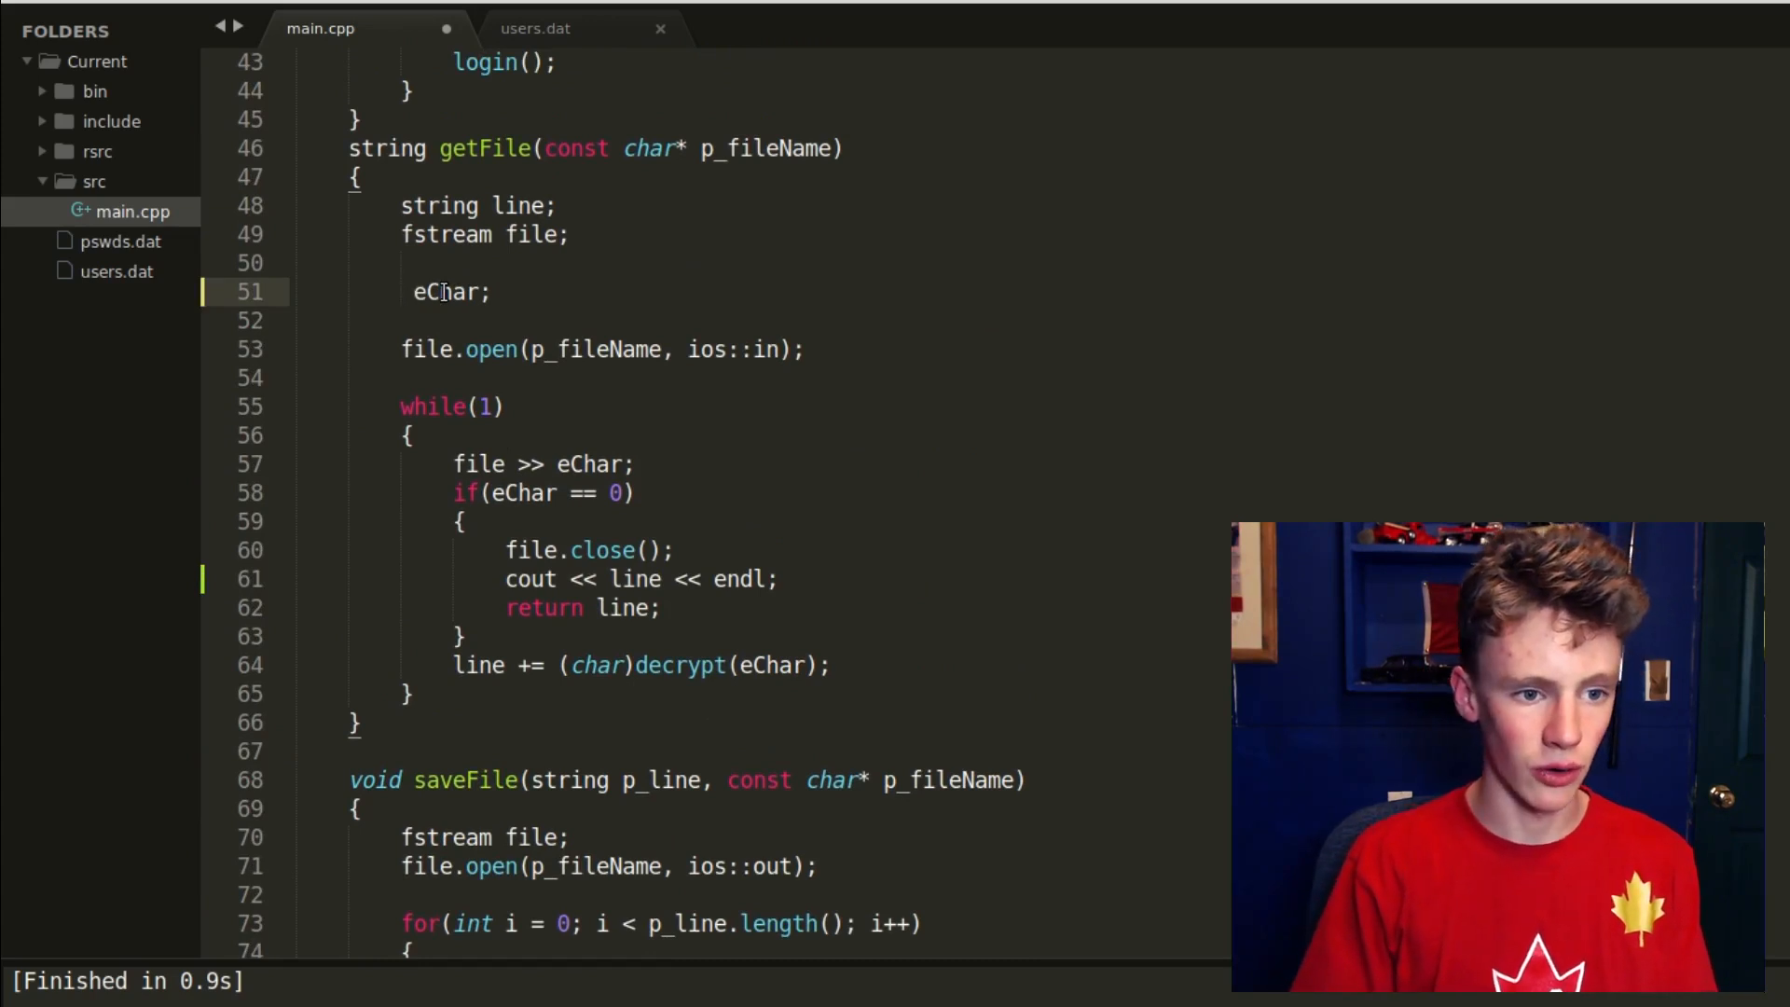
pyautogui.write('long long')
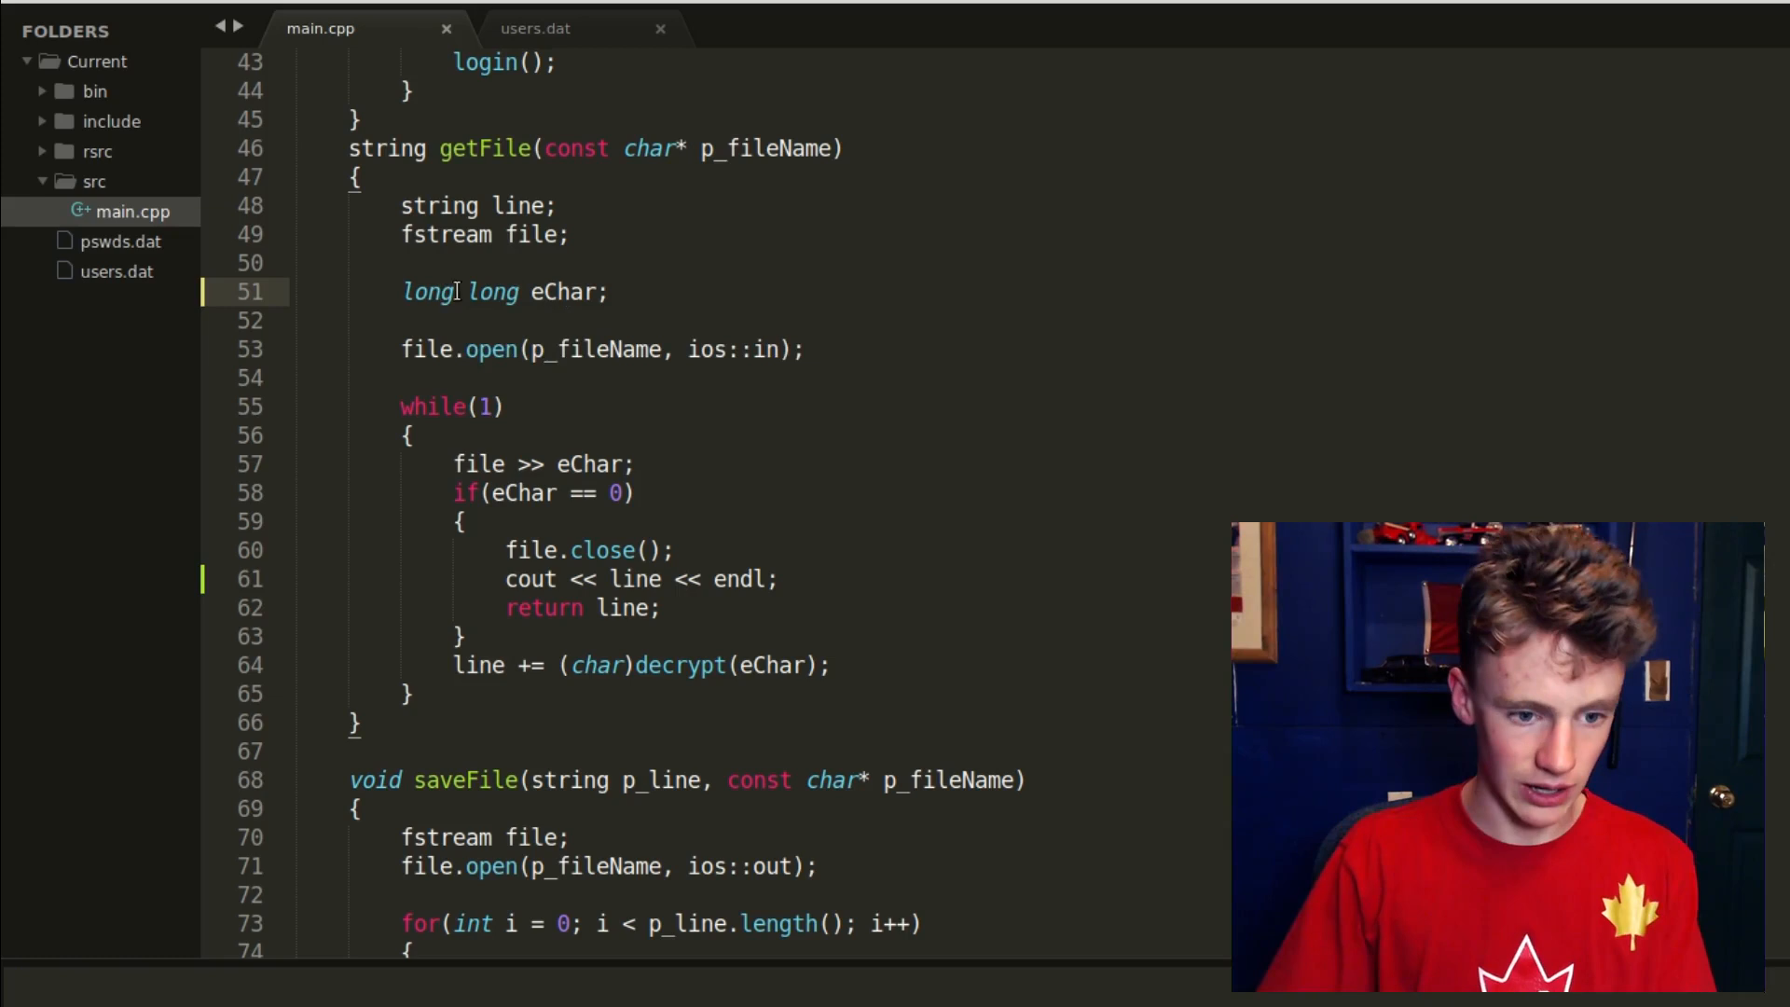
pyautogui.scroll(-3)
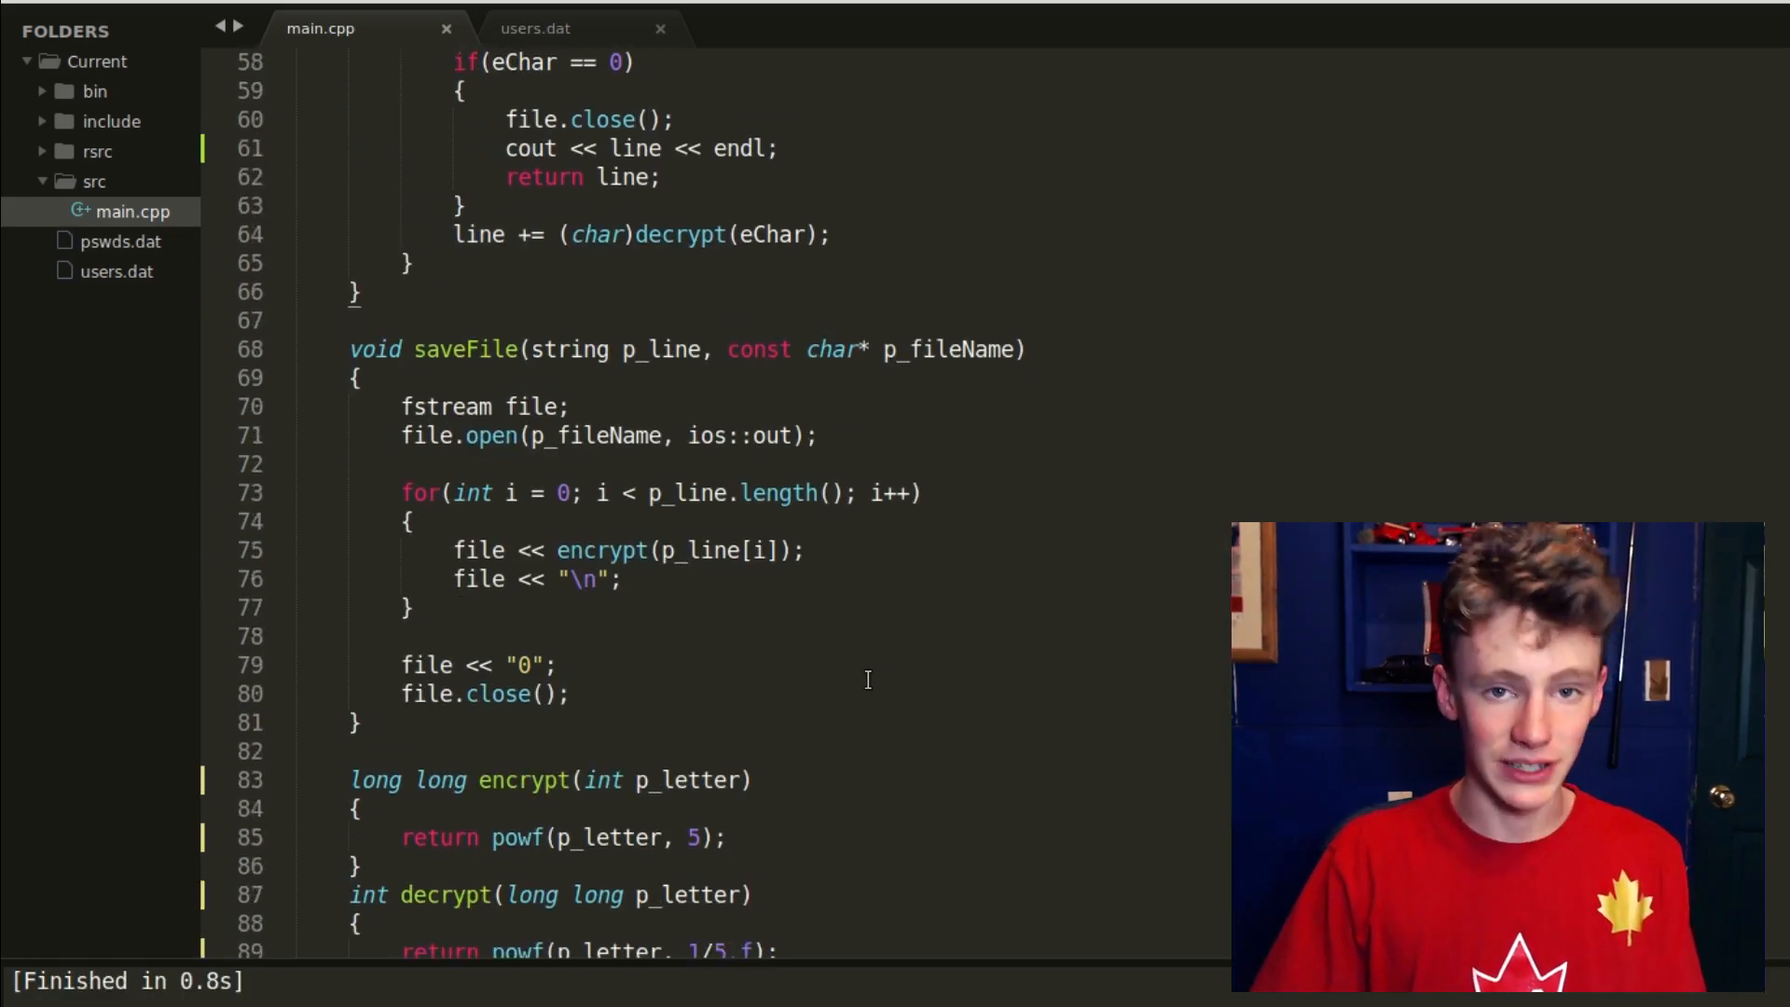
pyautogui.scroll(-3)
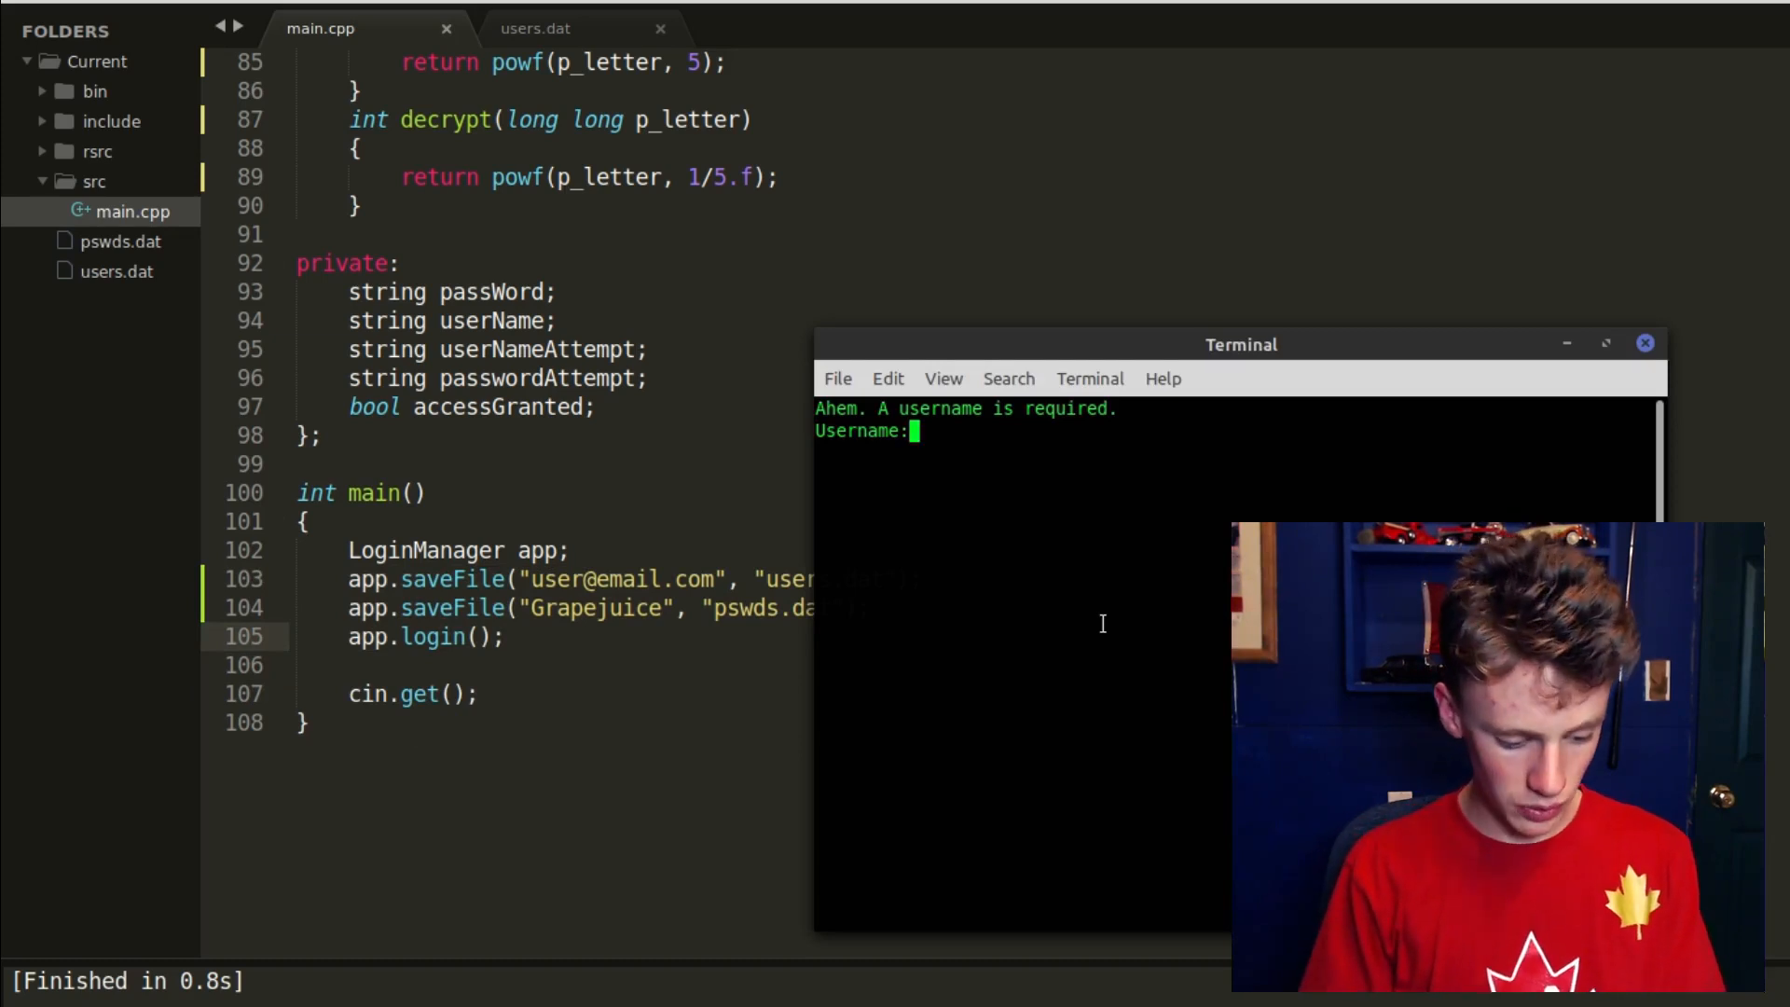
# Submit the saved username and password at the Terminal login prompts to test the login.
pyautogui.write('user@eami')
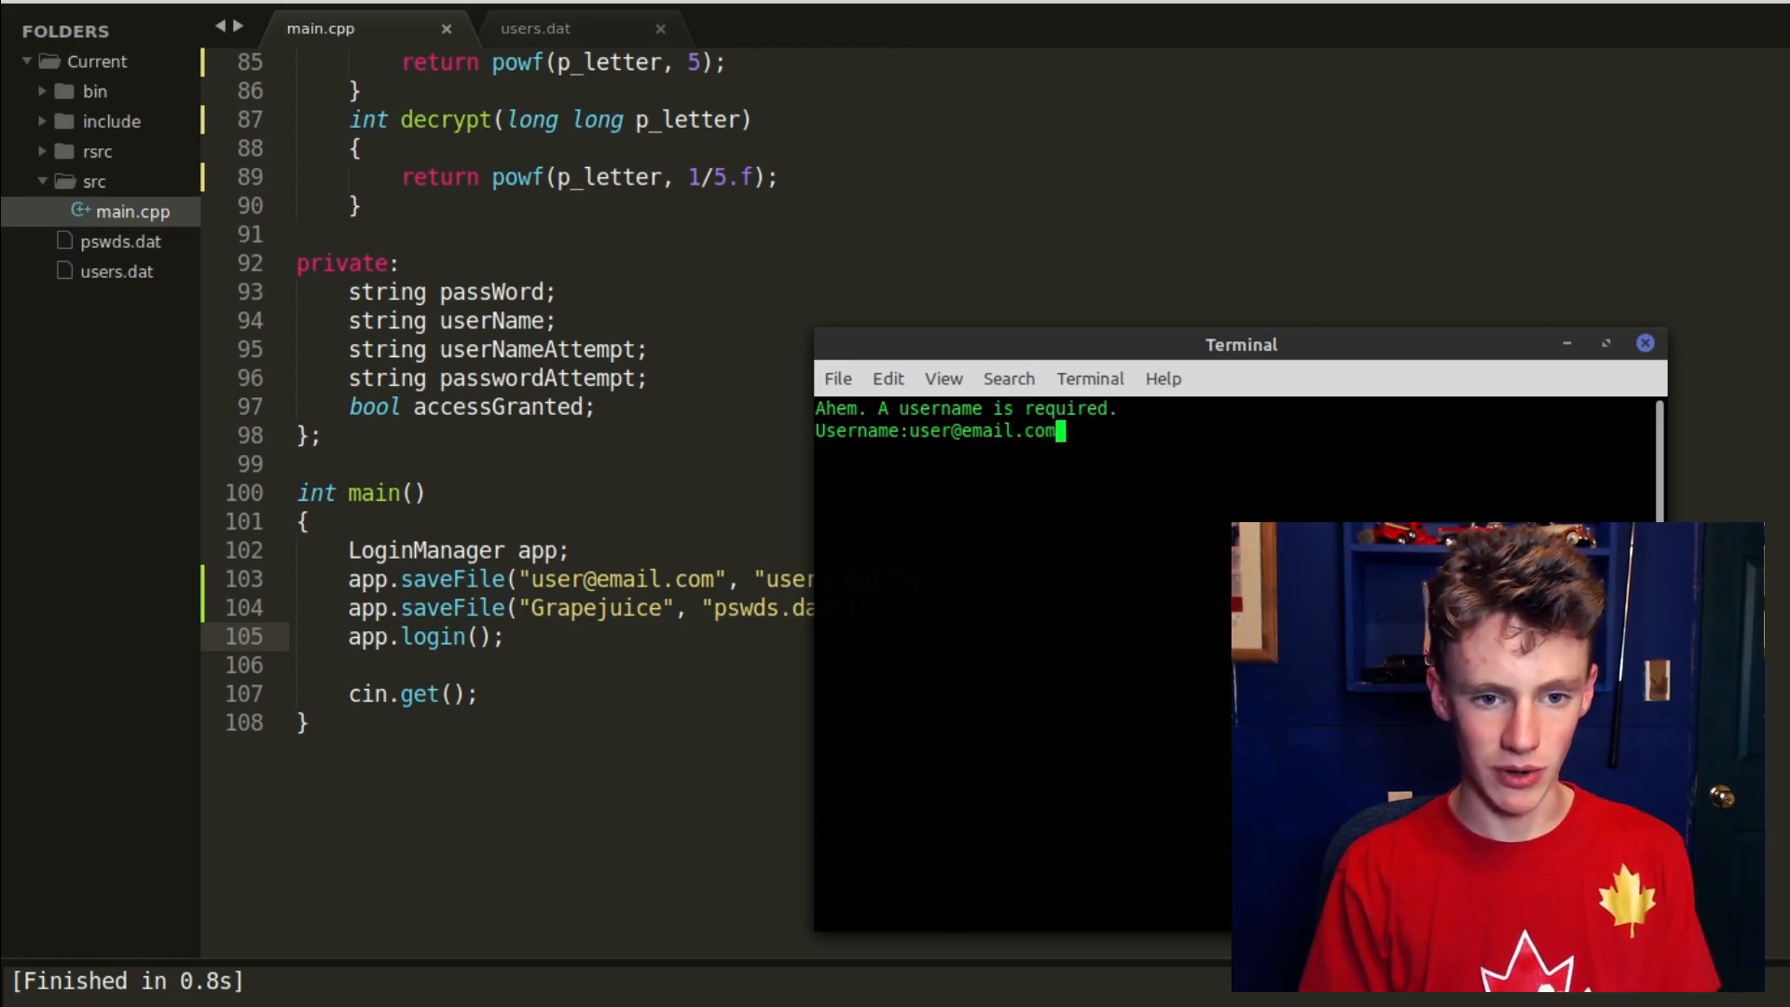
pyautogui.press('Return')
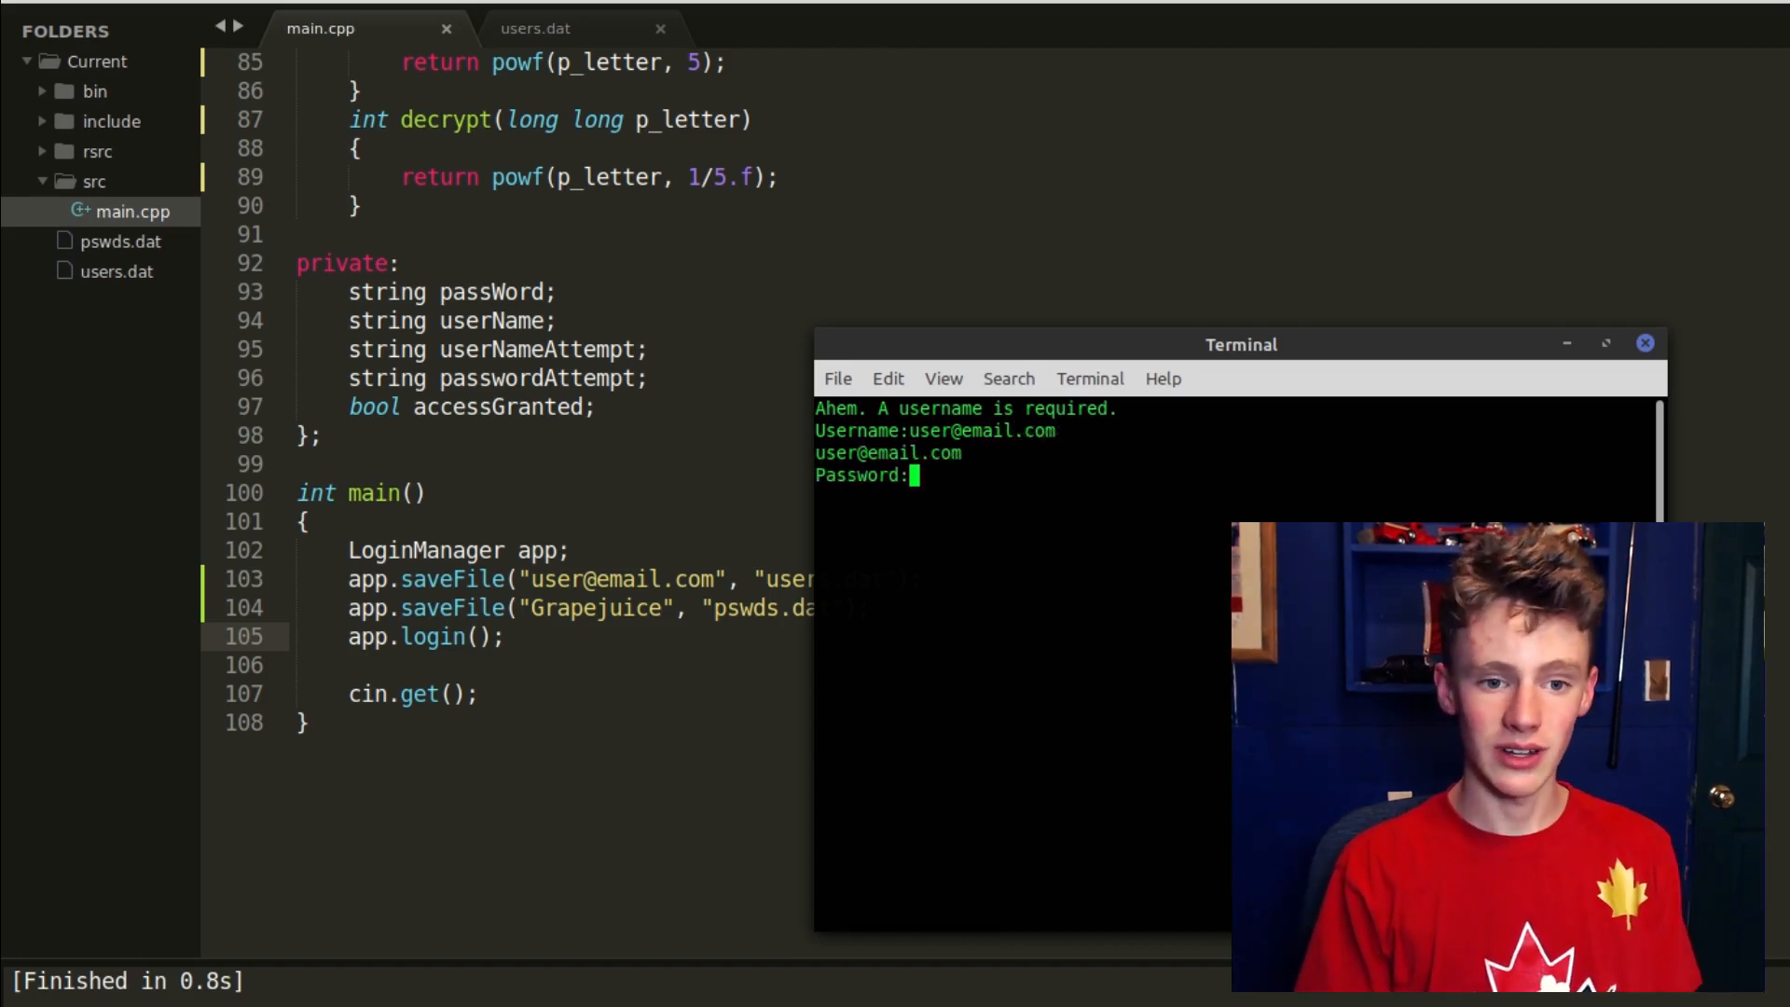
pyautogui.doubleClick(889, 452)
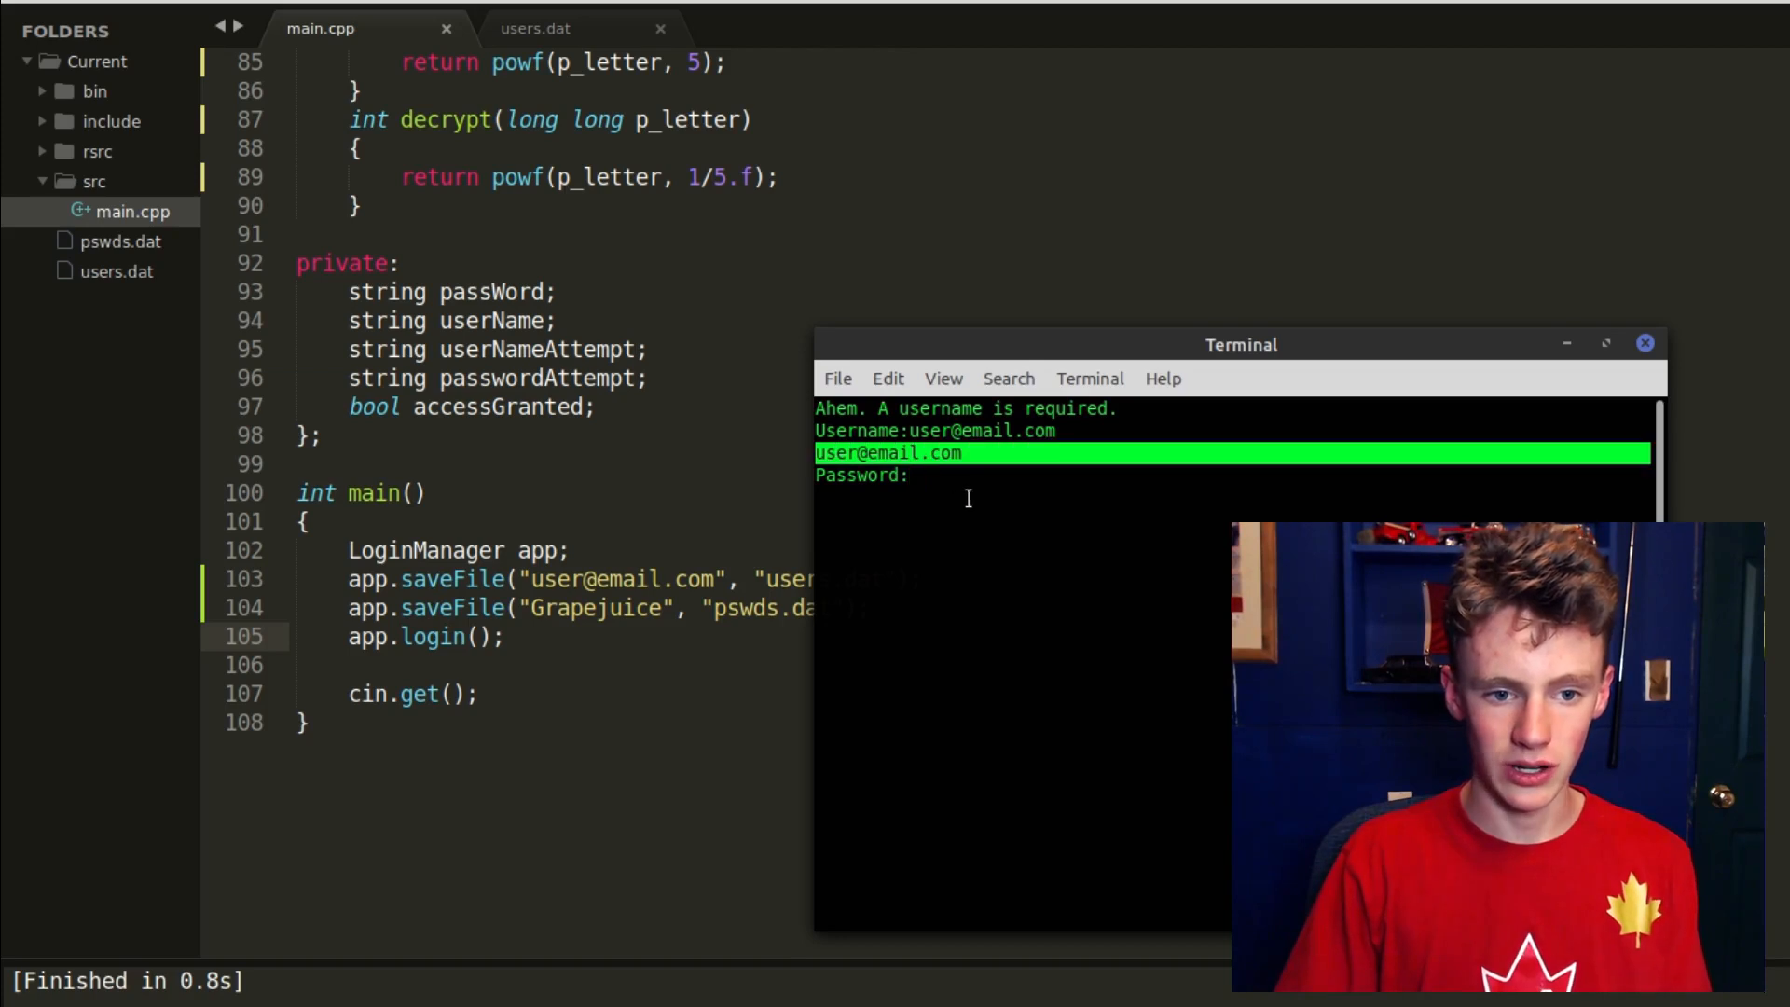
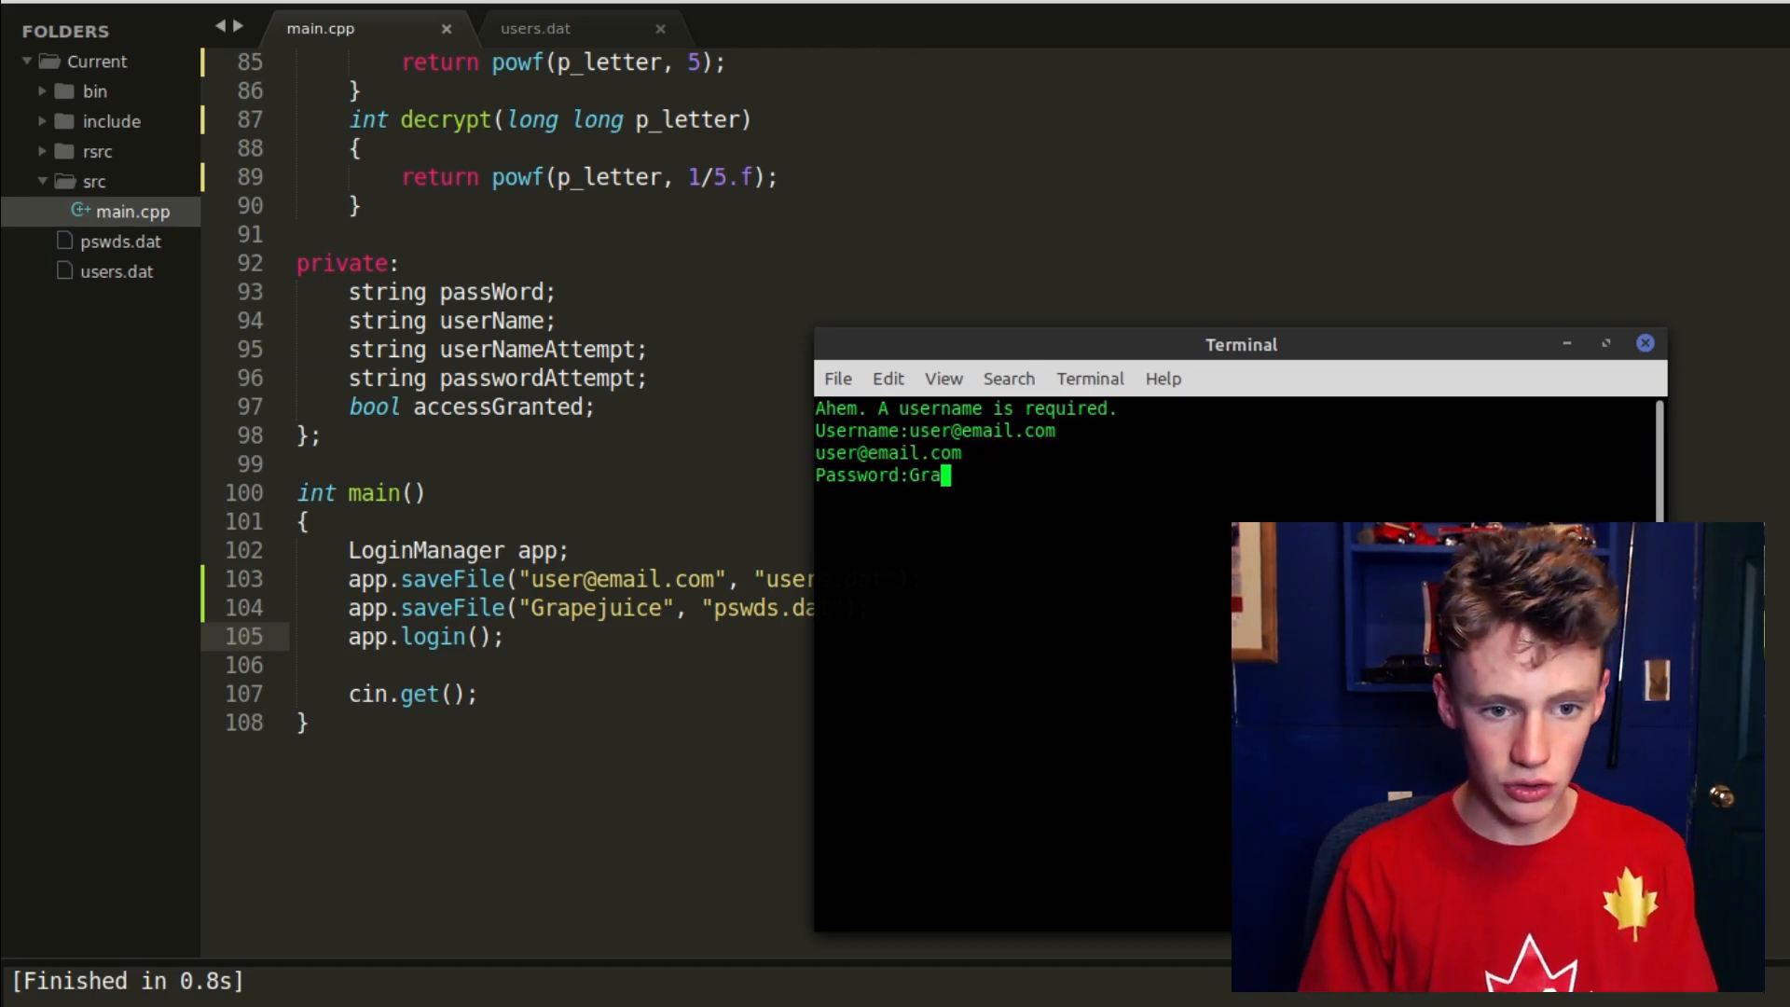
pyautogui.press('Return')
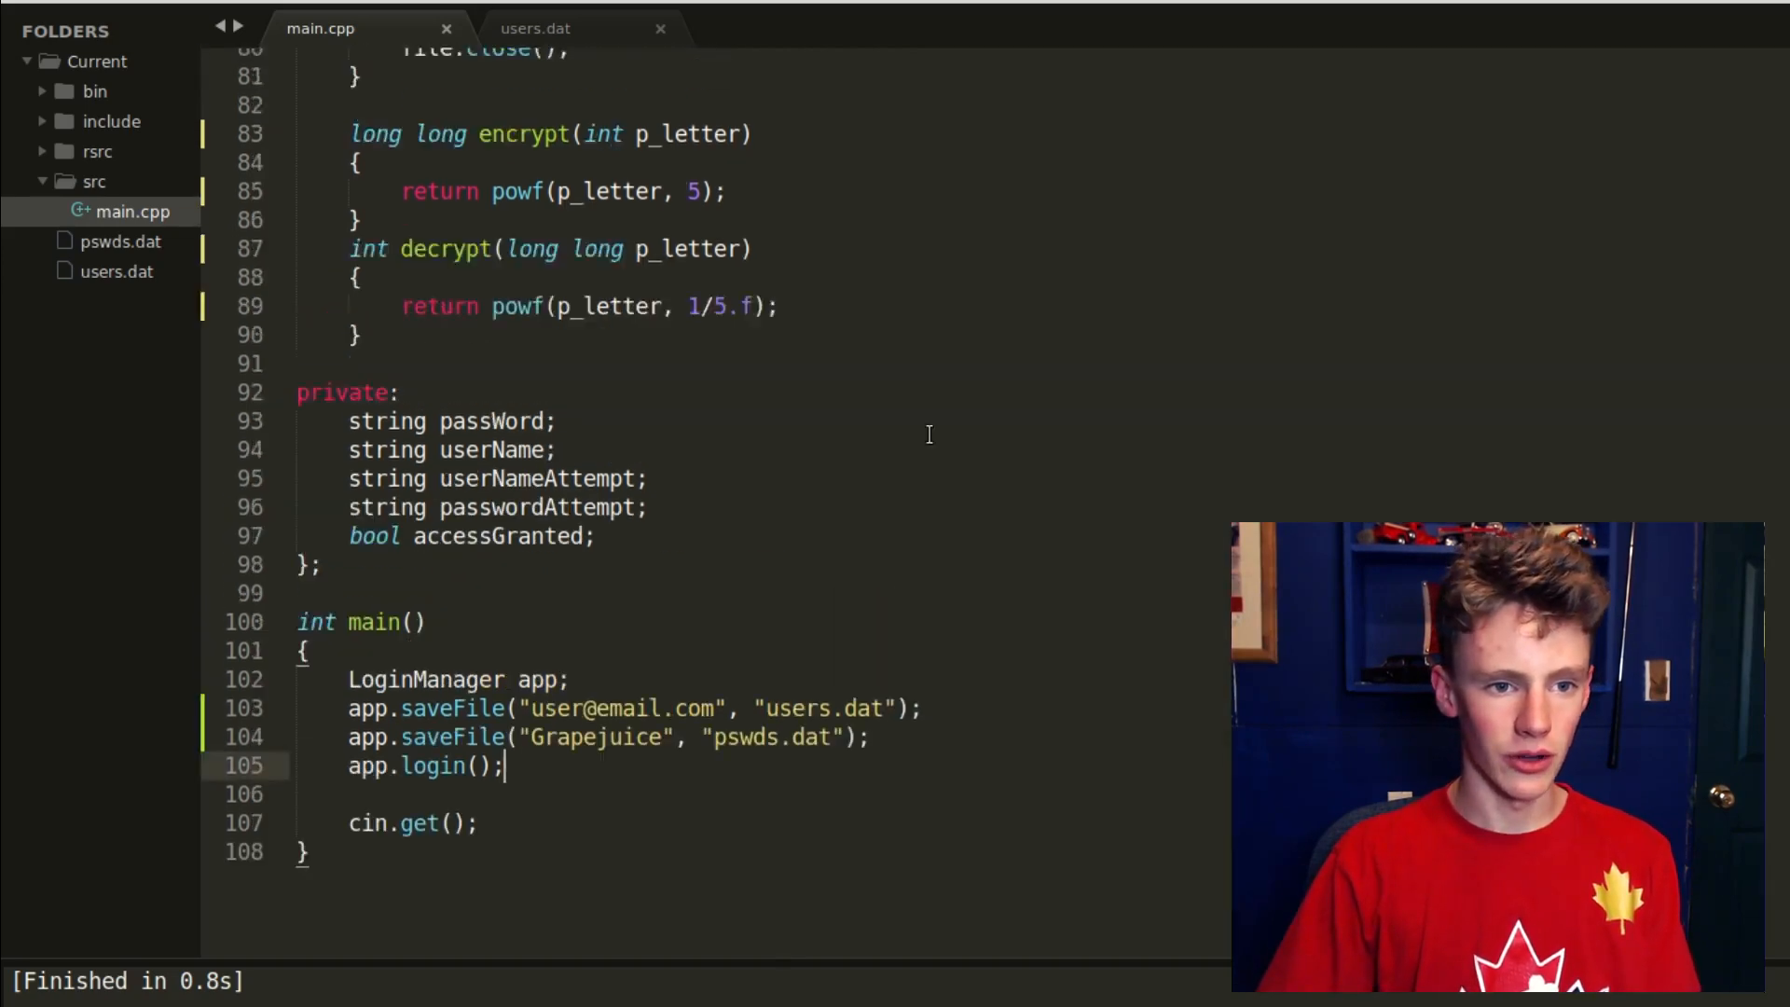
# Remove the debug print and make encrypt return powf(p_letter, 5) * 4 - 14.
pyautogui.scroll(3)
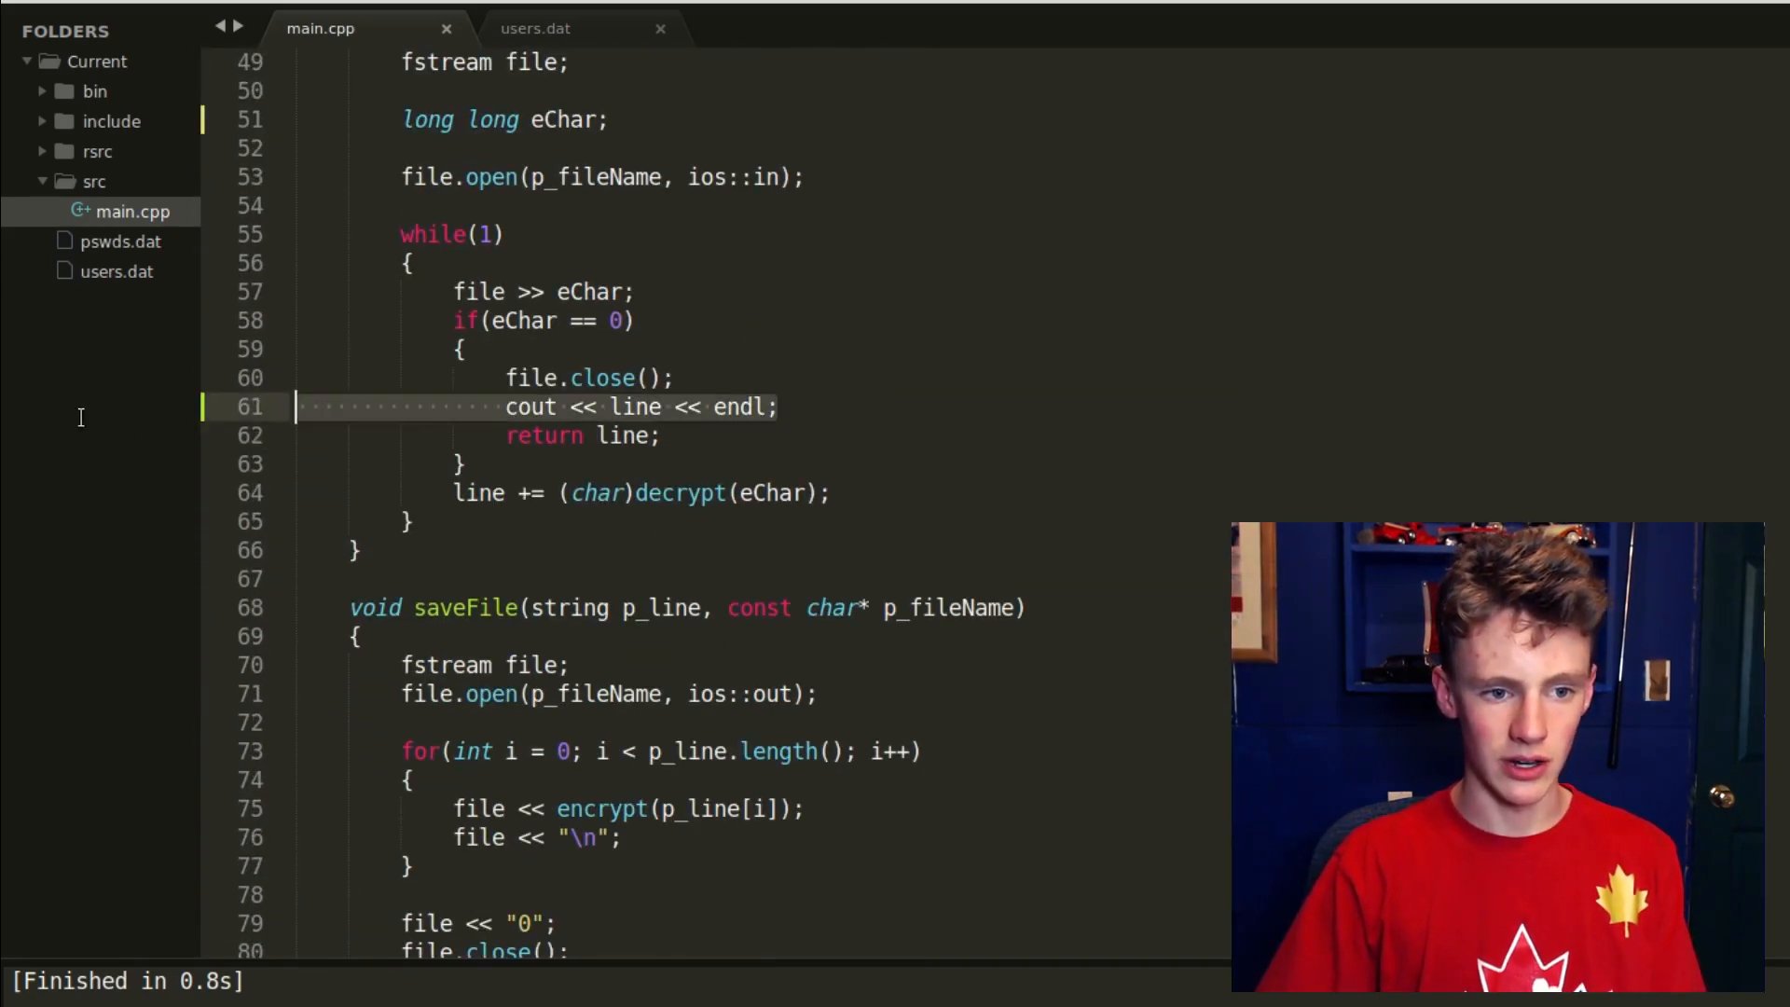
pyautogui.press('Delete')
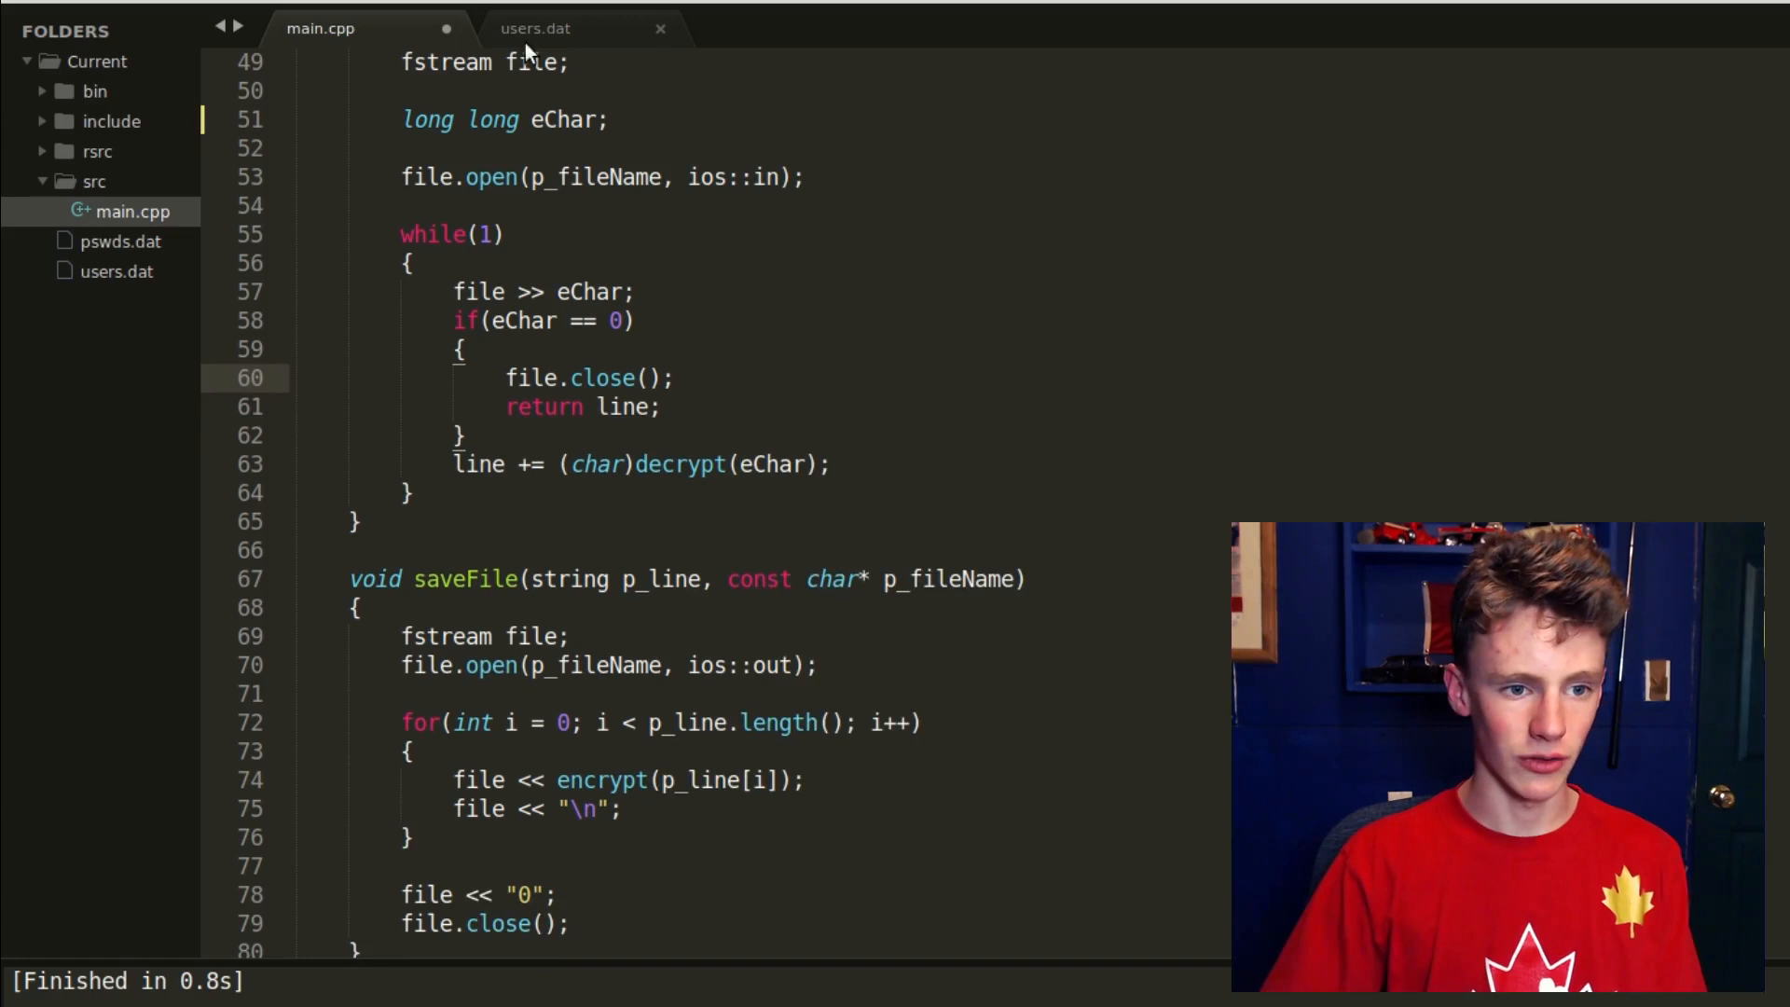
pyautogui.scroll(-3)
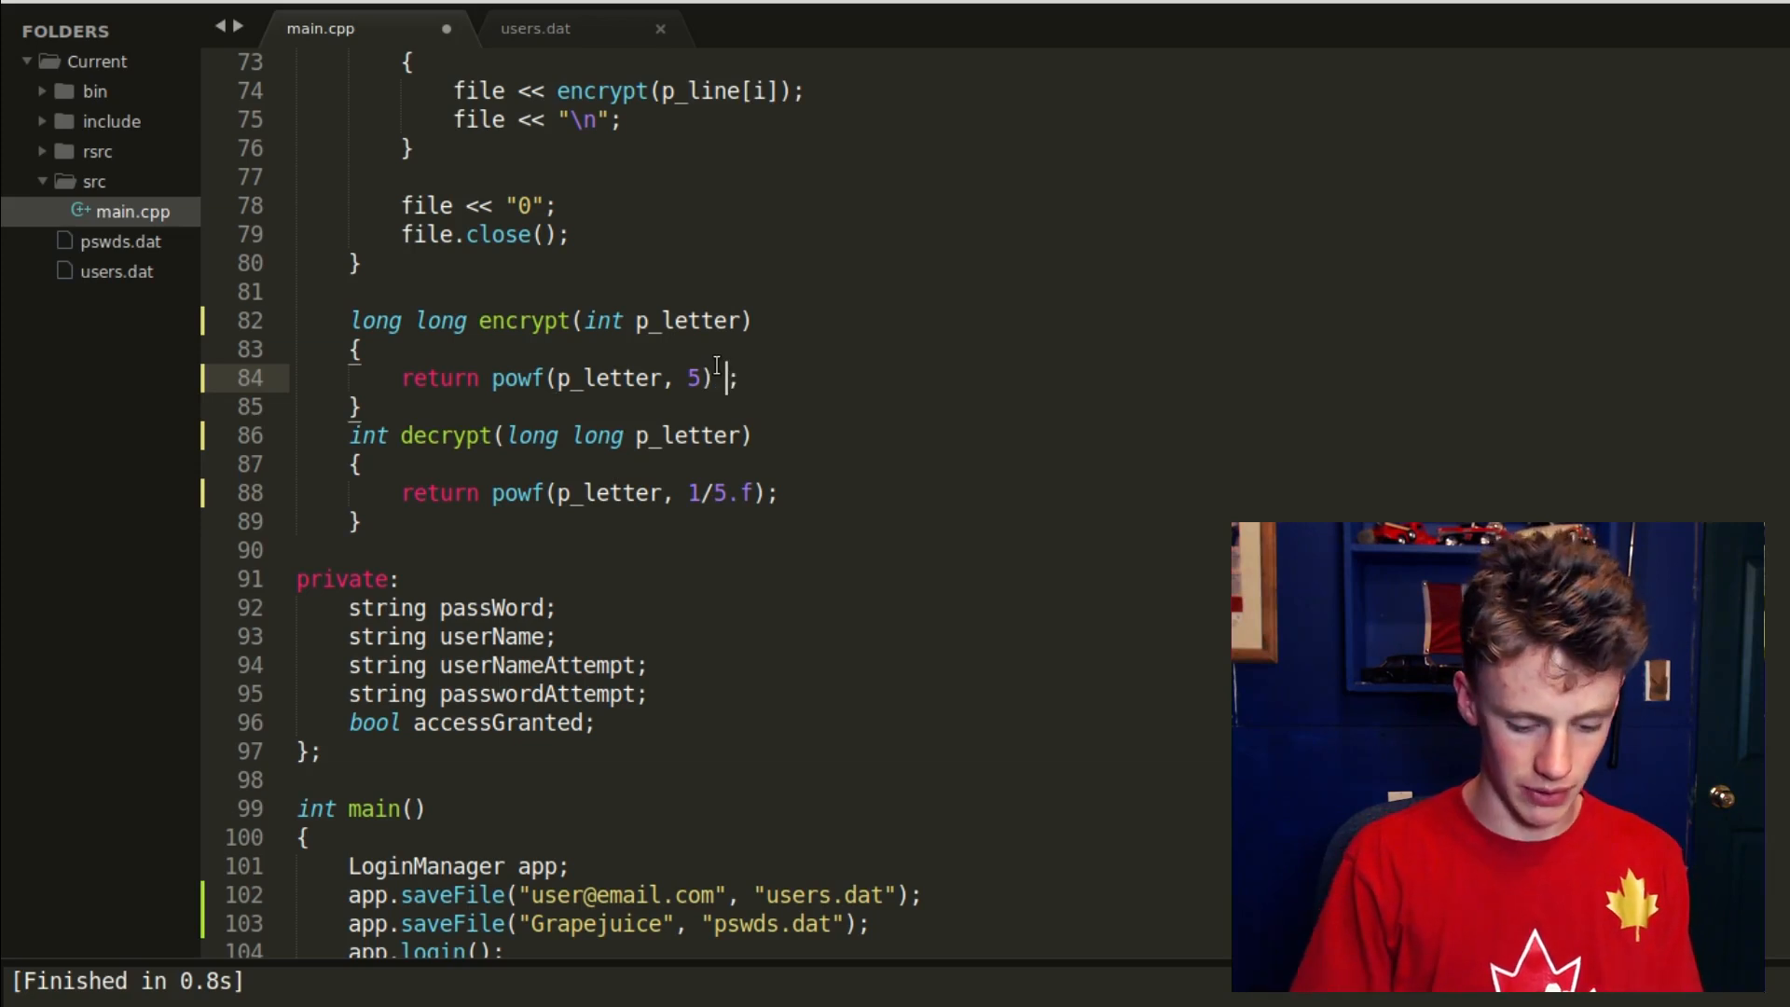
pyautogui.write('*')
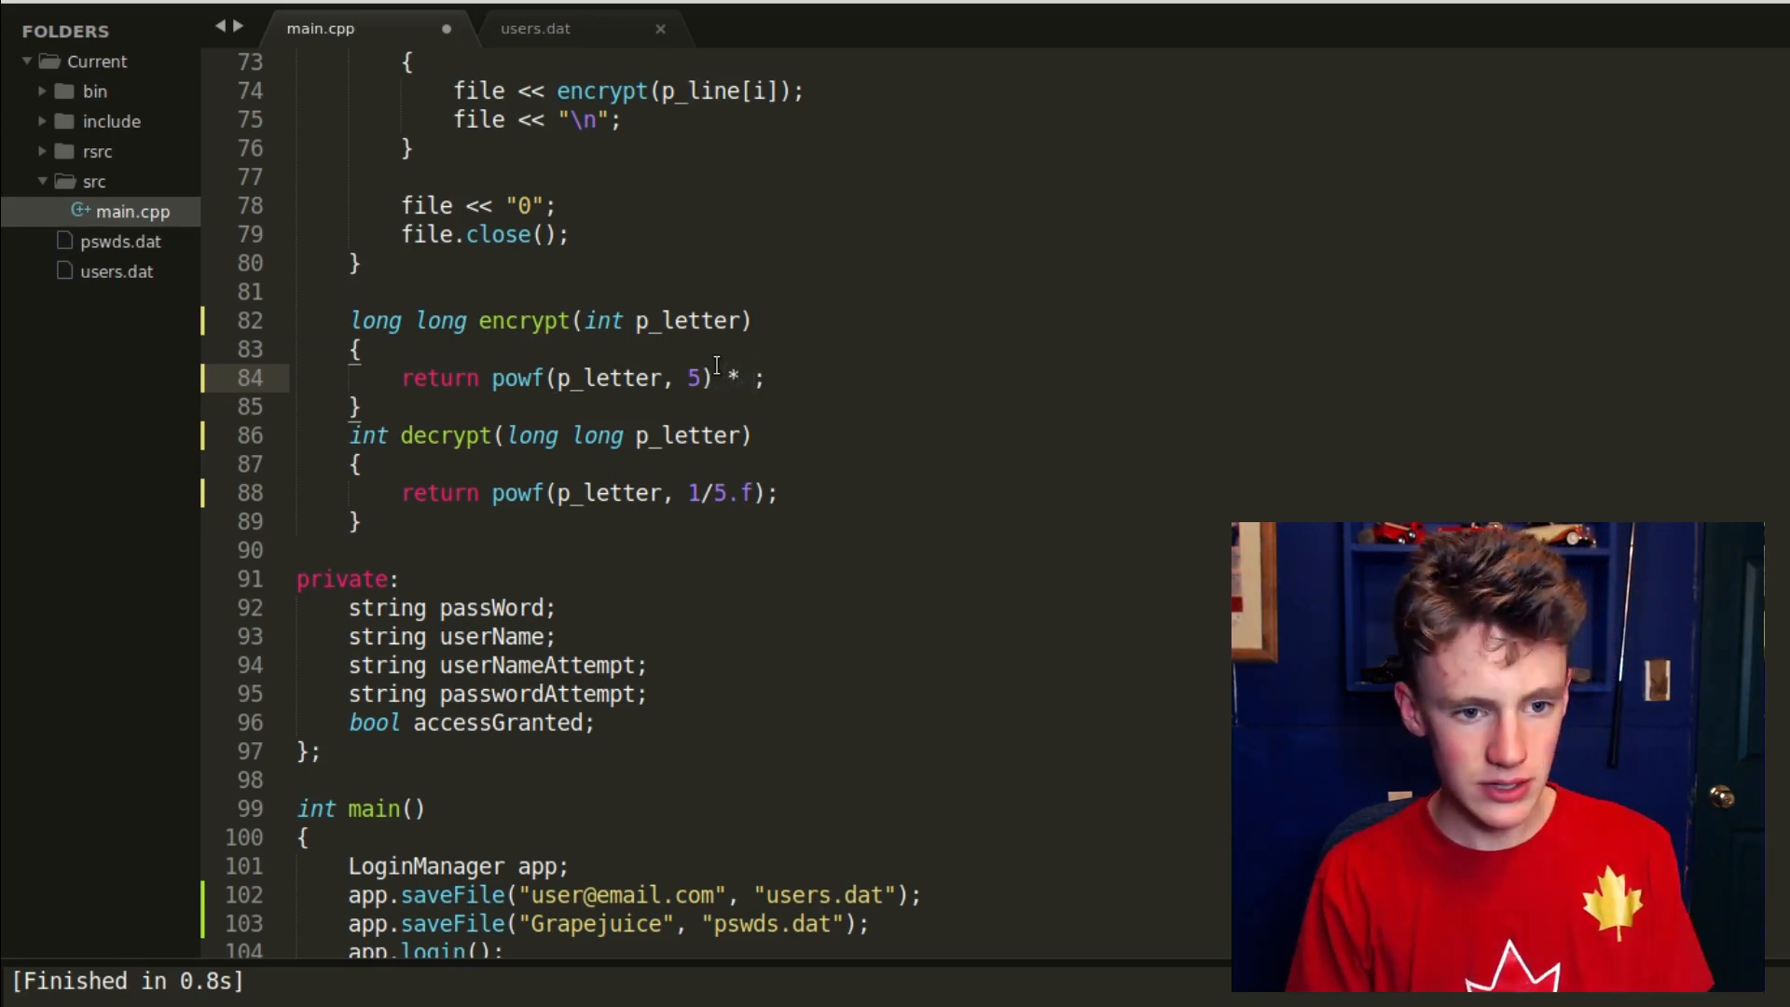
pyautogui.write('4')
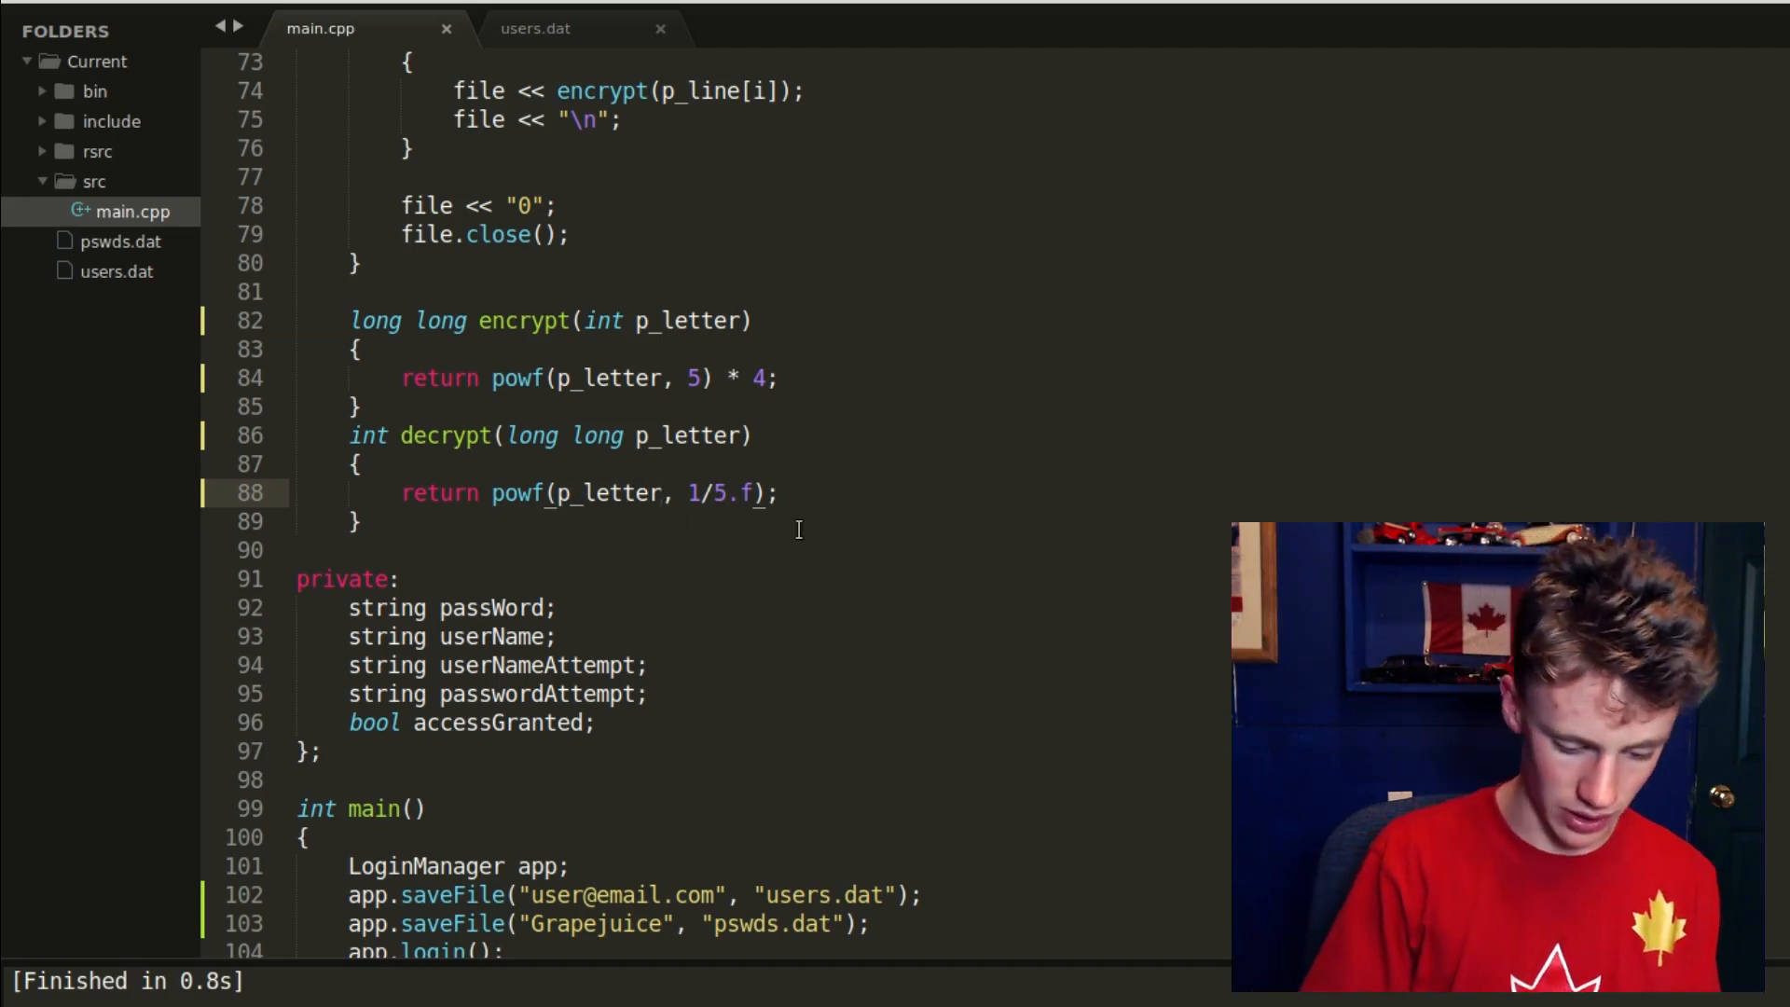
pyautogui.write('/5')
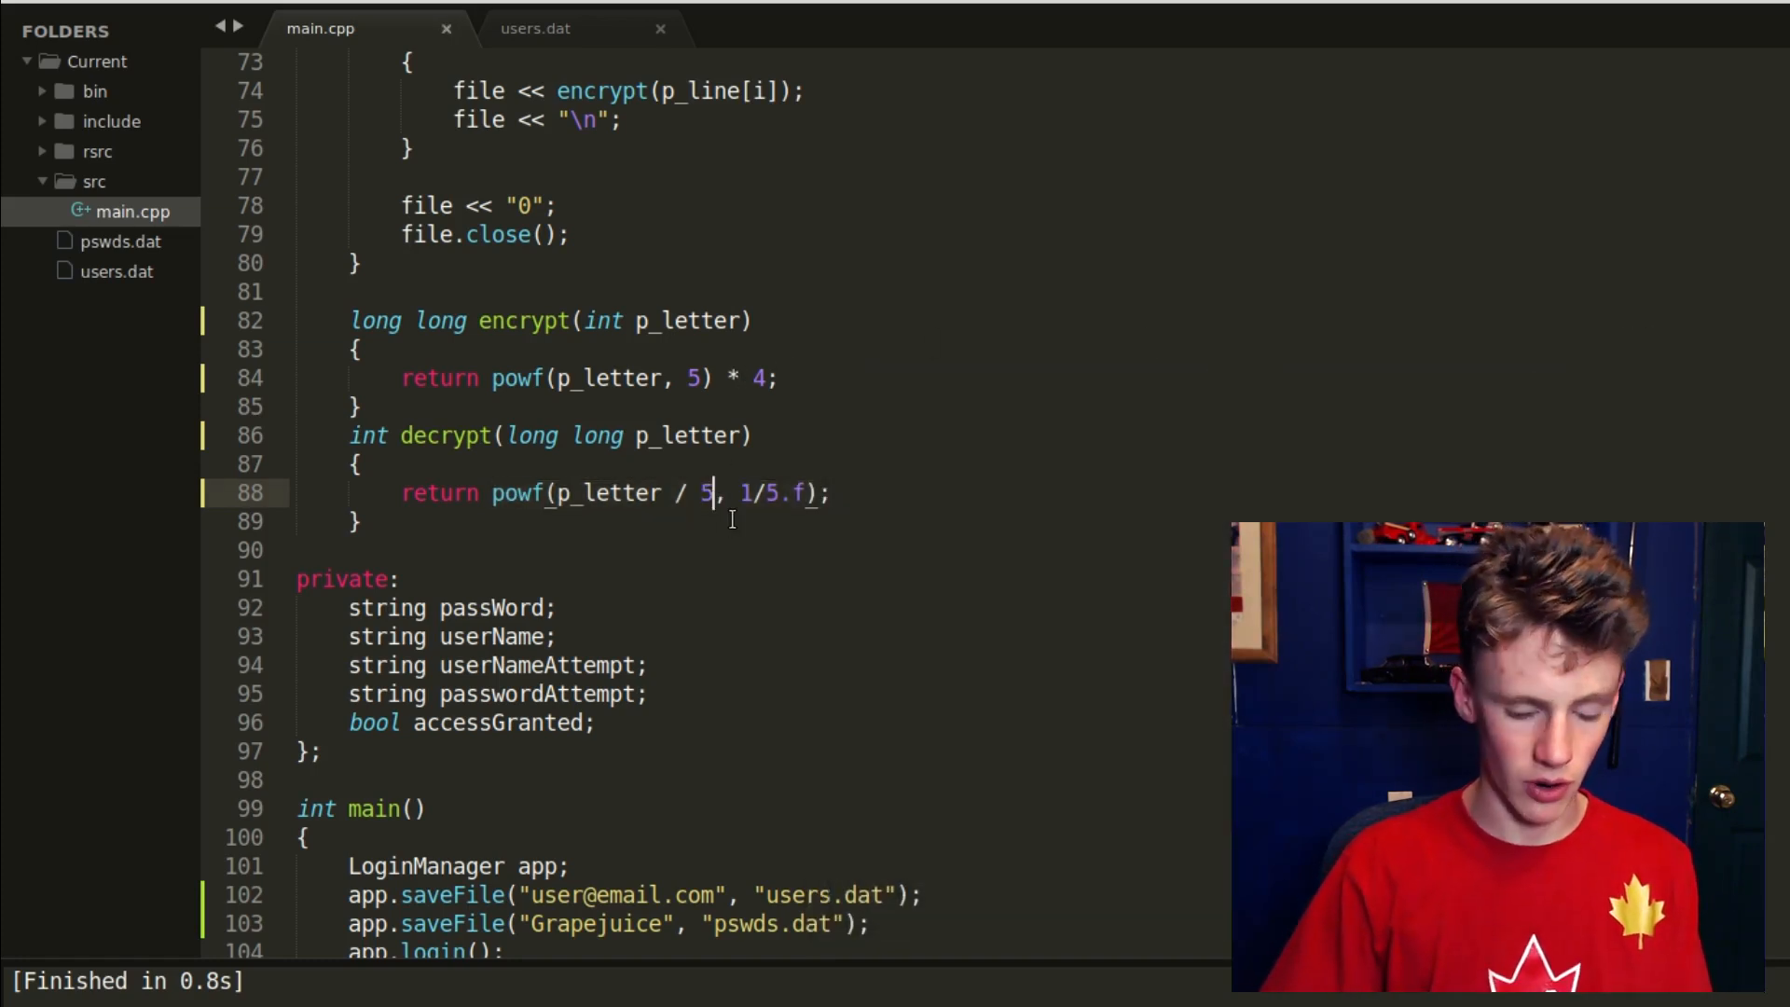
pyautogui.write('4')
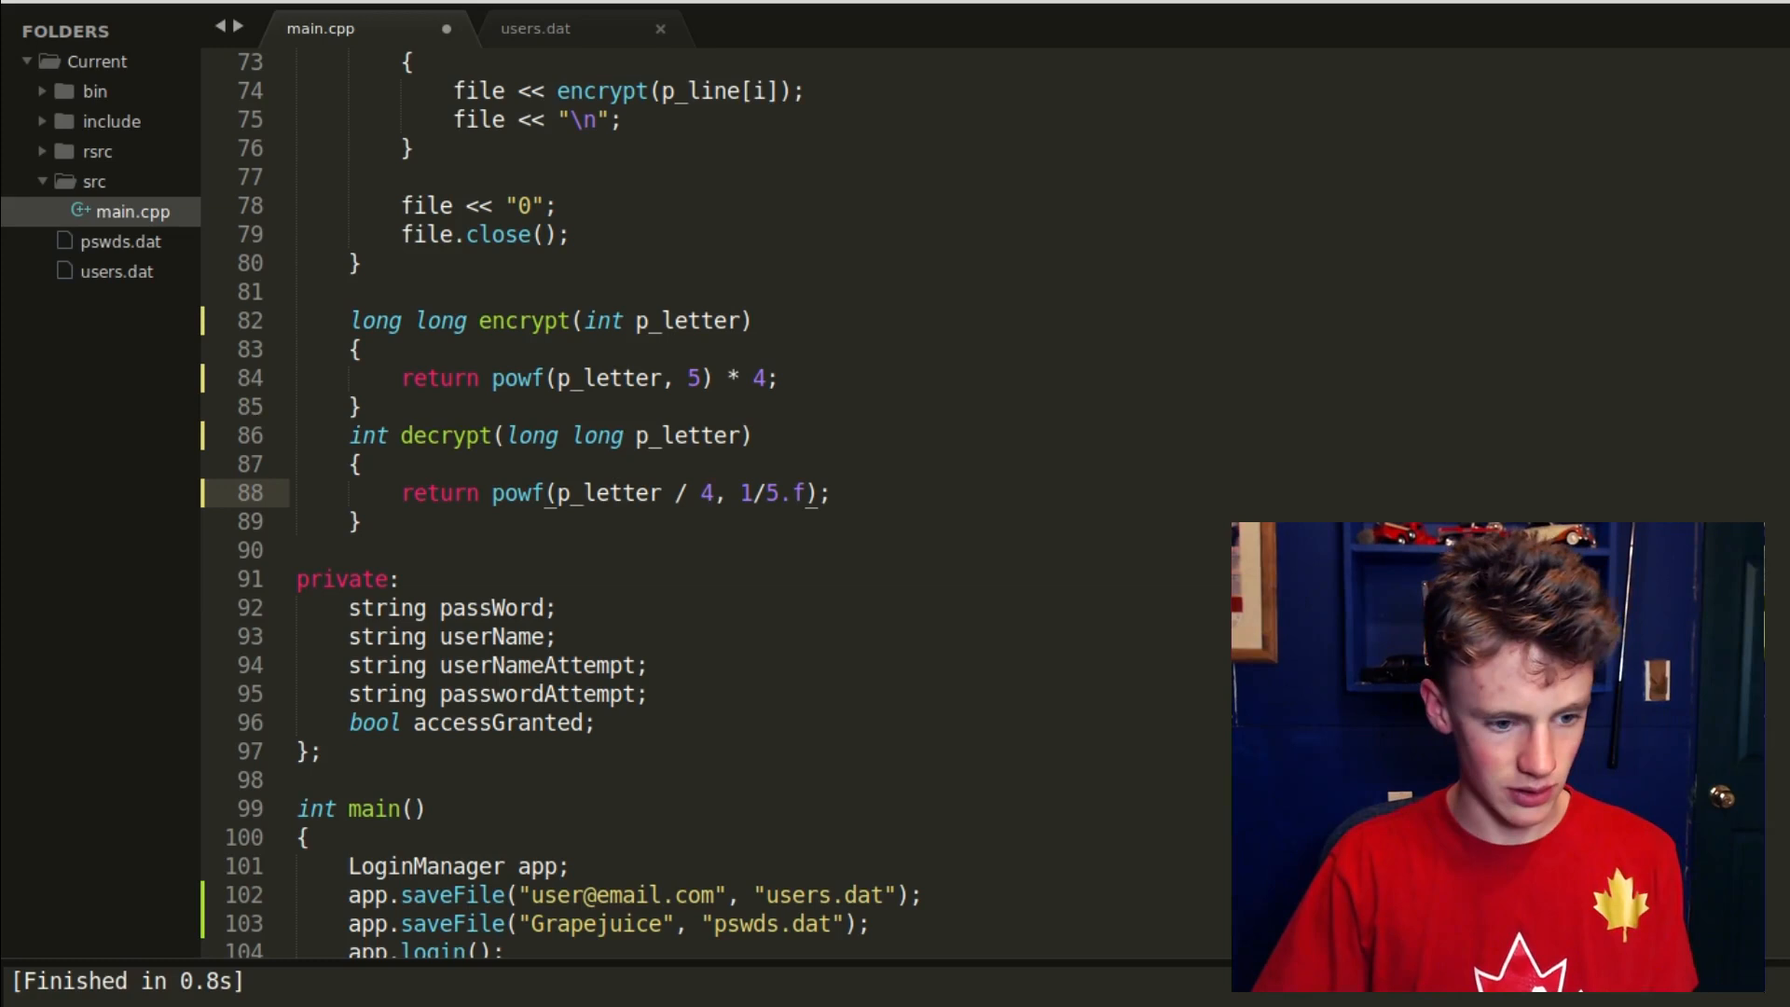
pyautogui.write('-')
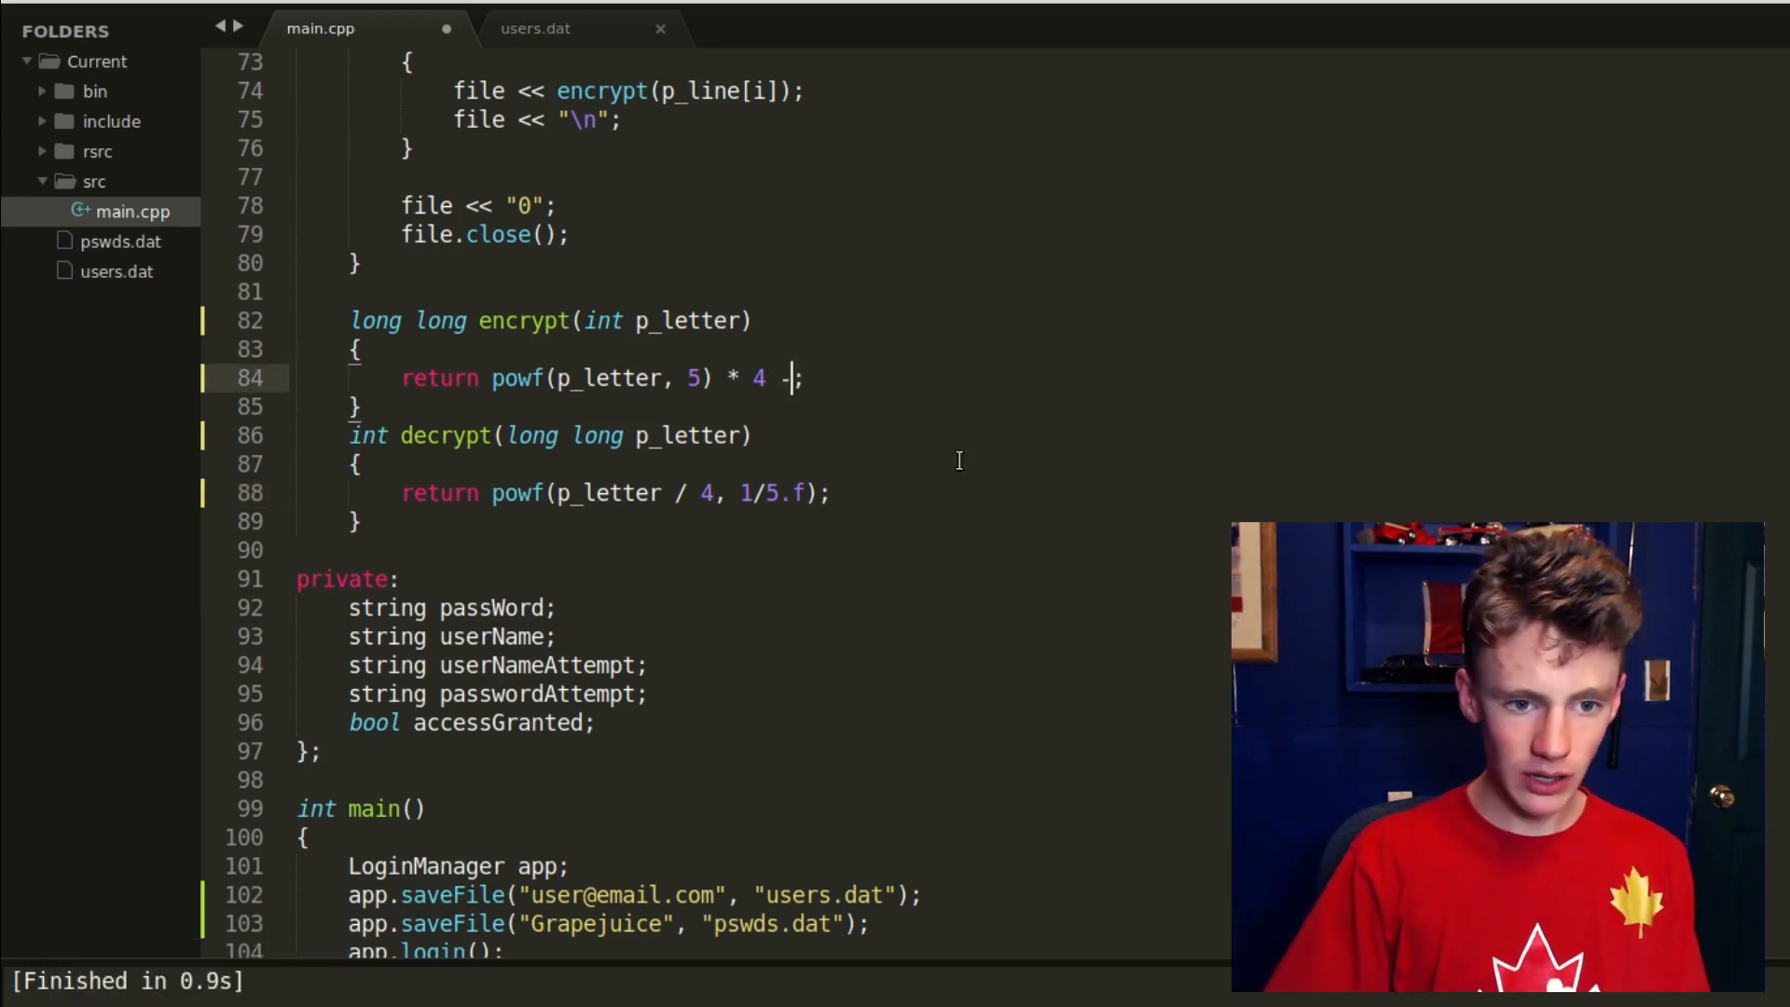
pyautogui.write('2')
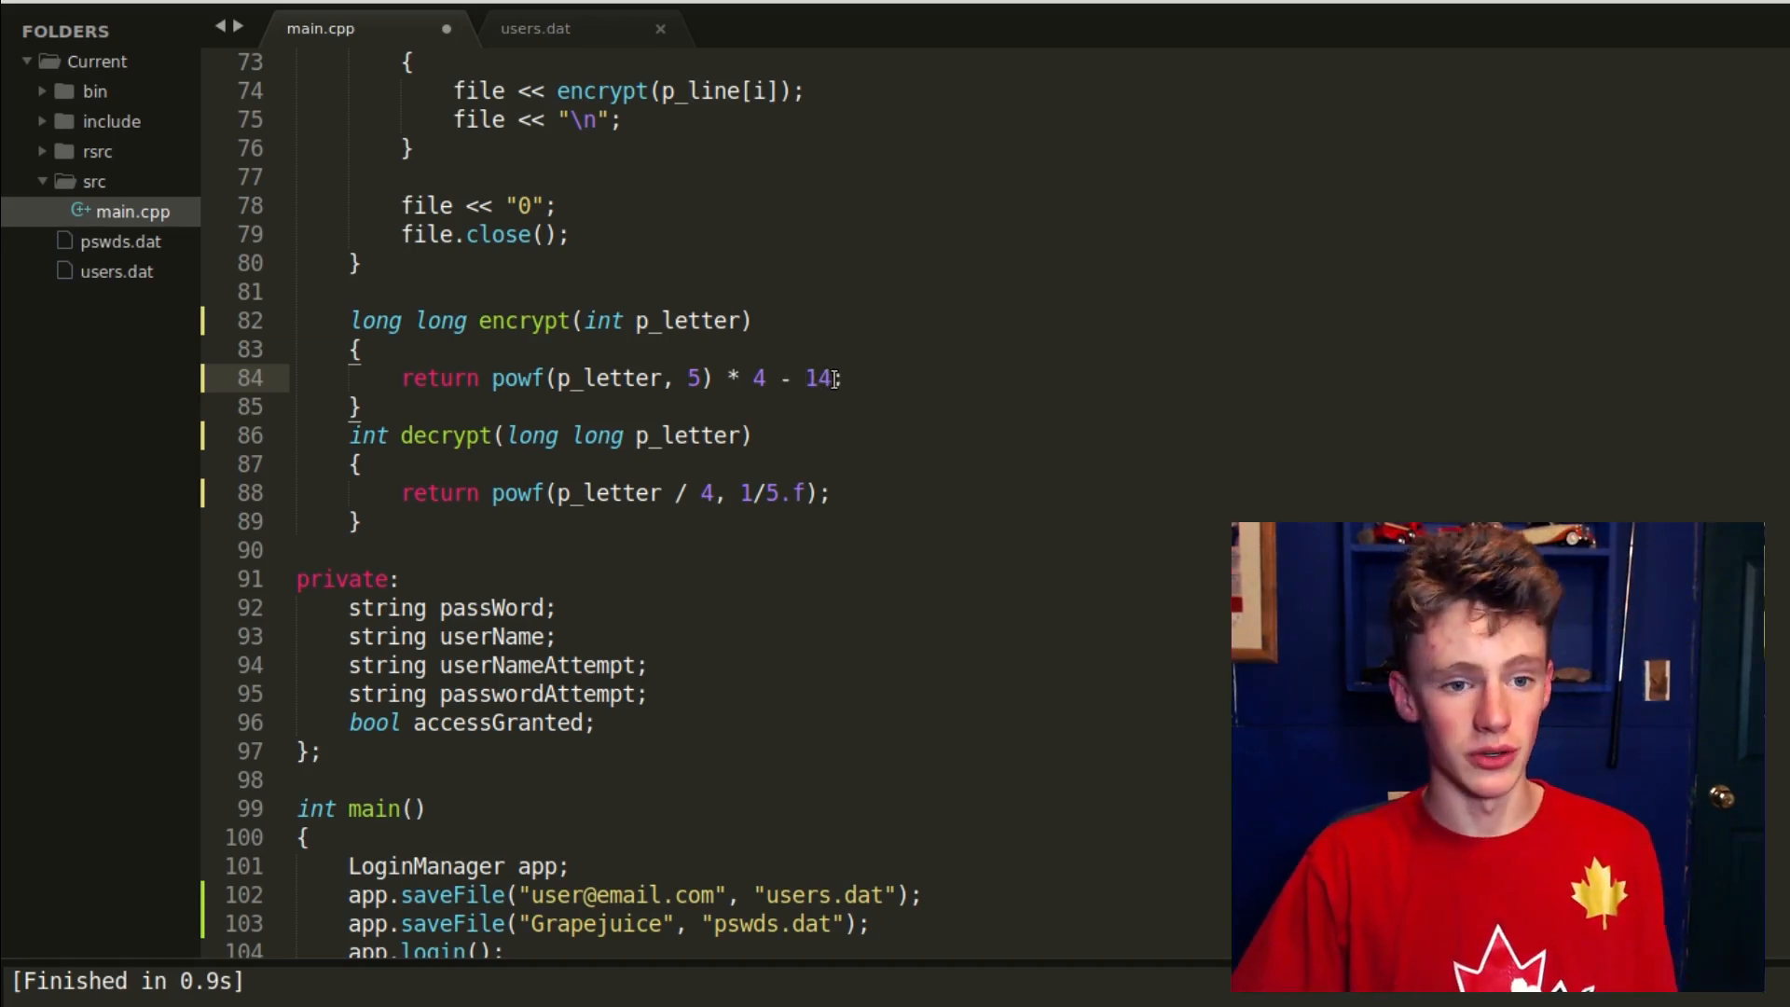
# Make decrypt add 14 back to p_letter before dividing by 4.
pyautogui.click(804, 378)
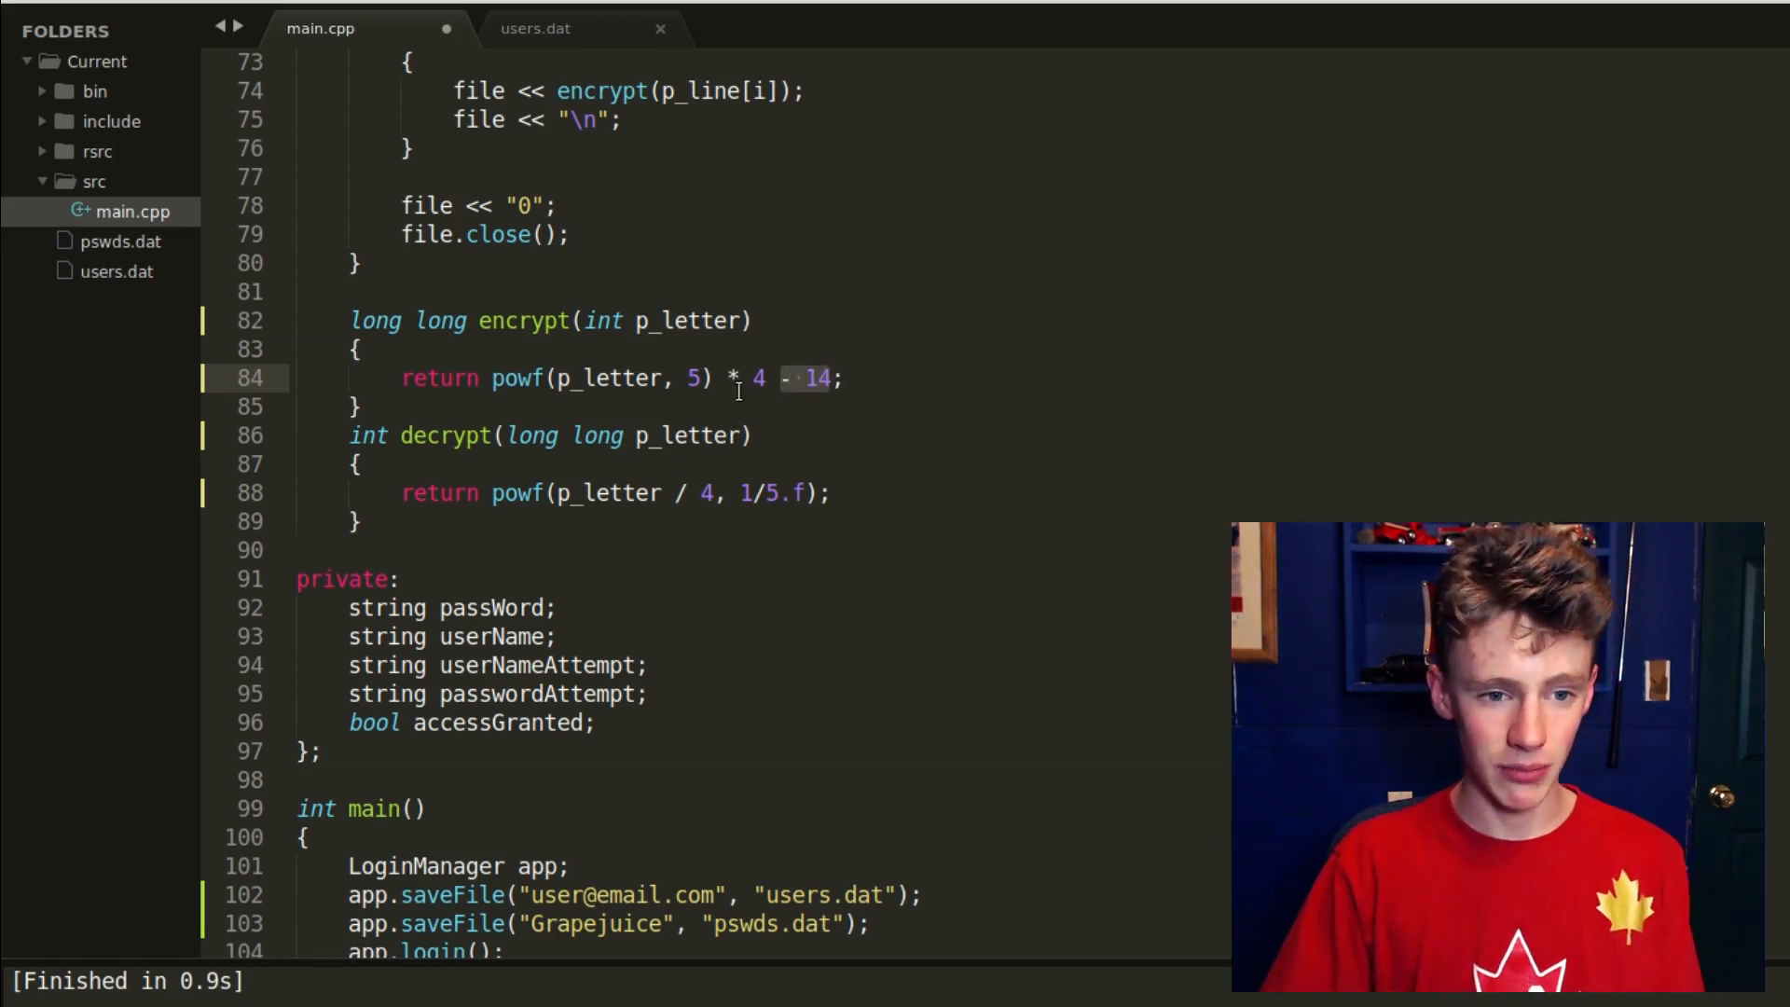
pyautogui.click(765, 378)
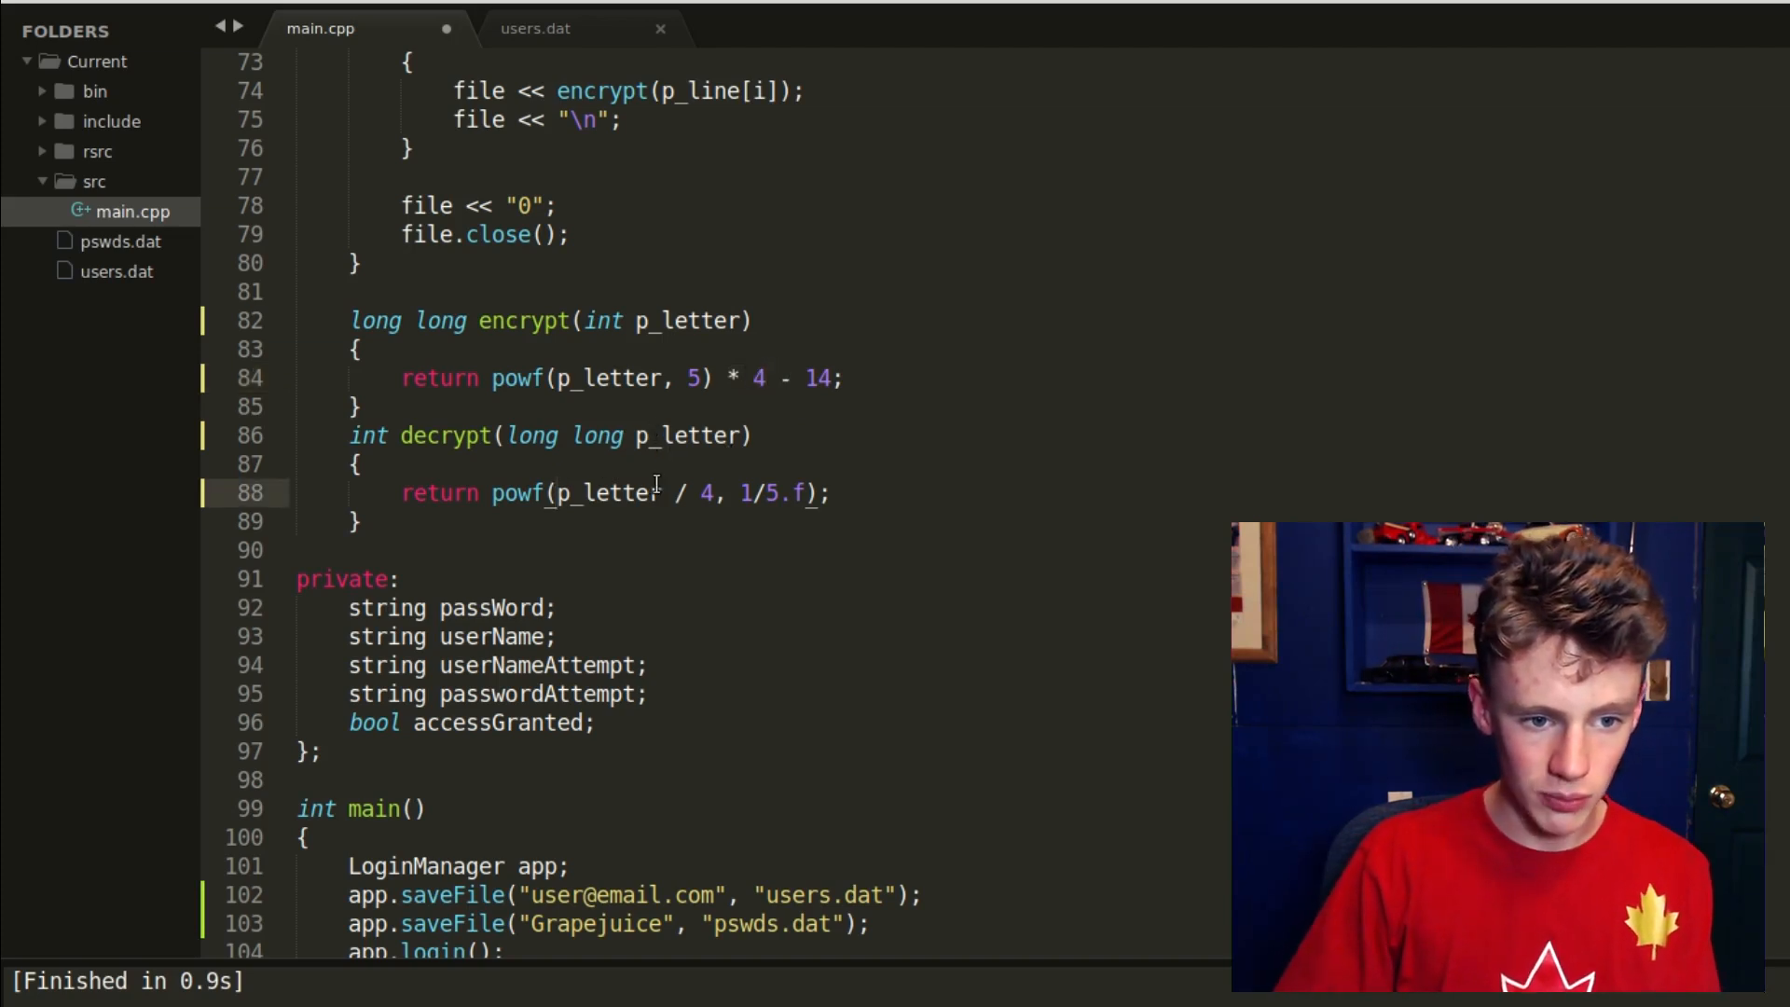
pyautogui.write('+ 1')
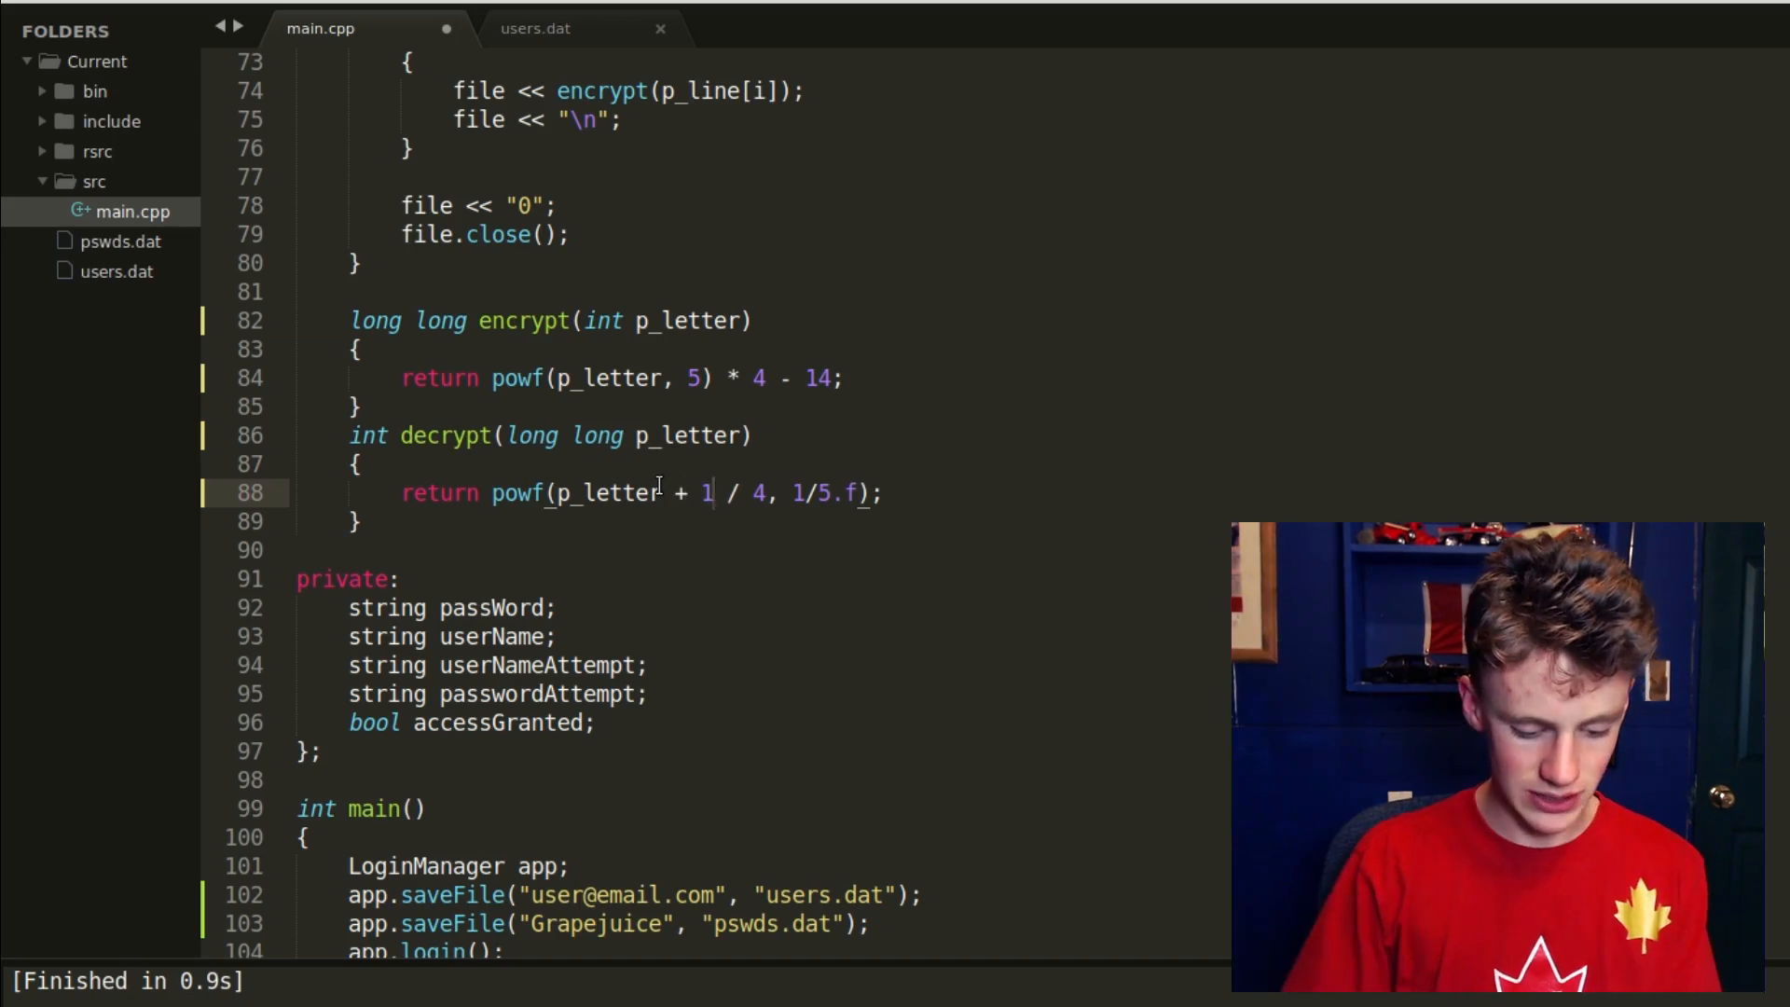
pyautogui.write('4)')
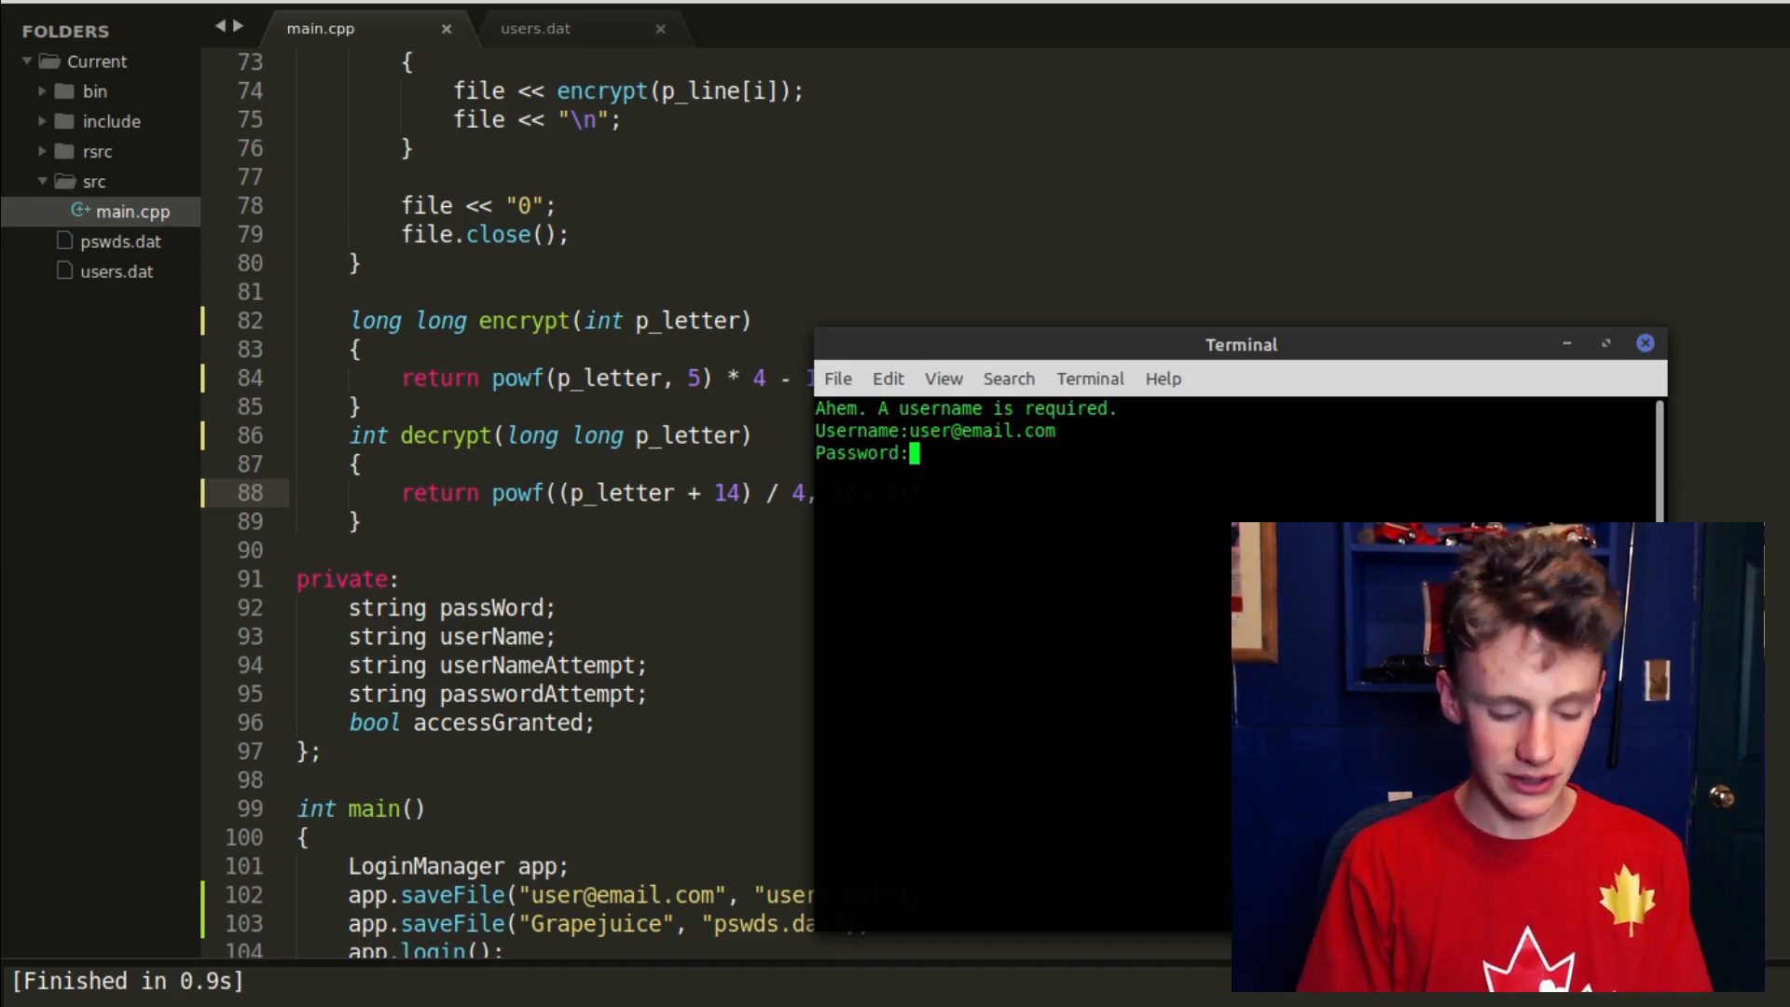
# View users.dat holding the newly encrypted username numbers after the rerun.
pyautogui.click(534, 27)
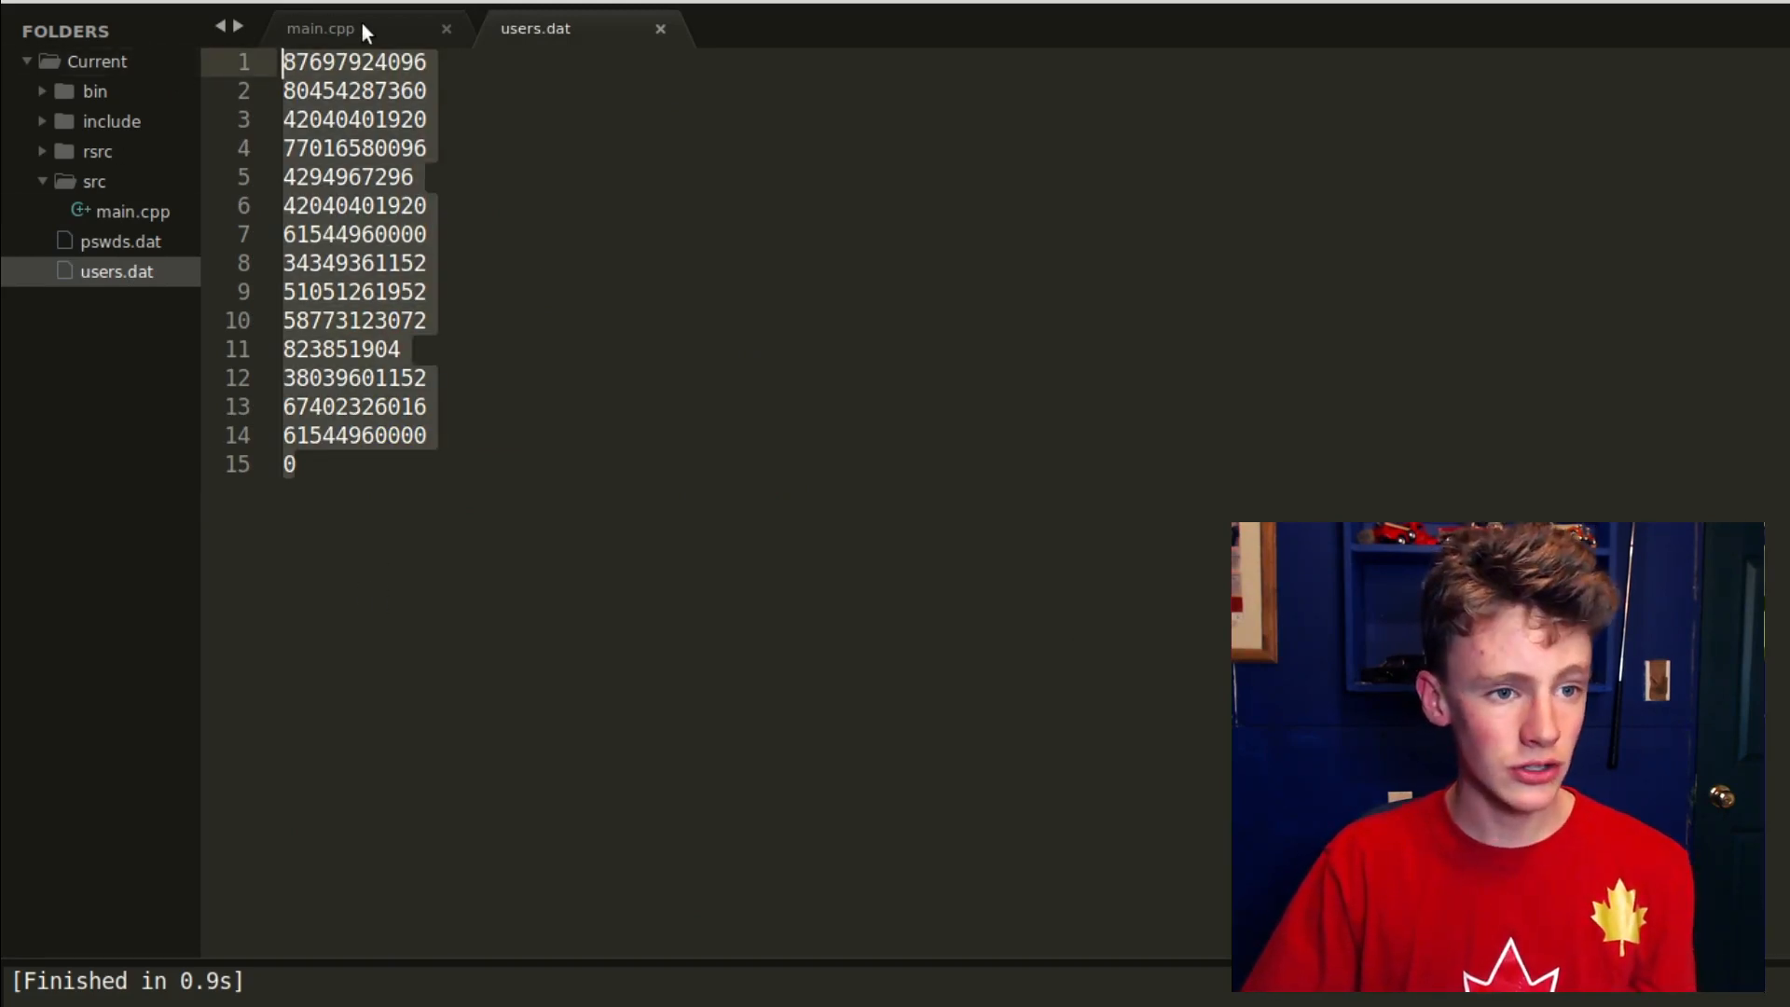
# Change saveFile's open mode from ios::out to ios::app so entries append, then check users.dat.
pyautogui.click(320, 27)
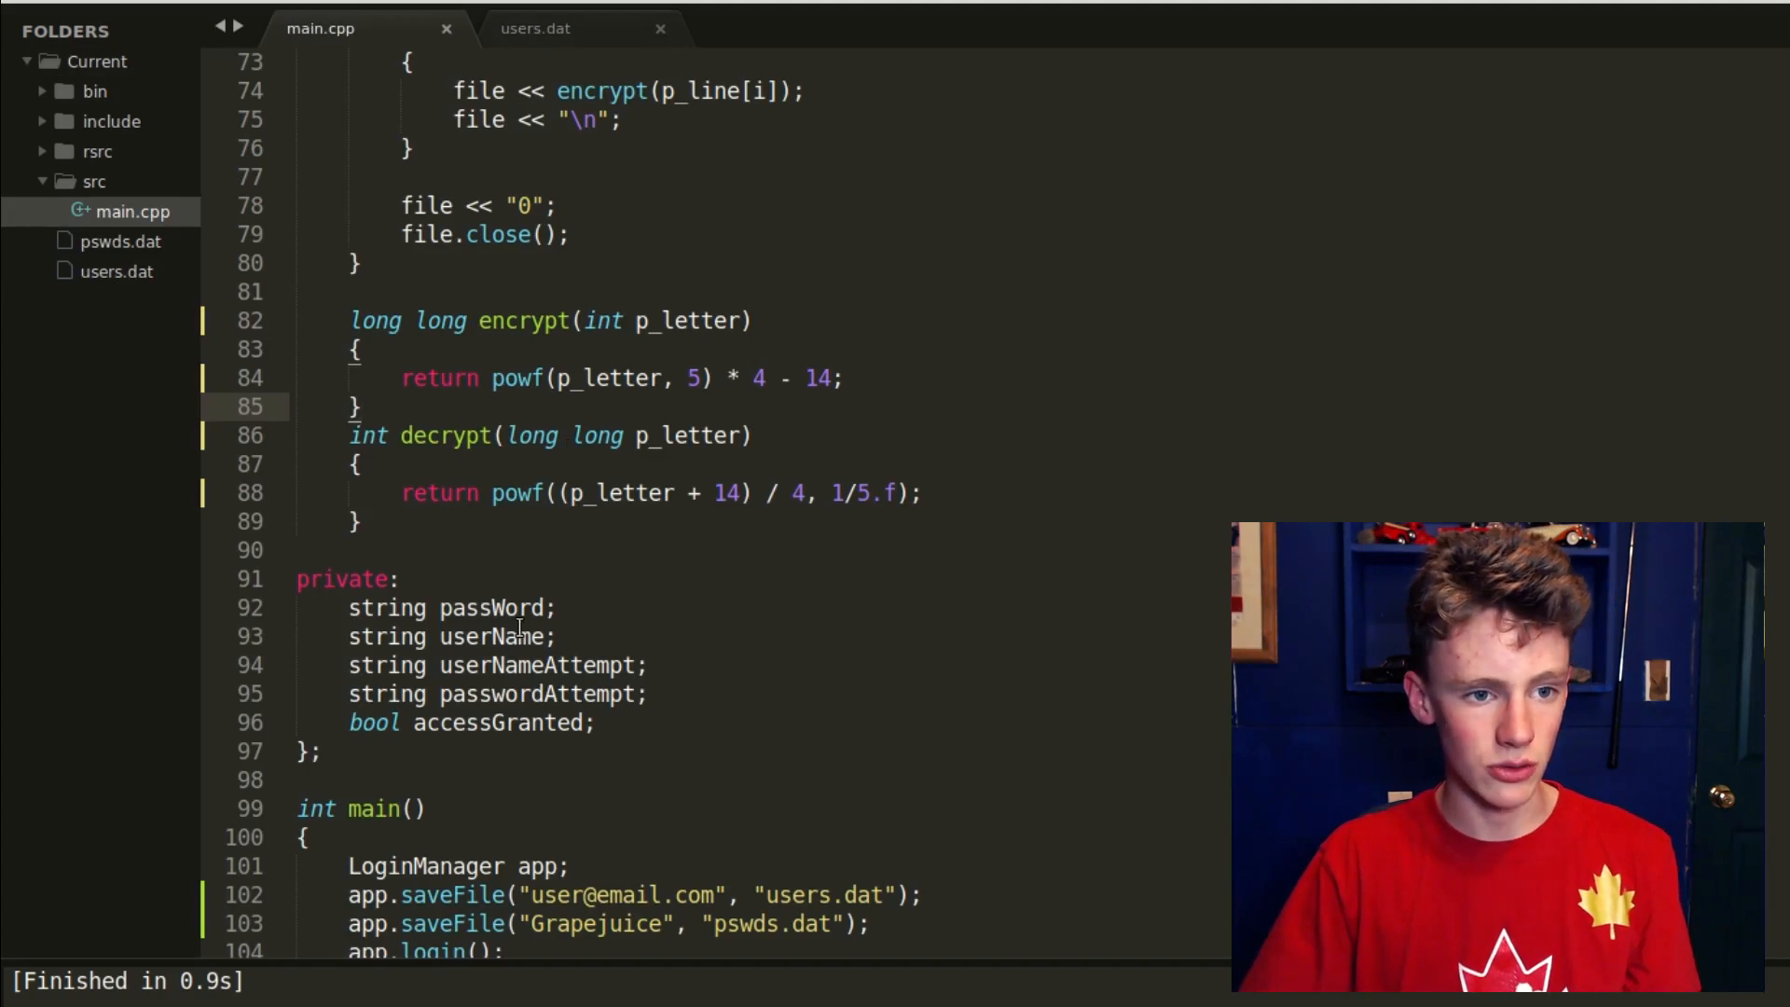
pyautogui.scroll(3)
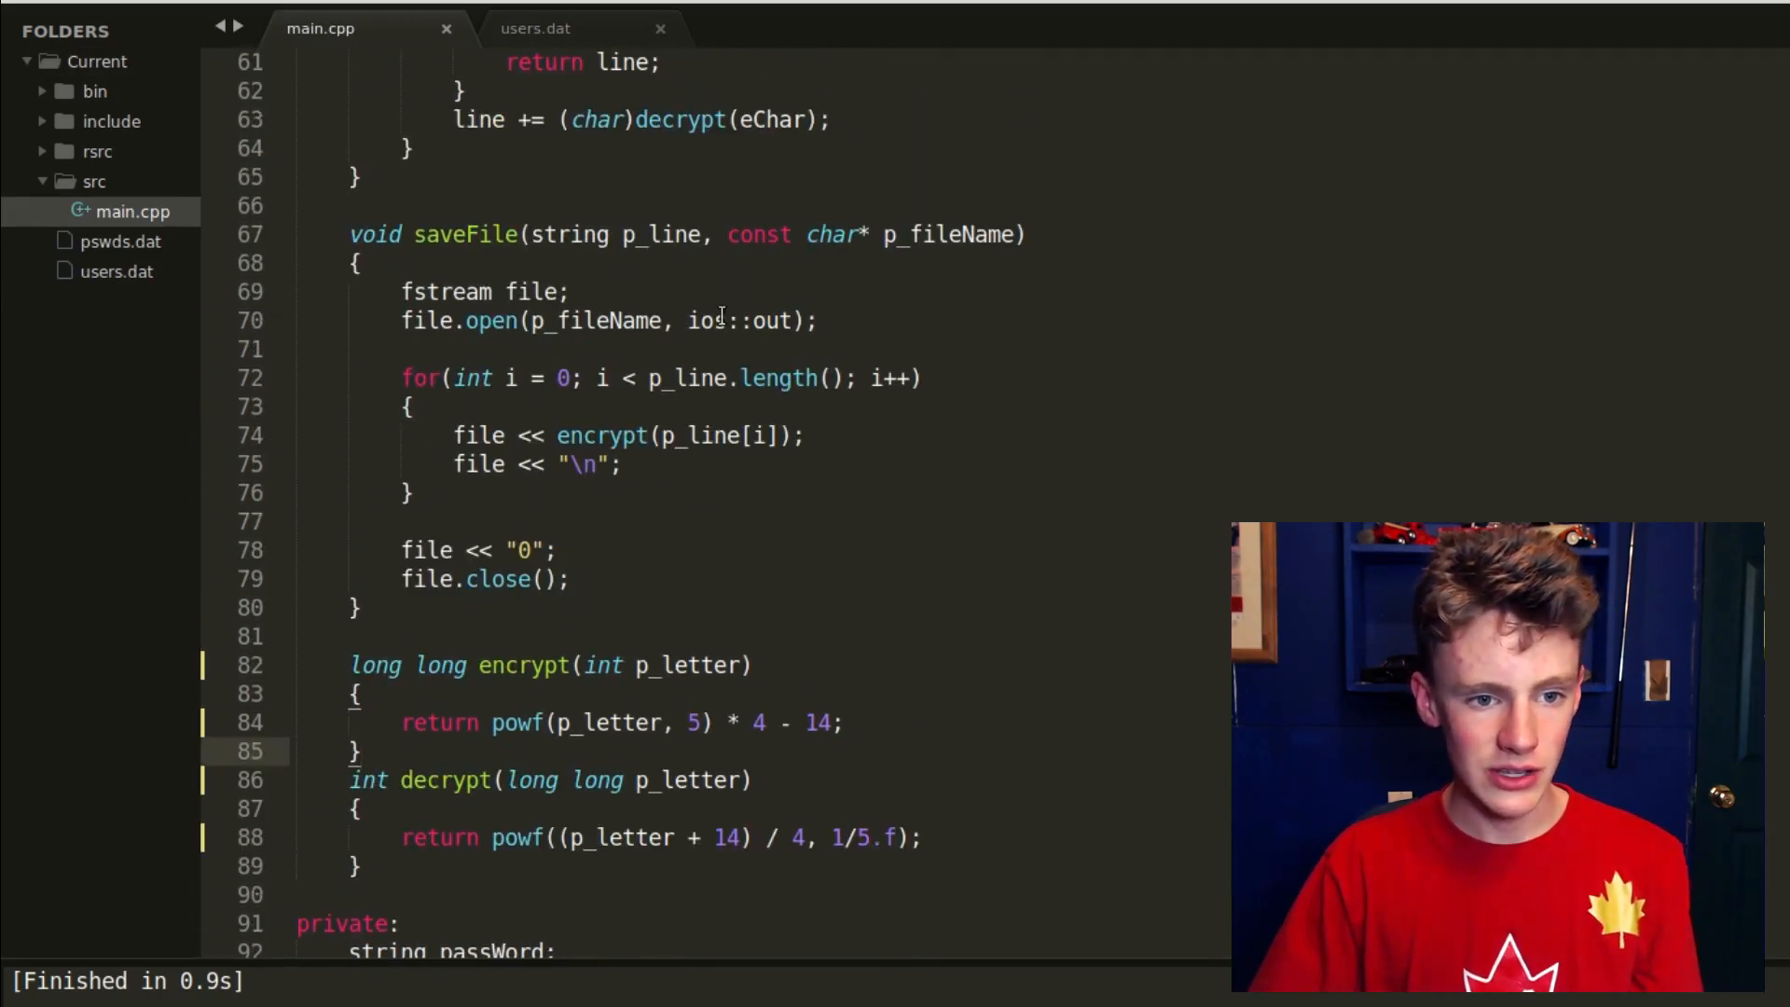
pyautogui.click(763, 320)
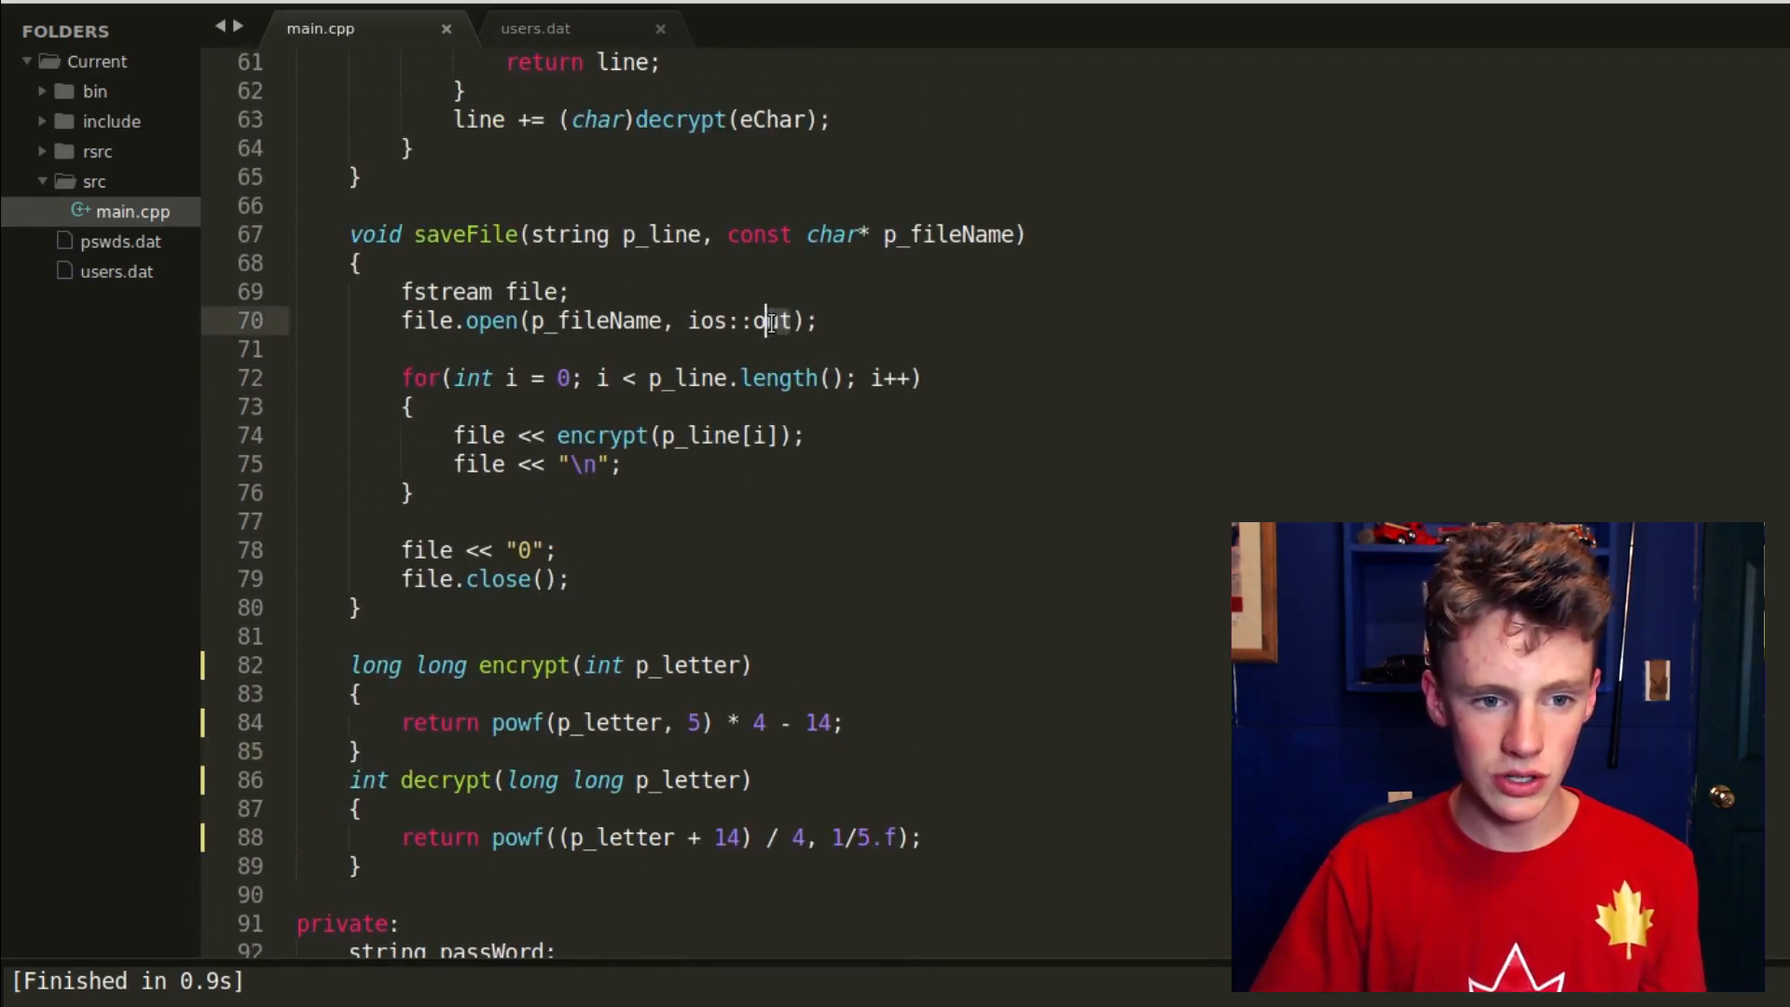
pyautogui.write('app')
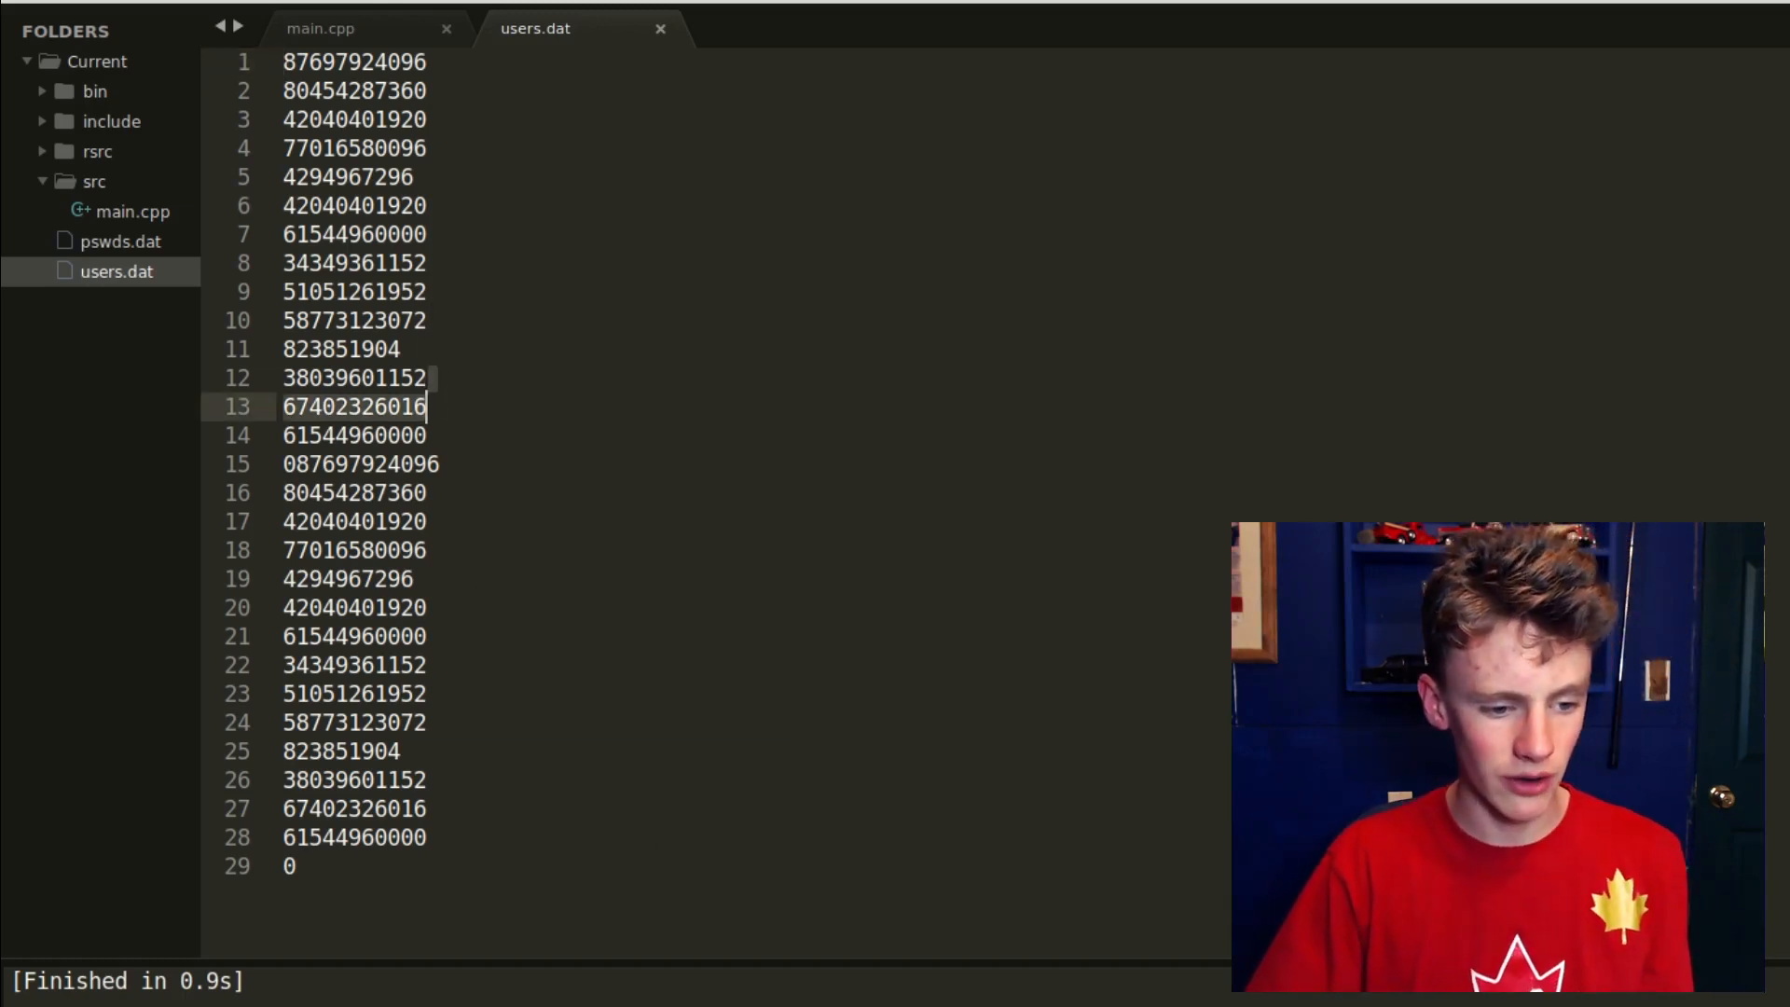
pyautogui.click(320, 27)
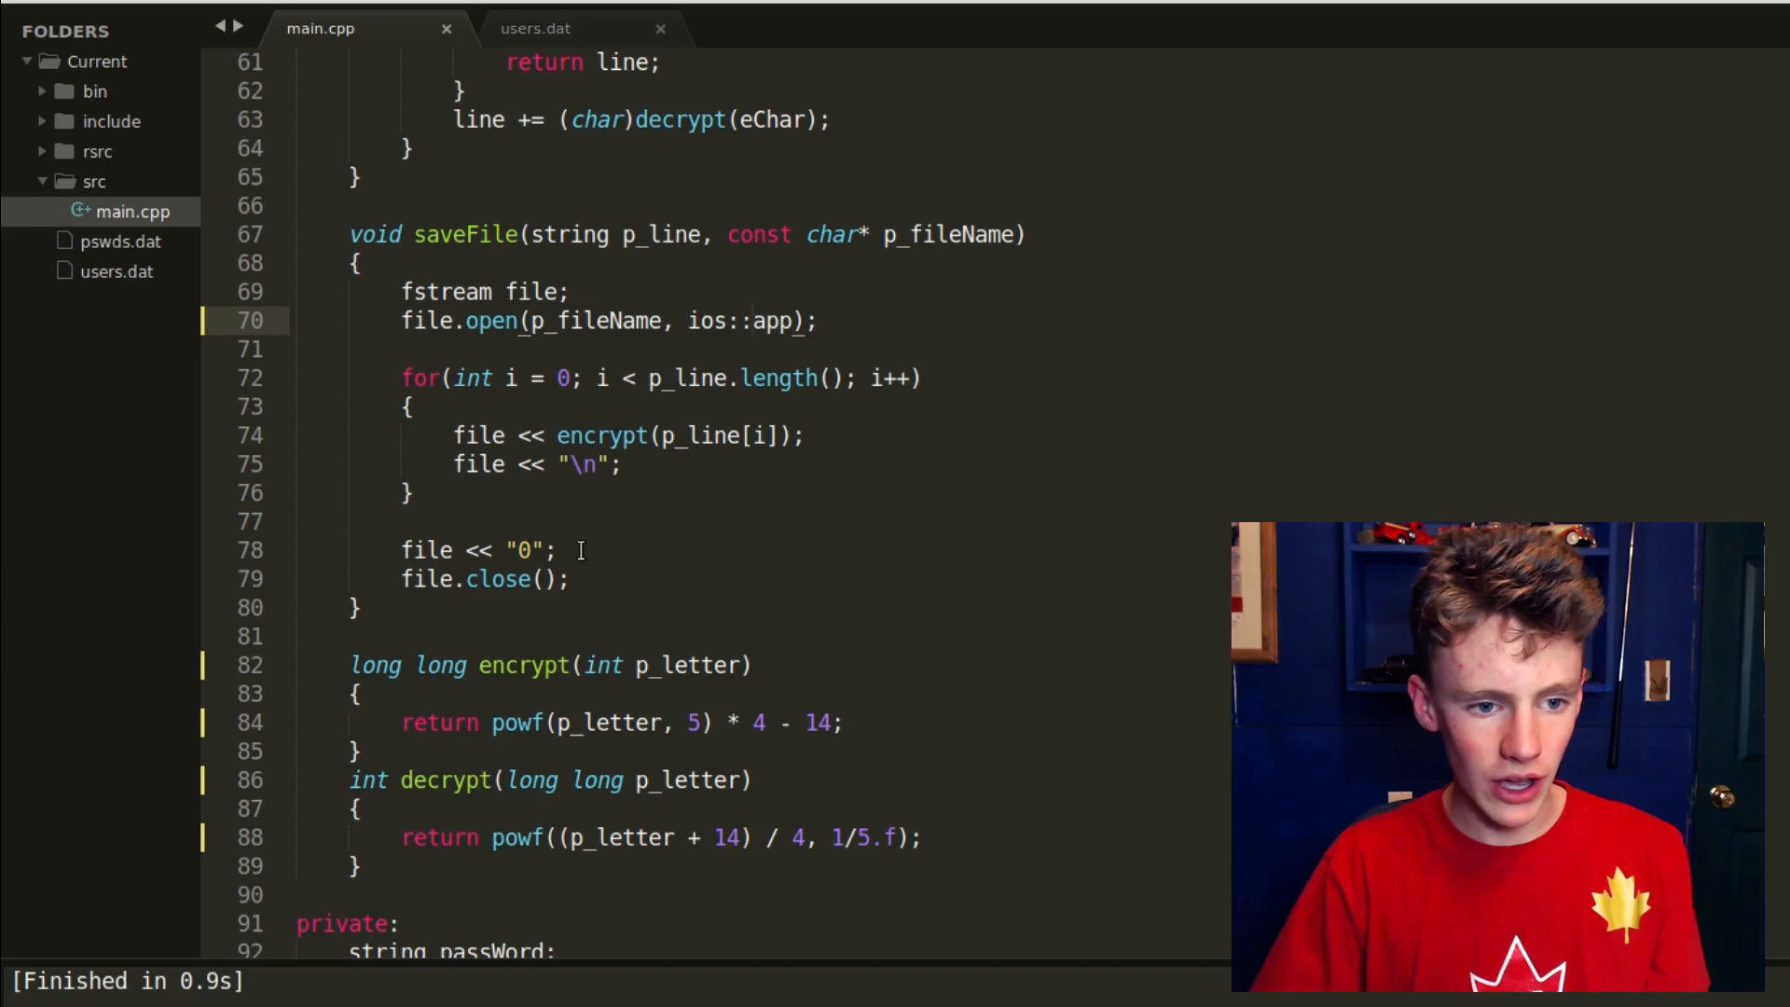
pyautogui.press('enter')
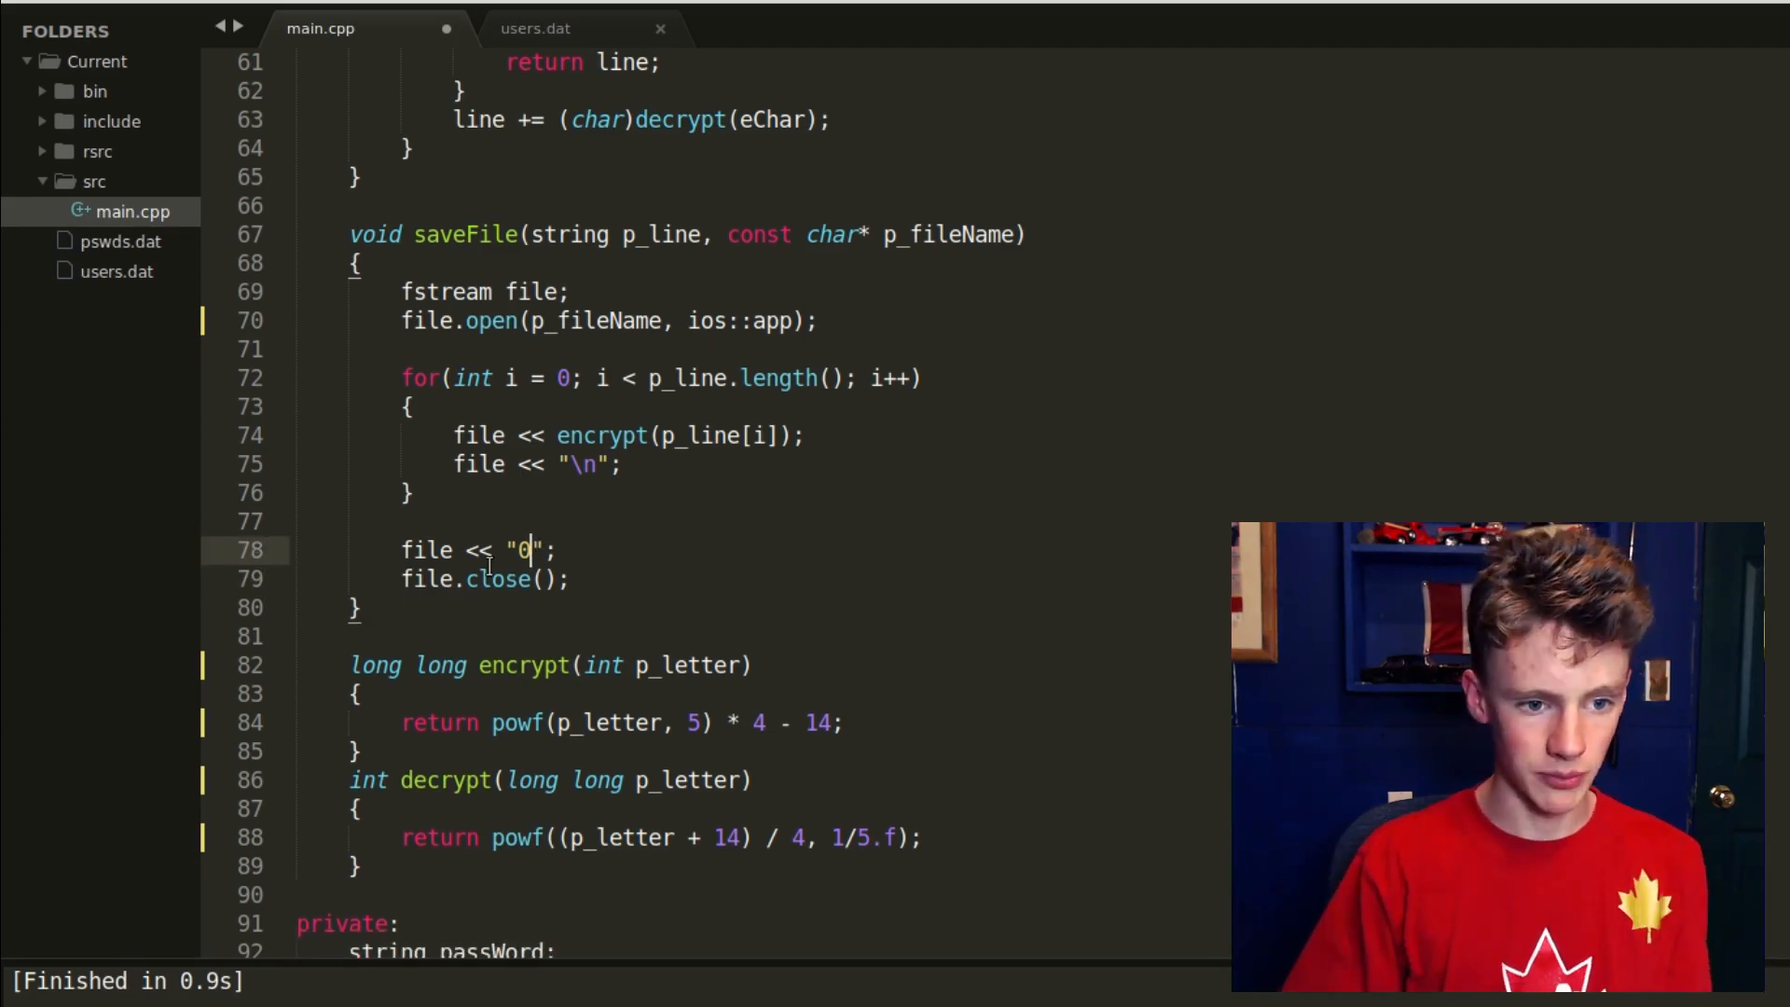
# End each saved entry with "0 \n" and clear the leftover contents of users.dat.
pyautogui.write('\\')
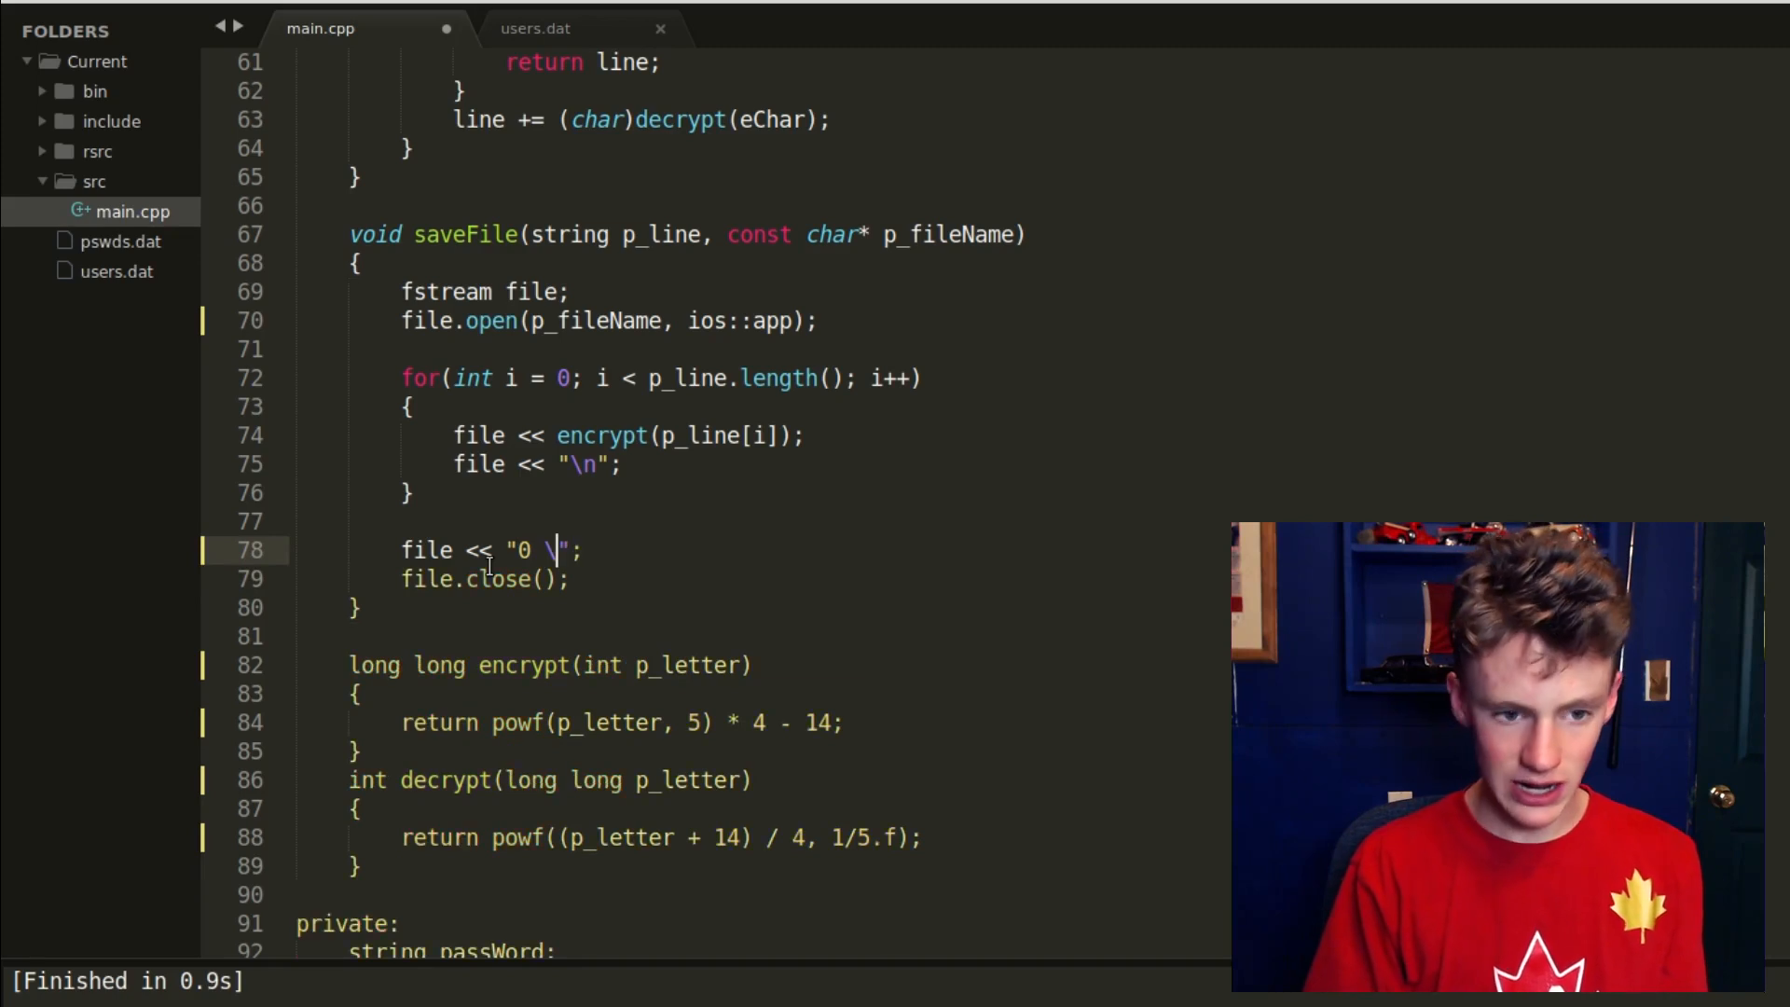
pyautogui.write('n')
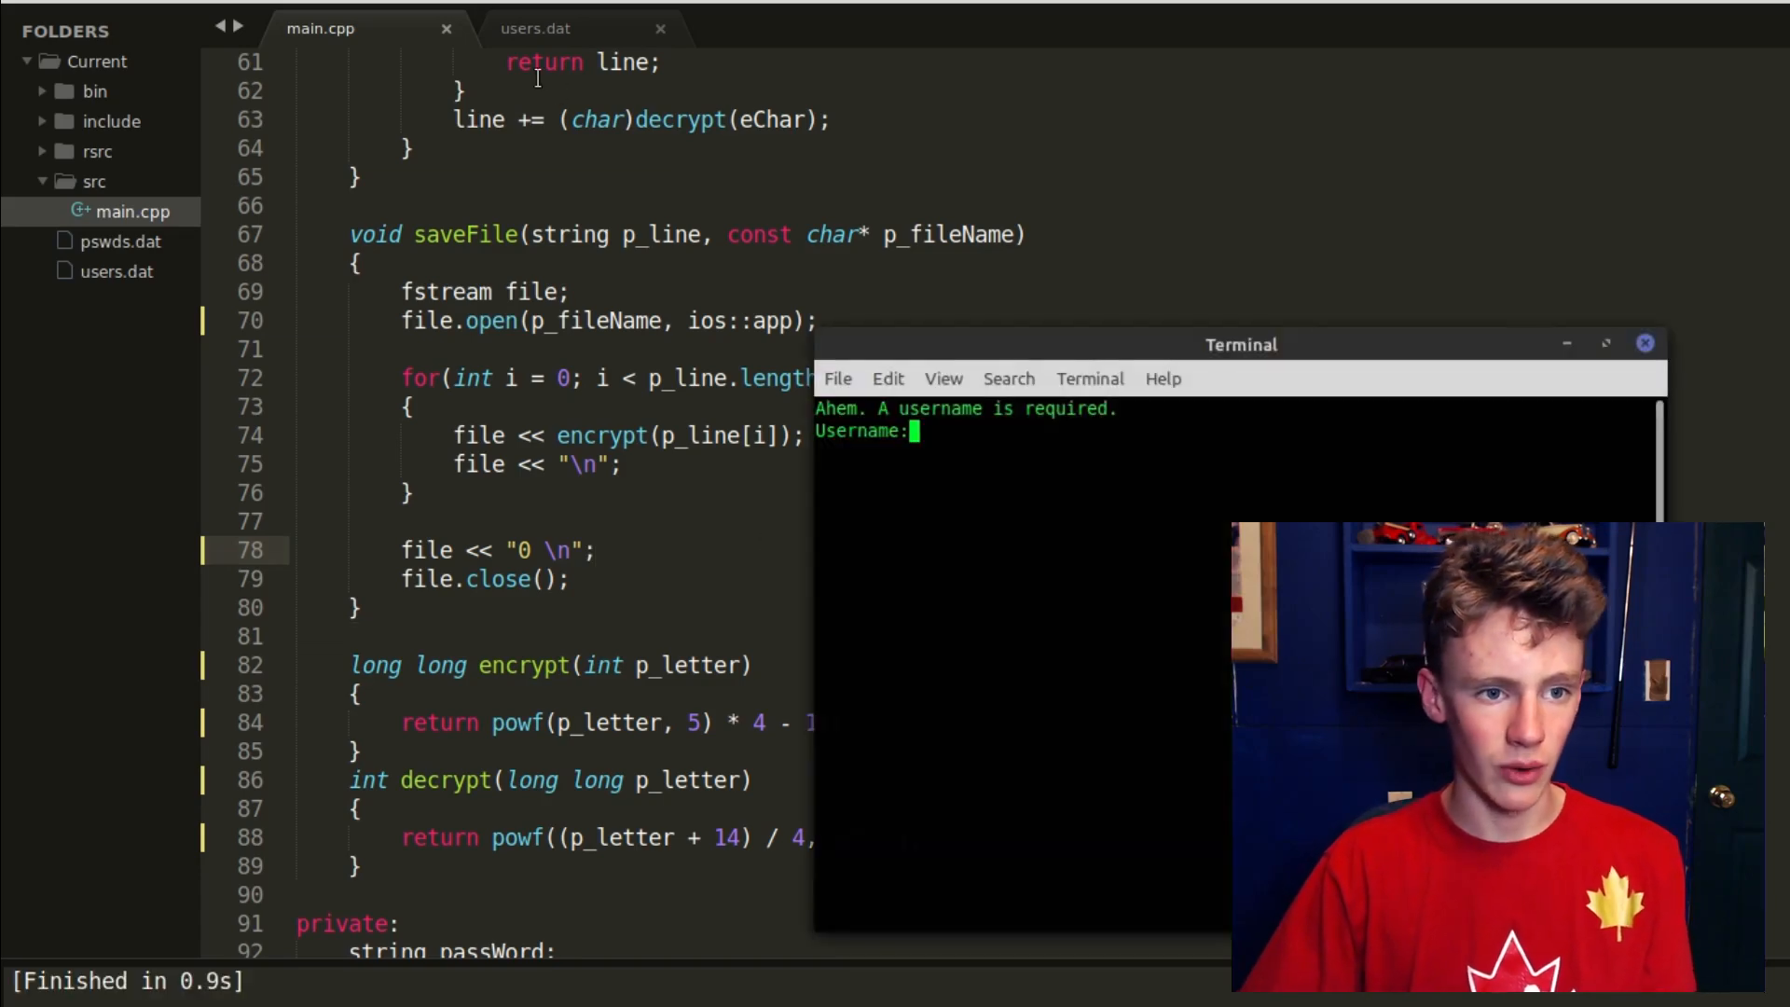
pyautogui.click(535, 27)
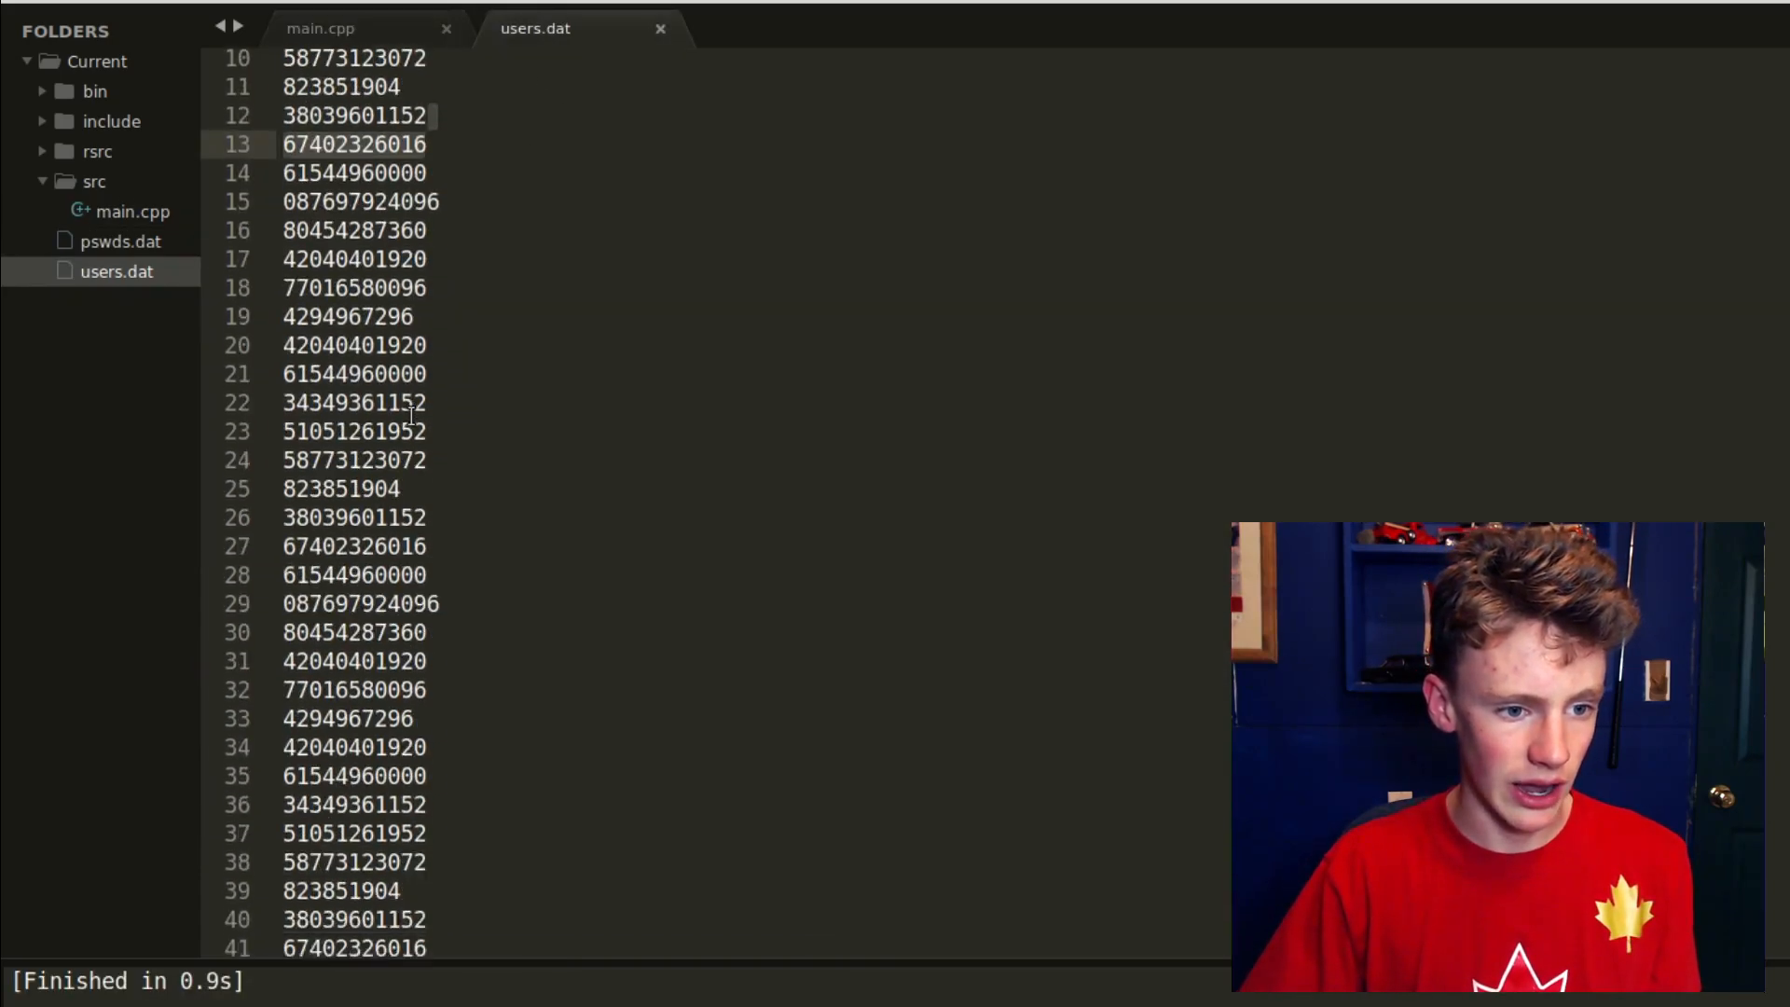
pyautogui.scroll(-3)
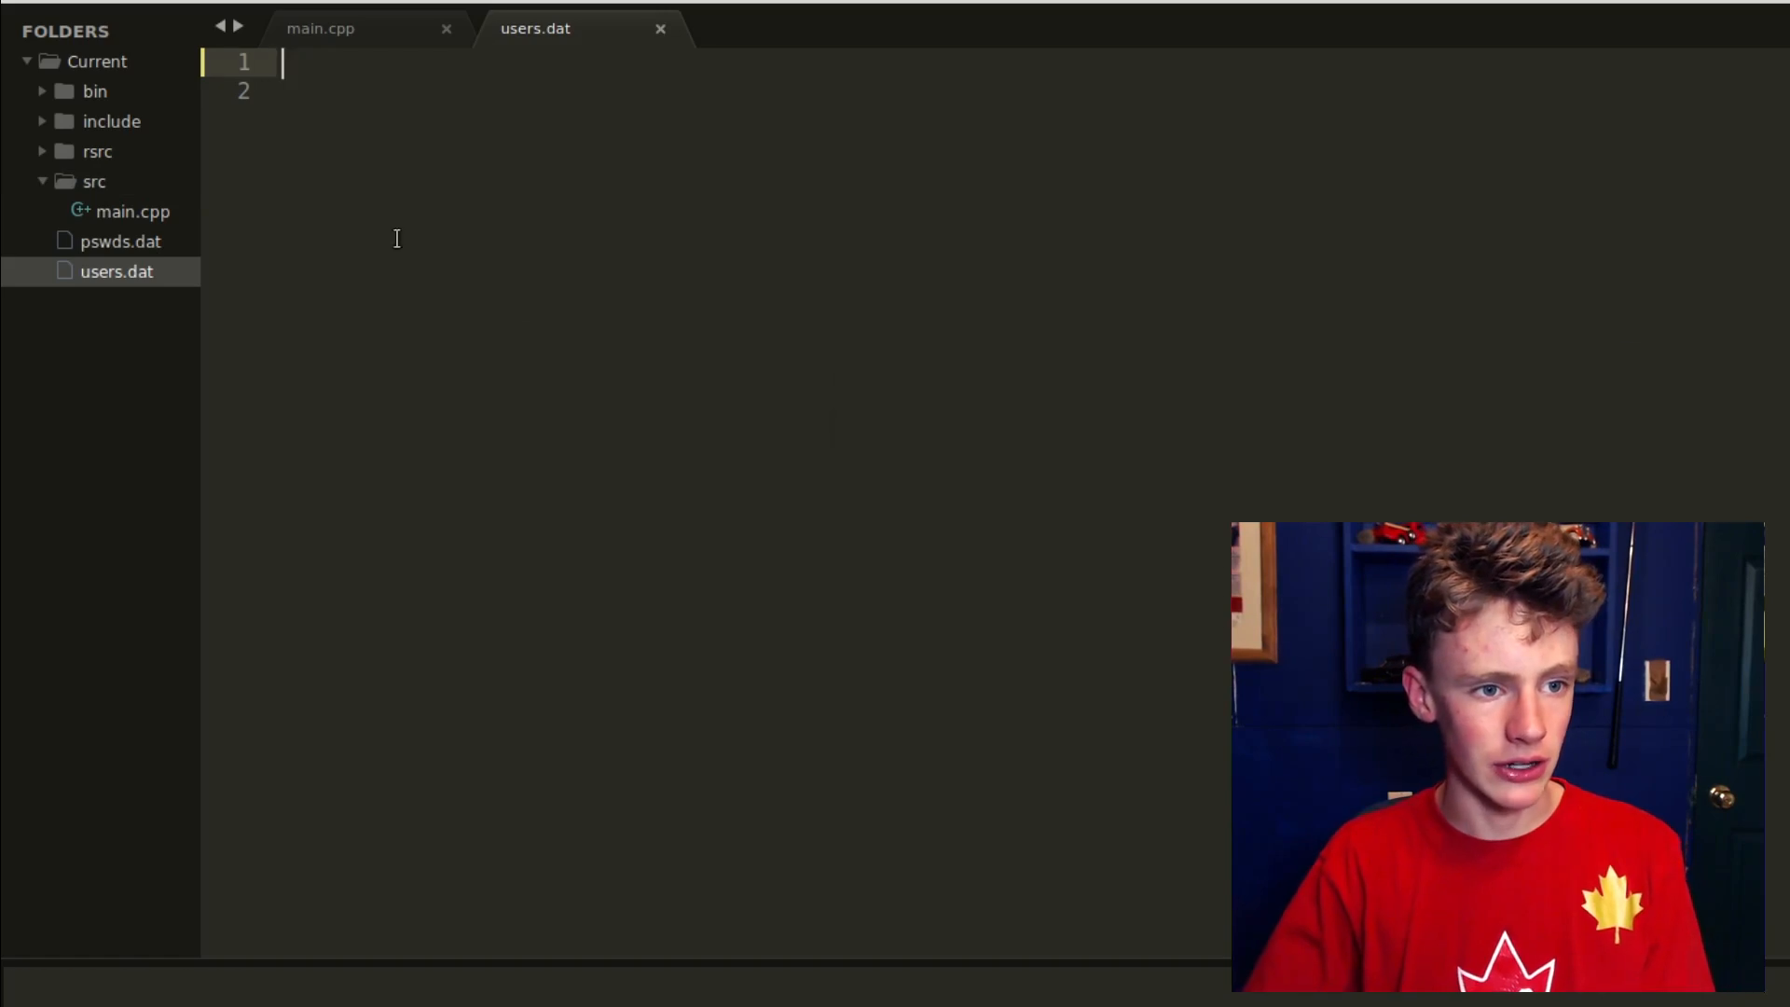
pyautogui.press('ctrl+b')
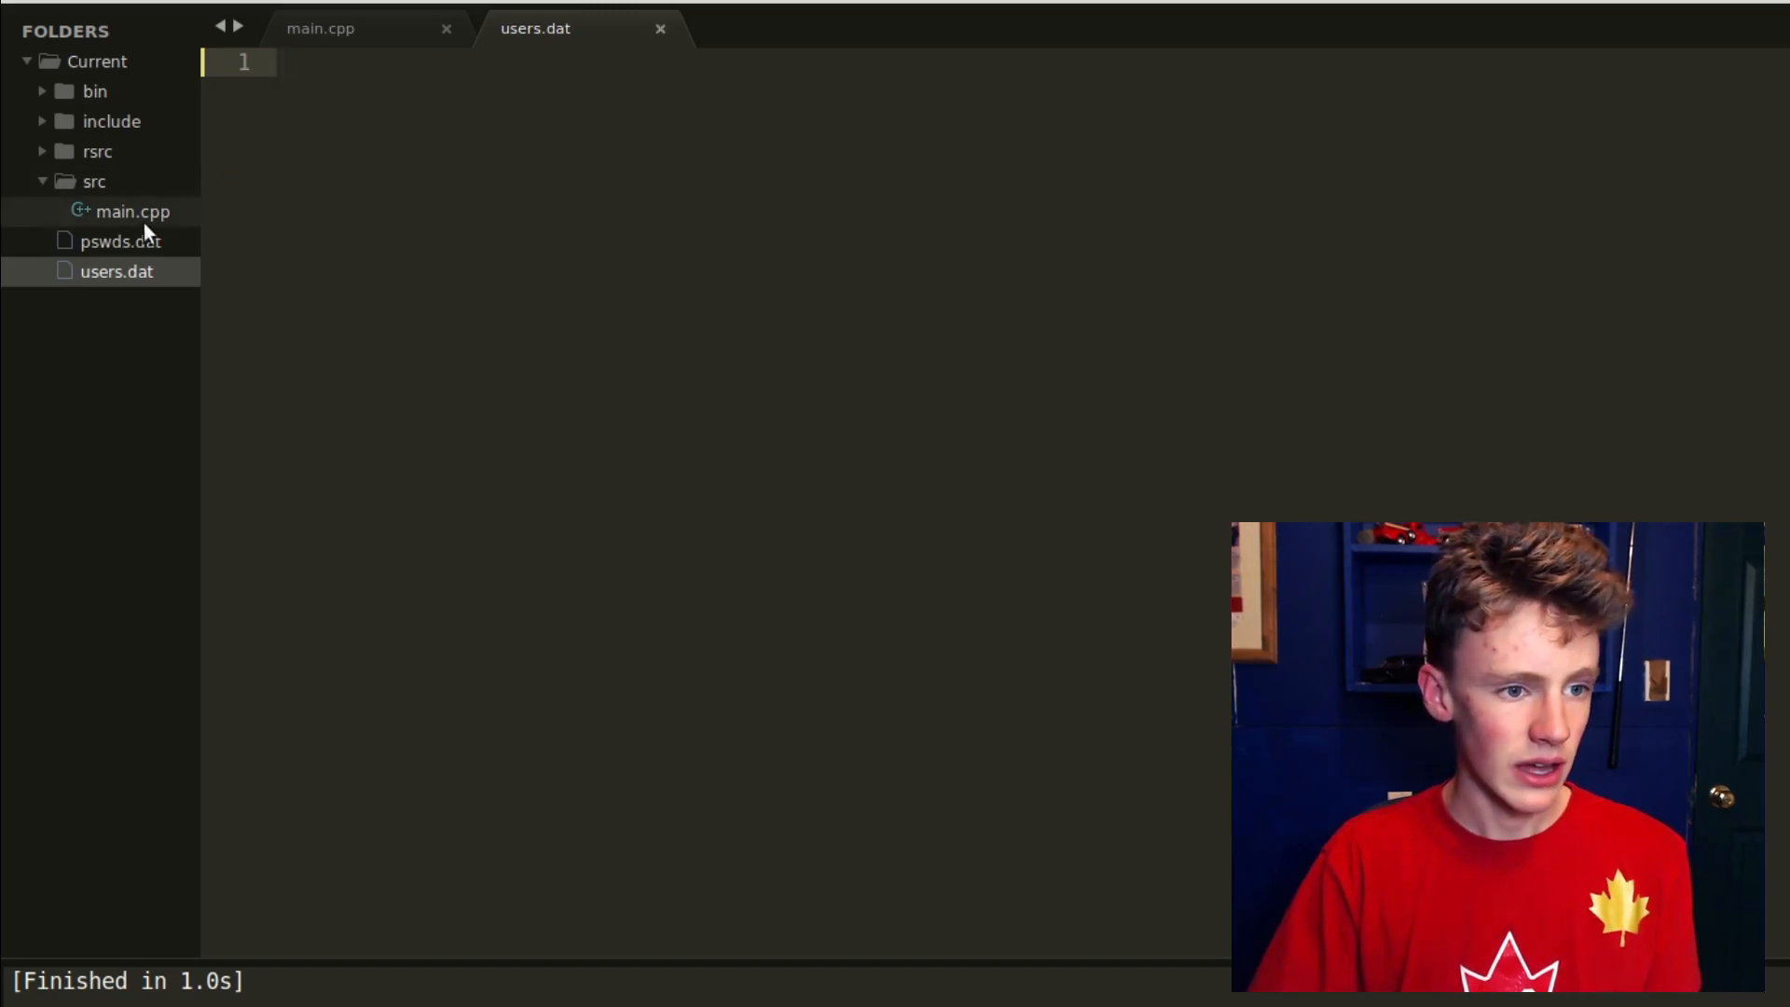
# Empty pswds.dat as well and return to main.cpp.
pyautogui.click(120, 241)
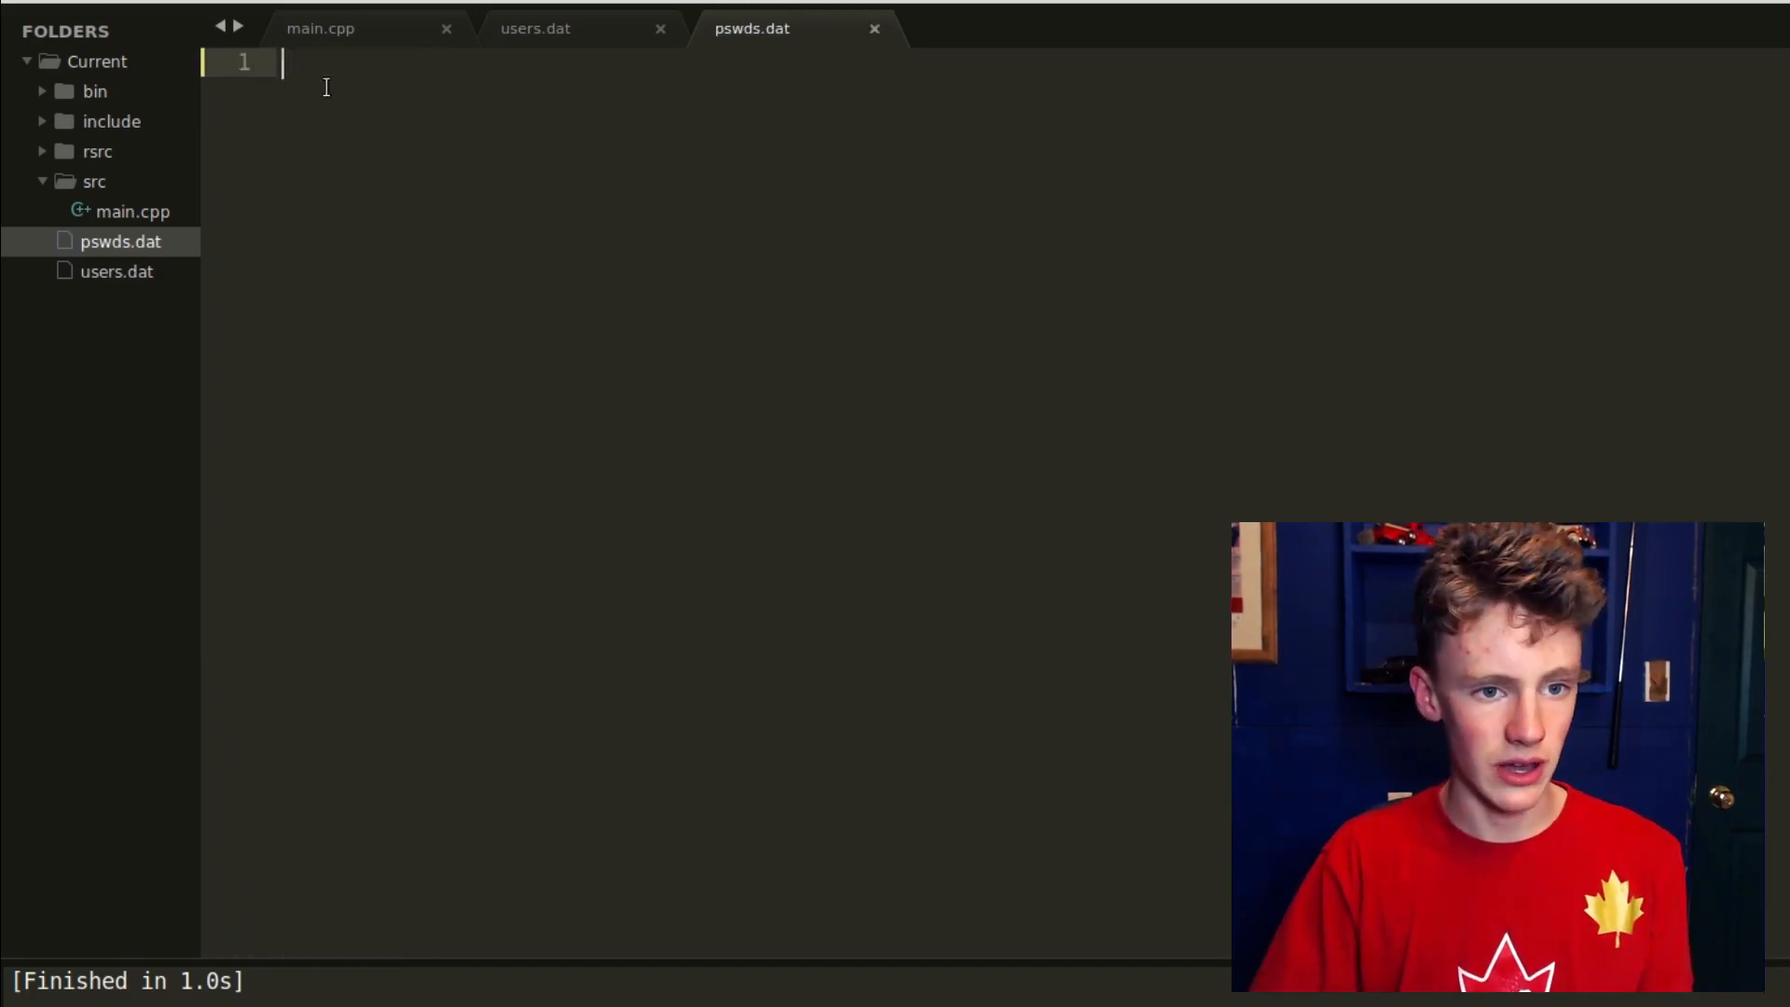
pyautogui.click(320, 27)
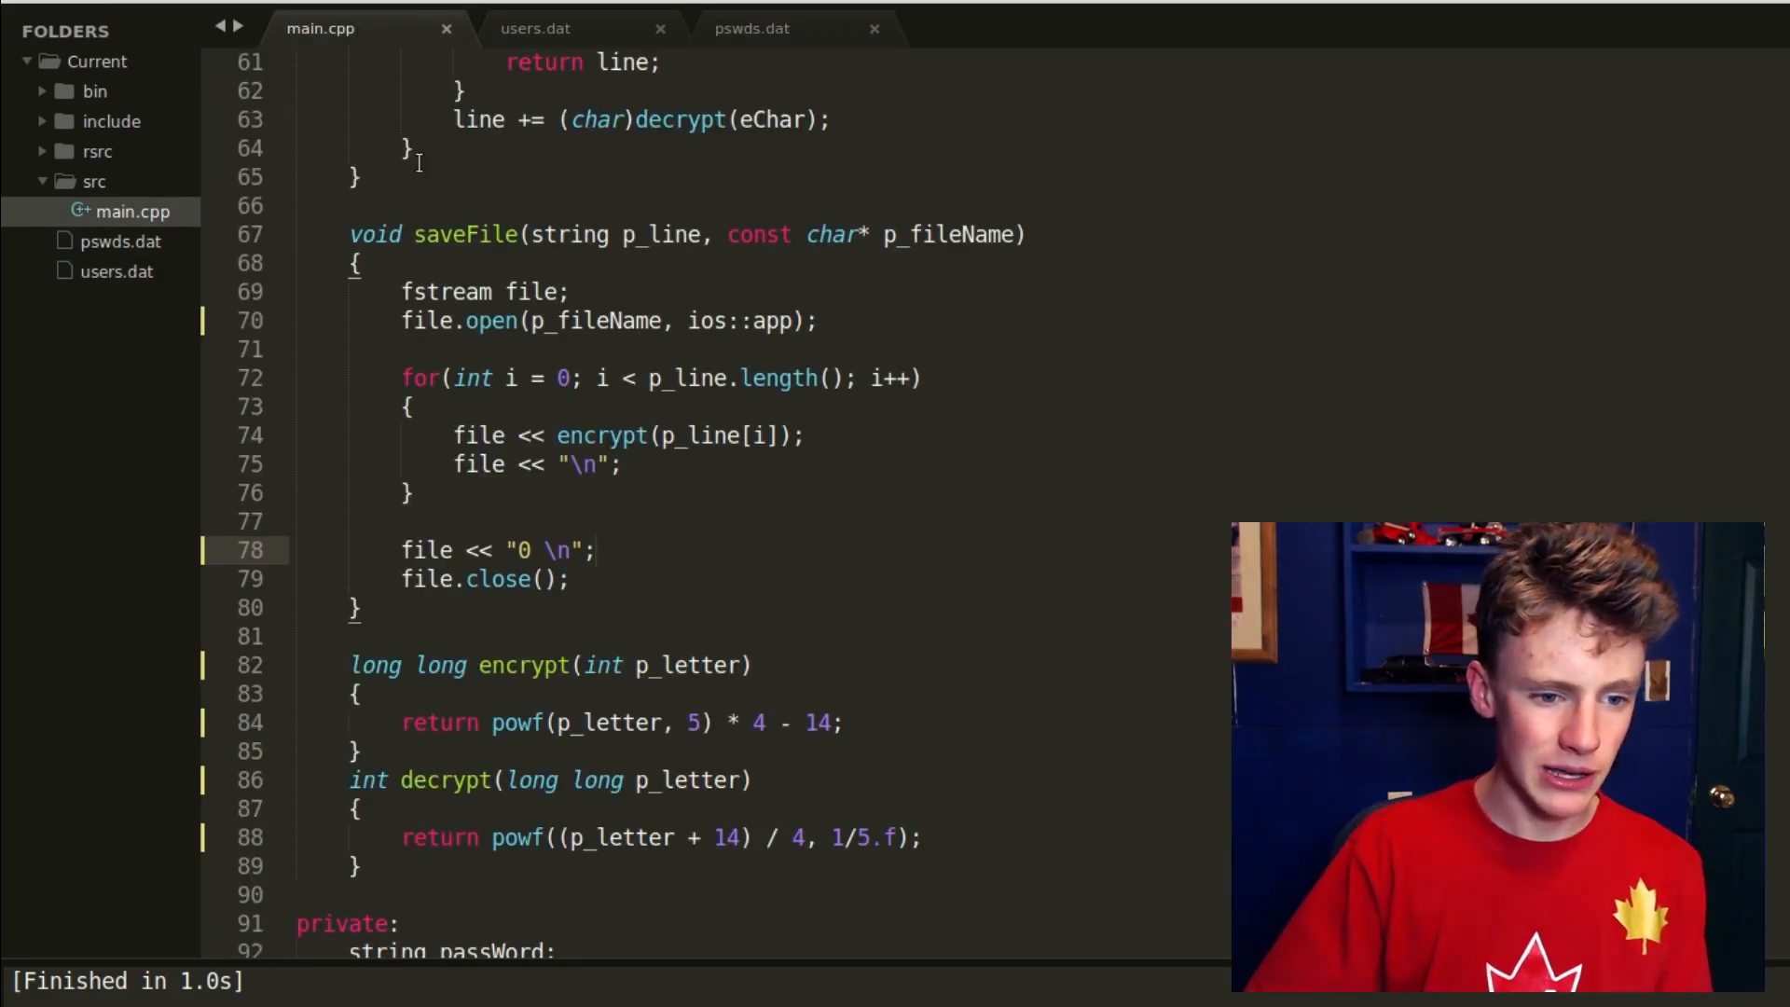
# Edit the saveFile username and password strings for the dave account and record it.
pyautogui.scroll(-3)
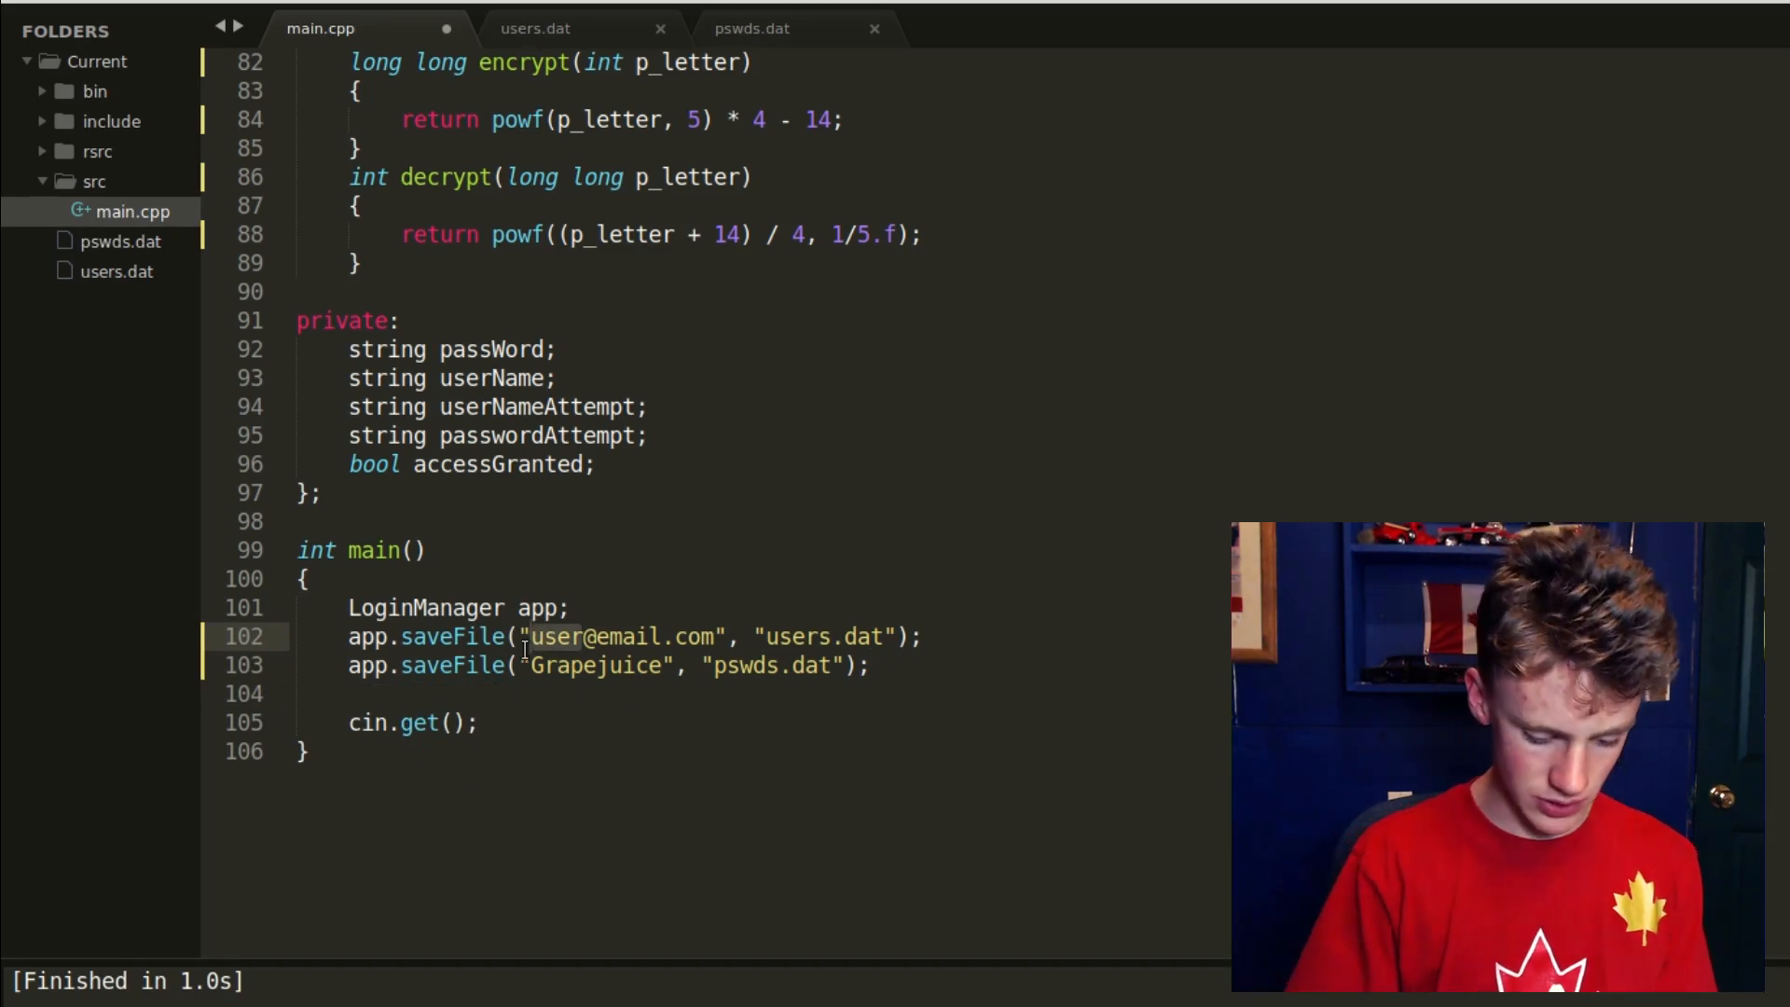
pyautogui.write('dave')
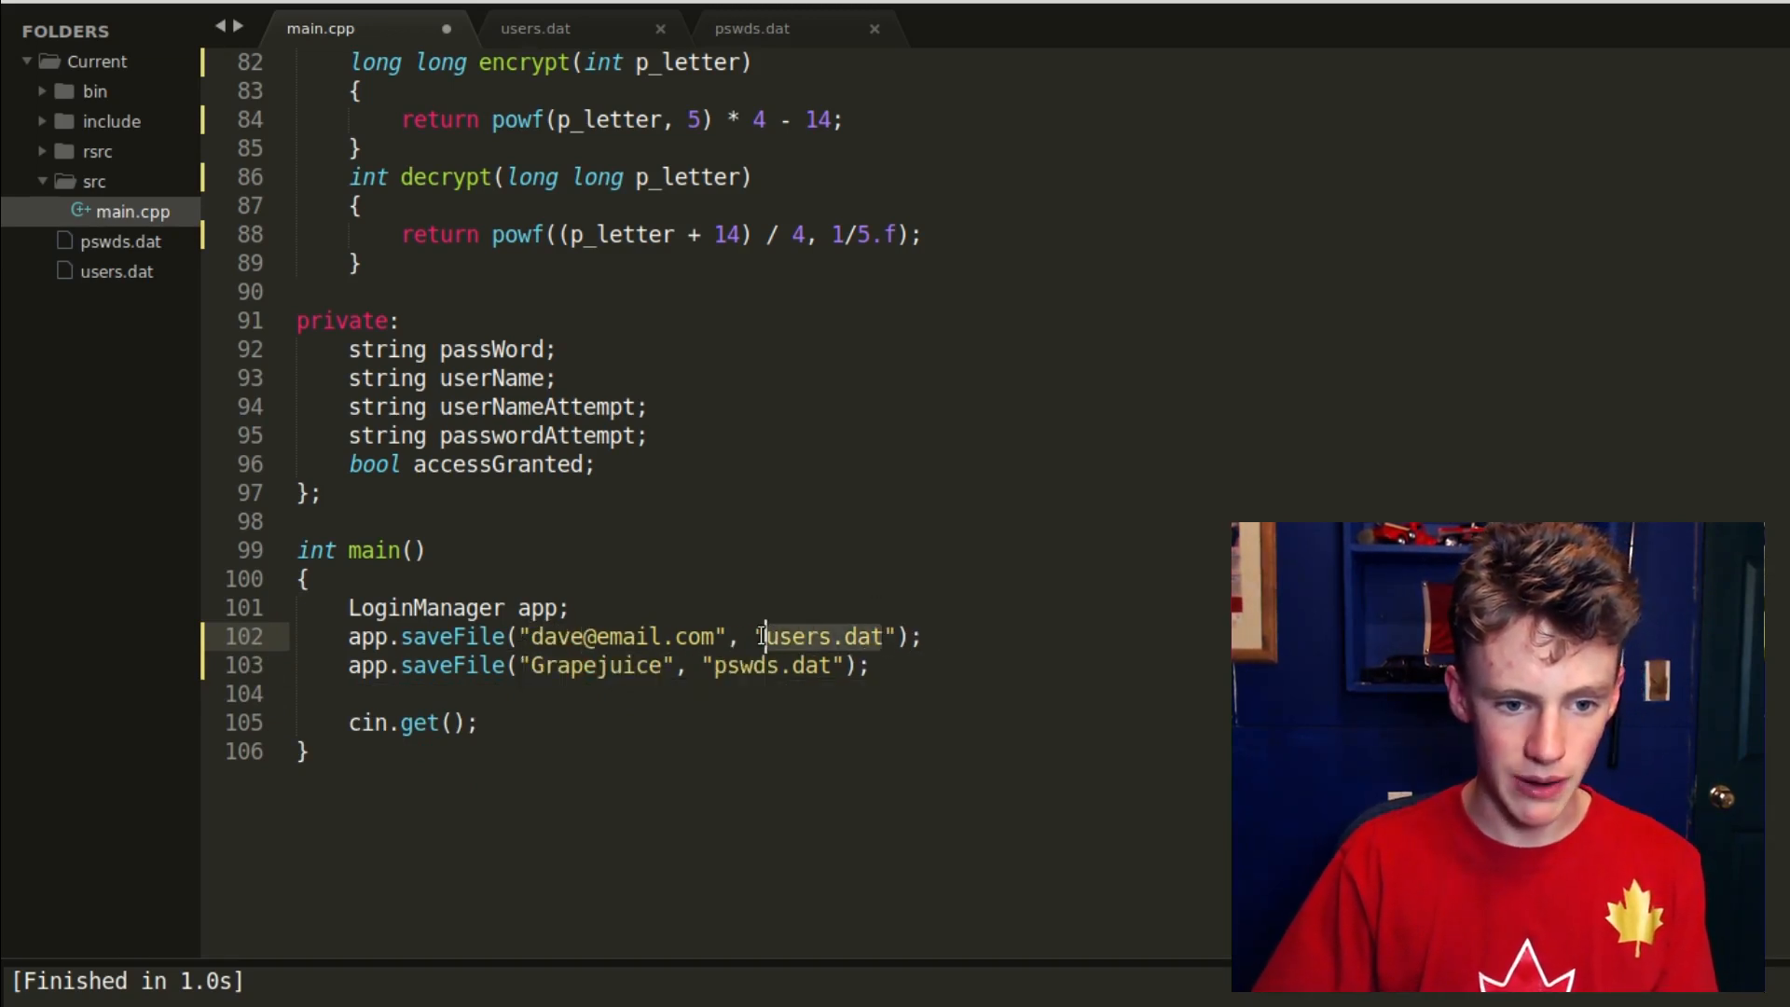
pyautogui.write('dave')
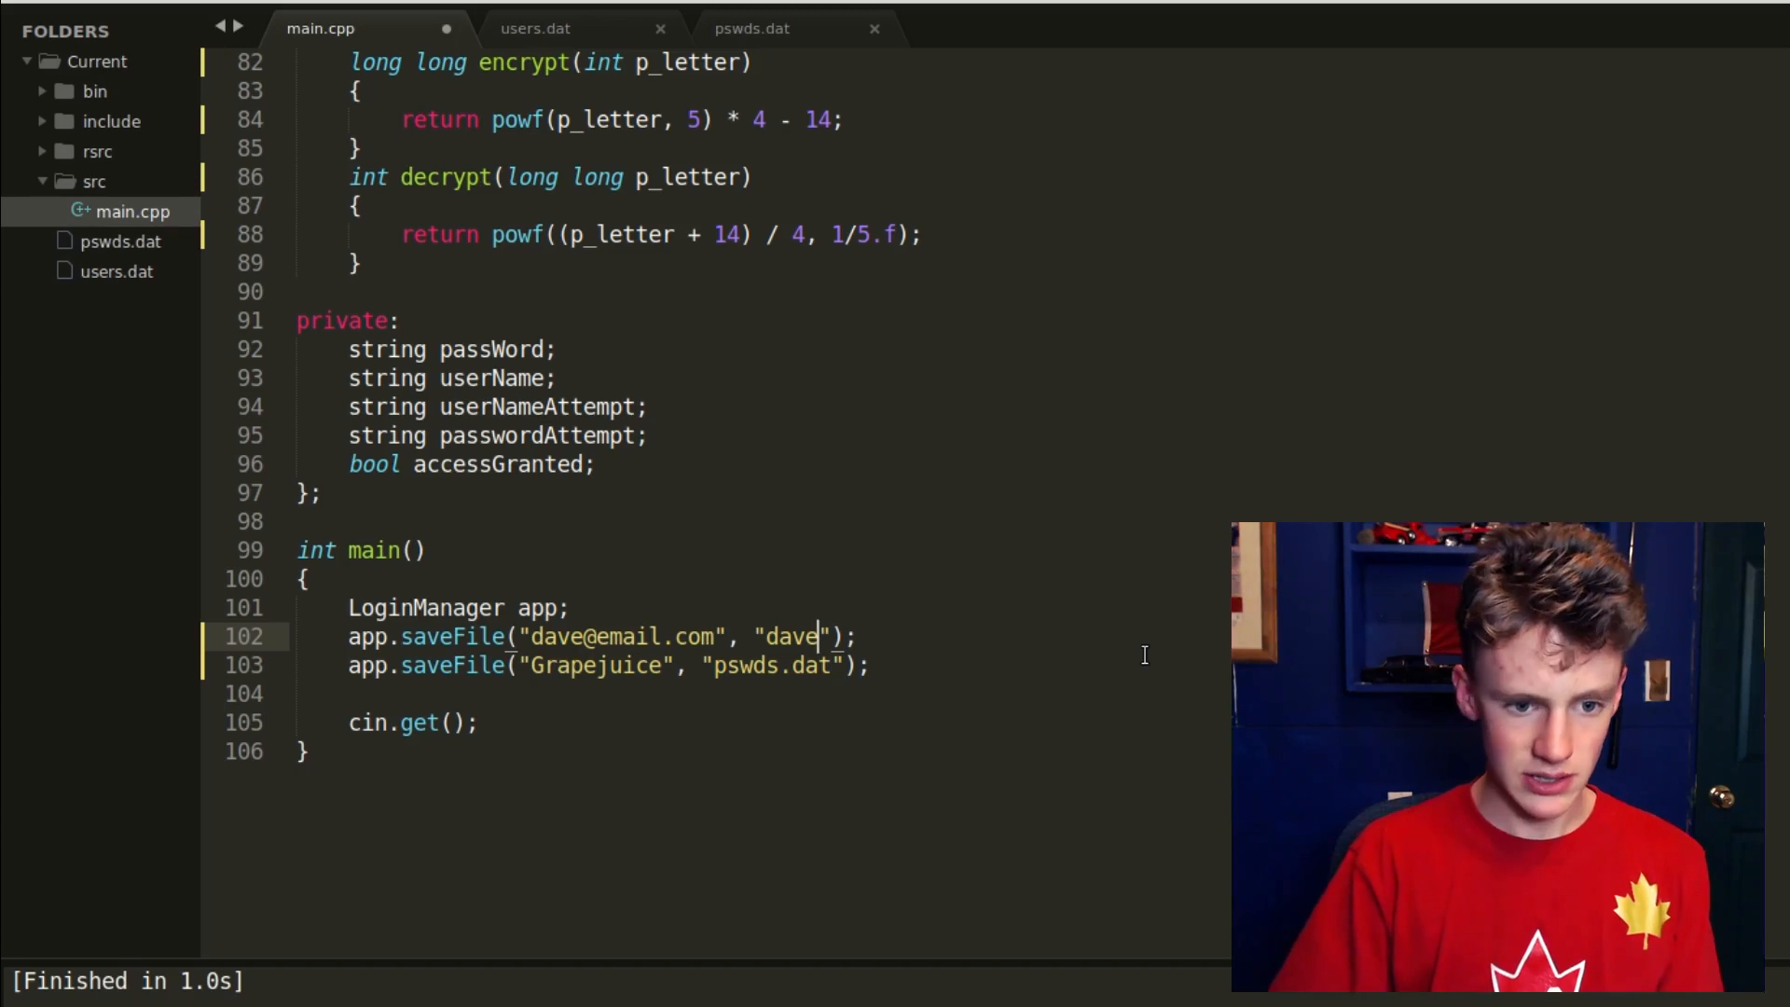
pyautogui.press('Backspace')
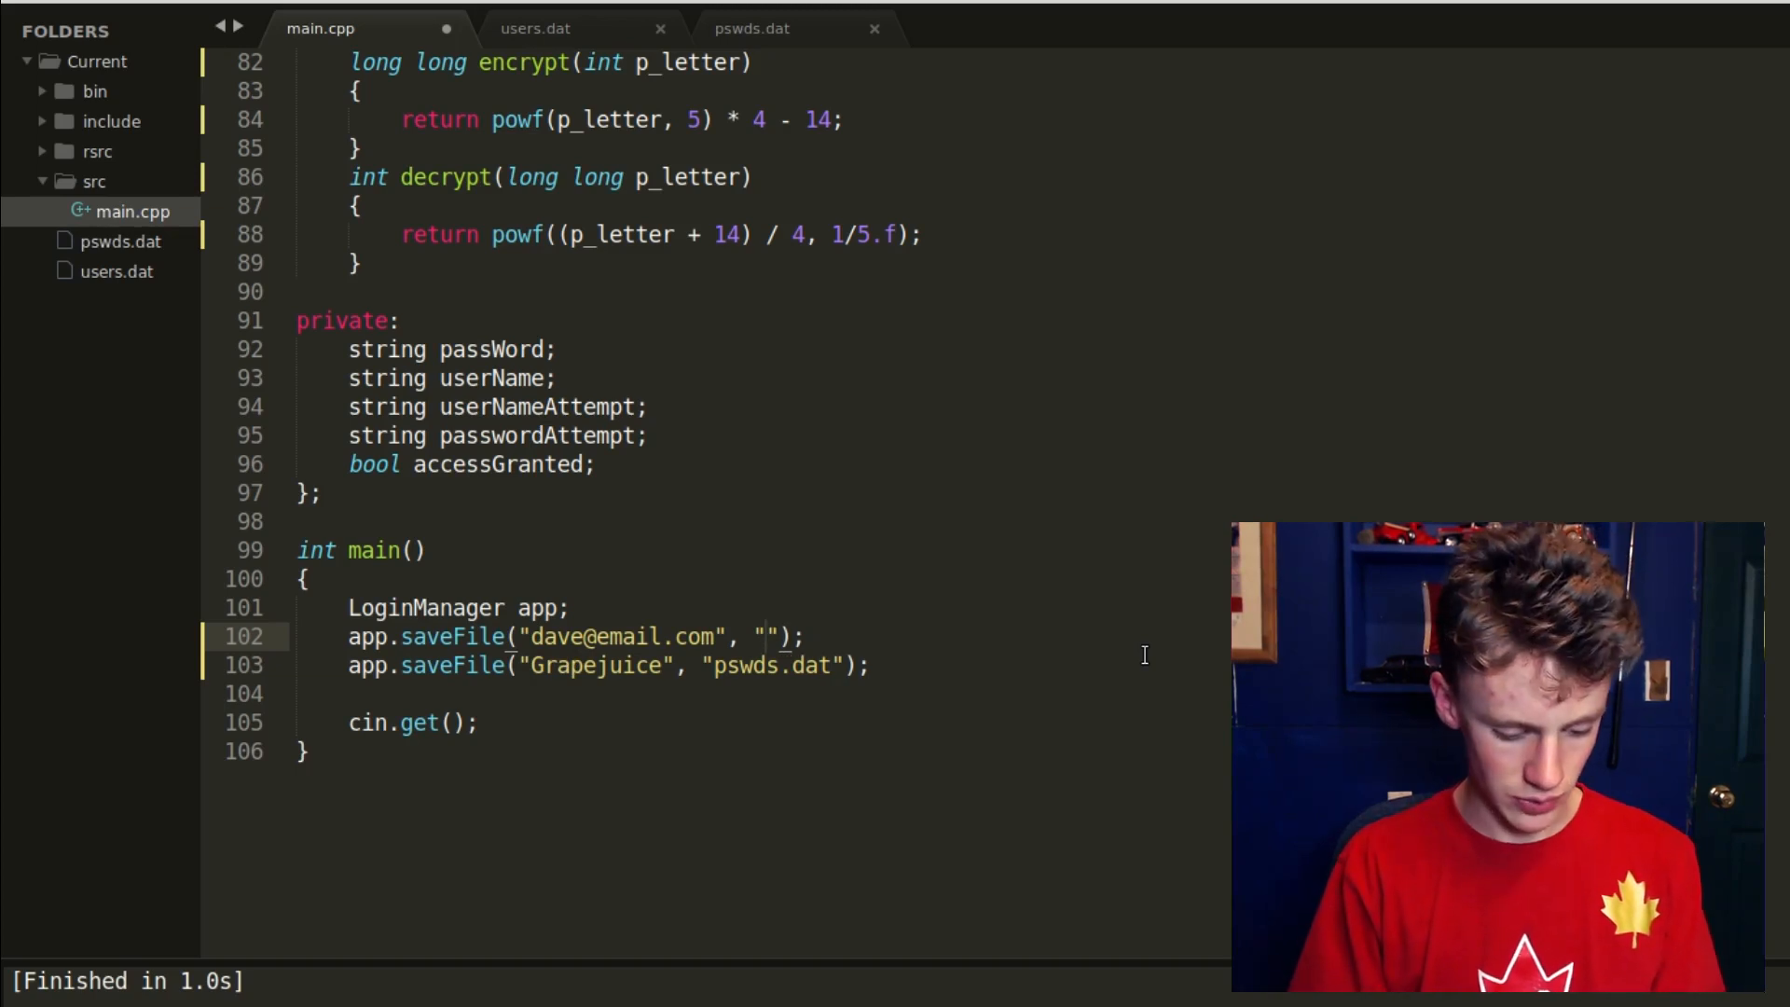
pyautogui.write('users.dat')
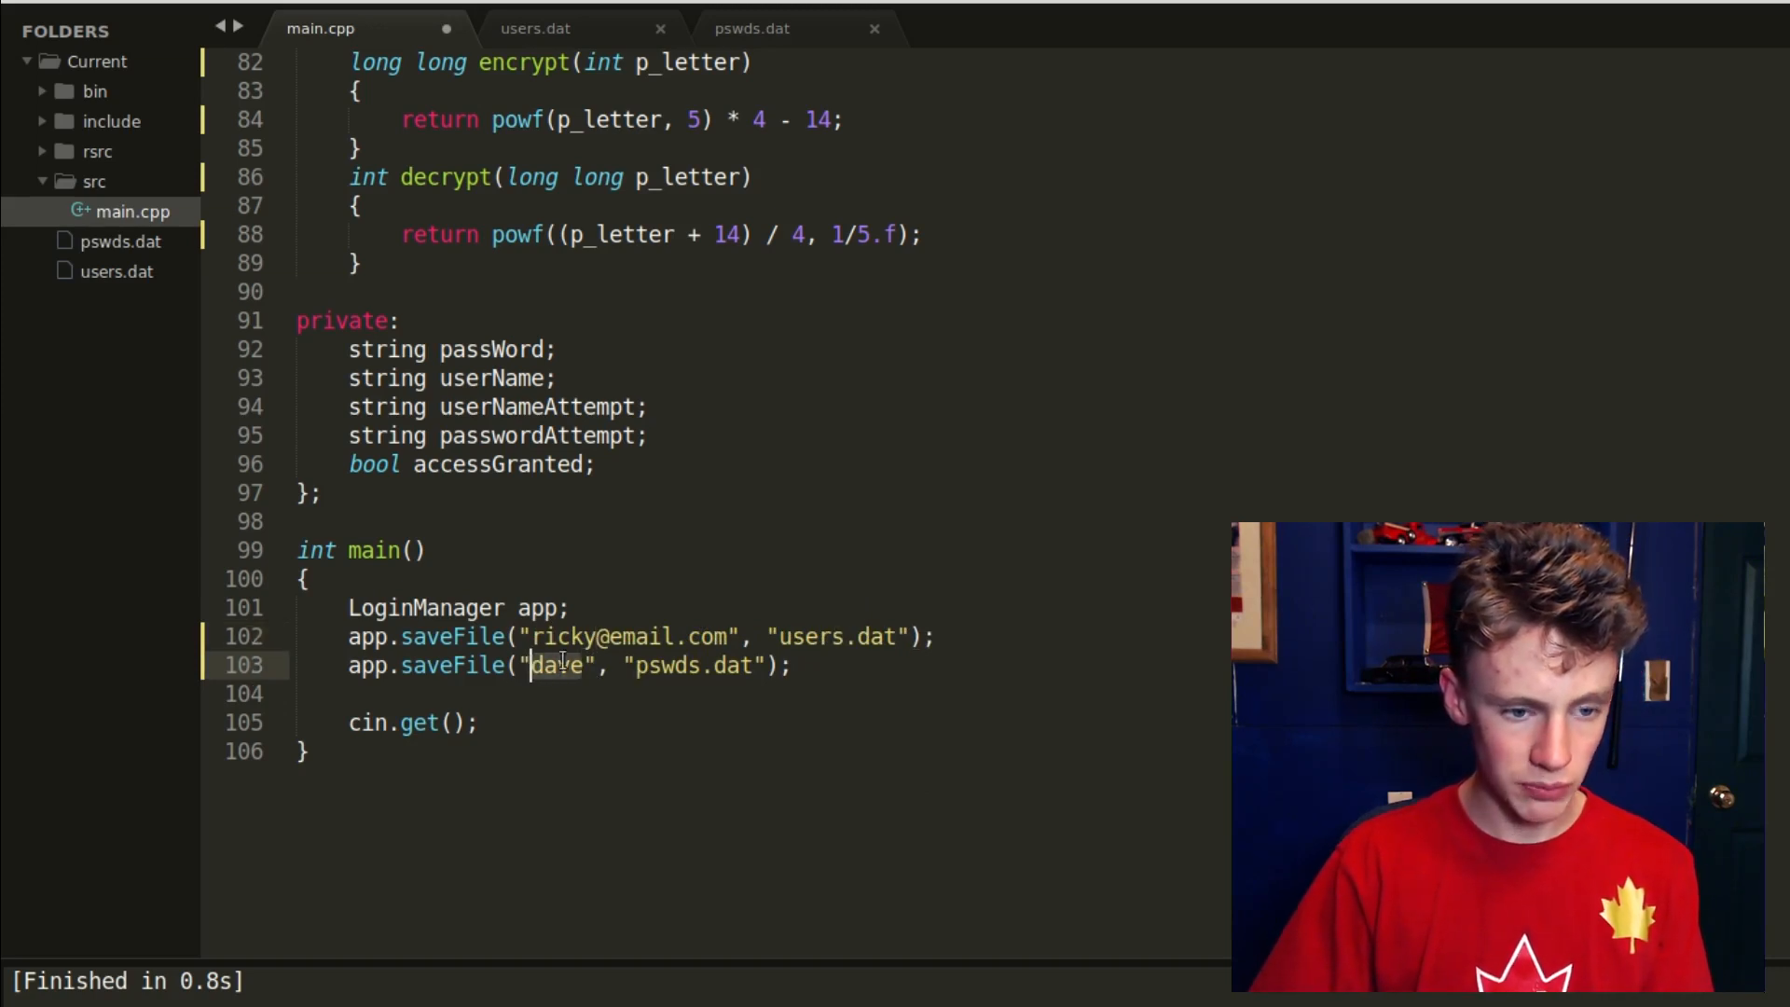
# Record a ricky account pair too, then close the empty test run window.
pyautogui.write('ricky')
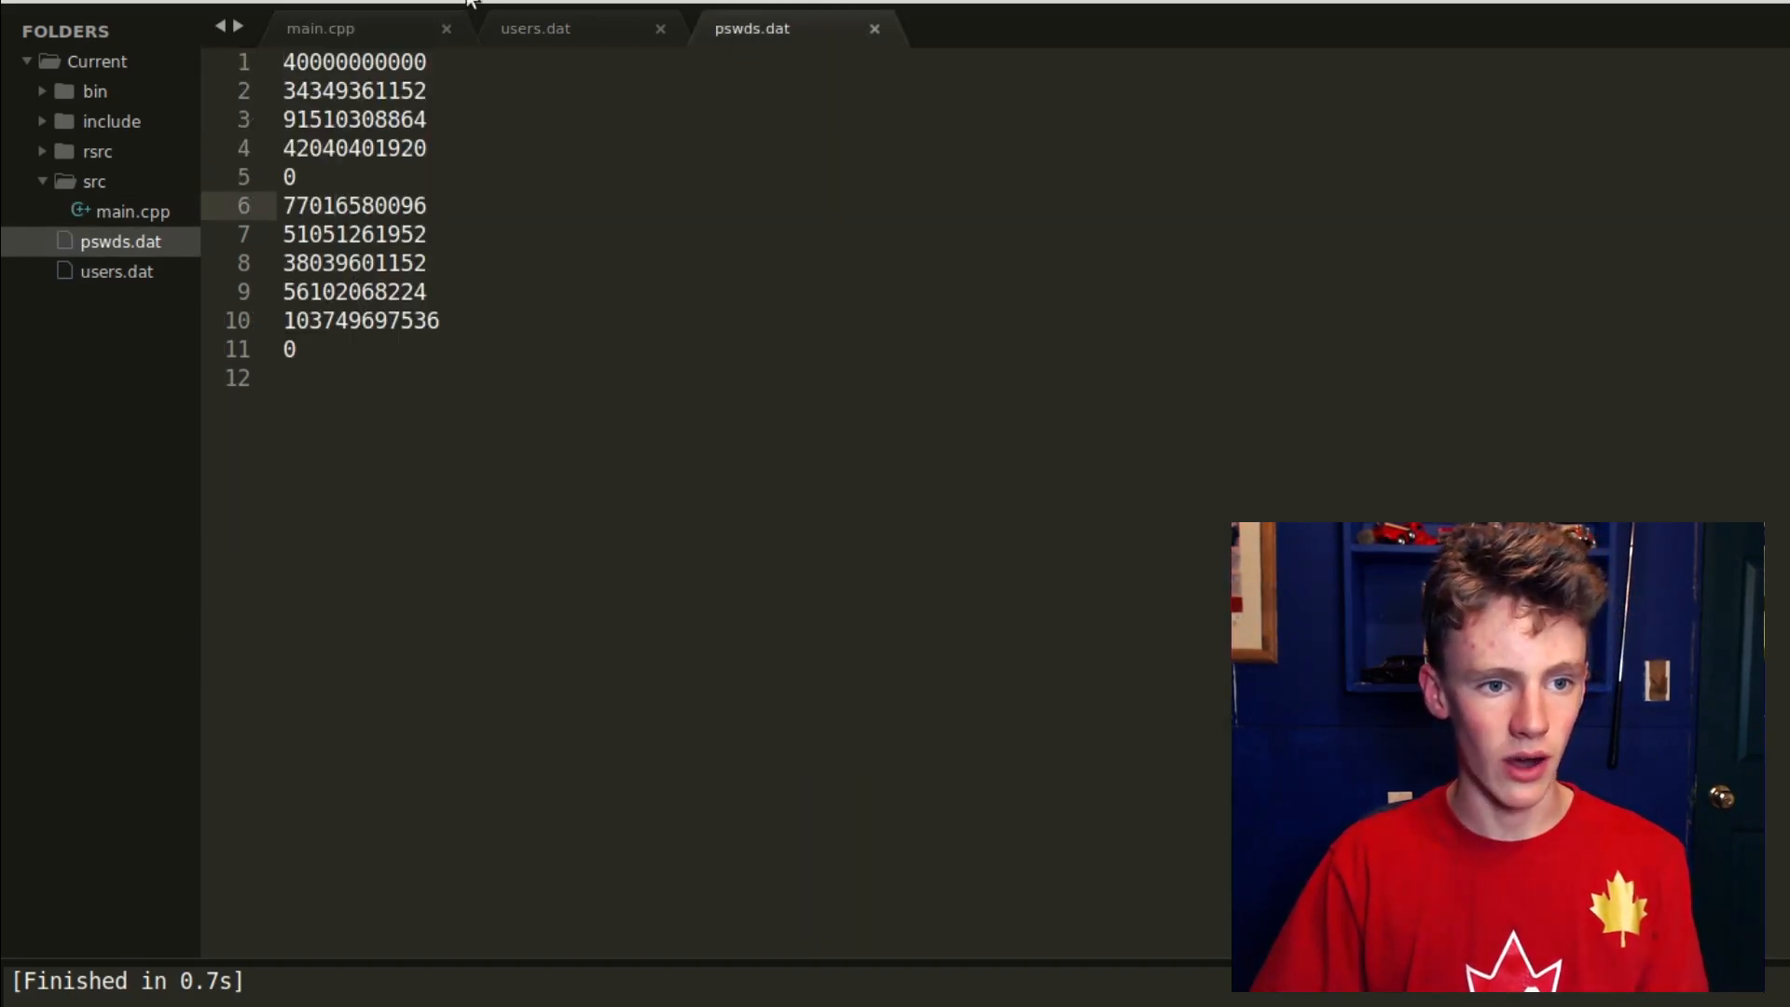
pyautogui.click(320, 27)
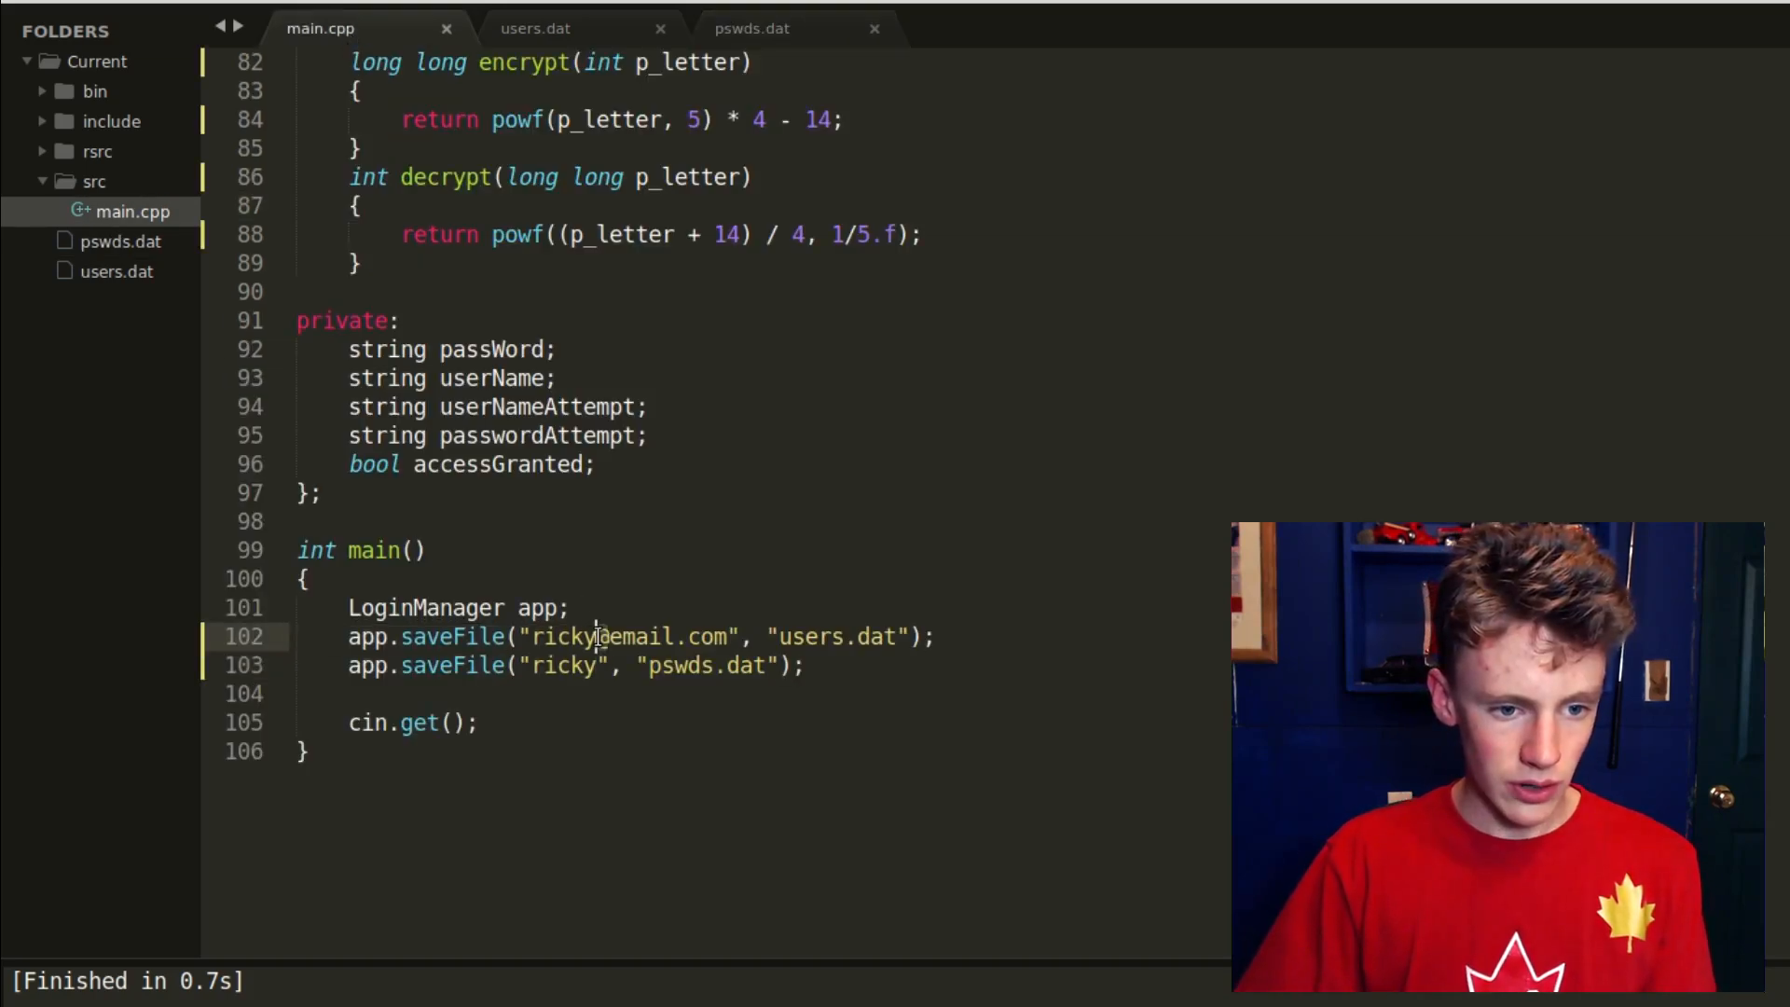
pyautogui.doubleClick(565, 666)
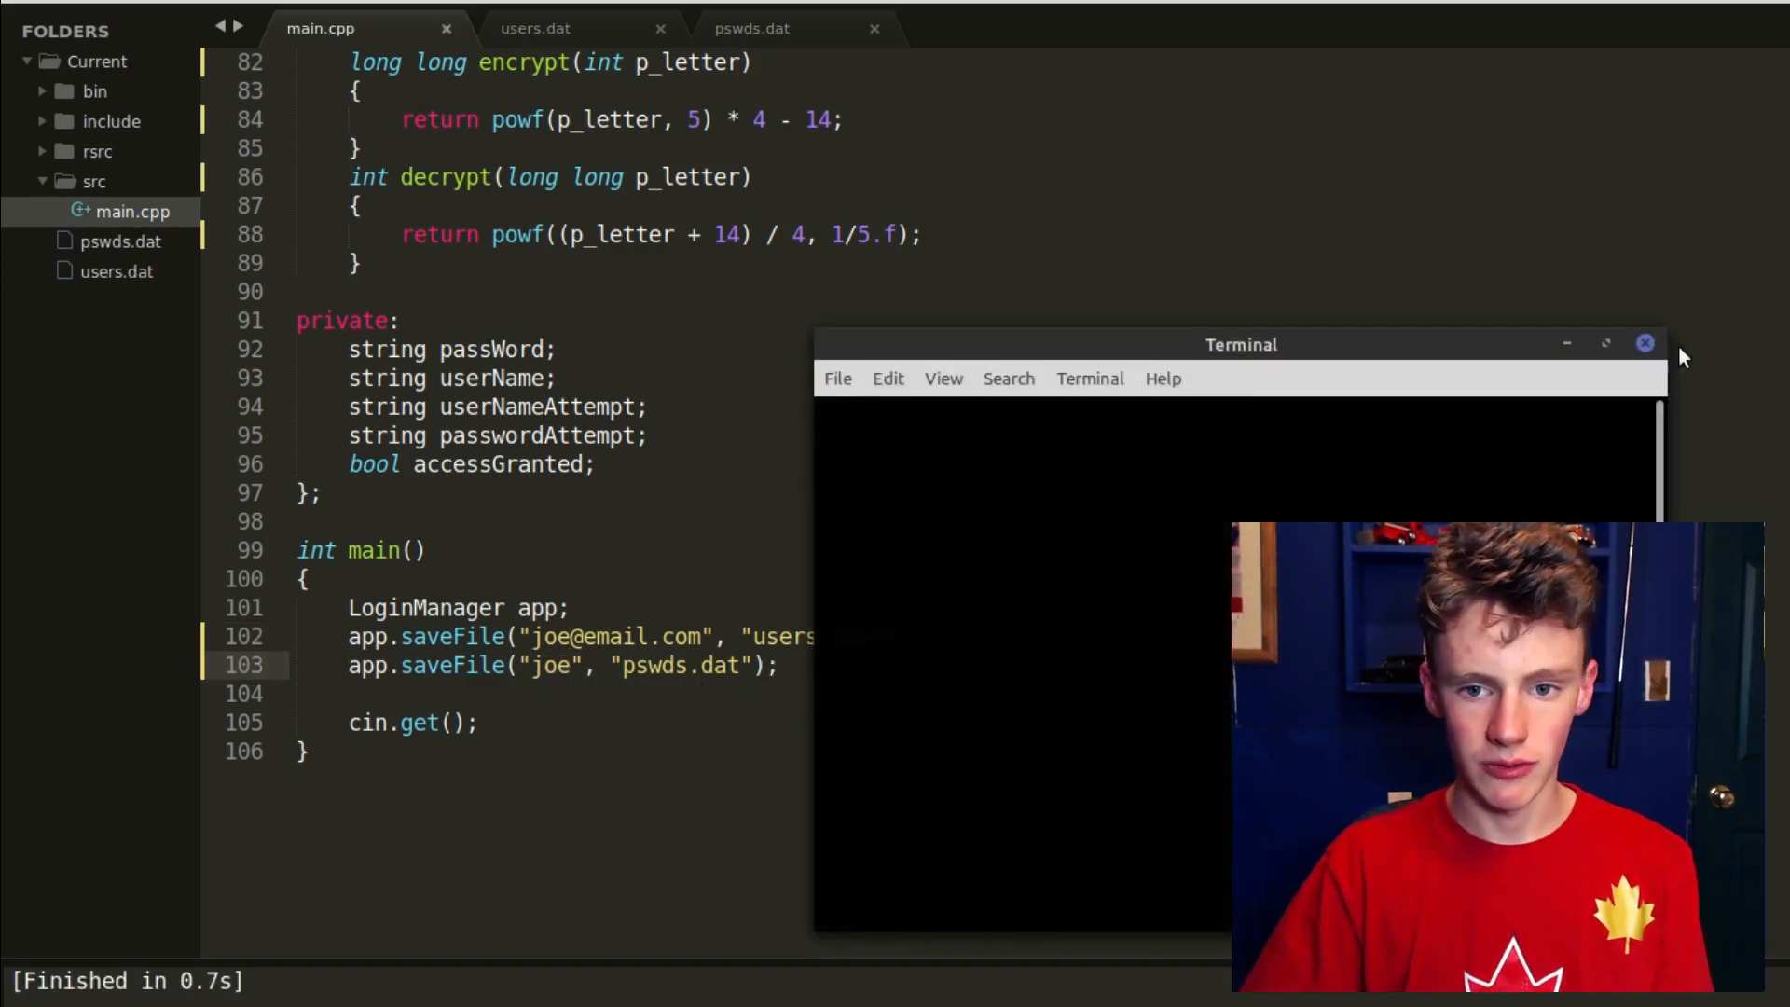
pyautogui.click(1644, 342)
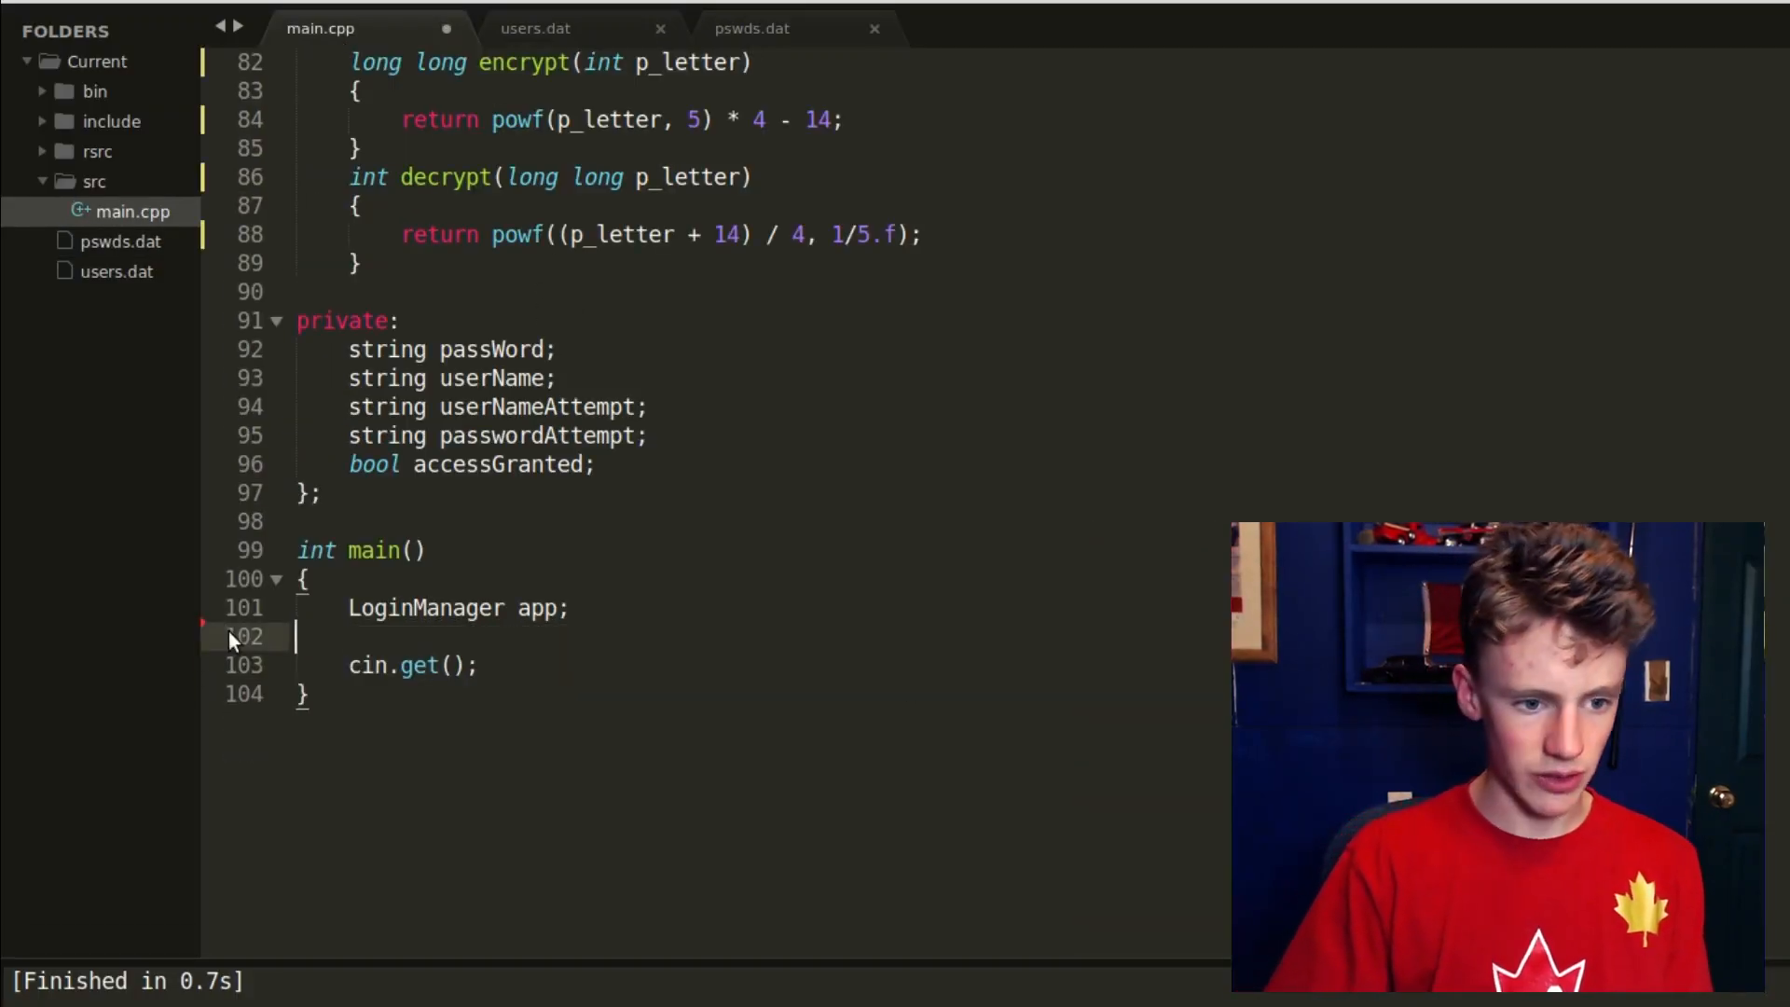
# Have main call app.login, then inspect the three encrypted entries in users.dat.
pyautogui.write('app.login')
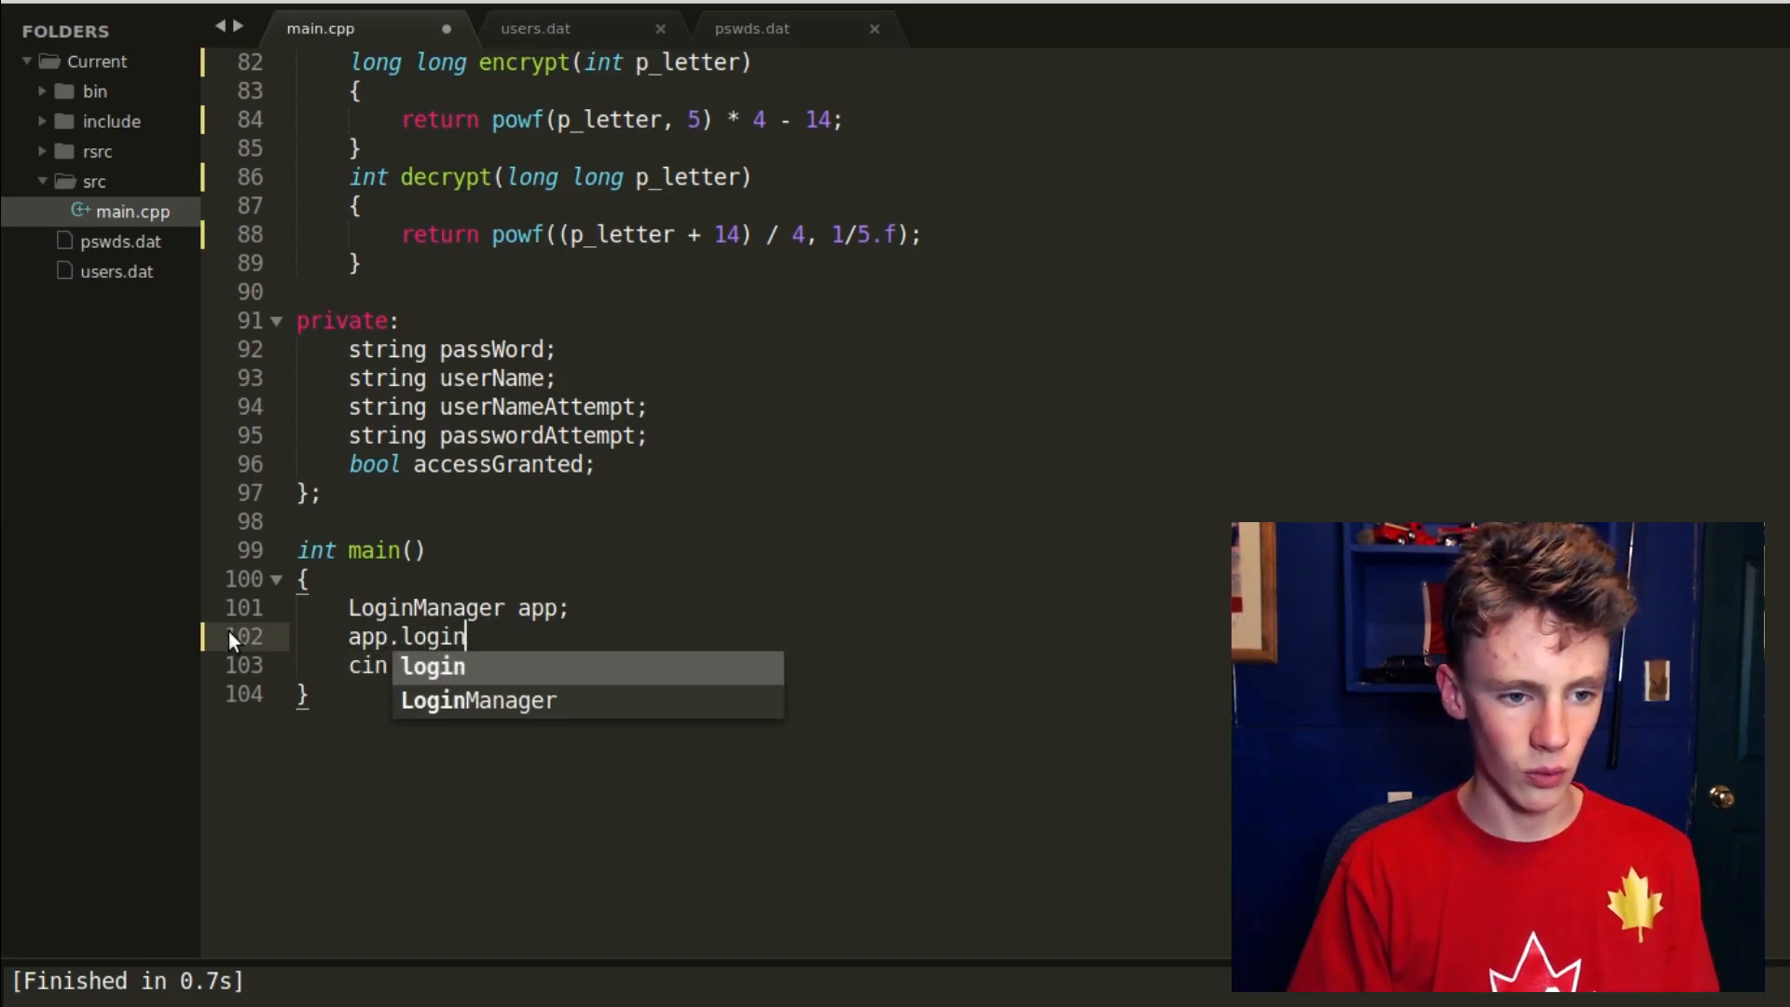
pyautogui.scroll(3)
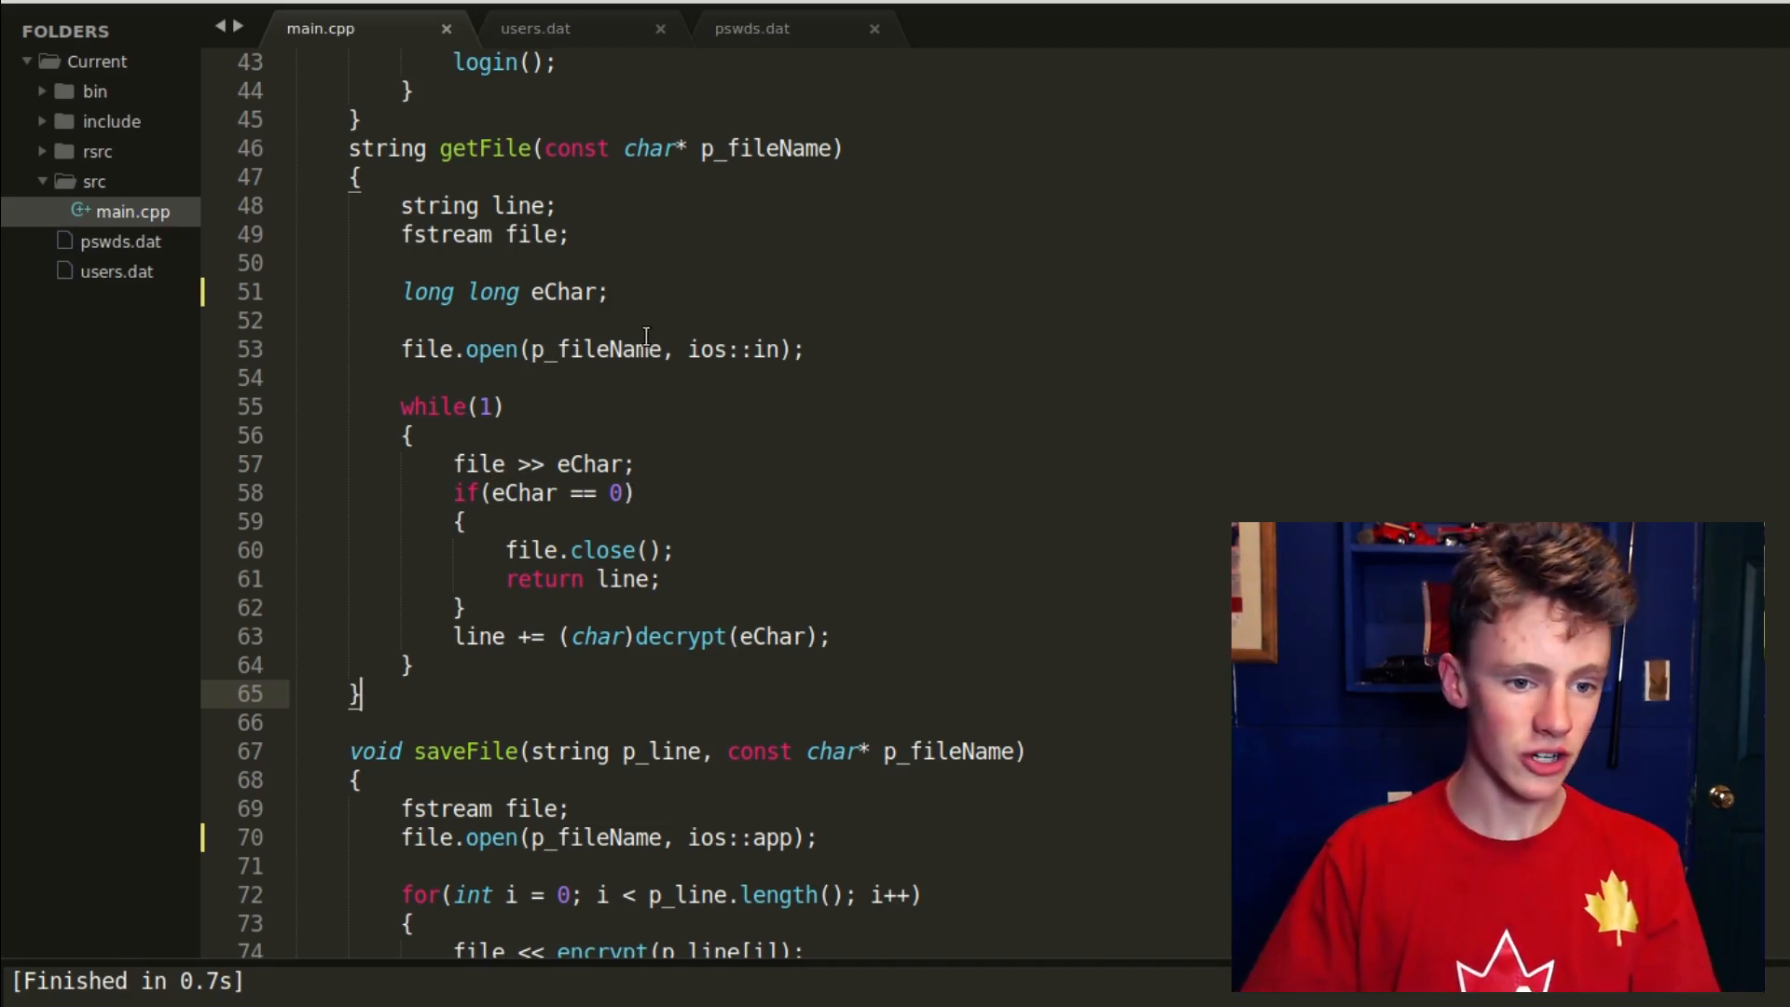
pyautogui.click(534, 27)
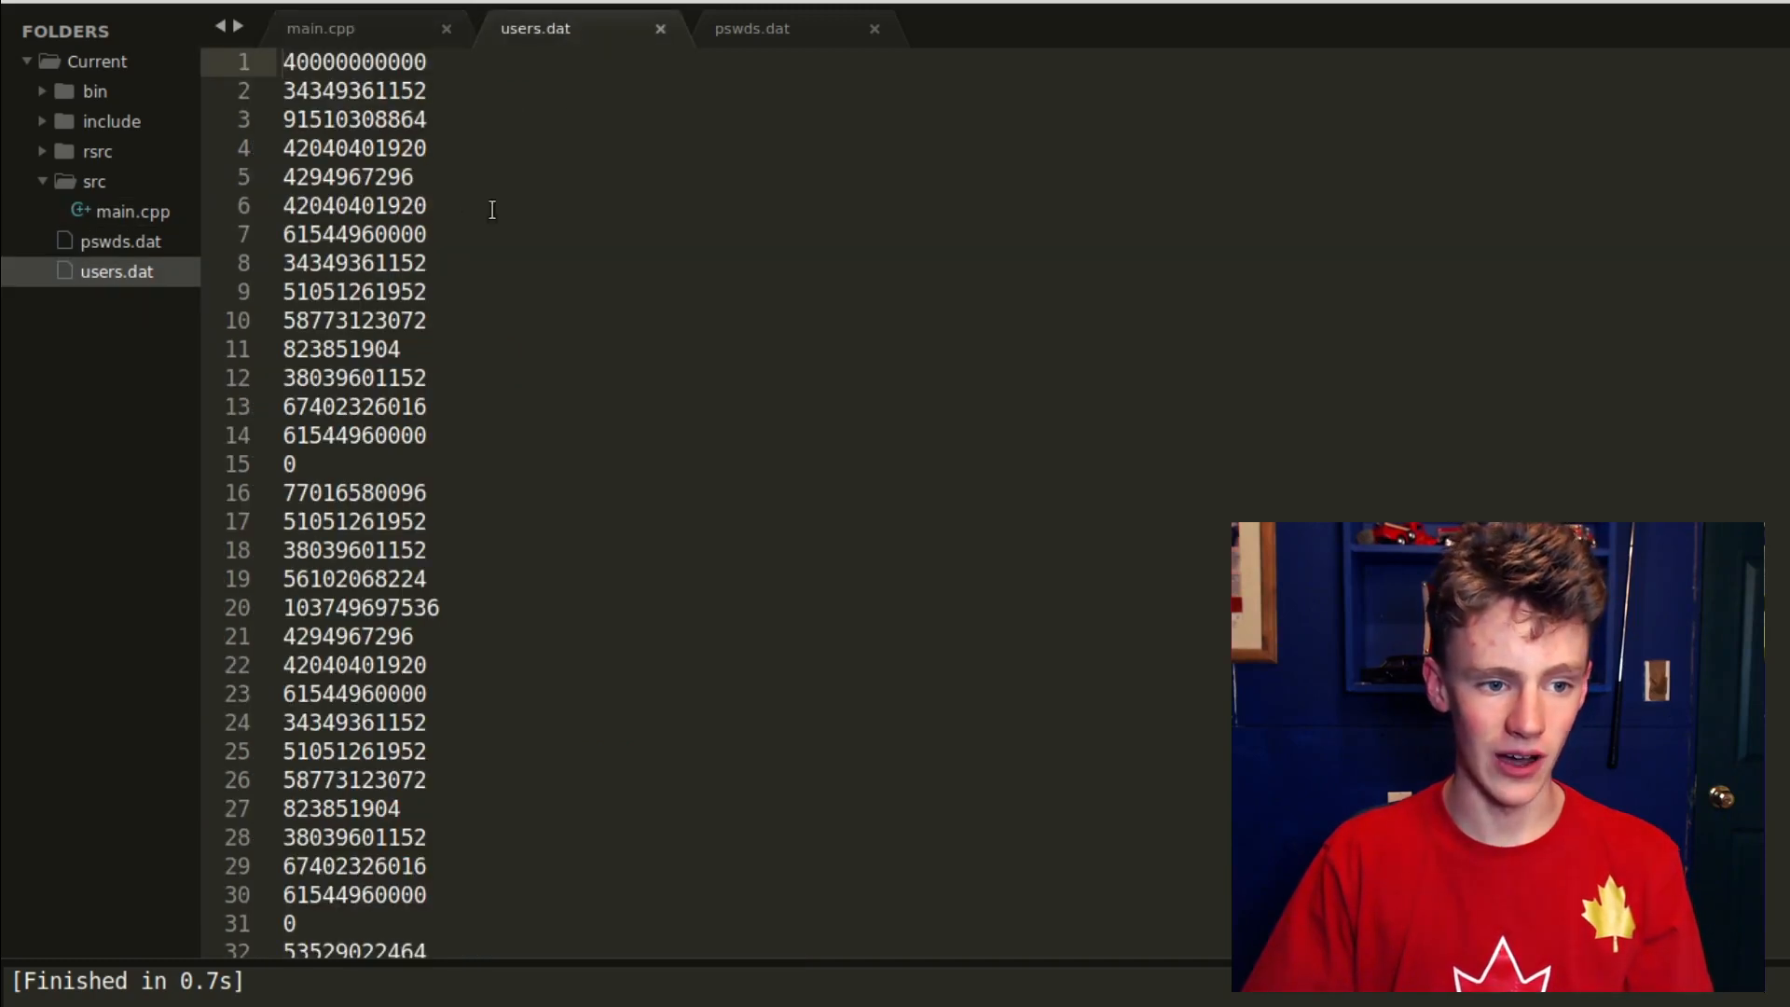
pyautogui.scroll(-3)
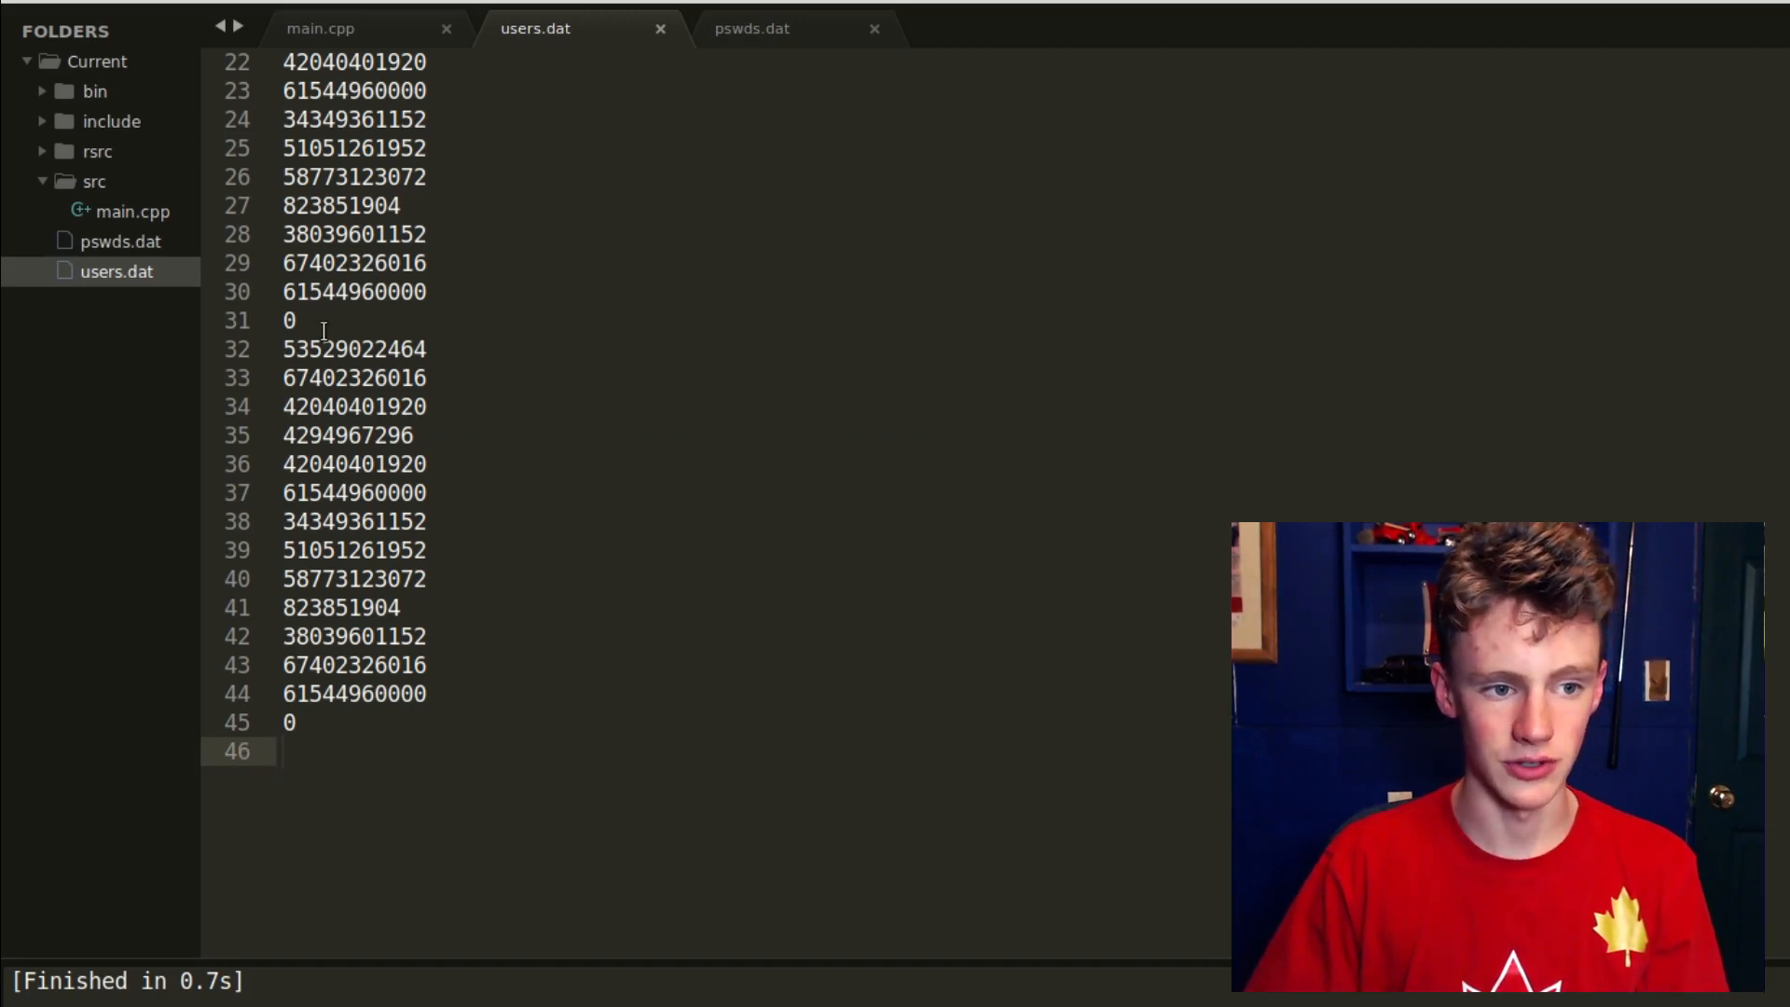
# In main.cpp, add an if(file.peek() = EOF) check below the decrypt line in getFile's read loop.
pyautogui.scroll(3)
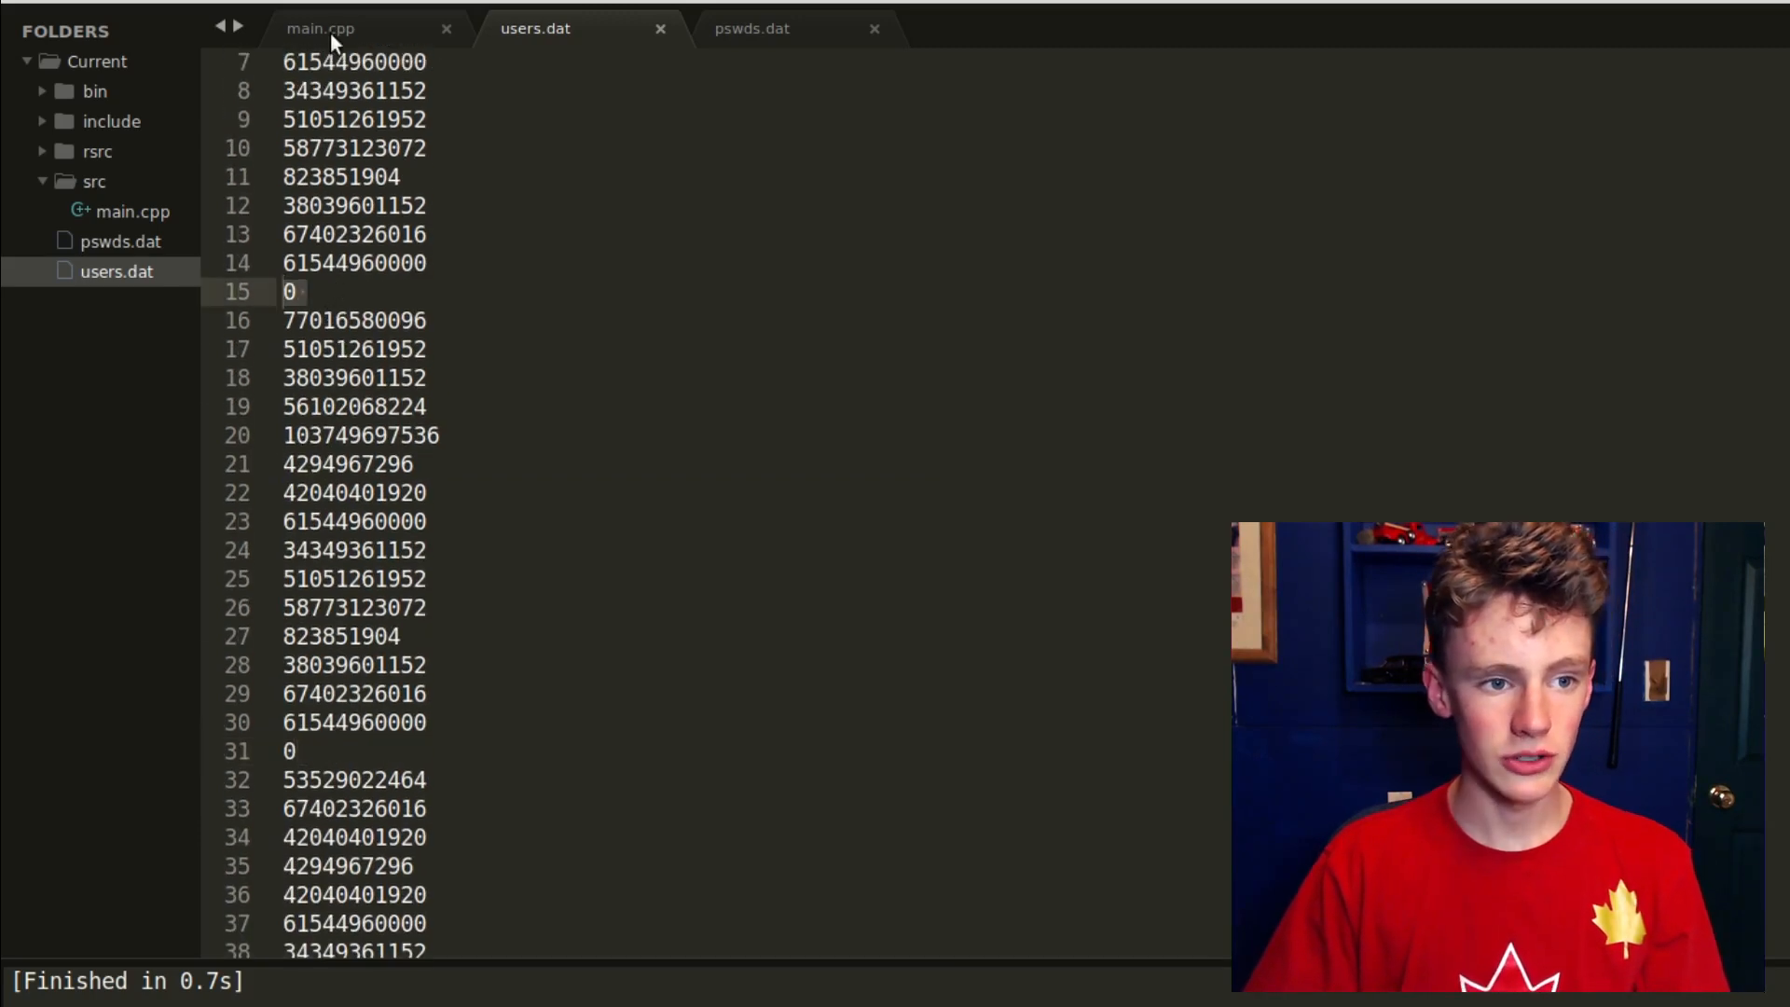
pyautogui.click(321, 27)
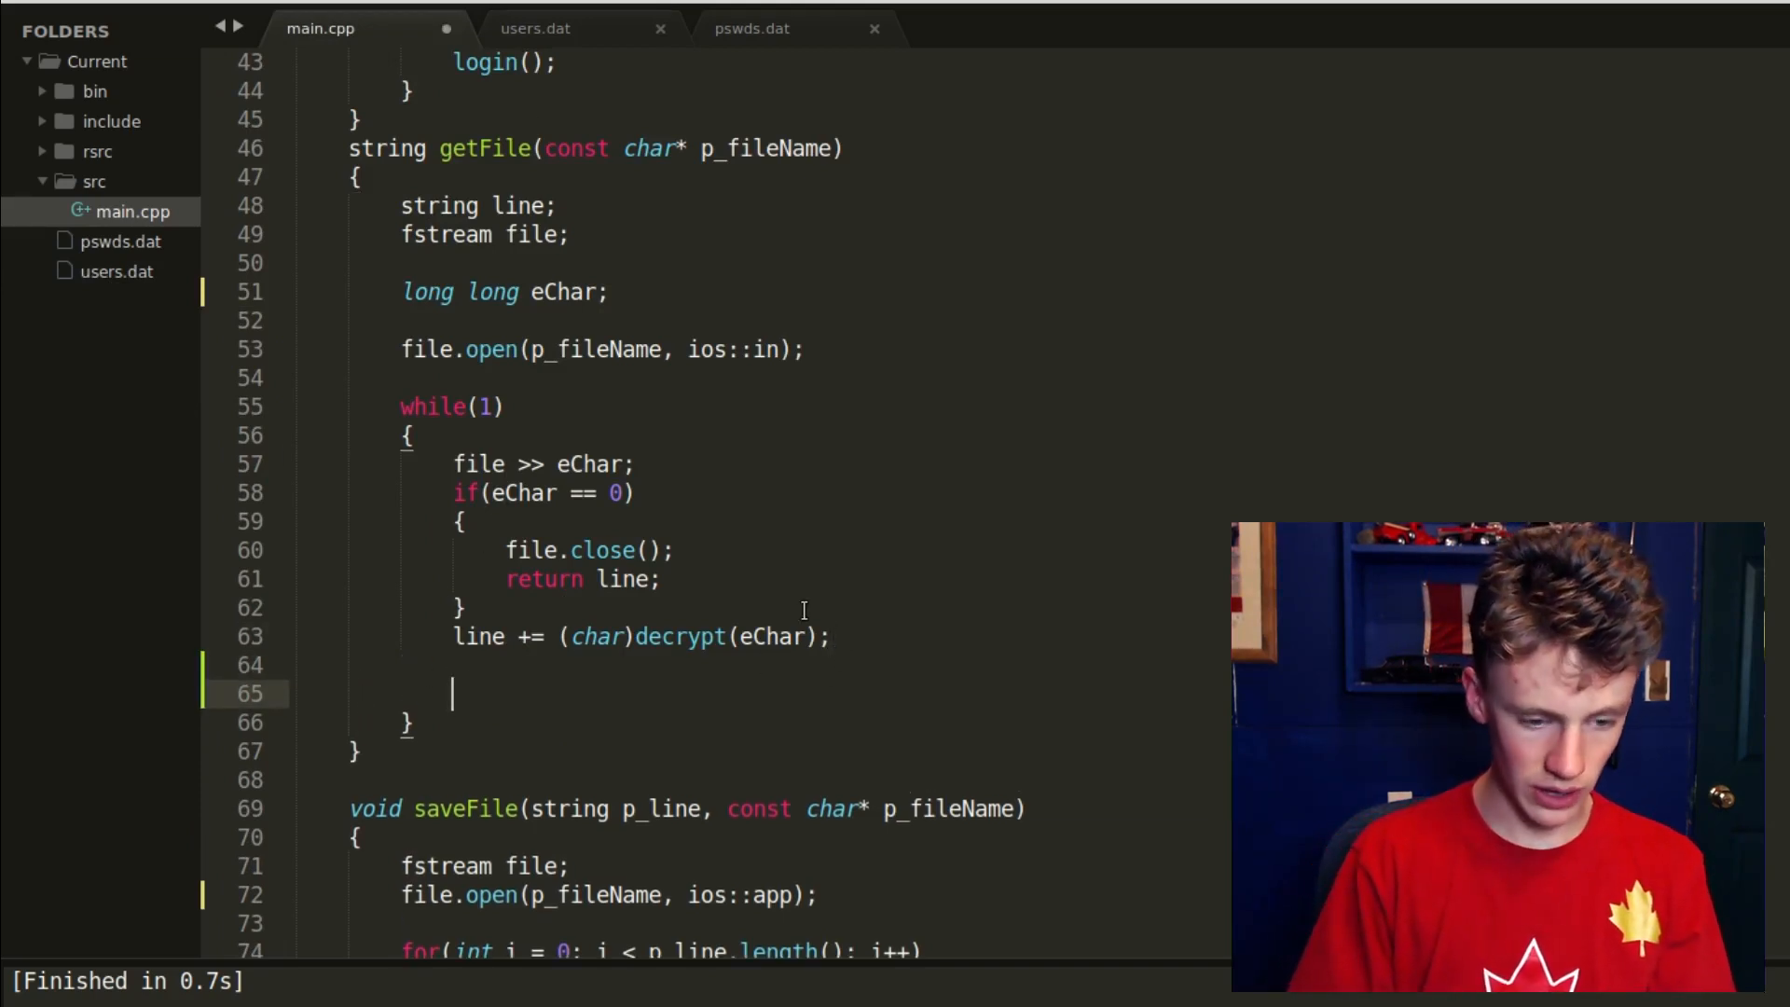
pyautogui.write('if(file.')
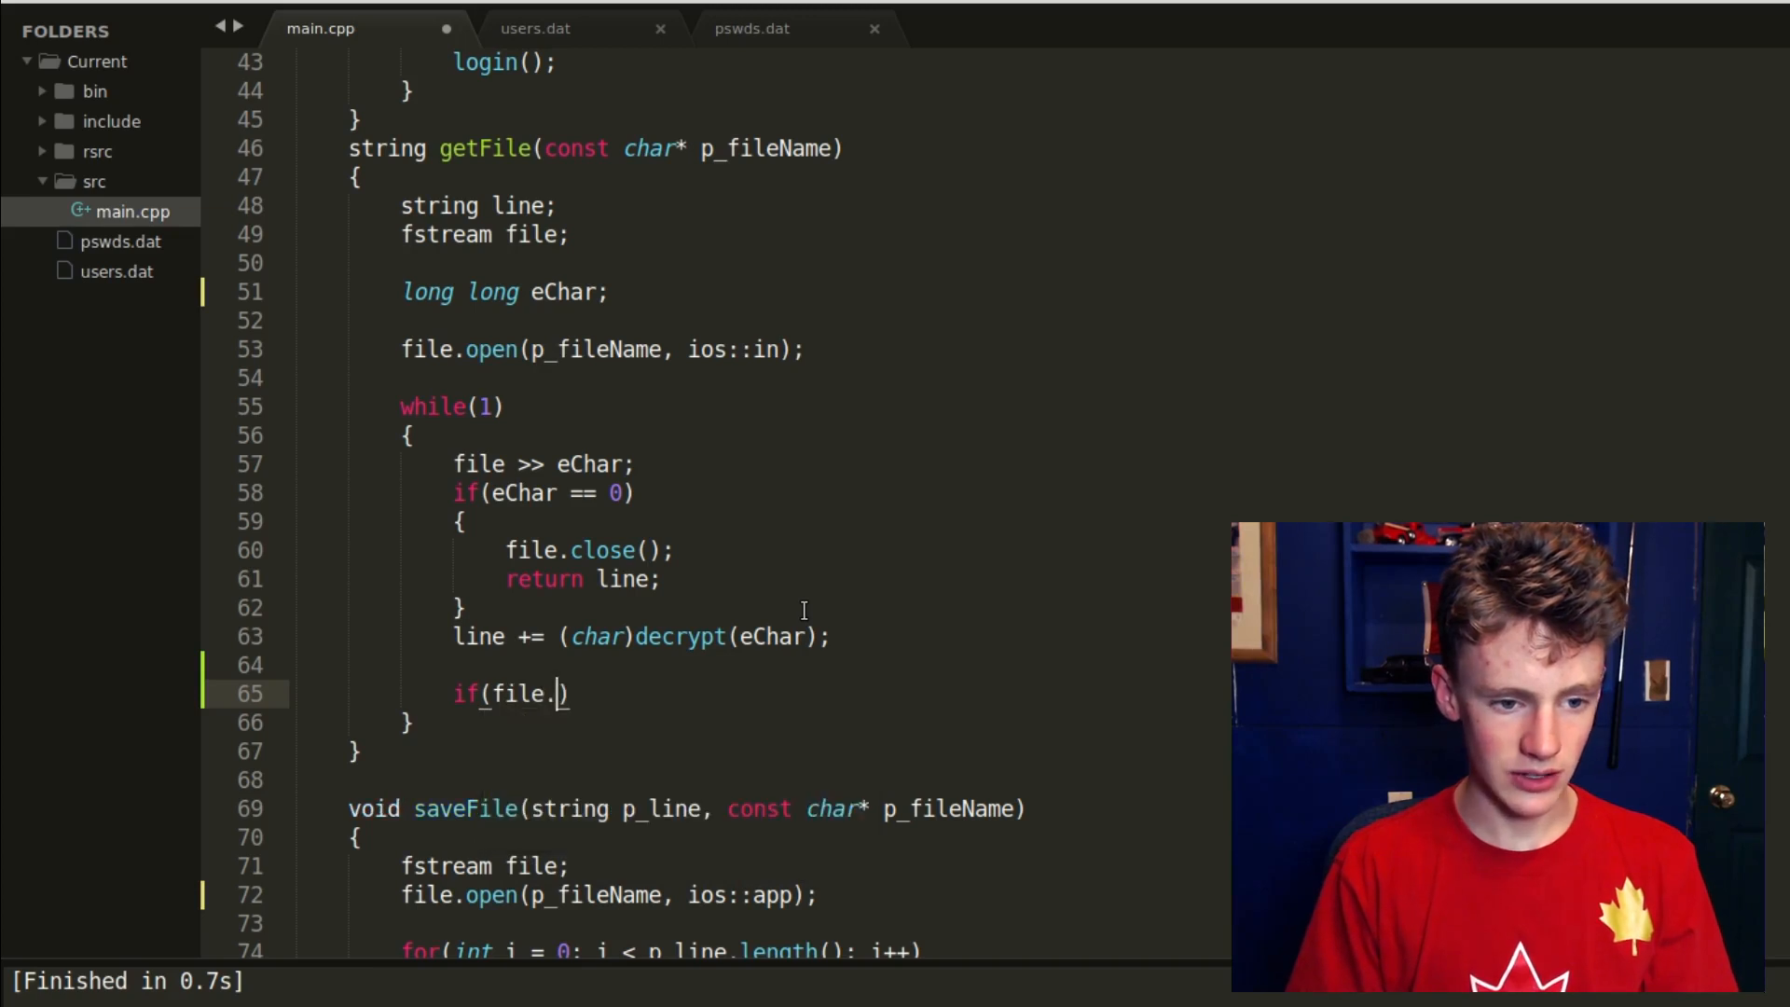
pyautogui.write('peek()')
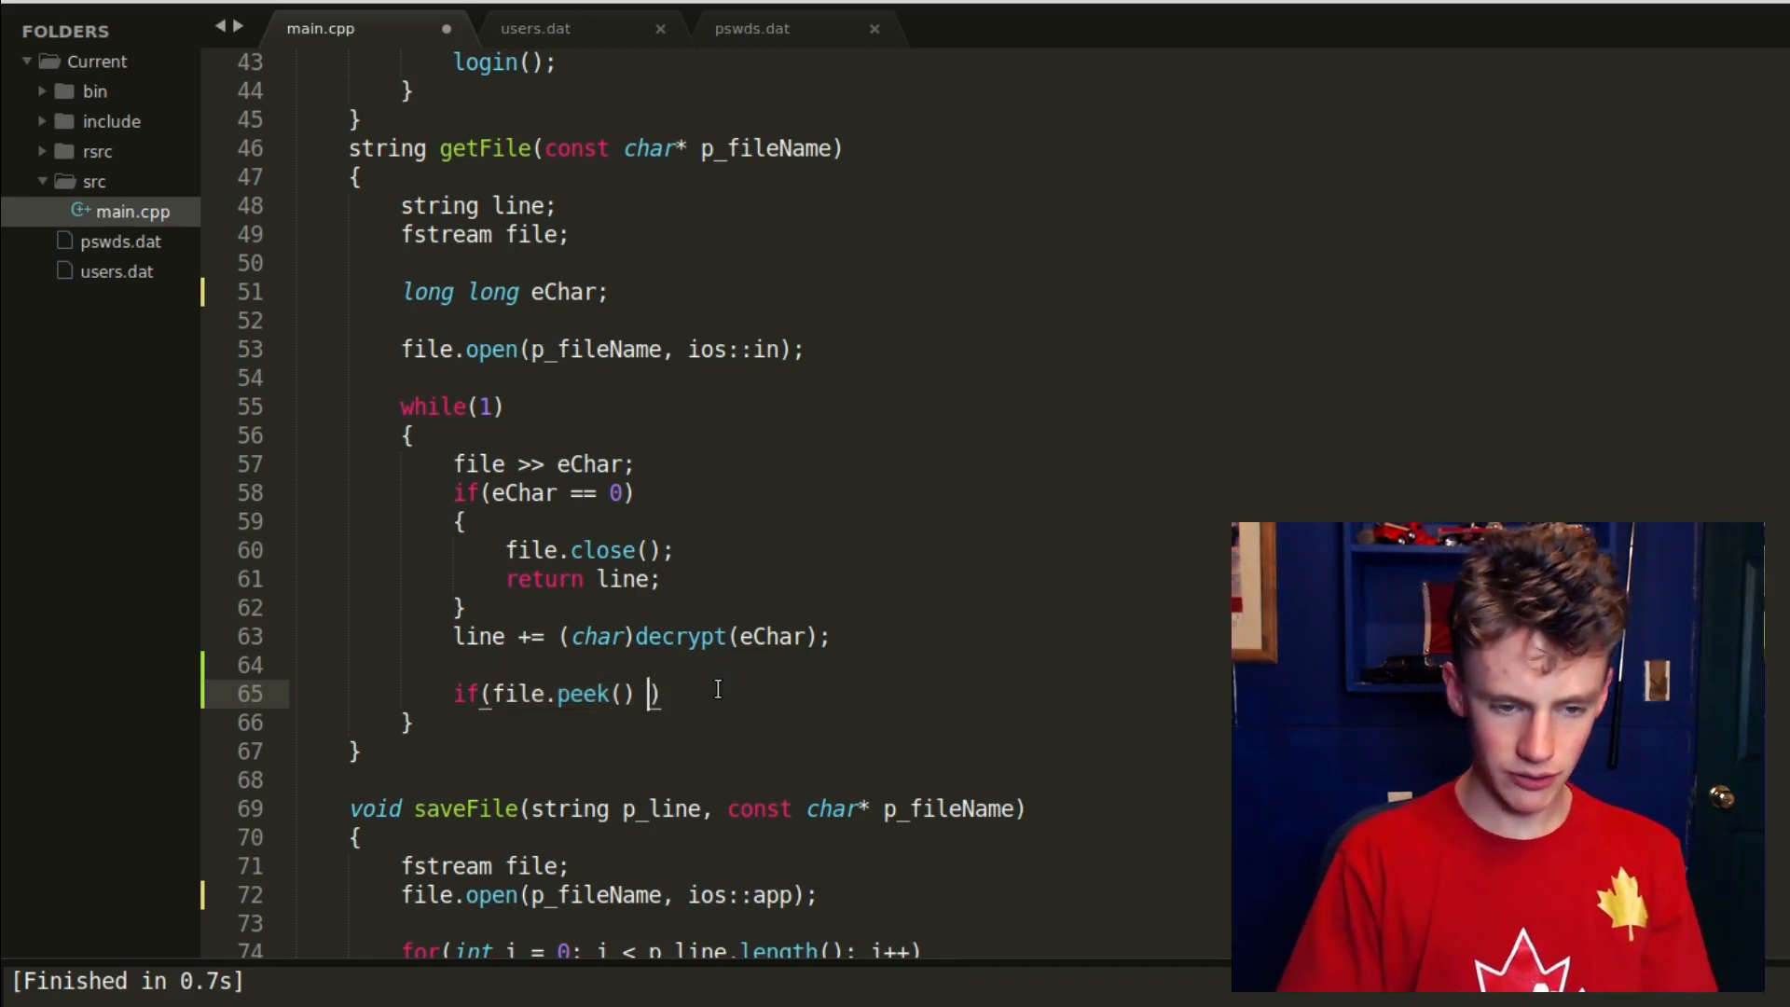
pyautogui.write('= e')
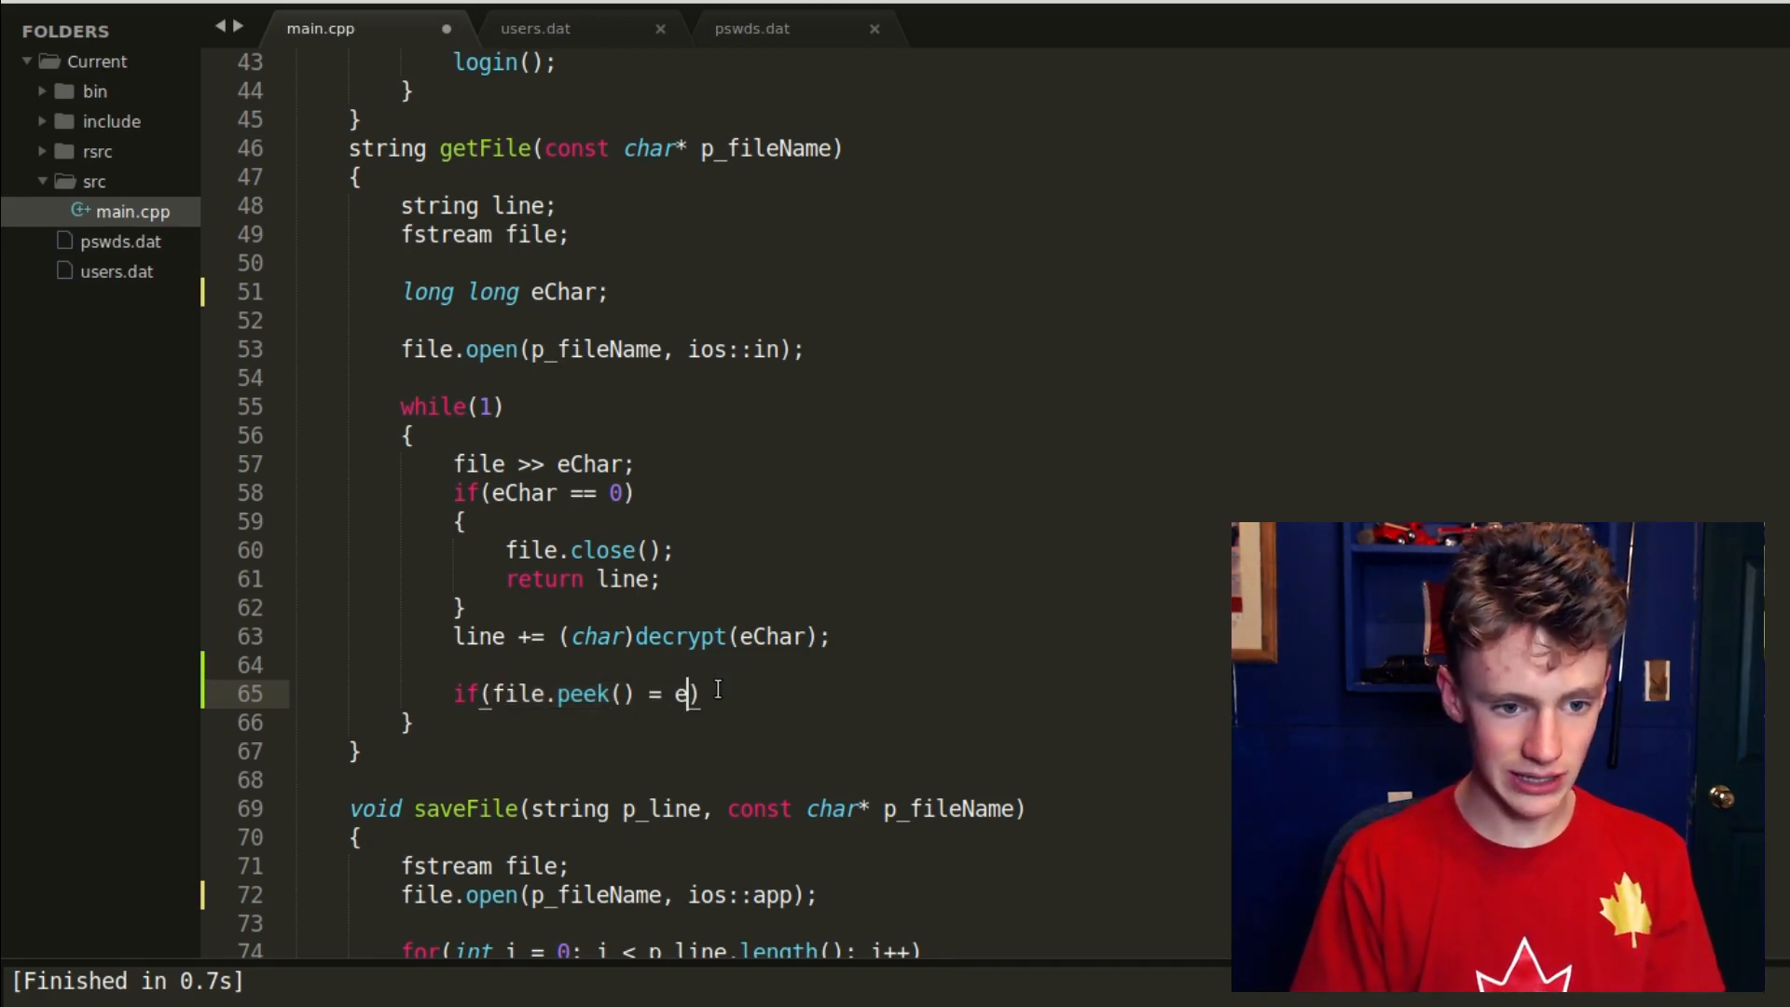
pyautogui.write('OF')
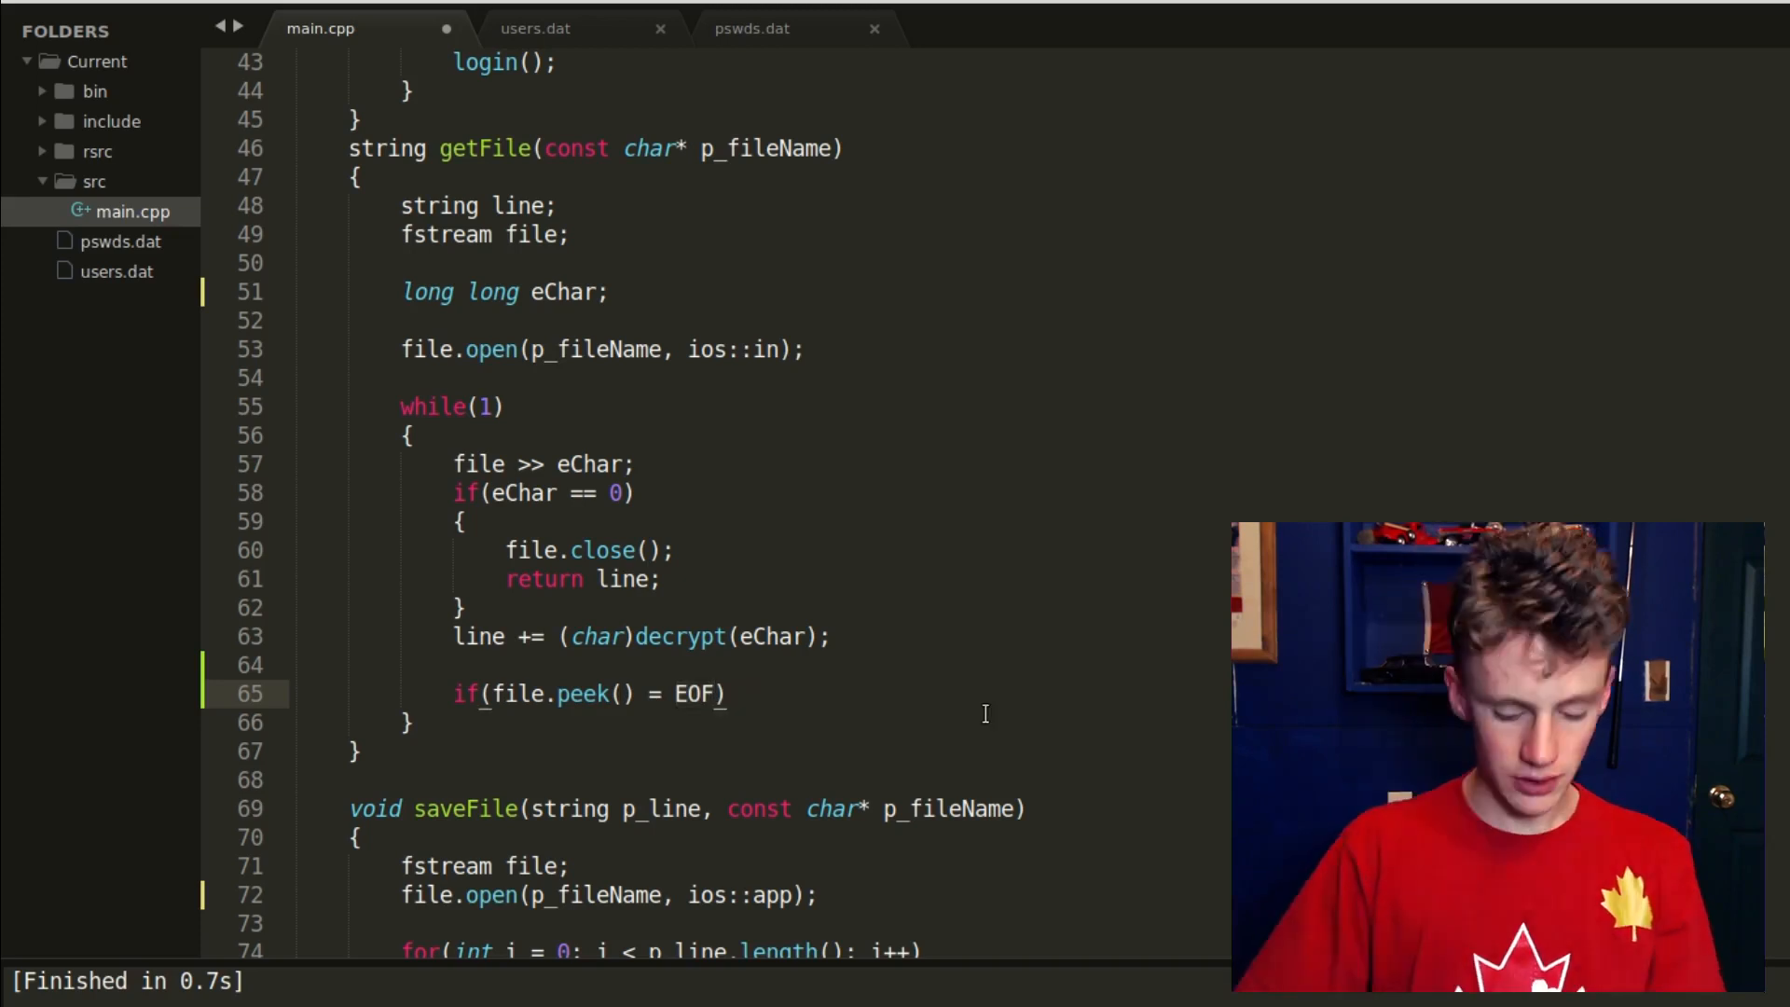
# Inside the EOF check, close the file with file.close() and begin a return statement.
pyautogui.press('Return')
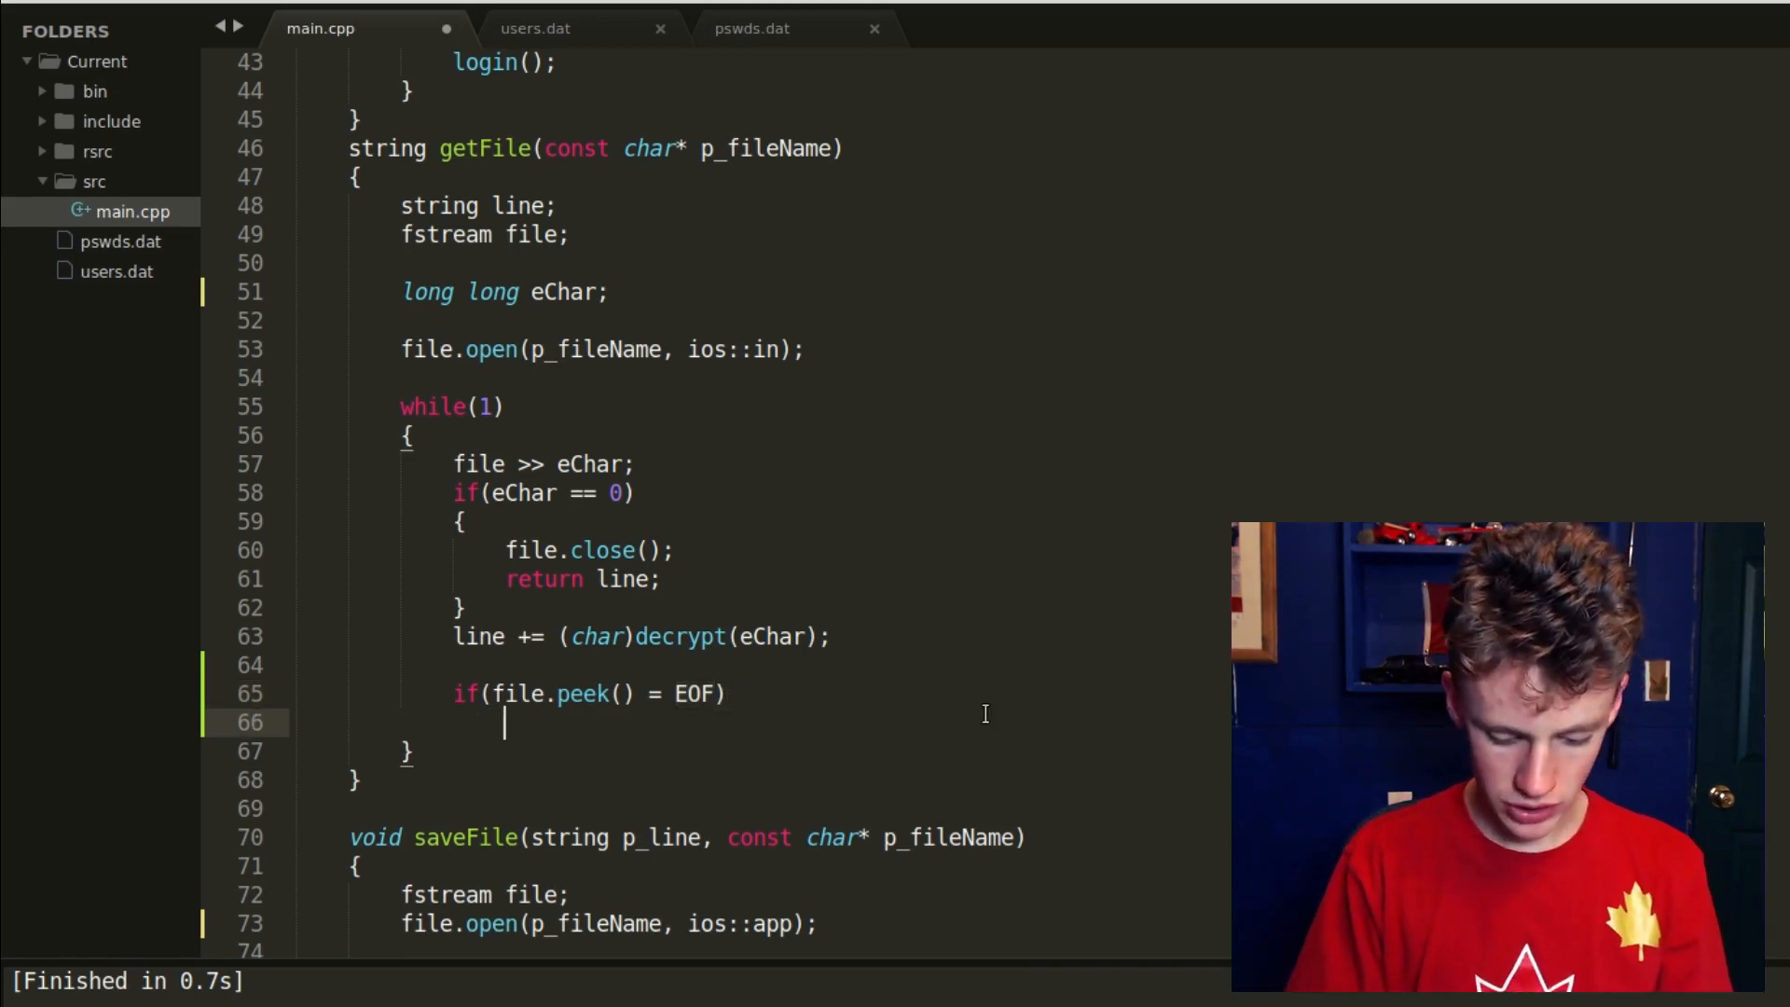
pyautogui.write('file.close(')
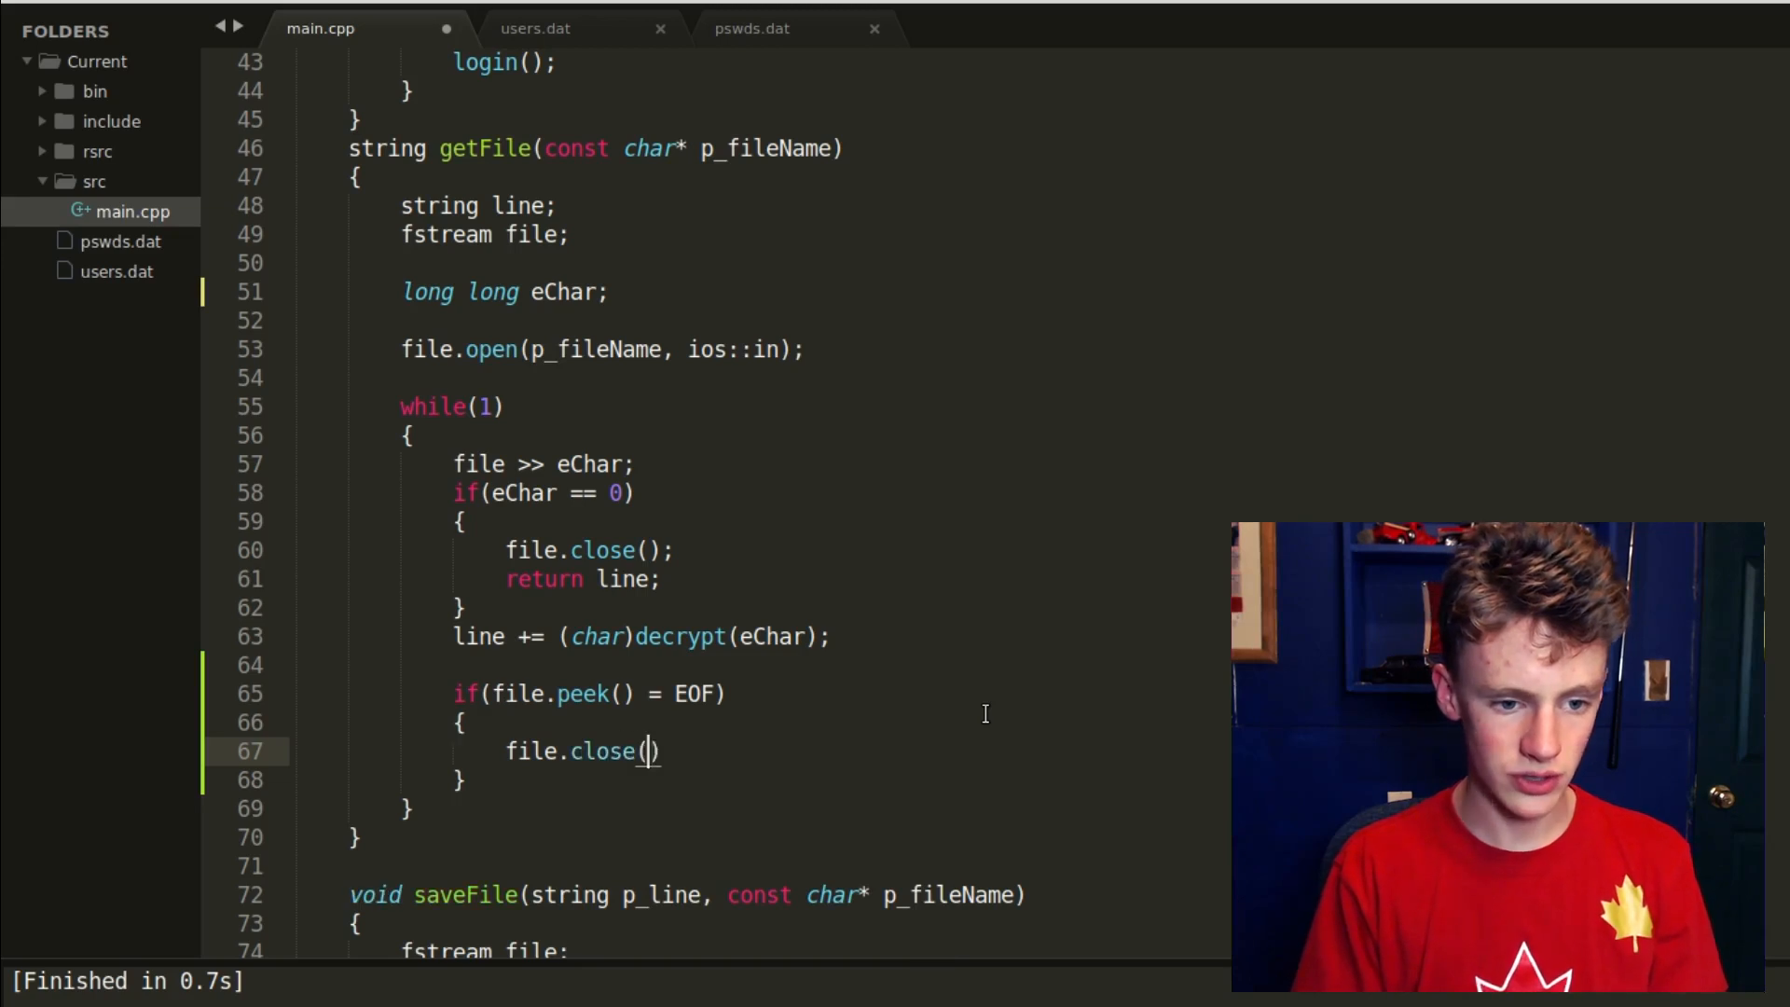
pyautogui.press('Return')
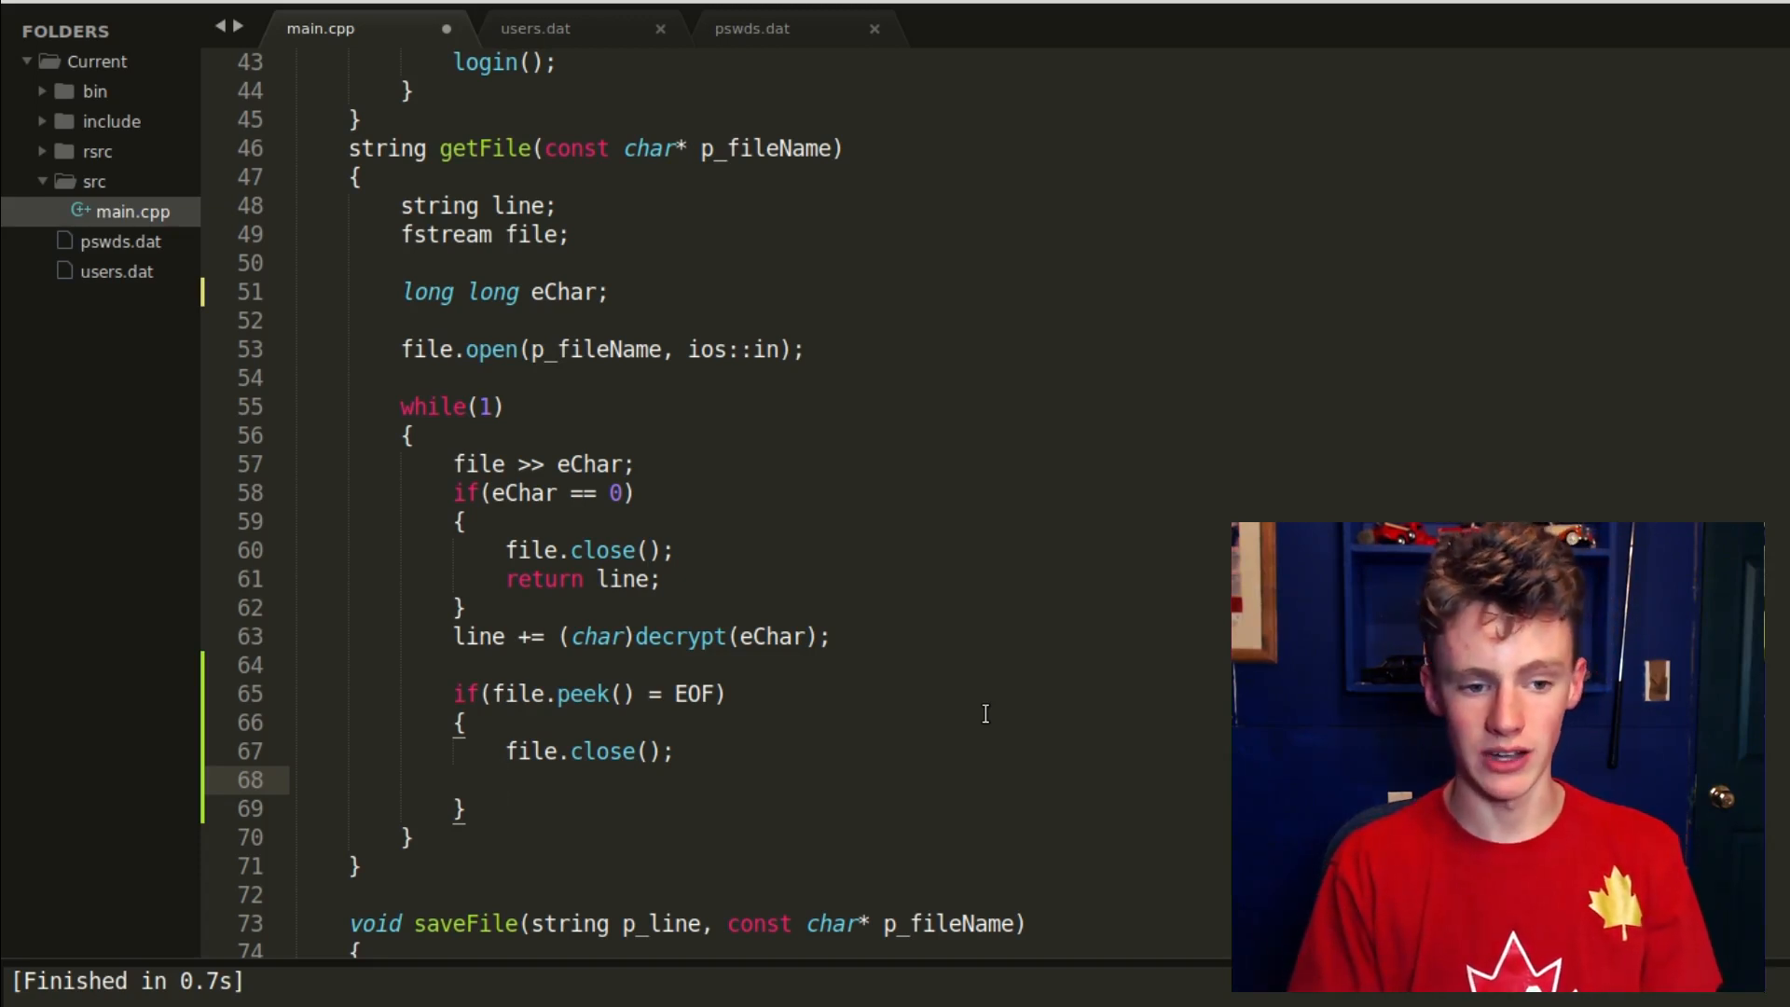
pyautogui.write('retr')
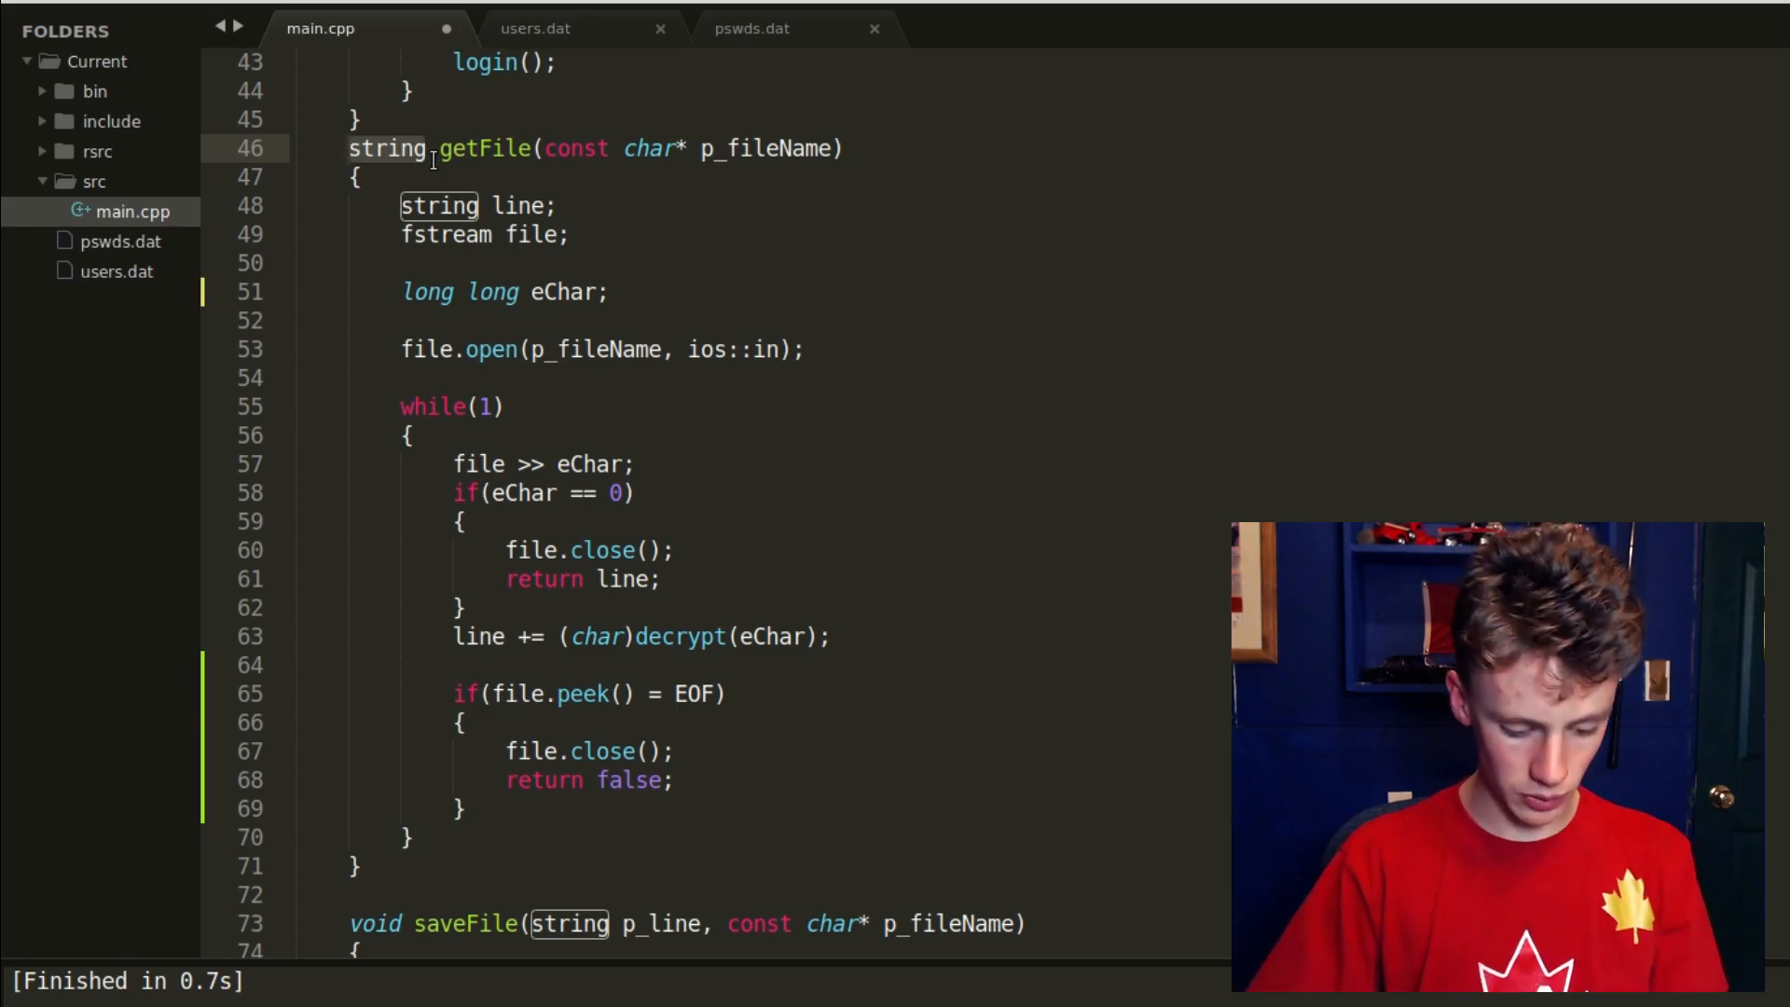
# Change getFile's return type to bool and insert 'string attempt,' as its first parameter.
pyautogui.write('bool')
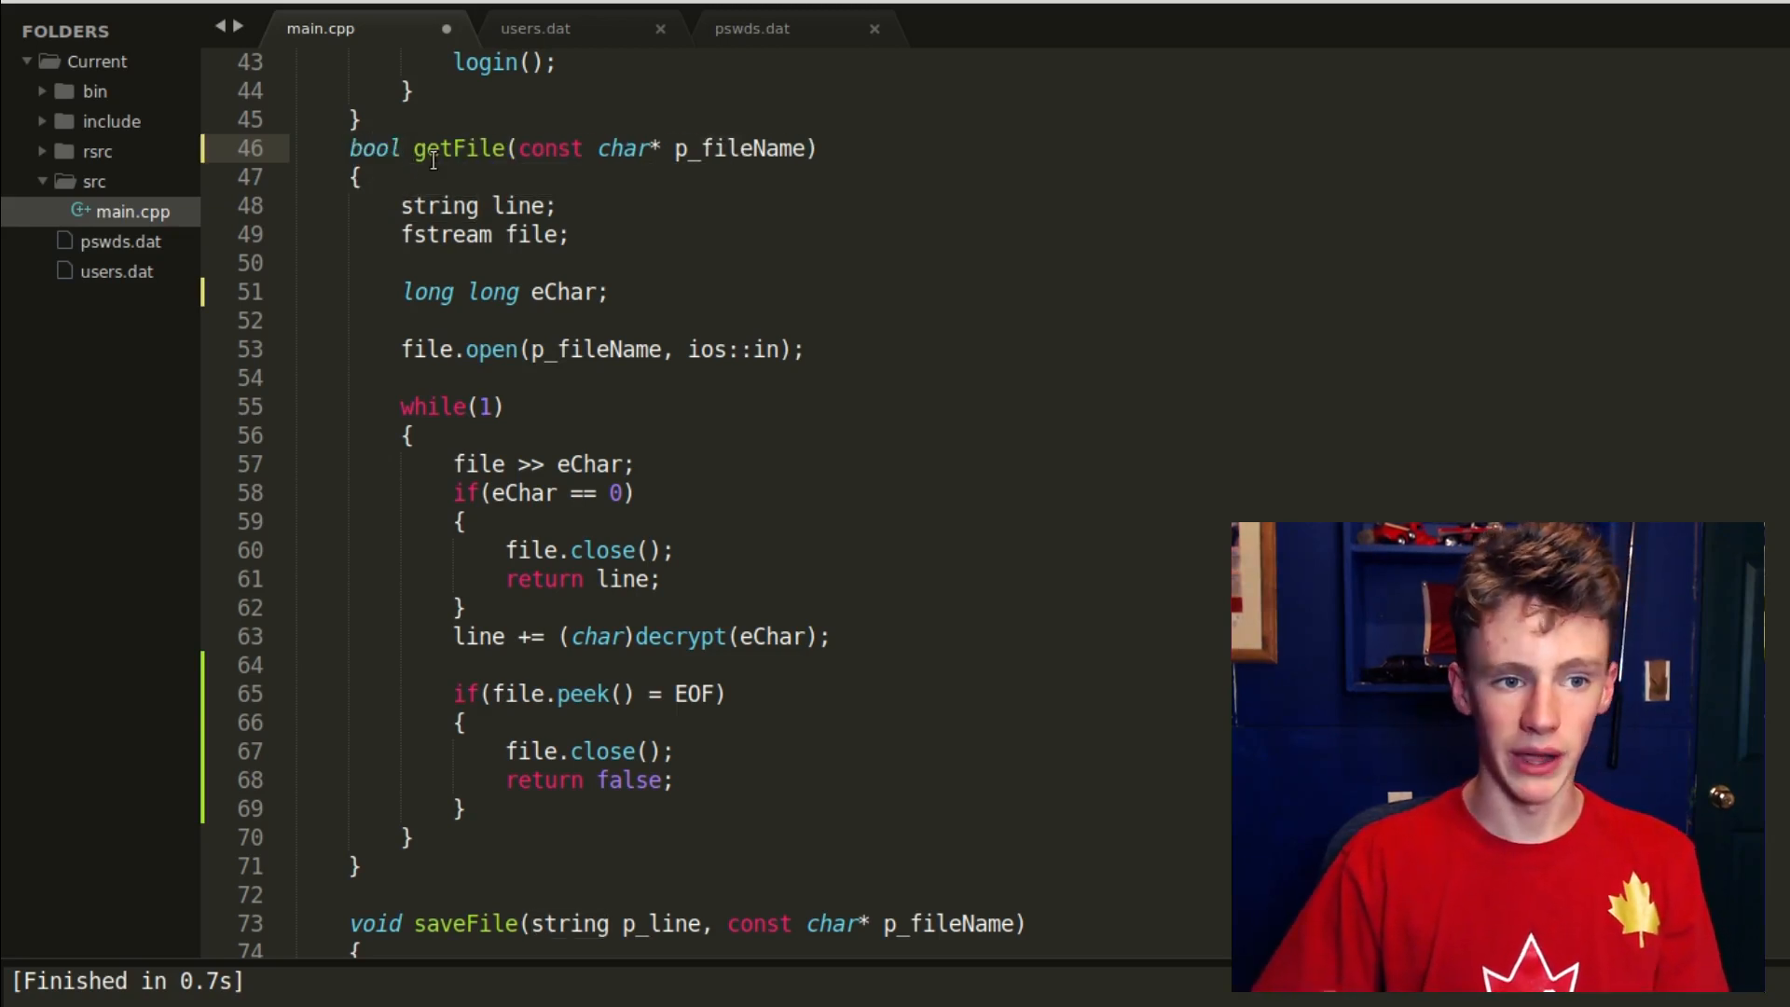
pyautogui.click(524, 148)
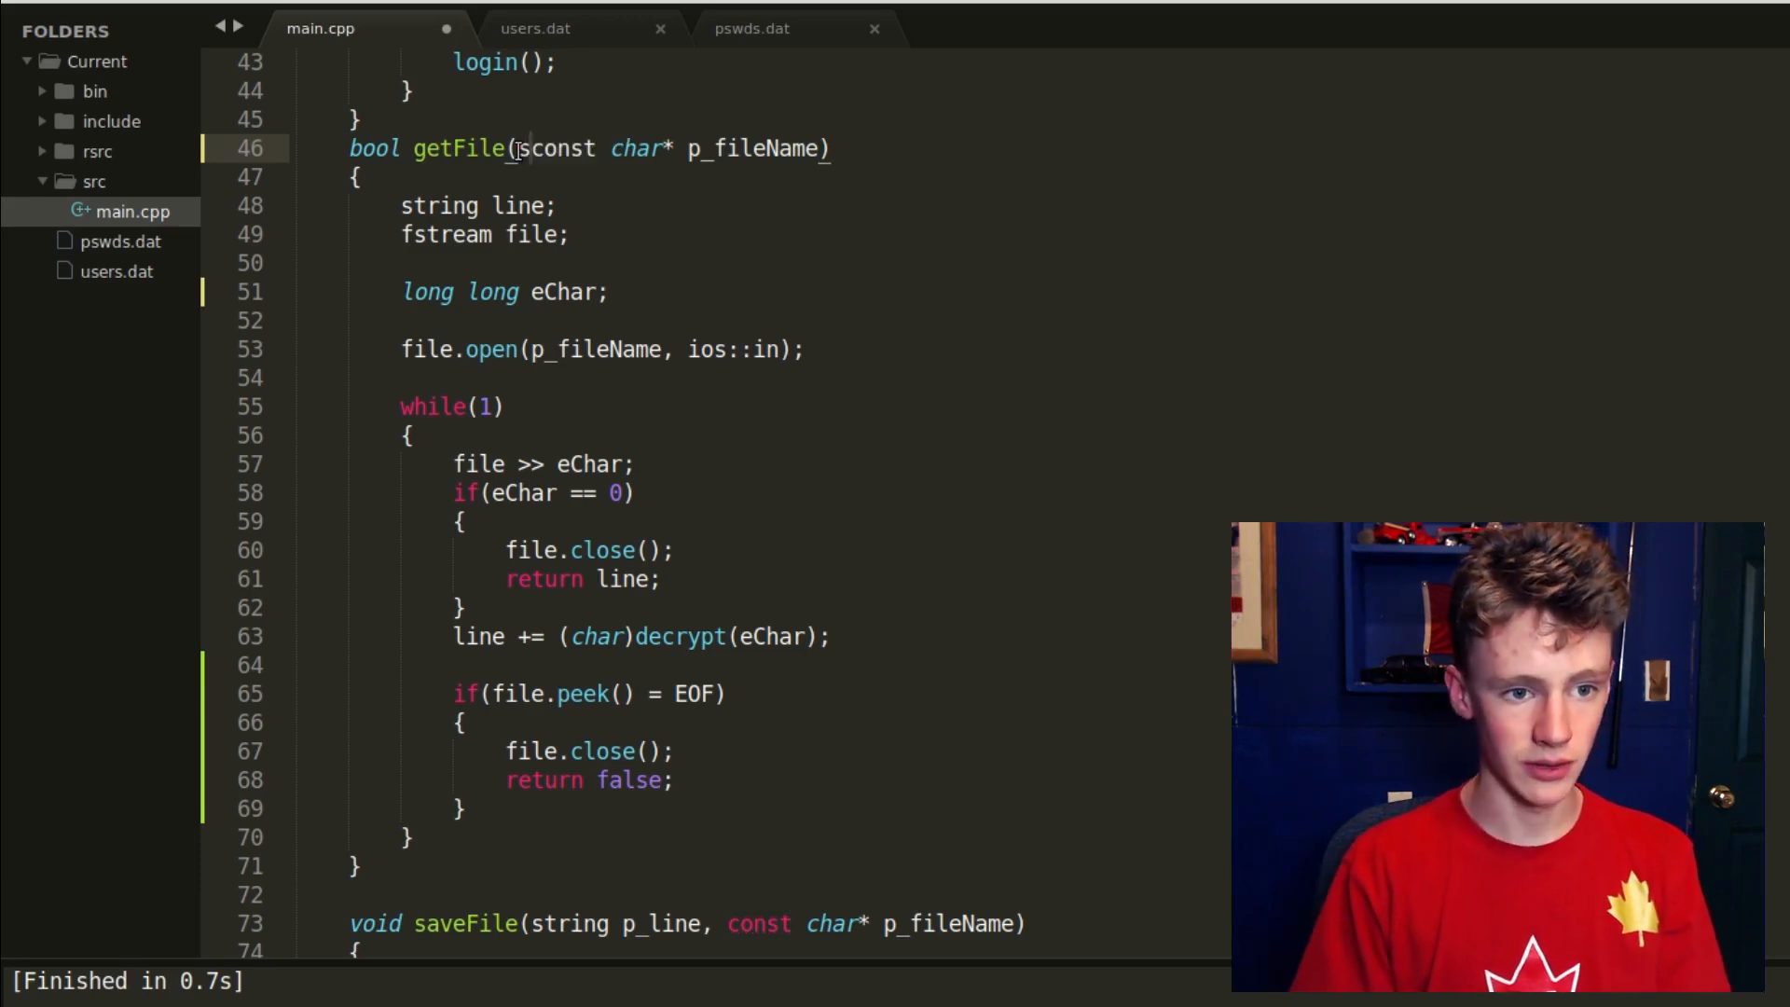
pyautogui.write('string')
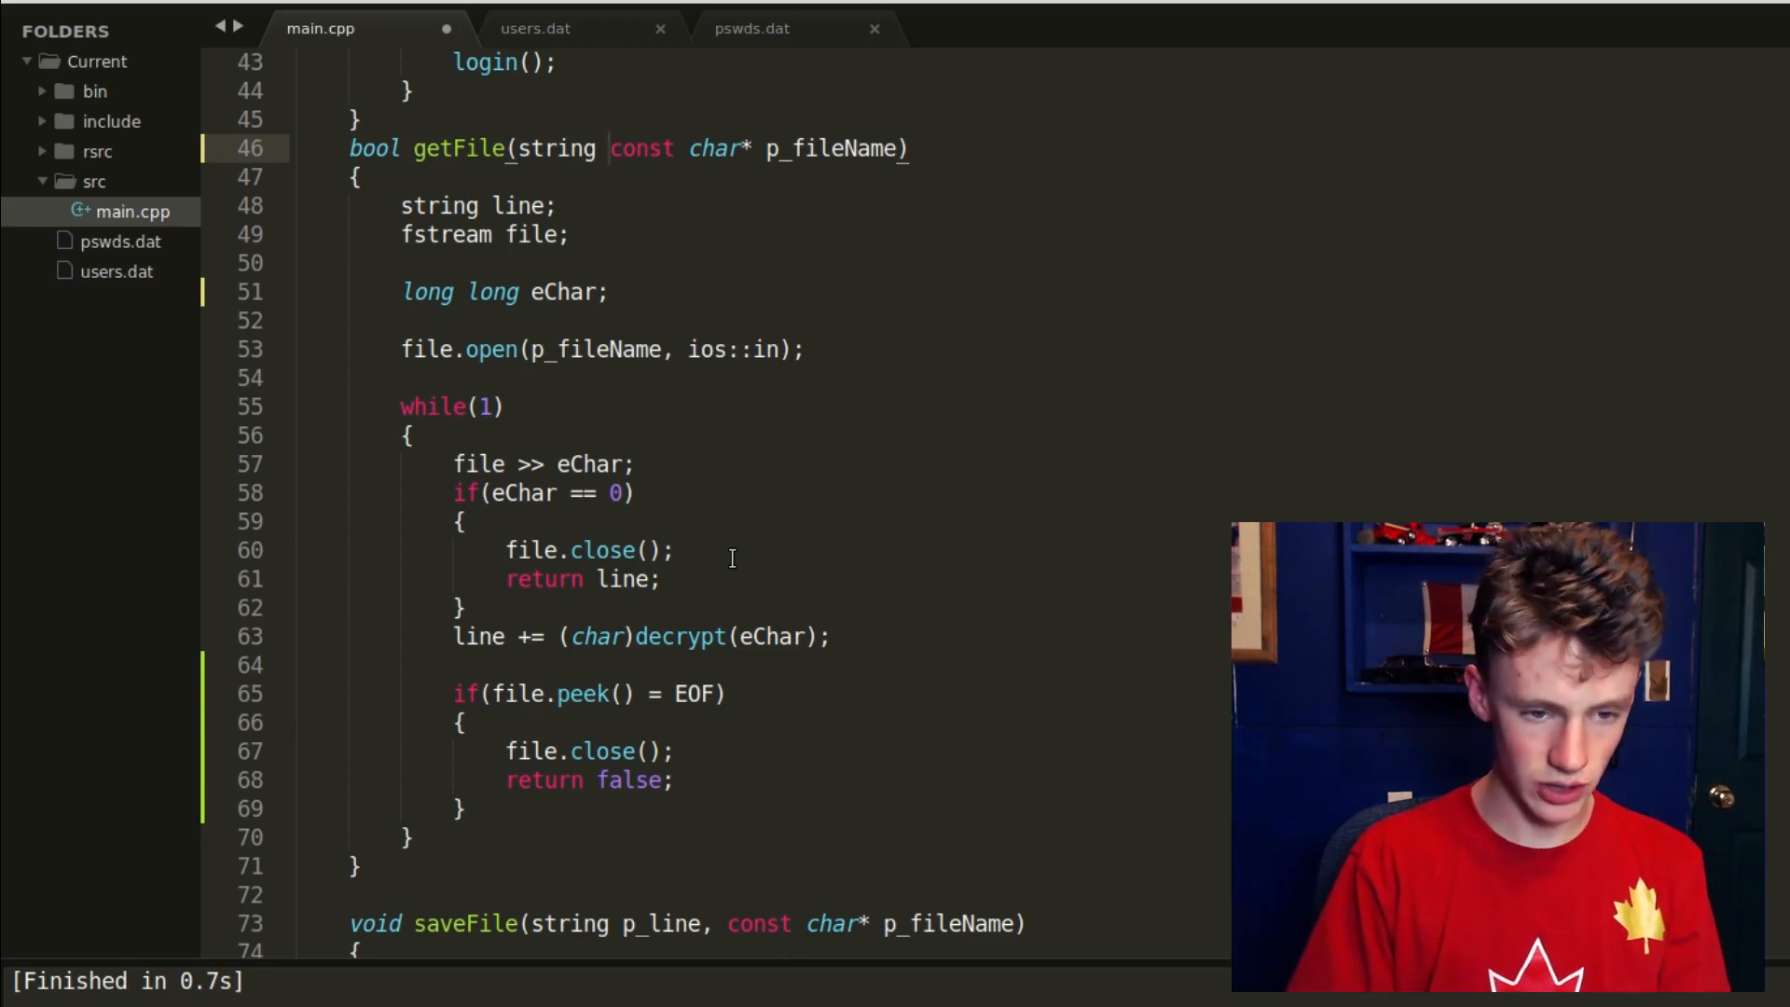
pyautogui.write('attempt')
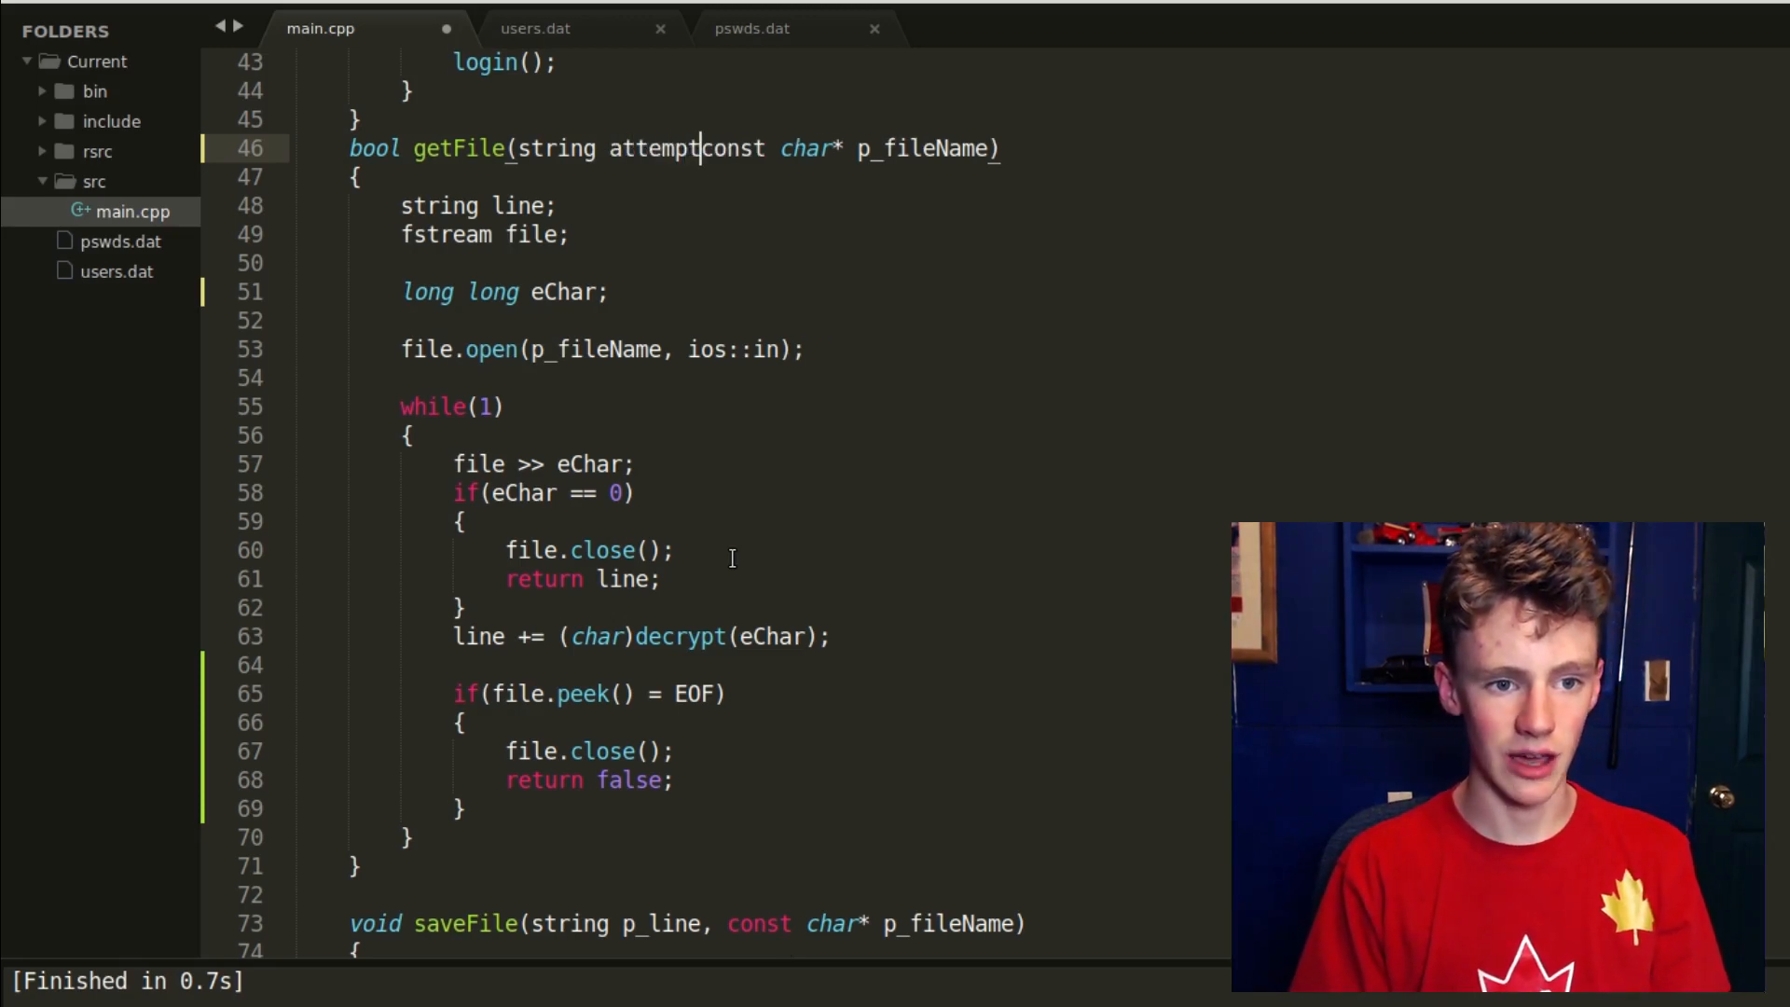
pyautogui.write(',')
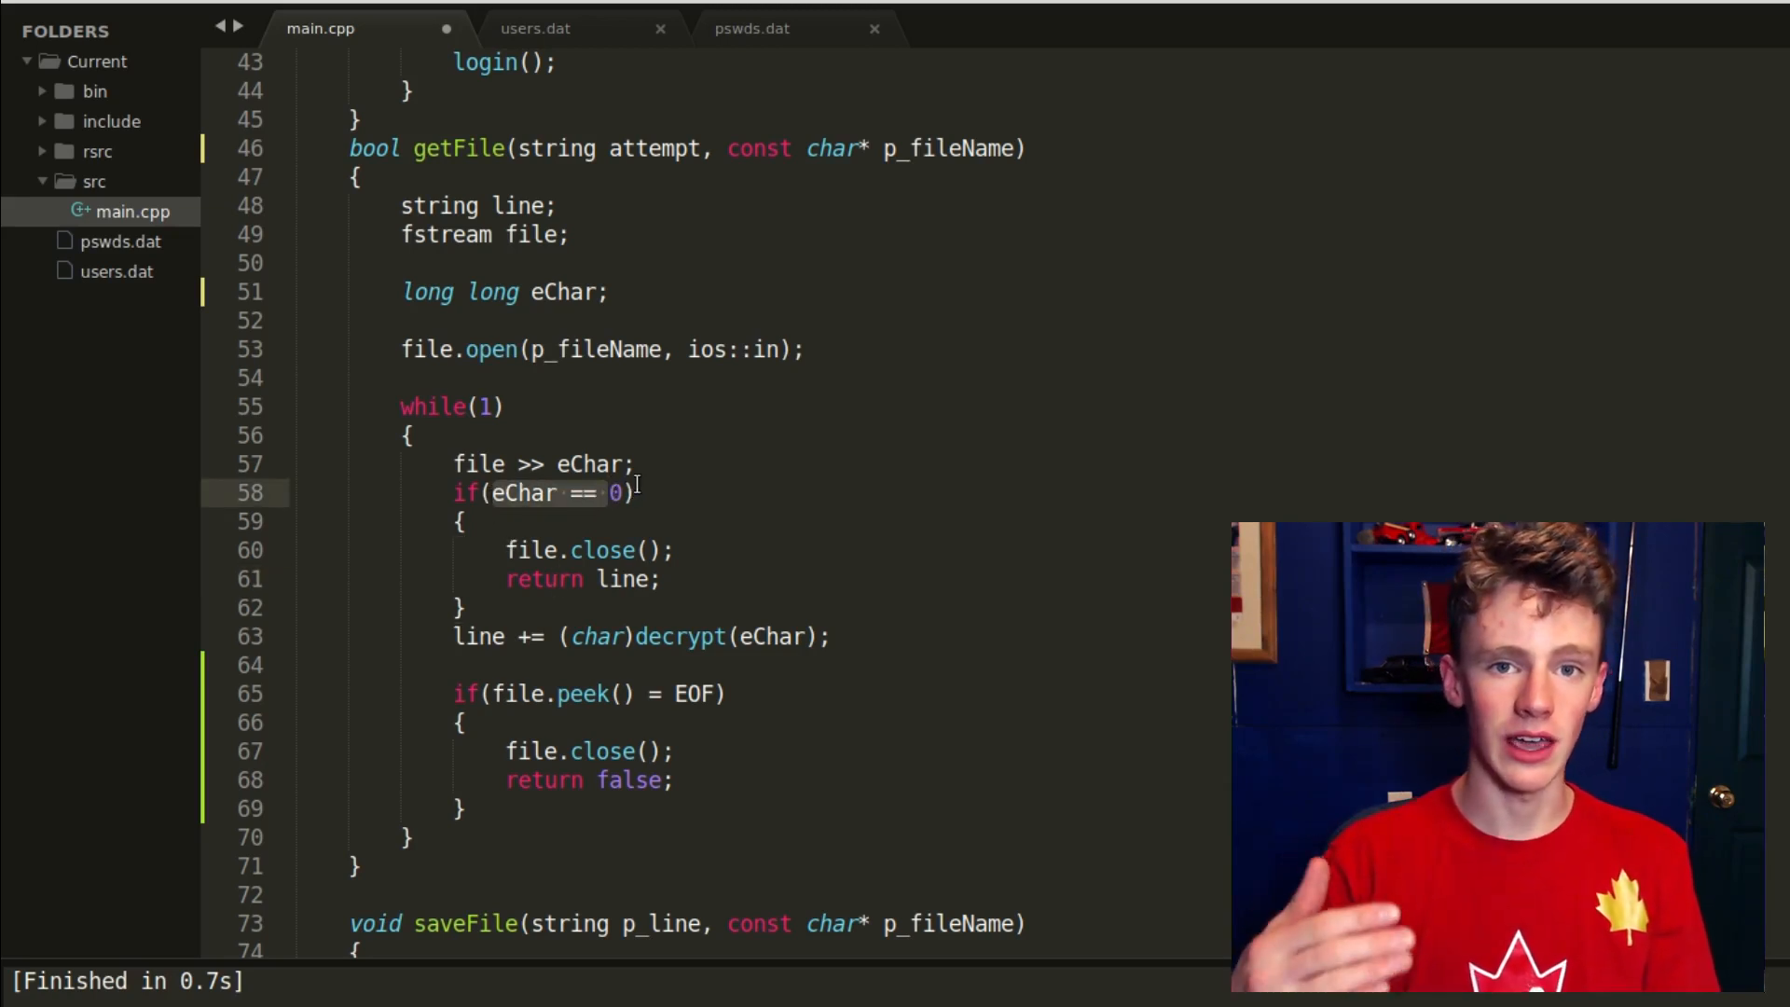
# Add if(attempt = line) that closes the file and returns true when the attempt matches.
pyautogui.press('enter')
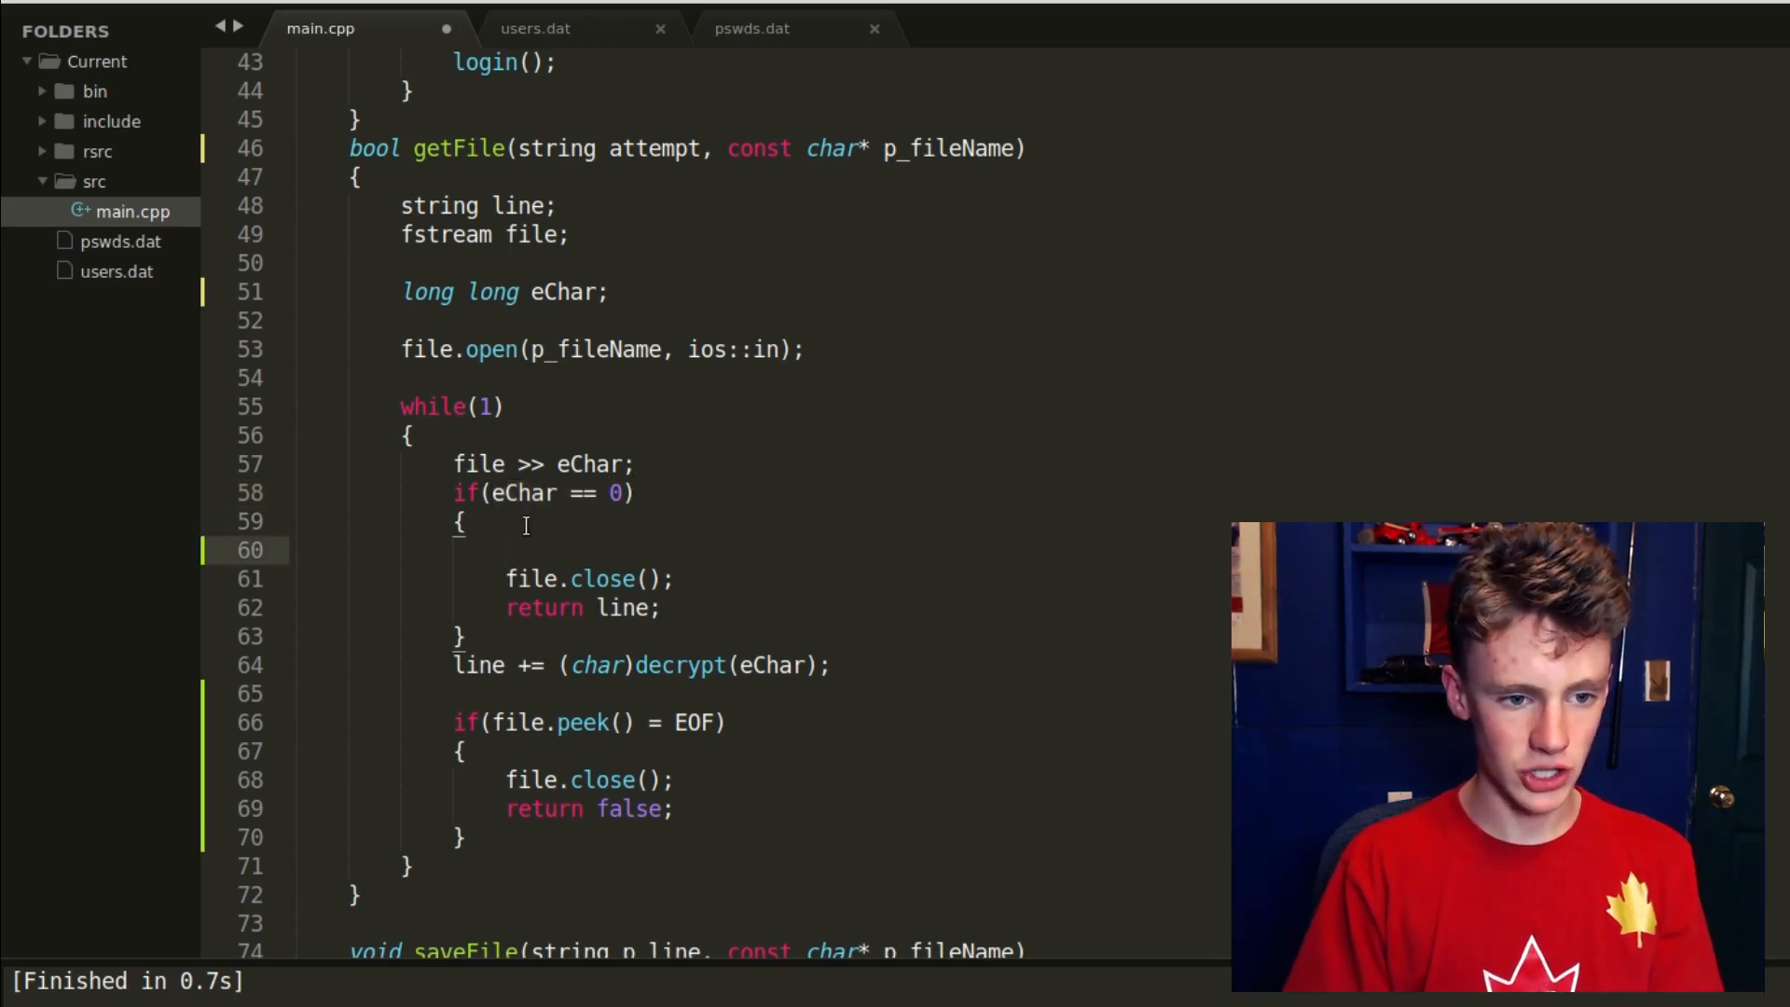
pyautogui.write('if()')
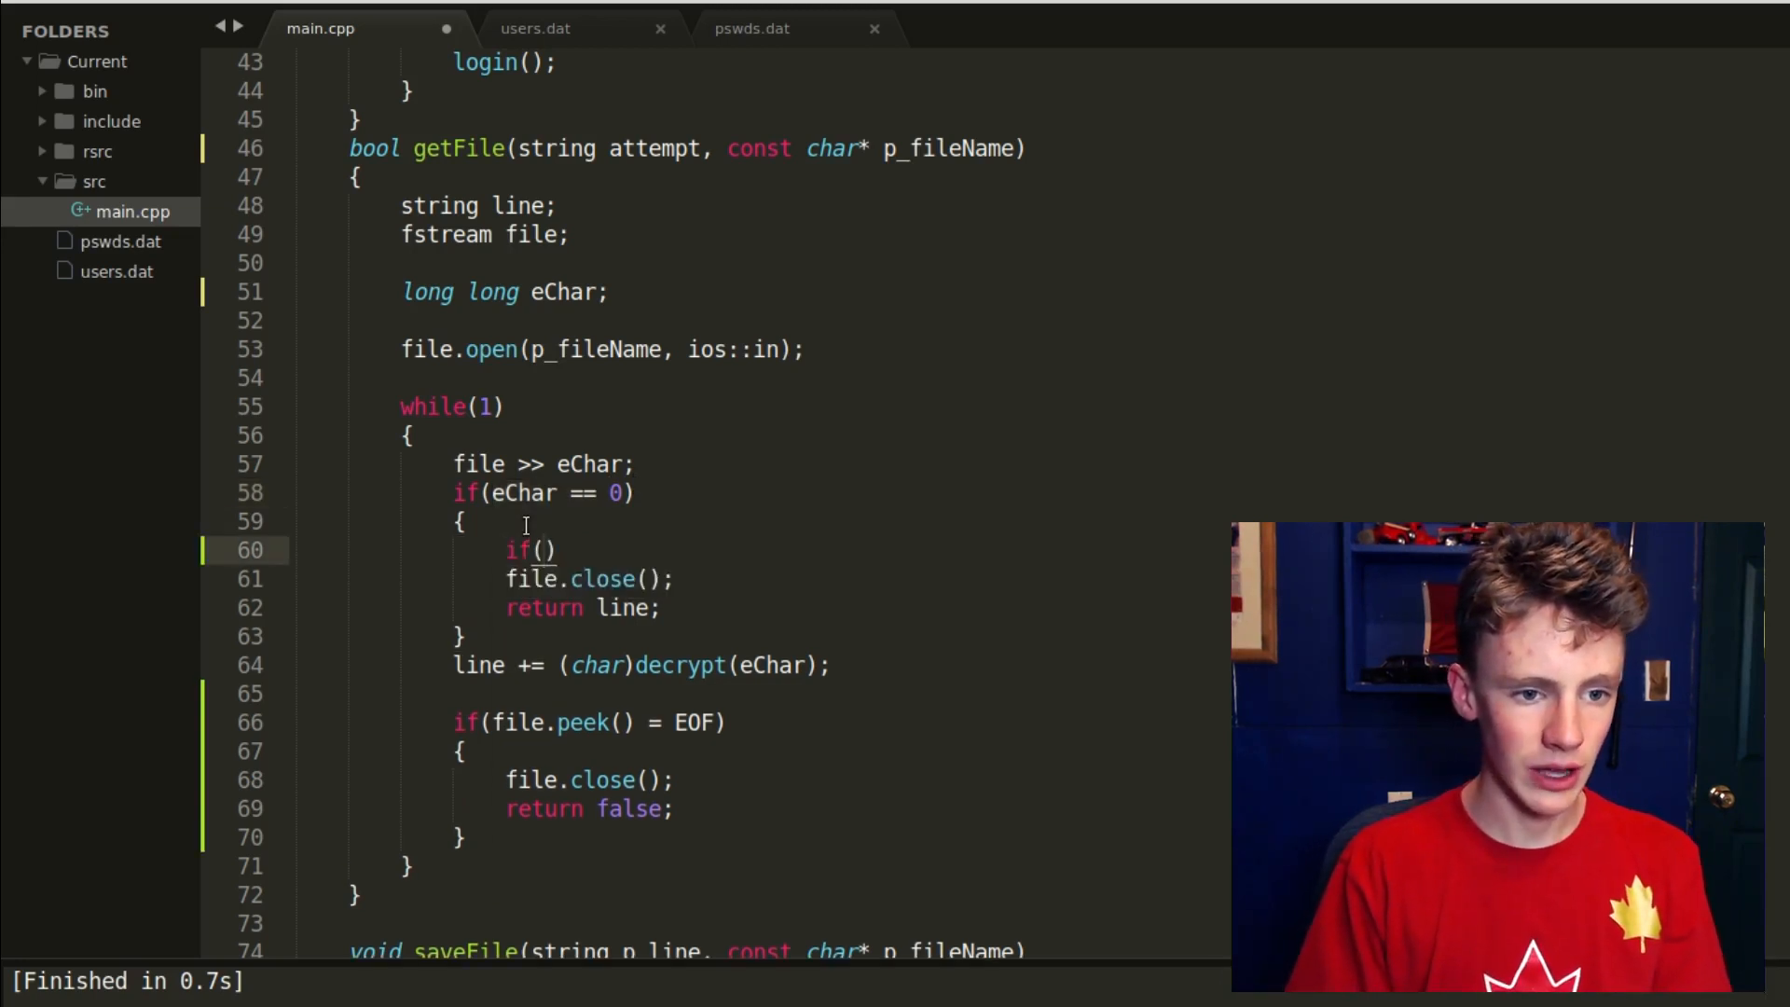
pyautogui.write('attempt =')
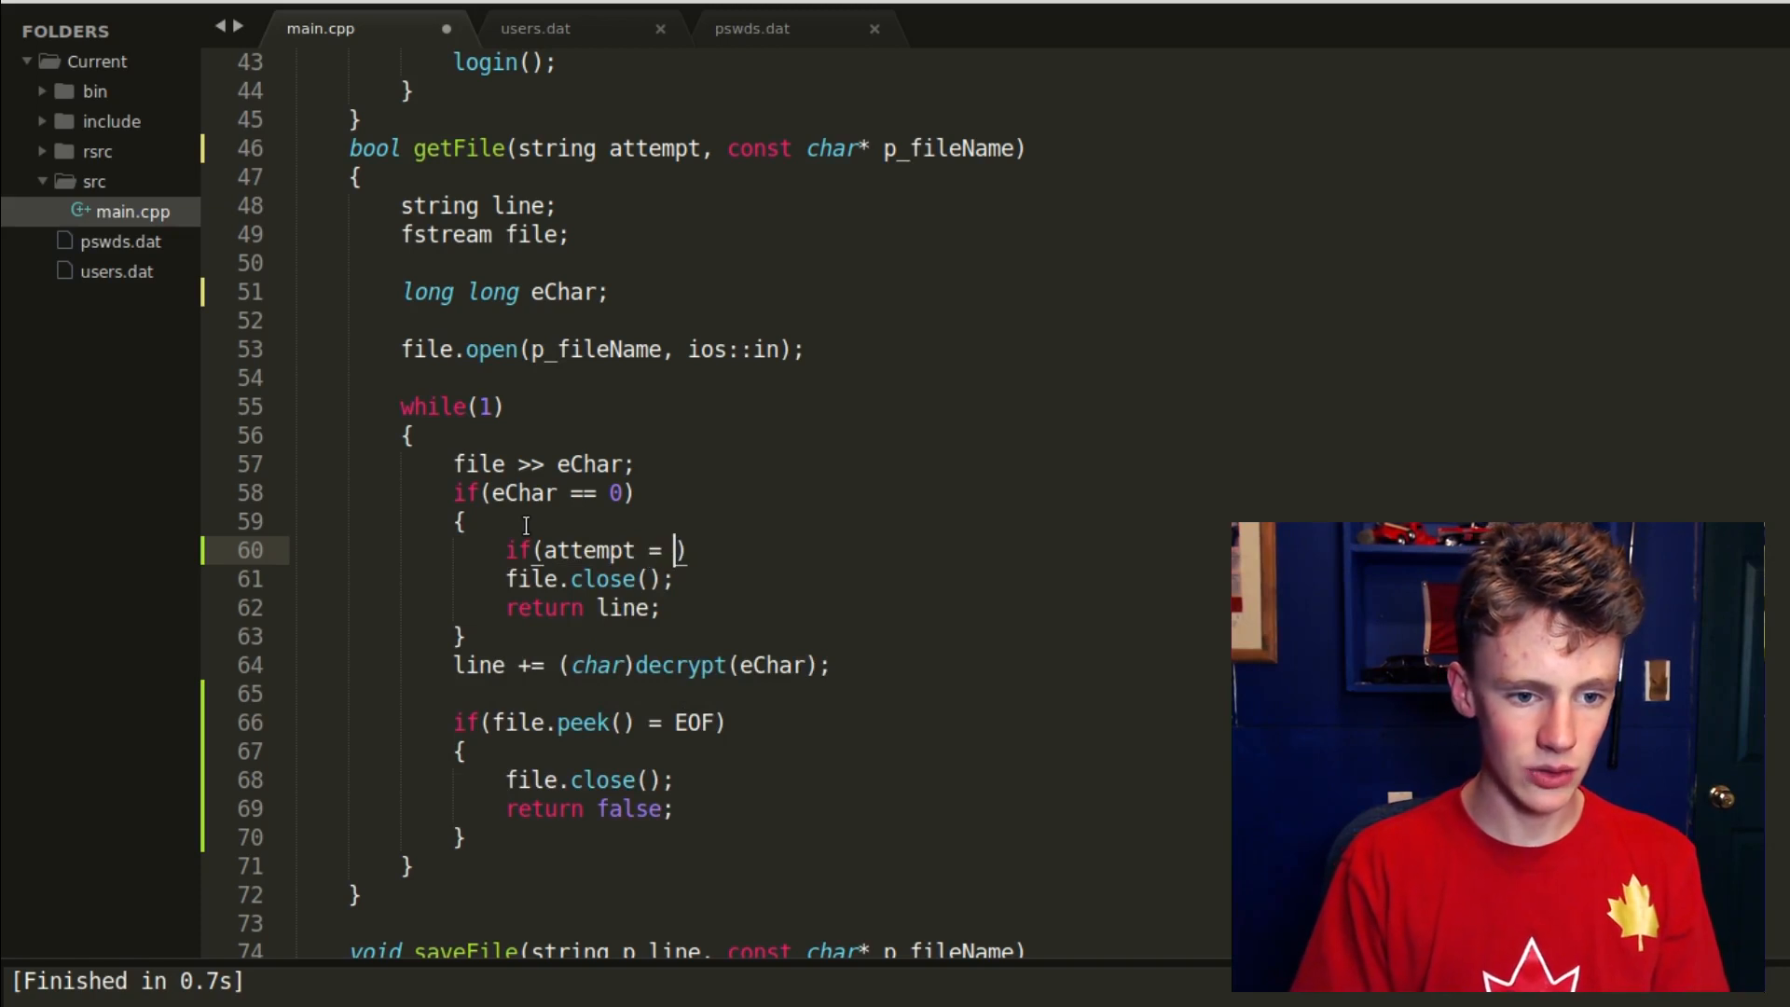
pyautogui.write('line')
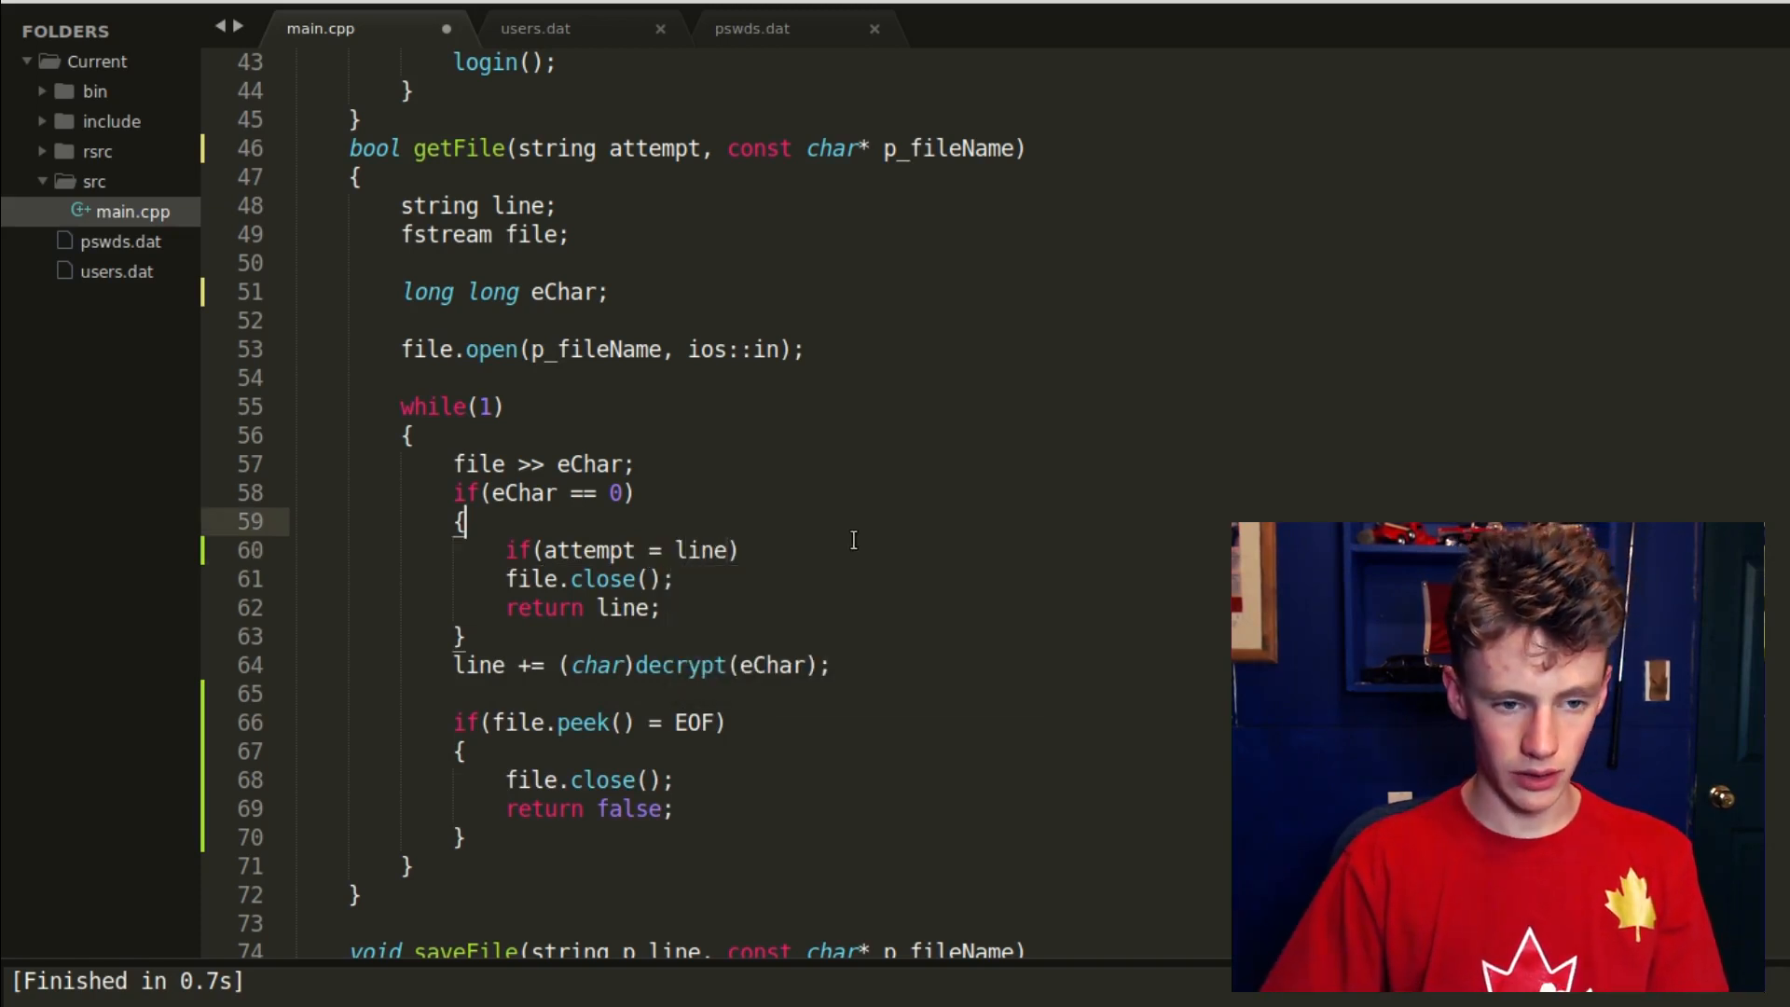
pyautogui.write('{')
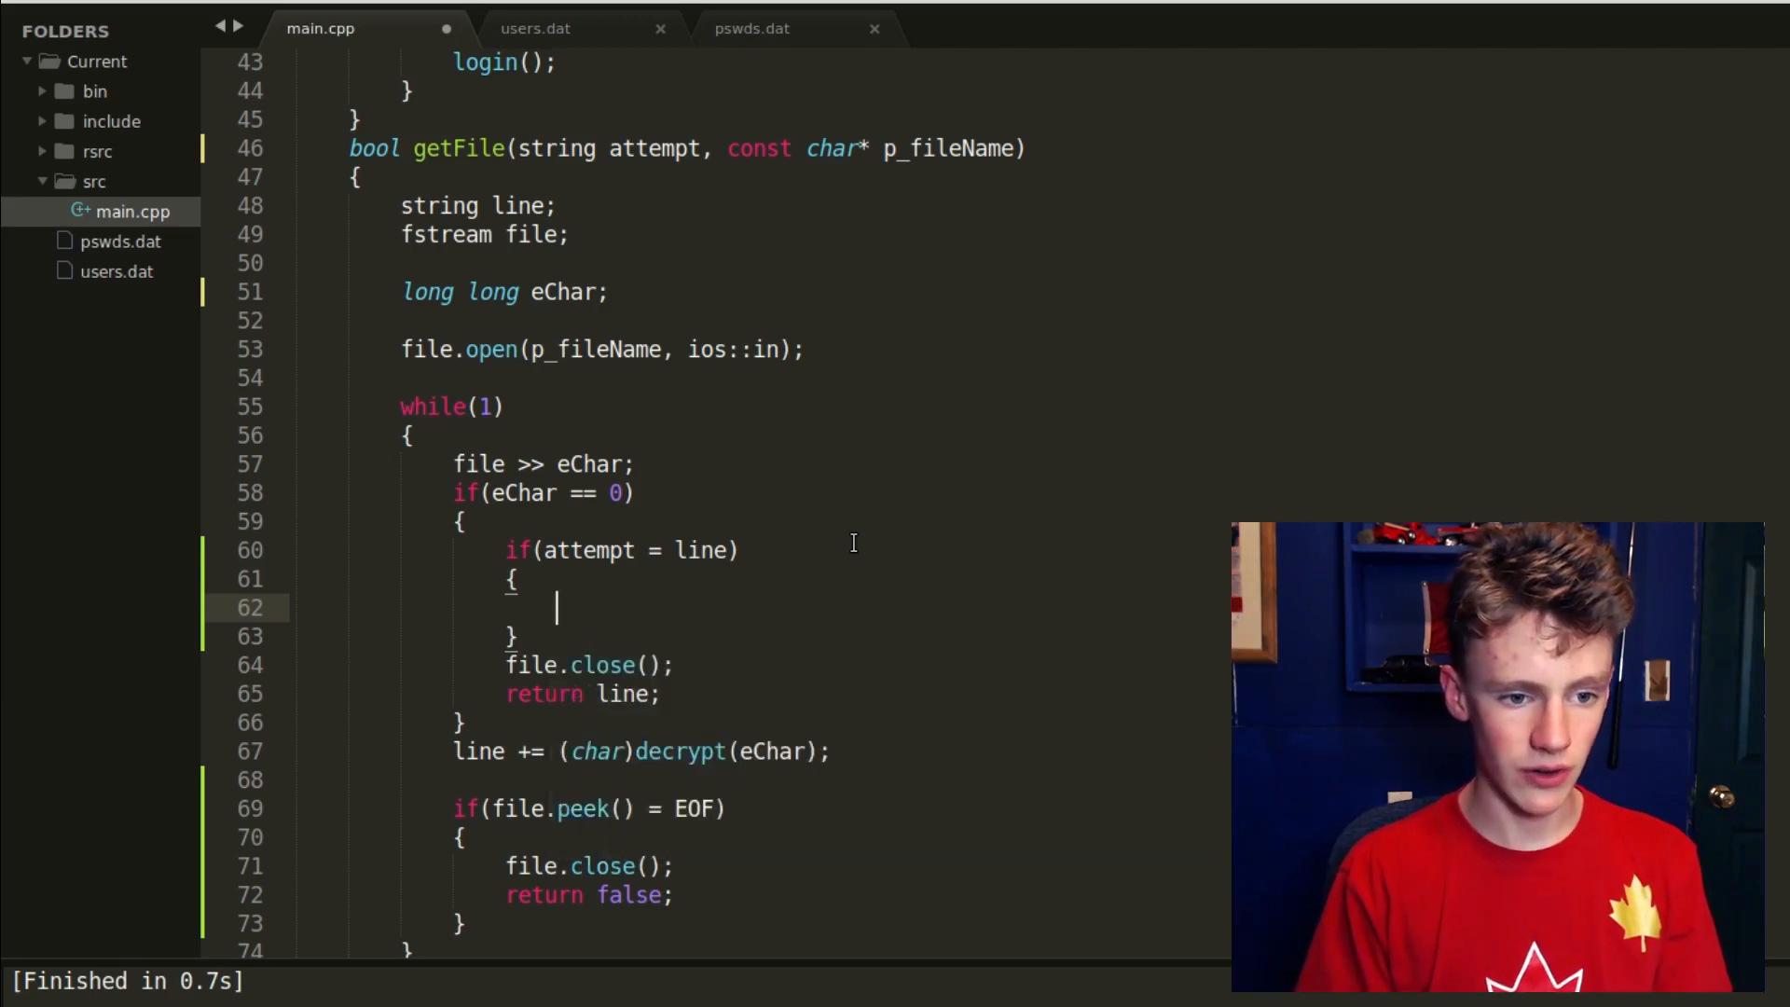
pyautogui.write('file.close();')
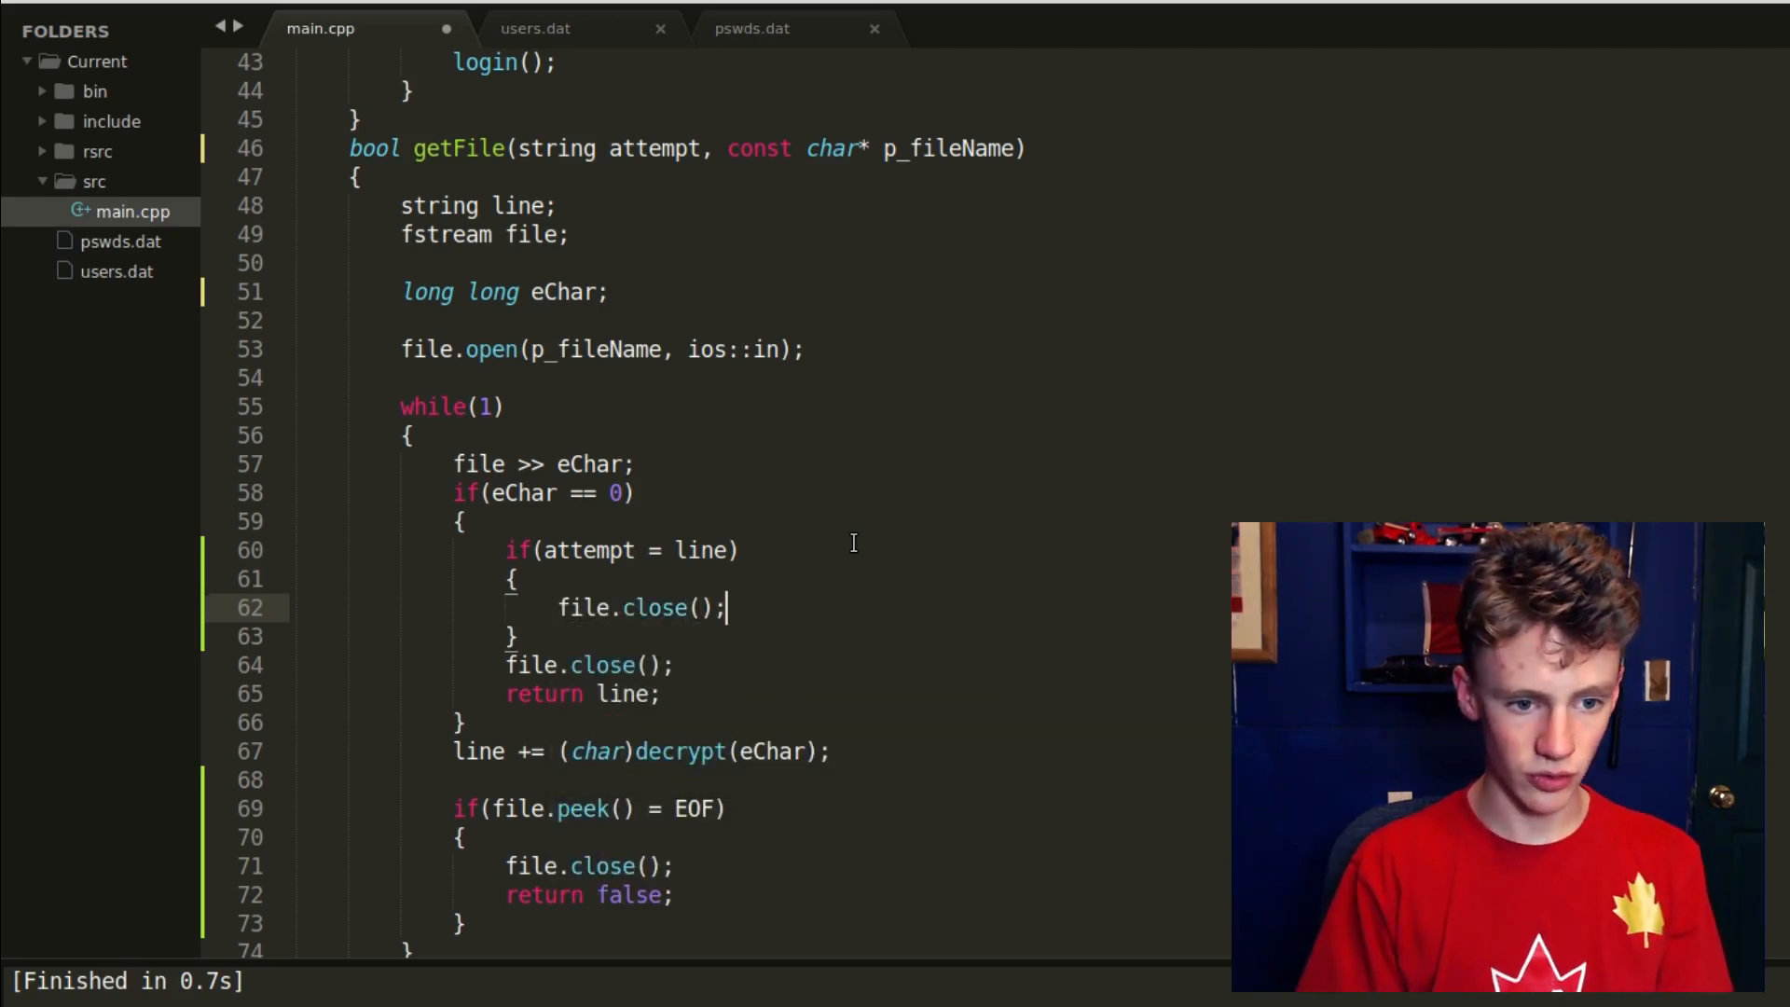
pyautogui.write('return true;')
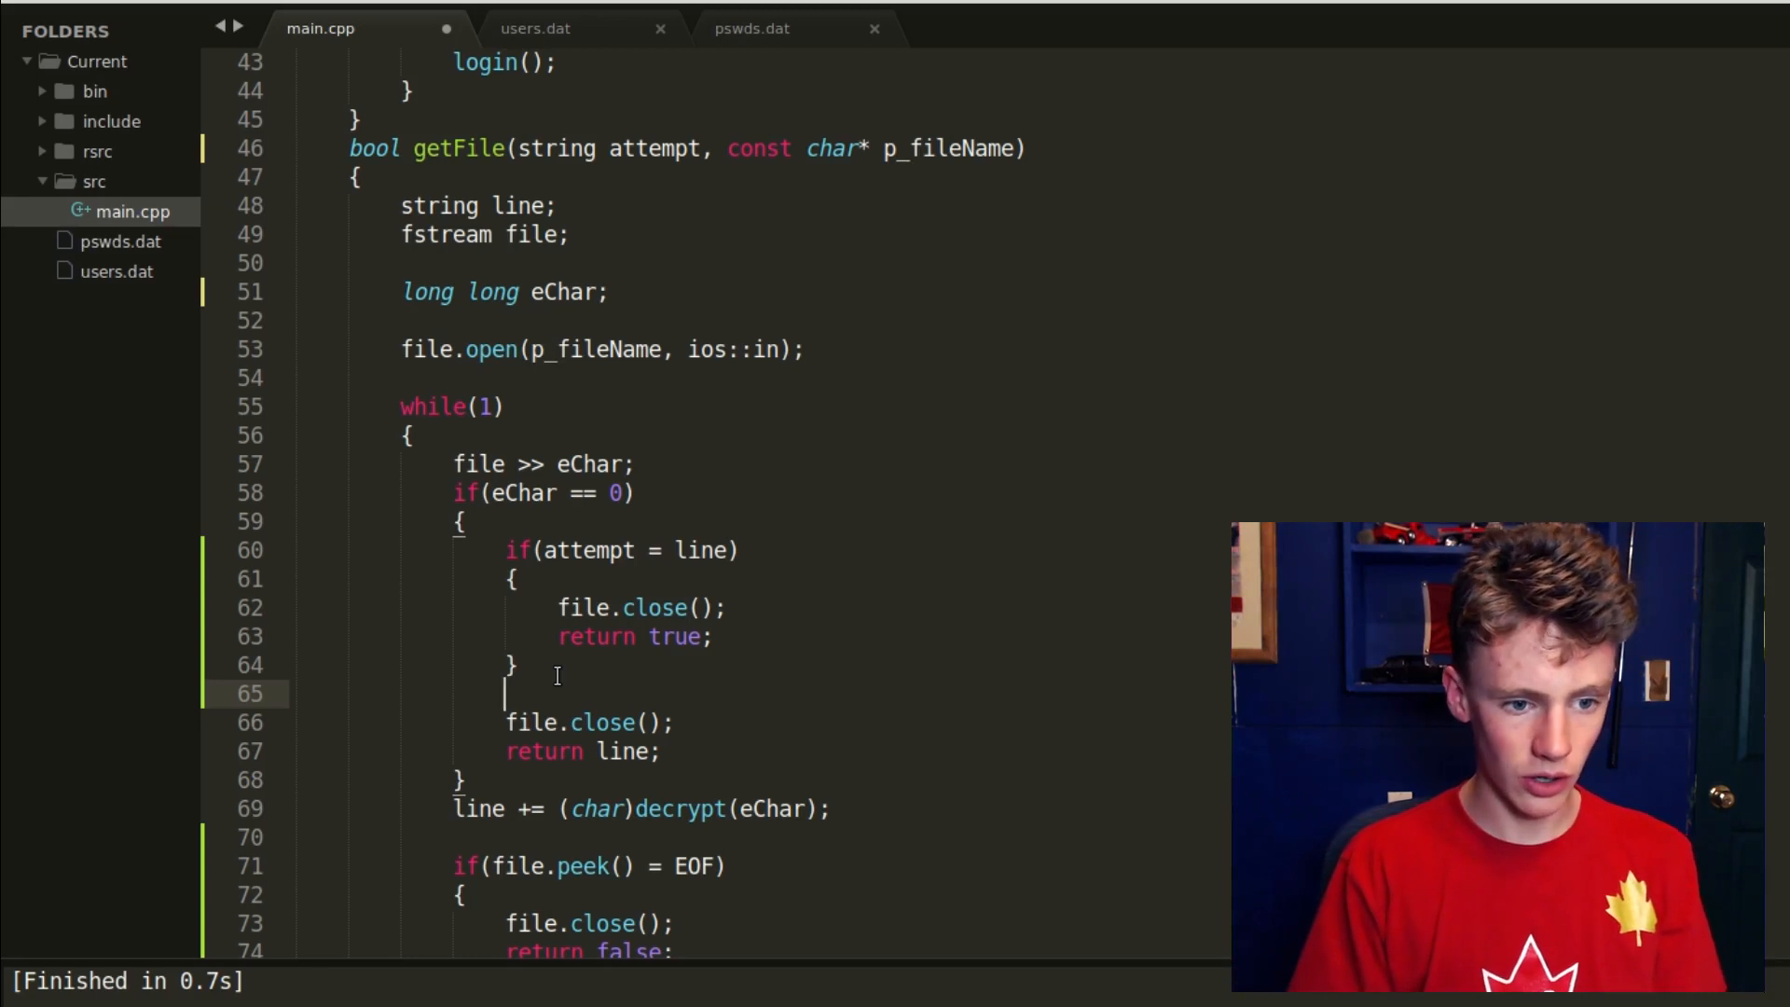
# Add an else branch calling line.erase(line.begin(), line.end()) to clear the accumulated line.
pyautogui.write('else')
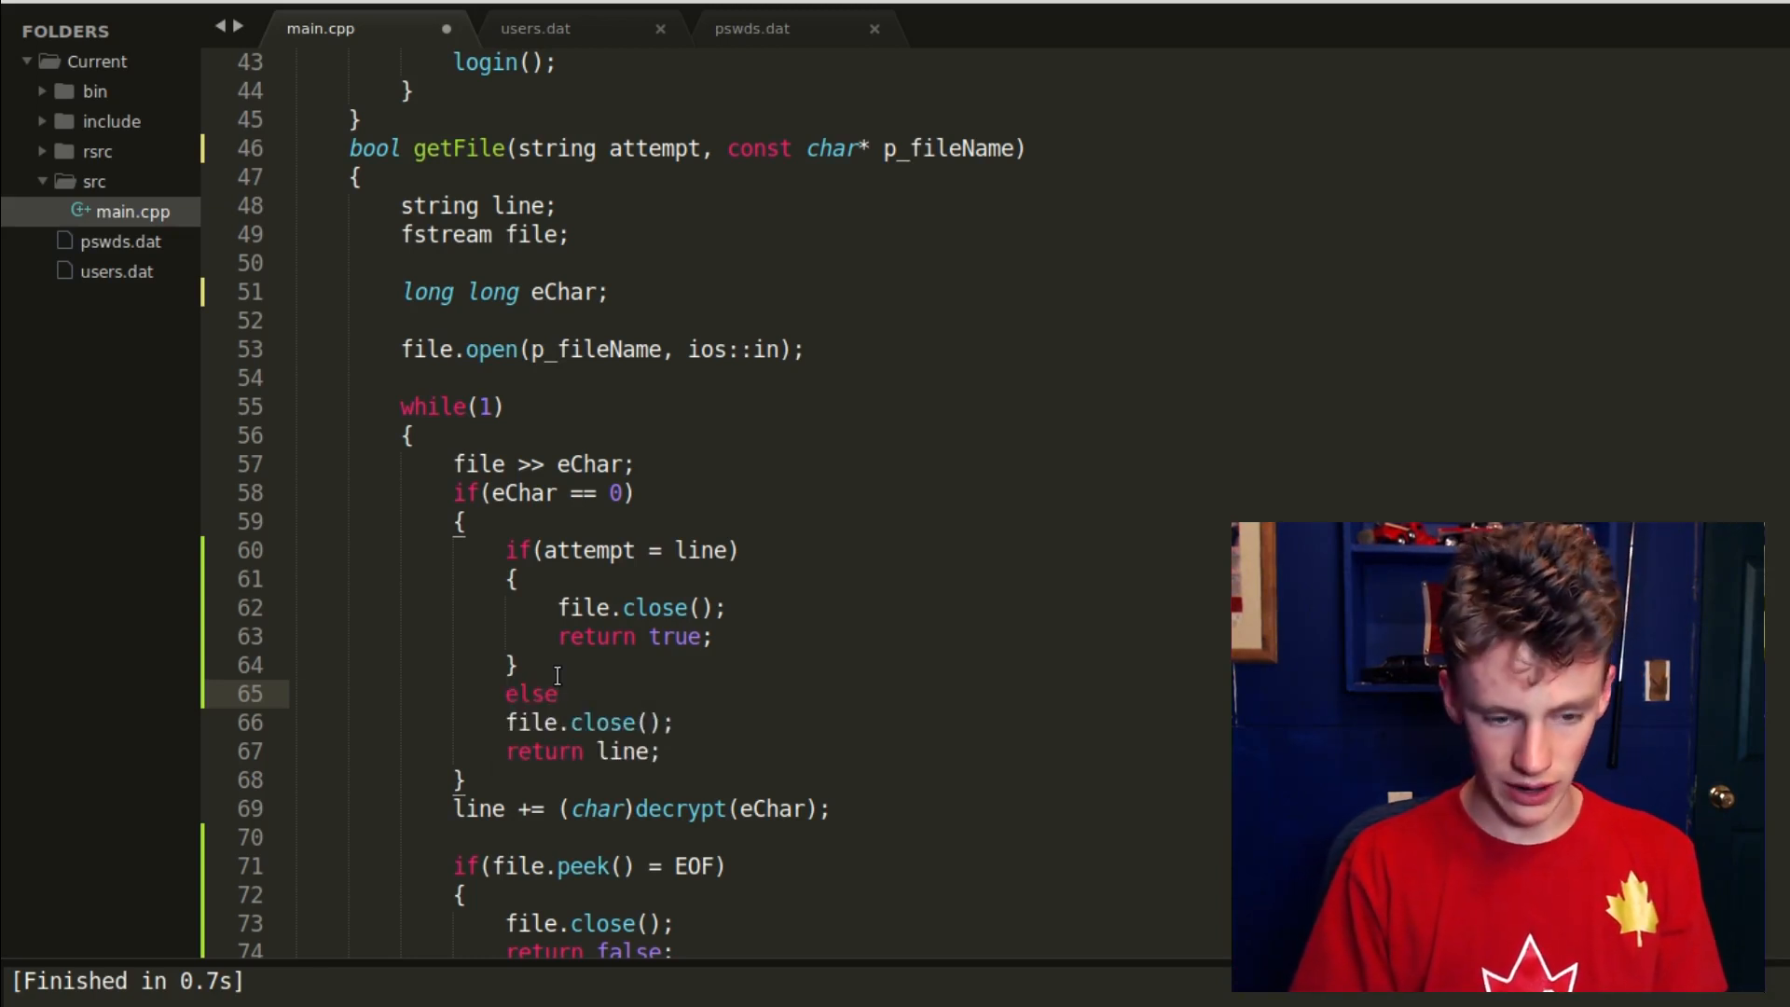
pyautogui.write('line')
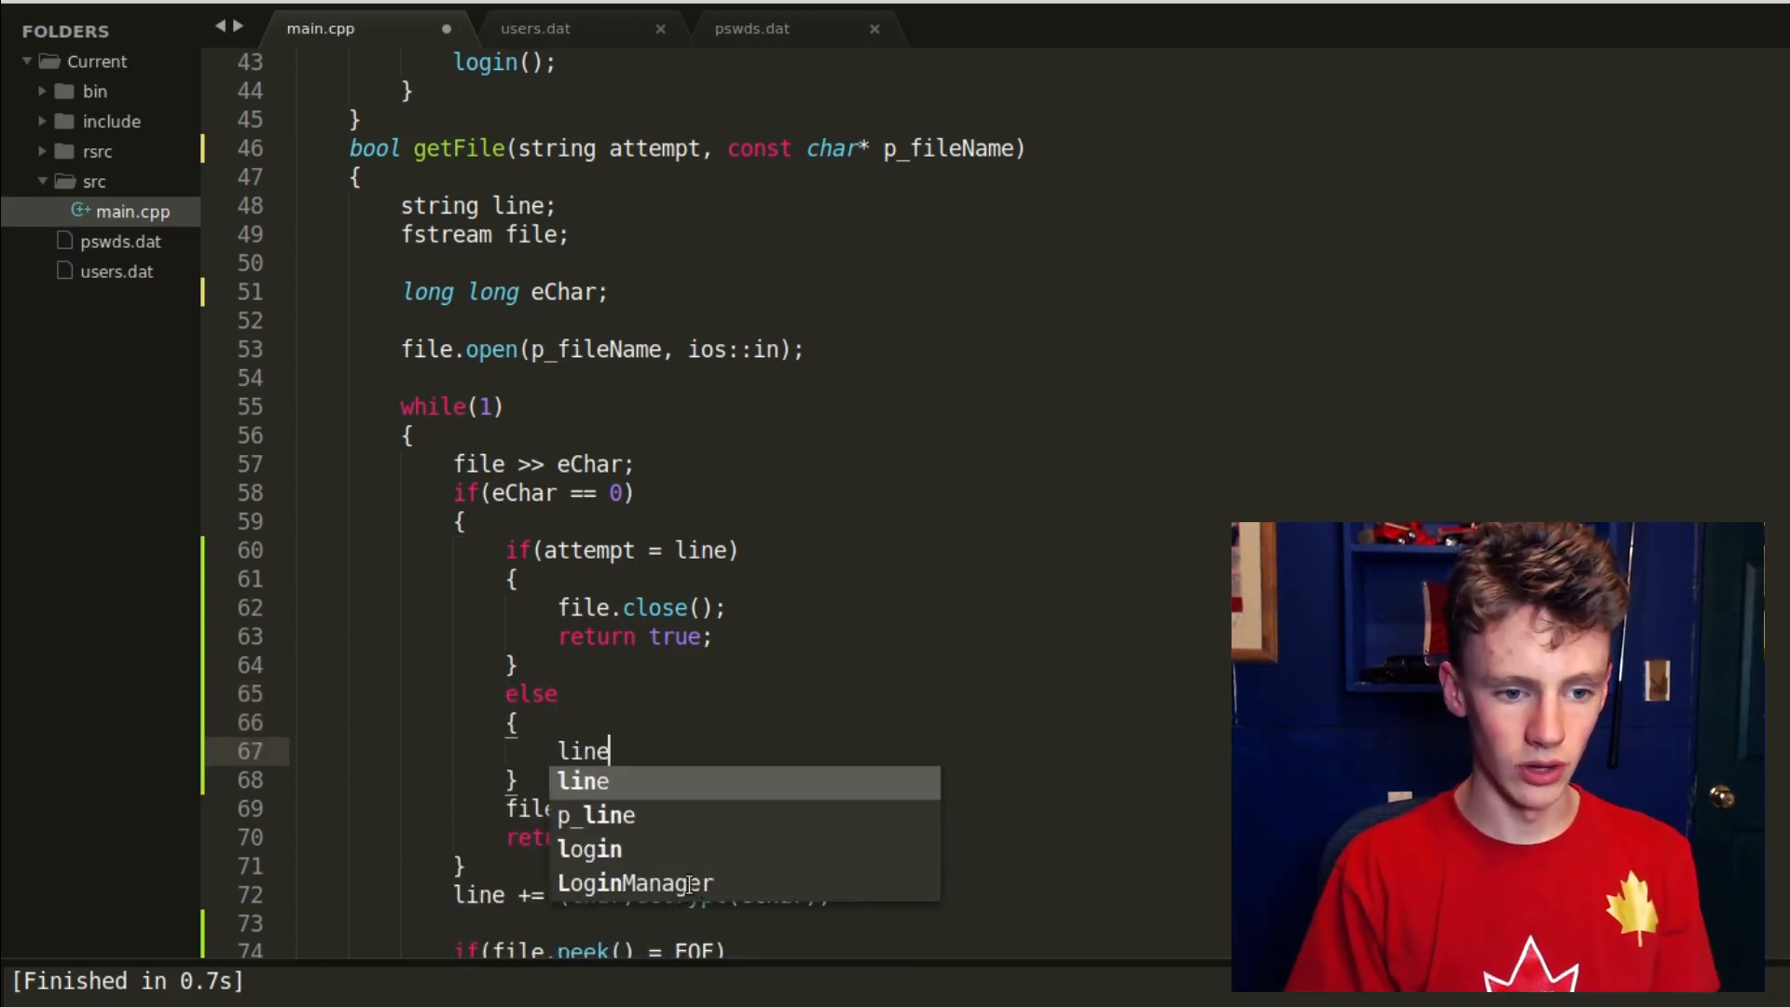
pyautogui.write('.erase')
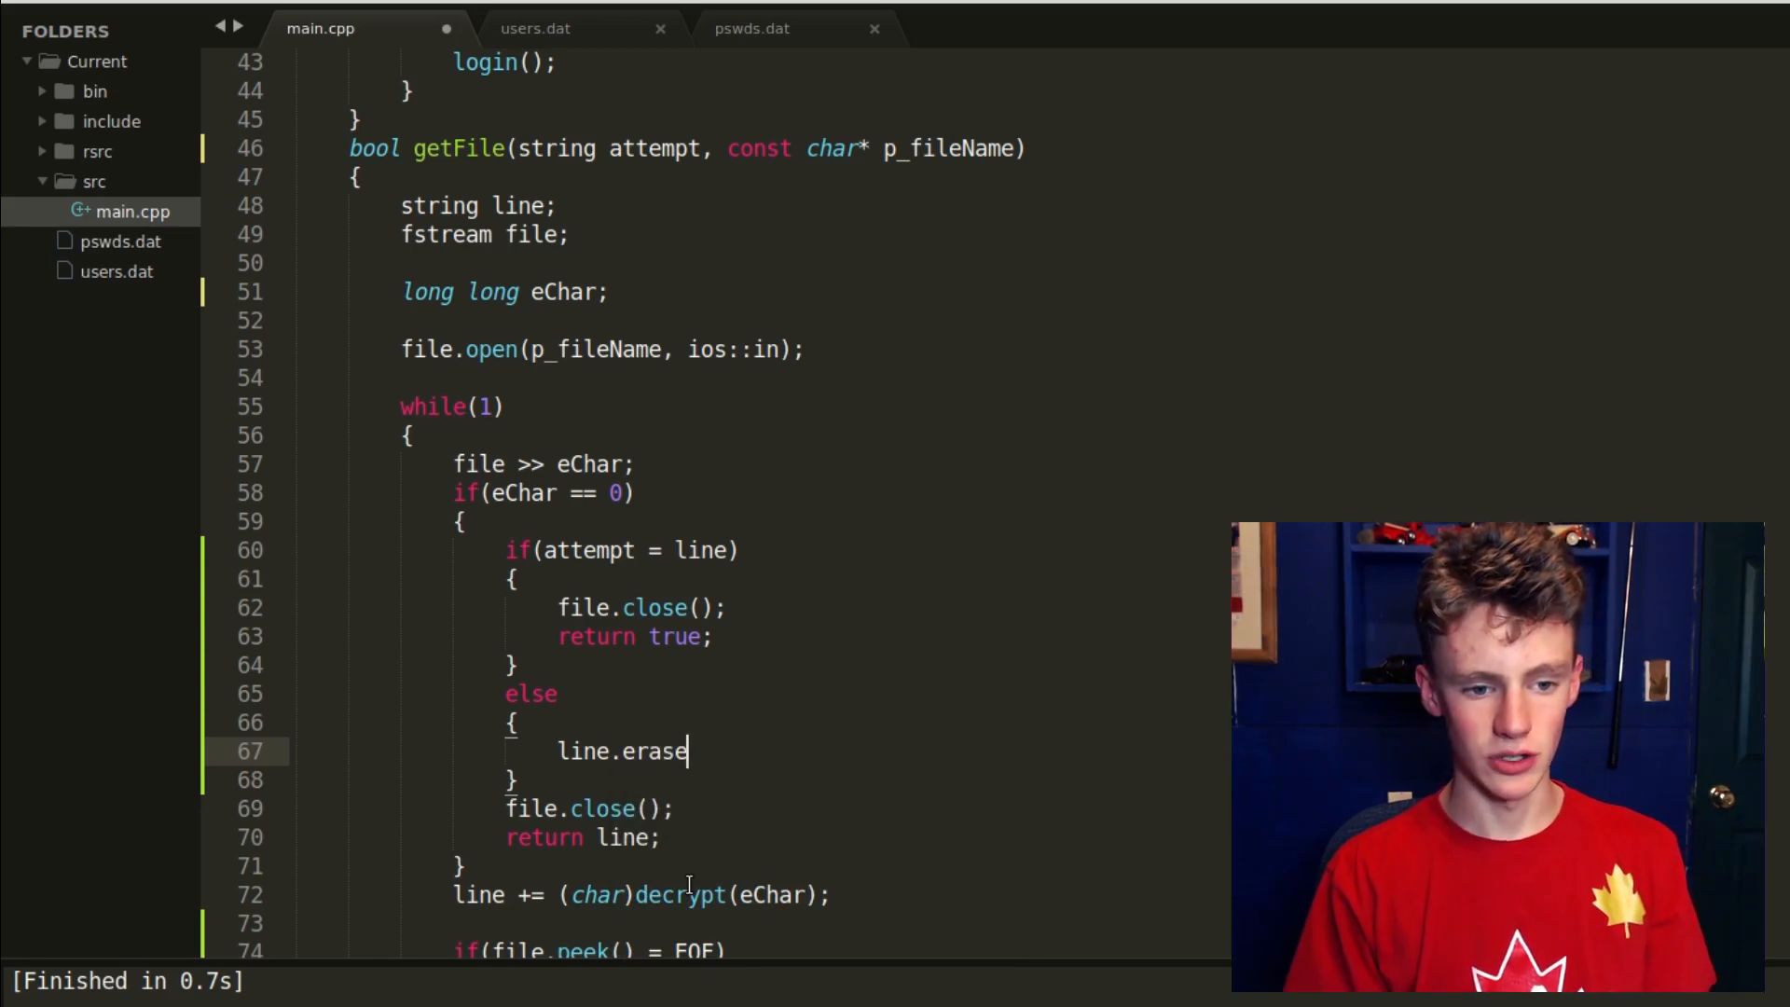
pyautogui.write('(l')
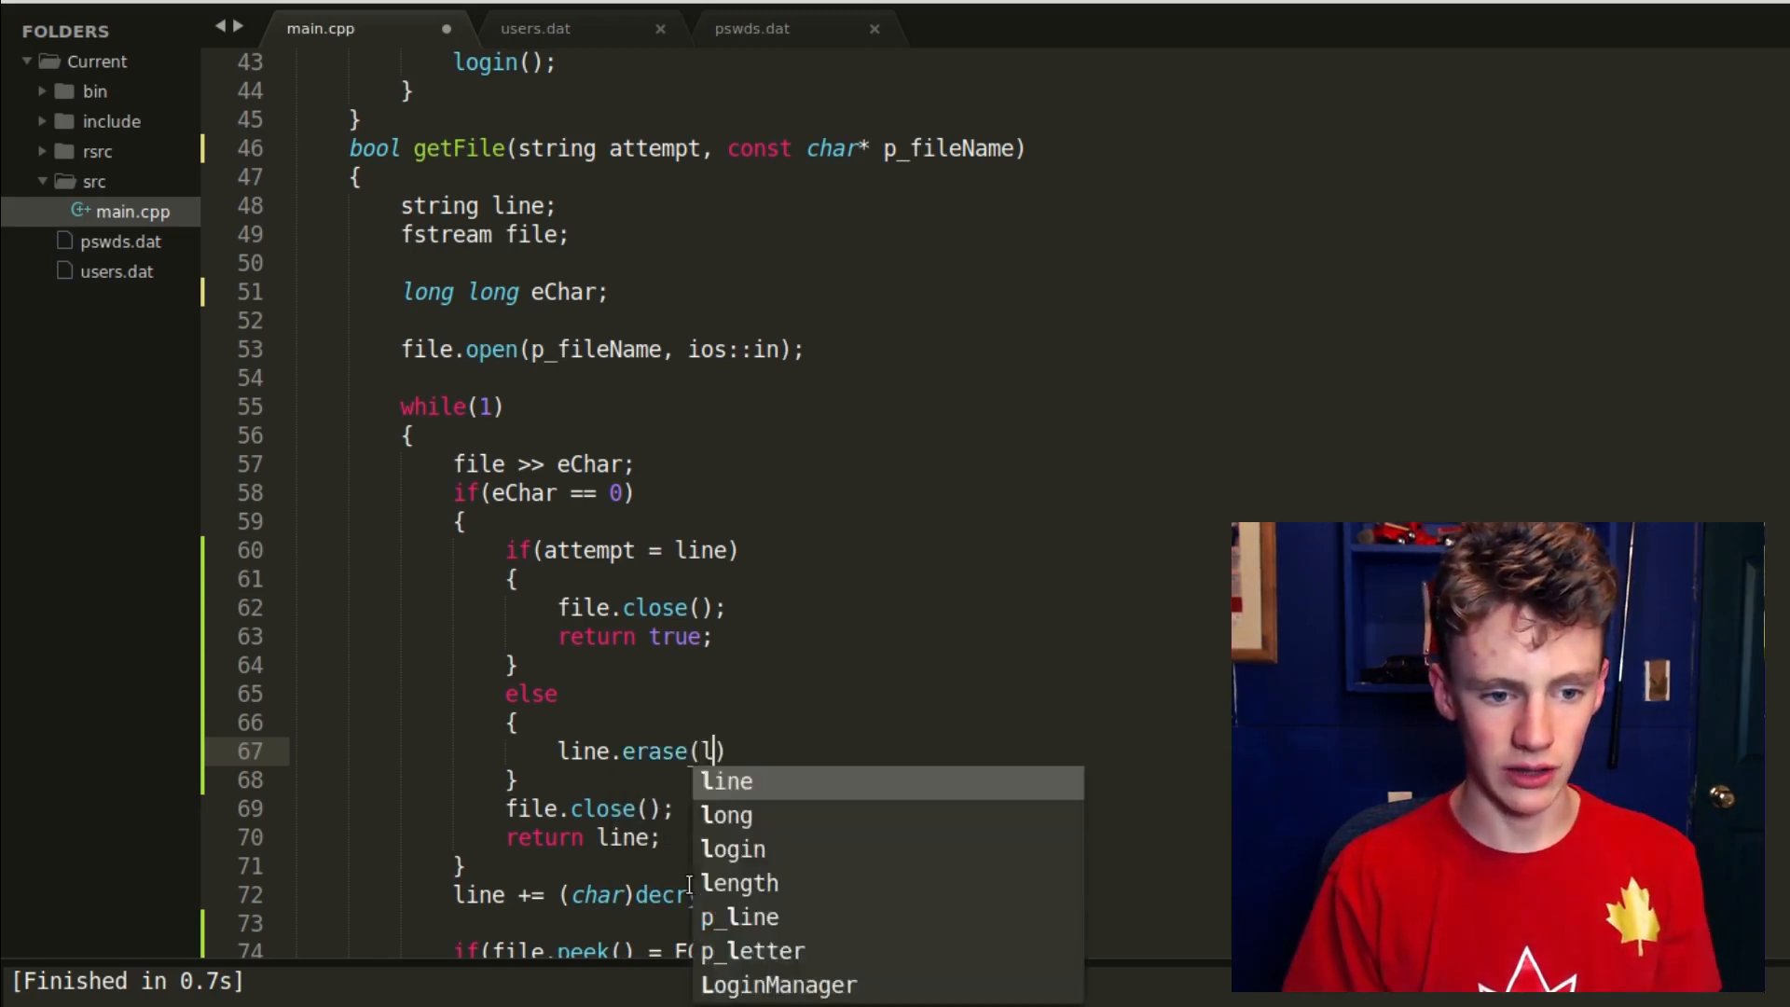
pyautogui.write('line.begin(')
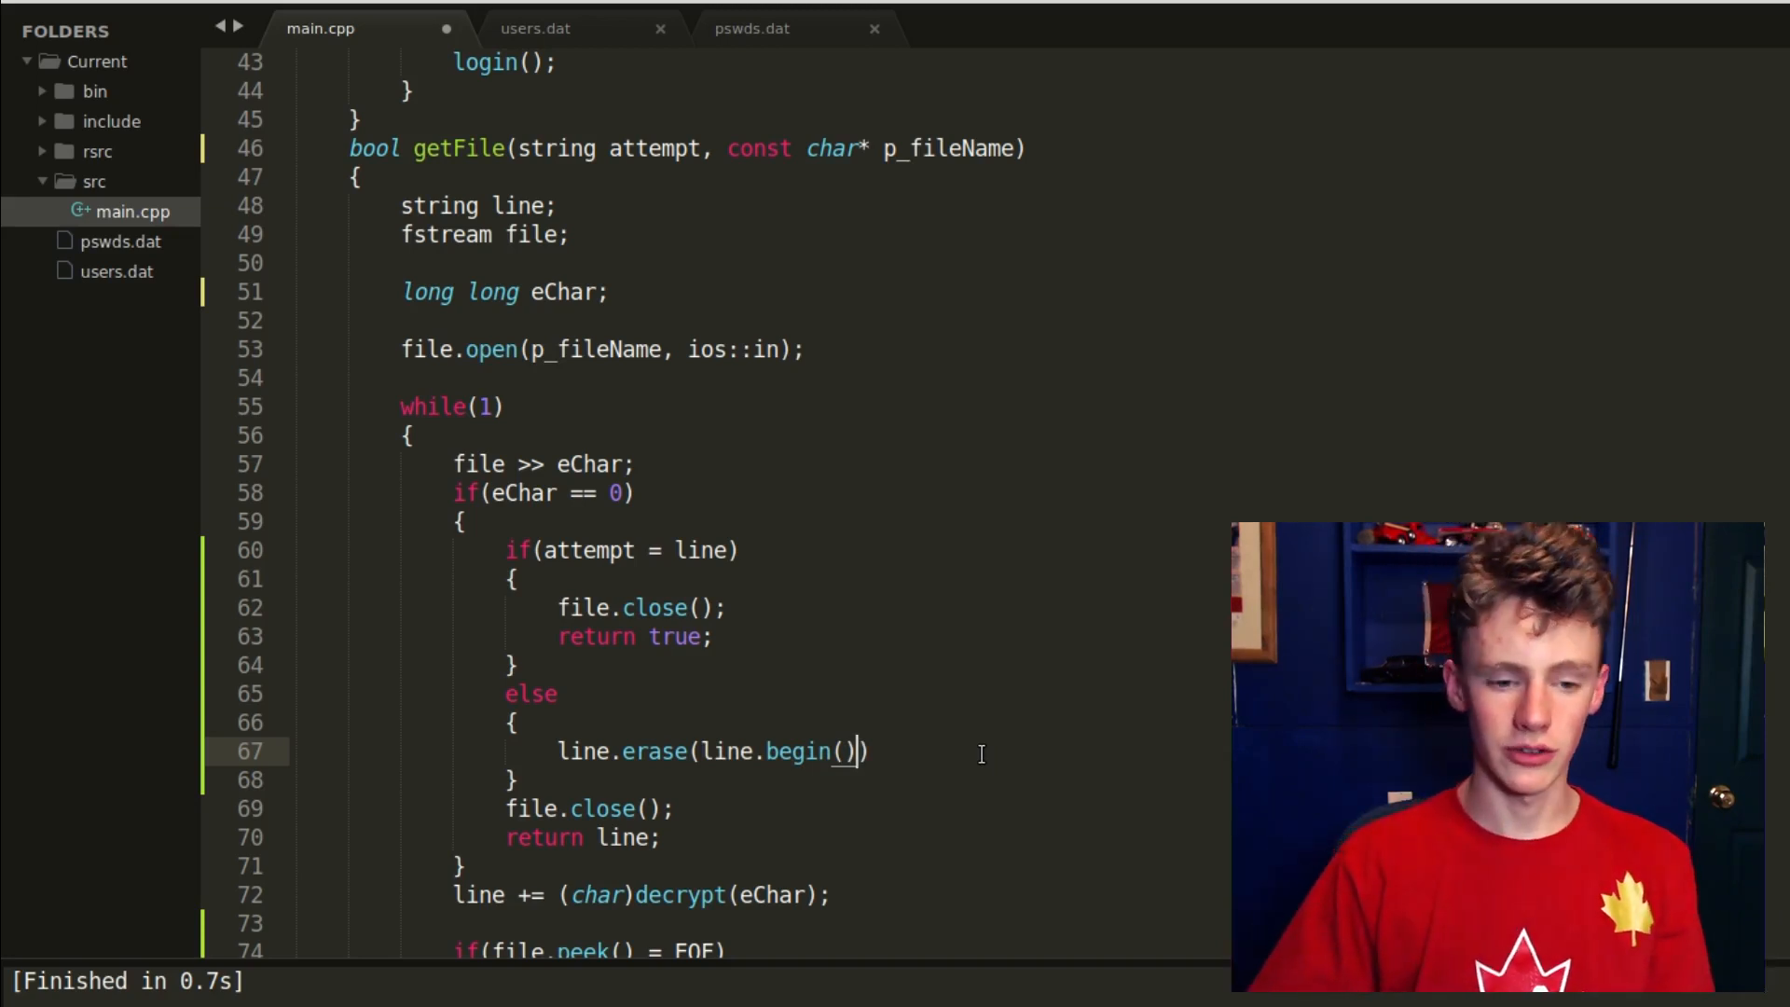
pyautogui.write(',')
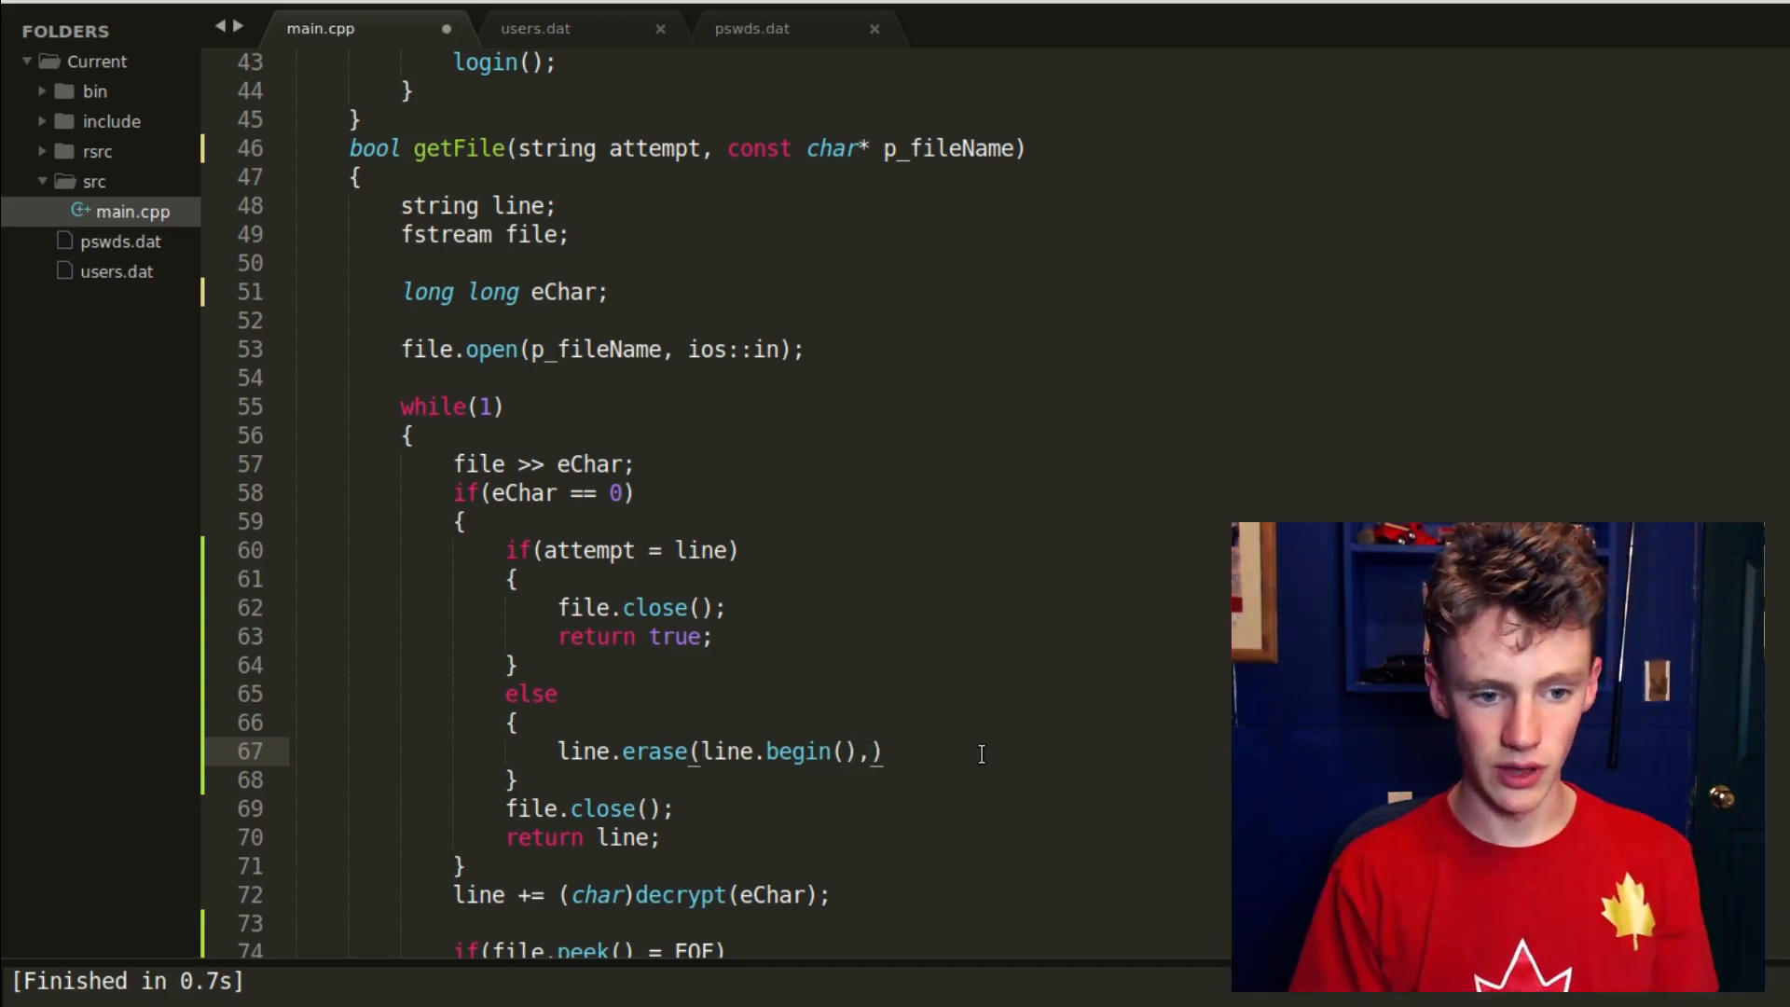
pyautogui.write('line.end(')
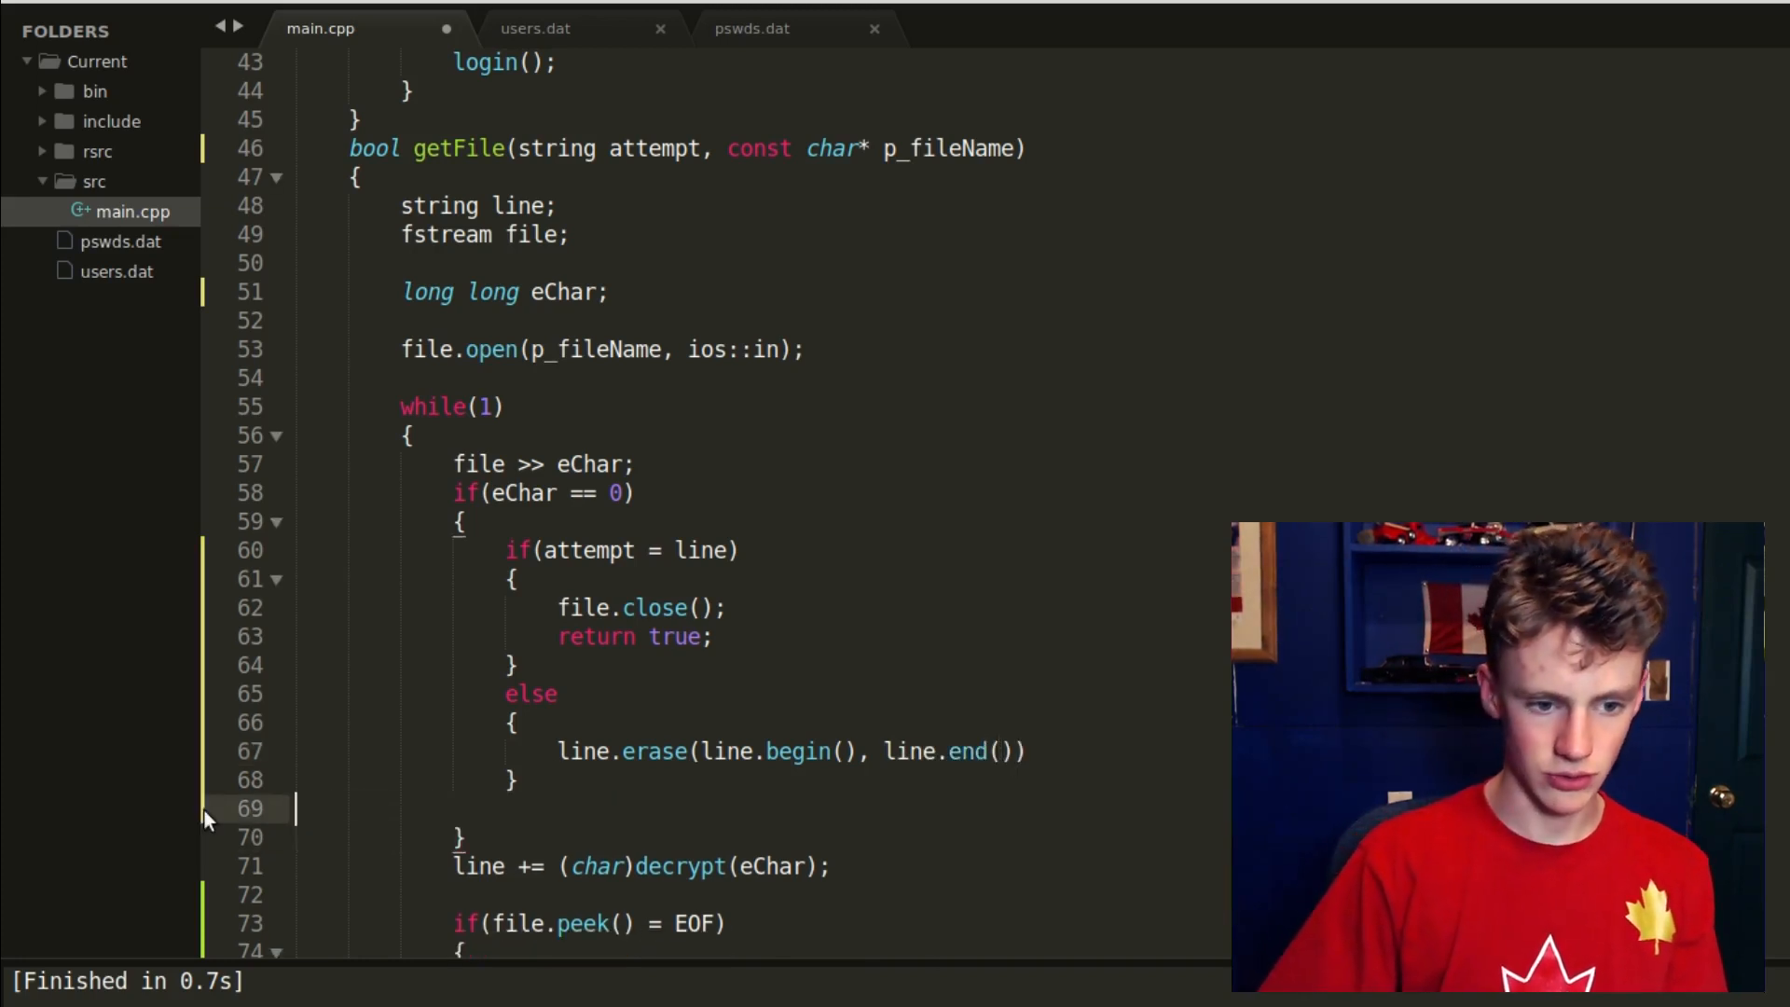
# After the if(eChar == 0) block, add else { line += (char)decrypt(eChar); }.
pyautogui.scroll(3)
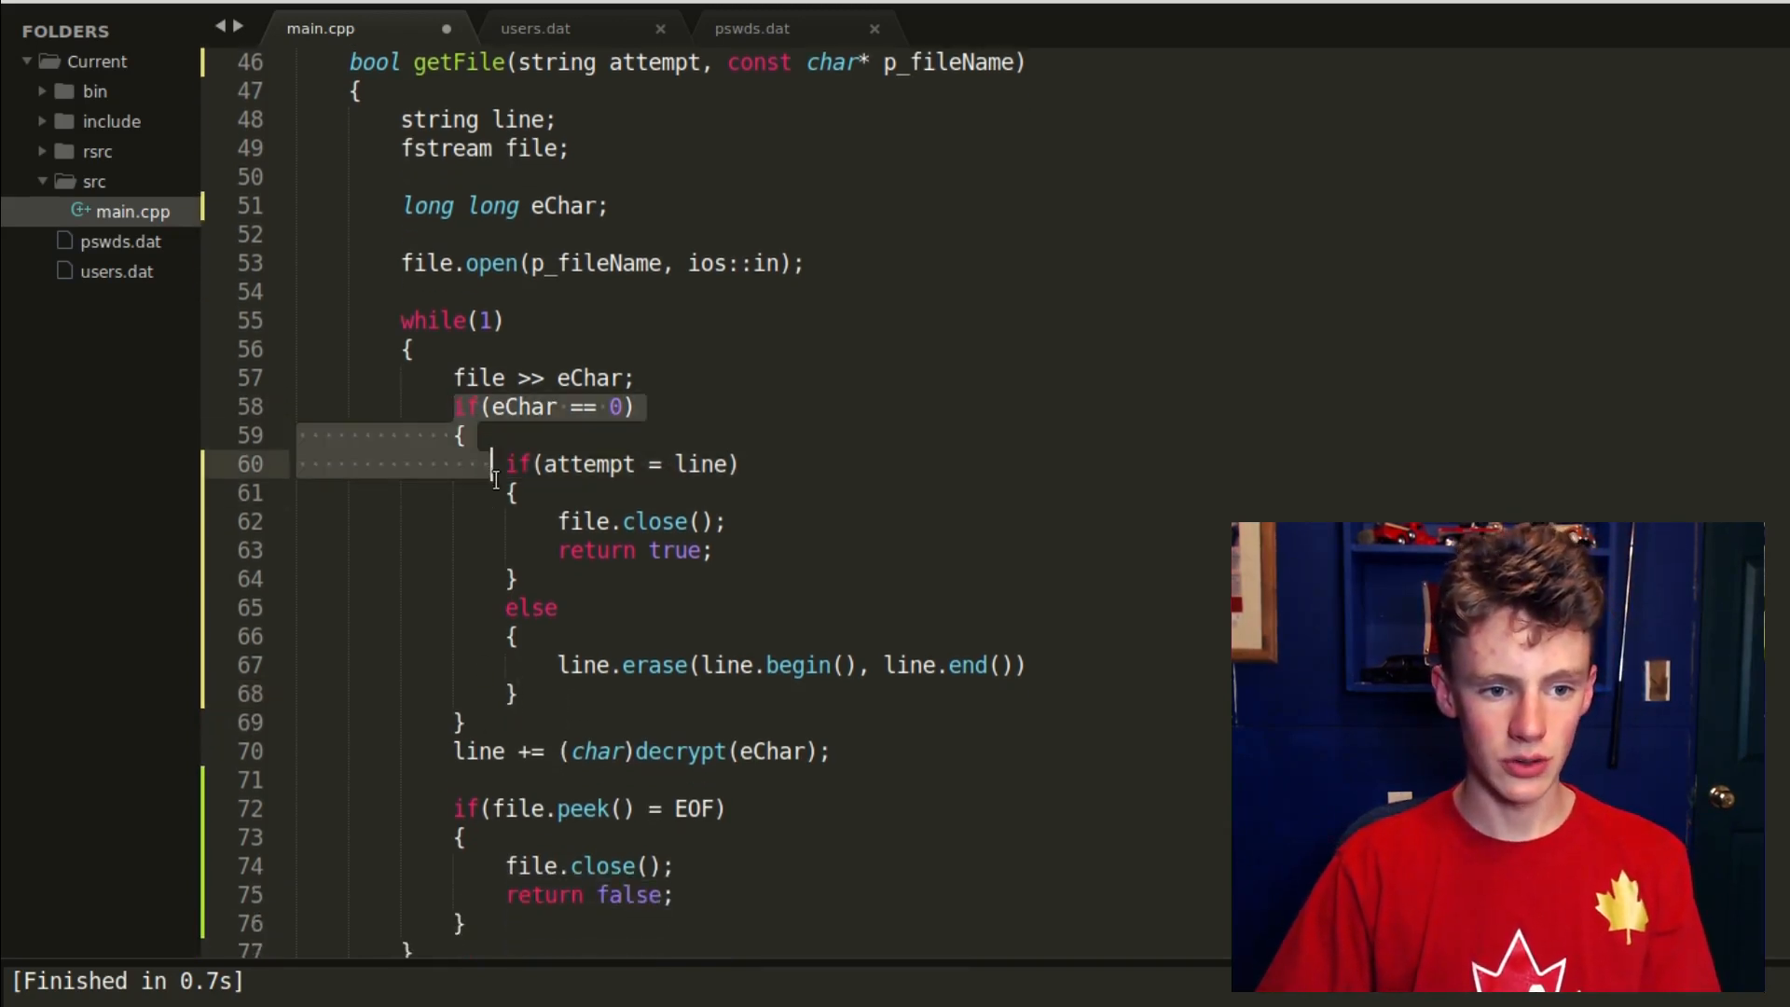
pyautogui.click(452, 636)
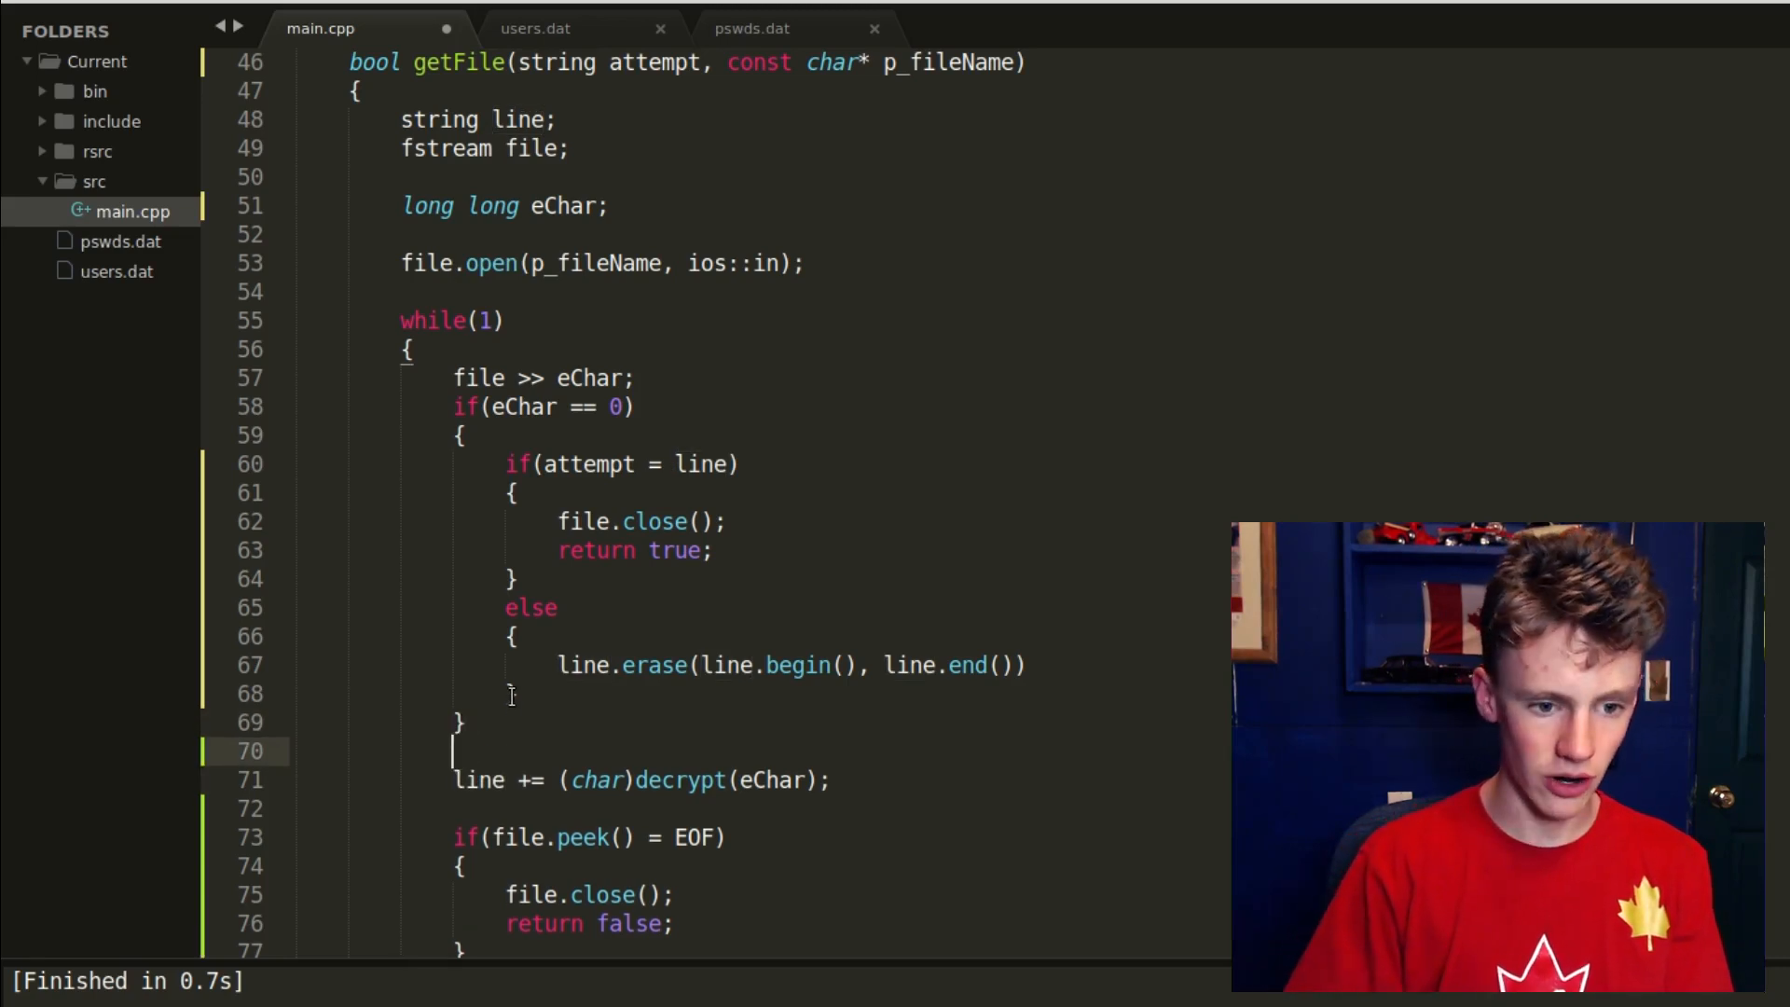
pyautogui.write('else')
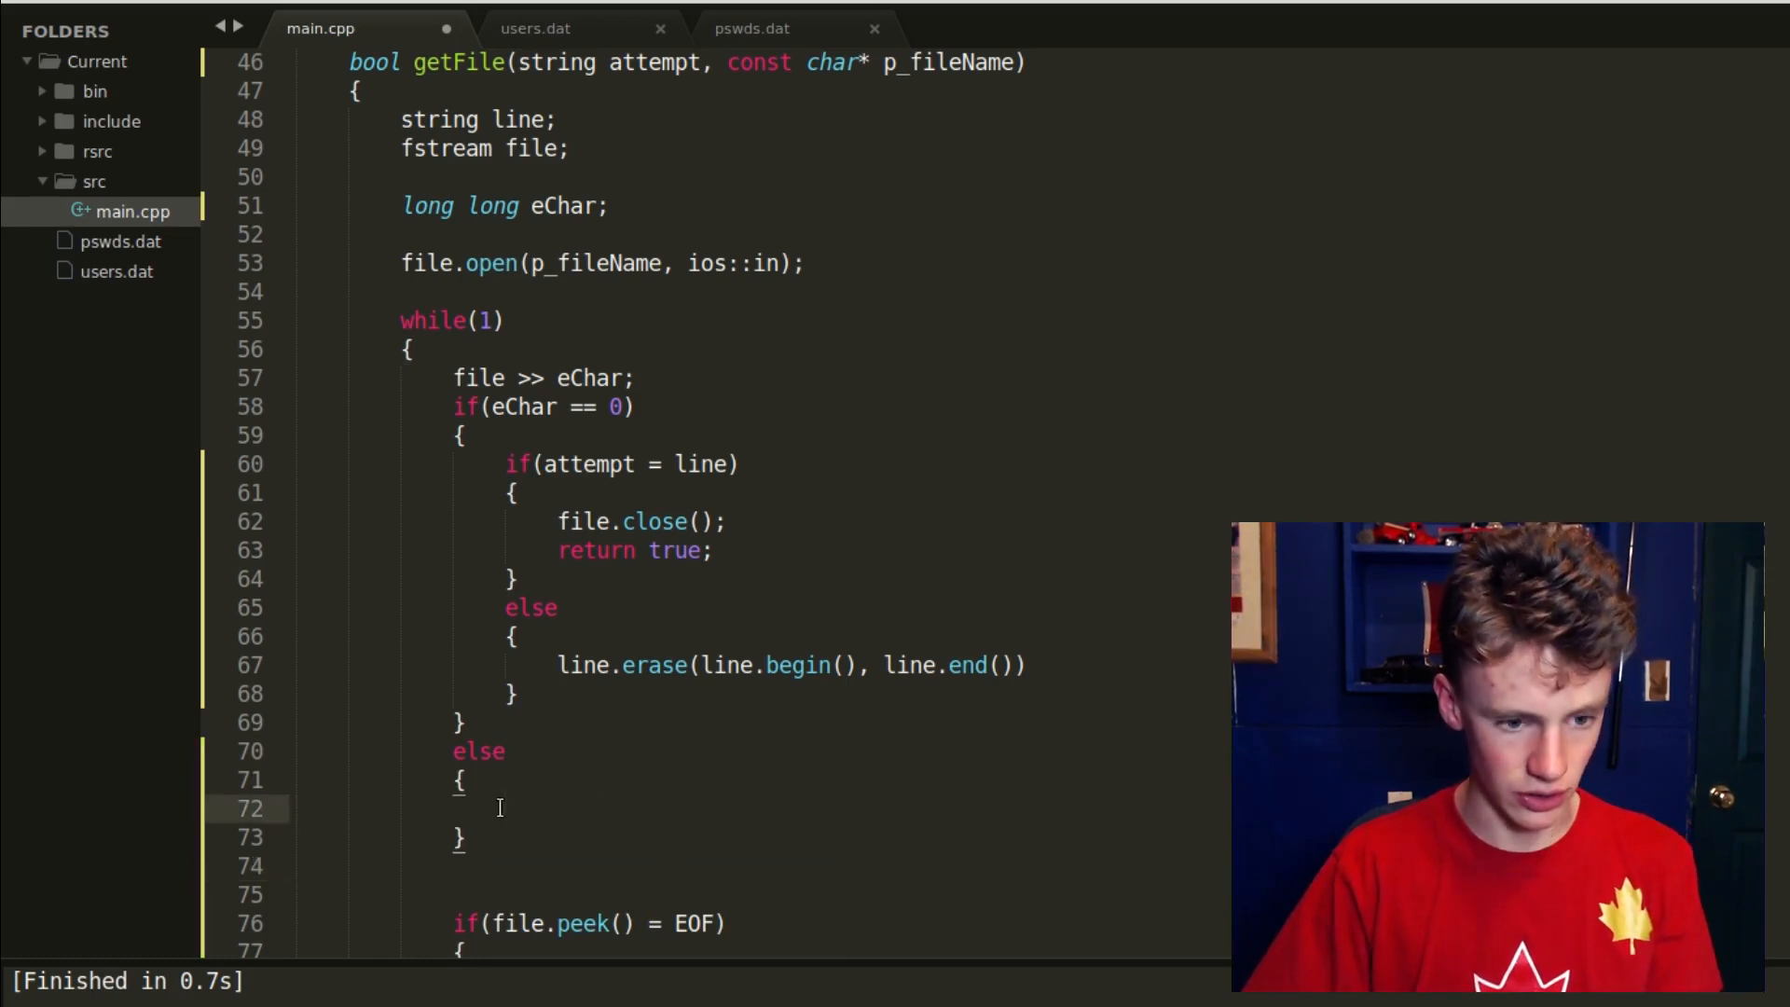
pyautogui.write('line += (char)decrypt(eChar);')
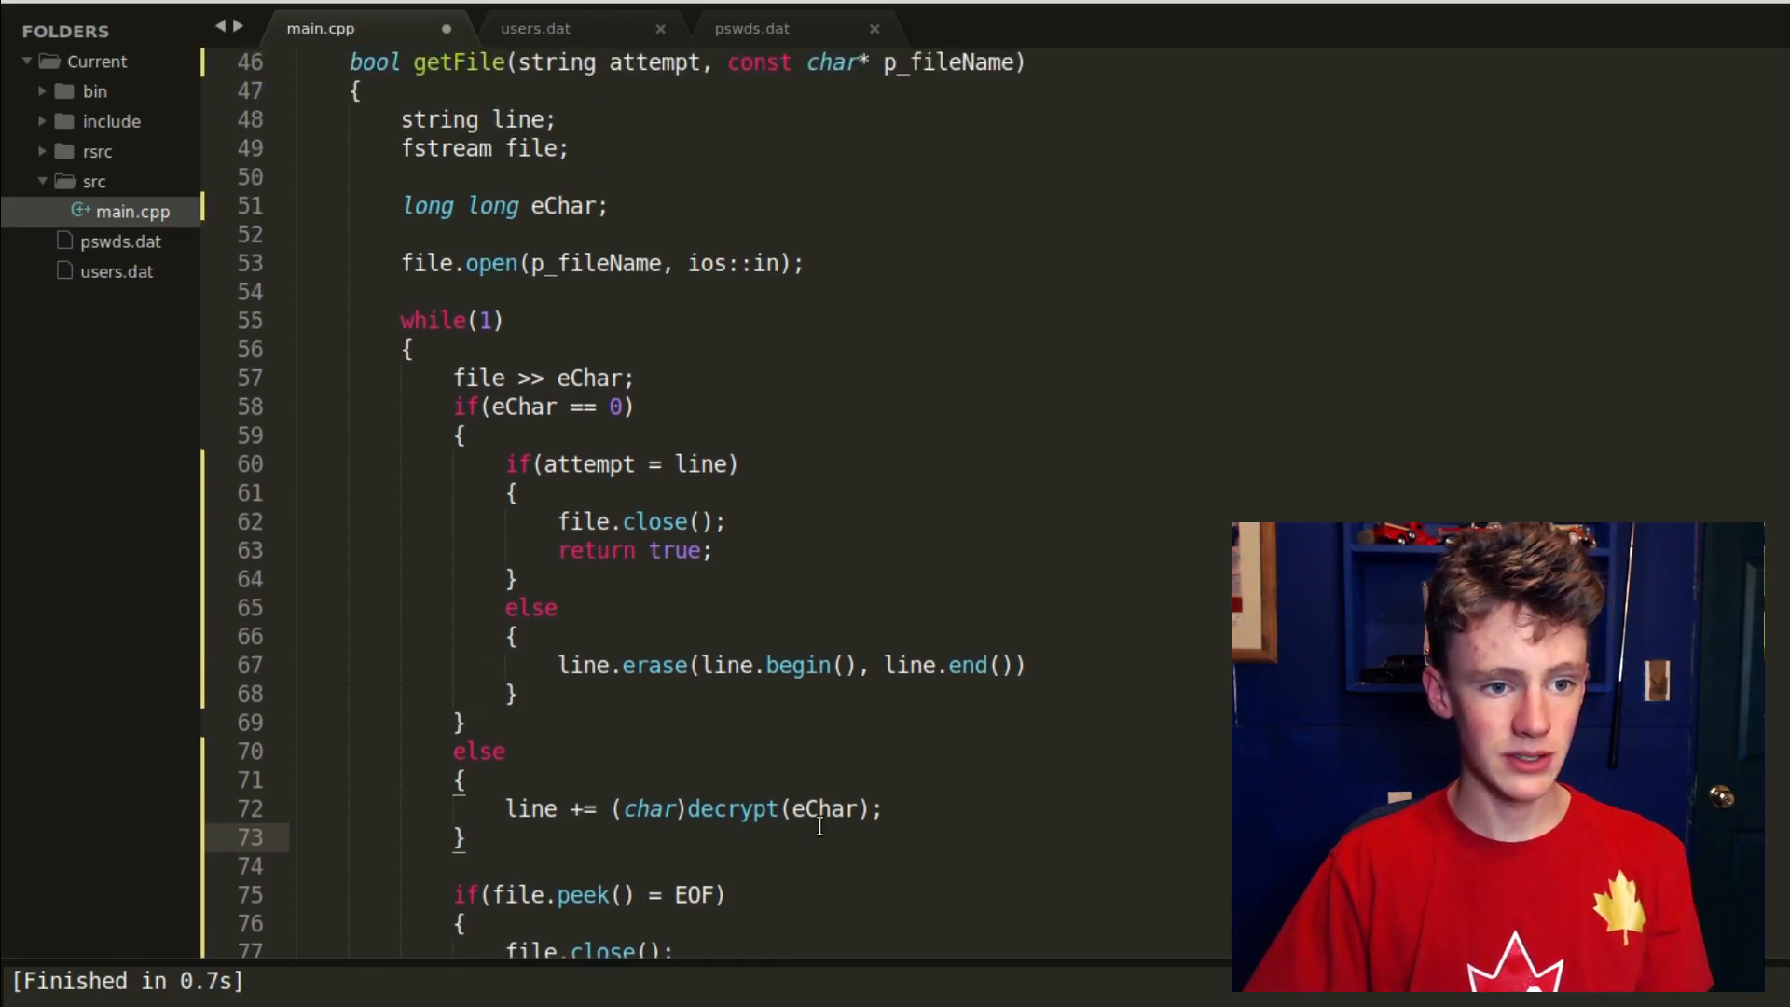
pyautogui.scroll(3)
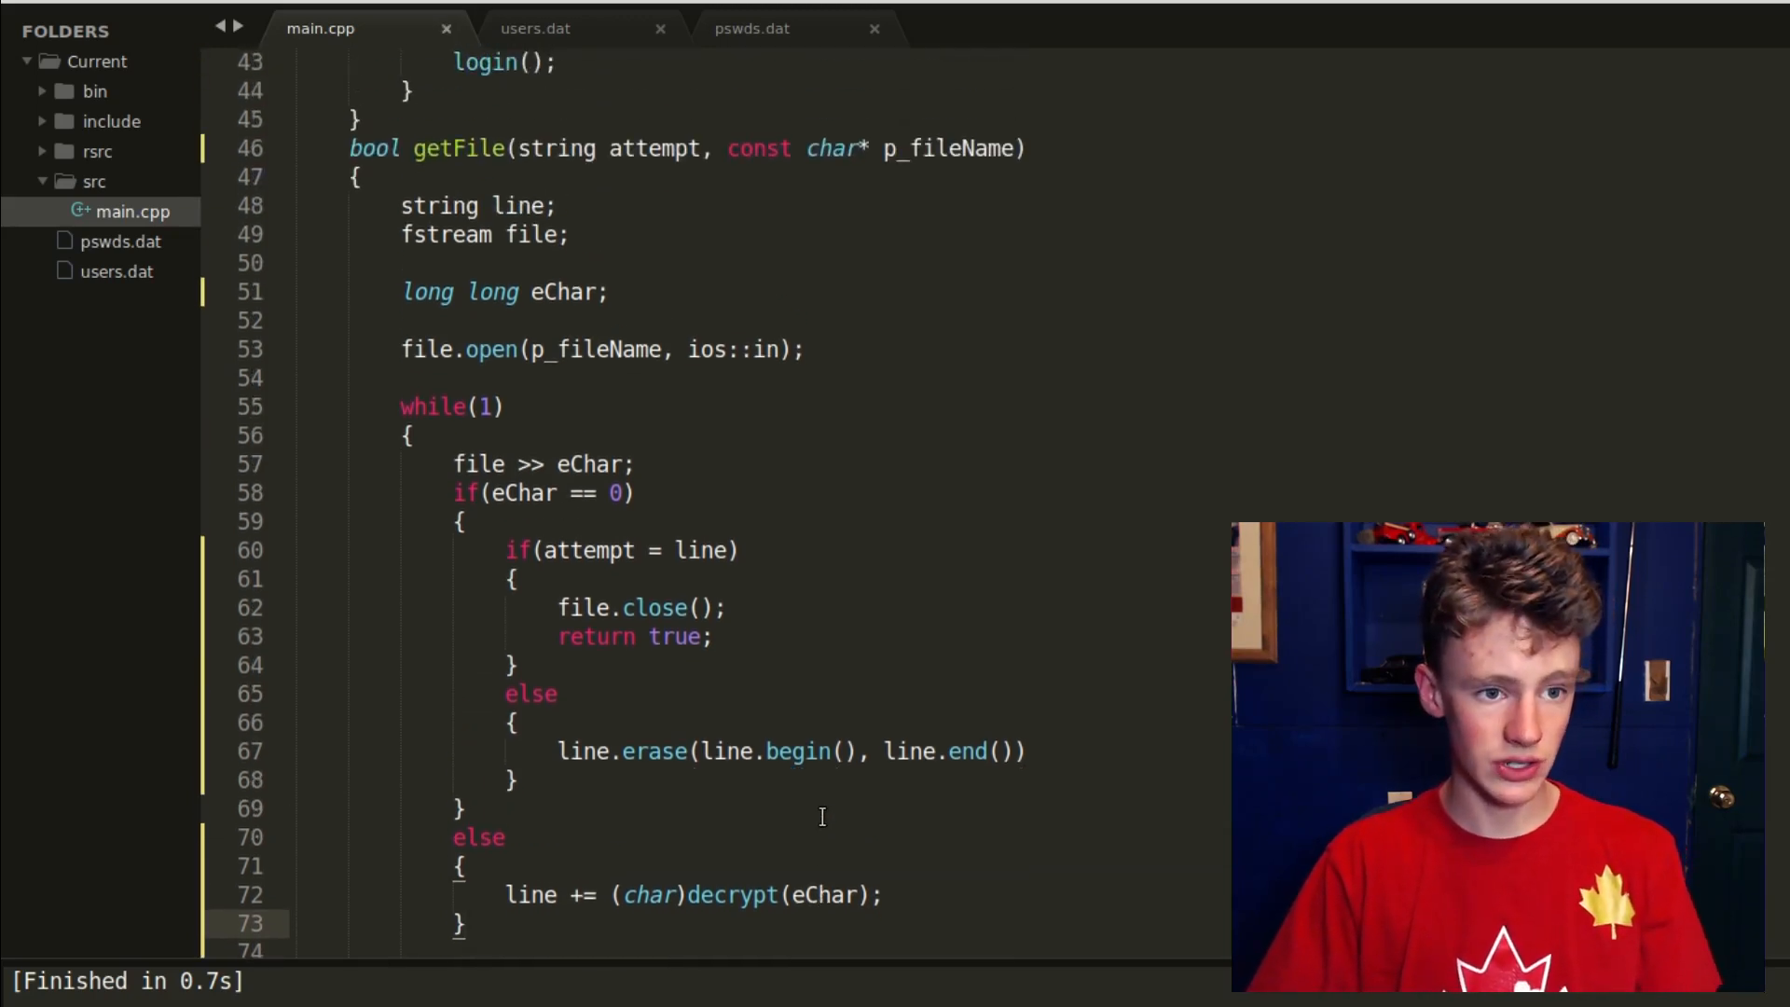
# Rename getFile to checkFile and write if(checkFile(userNameAttempt, "users.dat")) in login().
pyautogui.scroll(3)
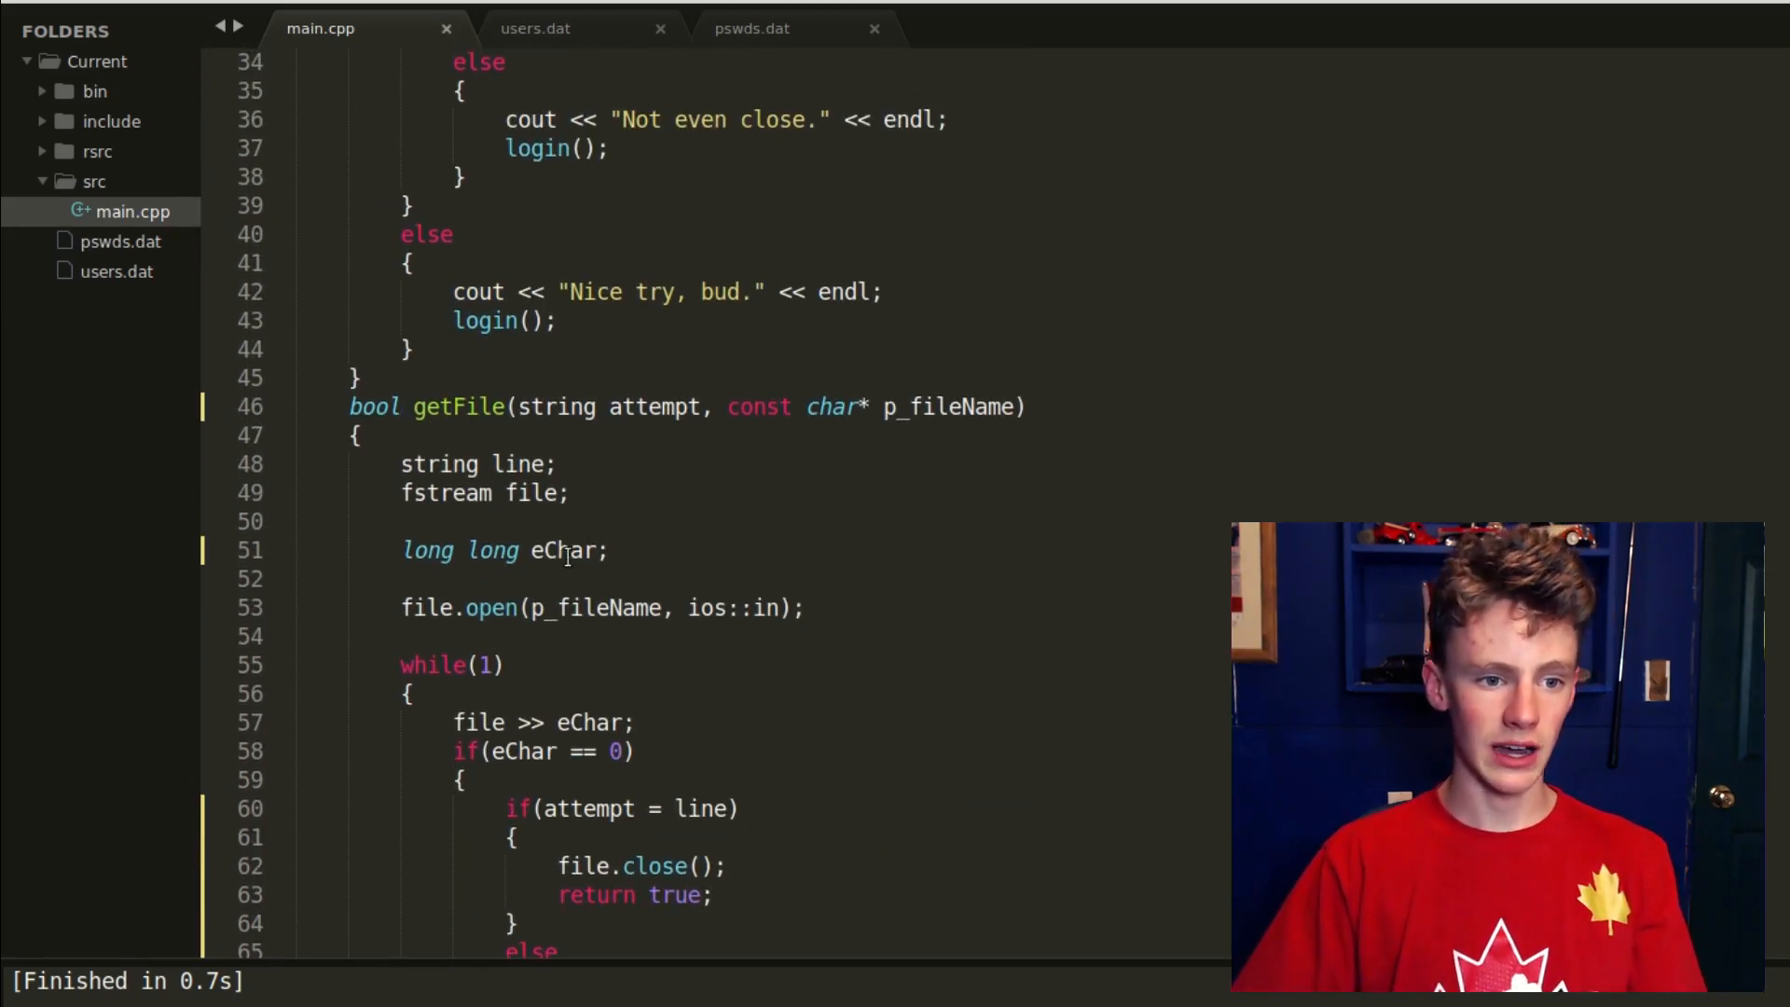
pyautogui.scroll(3)
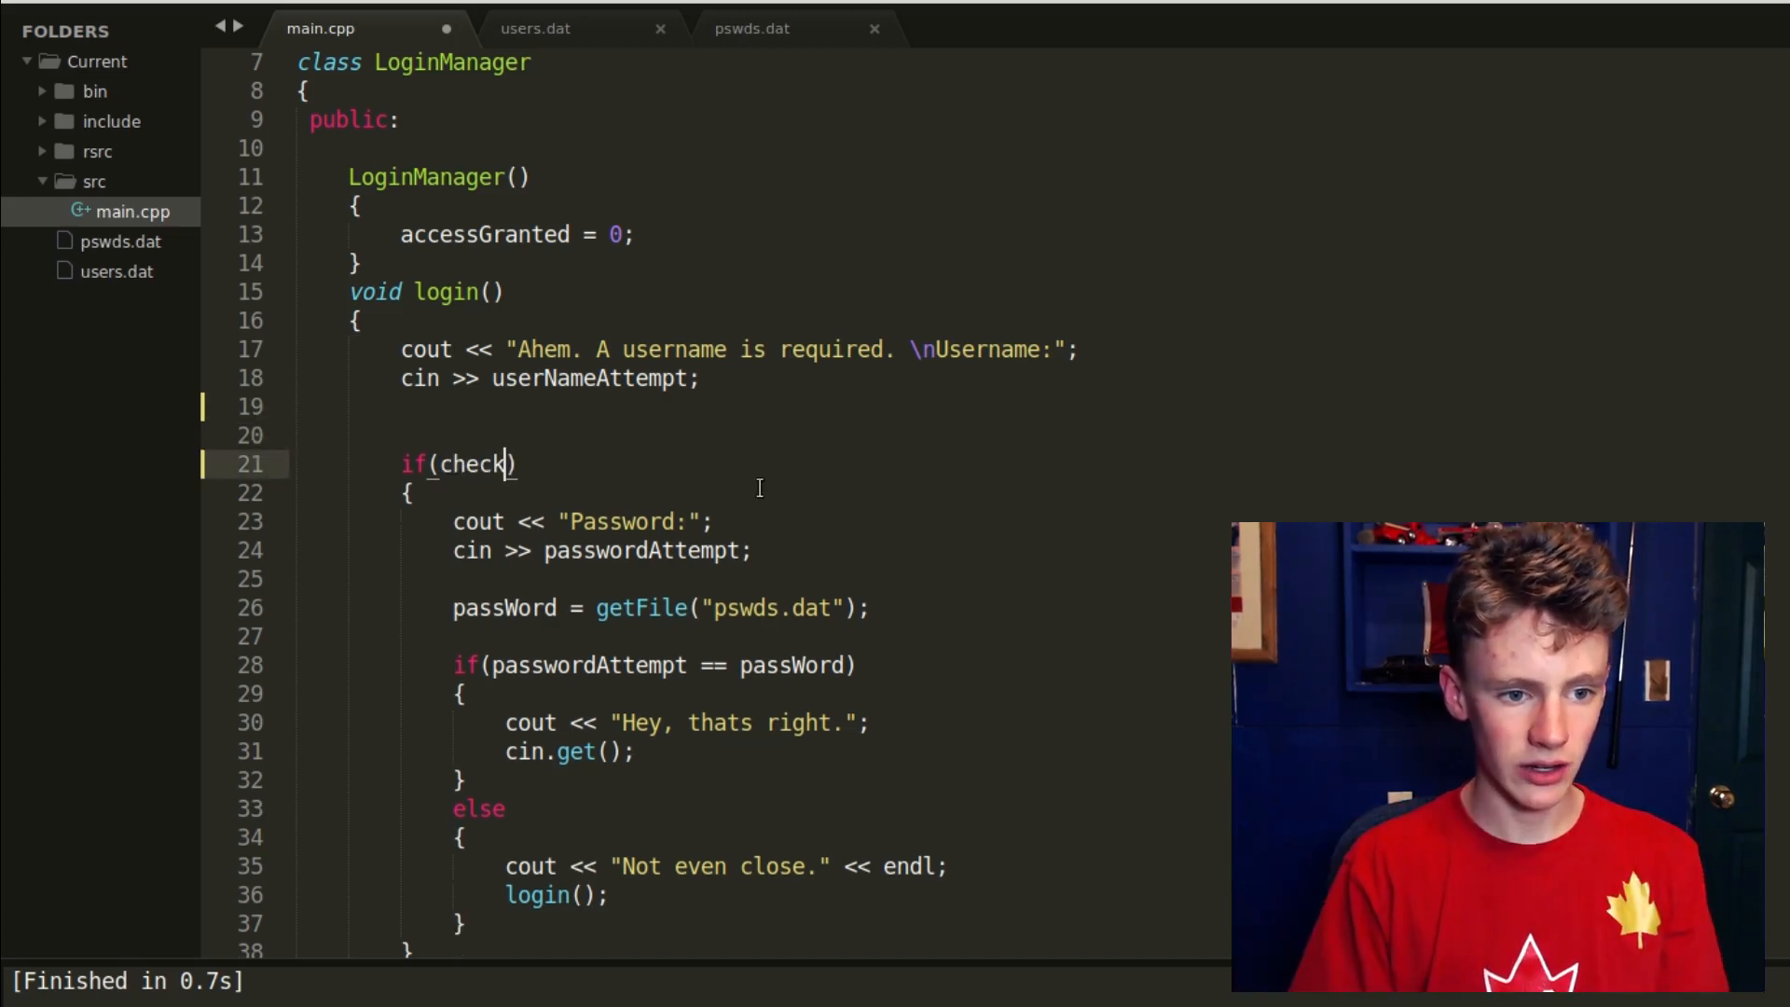
pyautogui.write('File(use')
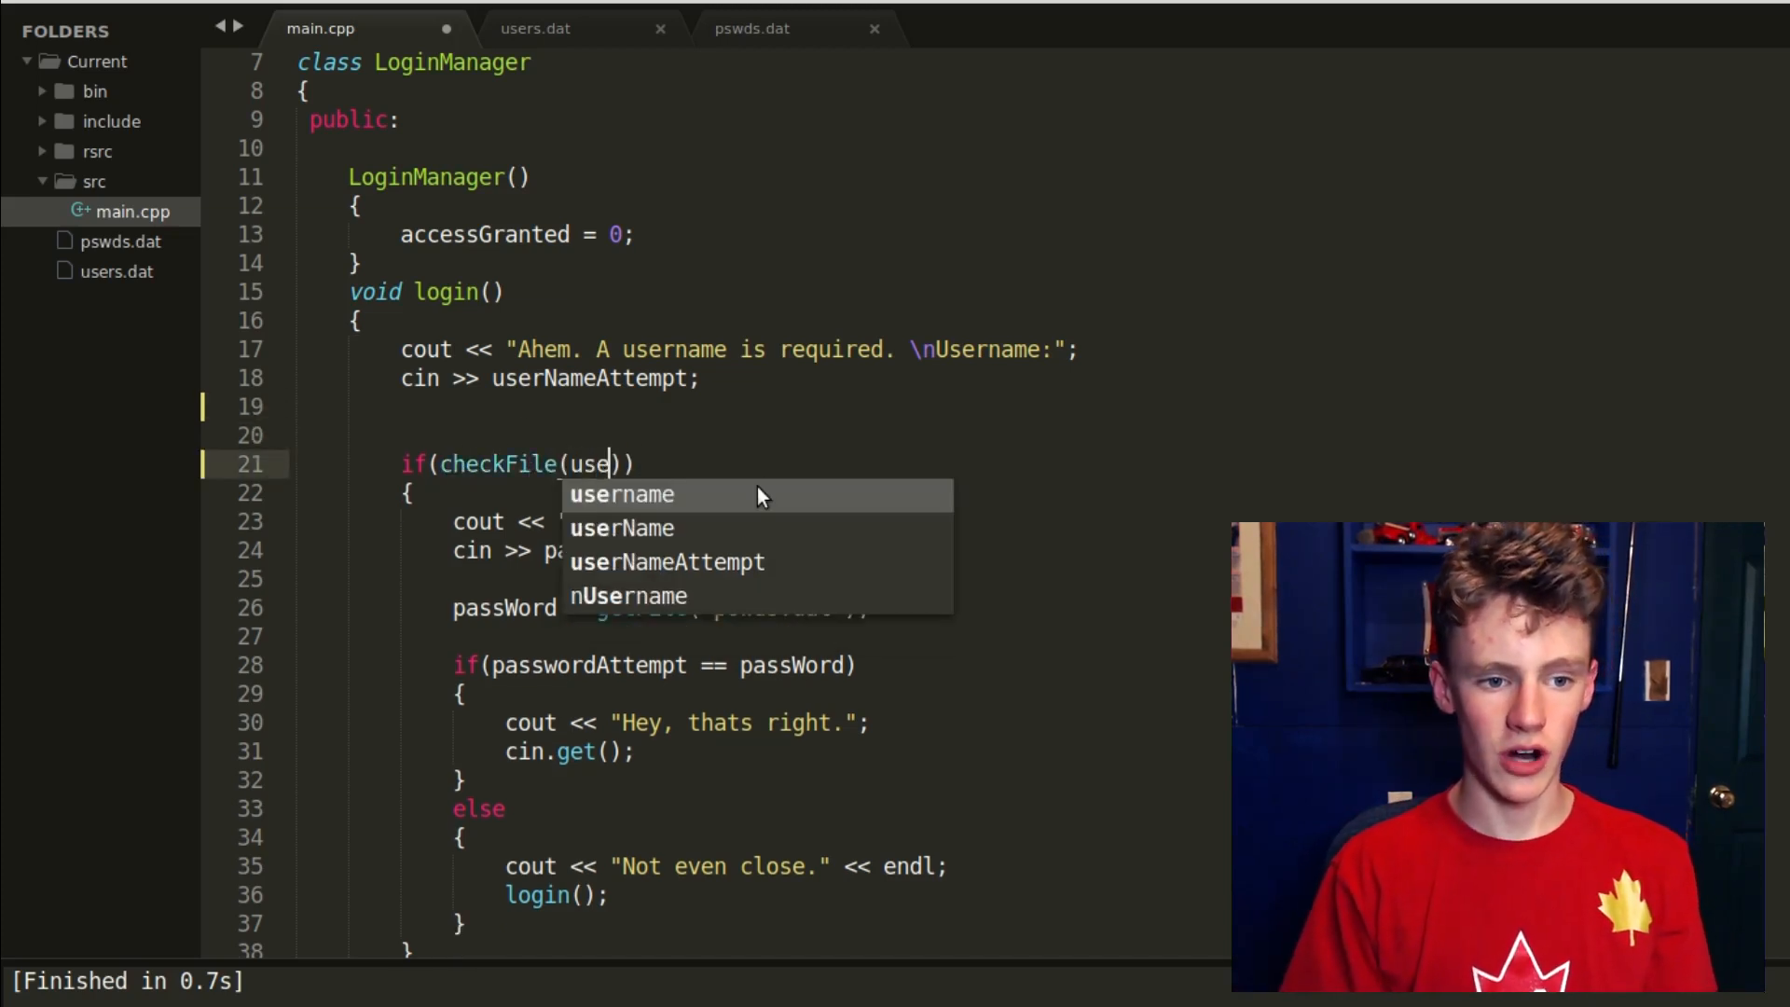
pyautogui.write('rNameAttempt,')
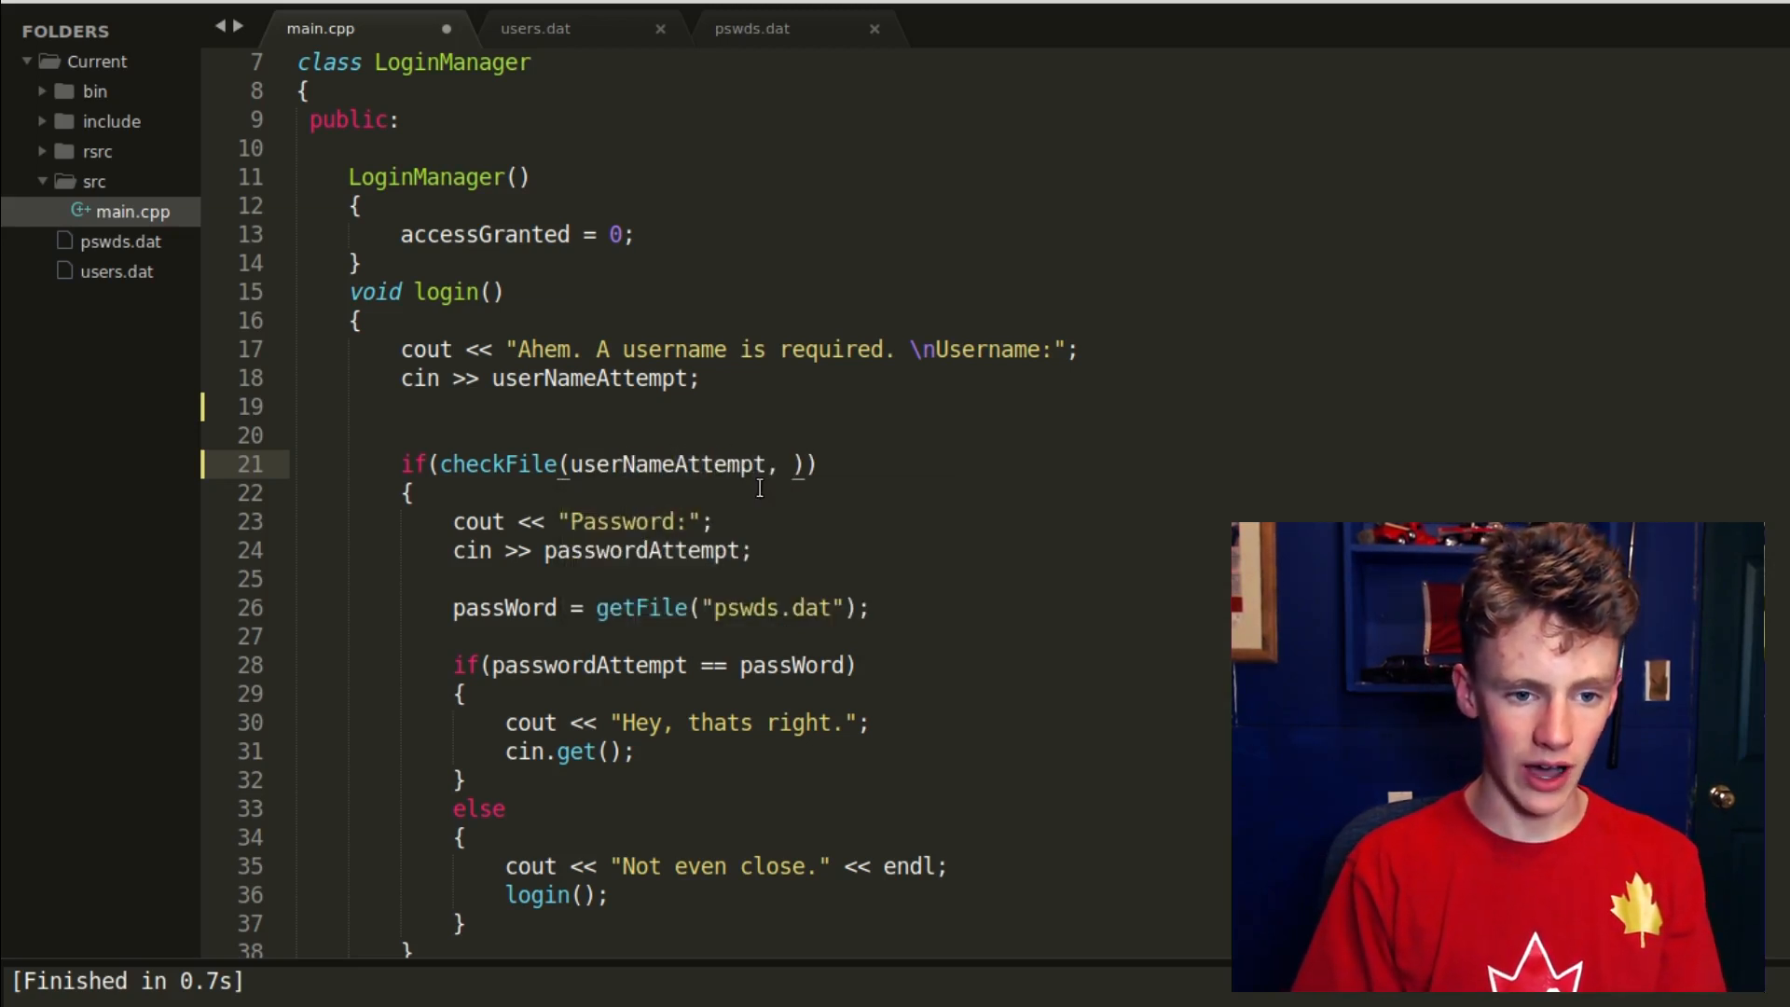
pyautogui.write('ue')
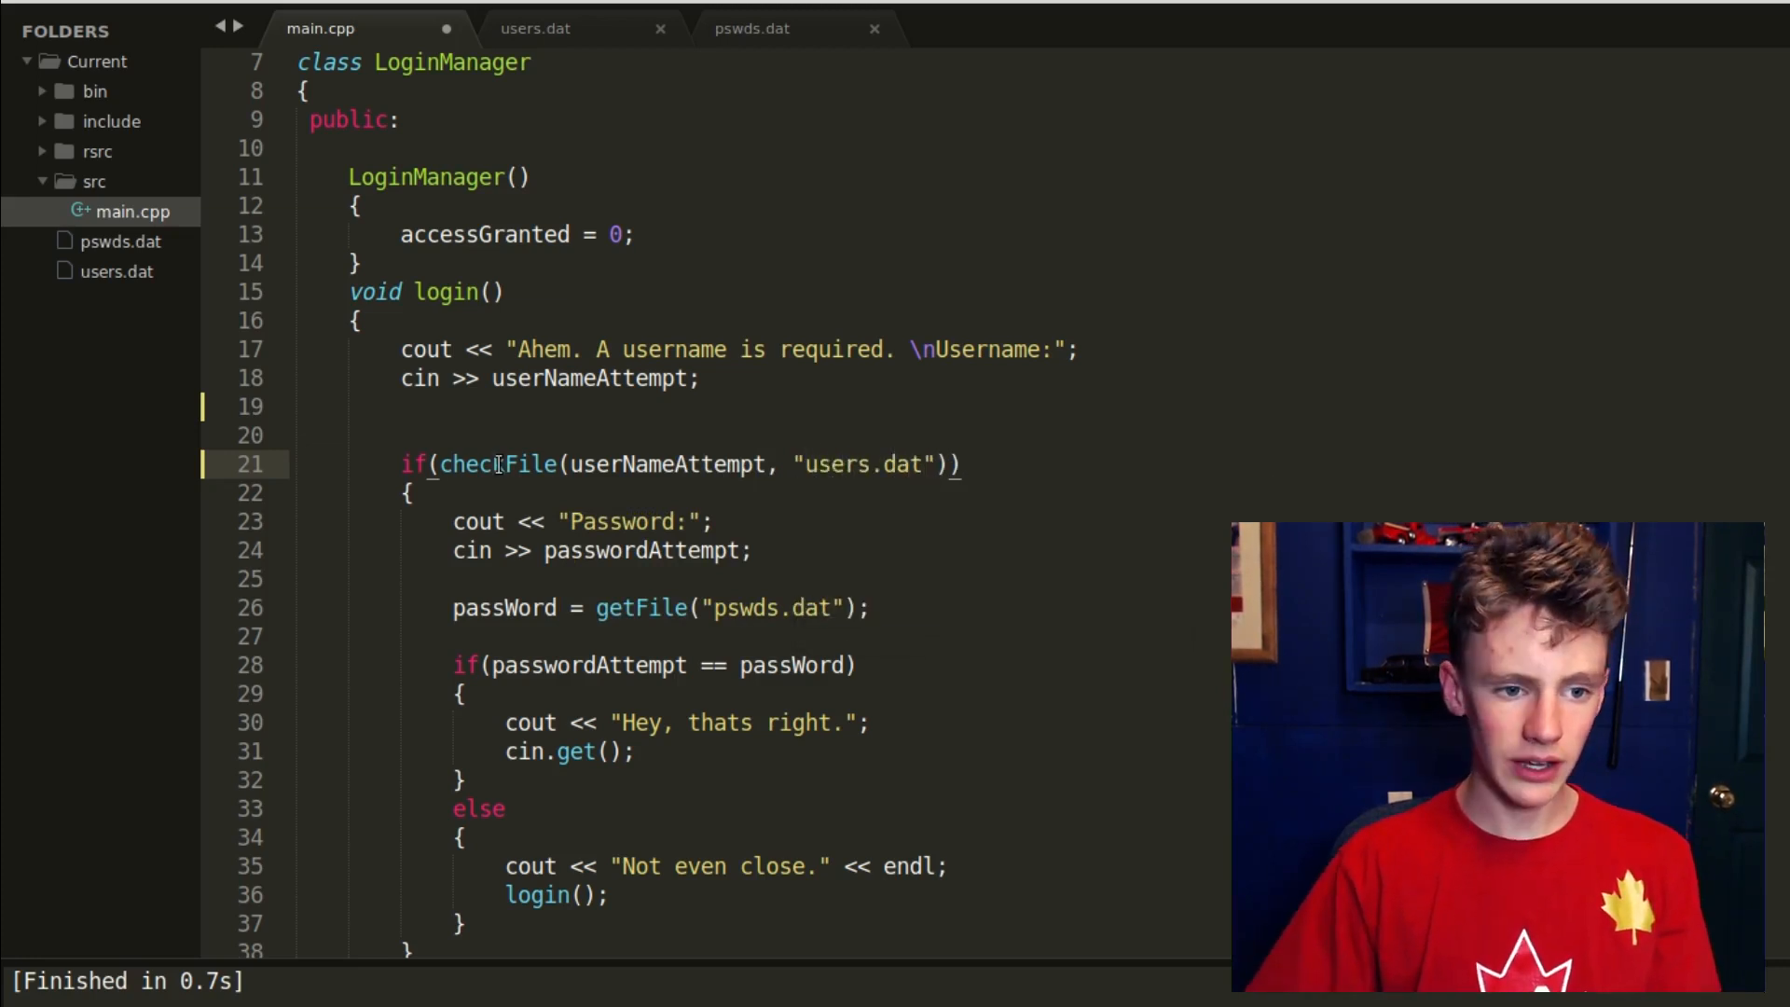
# Scroll through main.cpp reviewing login() and dropping the old passWord = getFile("pswds.dat") line.
pyautogui.scroll(-3)
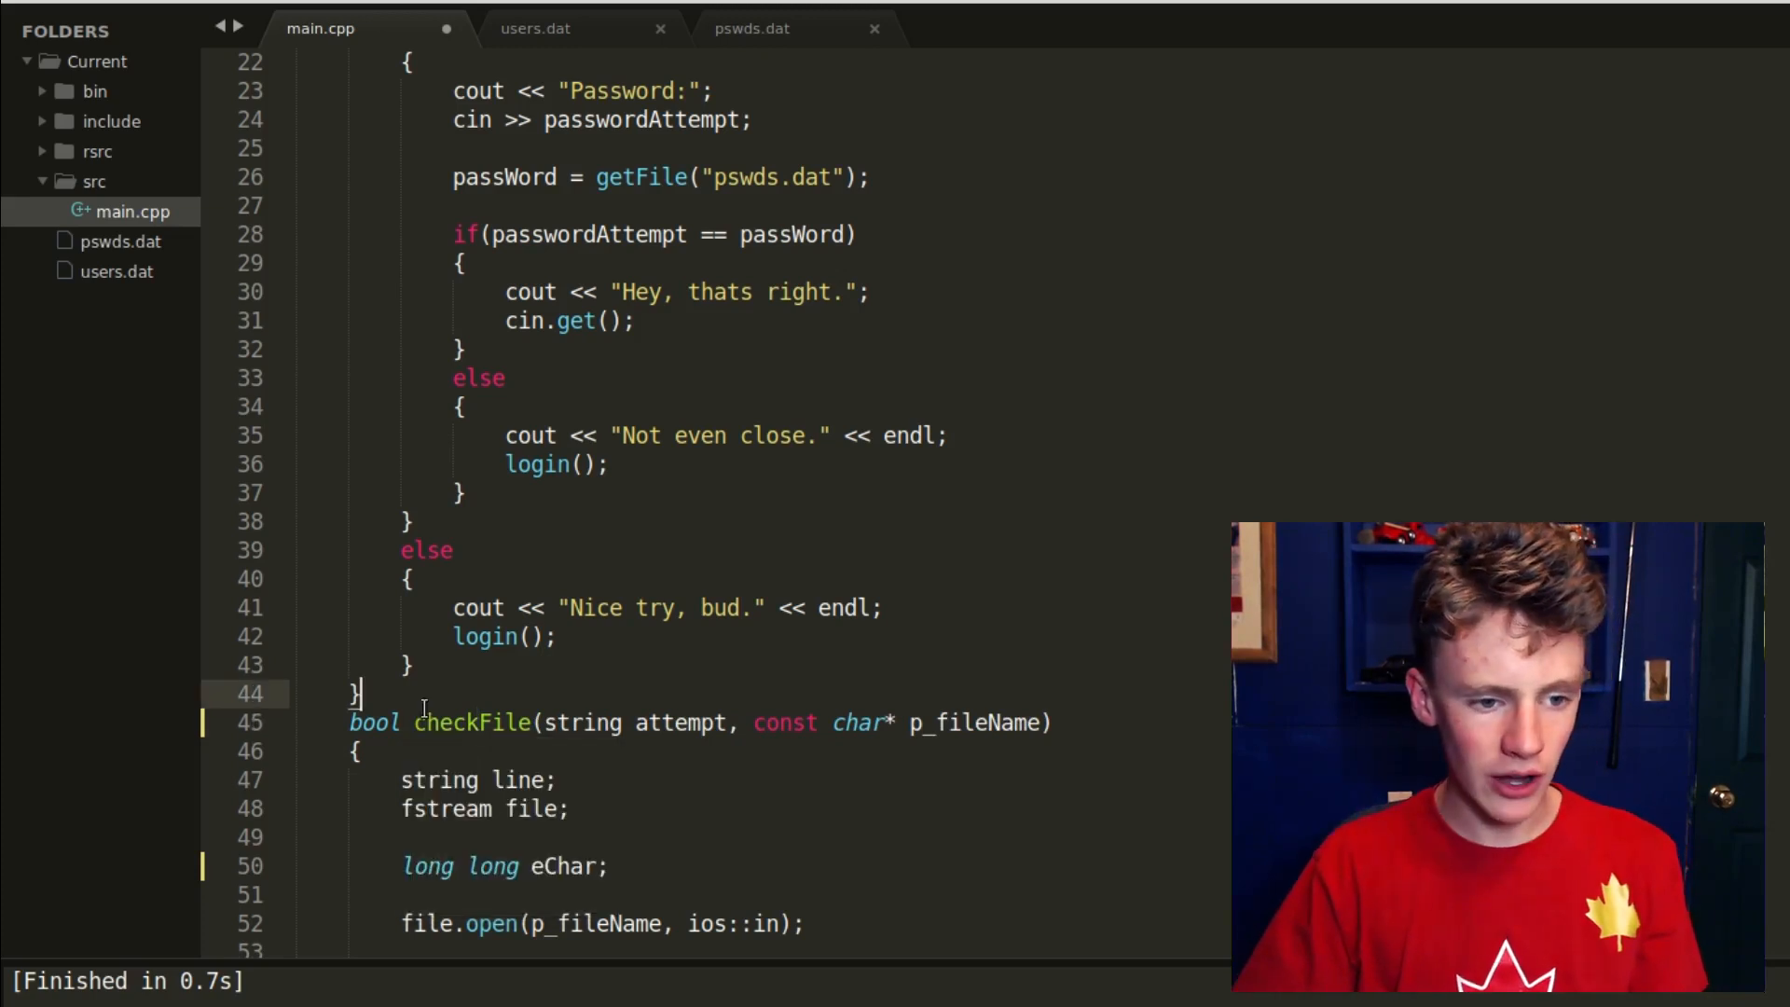
pyautogui.scroll(3)
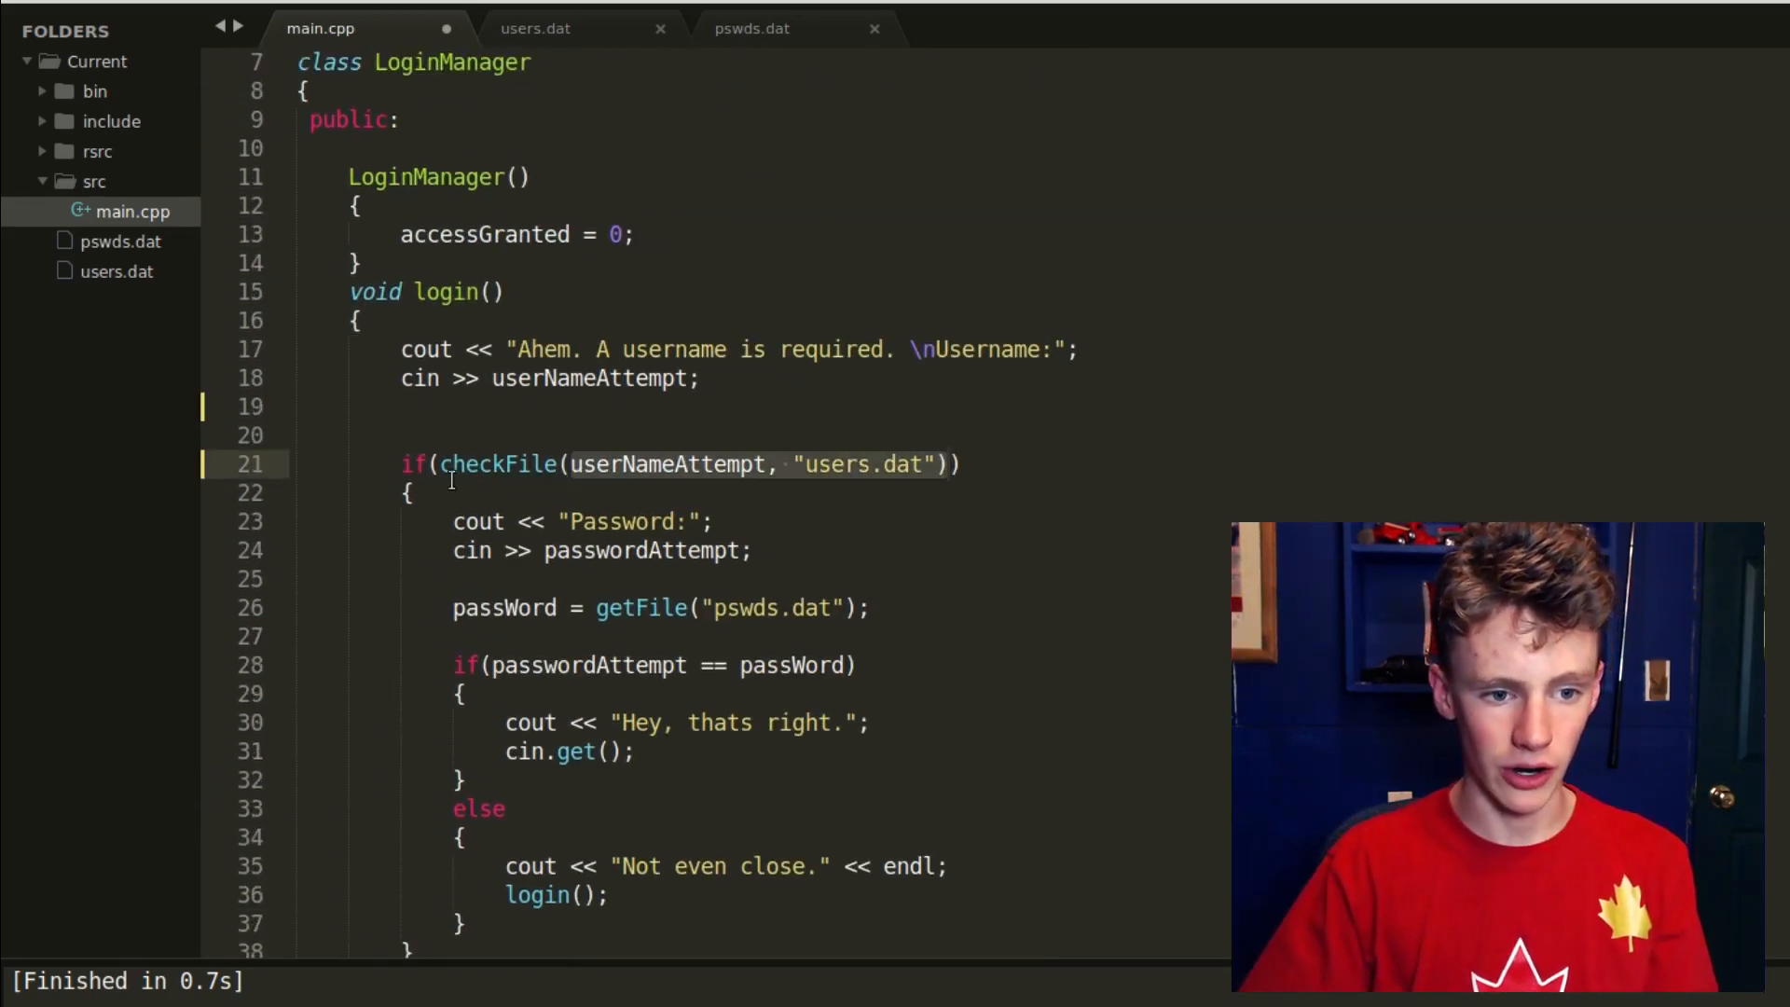
pyautogui.scroll(-3)
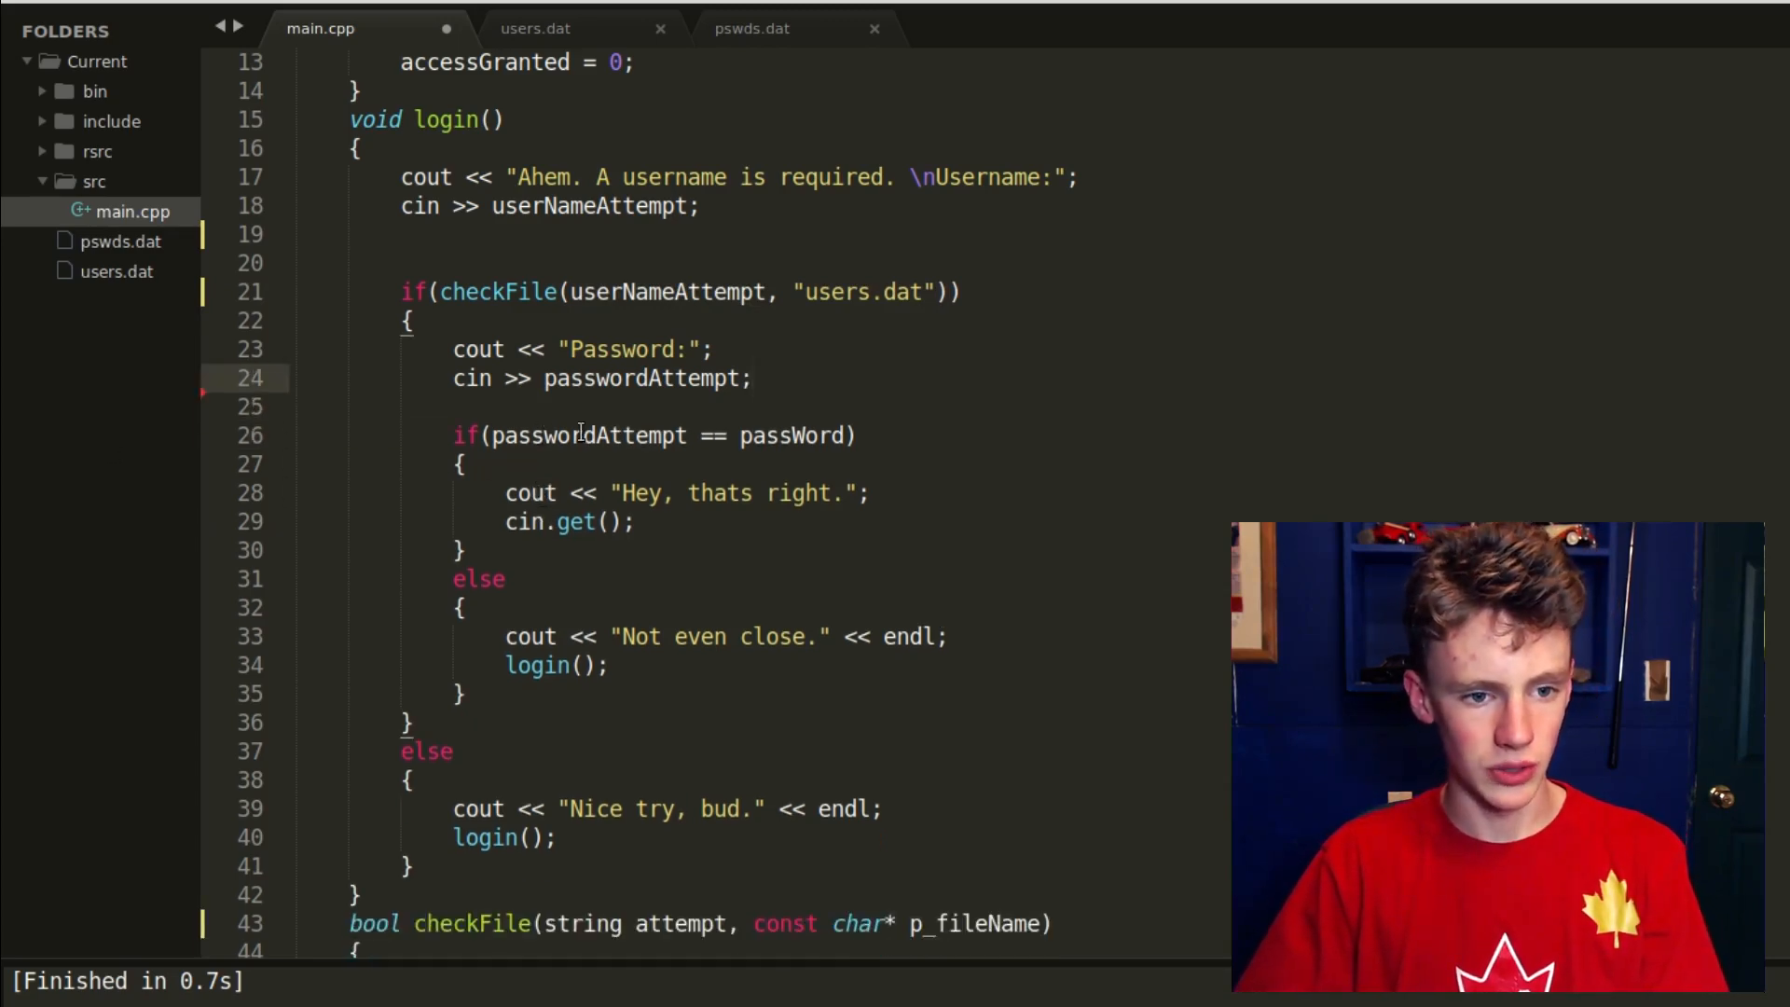
pyautogui.scroll(-3)
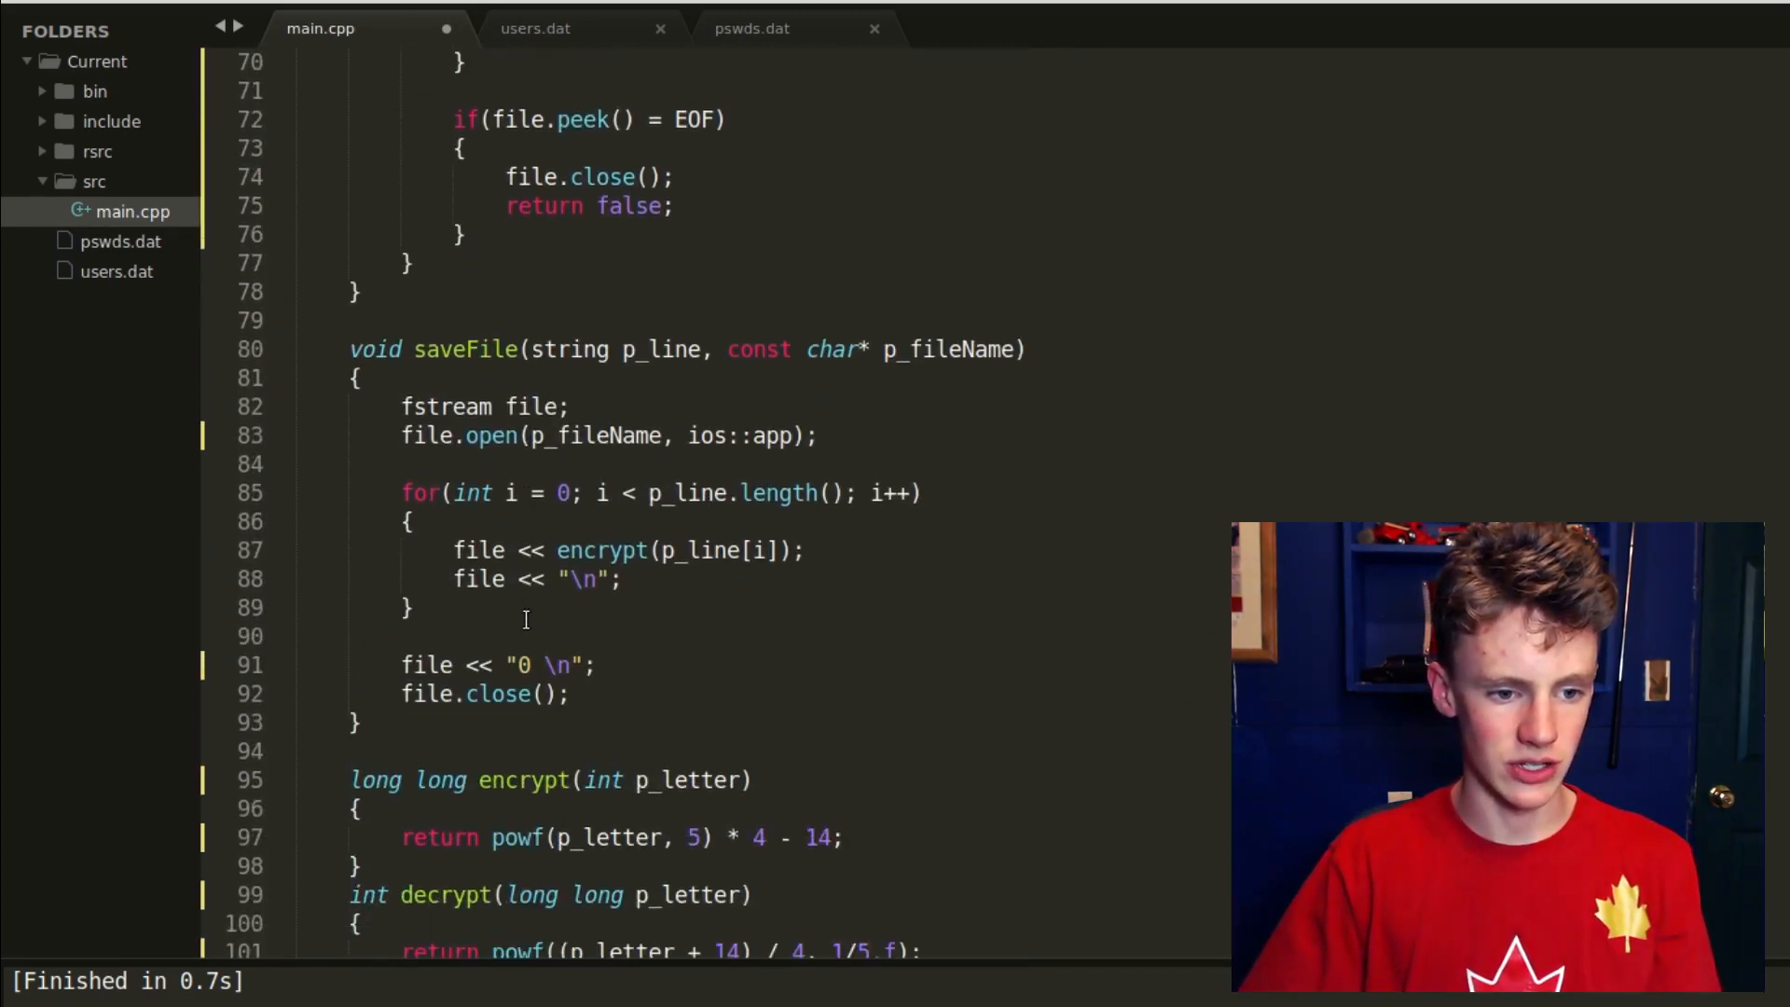
pyautogui.scroll(-3)
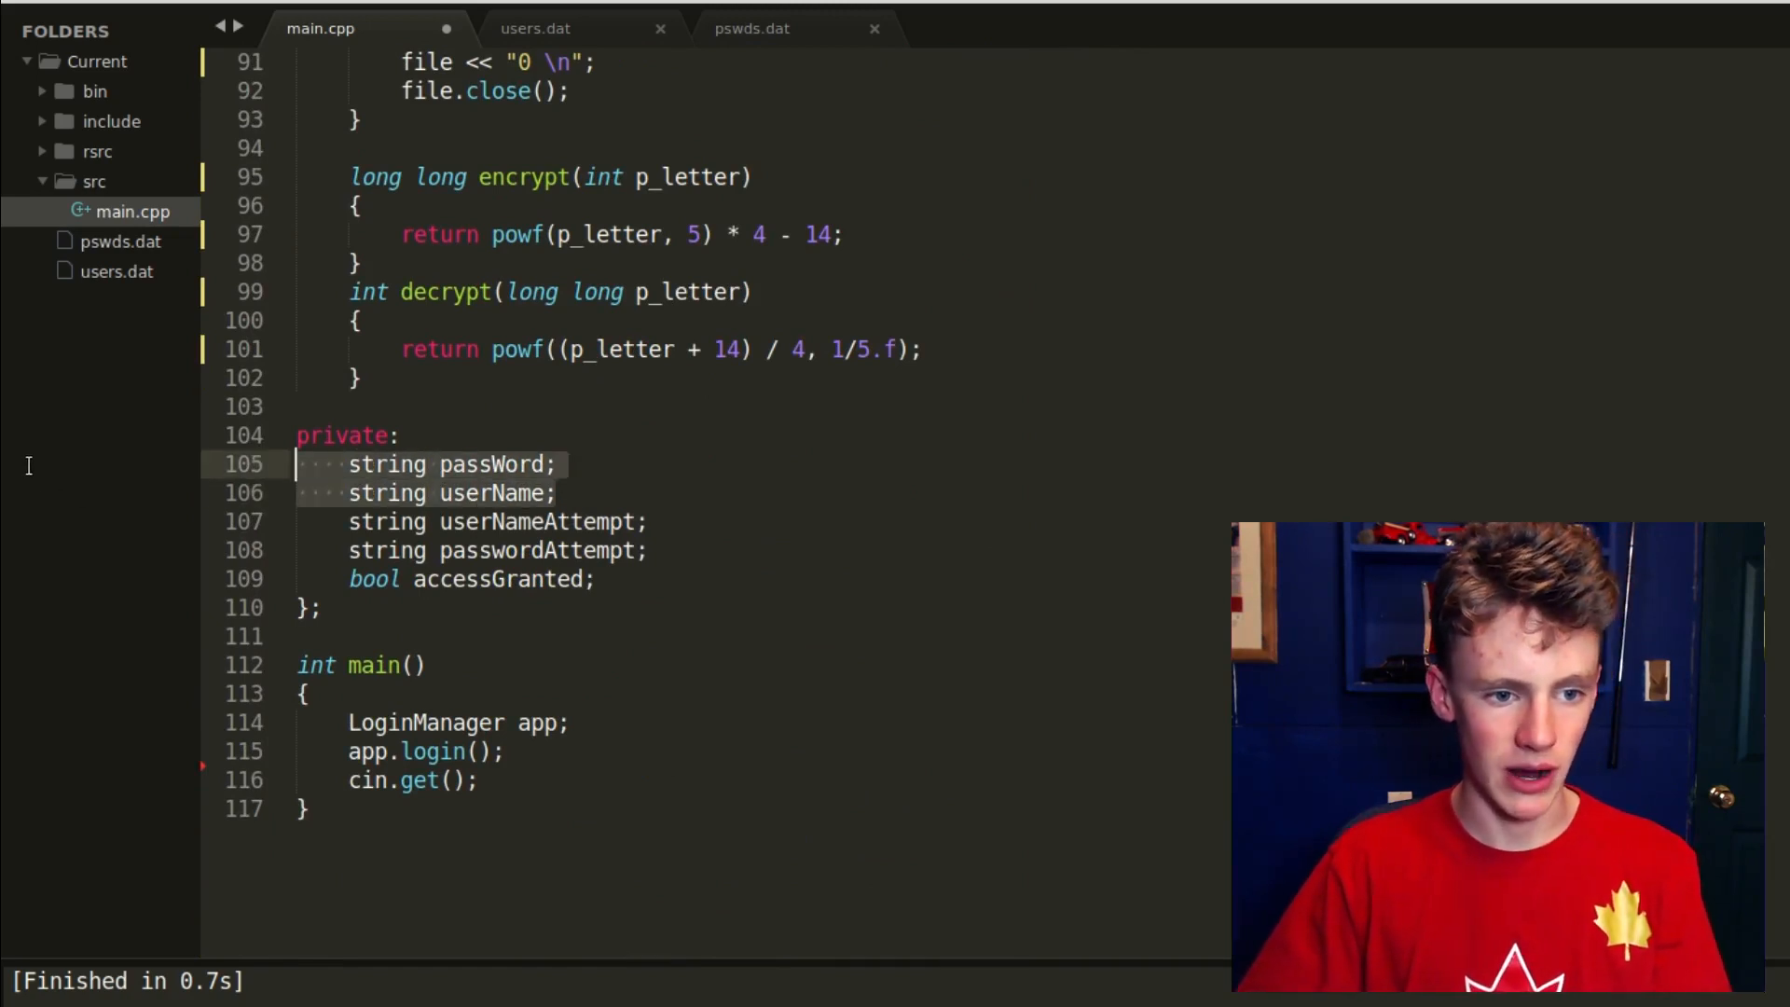
pyautogui.scroll(3)
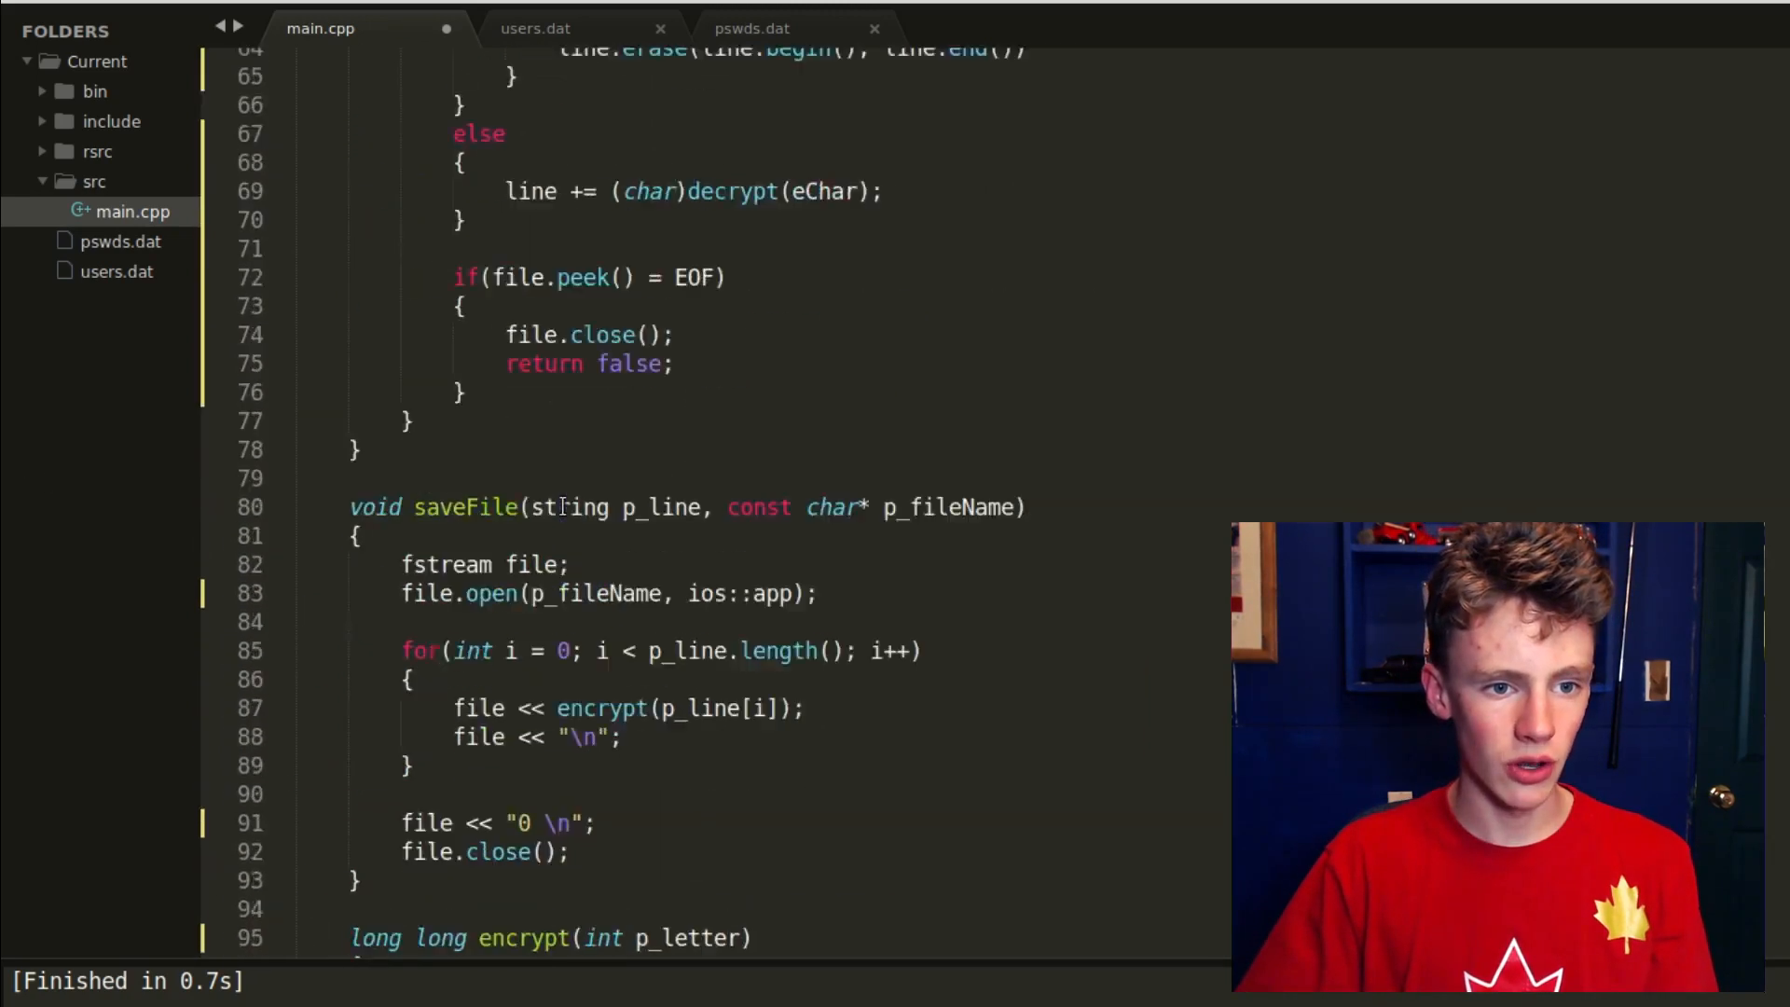
pyautogui.scroll(3)
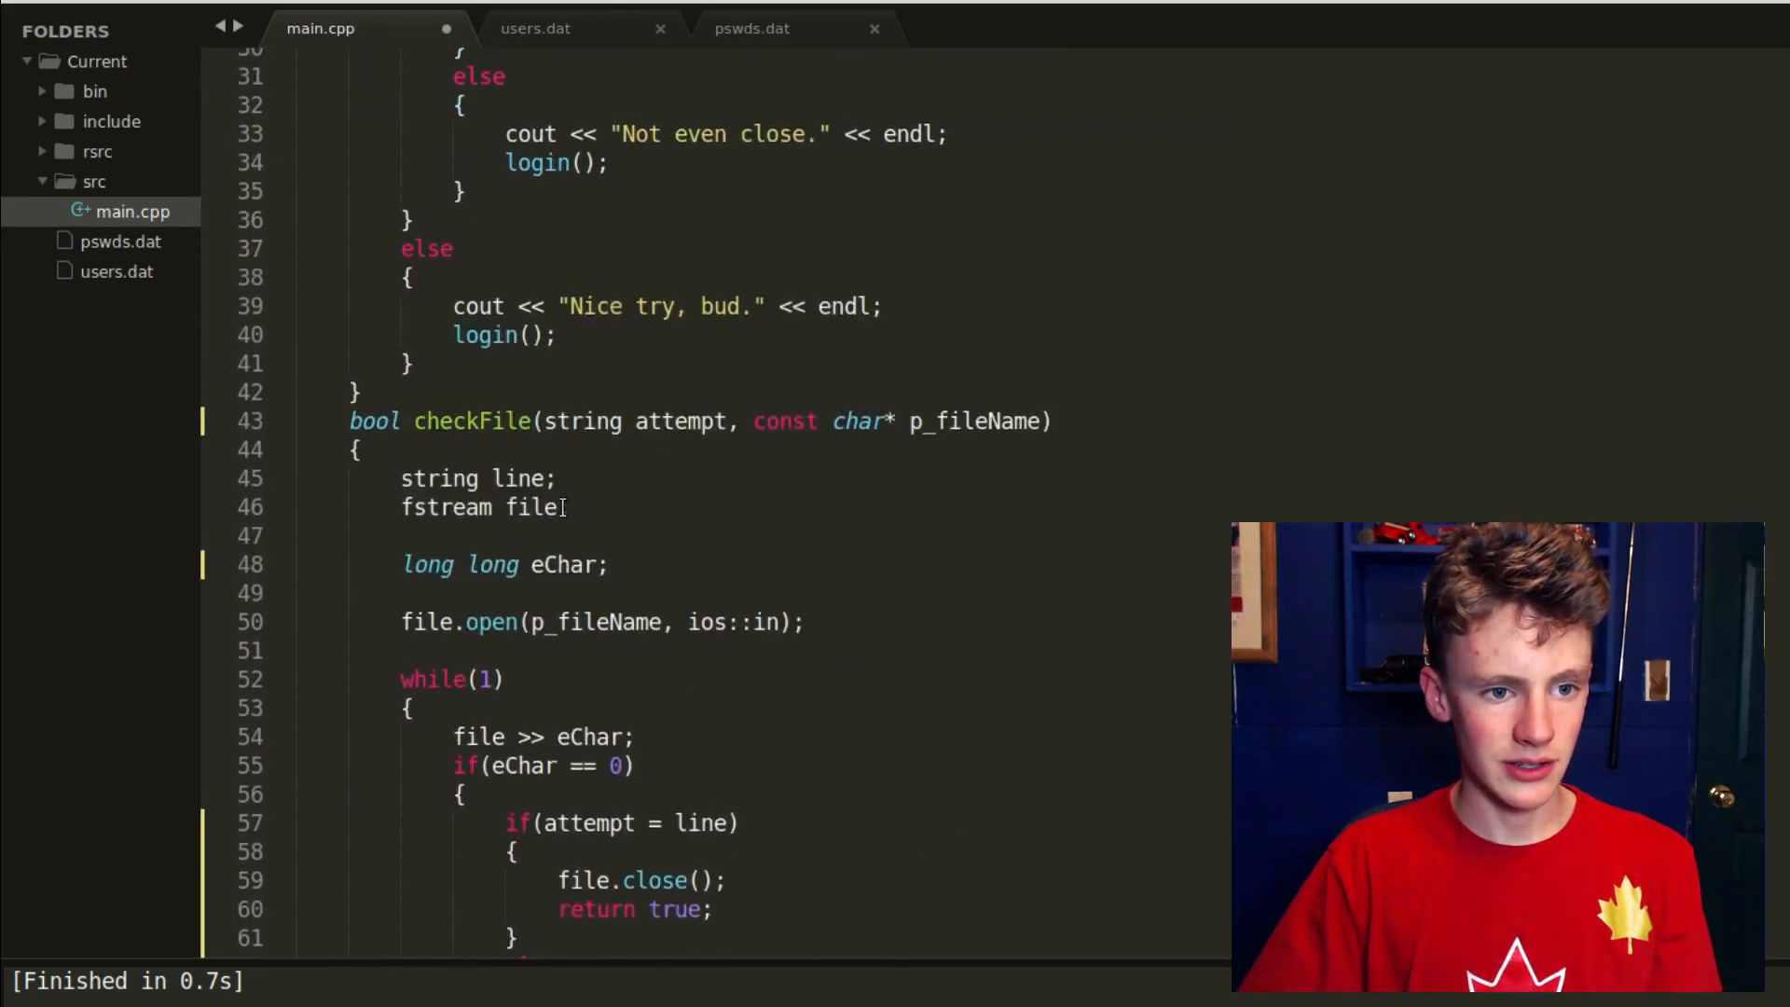
pyautogui.scroll(3)
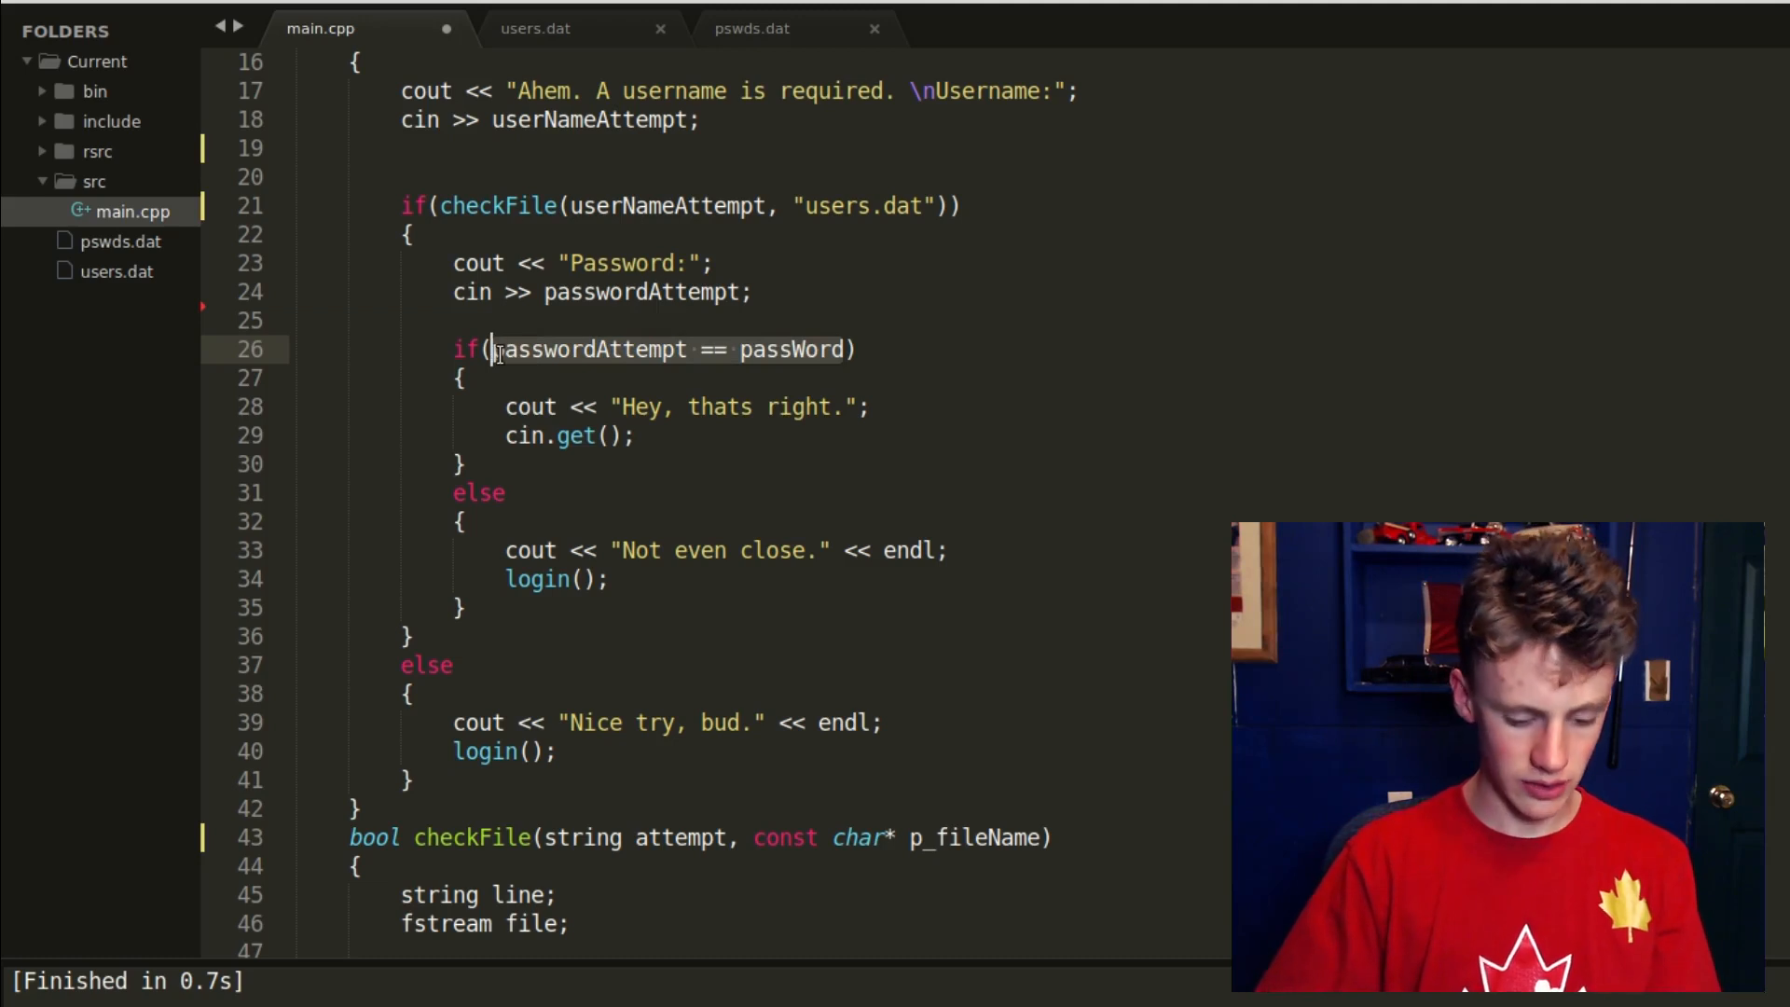
# Replace passwordAttempt == passWord with checkFile(passwordAttempt, "pswds.dat") in the inner if.
pyautogui.write('checkFile())')
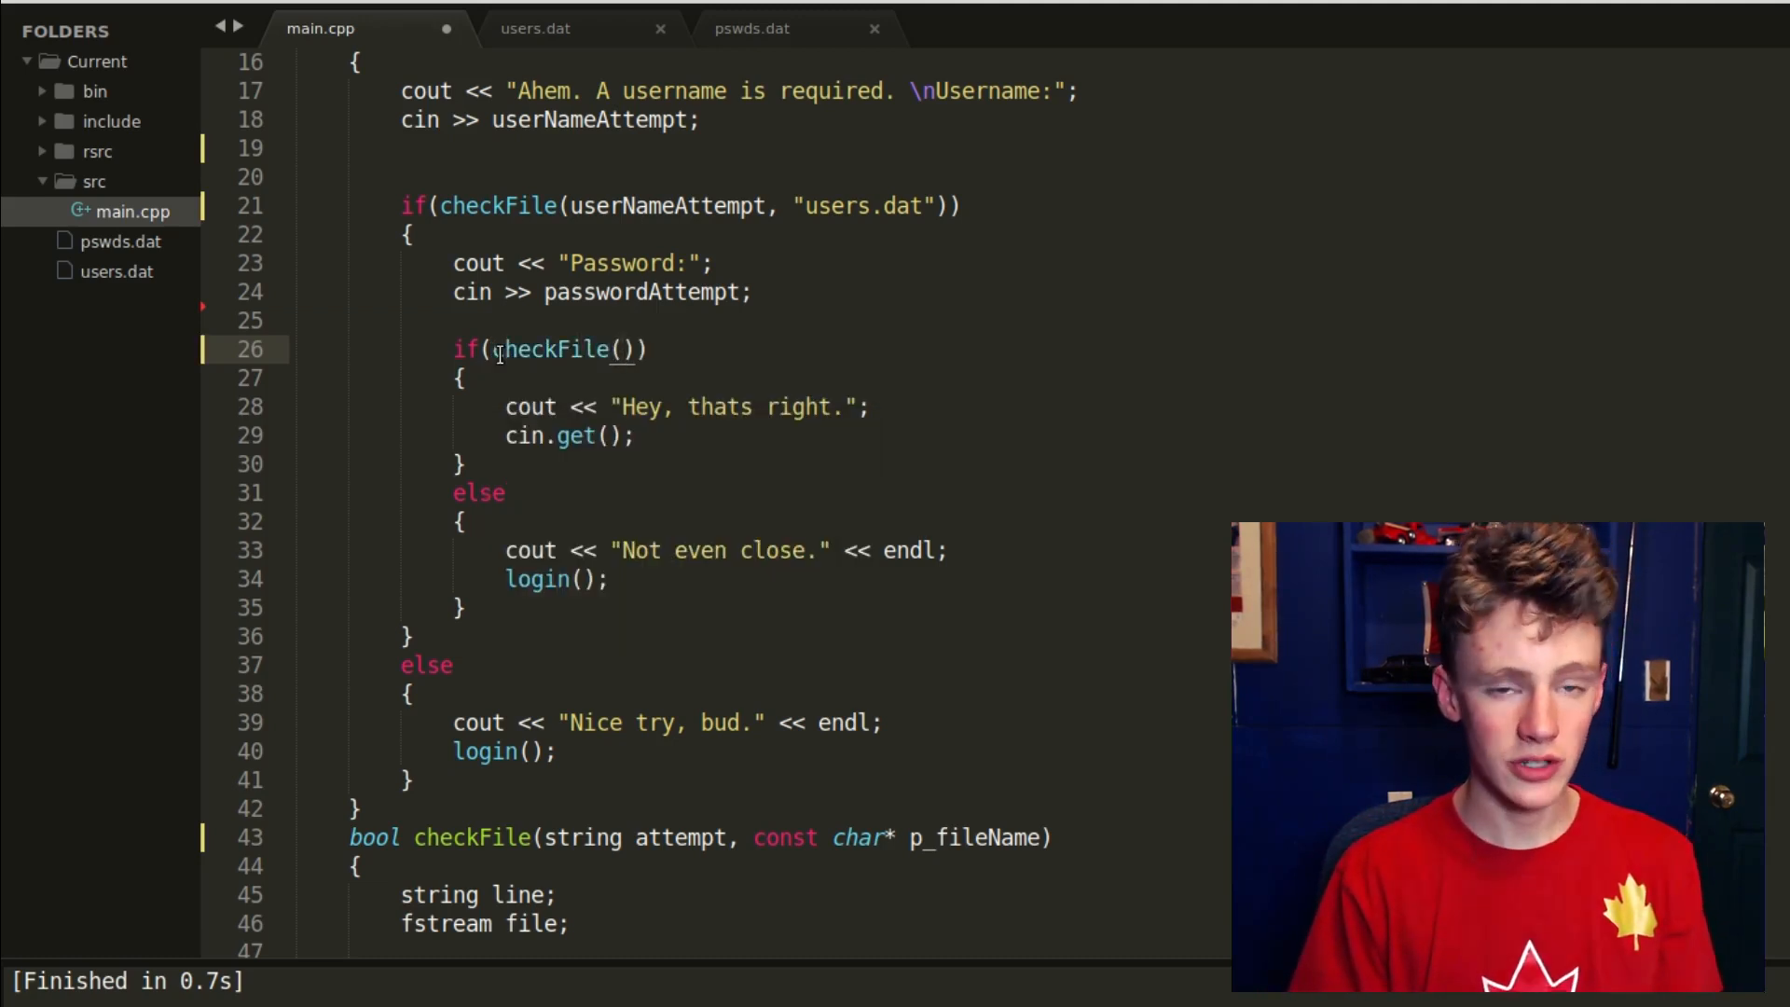
pyautogui.write('passwordAttempt, "')
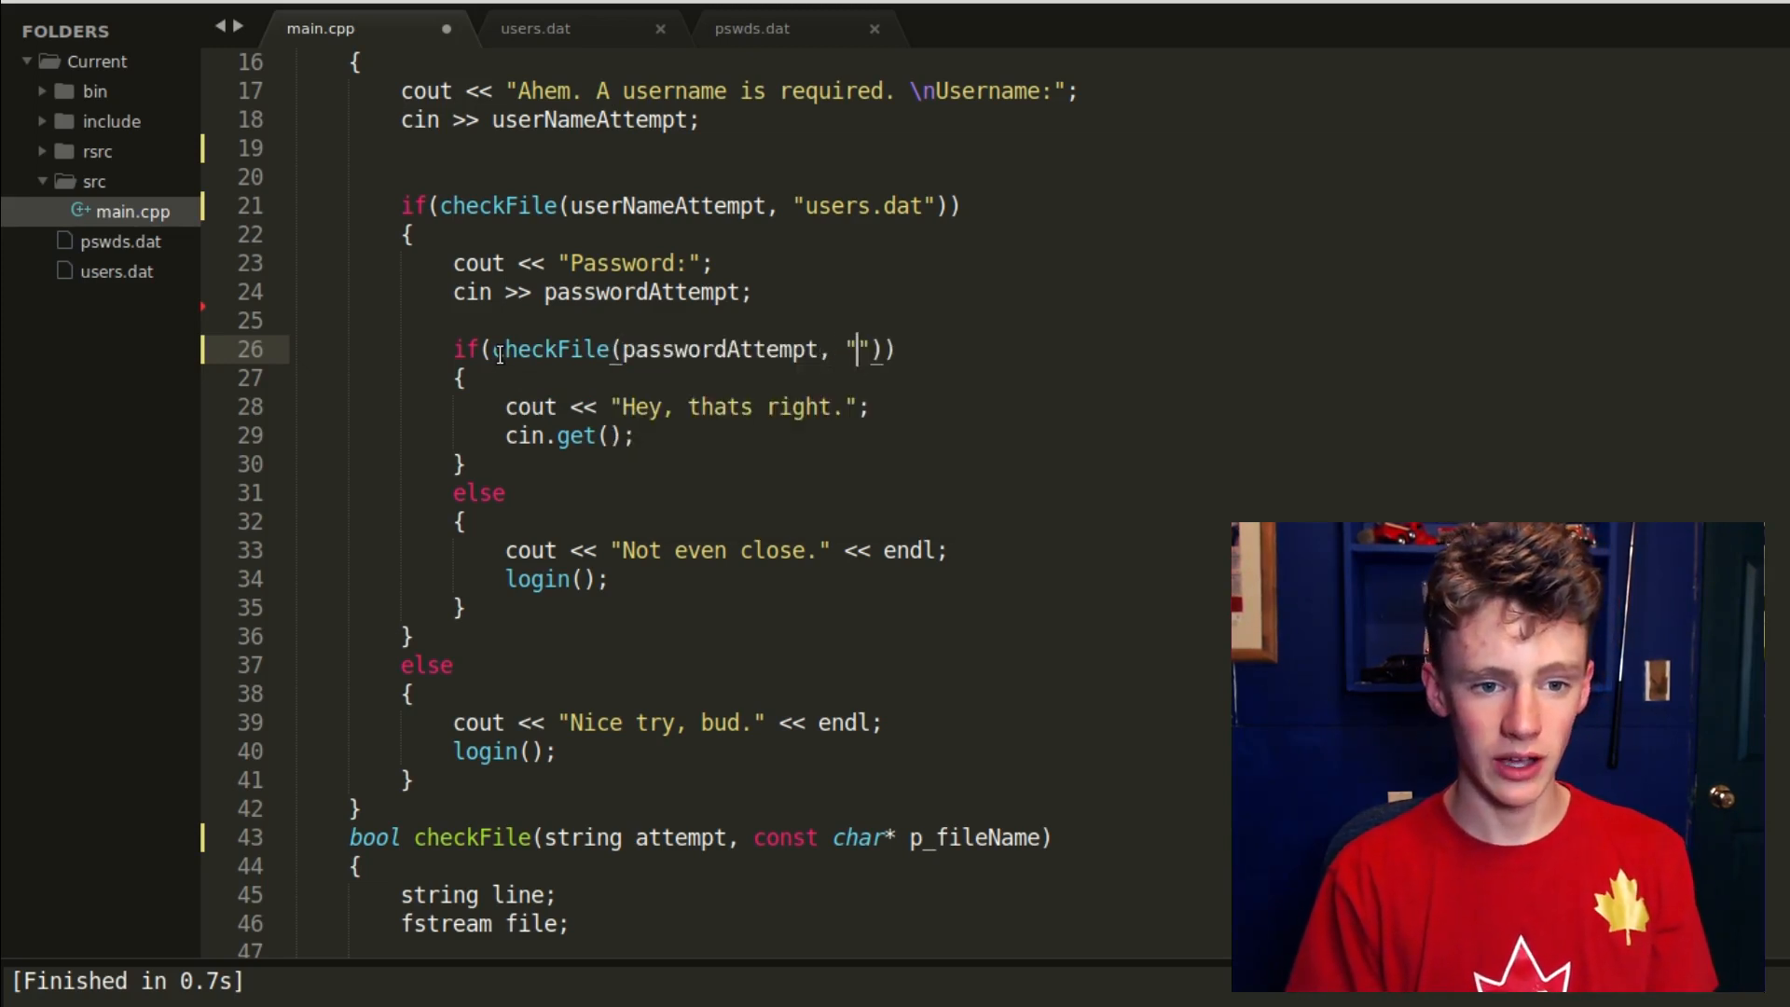
pyautogui.write('pswds.dat')
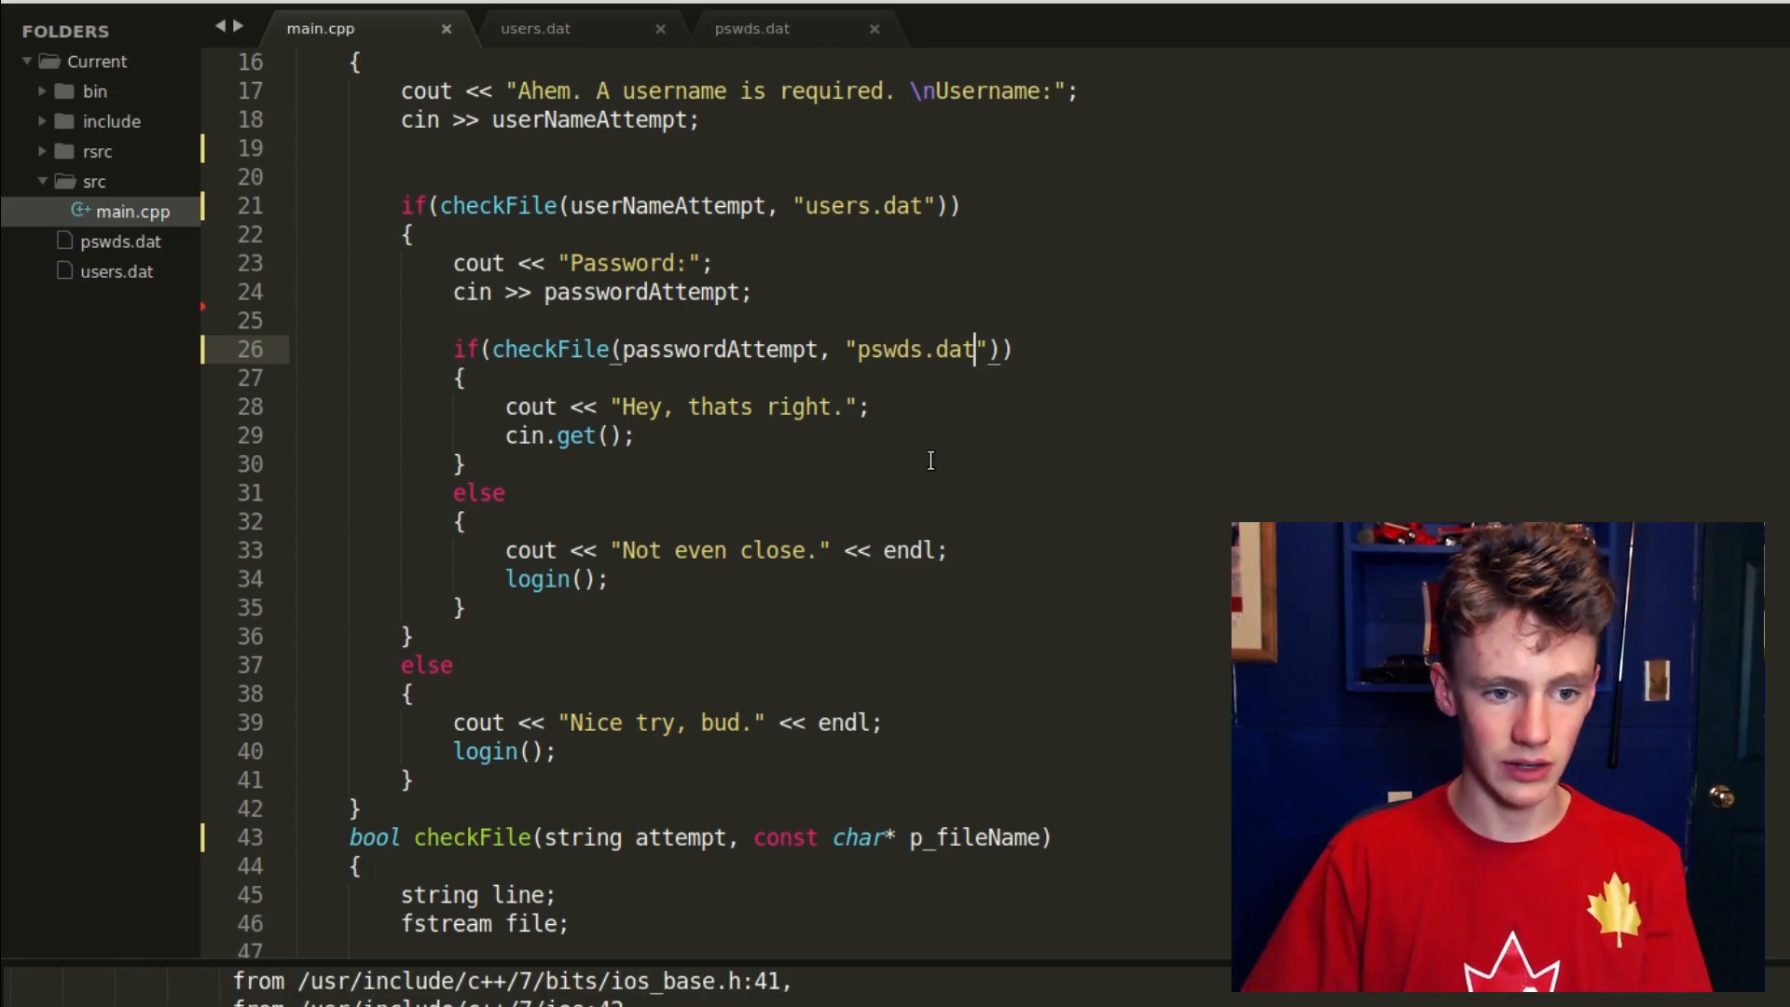
pyautogui.moveTo(765, 955)
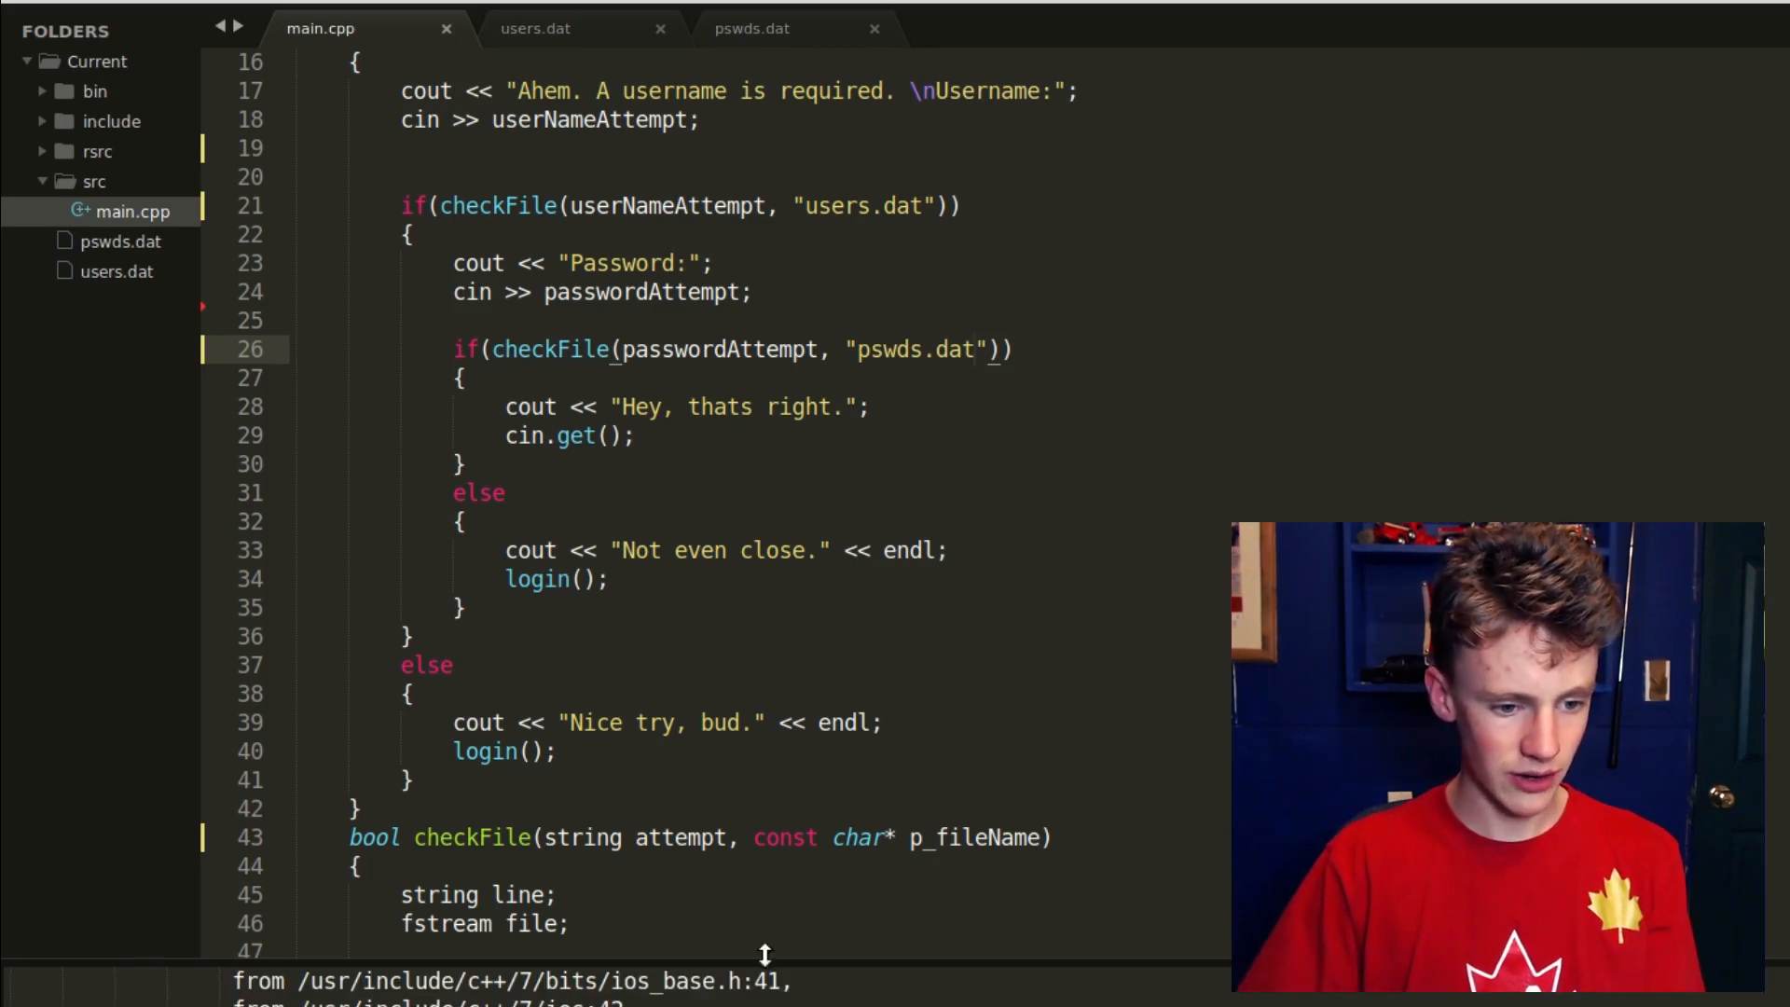
# Change '=' to '==' in checkFile's comparisons, add ';' after line.erase(...), and build.
pyautogui.scroll(-3)
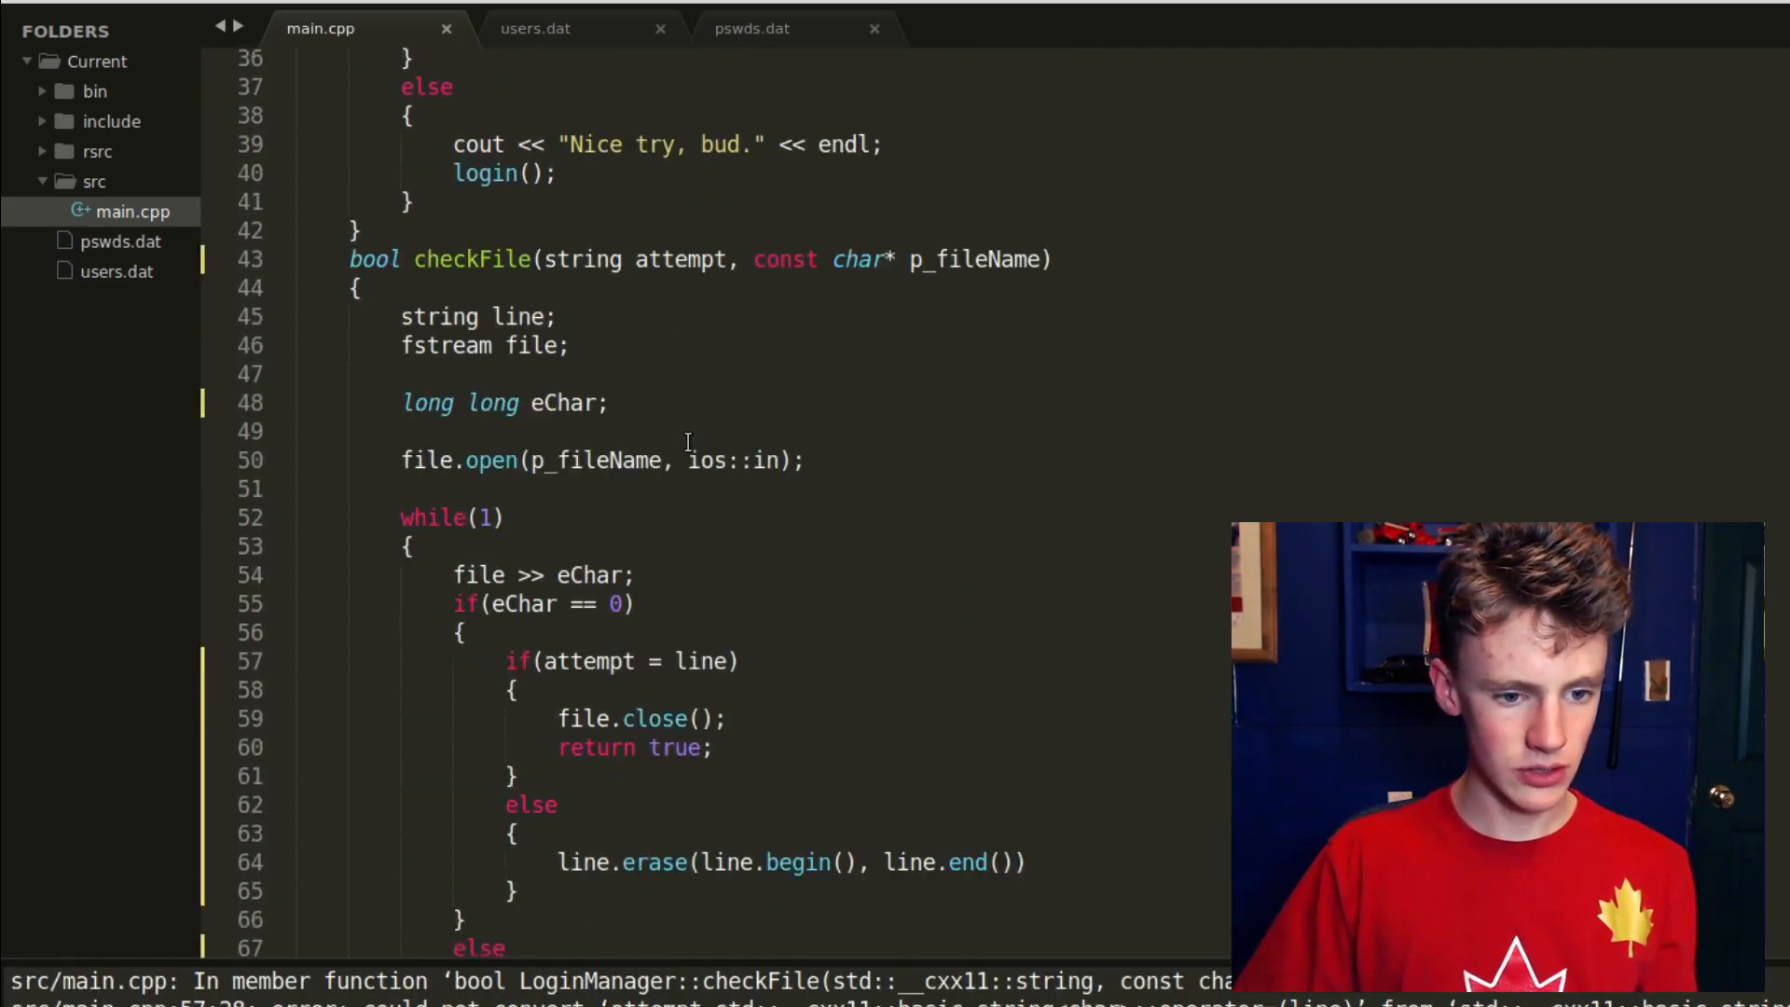
pyautogui.scroll(-3)
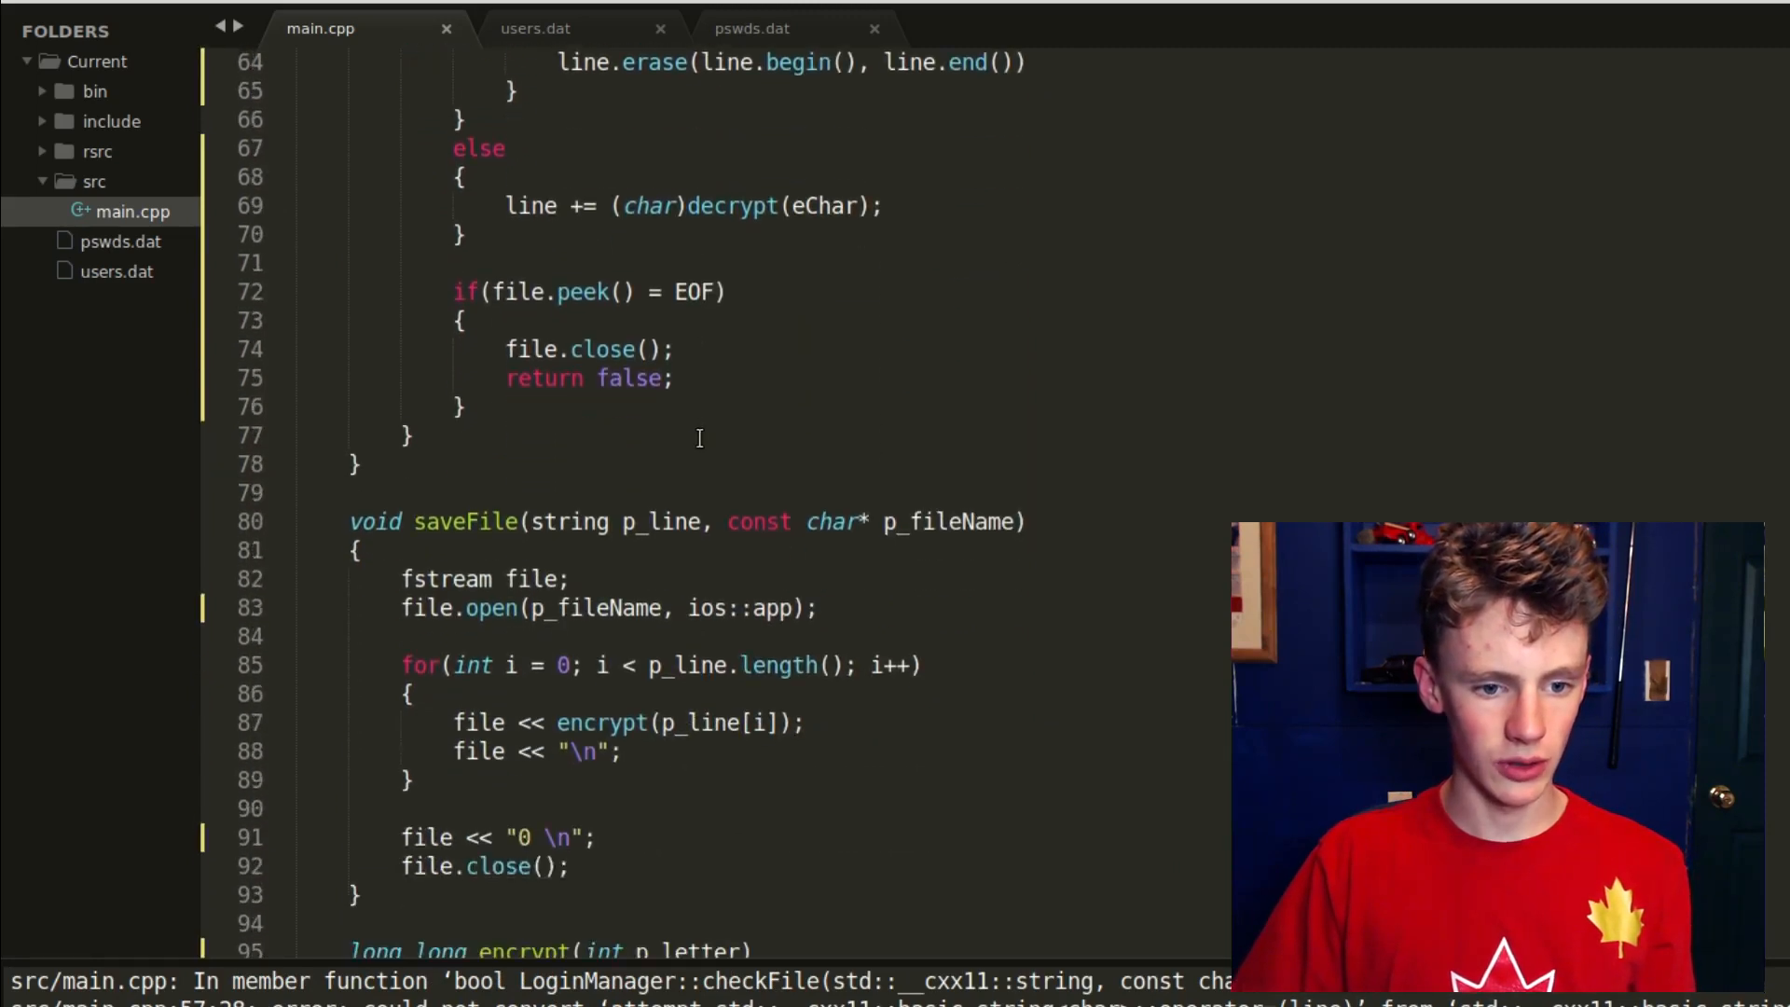
pyautogui.scroll(3)
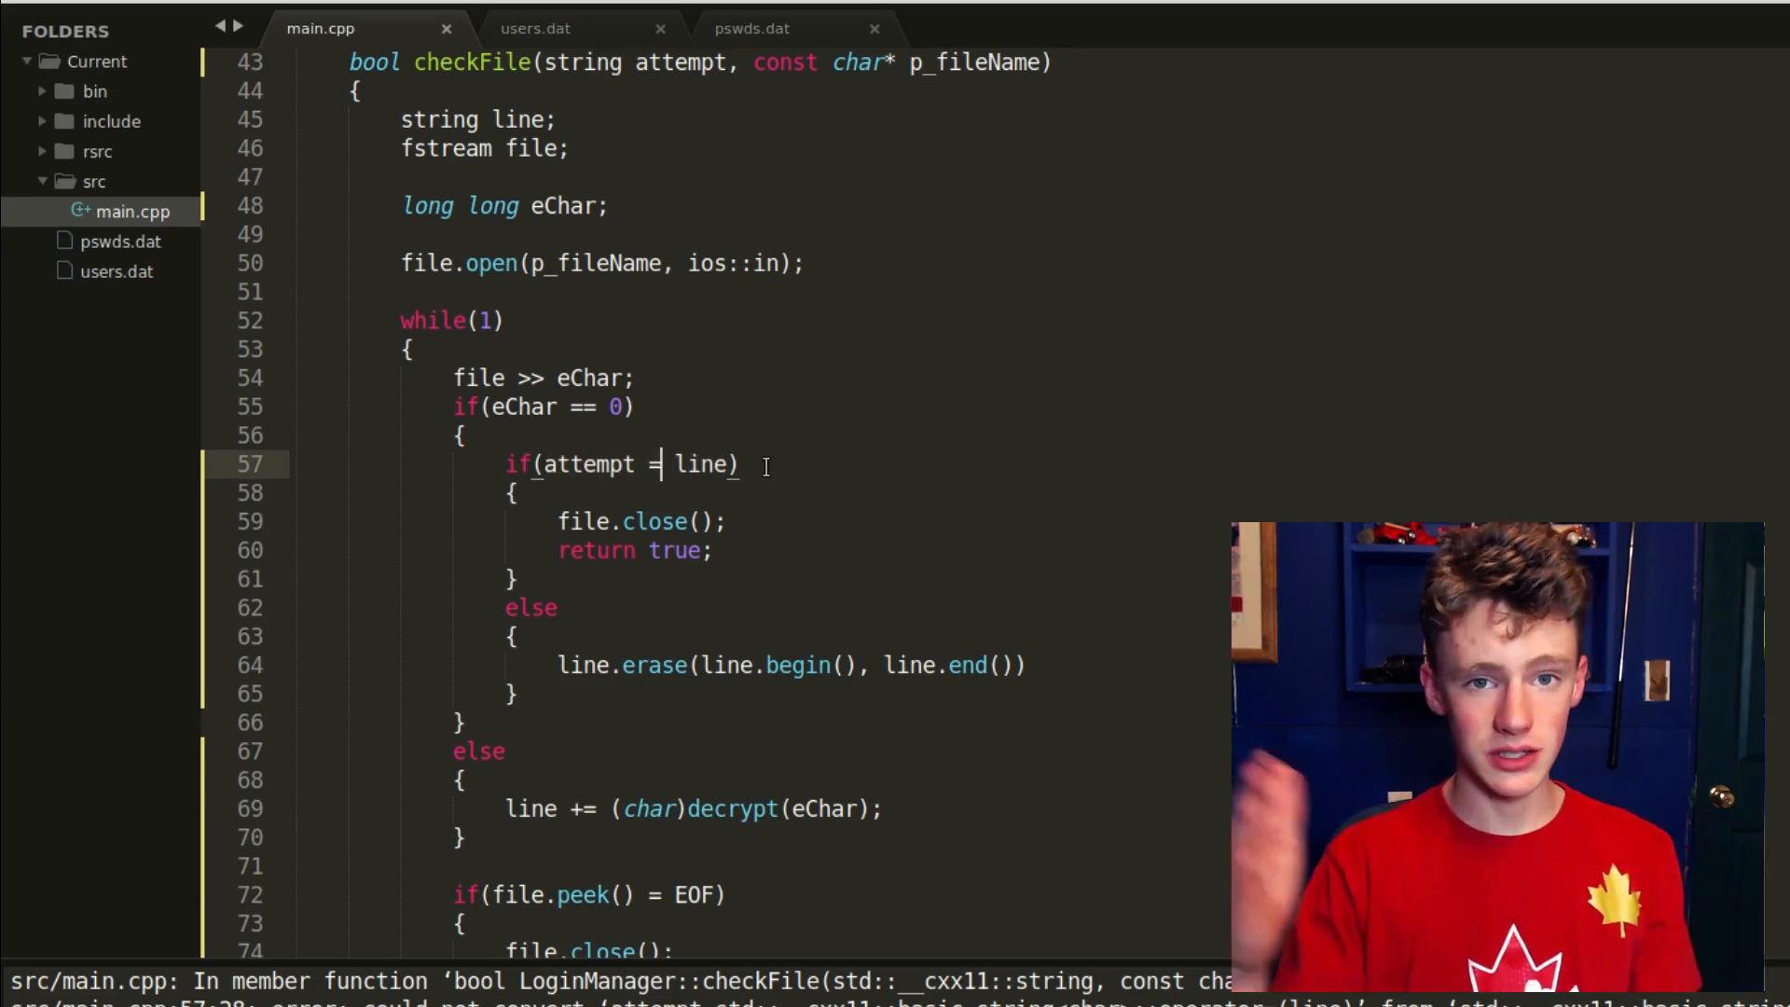
pyautogui.write('=')
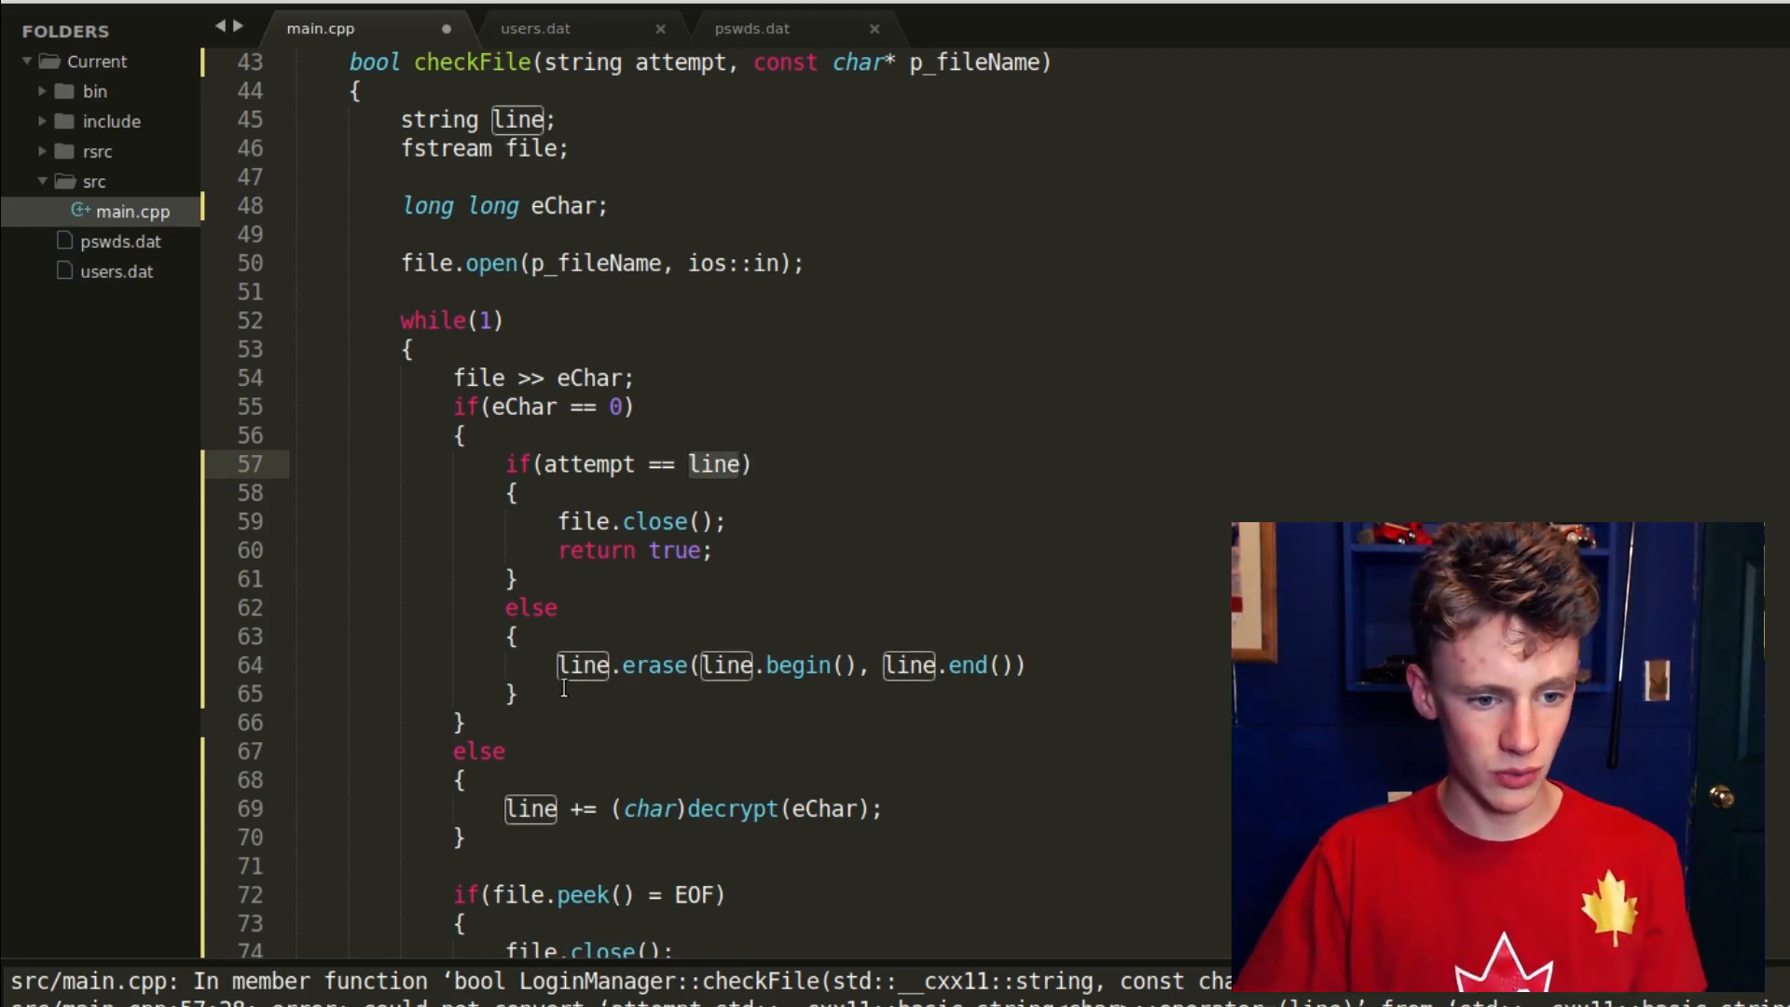
pyautogui.scroll(-3)
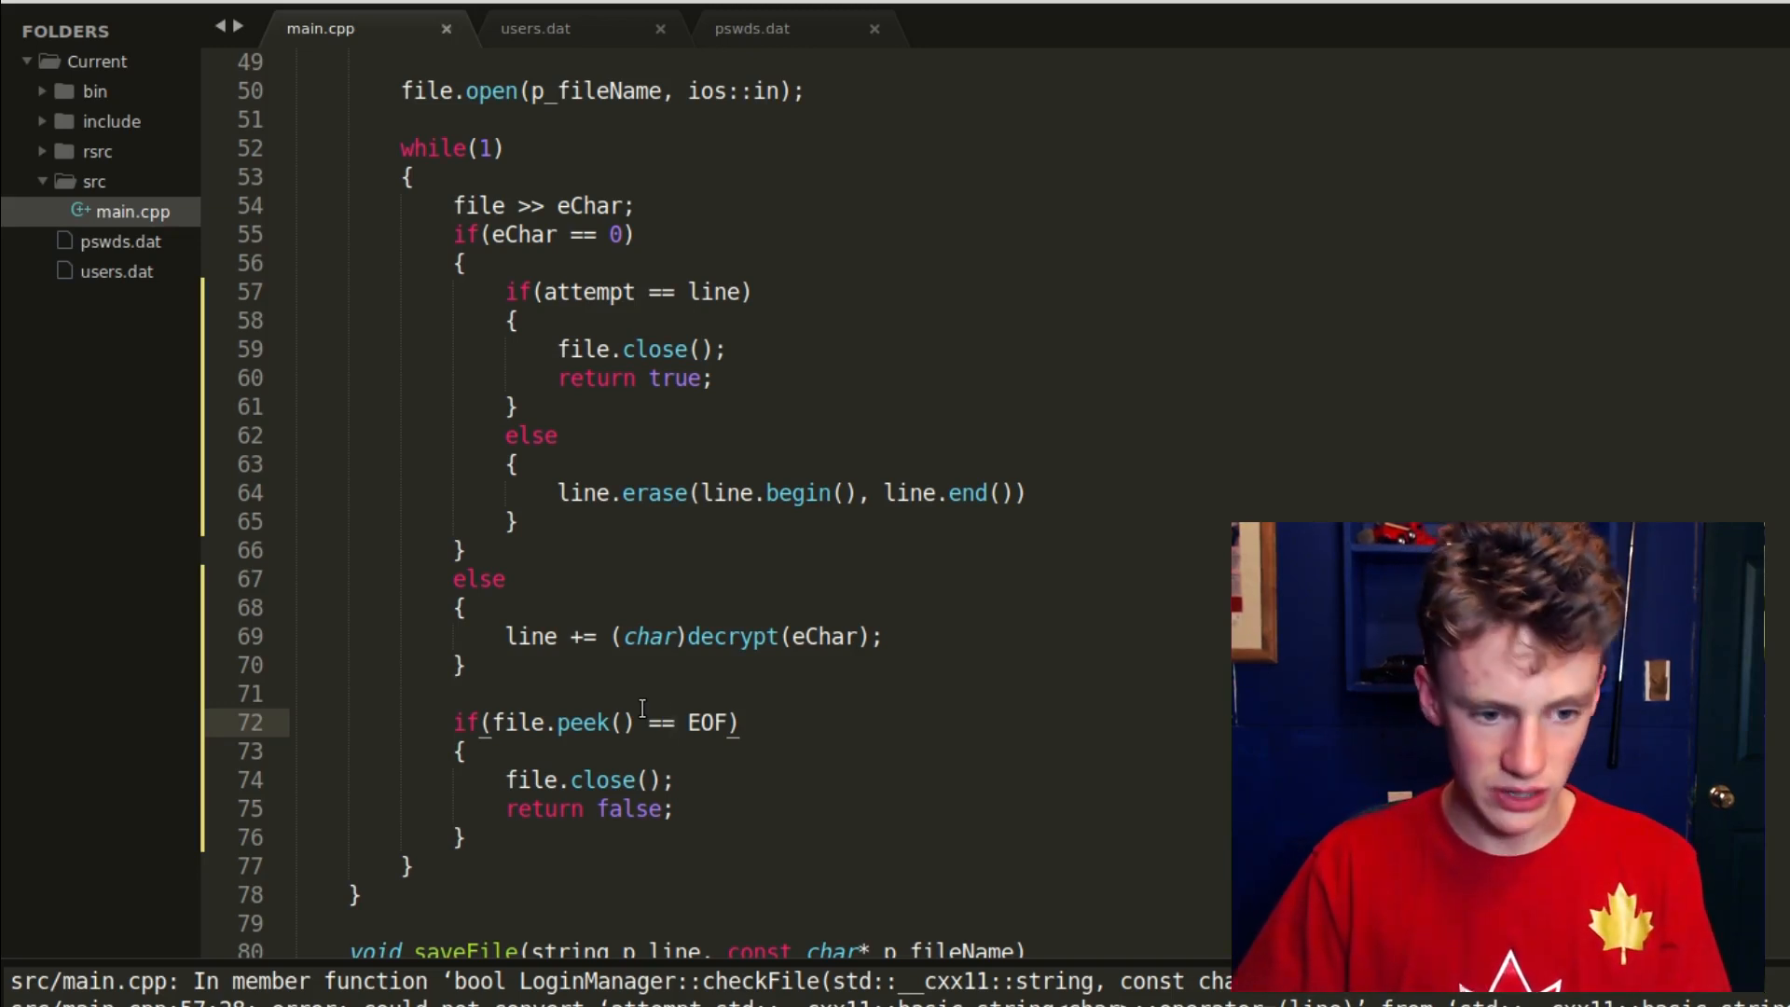
pyautogui.moveTo(818, 728)
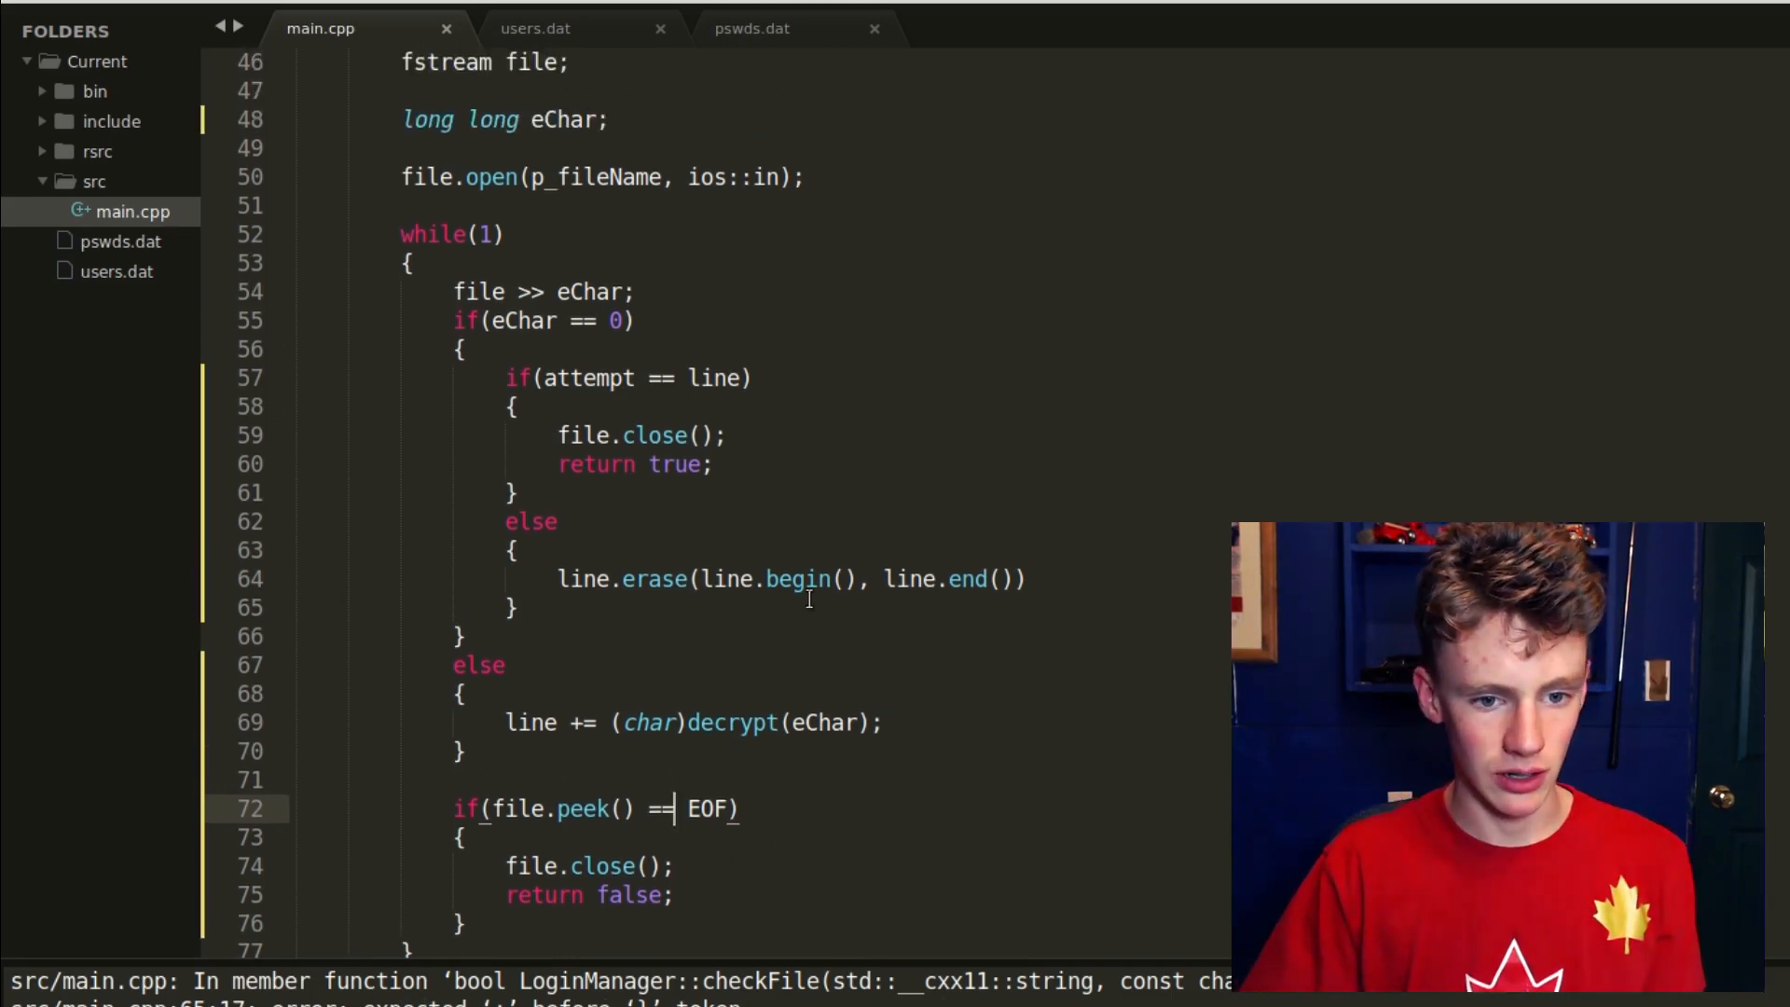
pyautogui.write(';')
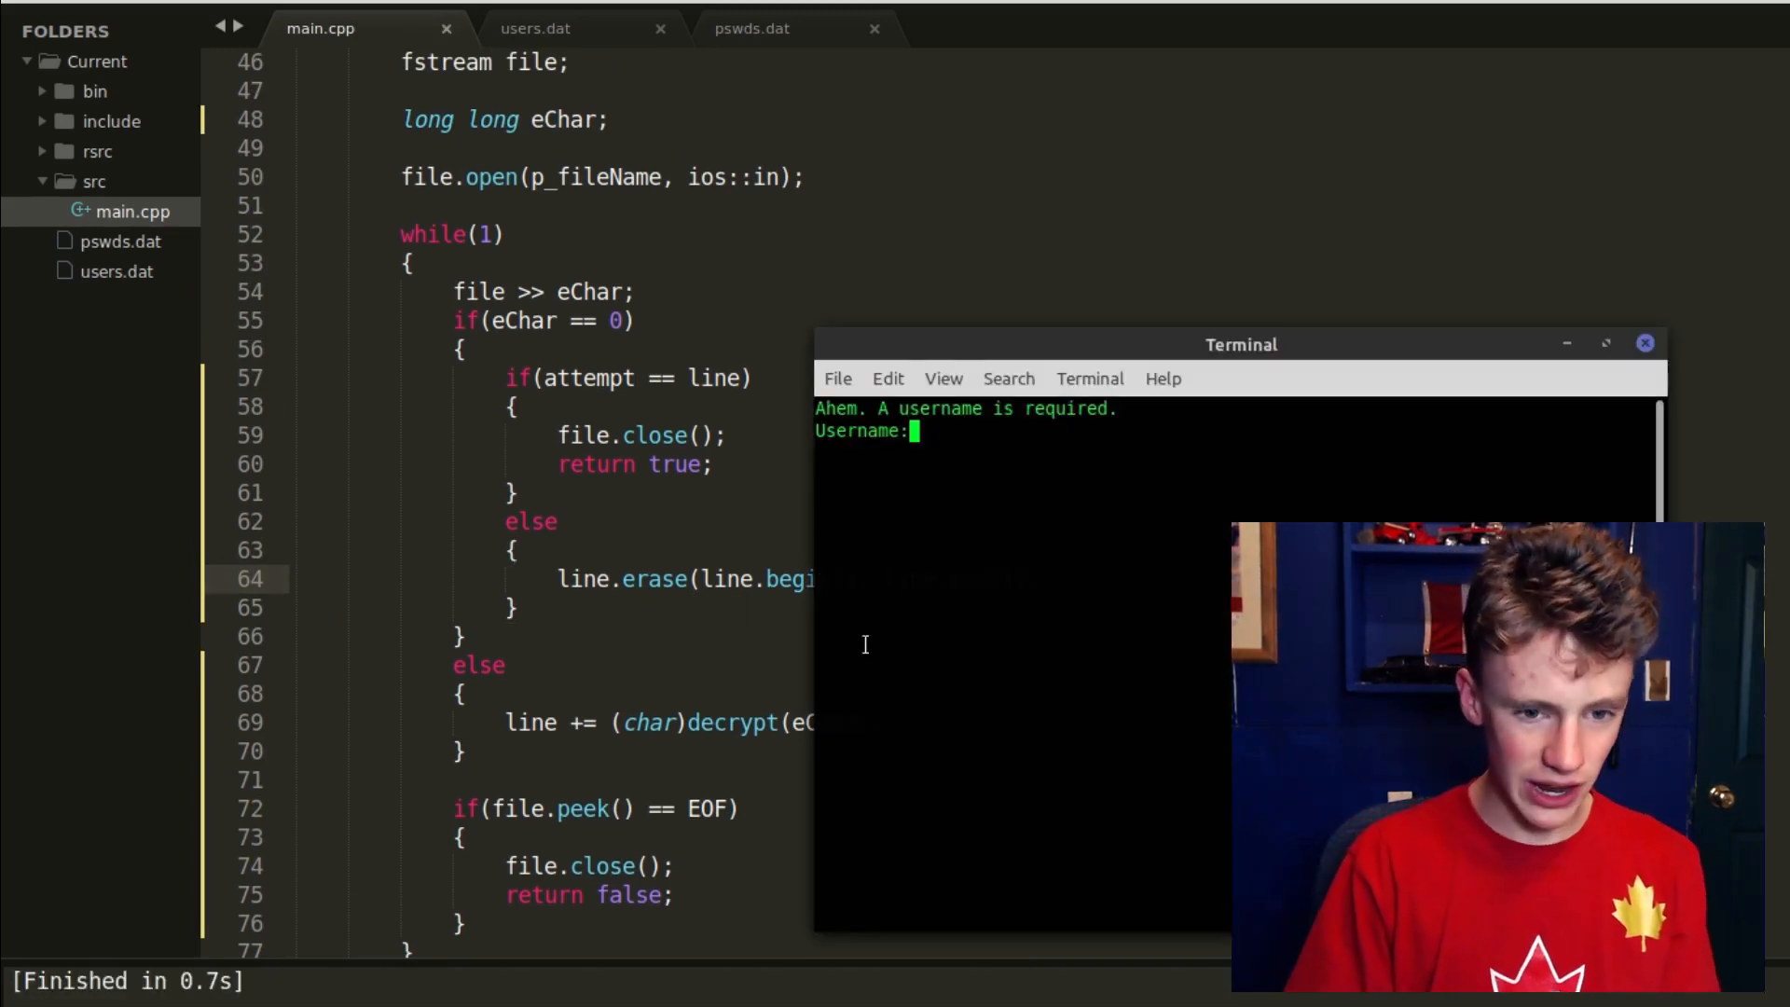
pyautogui.write('rick')
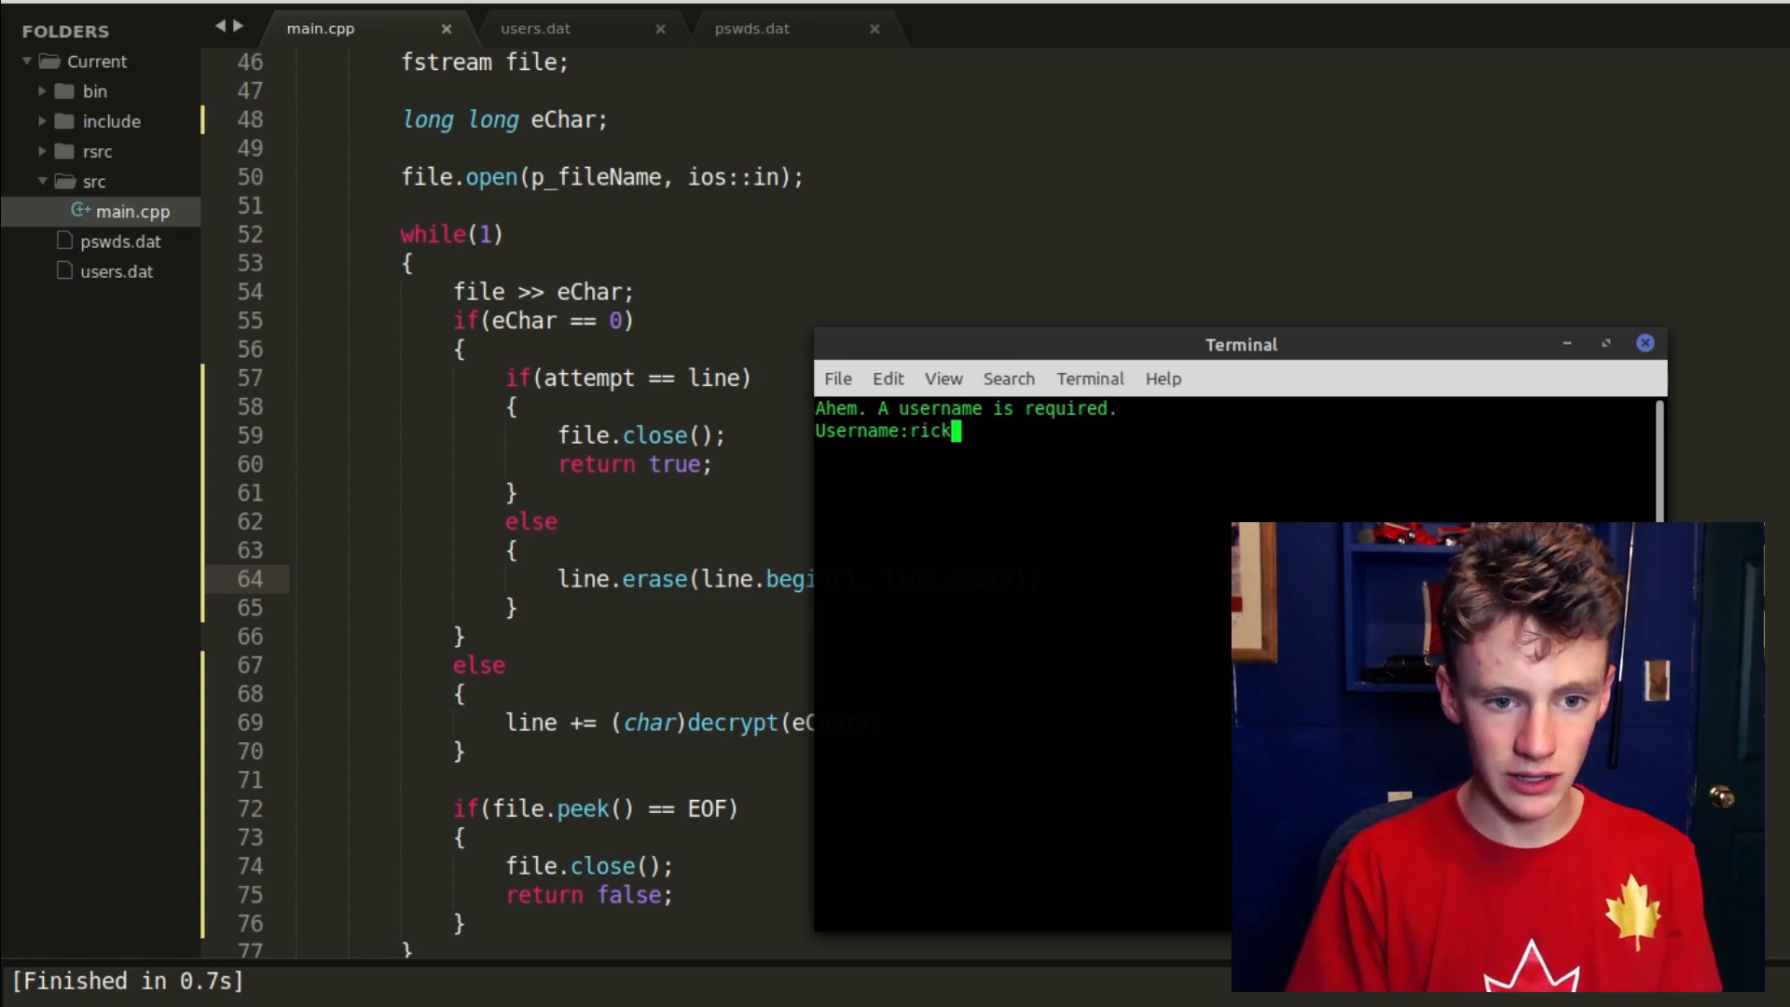
pyautogui.write('y')
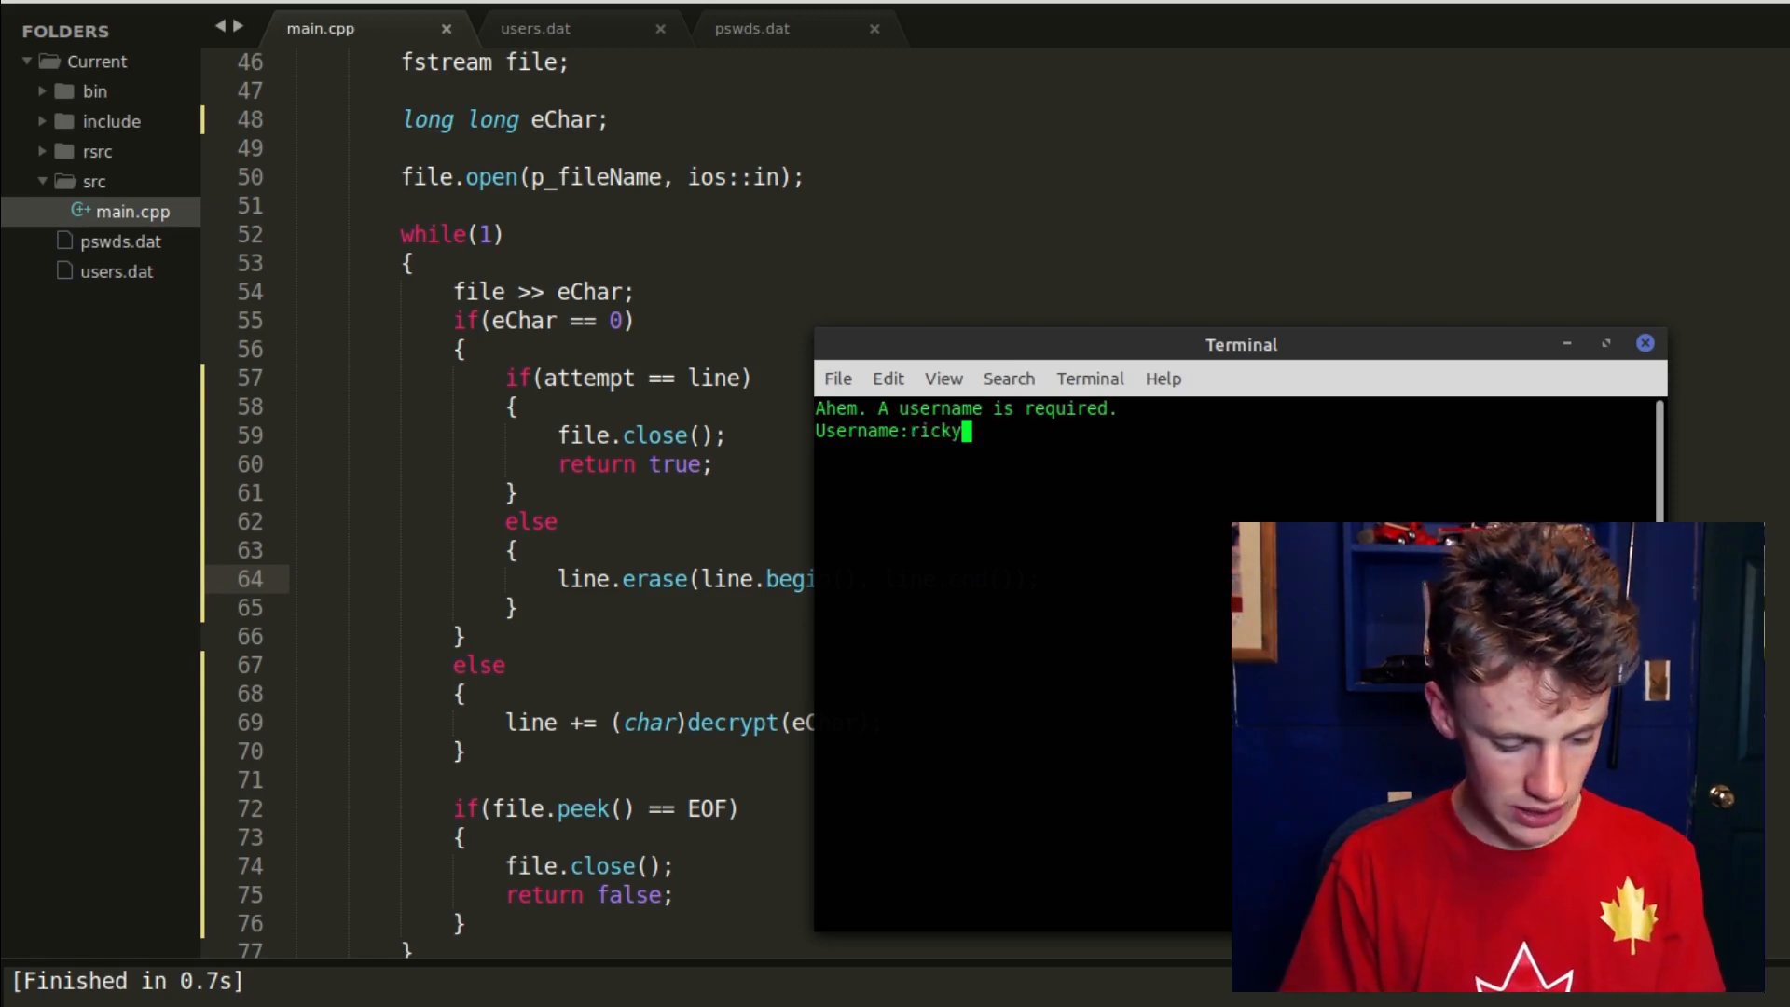
pyautogui.press('Return')
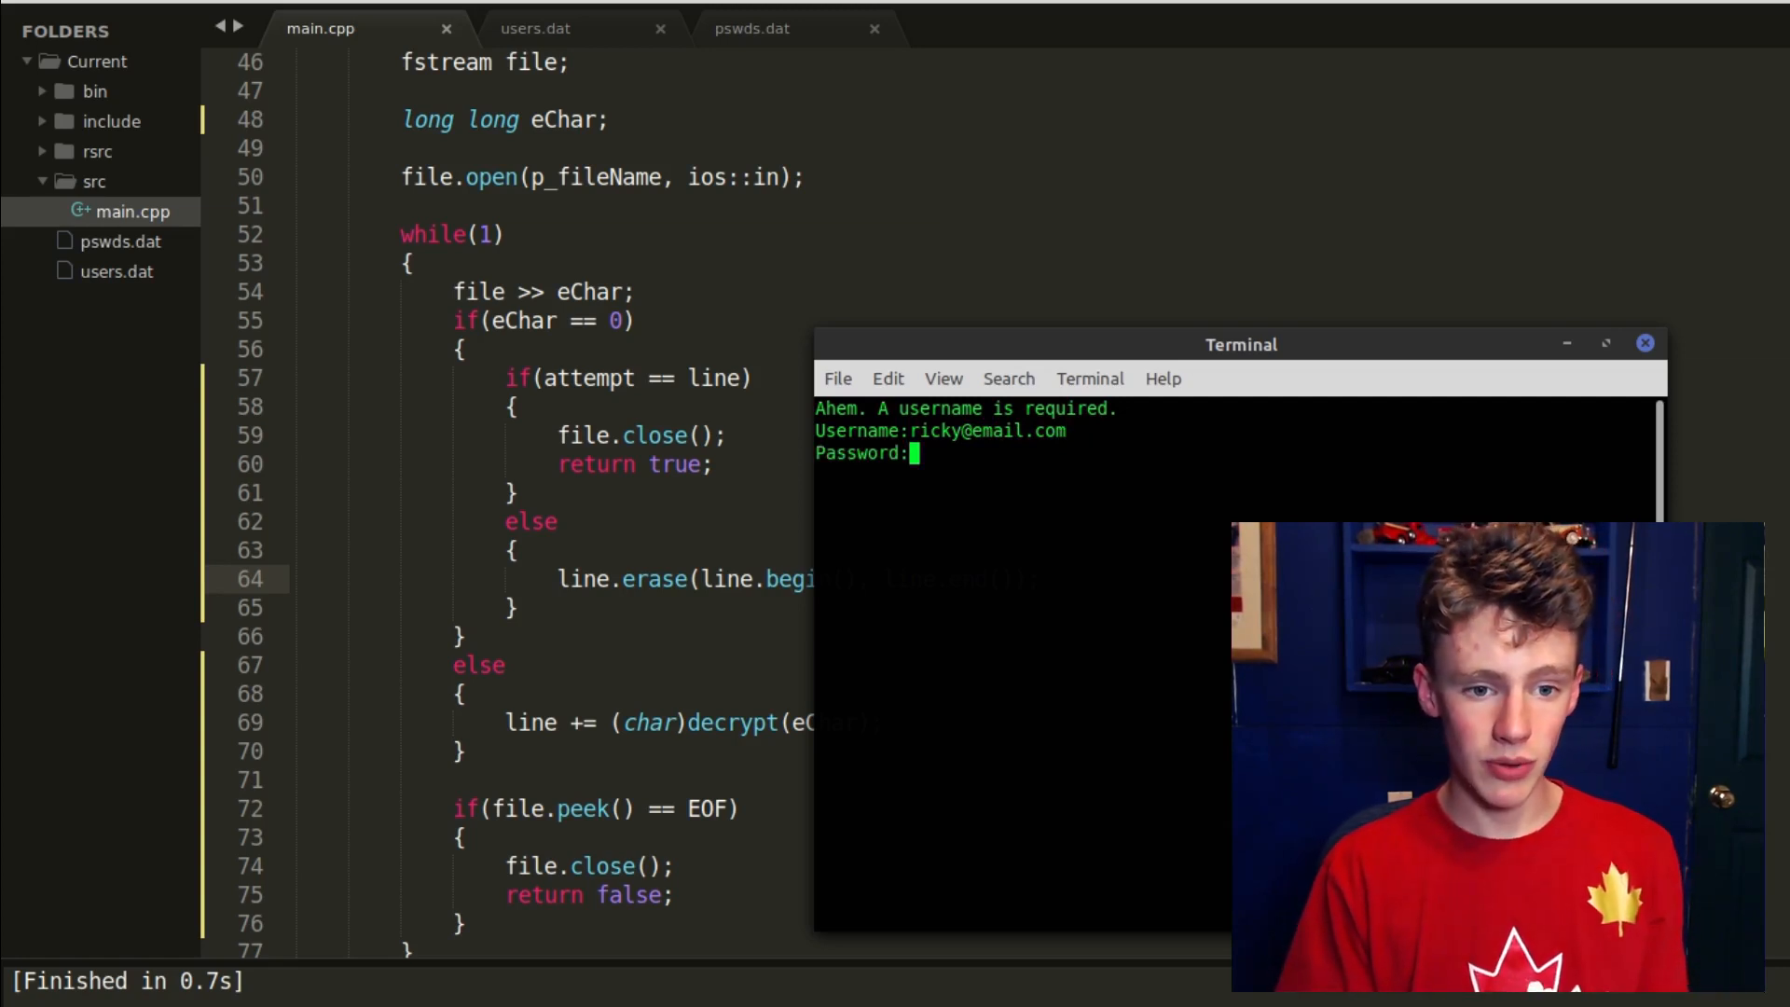
pyautogui.write('jo')
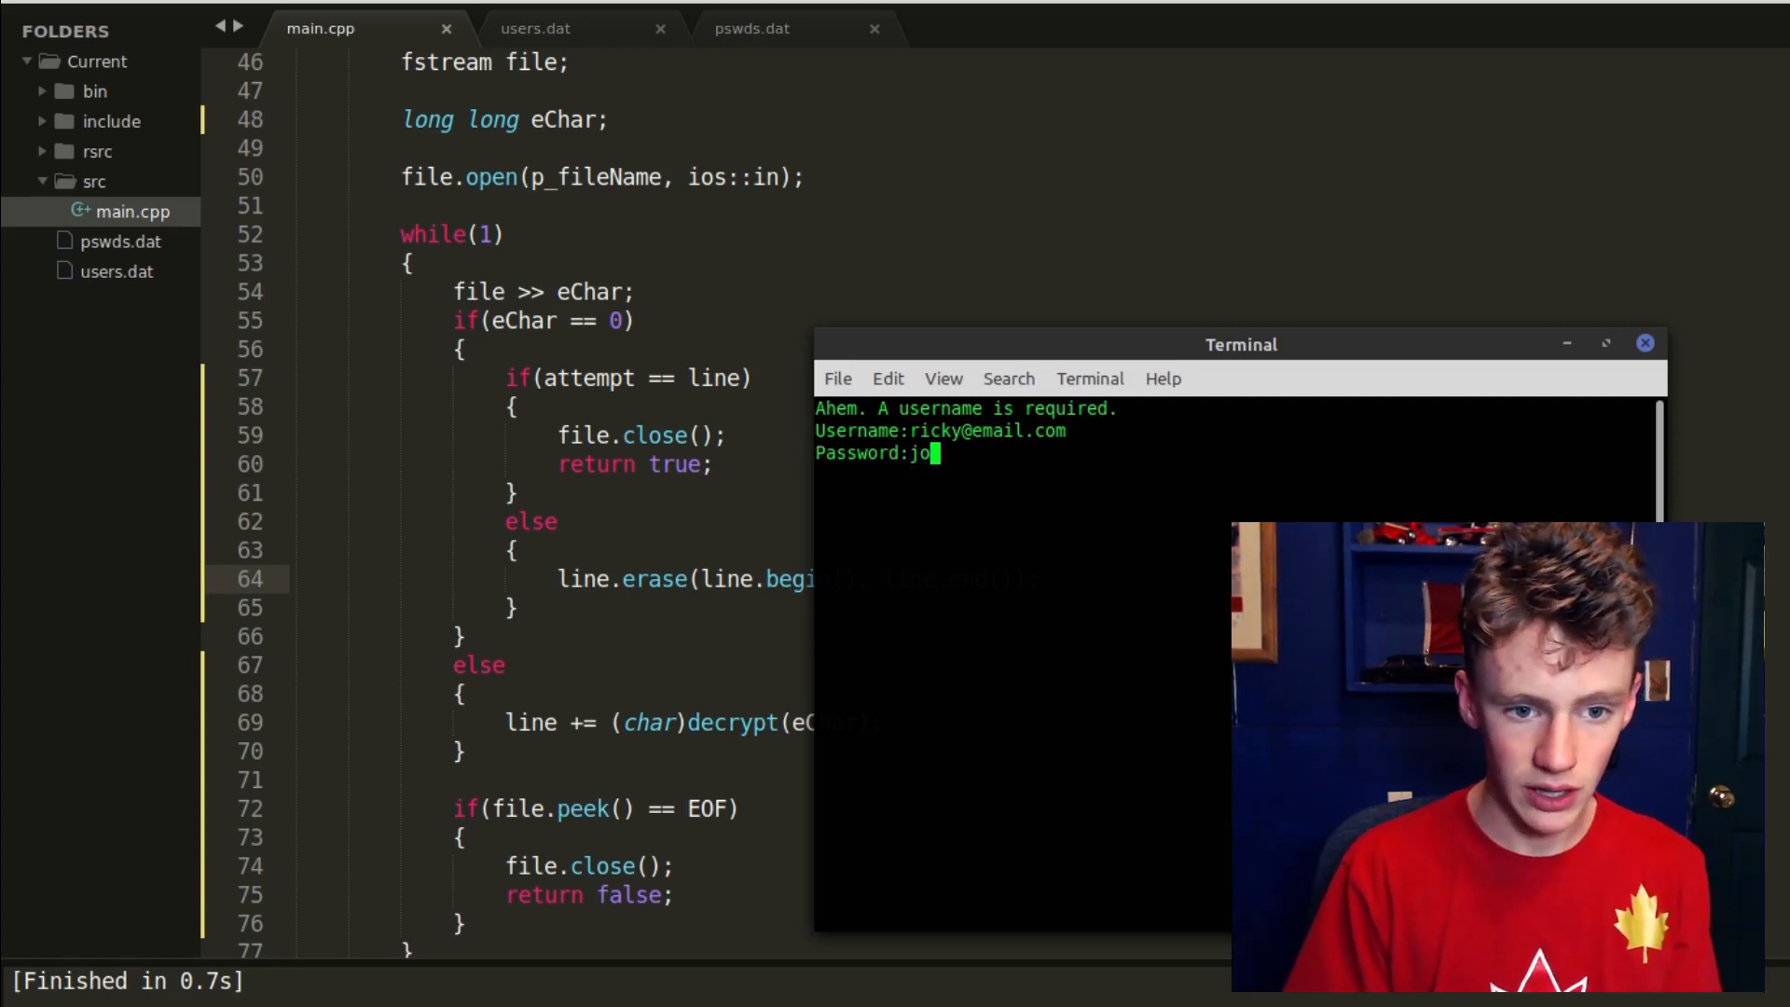
pyautogui.press('Return')
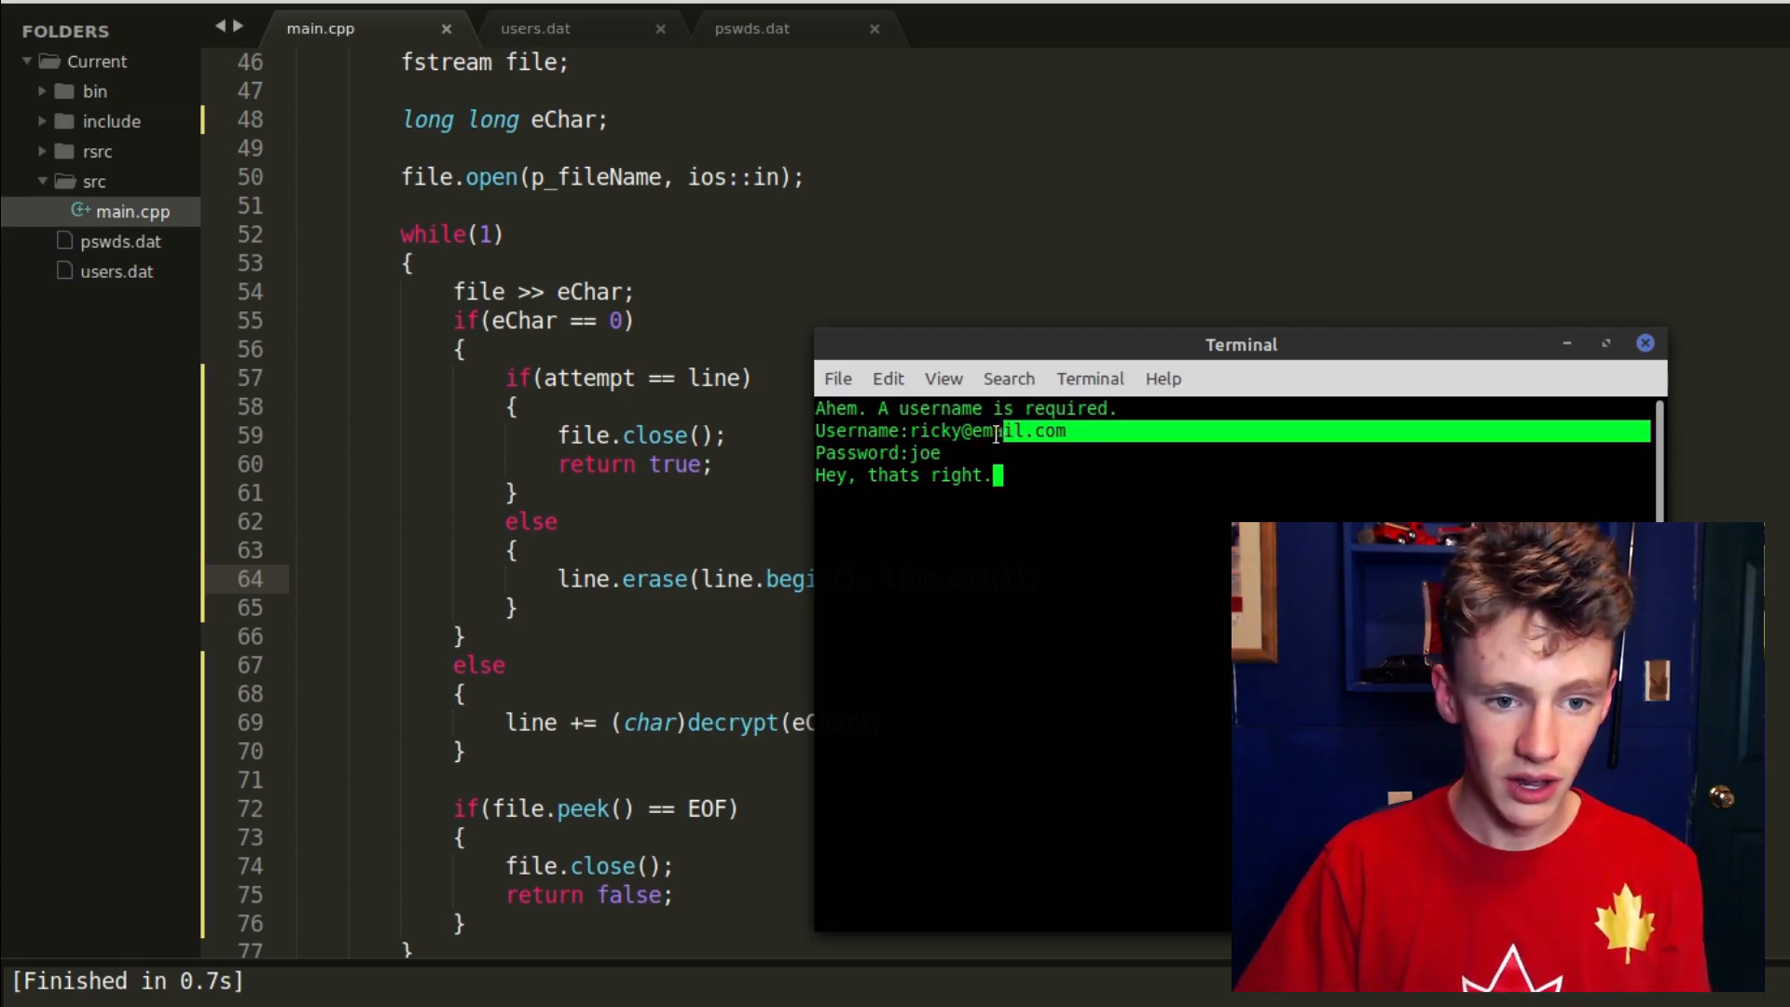
pyautogui.click(1644, 342)
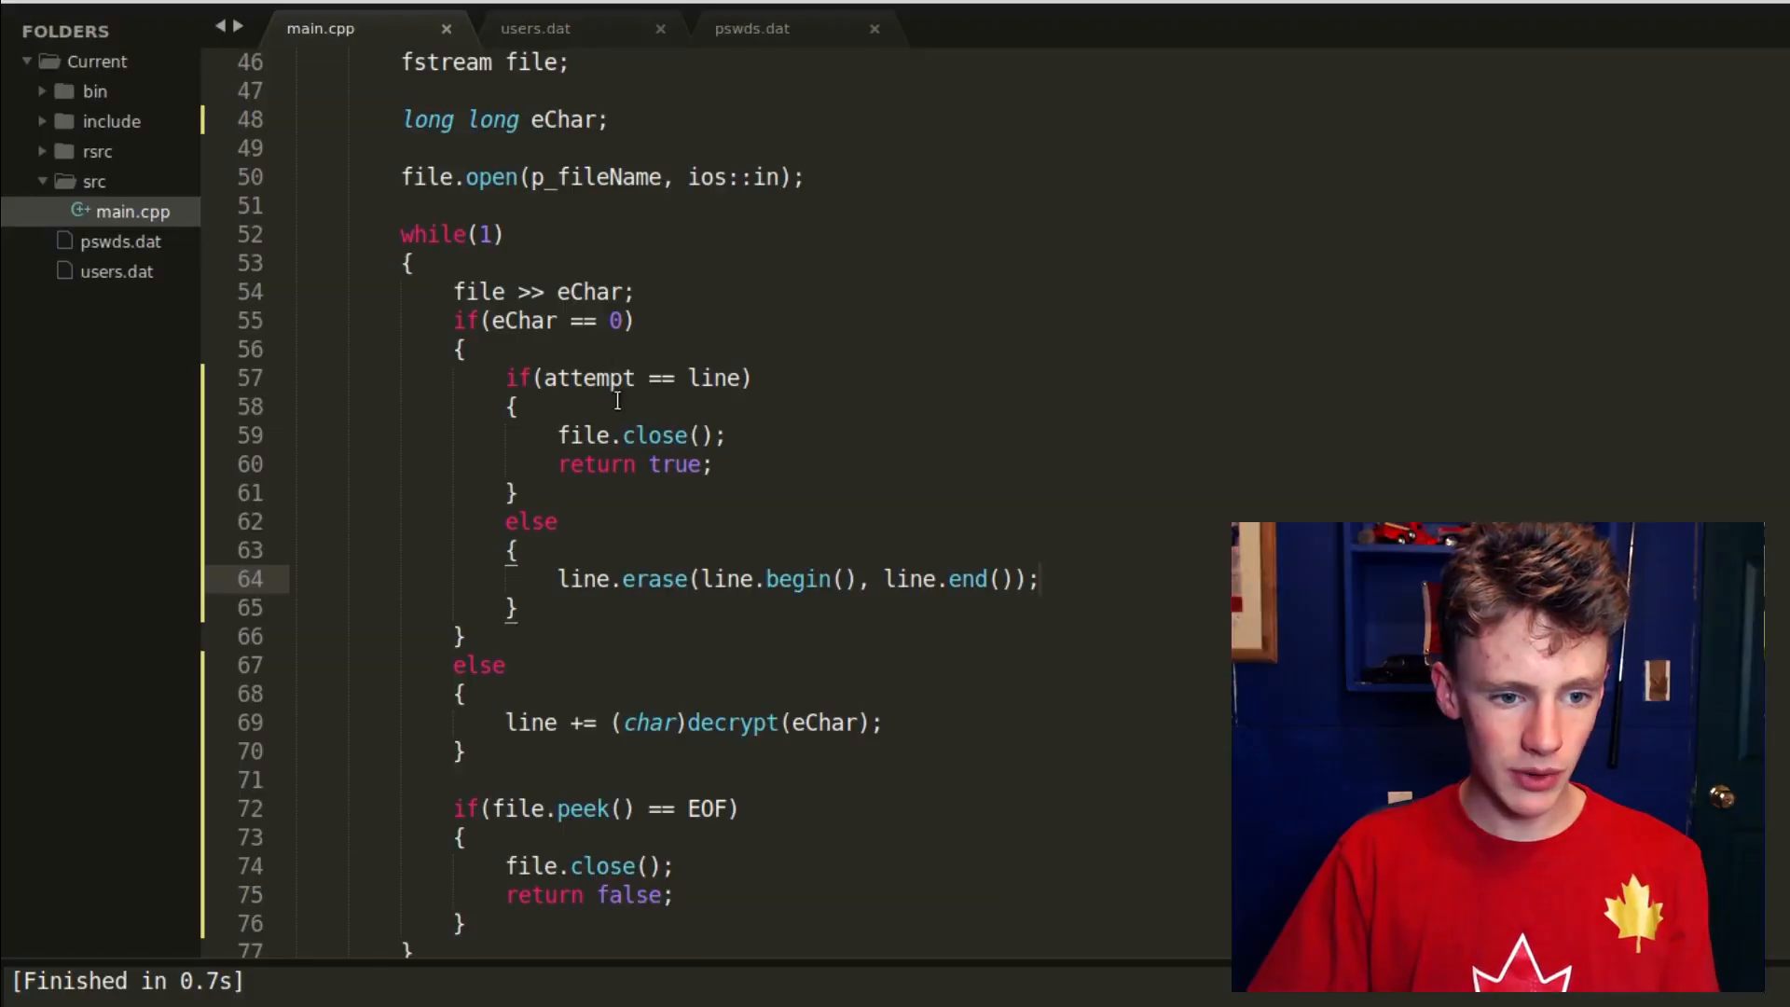
# Replace cin.get(); with login(); after success, append << endl; to the success message, save and build.
pyautogui.scroll(3)
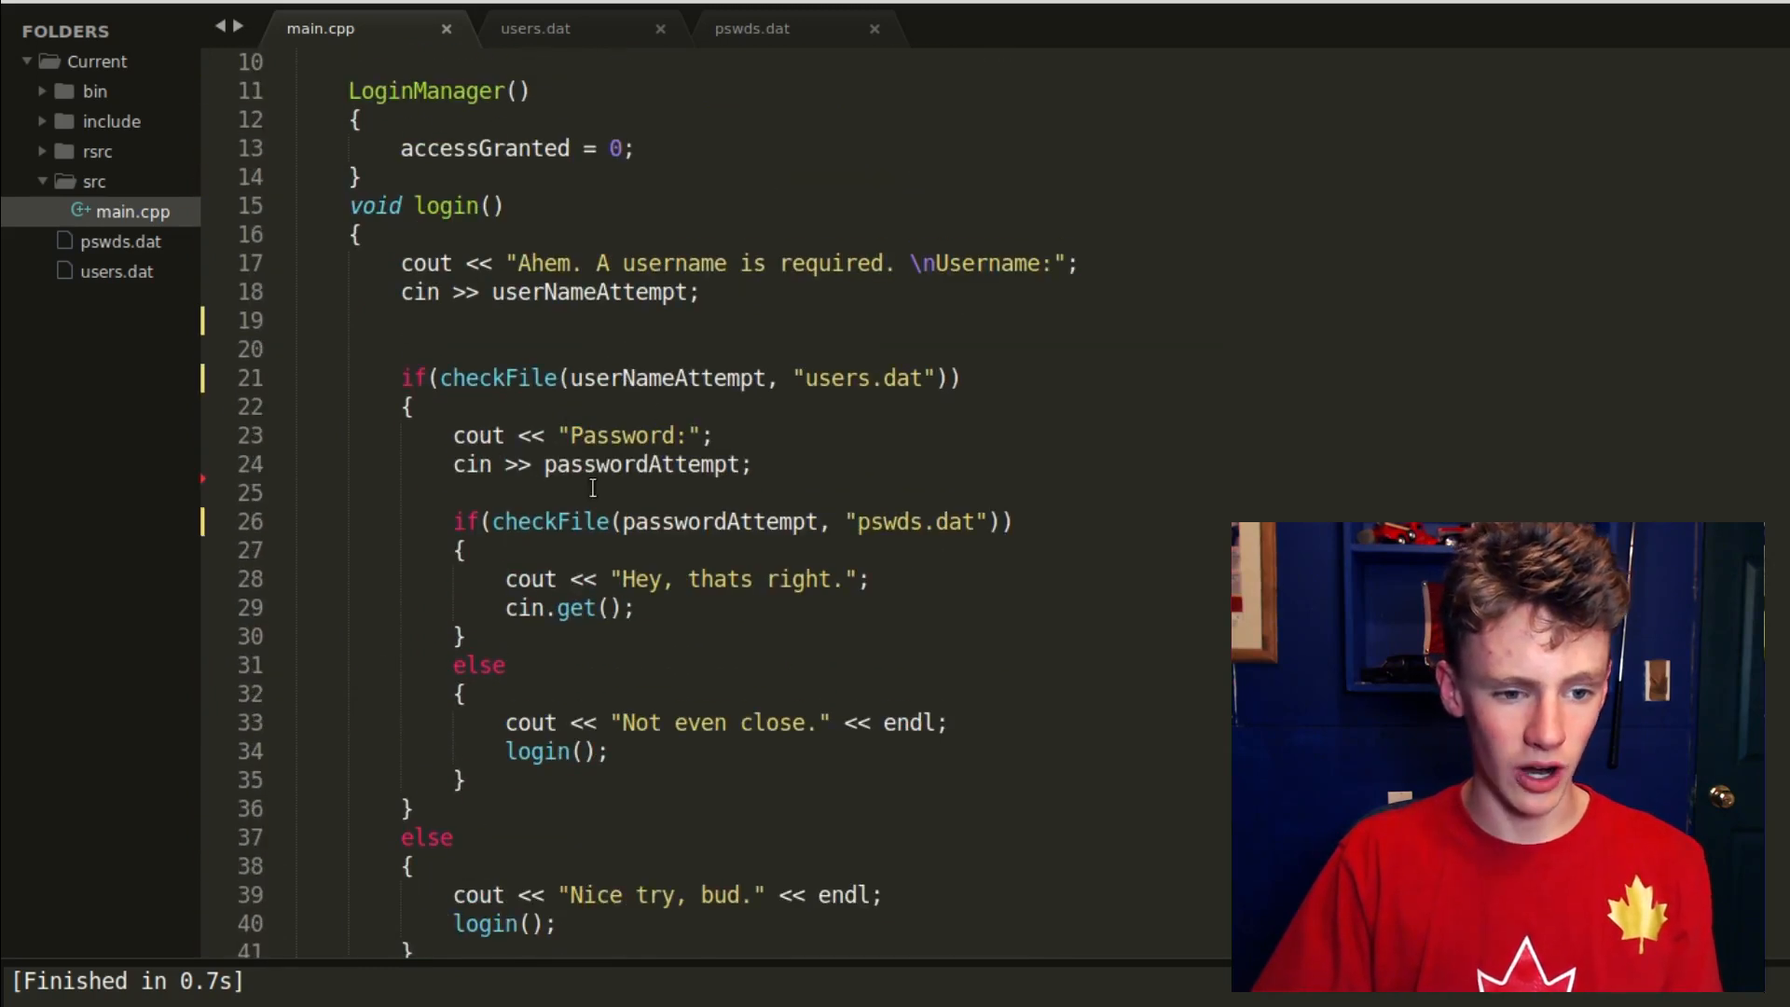
pyautogui.scroll(-3)
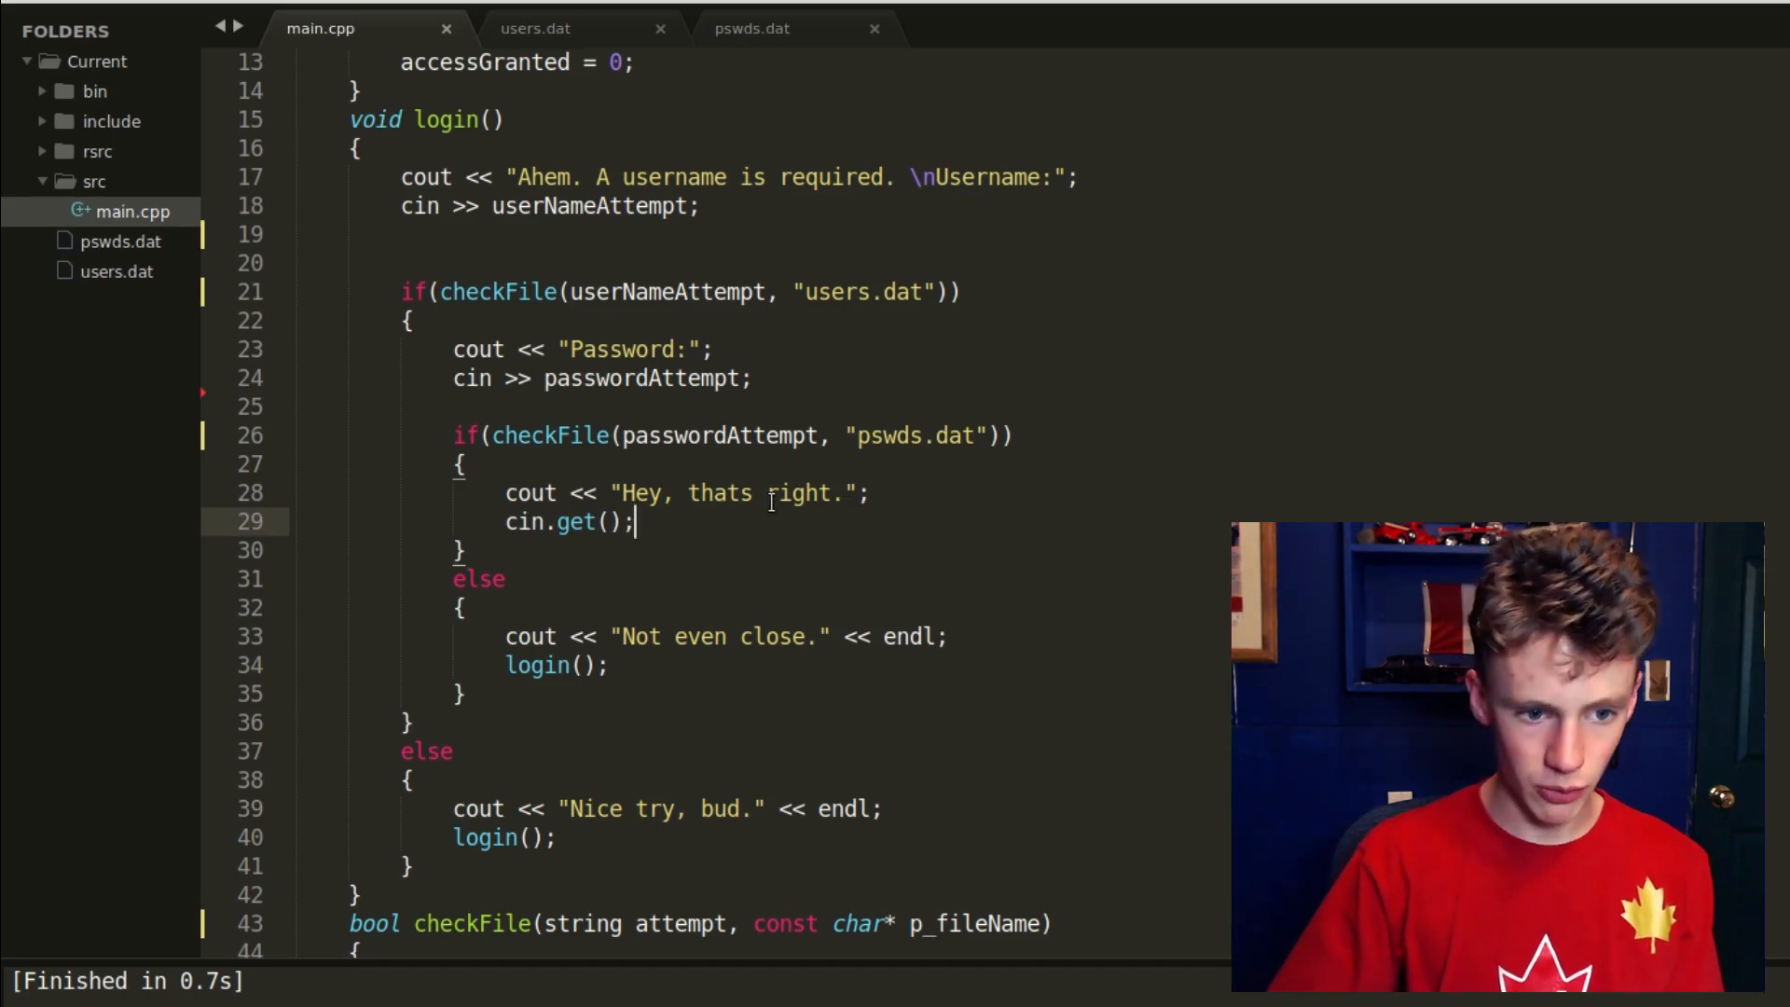
pyautogui.press('Return')
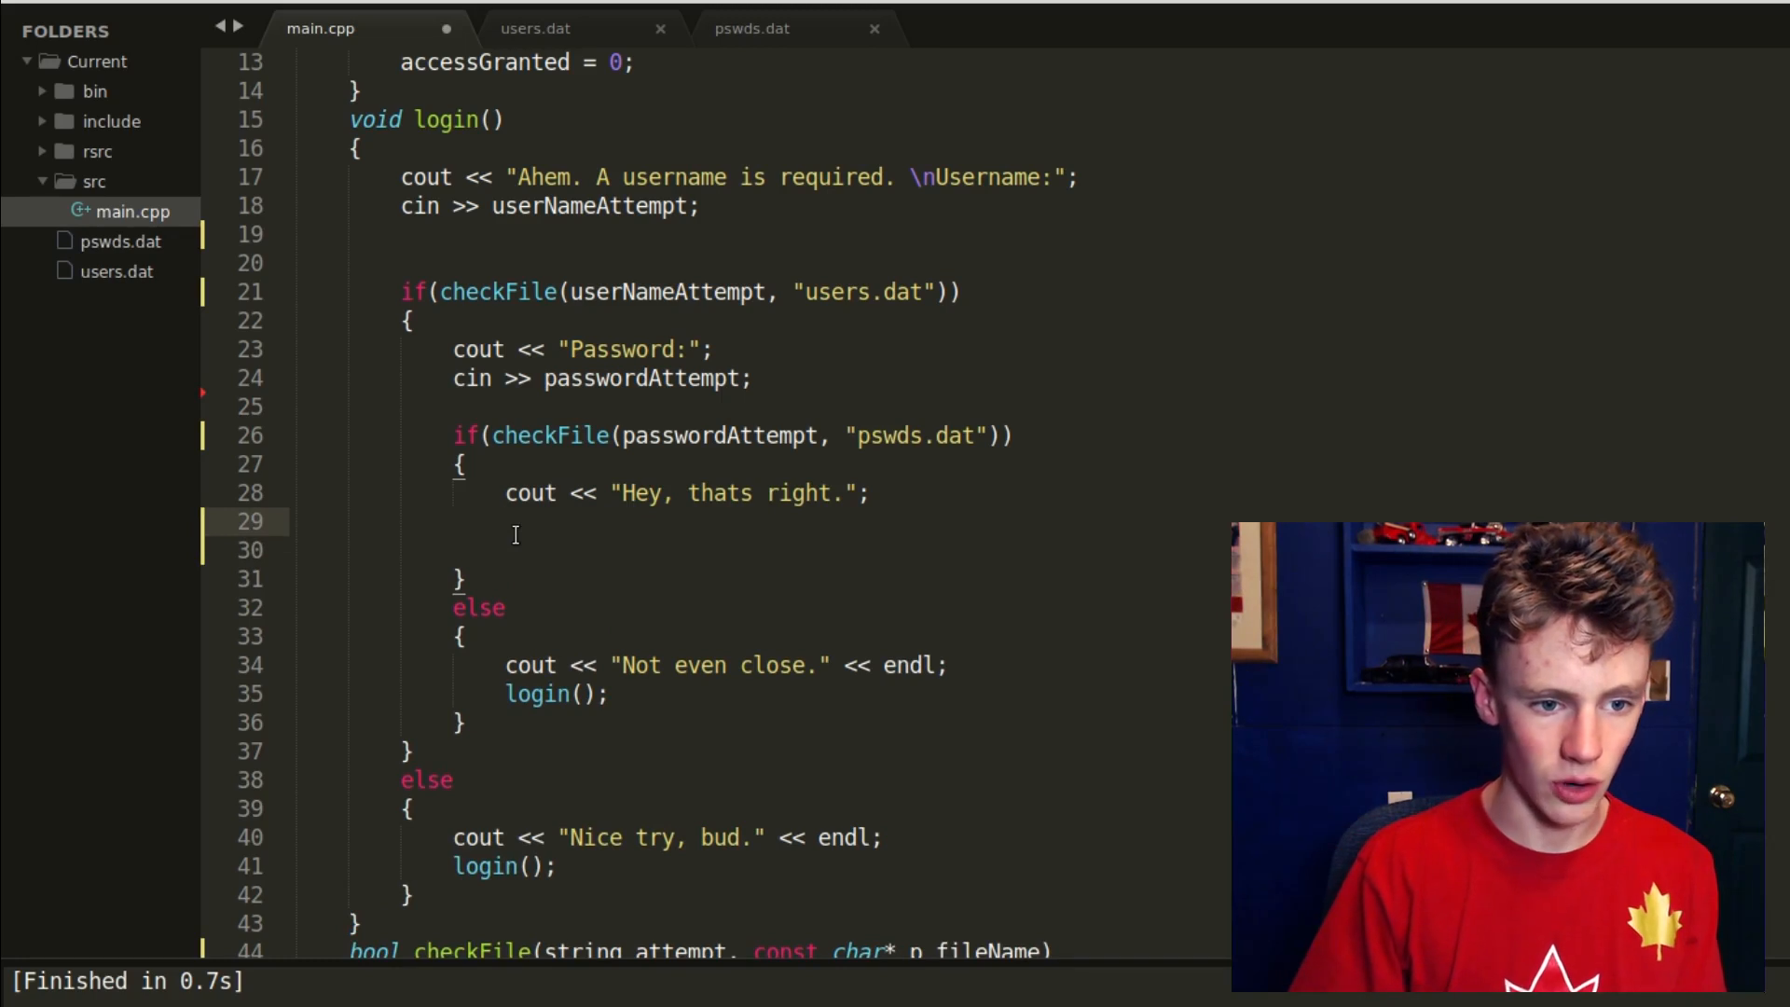
pyautogui.write('login();')
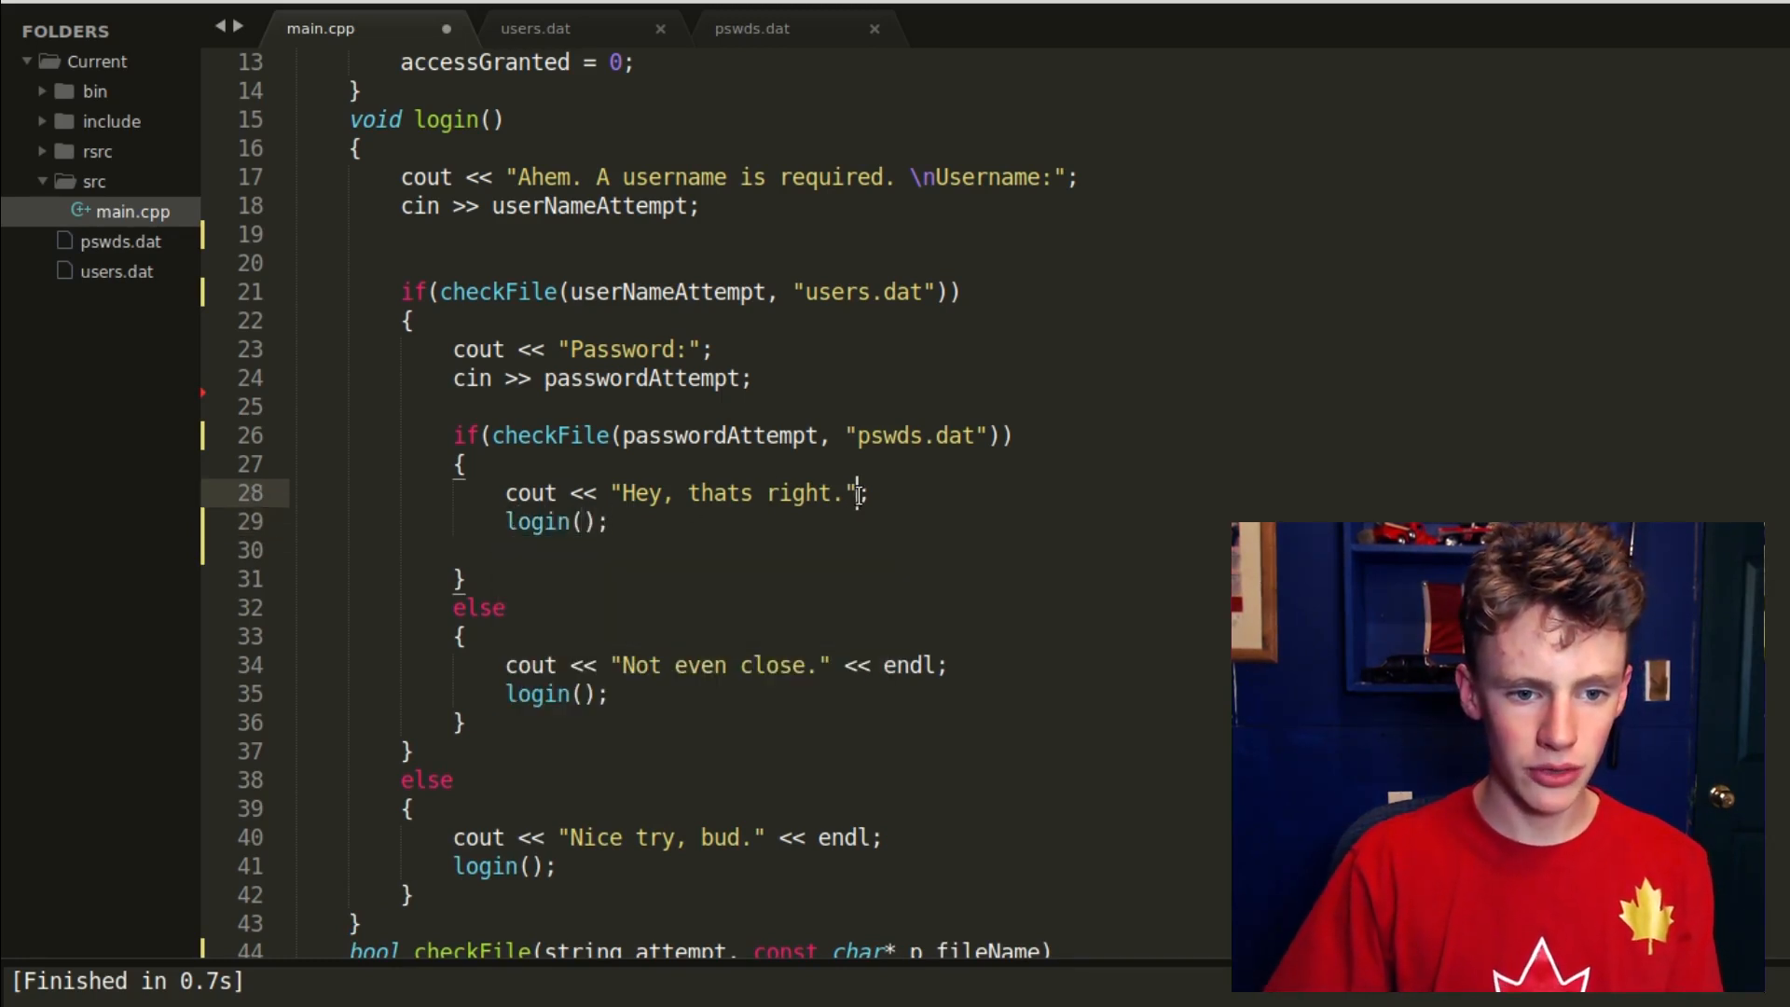
pyautogui.write('<< endl;')
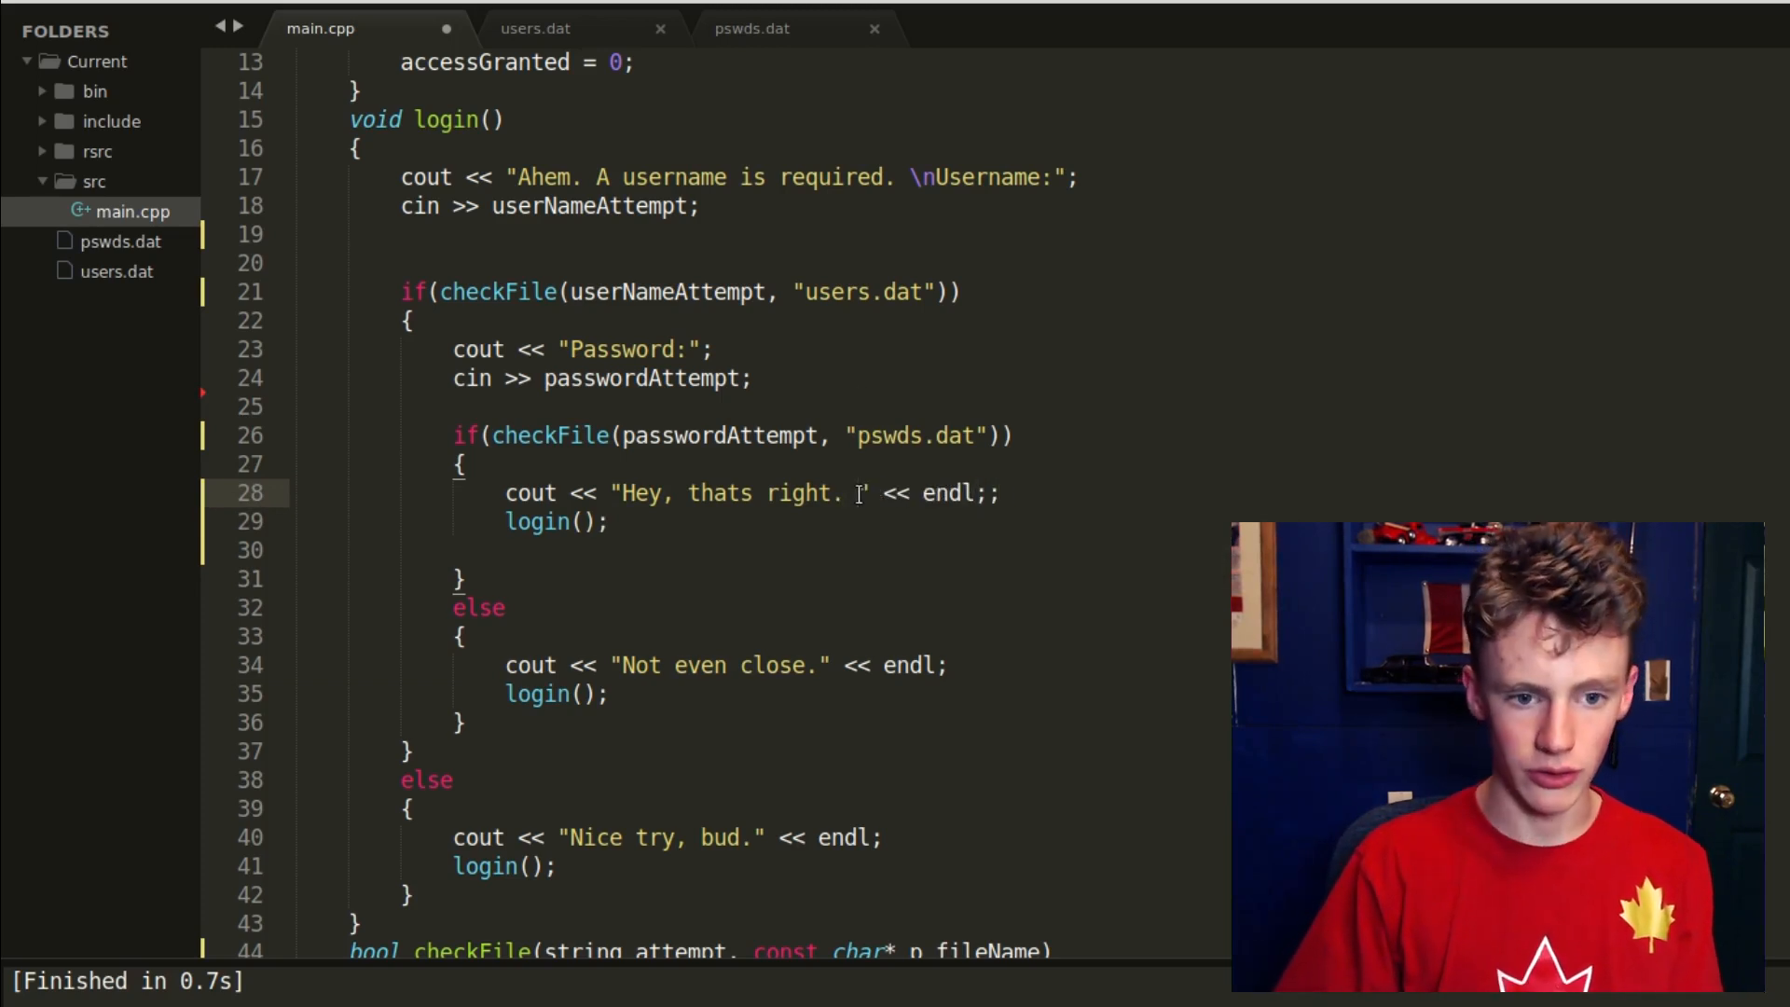
pyautogui.write('\\n')
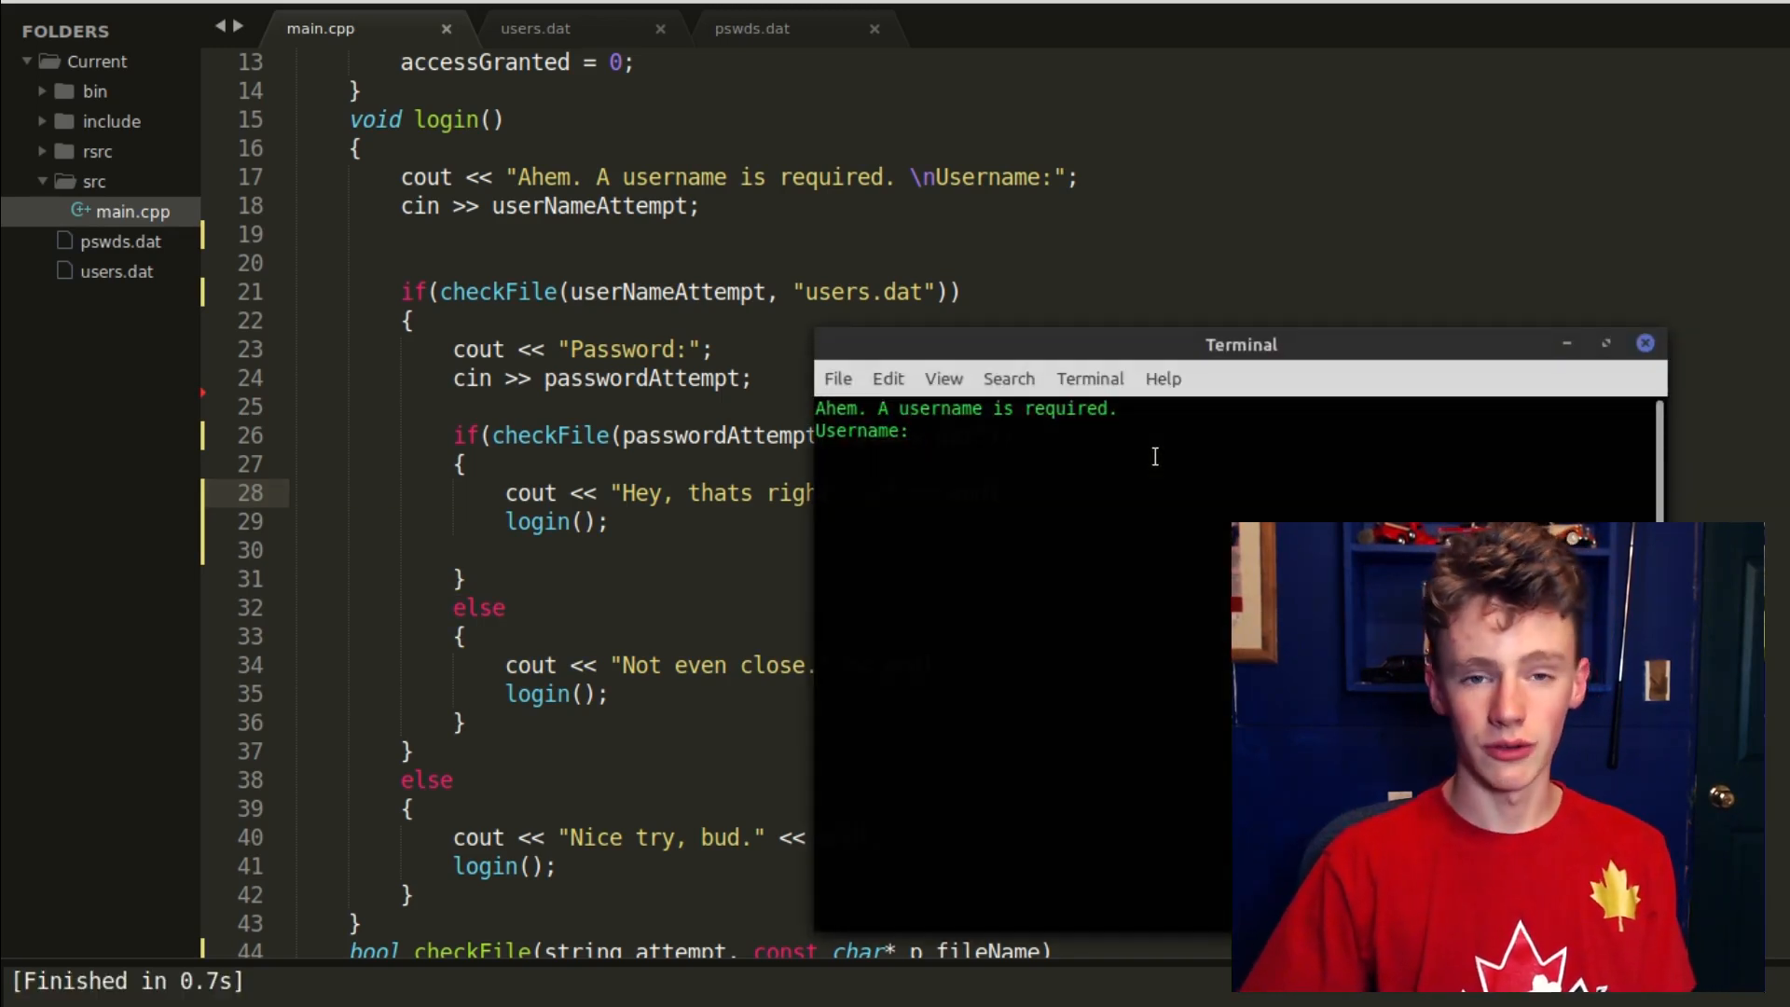
pyautogui.write('adsf;lk')
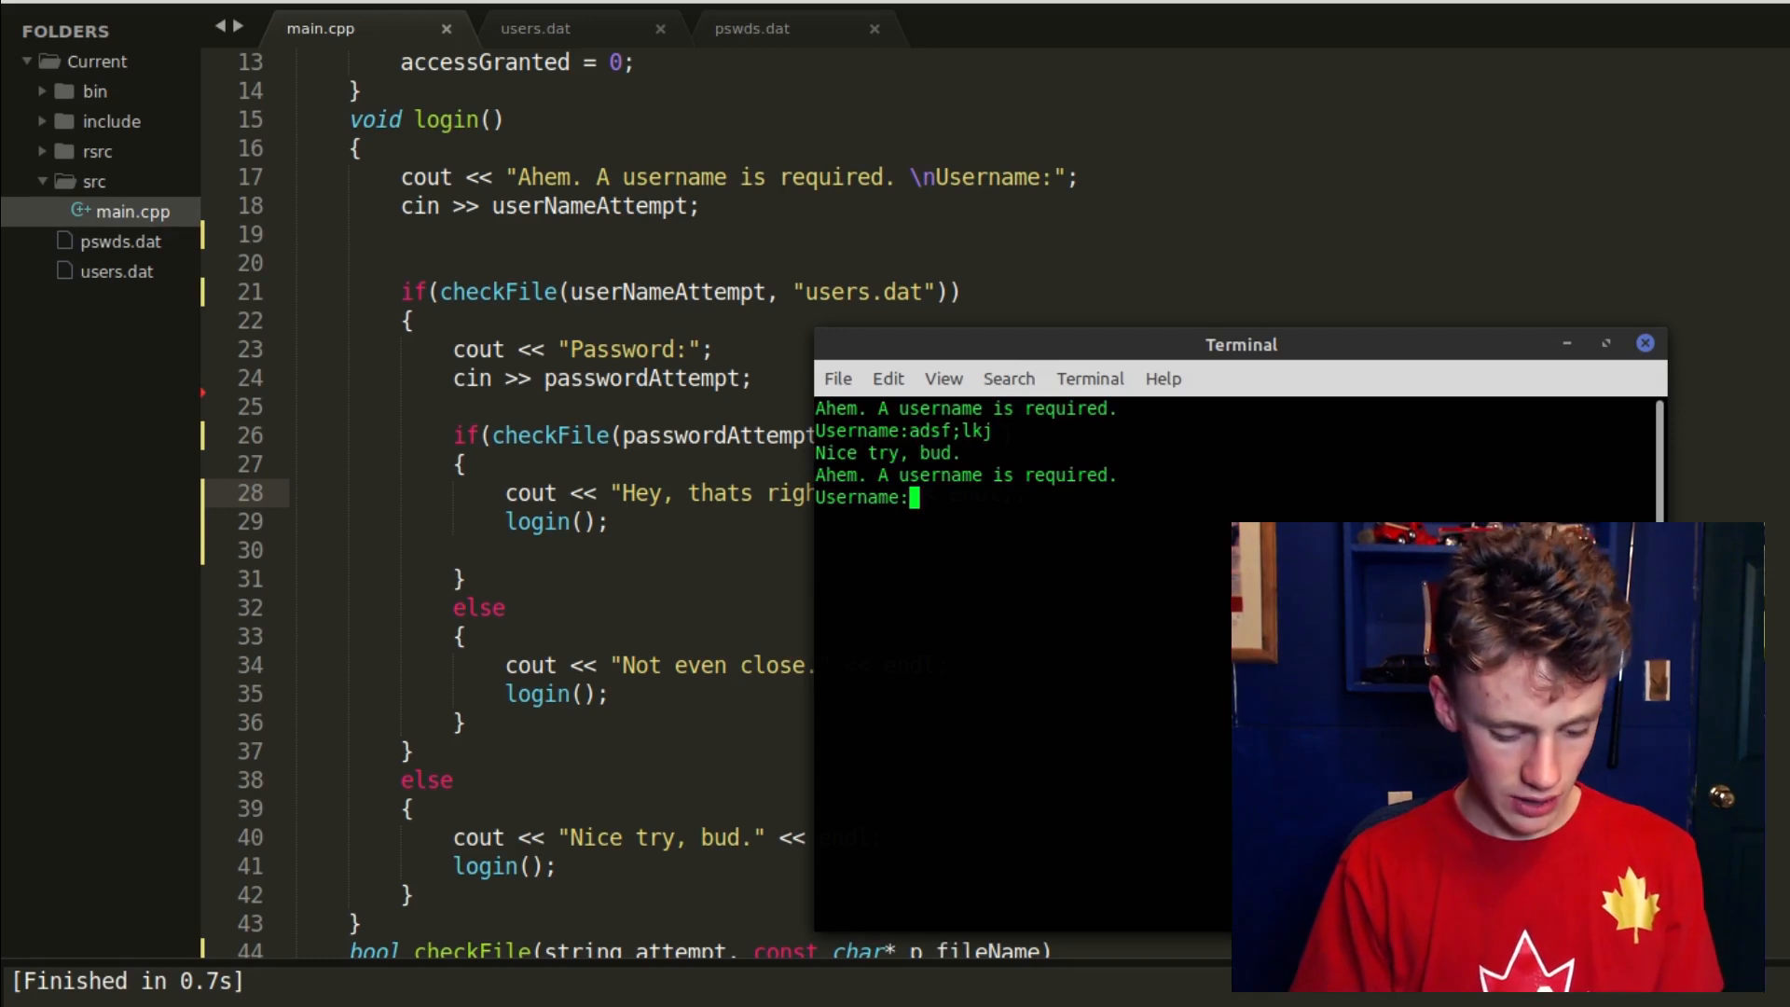
pyautogui.write('j')
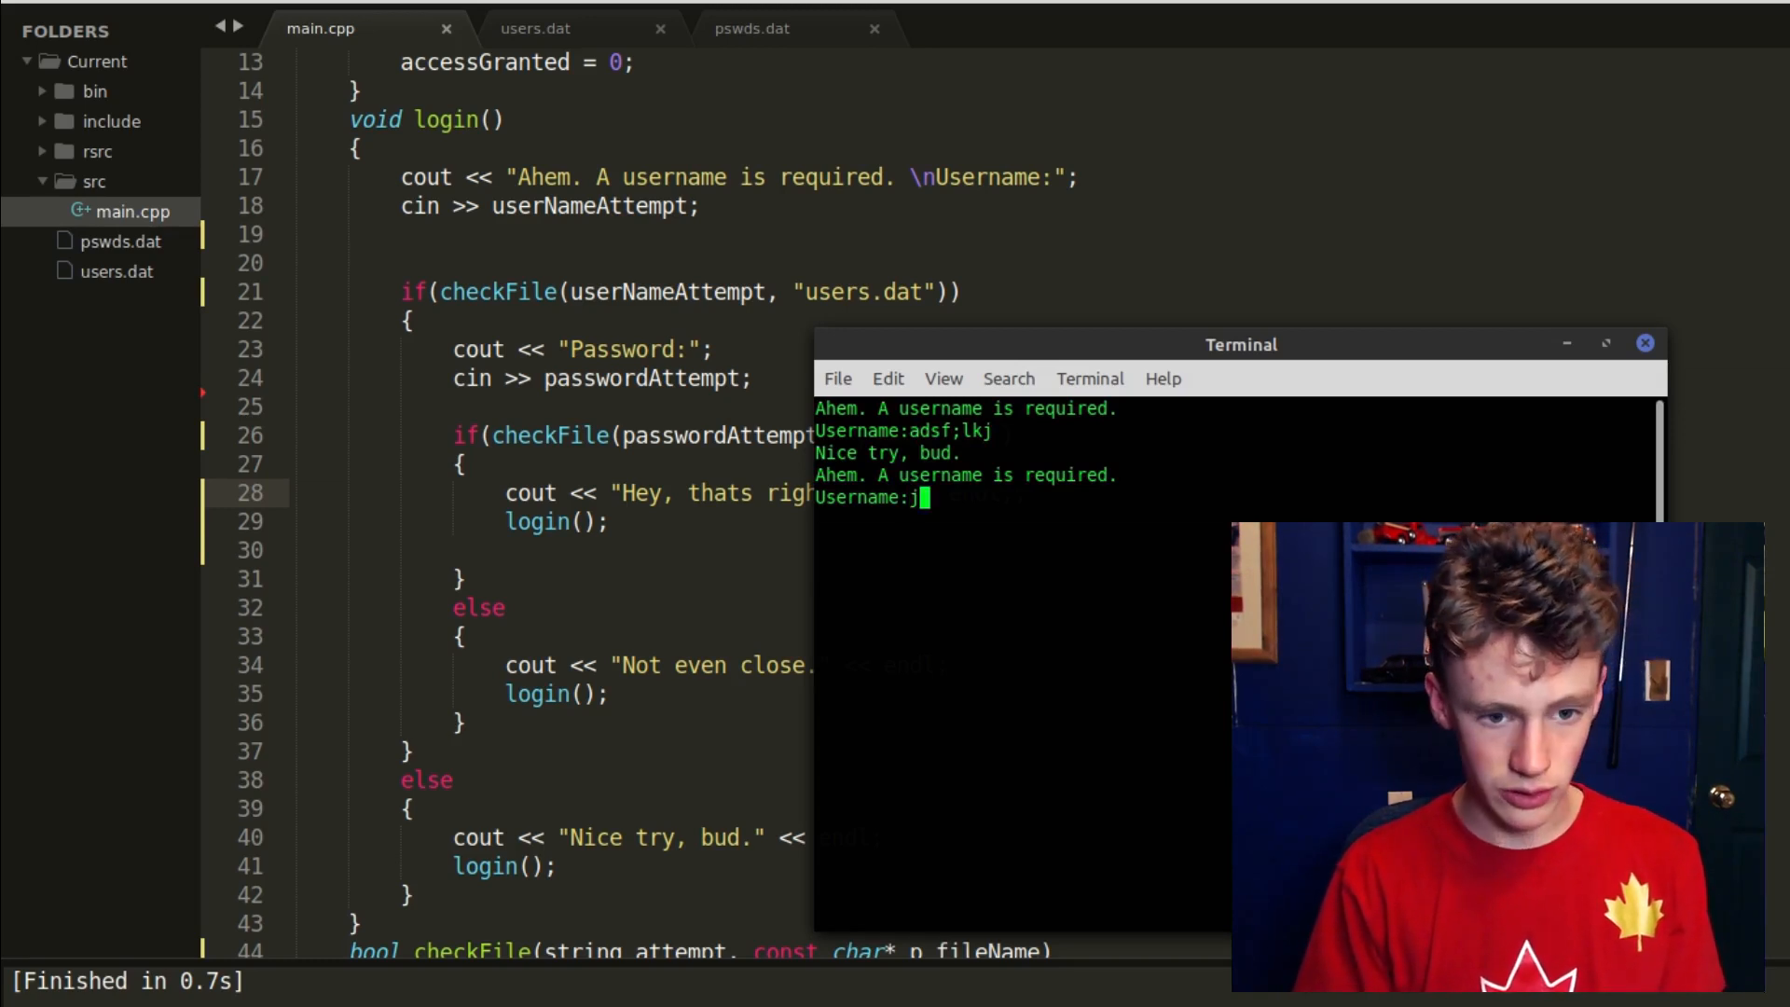
pyautogui.write('dave')
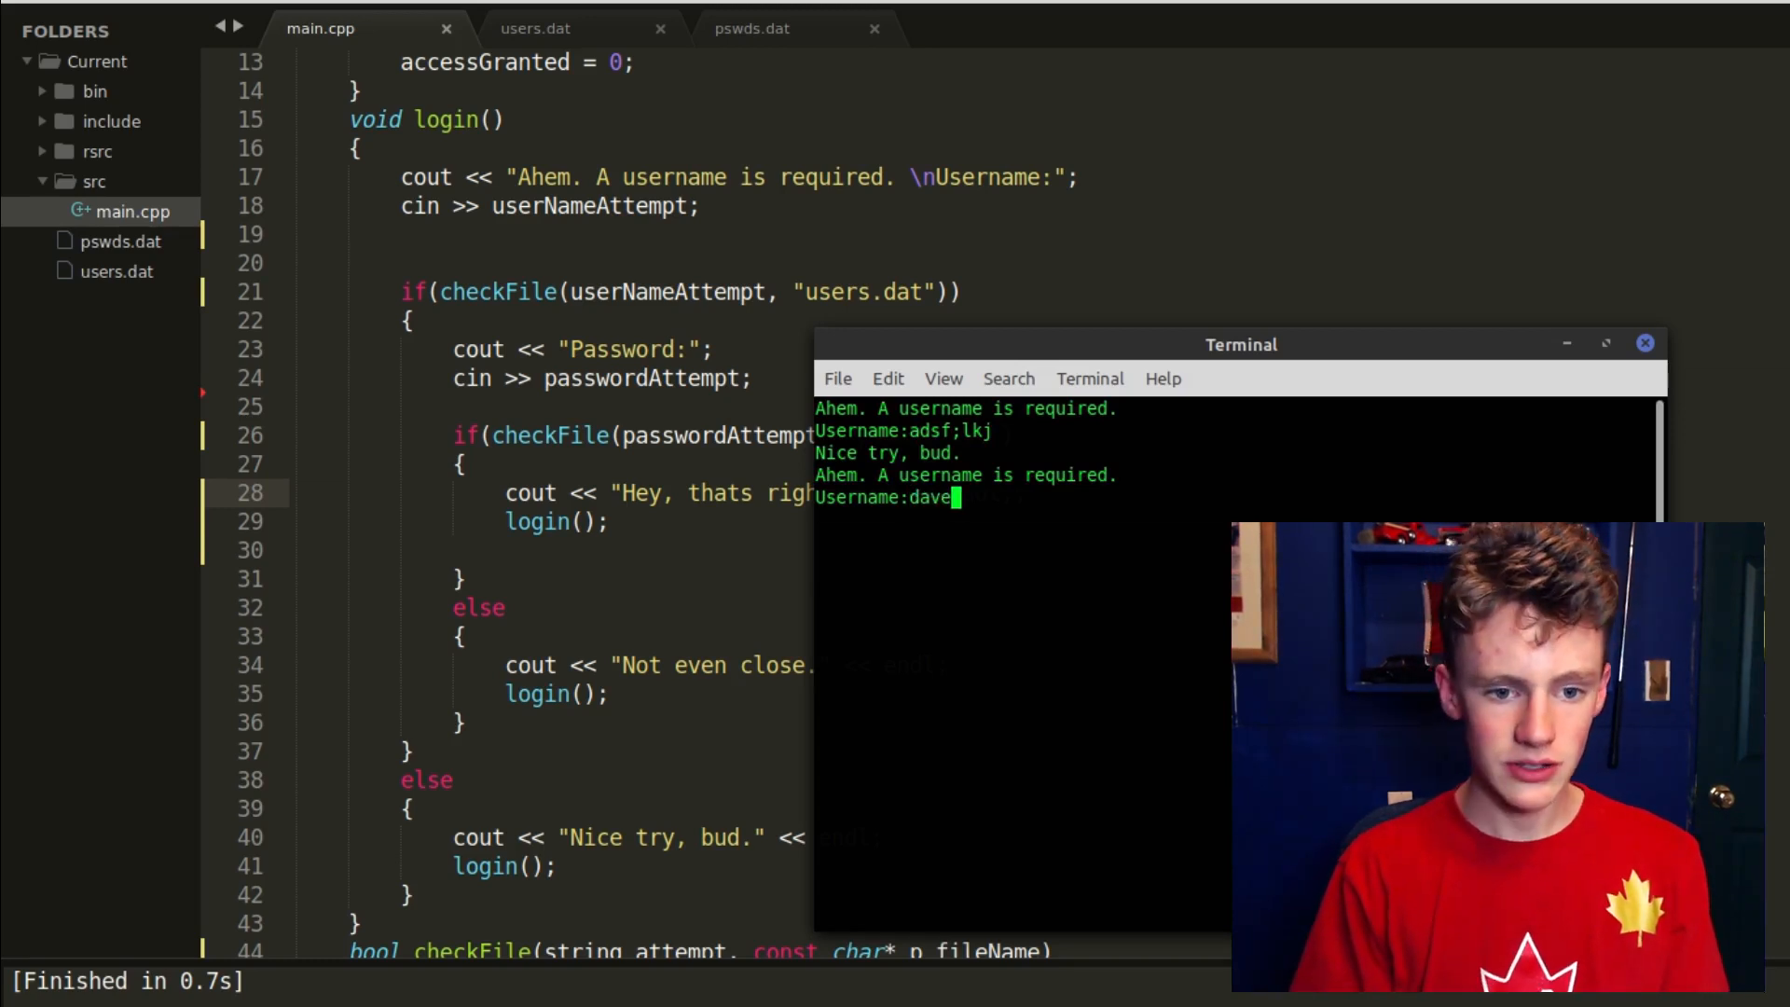
pyautogui.write('@email')
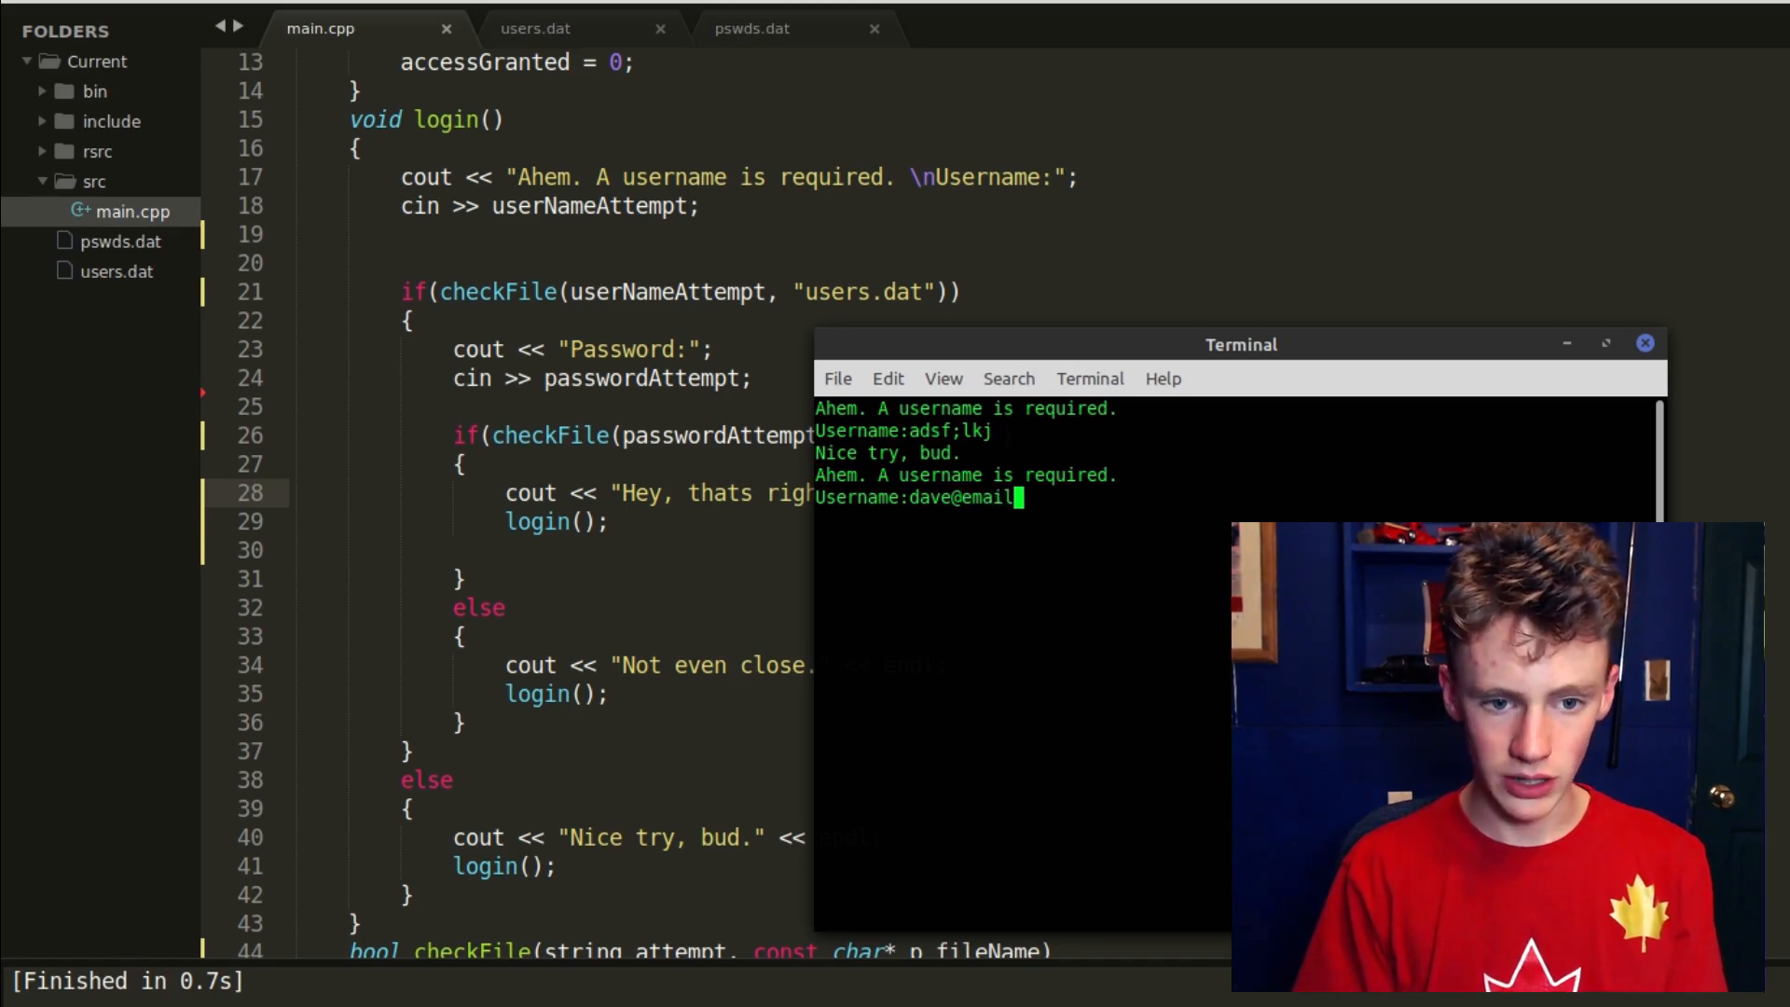
pyautogui.write('.com')
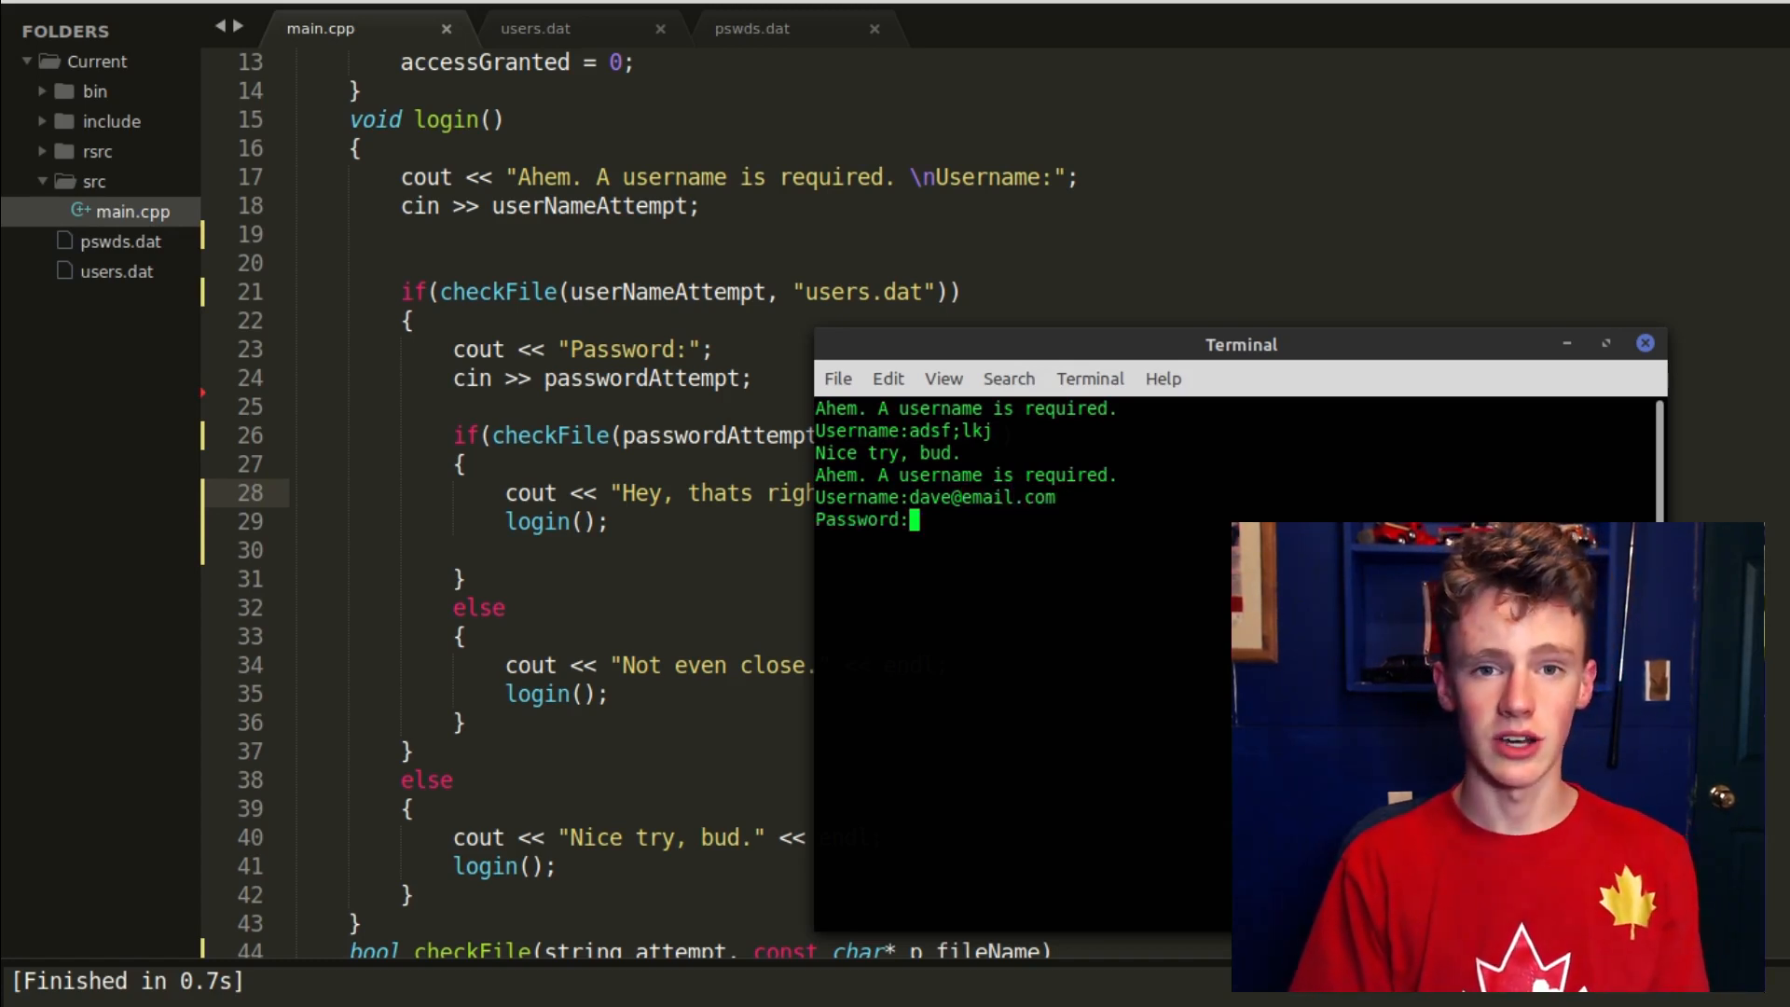
pyautogui.write('ricky')
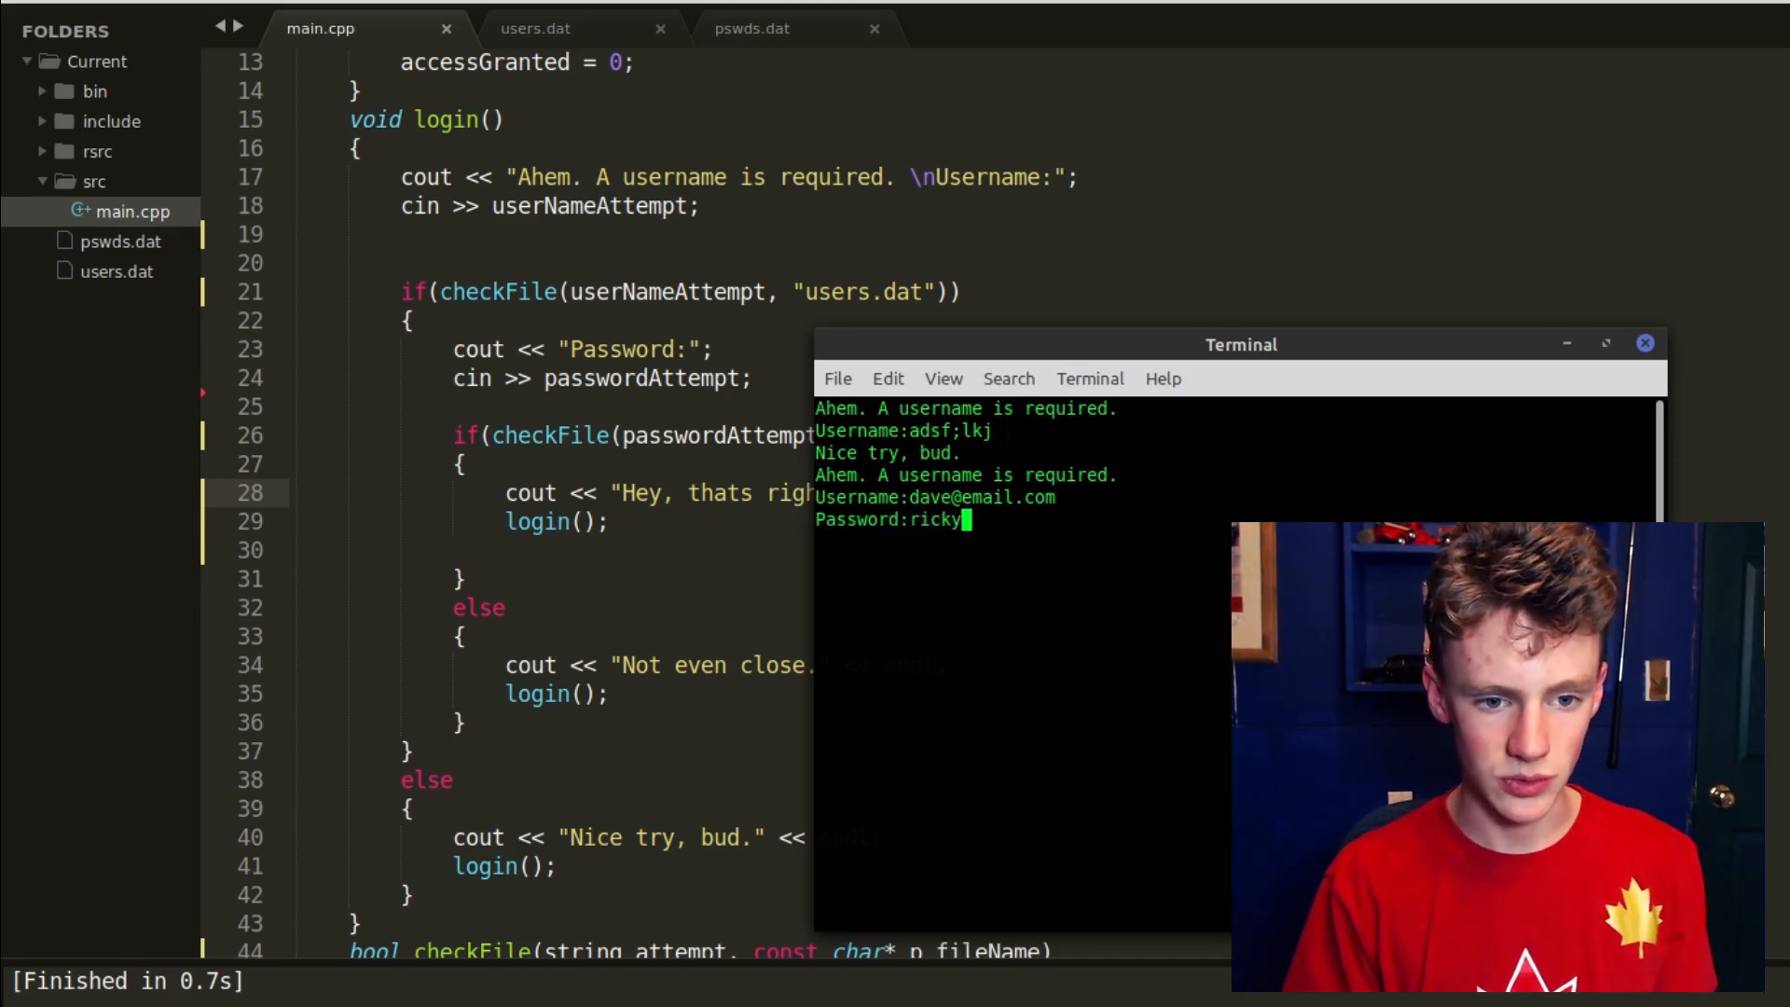
pyautogui.write('de')
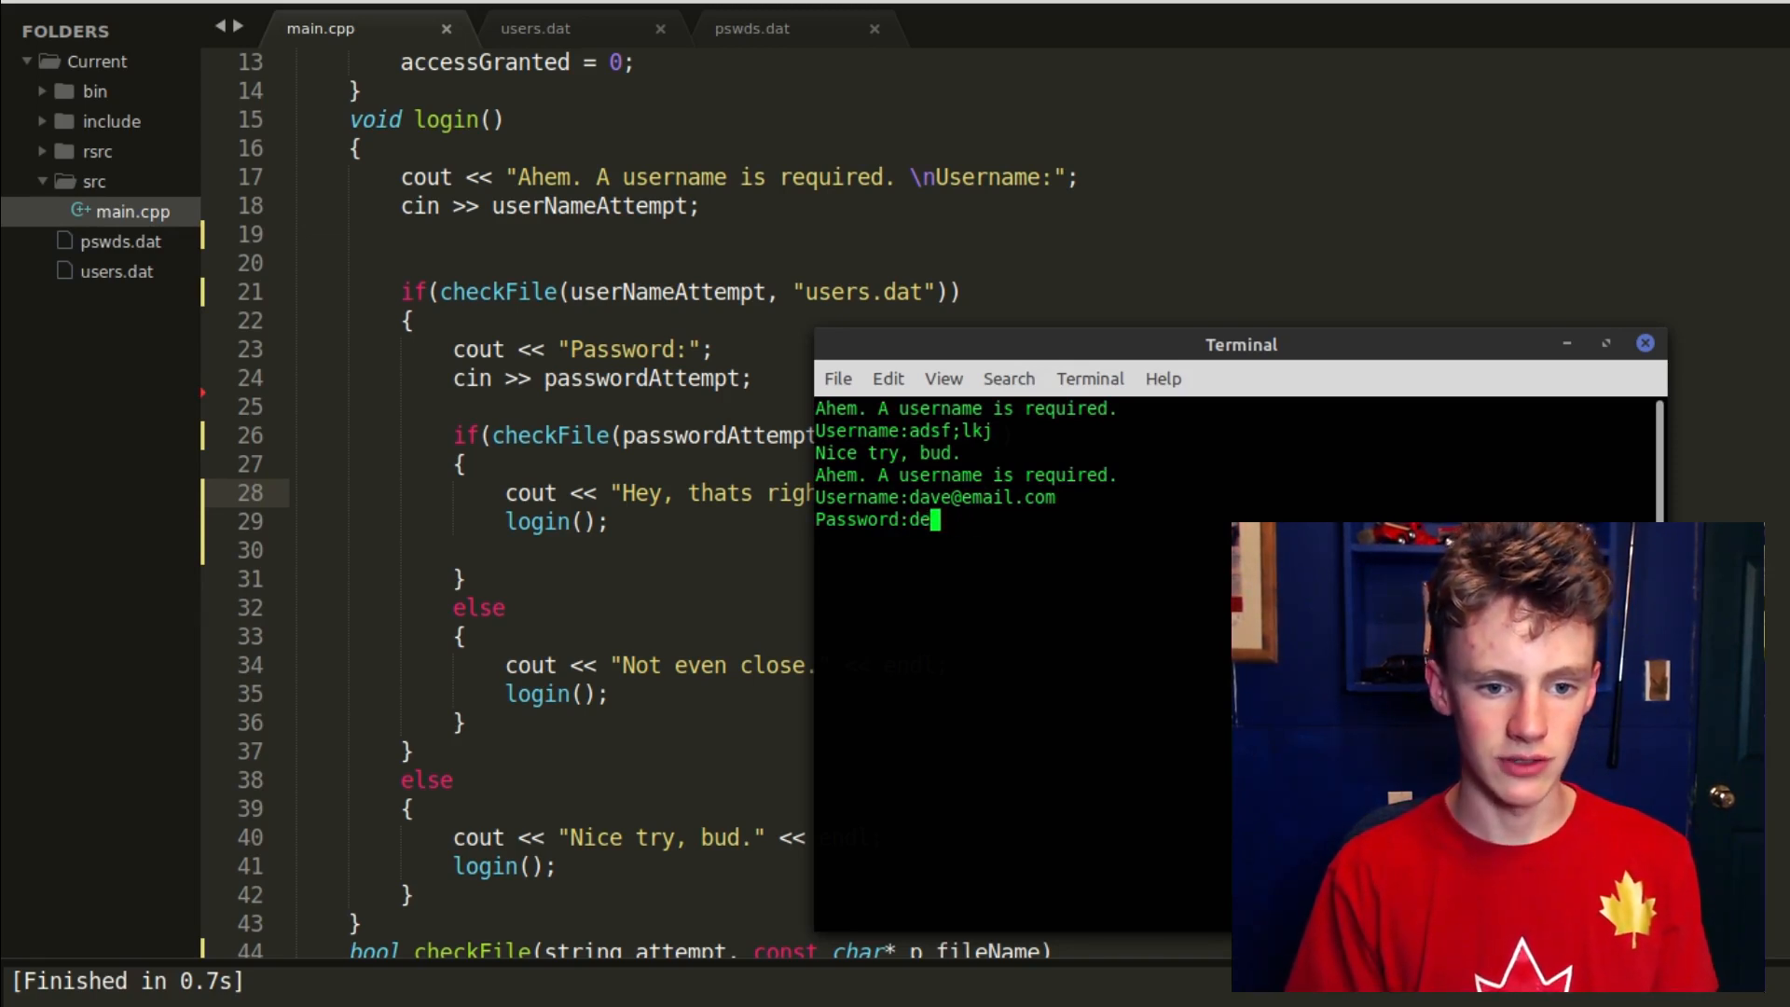
pyautogui.press('Return')
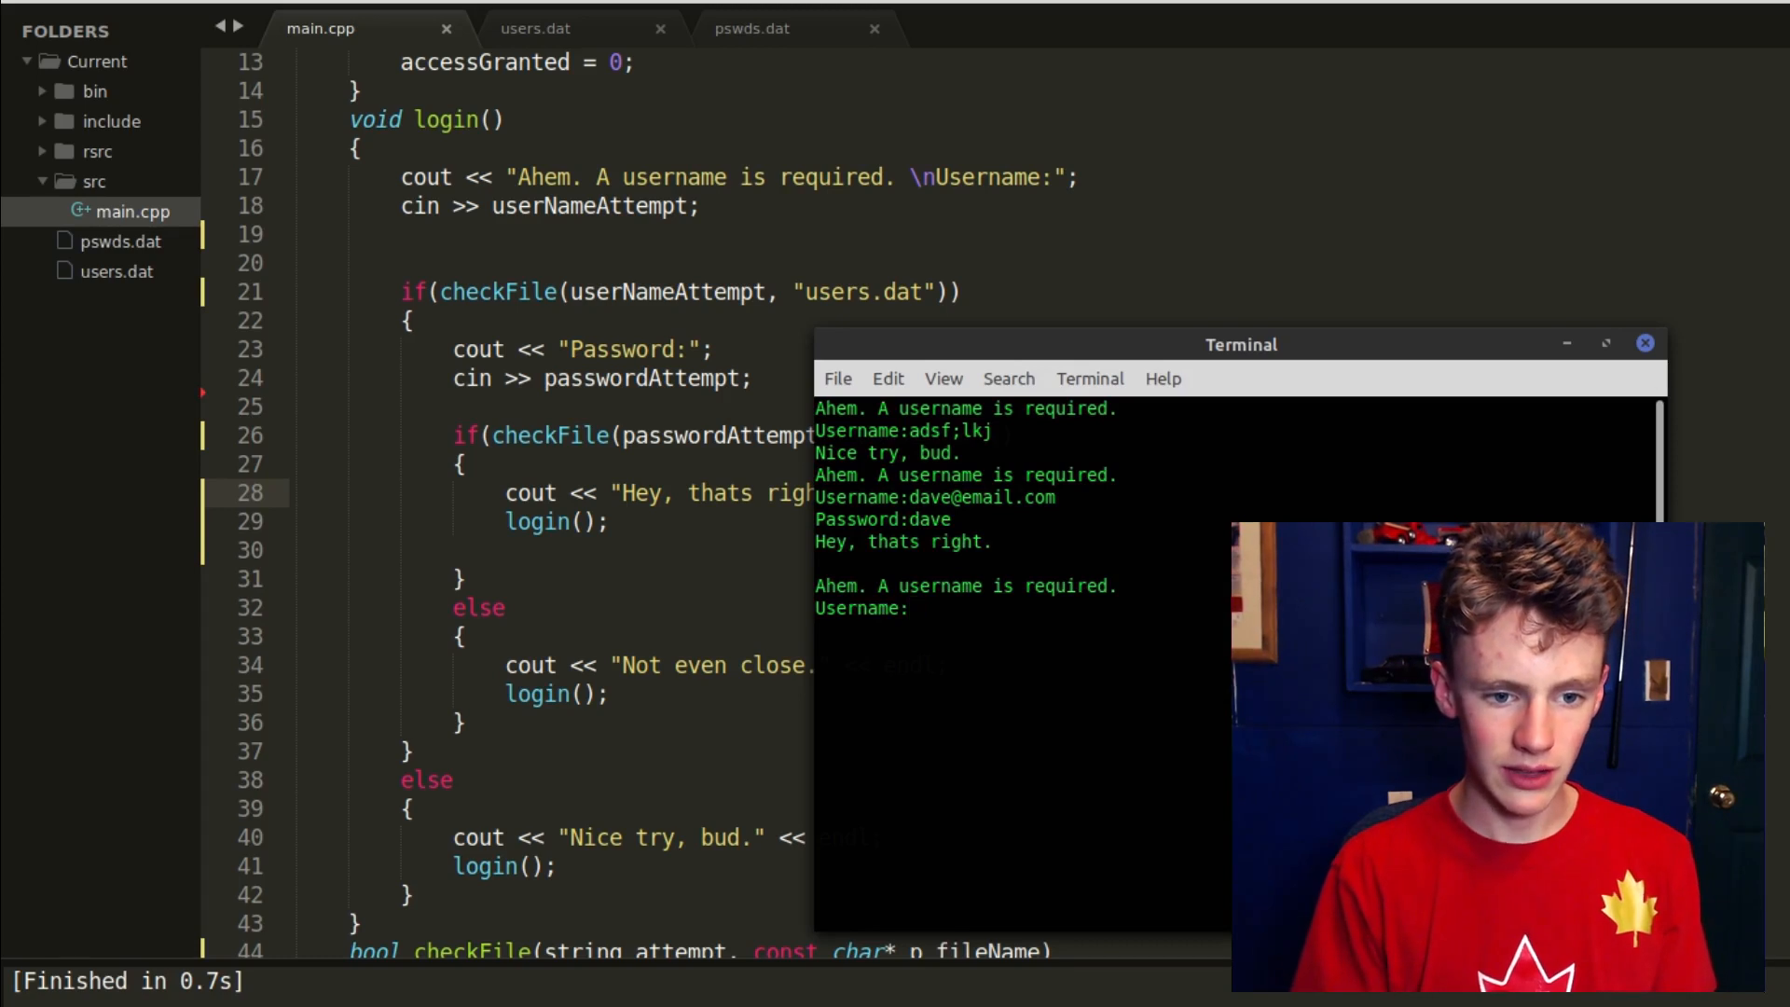